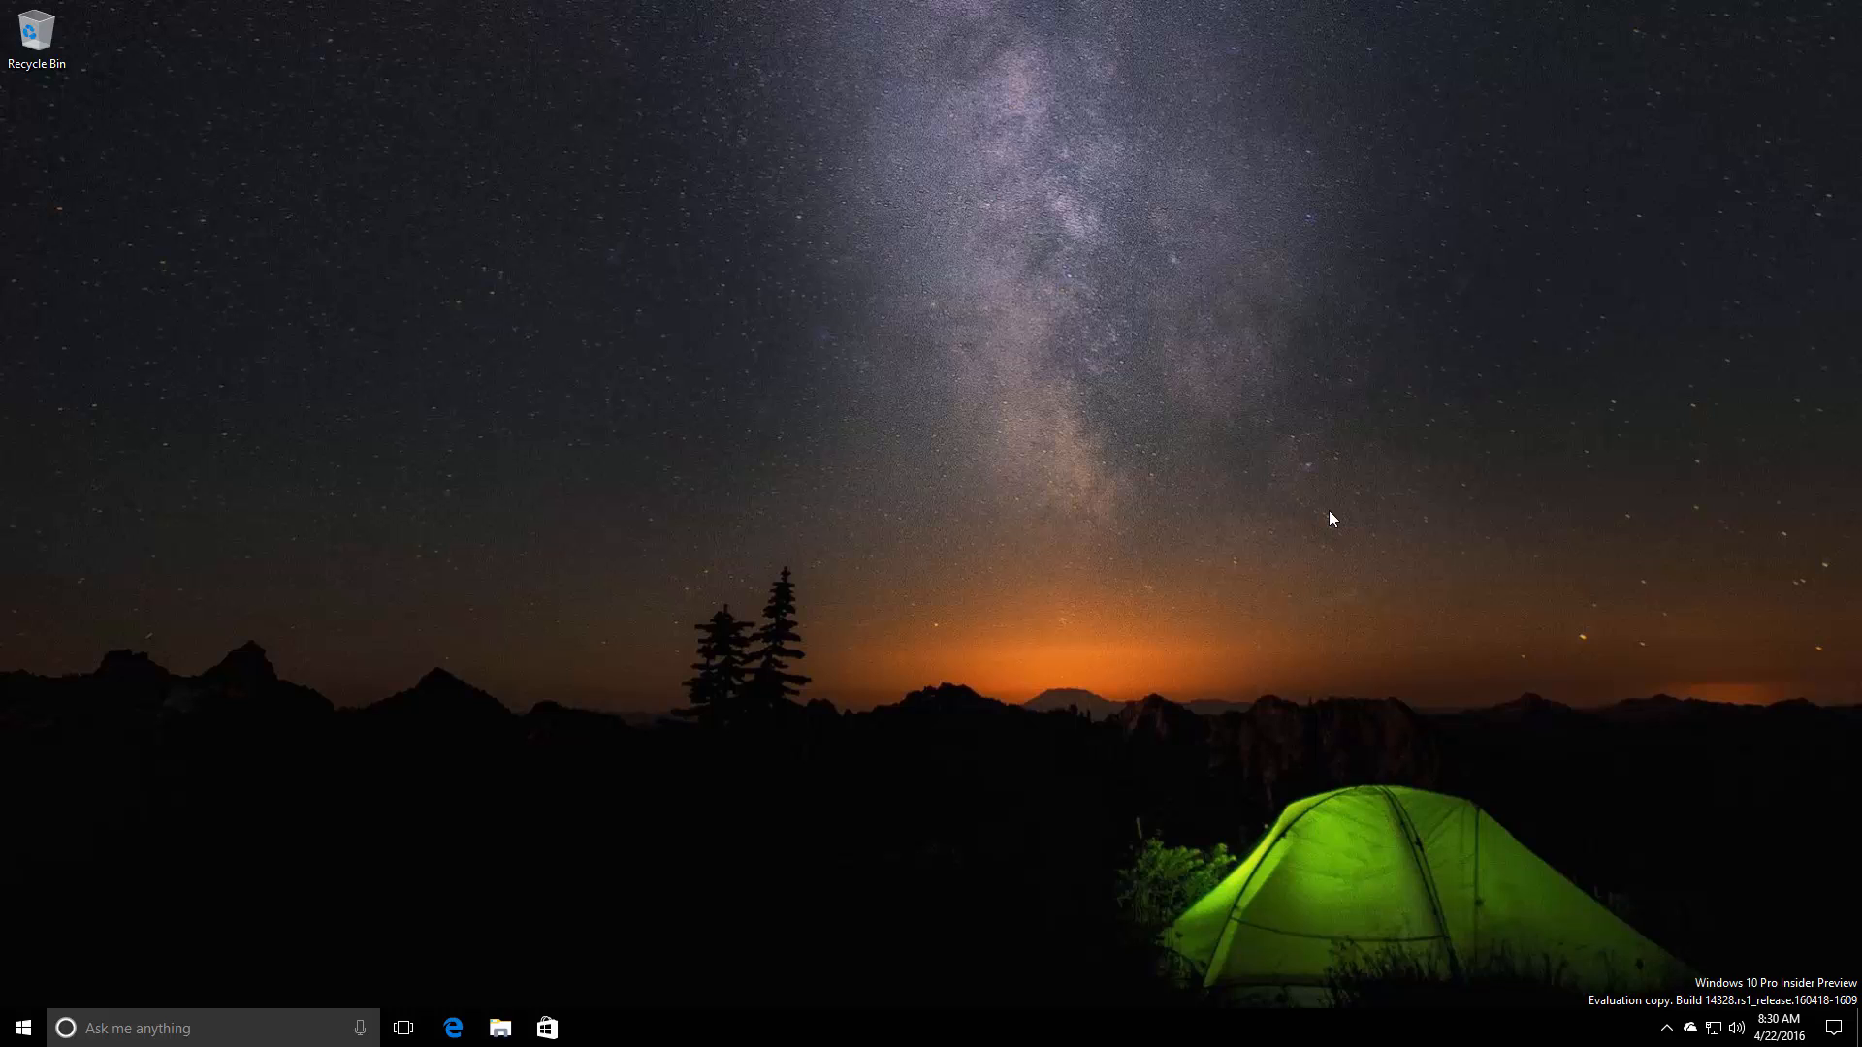
Step: Expand and collapse Start's shortcut rail, then scroll the all-apps list down to M–S
{"action": "left_click", "coordinate": [19, 1028]}
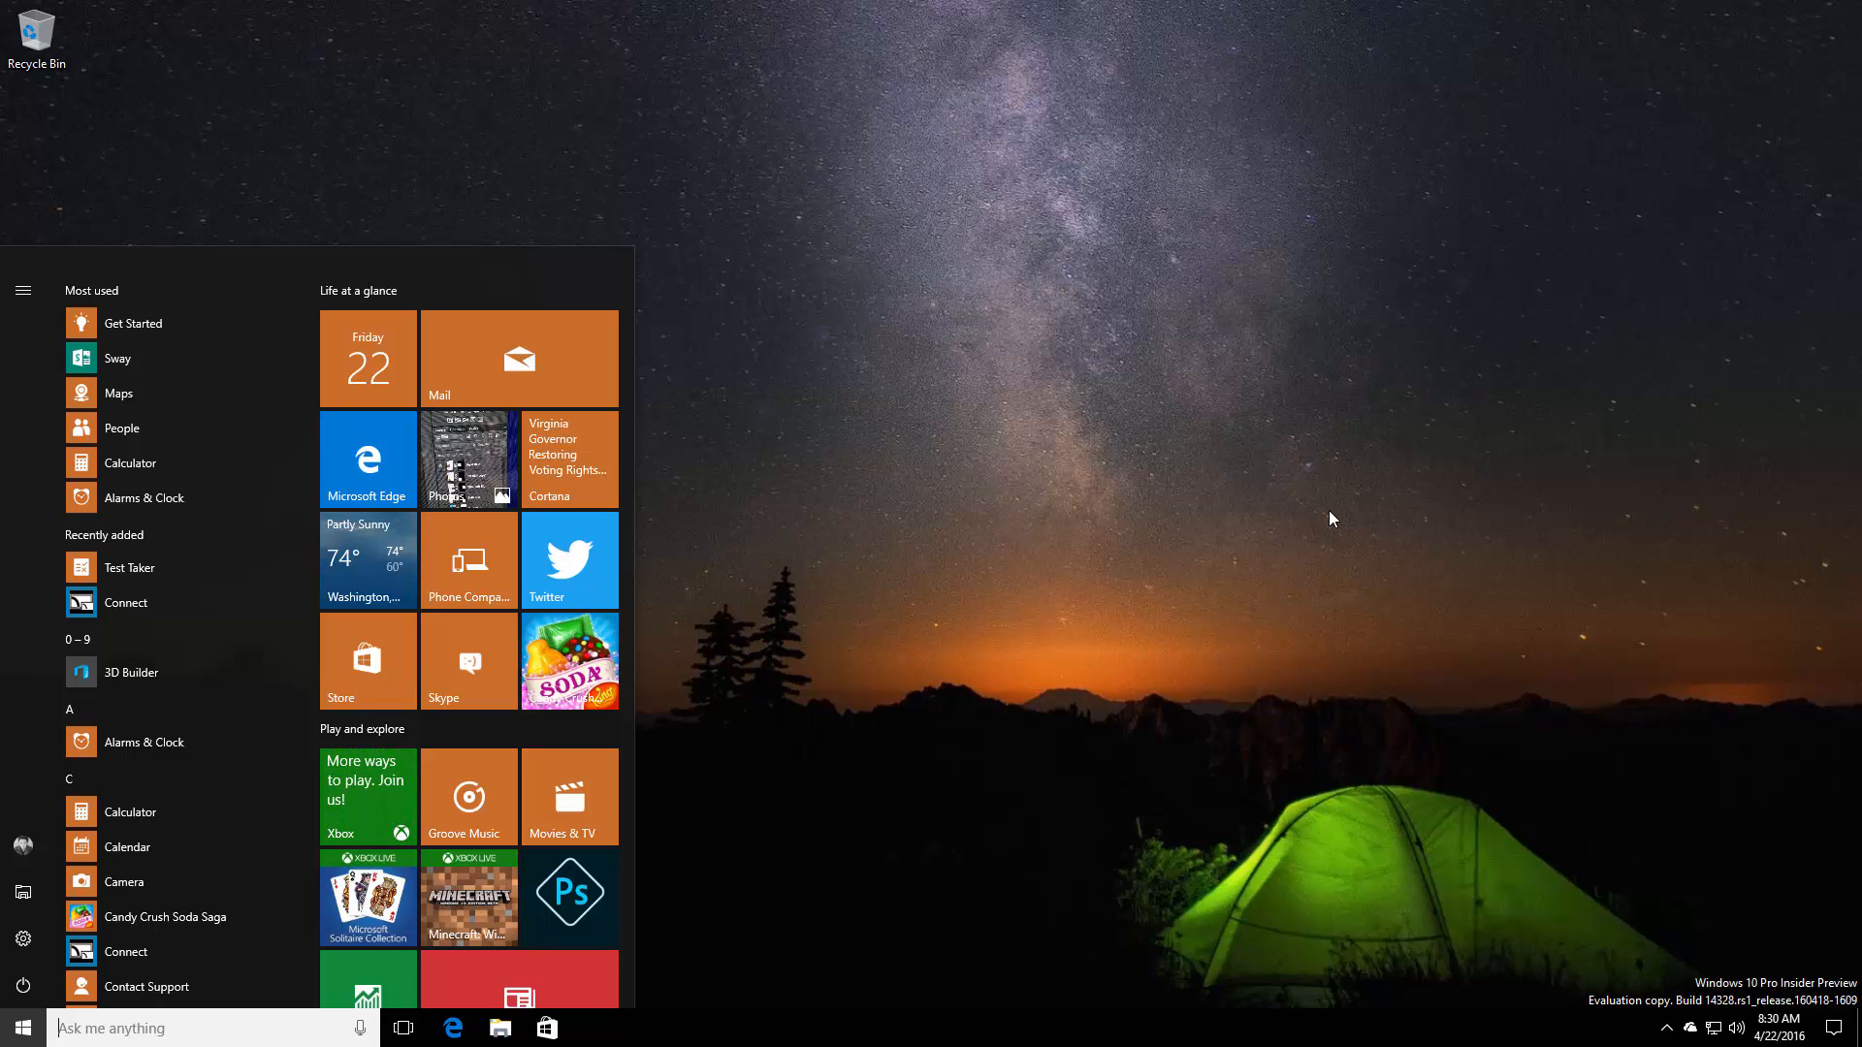
{"action": "left_click", "coordinate": [24, 289]}
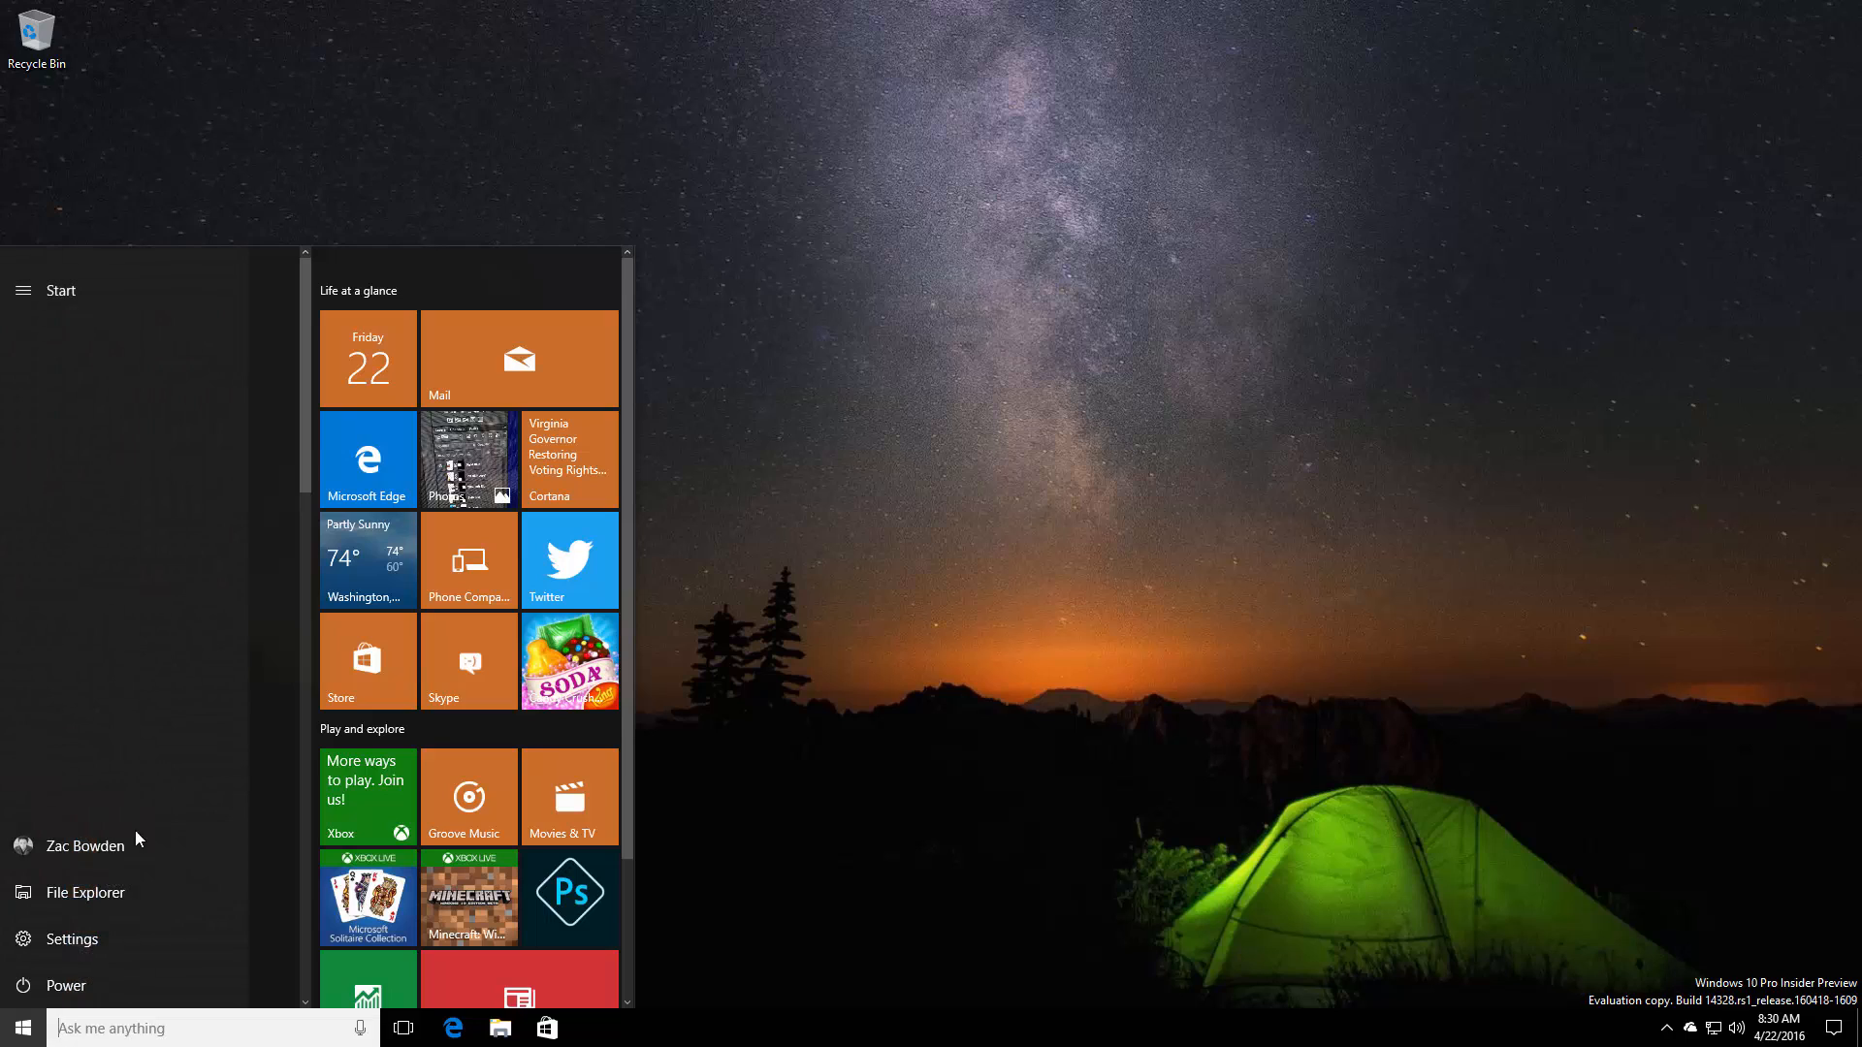
{"action": "left_click", "coordinate": [23, 289]}
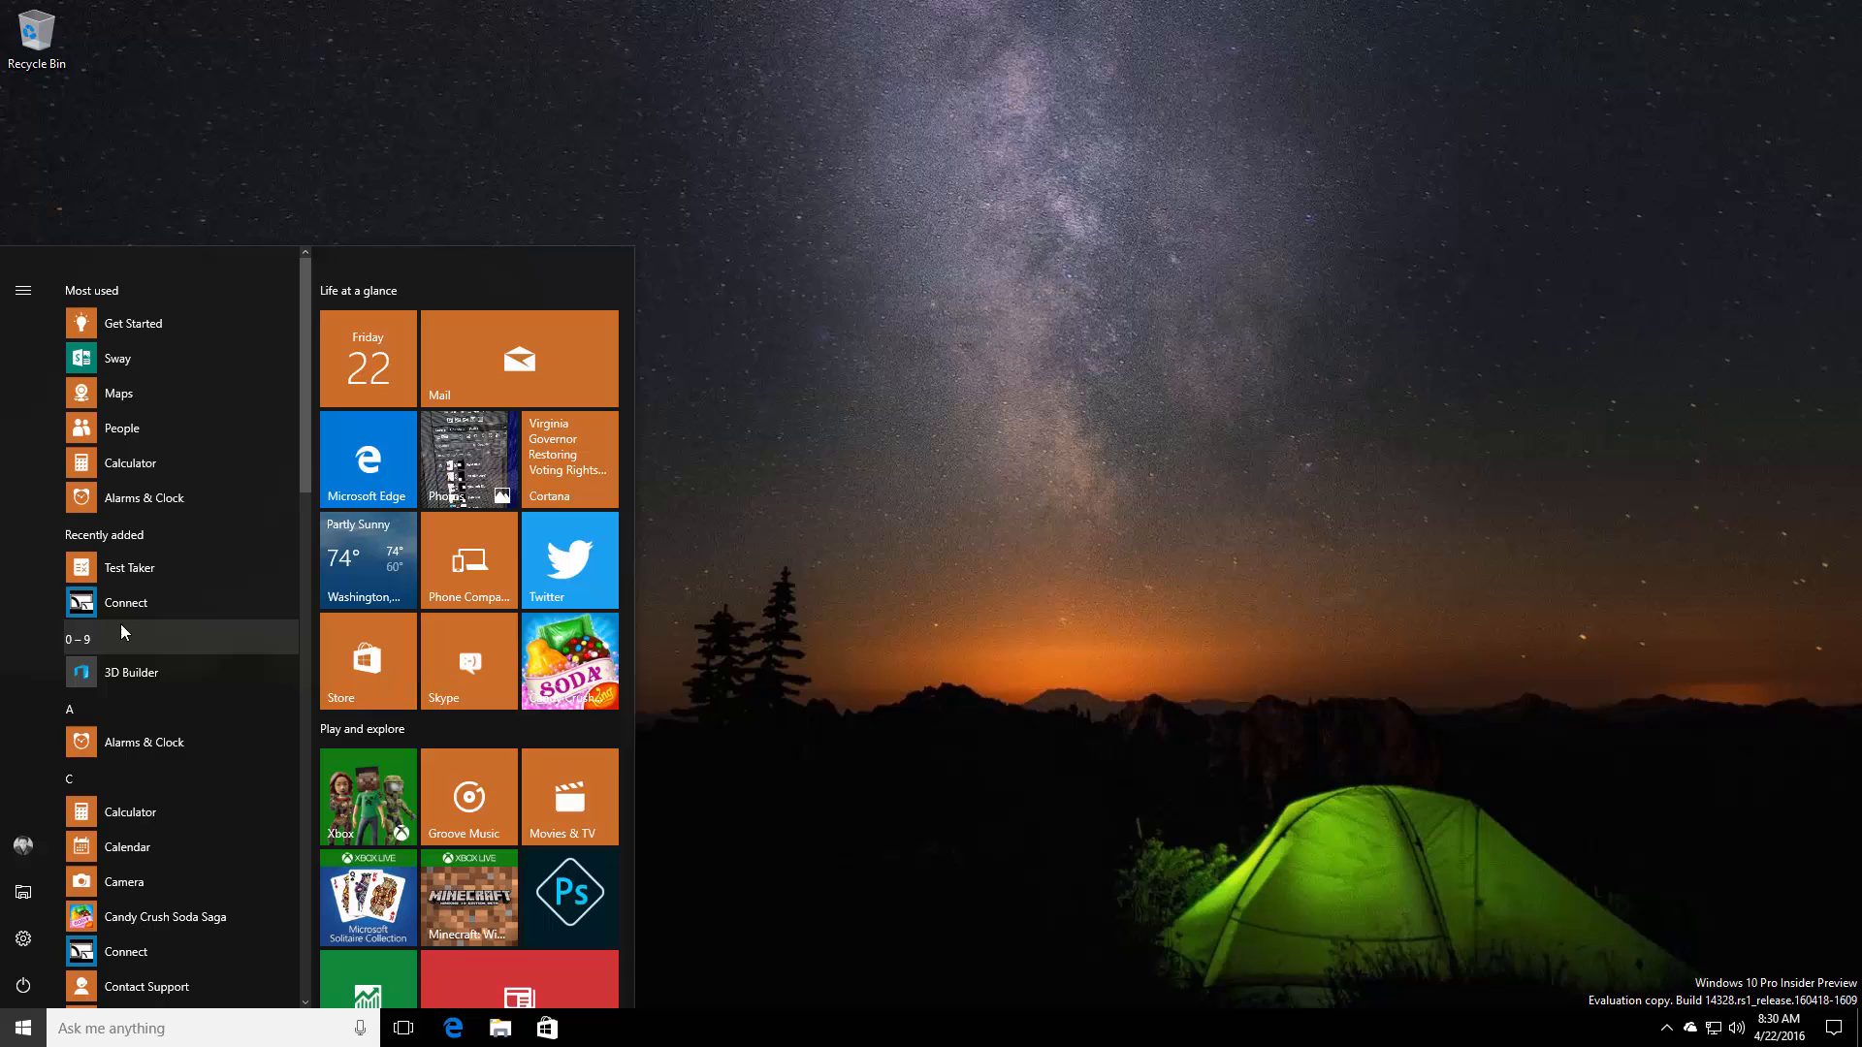
{"action": "mouse_move", "coordinate": [161, 632]}
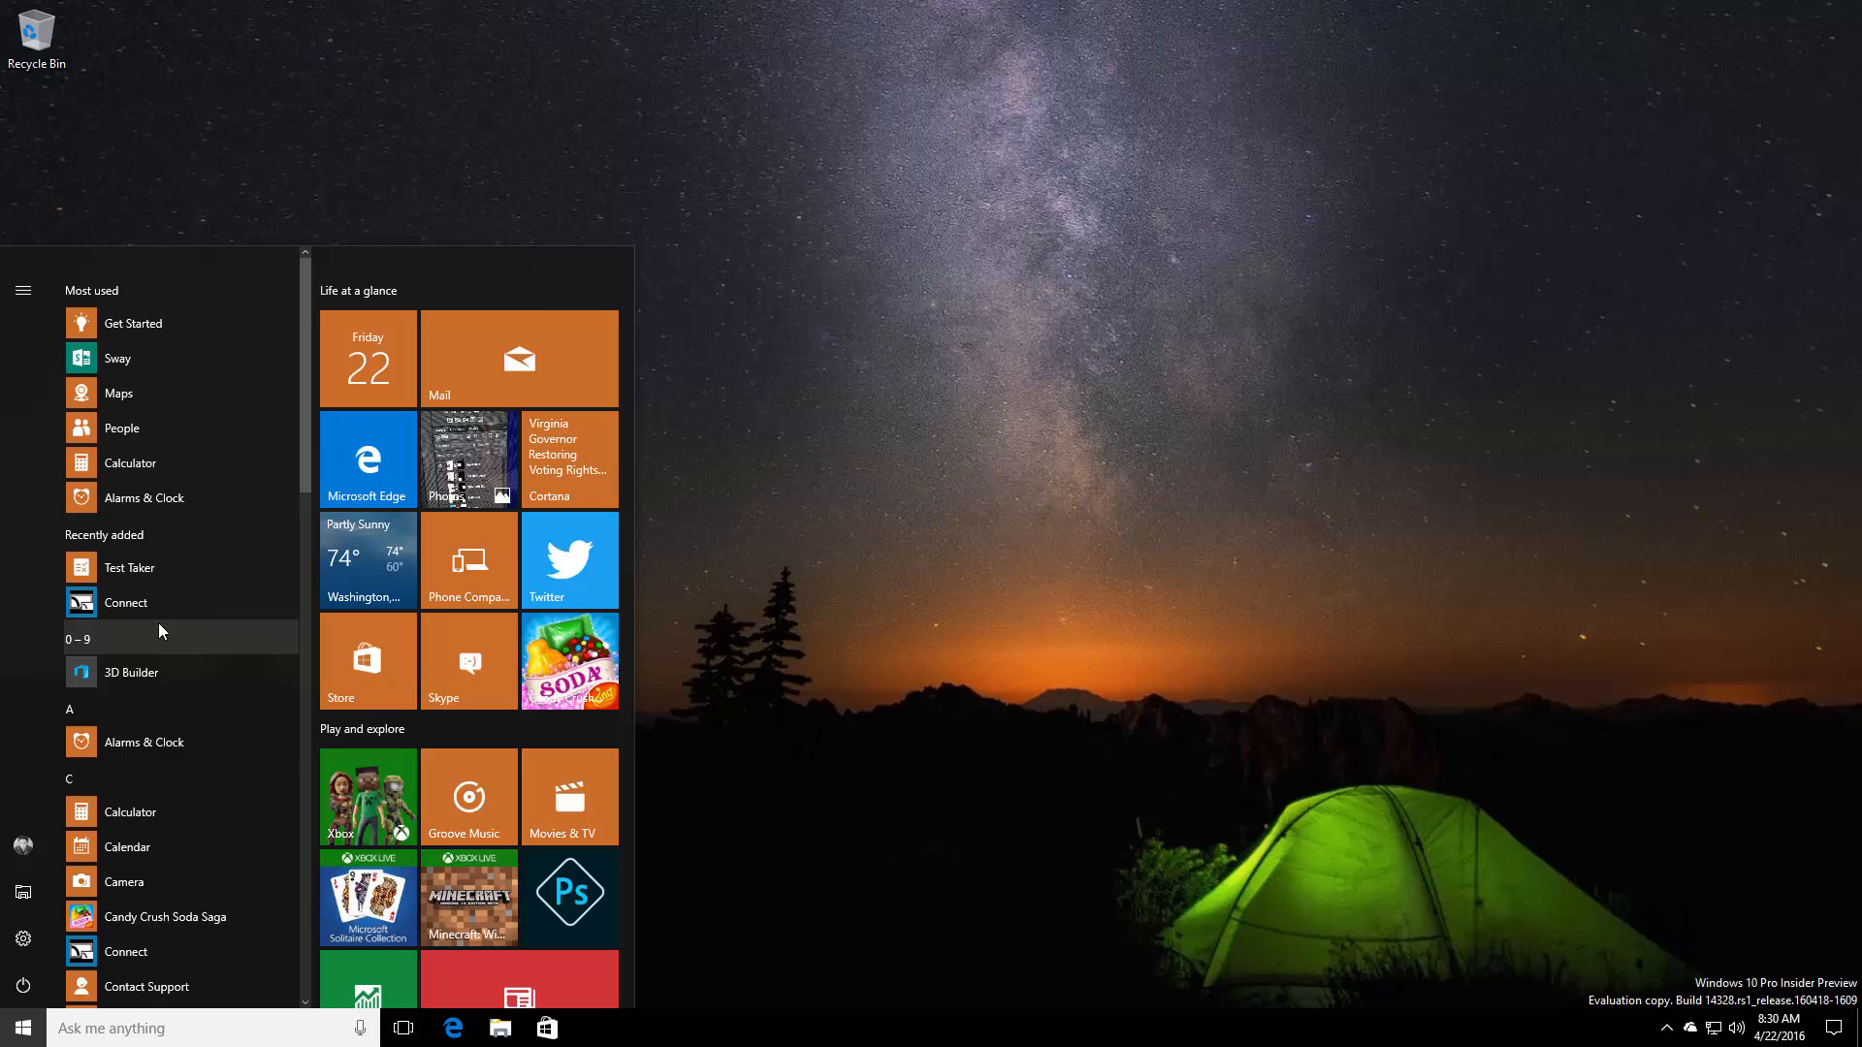
{"action": "mouse_move", "coordinate": [221, 741]}
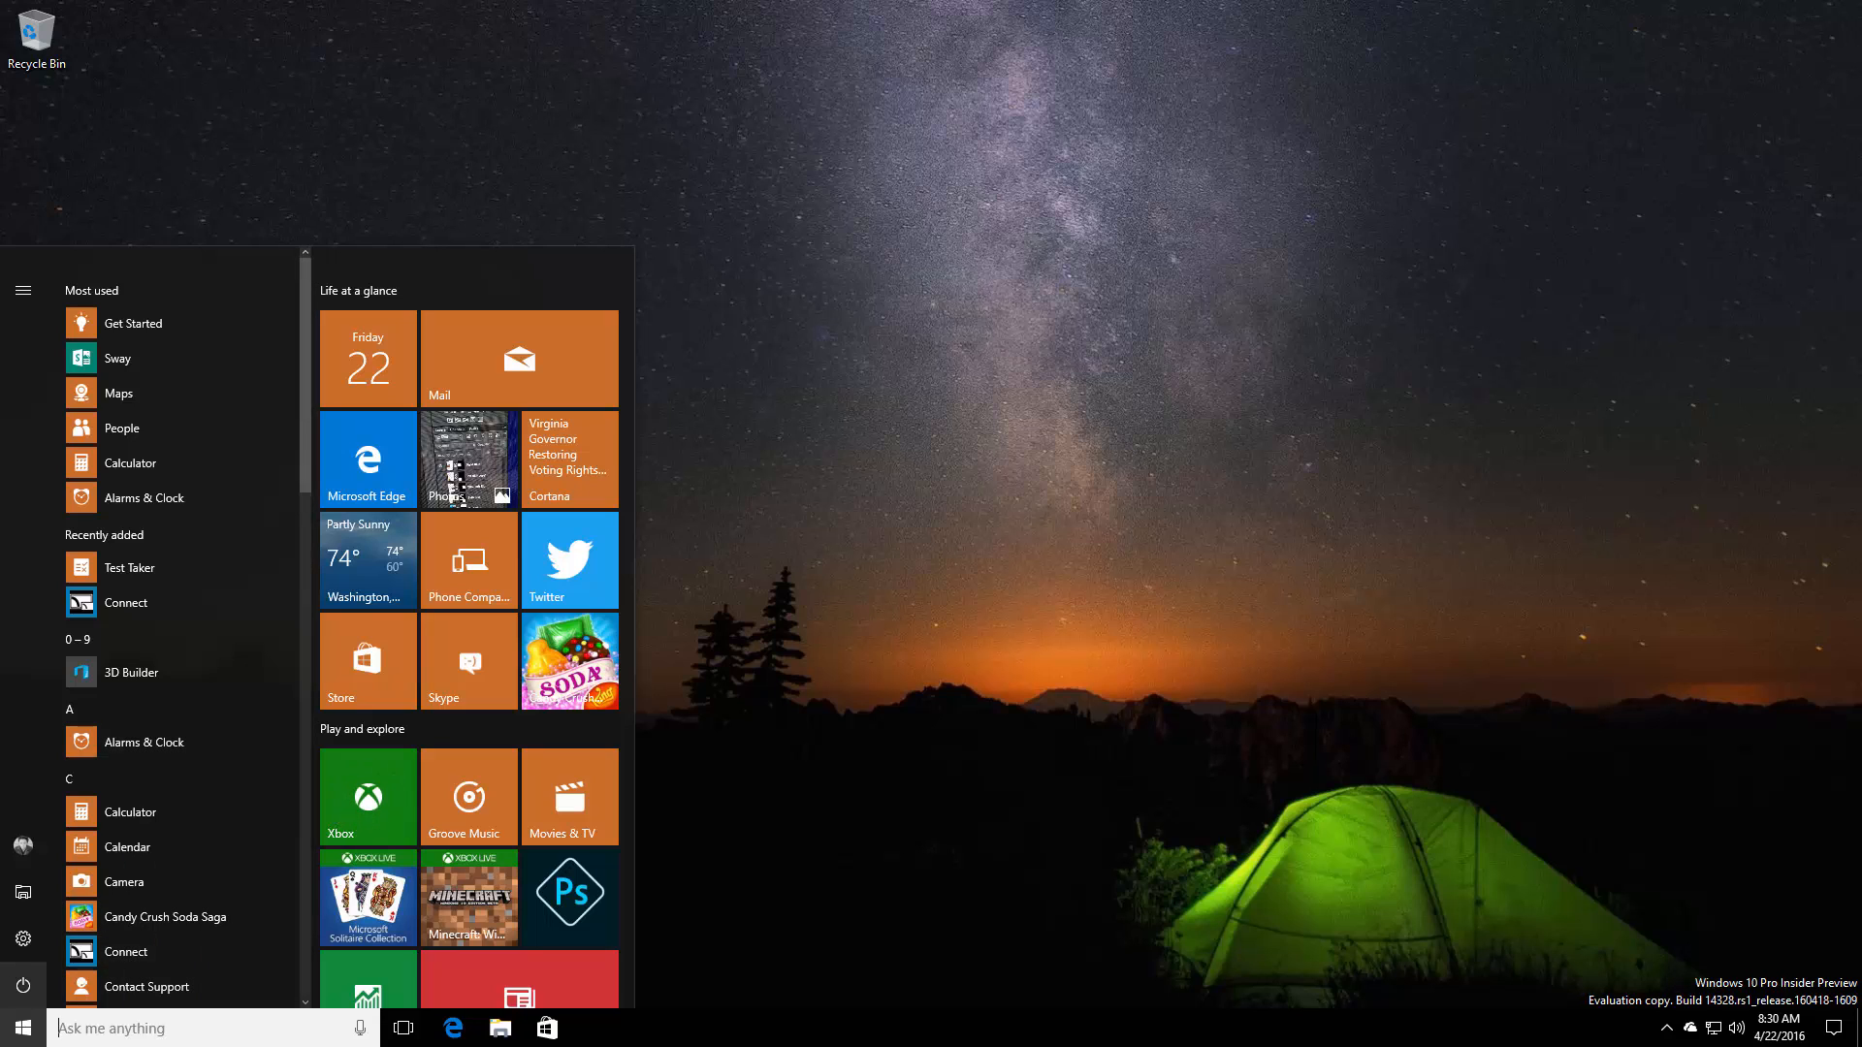
{"action": "mouse_move", "coordinate": [945, 652]}
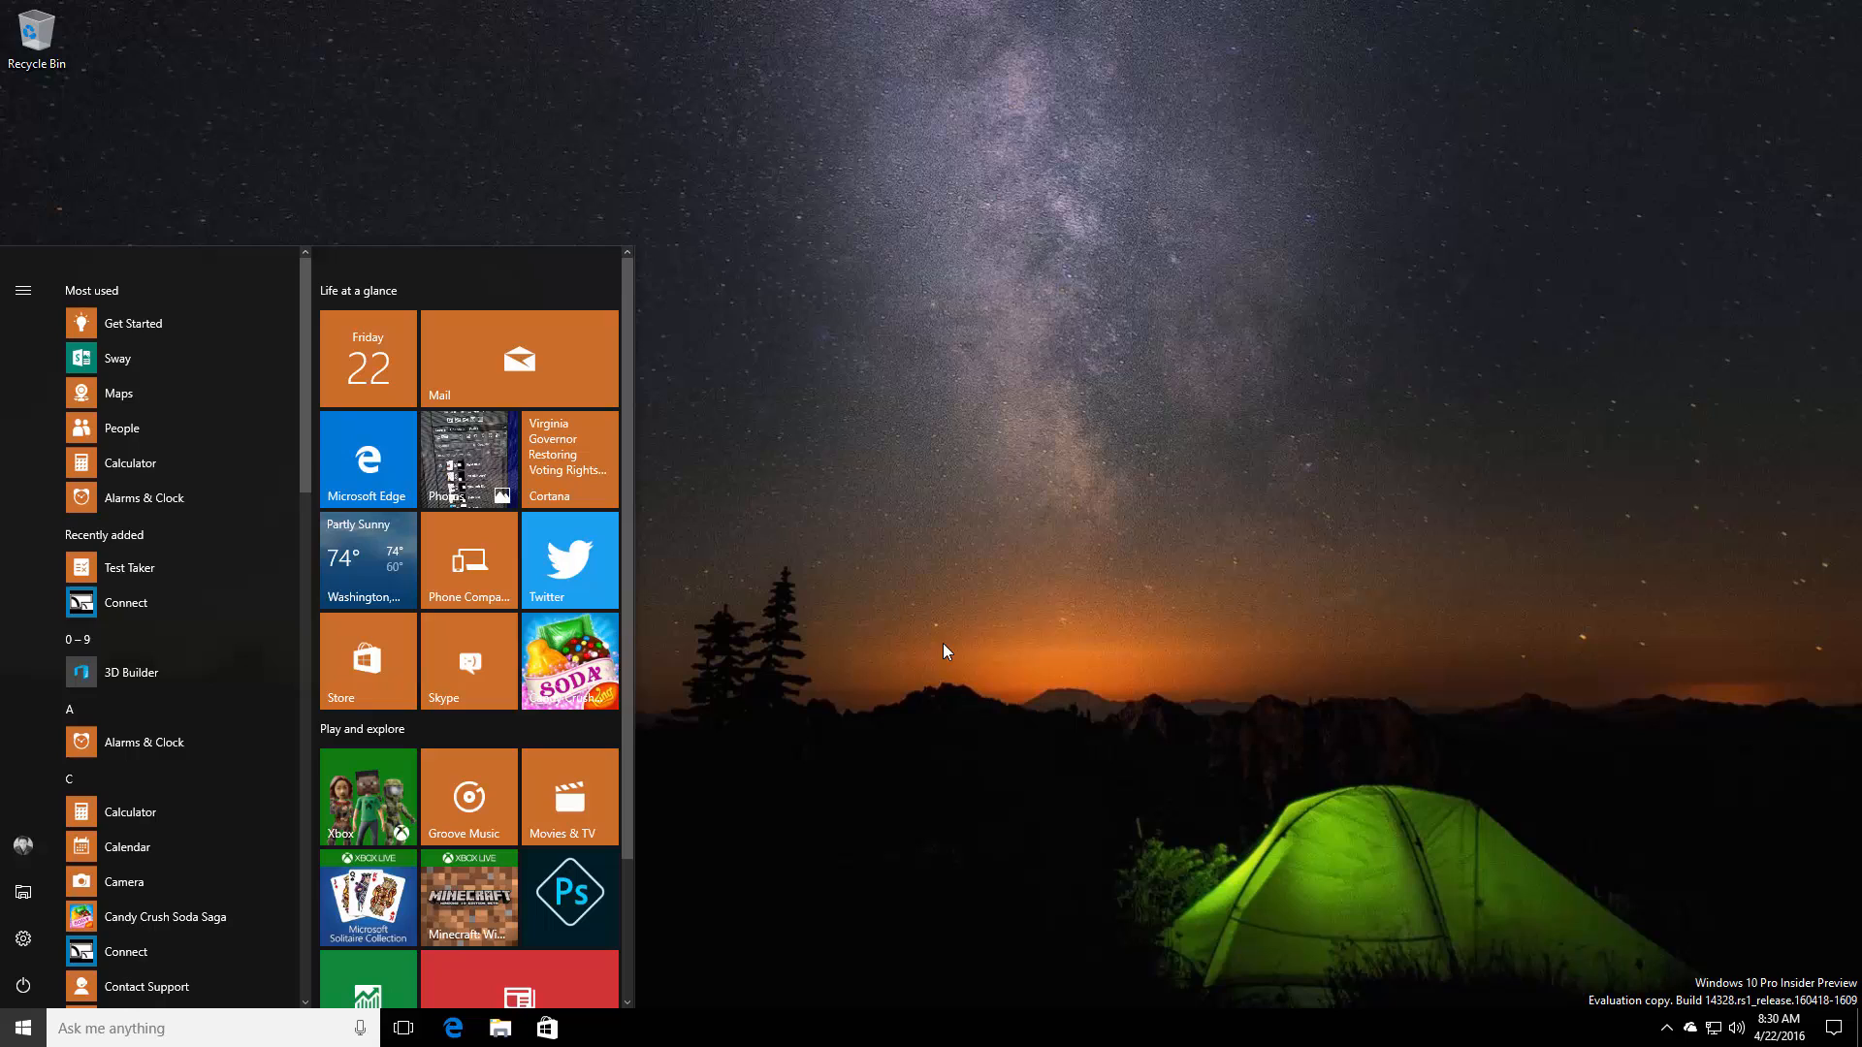
{"action": "scroll", "scroll_direction": "down", "scroll_amount": 3}
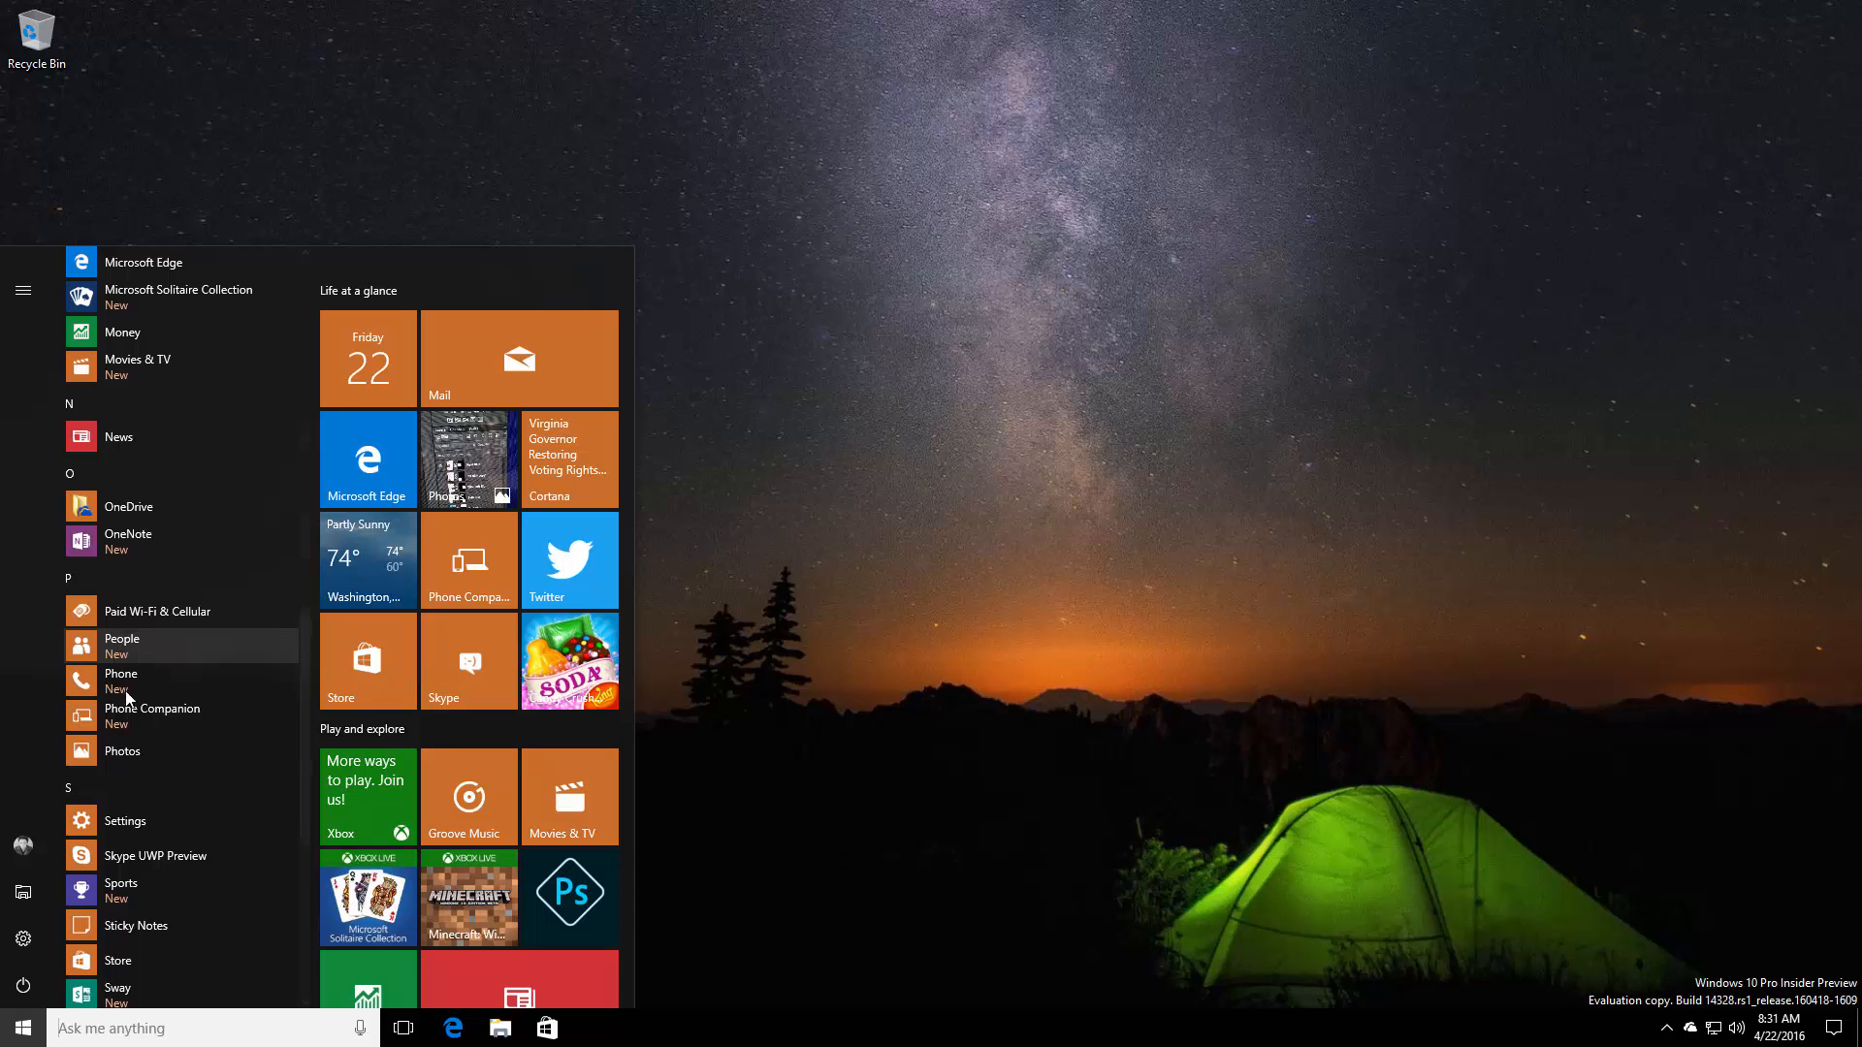
{"action": "left_click", "coordinate": [1827, 1028]}
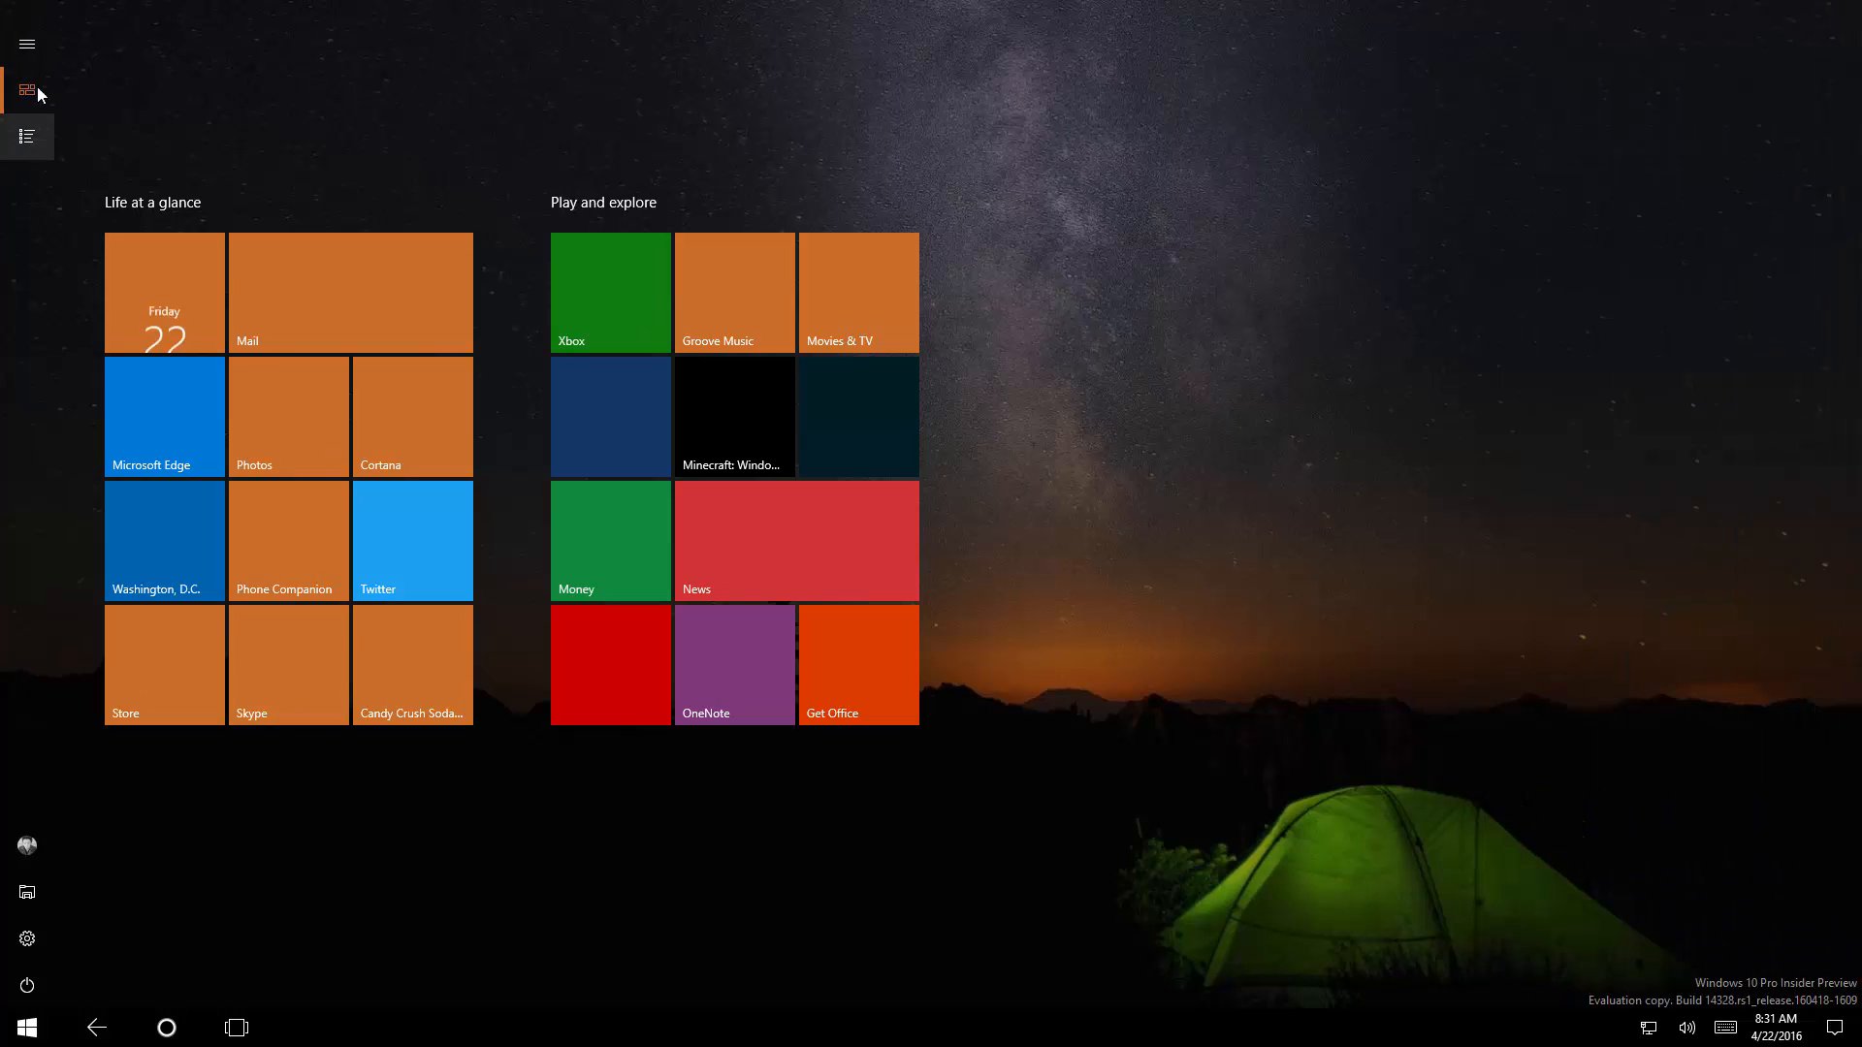
{"action": "left_click", "coordinate": [26, 135]}
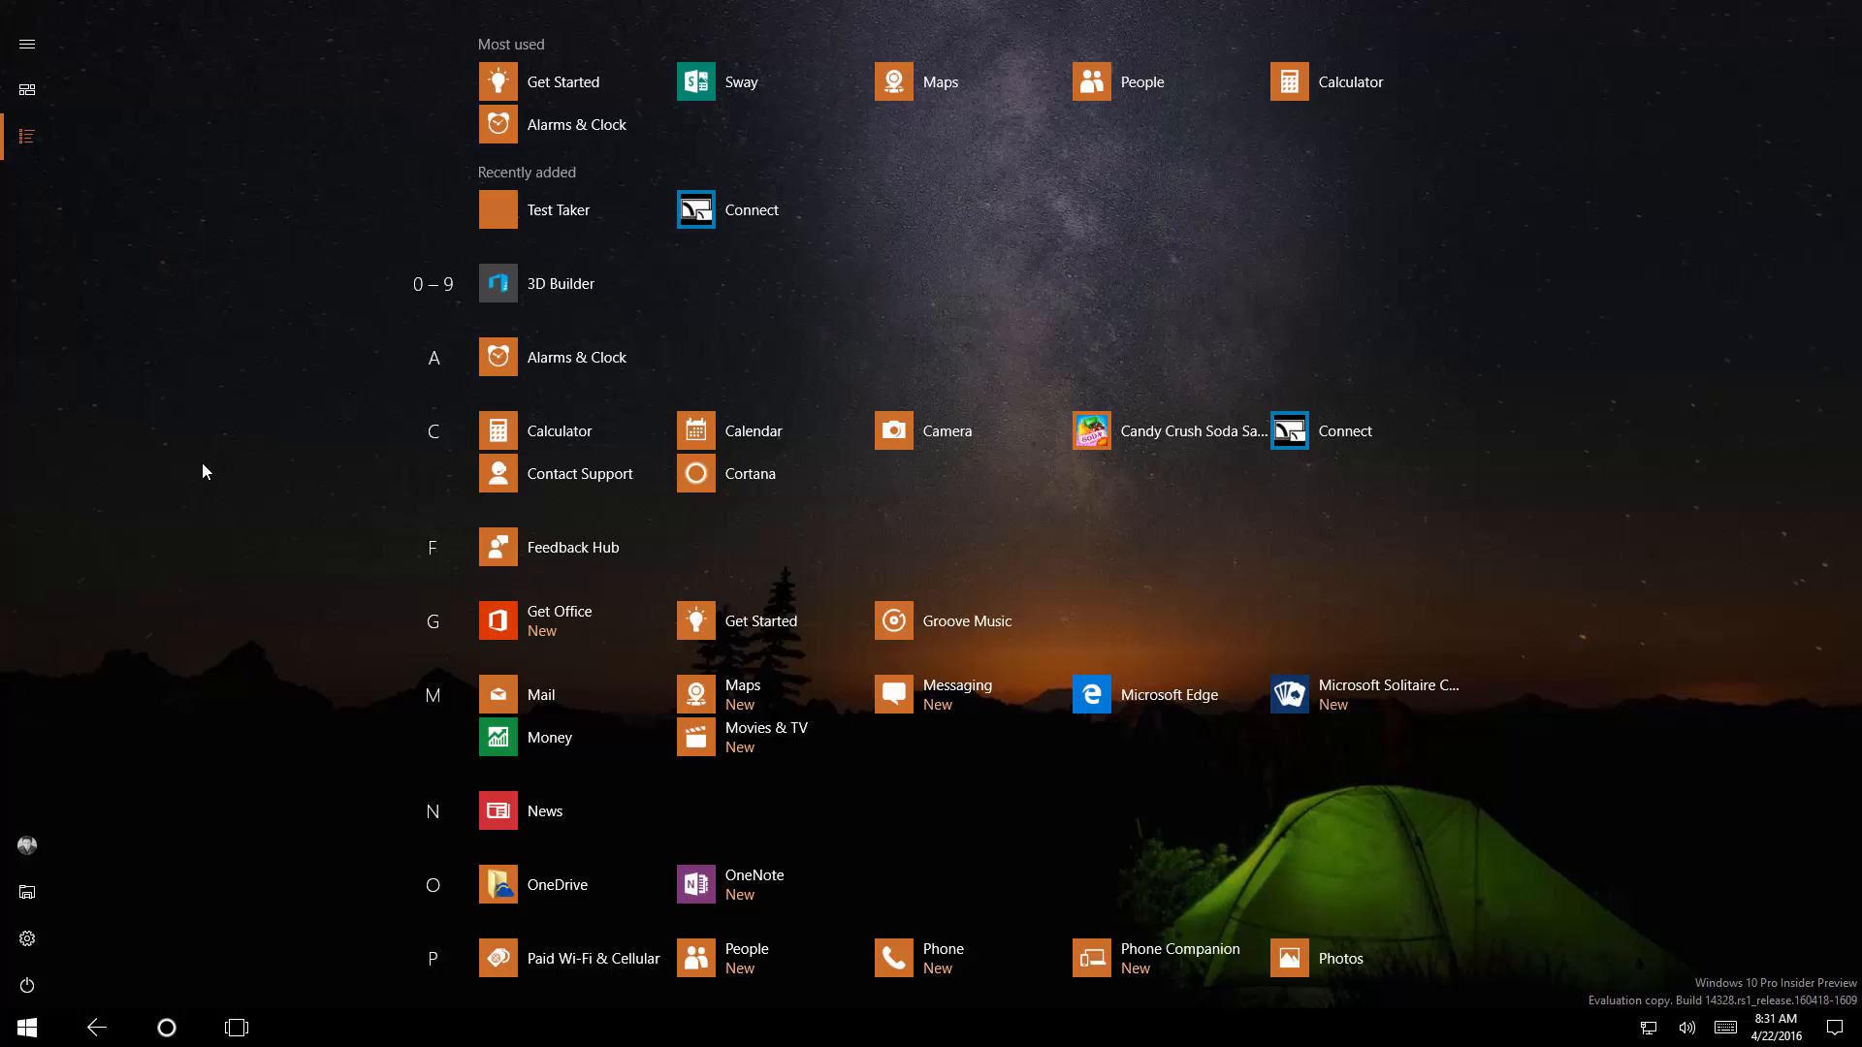
{"action": "scroll", "scroll_direction": "down", "scroll_amount": 3}
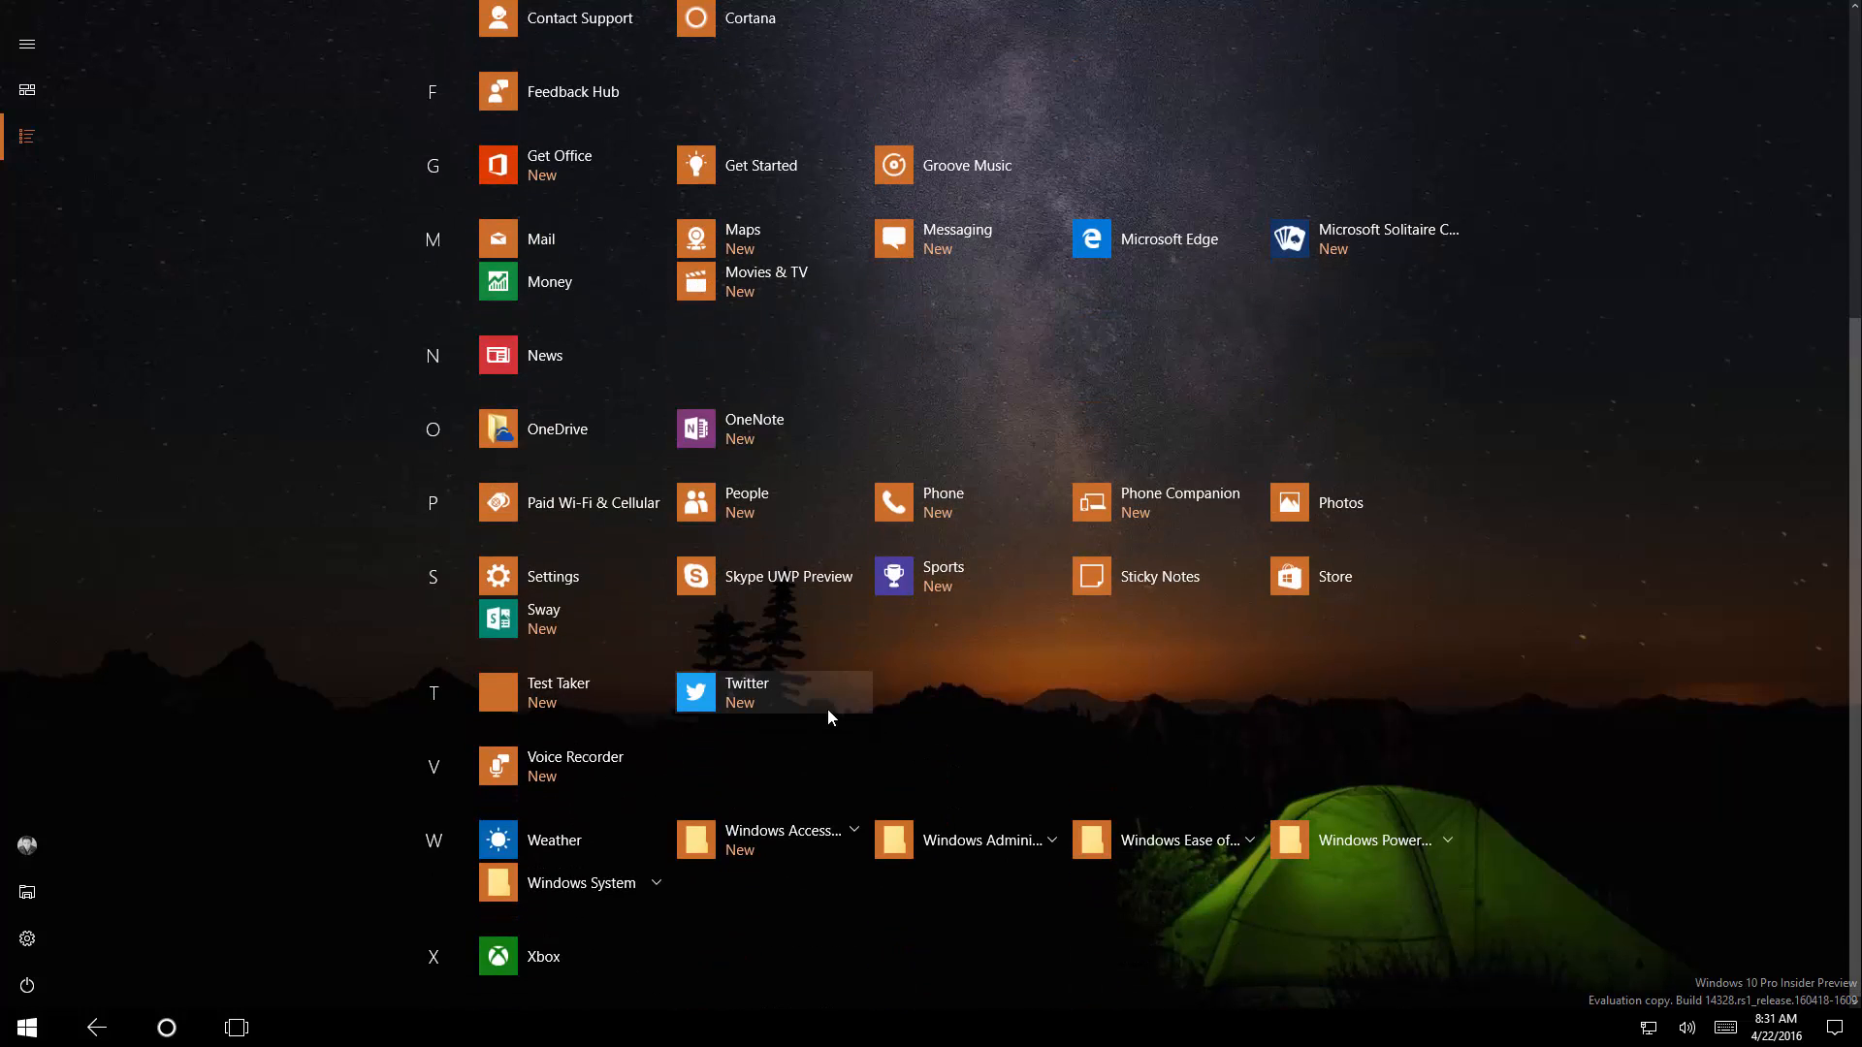
{"action": "left_click", "coordinate": [26, 89]}
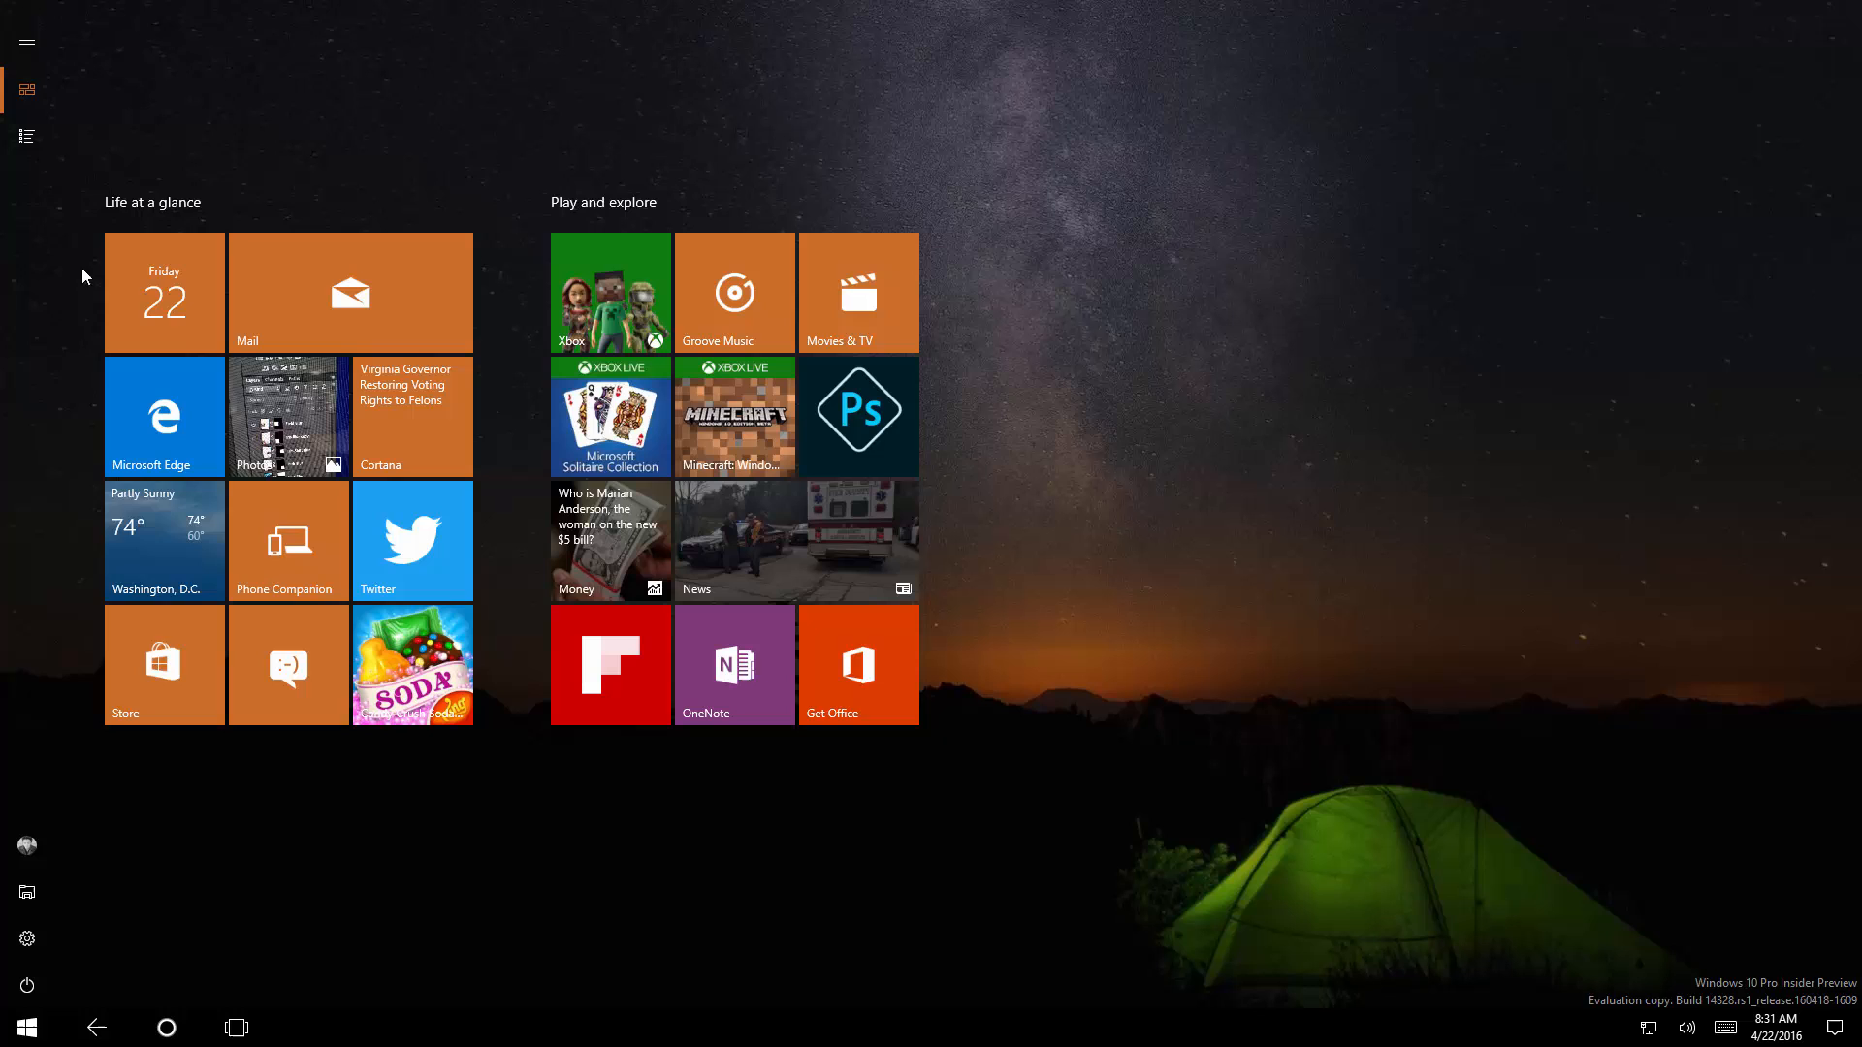
{"action": "left_click", "coordinate": [26, 45]}
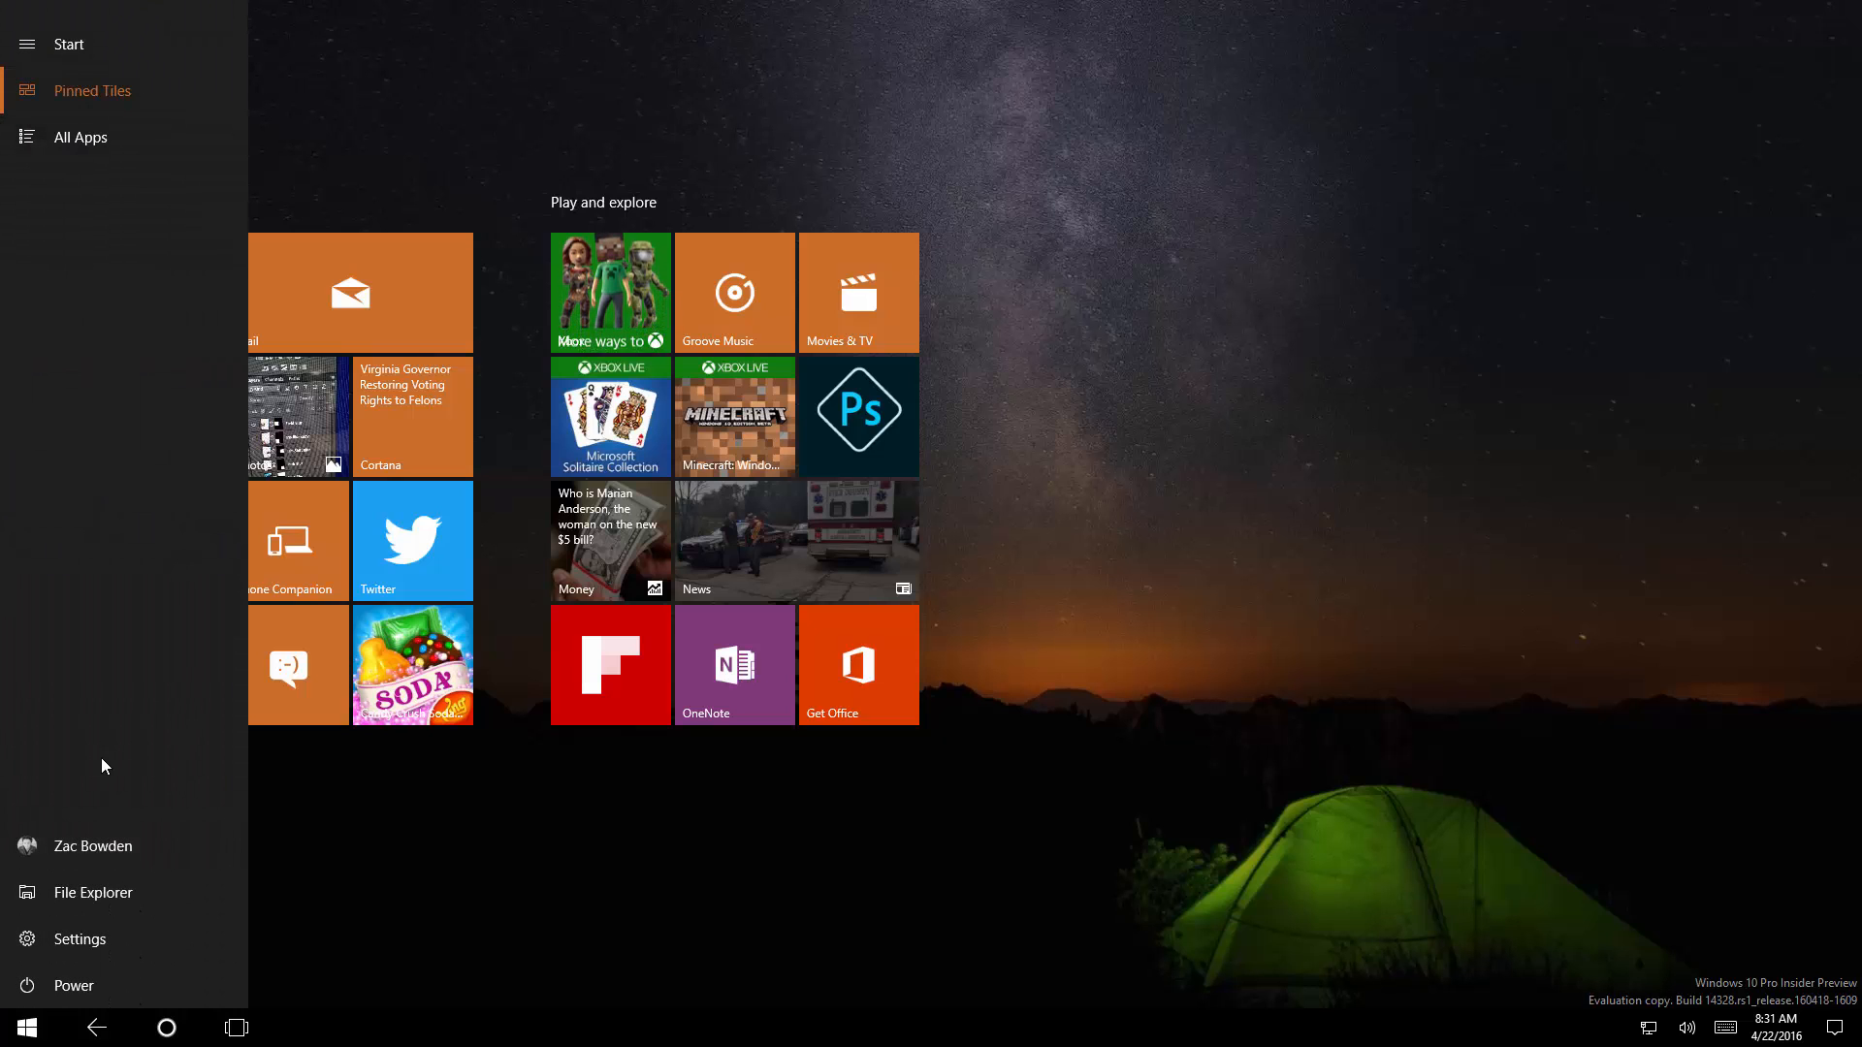
{"action": "left_click", "coordinate": [1839, 1028]}
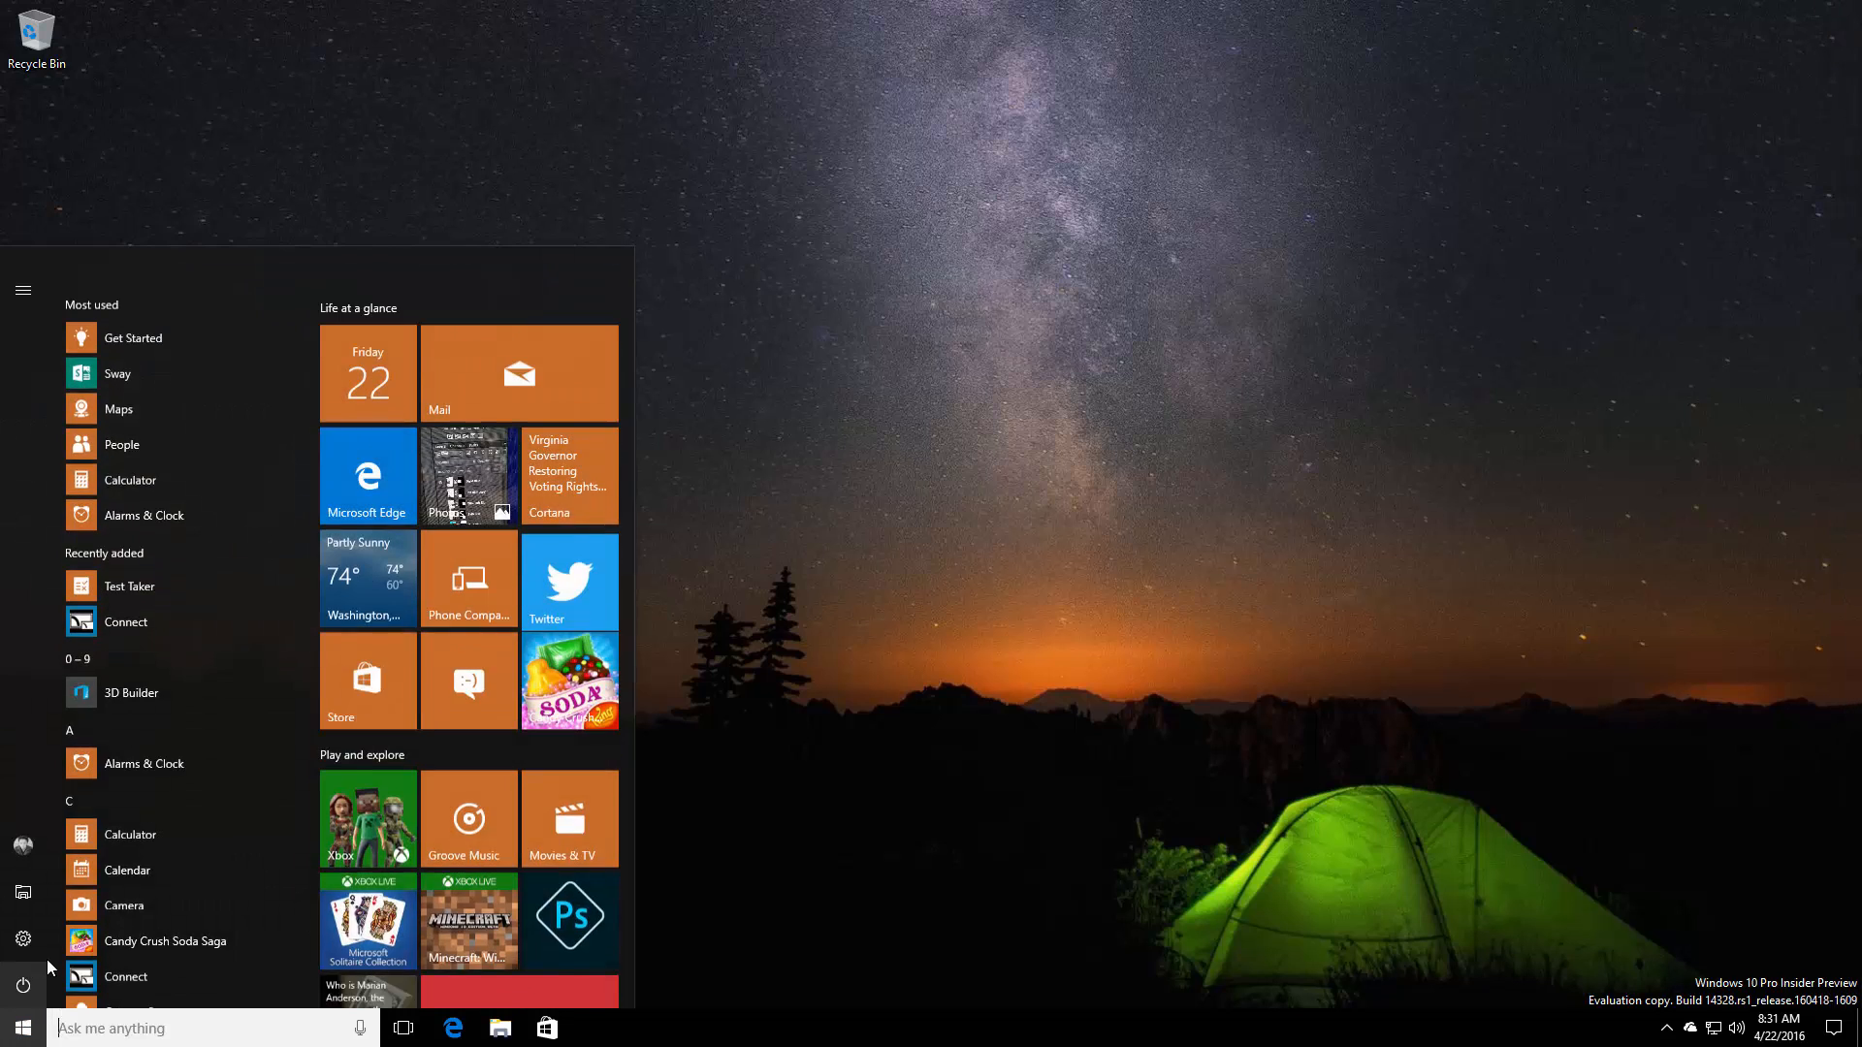
Step: Reach Personalization > Start > Choose which folders appear on Start
{"action": "left_click", "coordinate": [23, 939]}
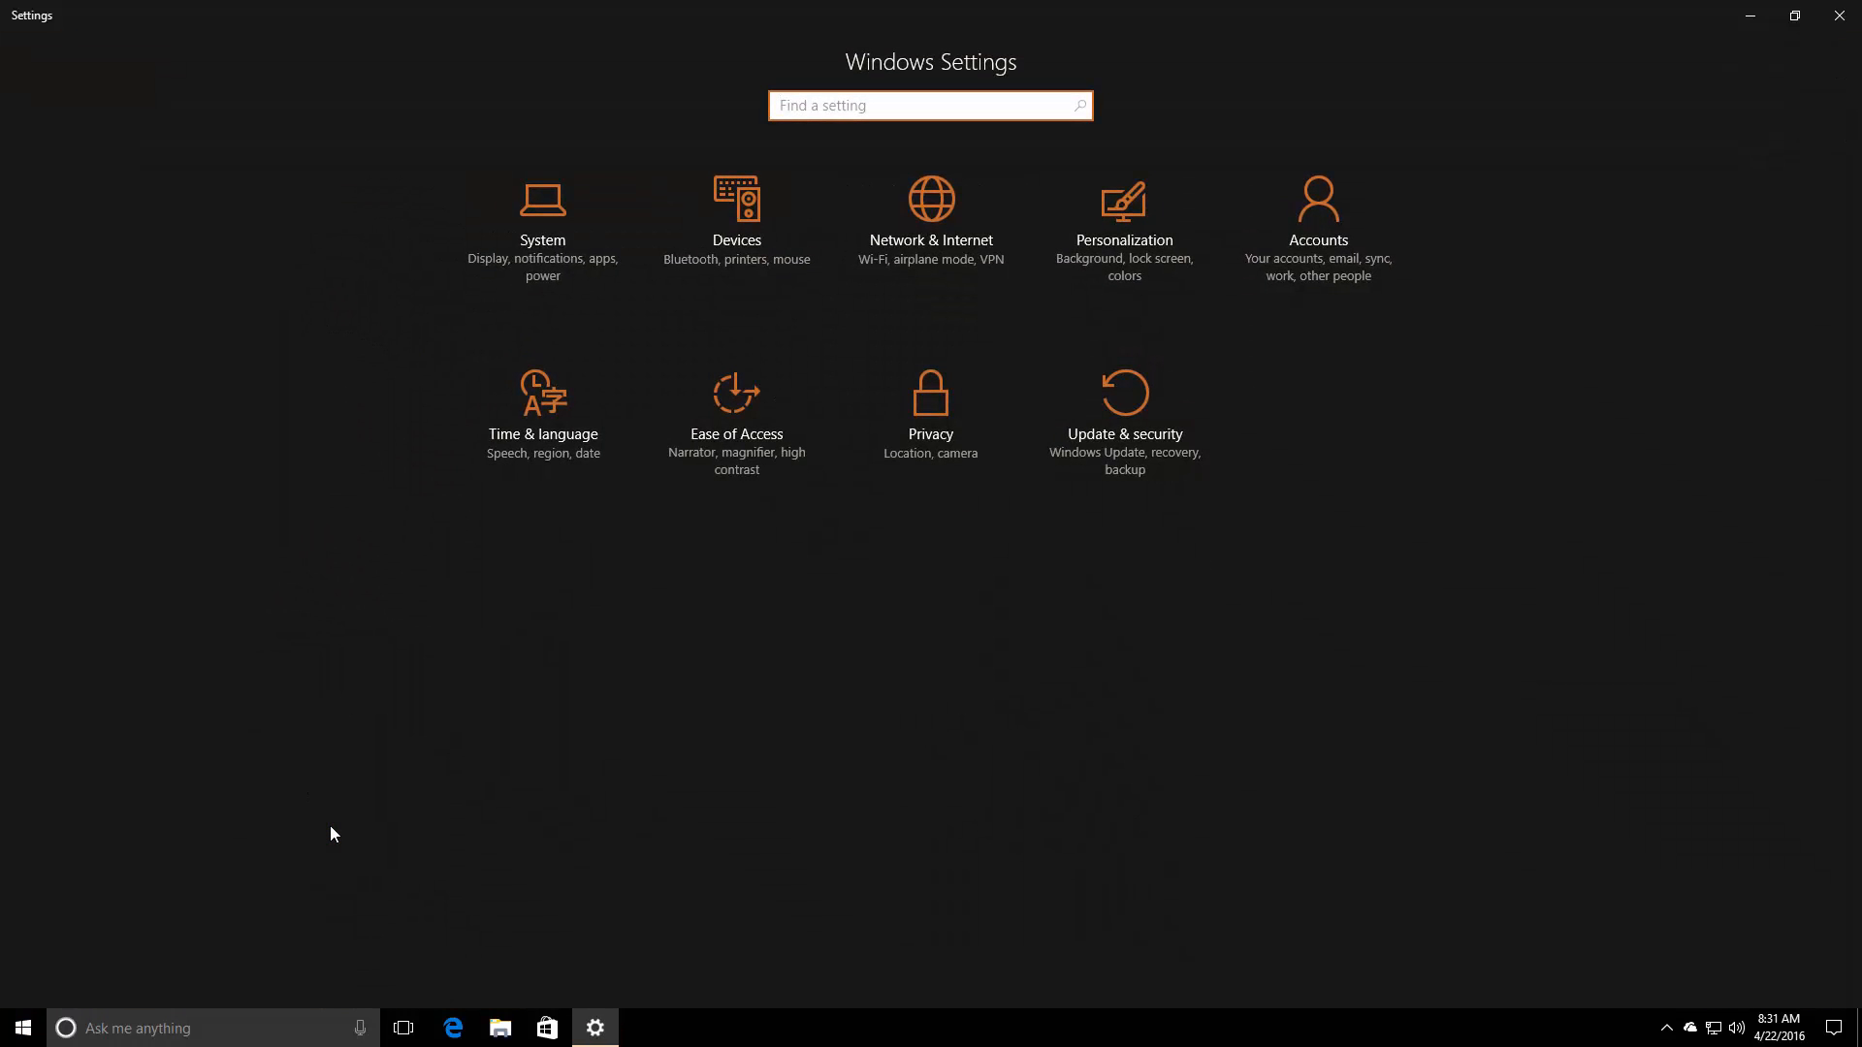
{"action": "left_click", "coordinate": [1121, 202]}
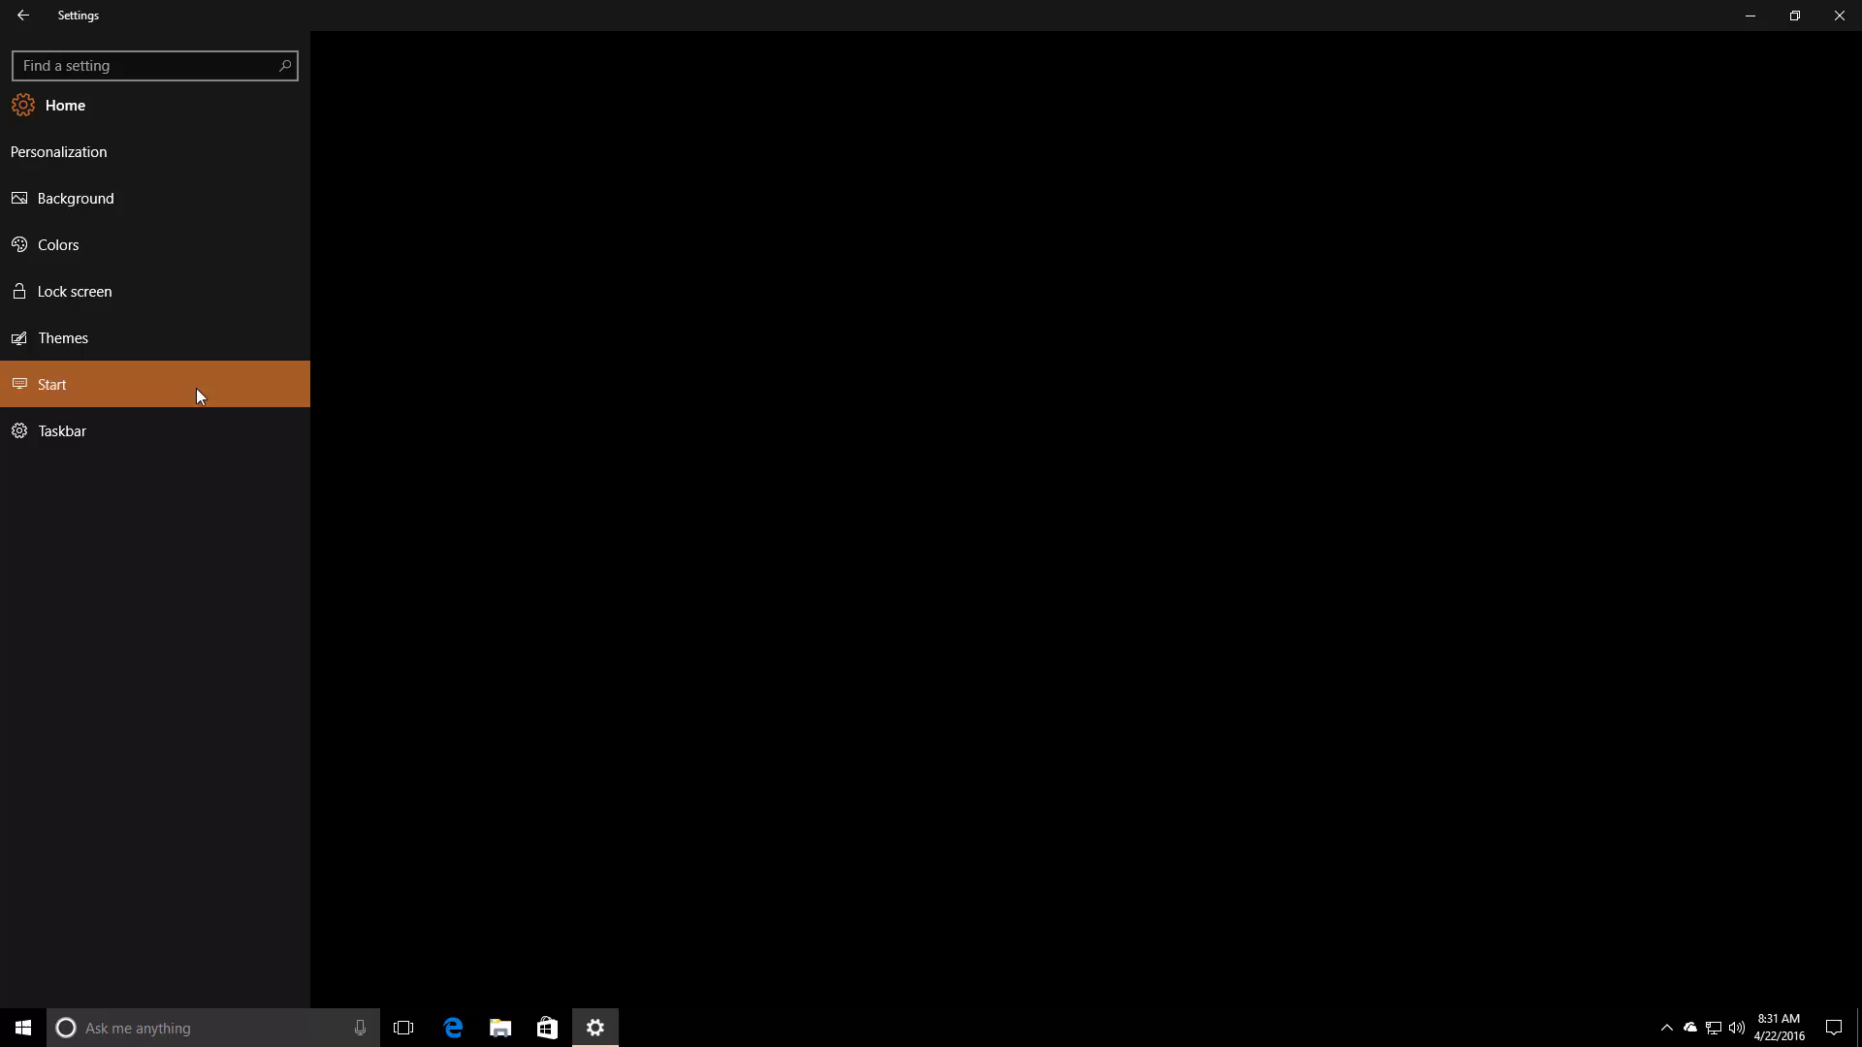
{"action": "left_click", "coordinate": [53, 384]}
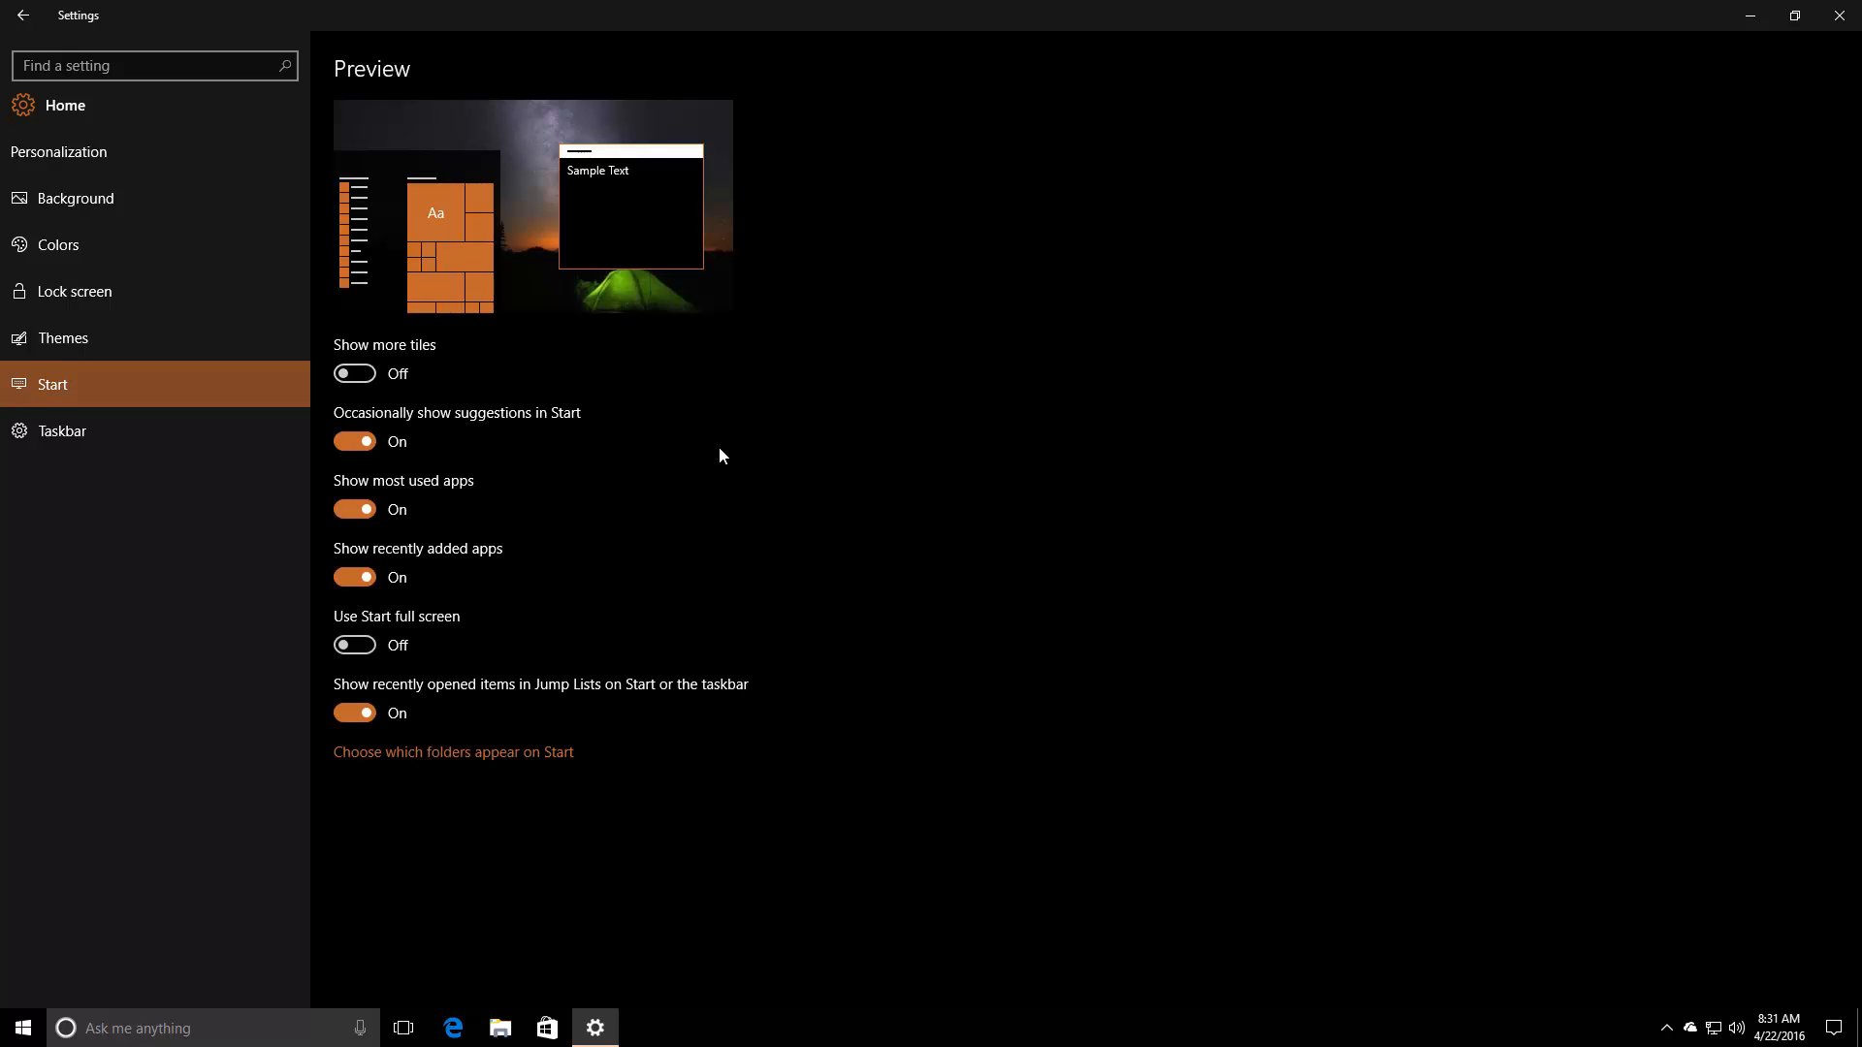
{"action": "left_click", "coordinate": [452, 752]}
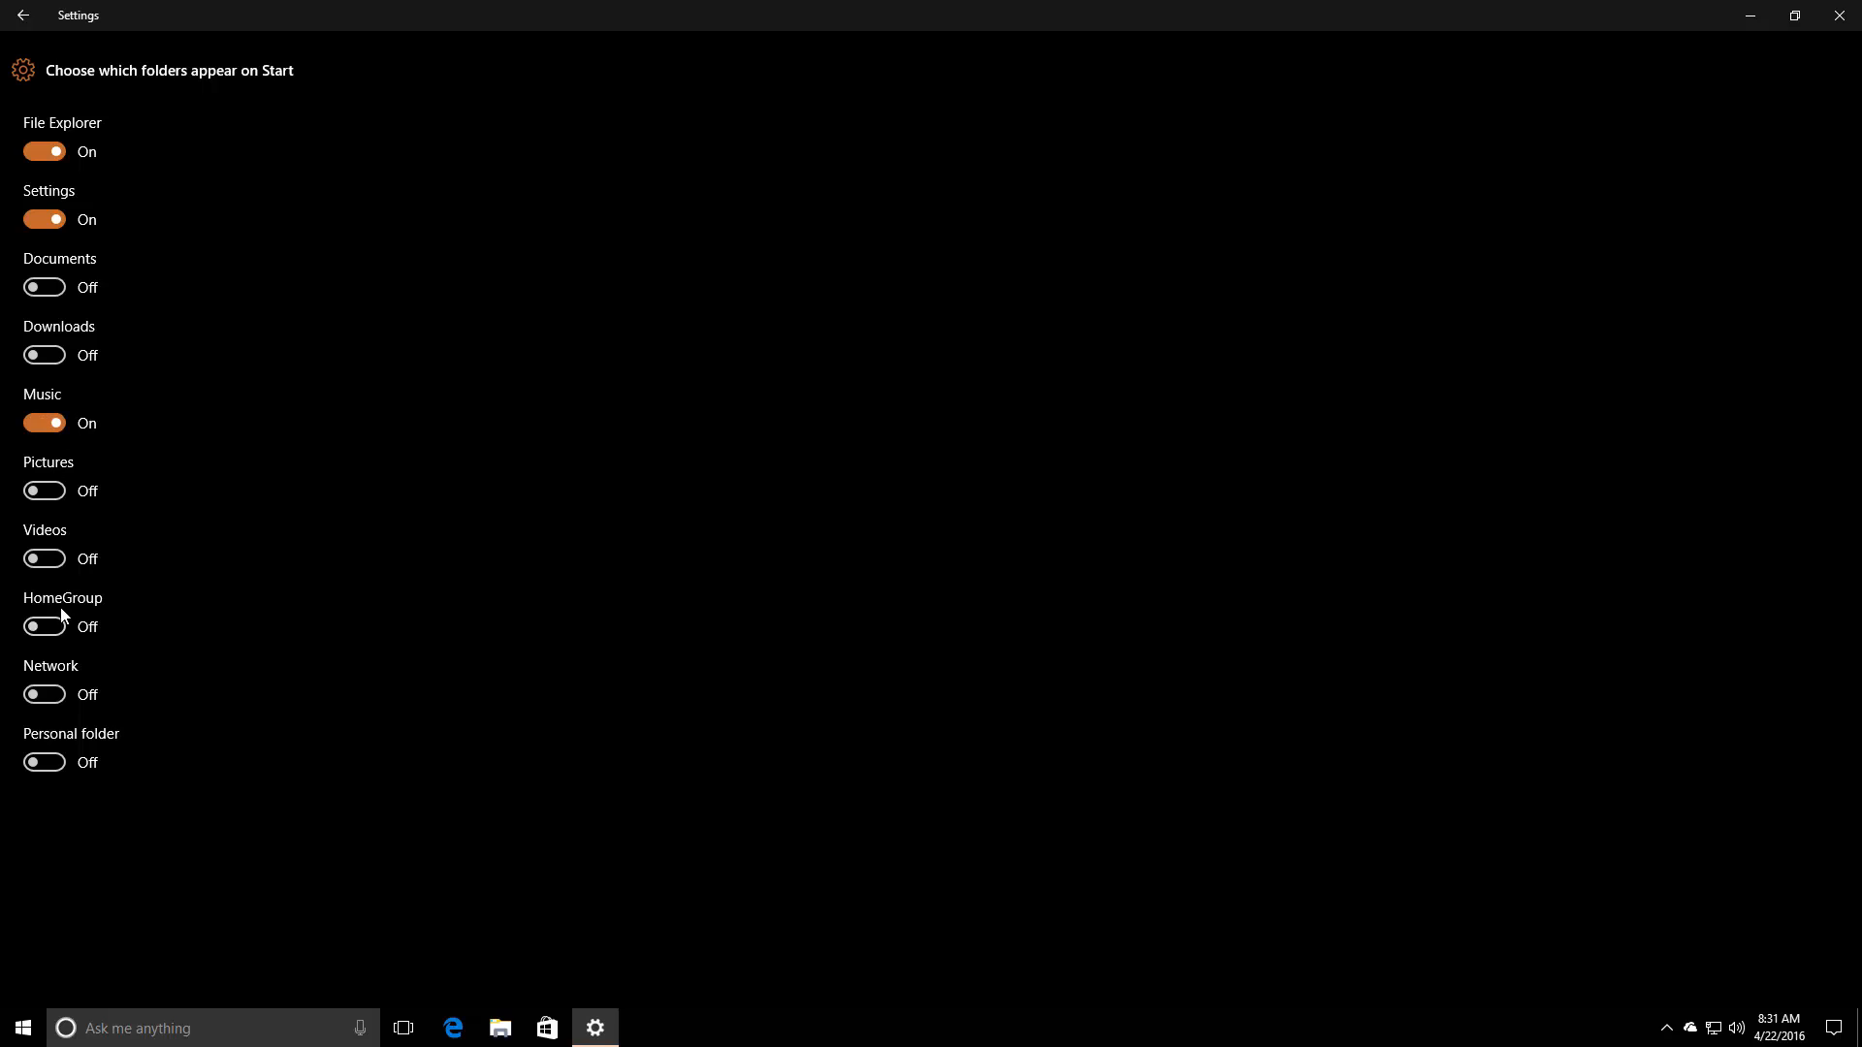
Step: Toggle the HomeGroup folder on and off again, leaving only File Explorer and Settings
{"action": "left_click", "coordinate": [21, 1028]}
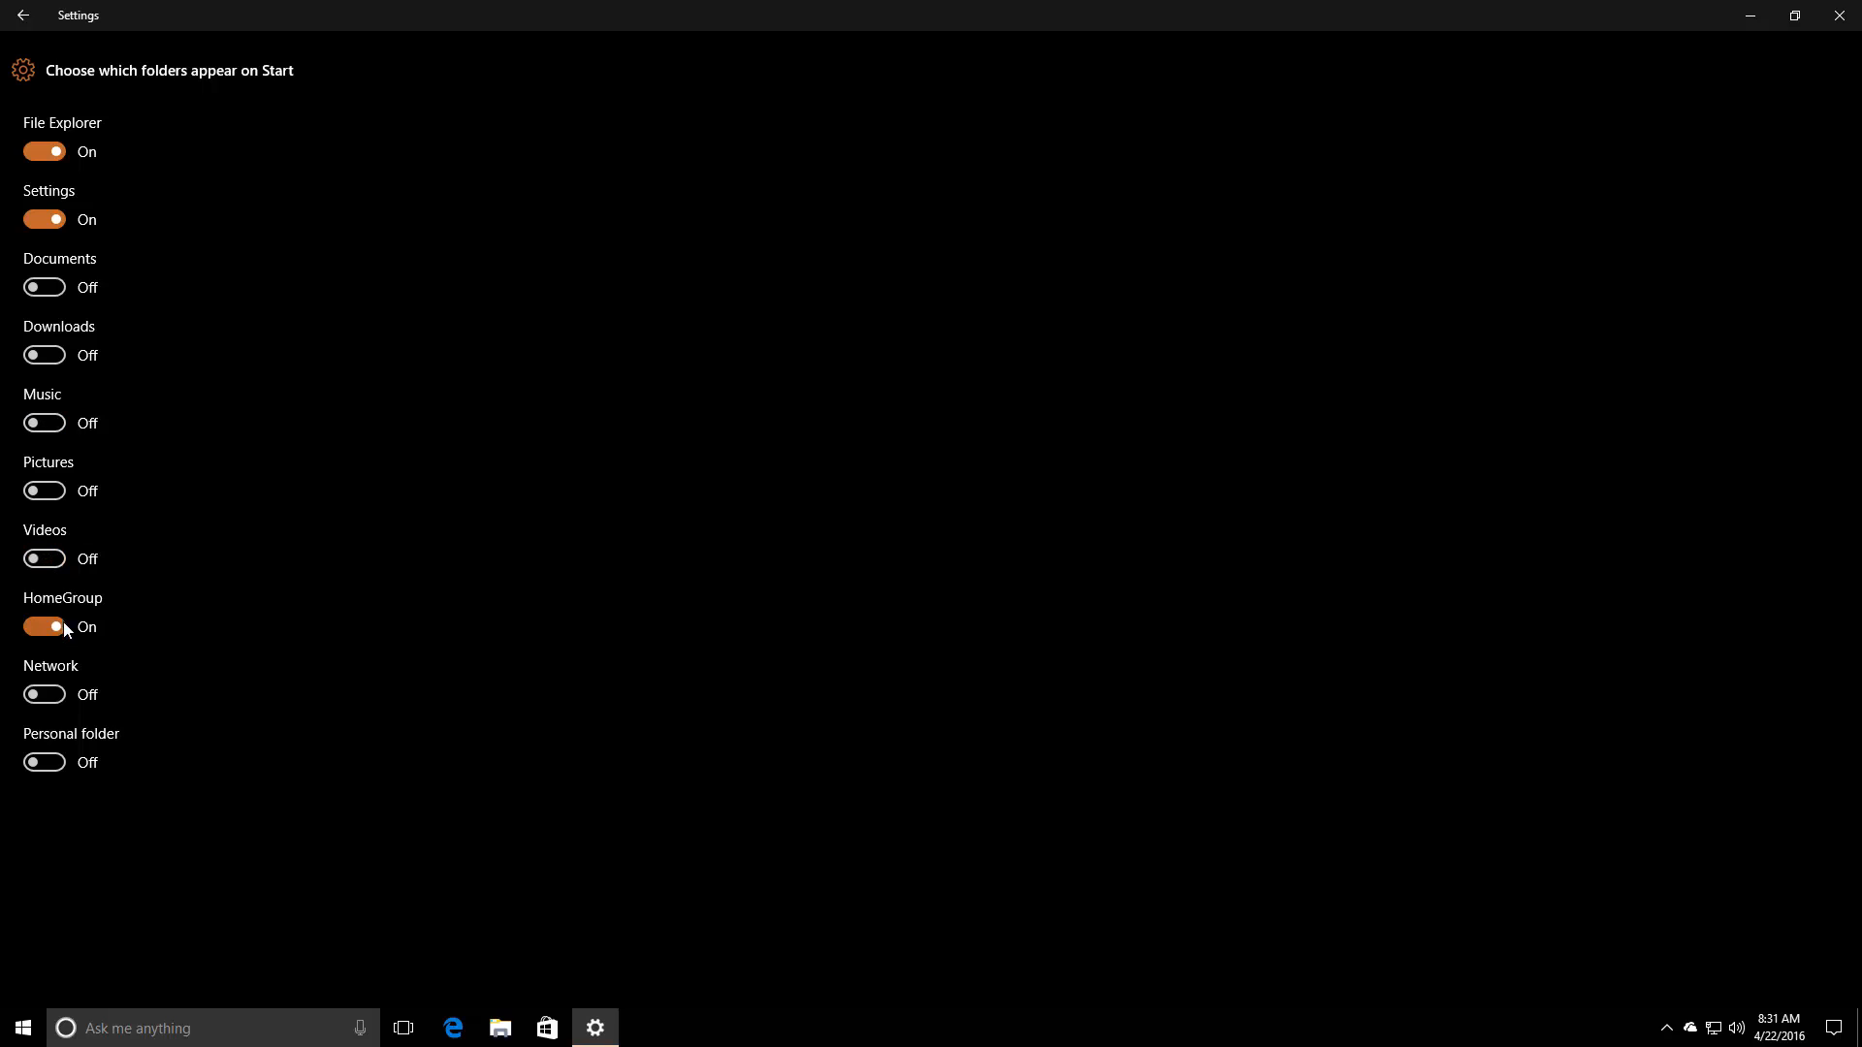
{"action": "left_click", "coordinate": [44, 626]}
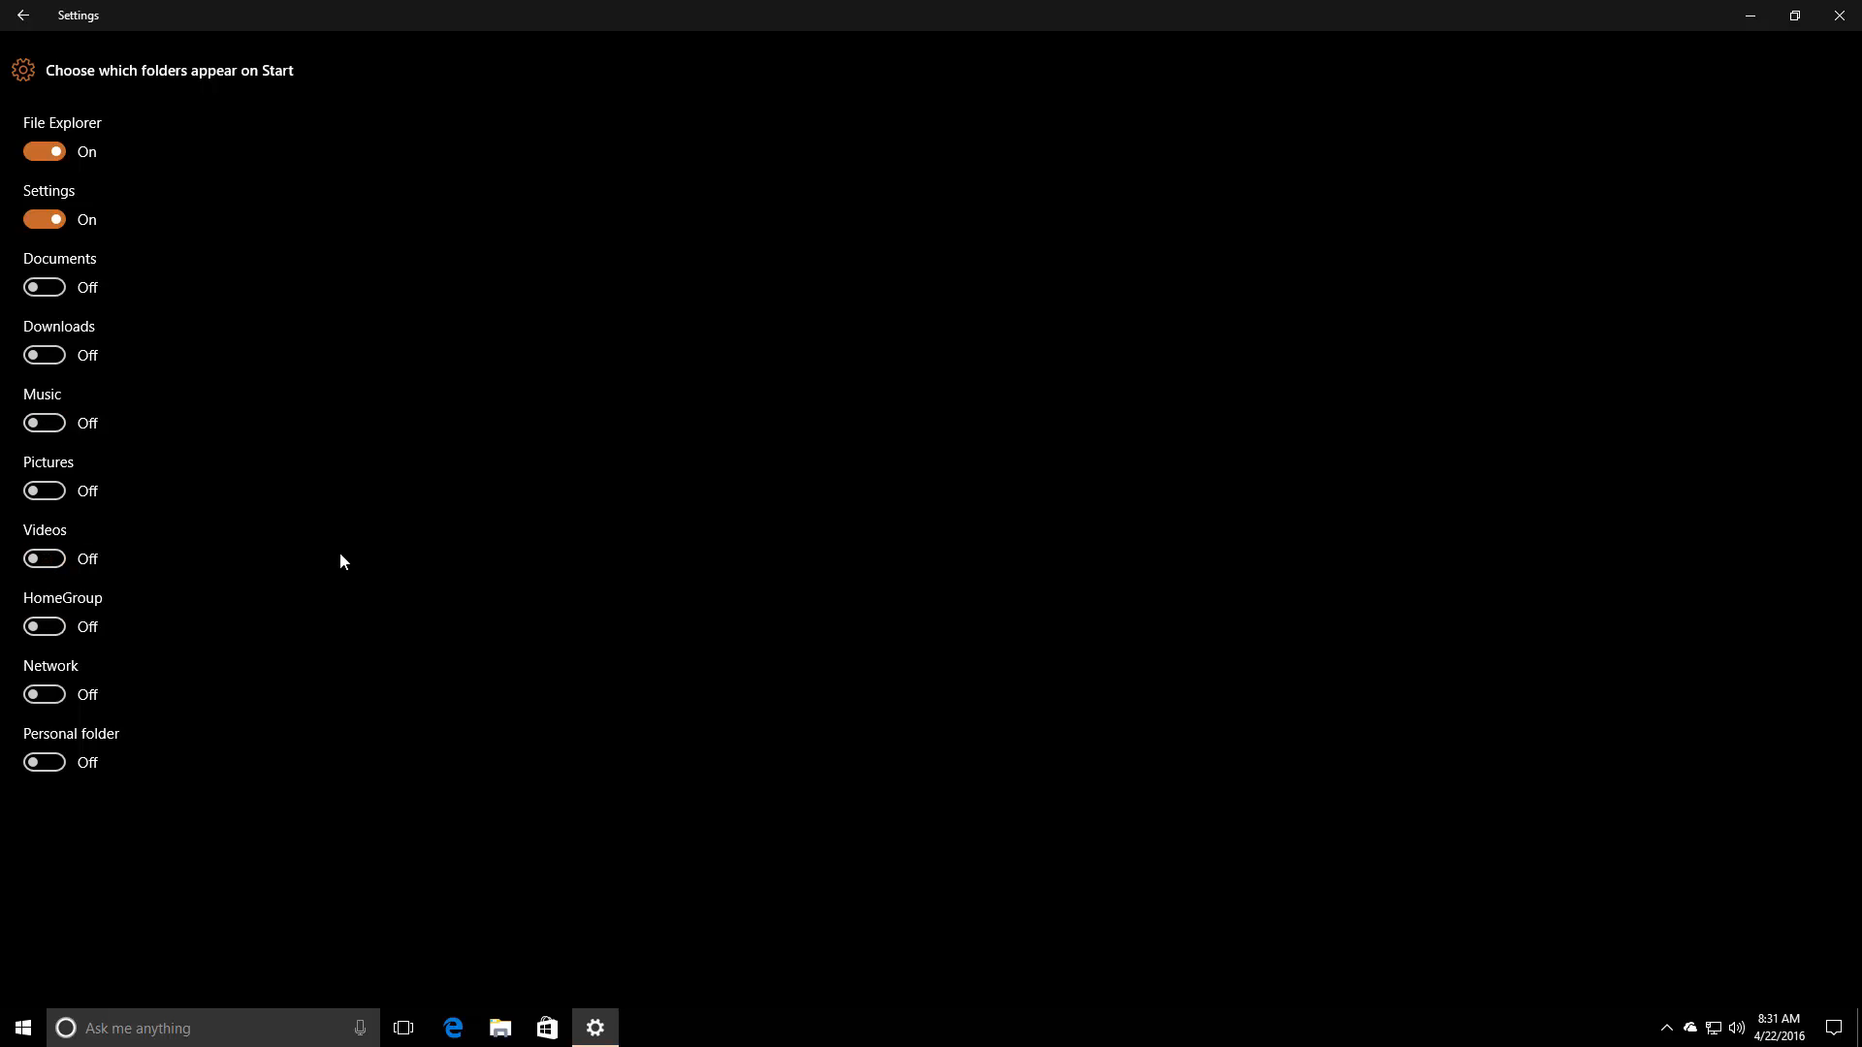
Step: Bring up the Start menu over the Settings window
{"action": "left_click", "coordinate": [21, 1027]}
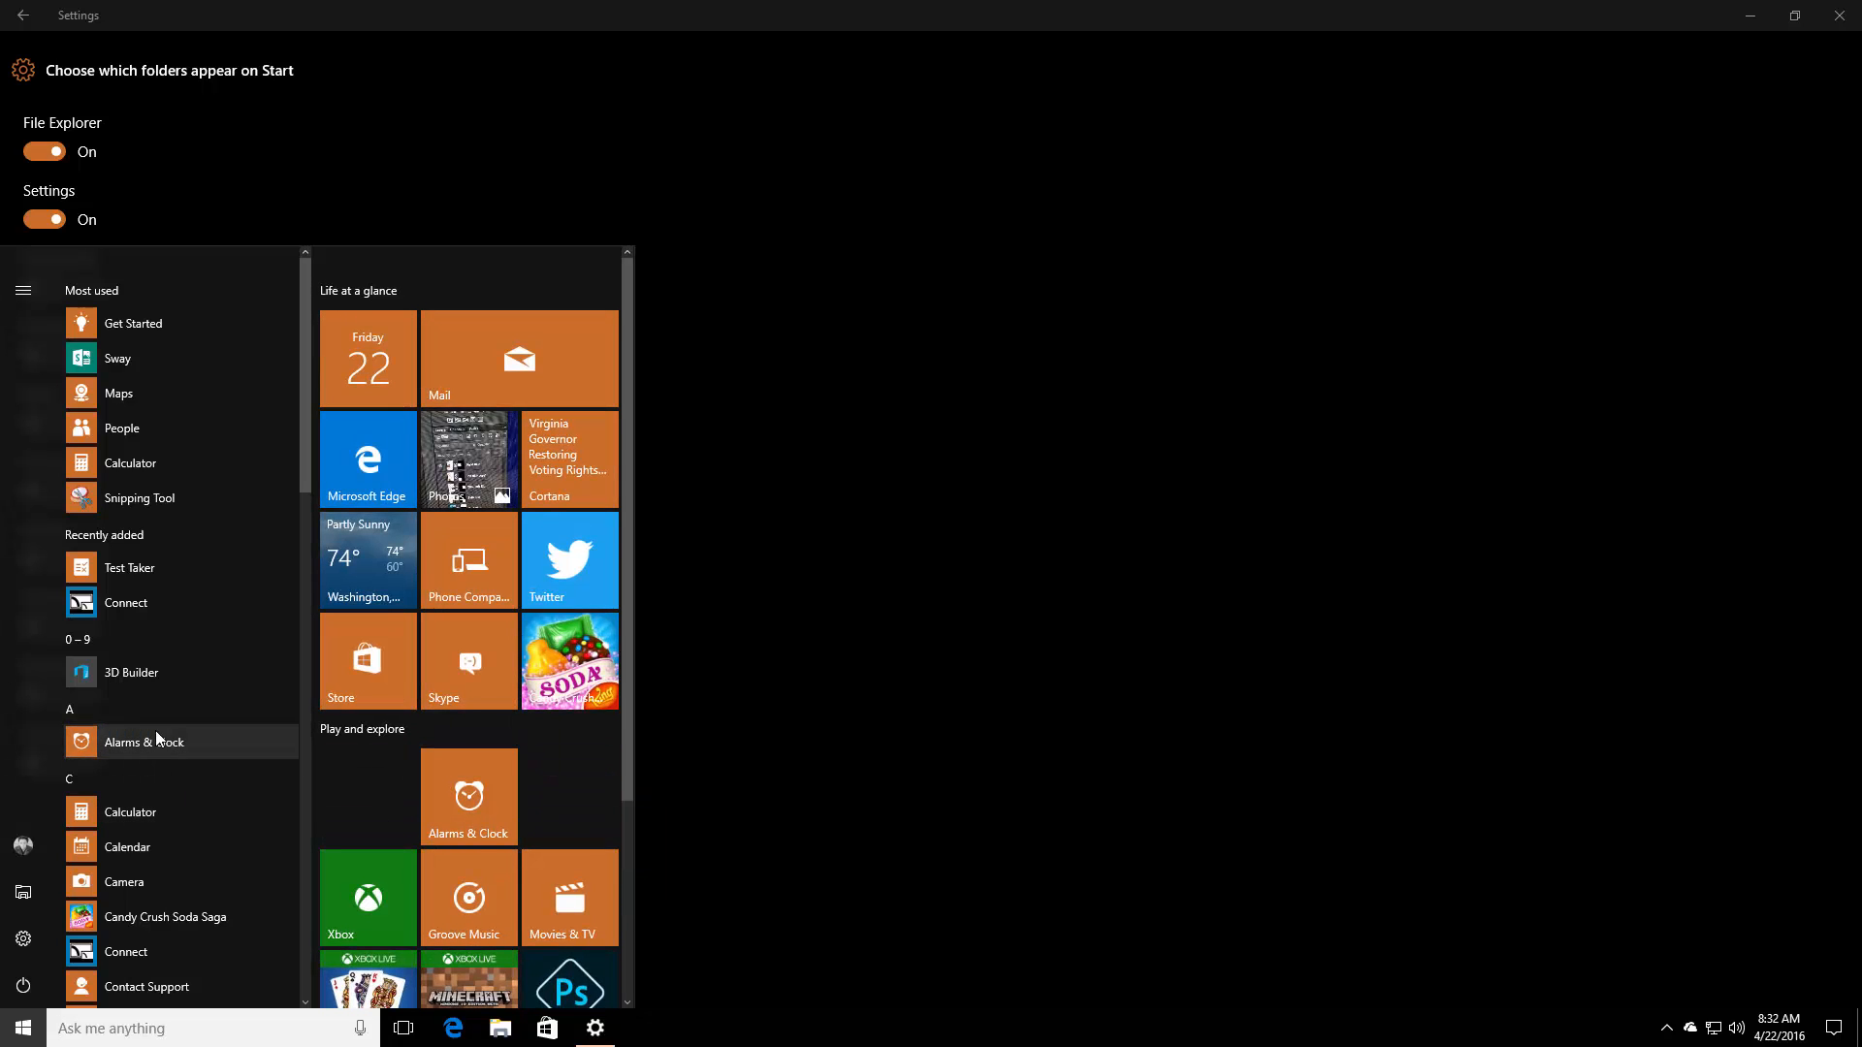
{"action": "mouse_move", "coordinate": [468, 795]}
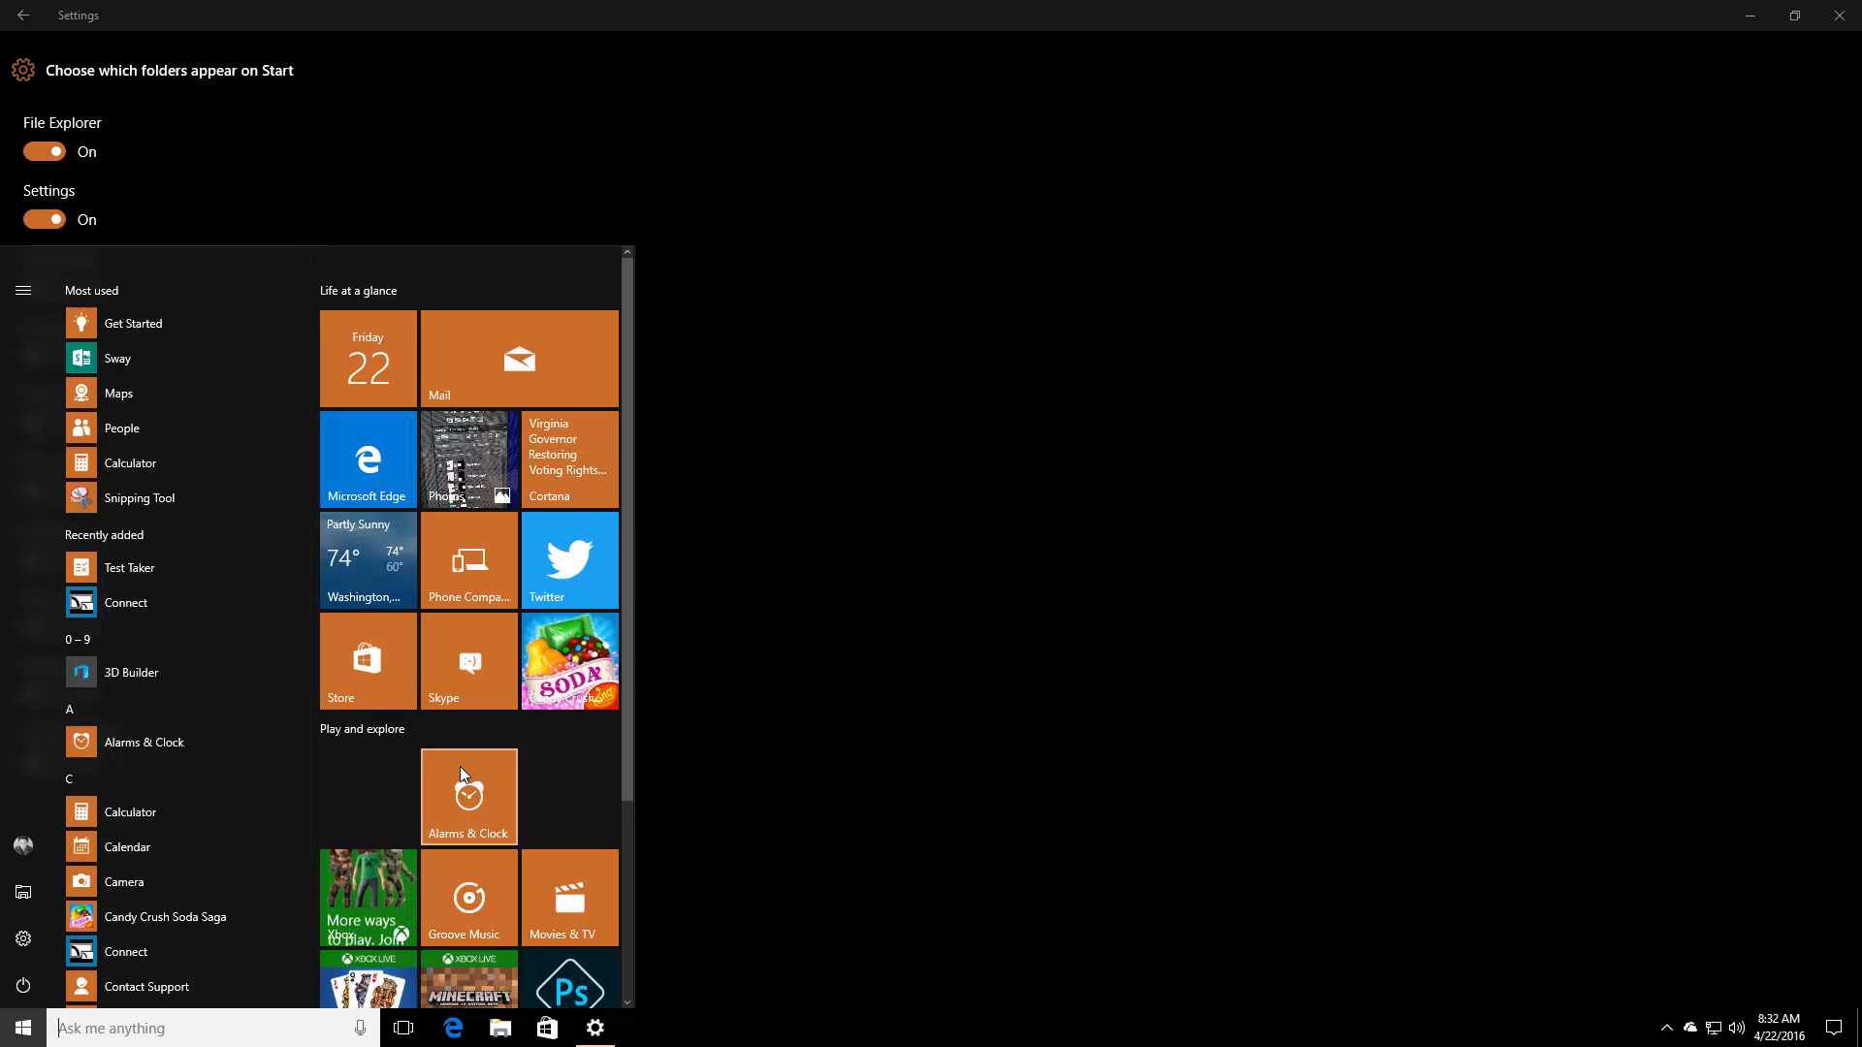
{"action": "mouse_move", "coordinate": [211, 749]}
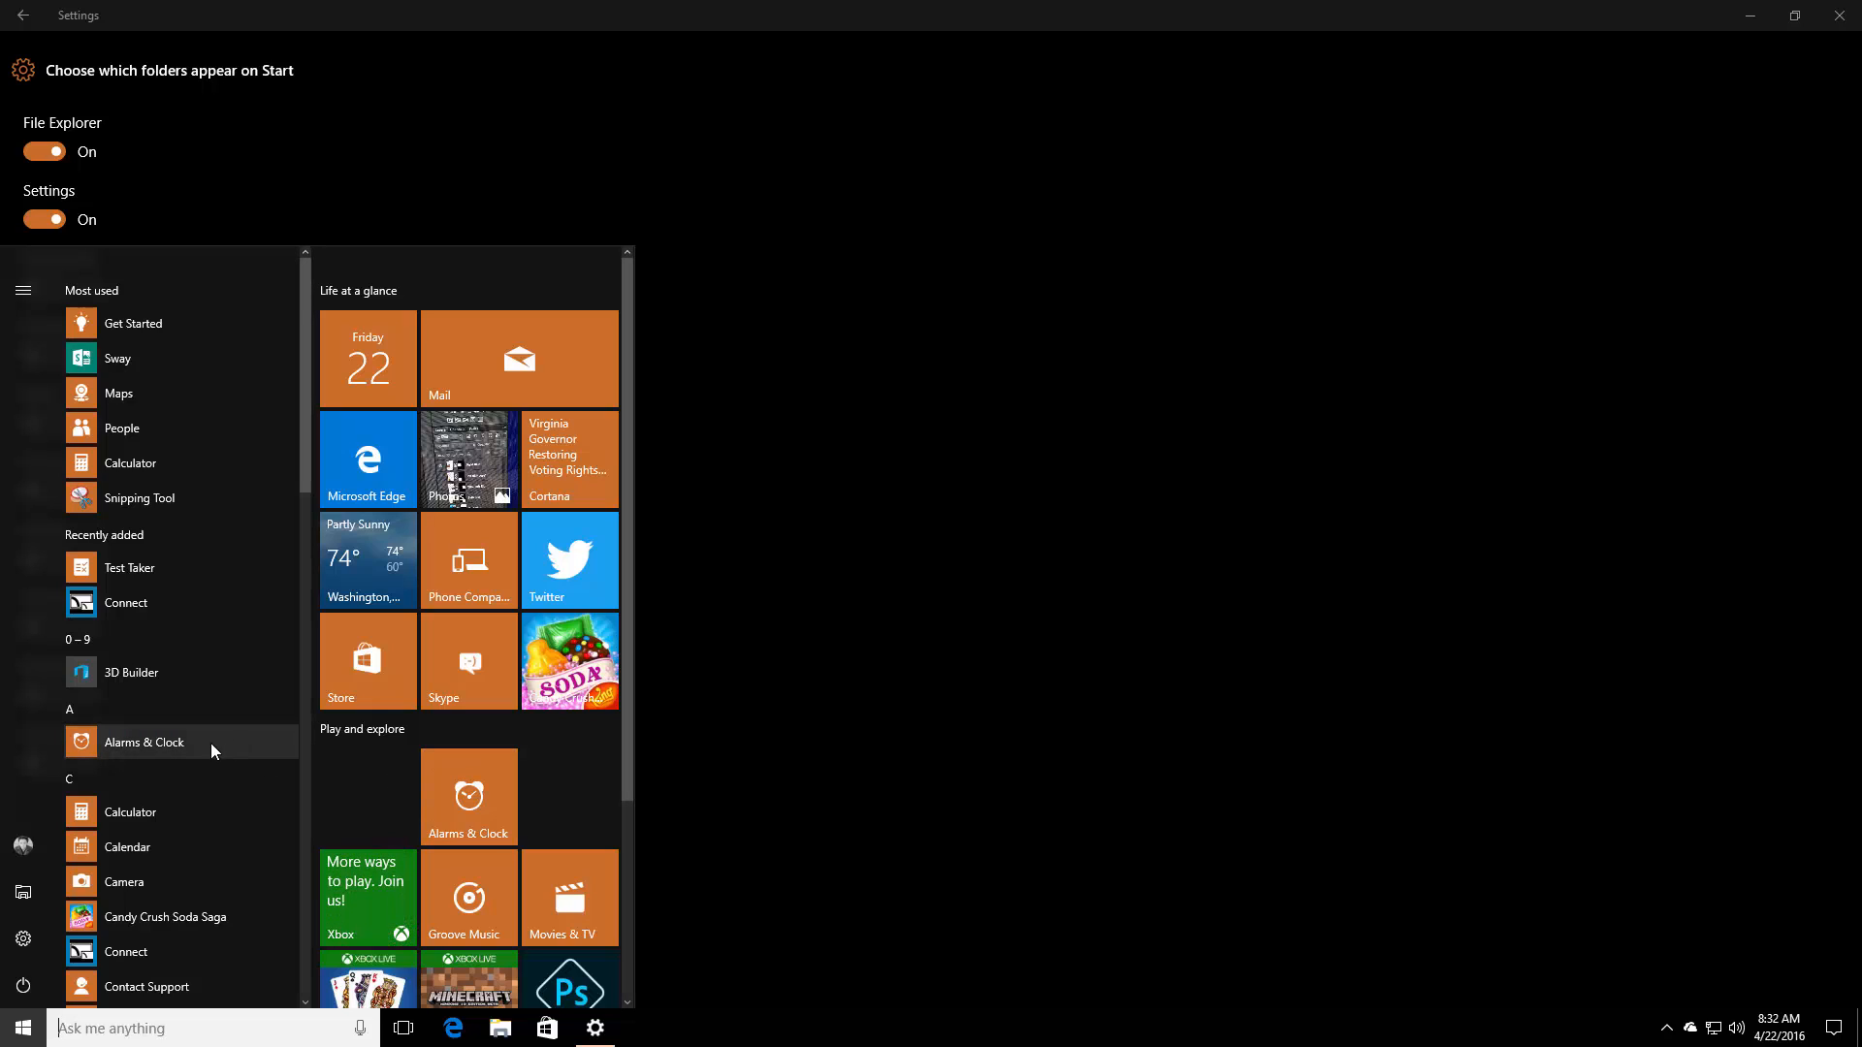
{"action": "mouse_move", "coordinate": [467, 797]}
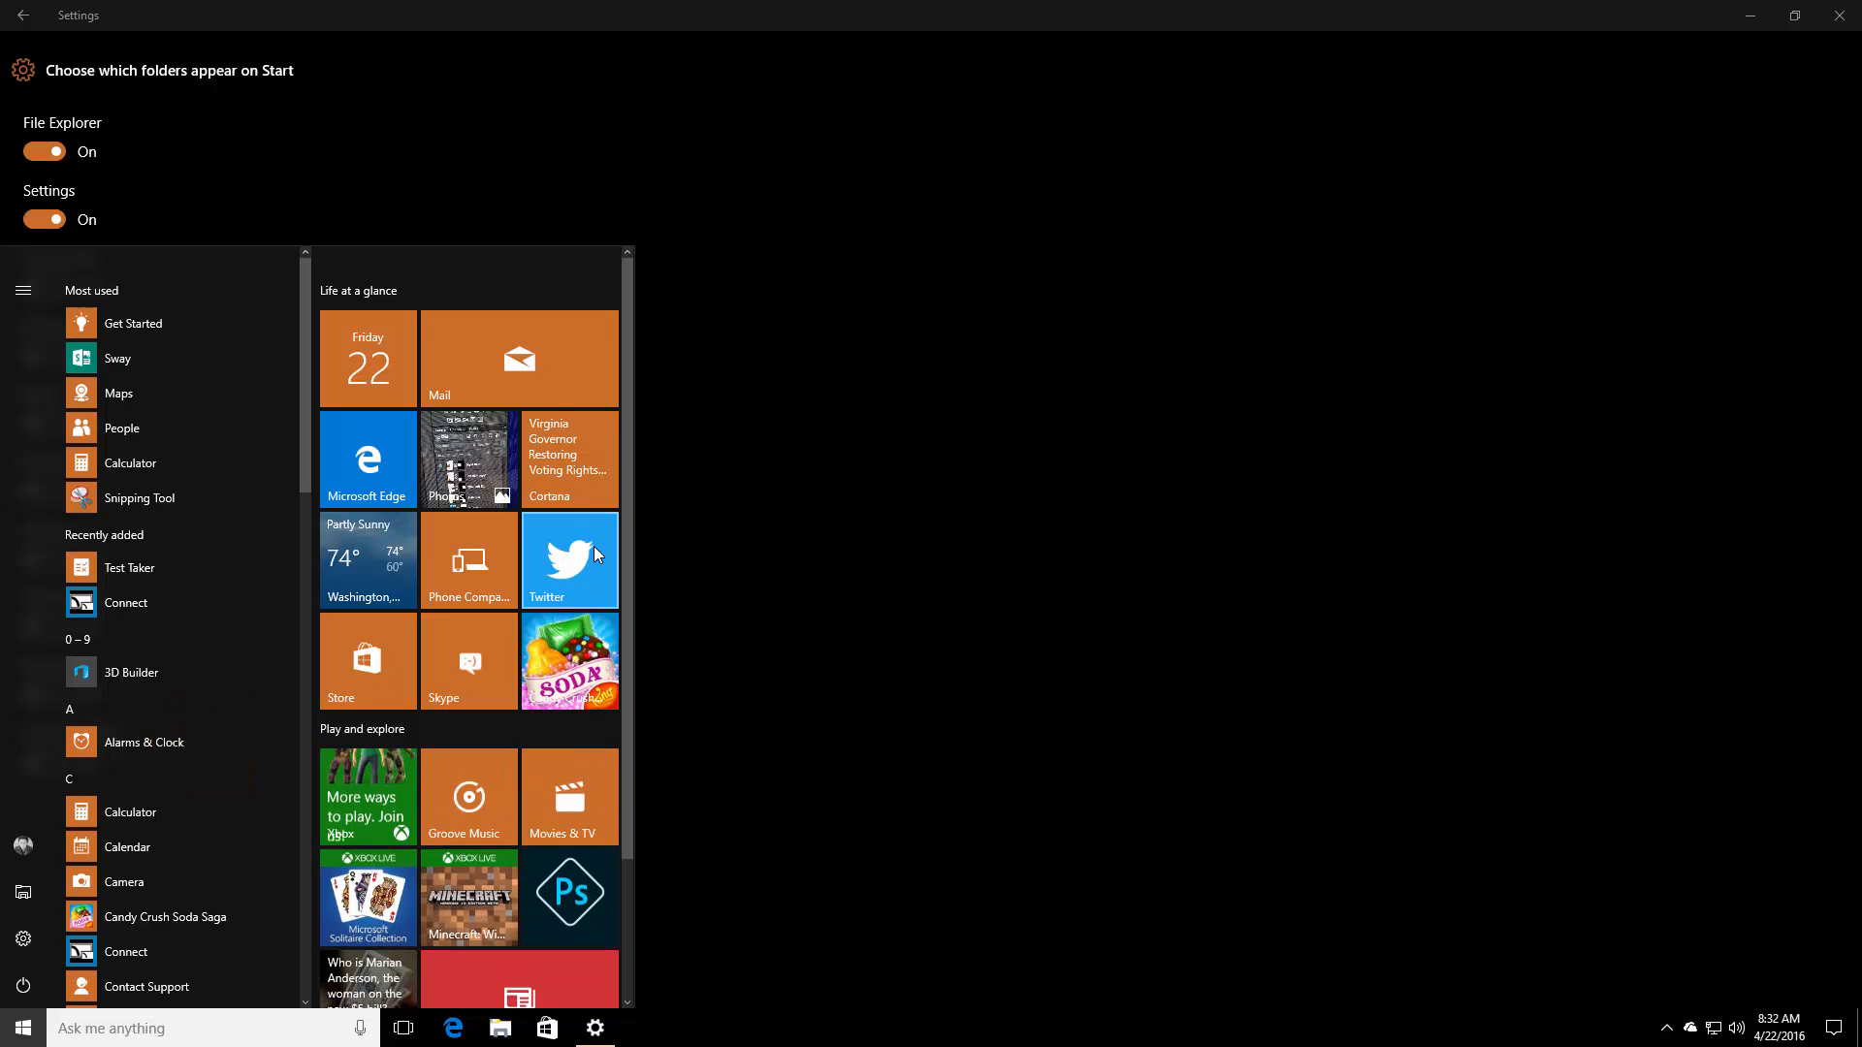
{"action": "mouse_move", "coordinate": [506, 795]}
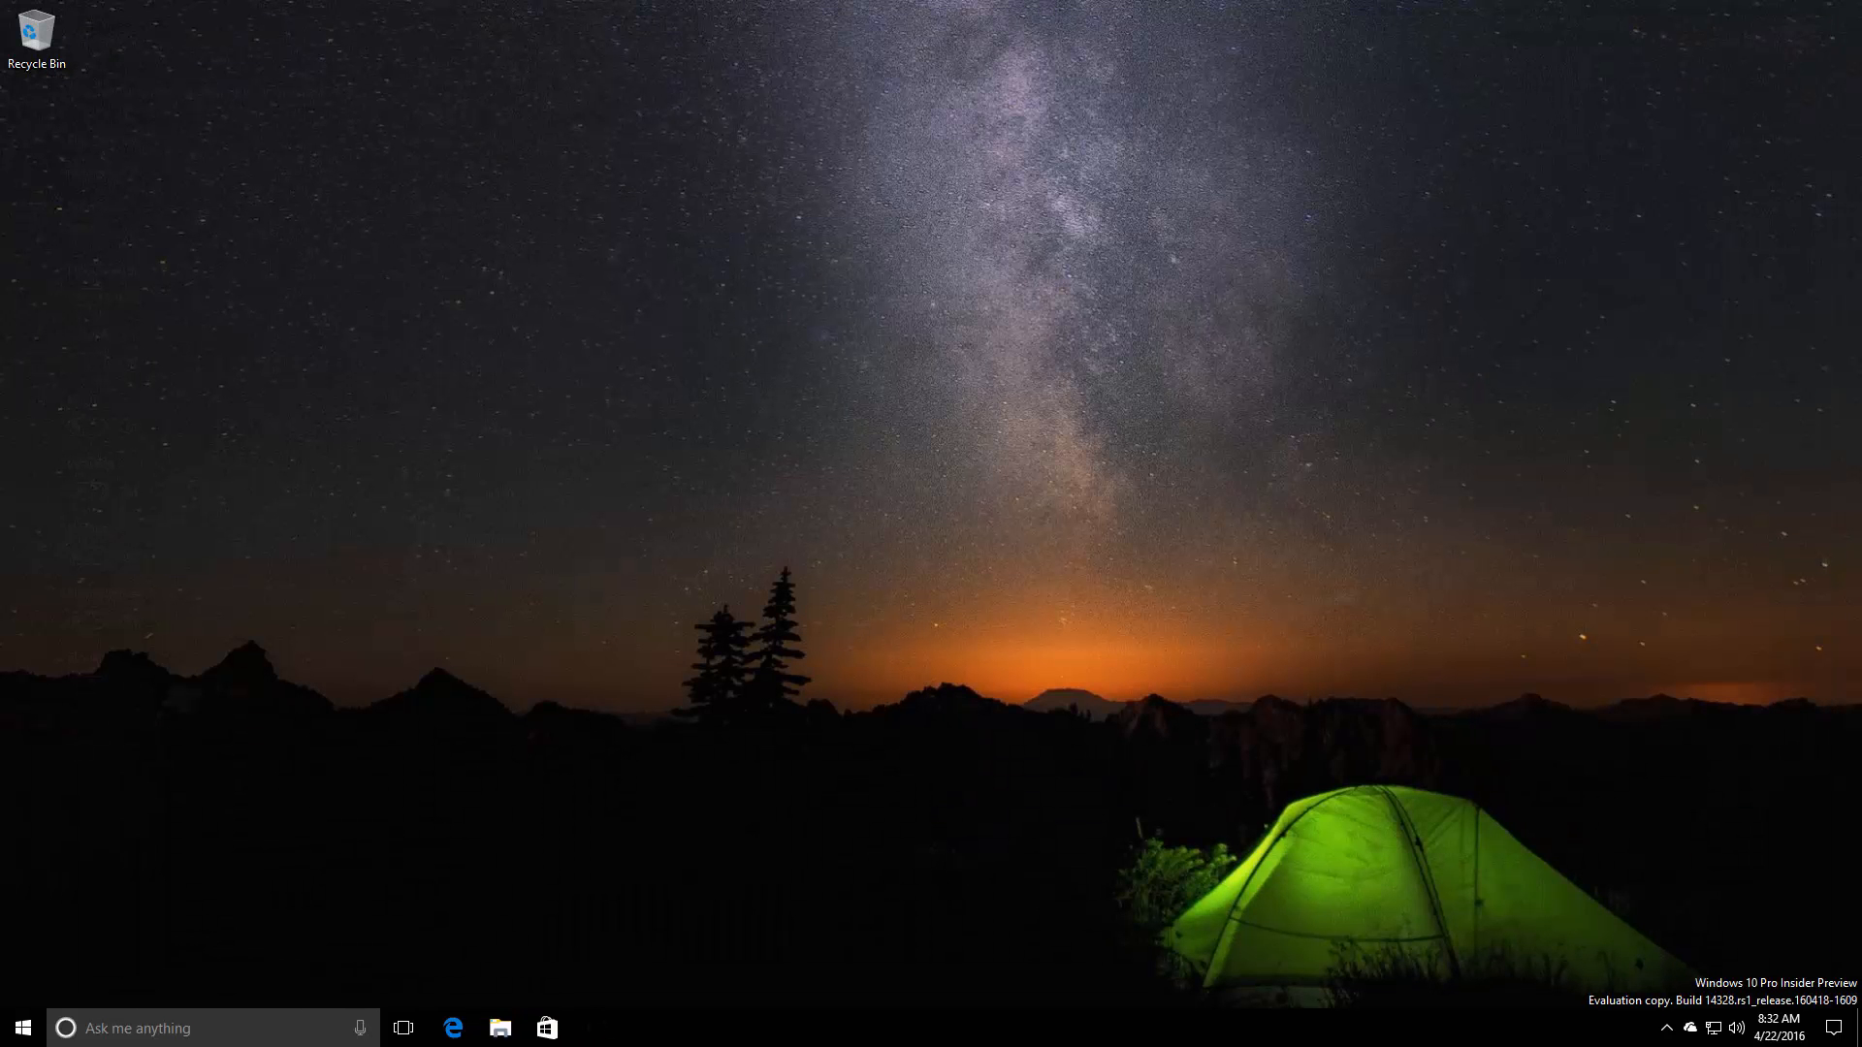
Step: Try a Cortana voice request, dismiss it, view Cortana home, then return to Start
{"action": "left_click", "coordinate": [345, 1028]}
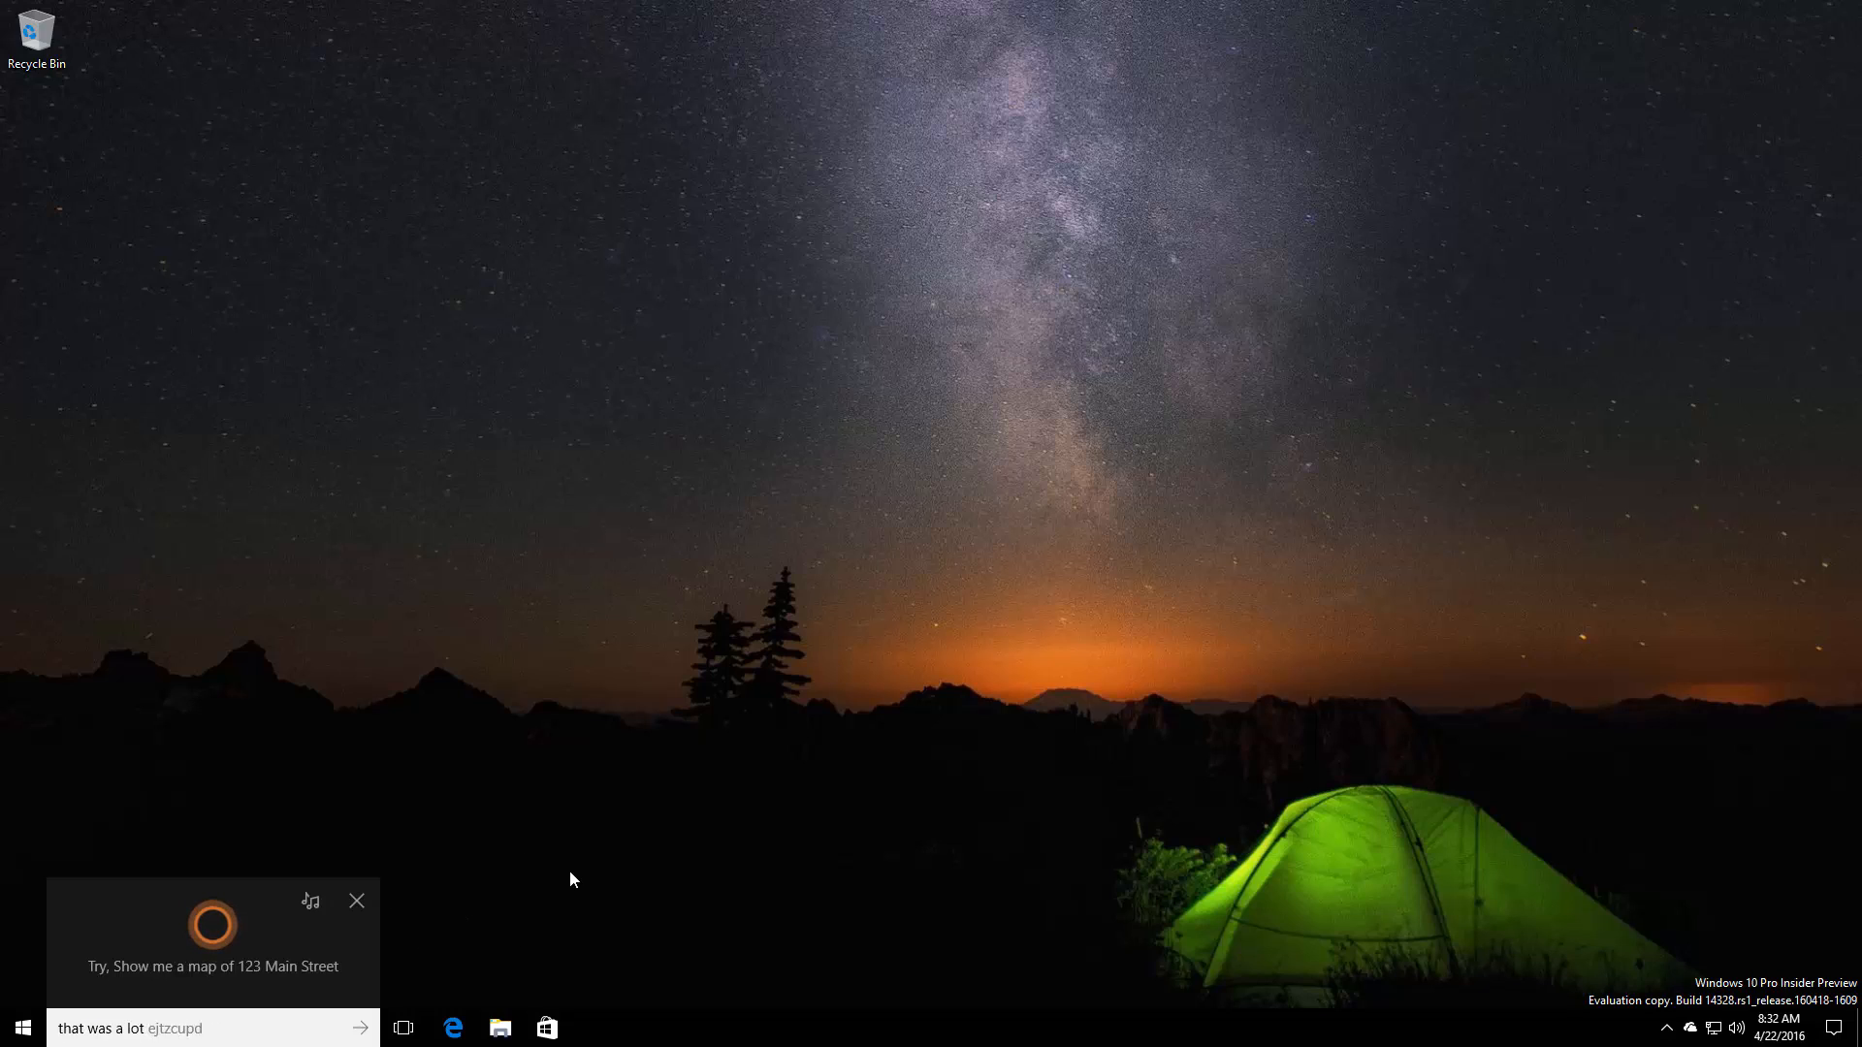
{"action": "left_click", "coordinate": [357, 900]}
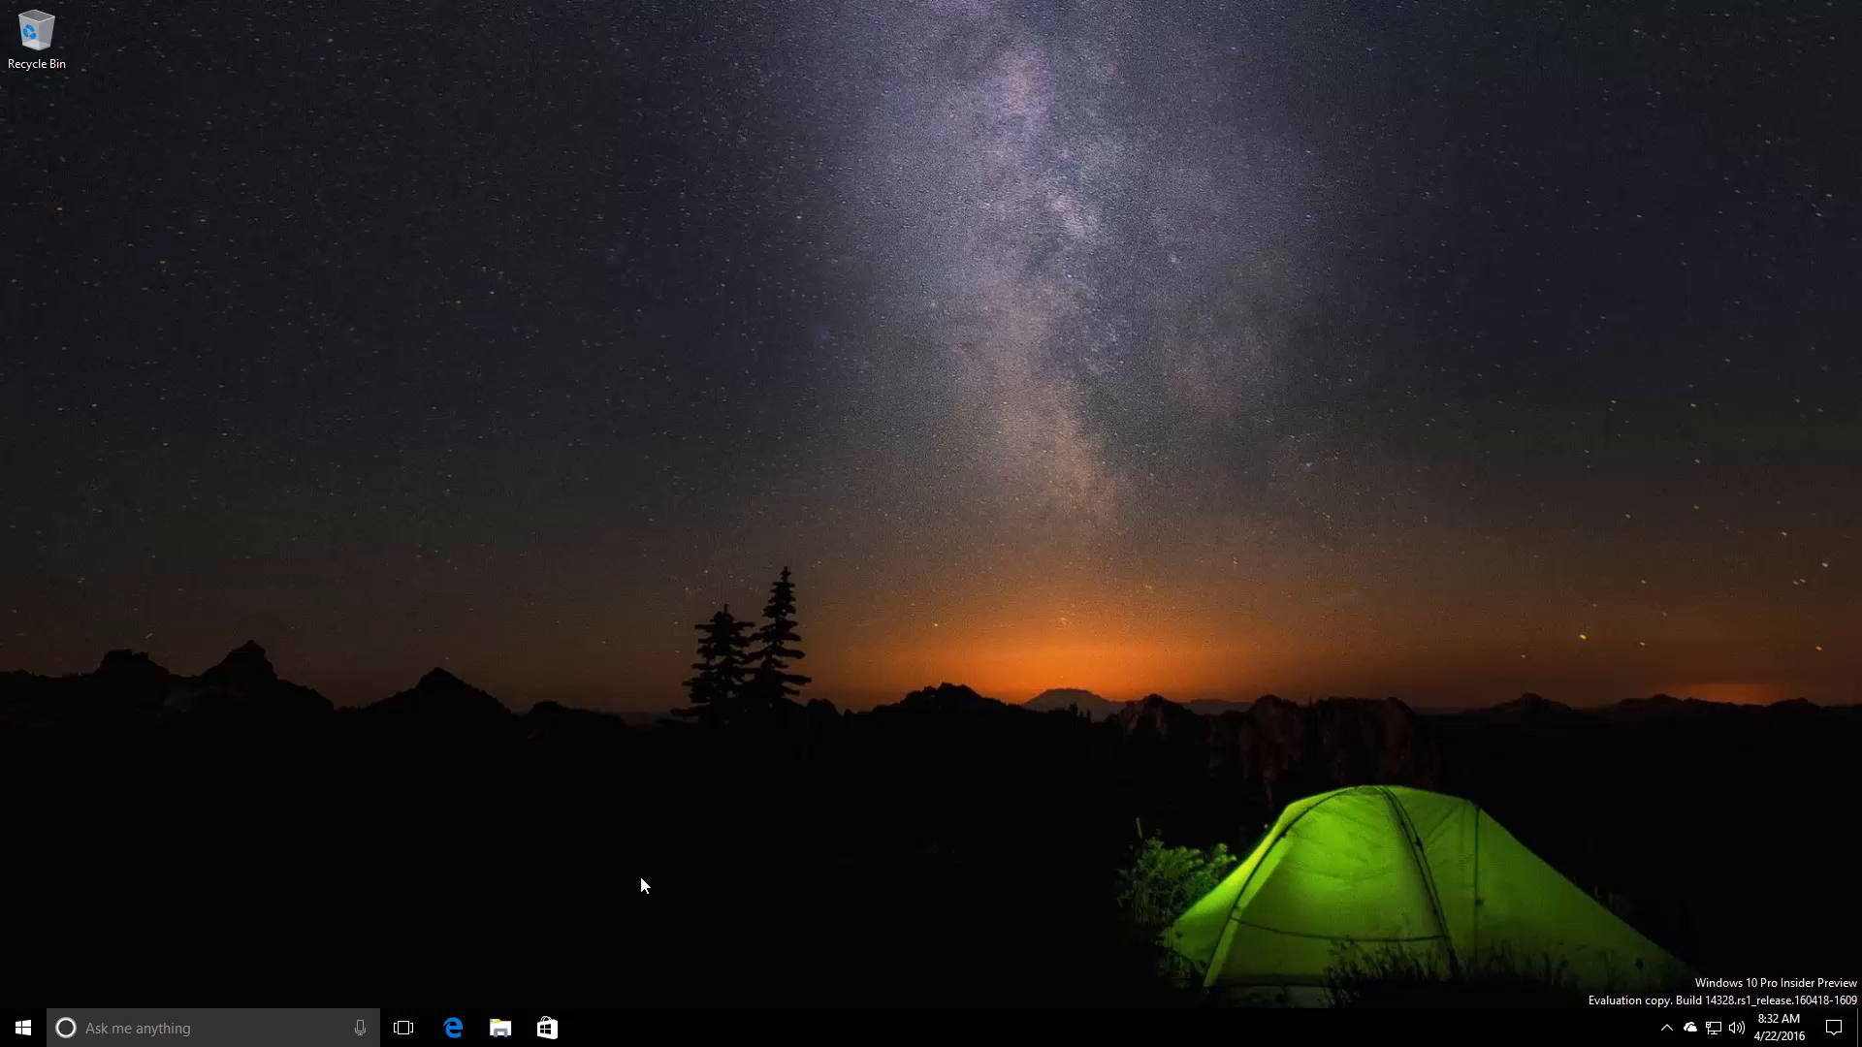
{"action": "left_click", "coordinate": [66, 1028]}
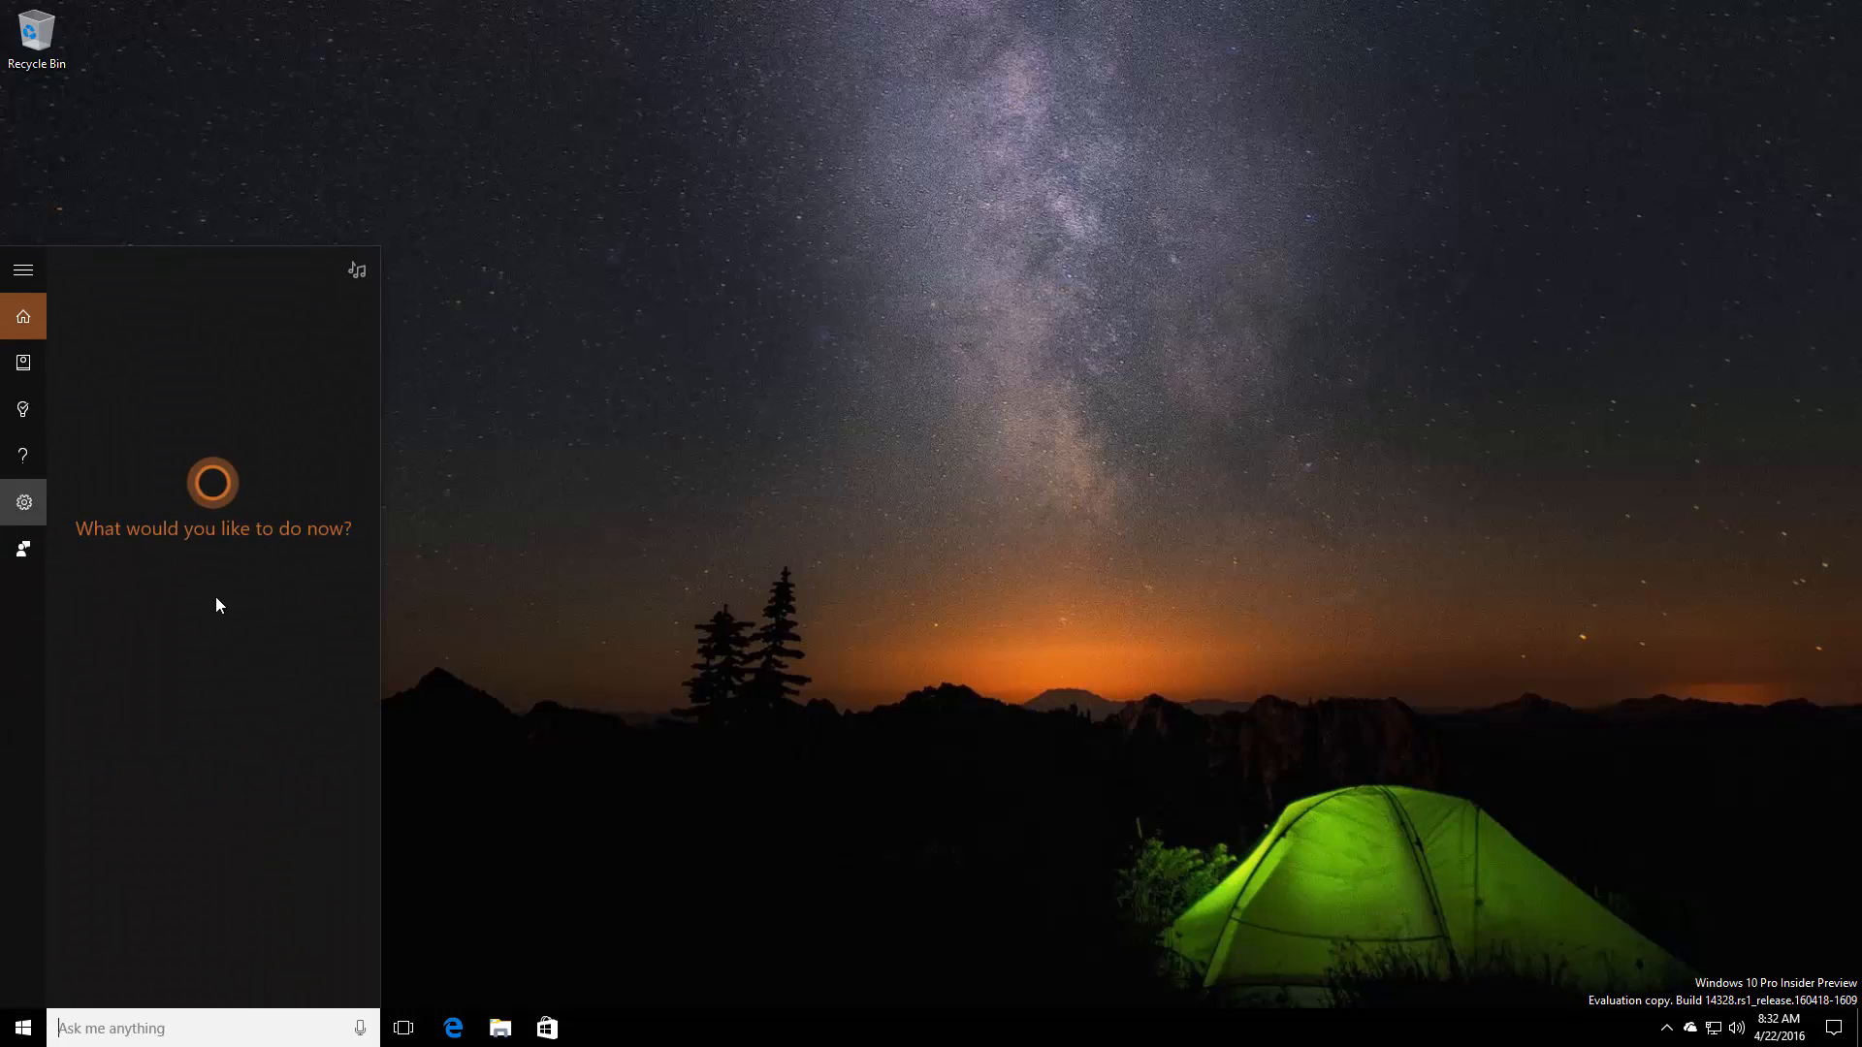
{"action": "left_click", "coordinate": [23, 500]}
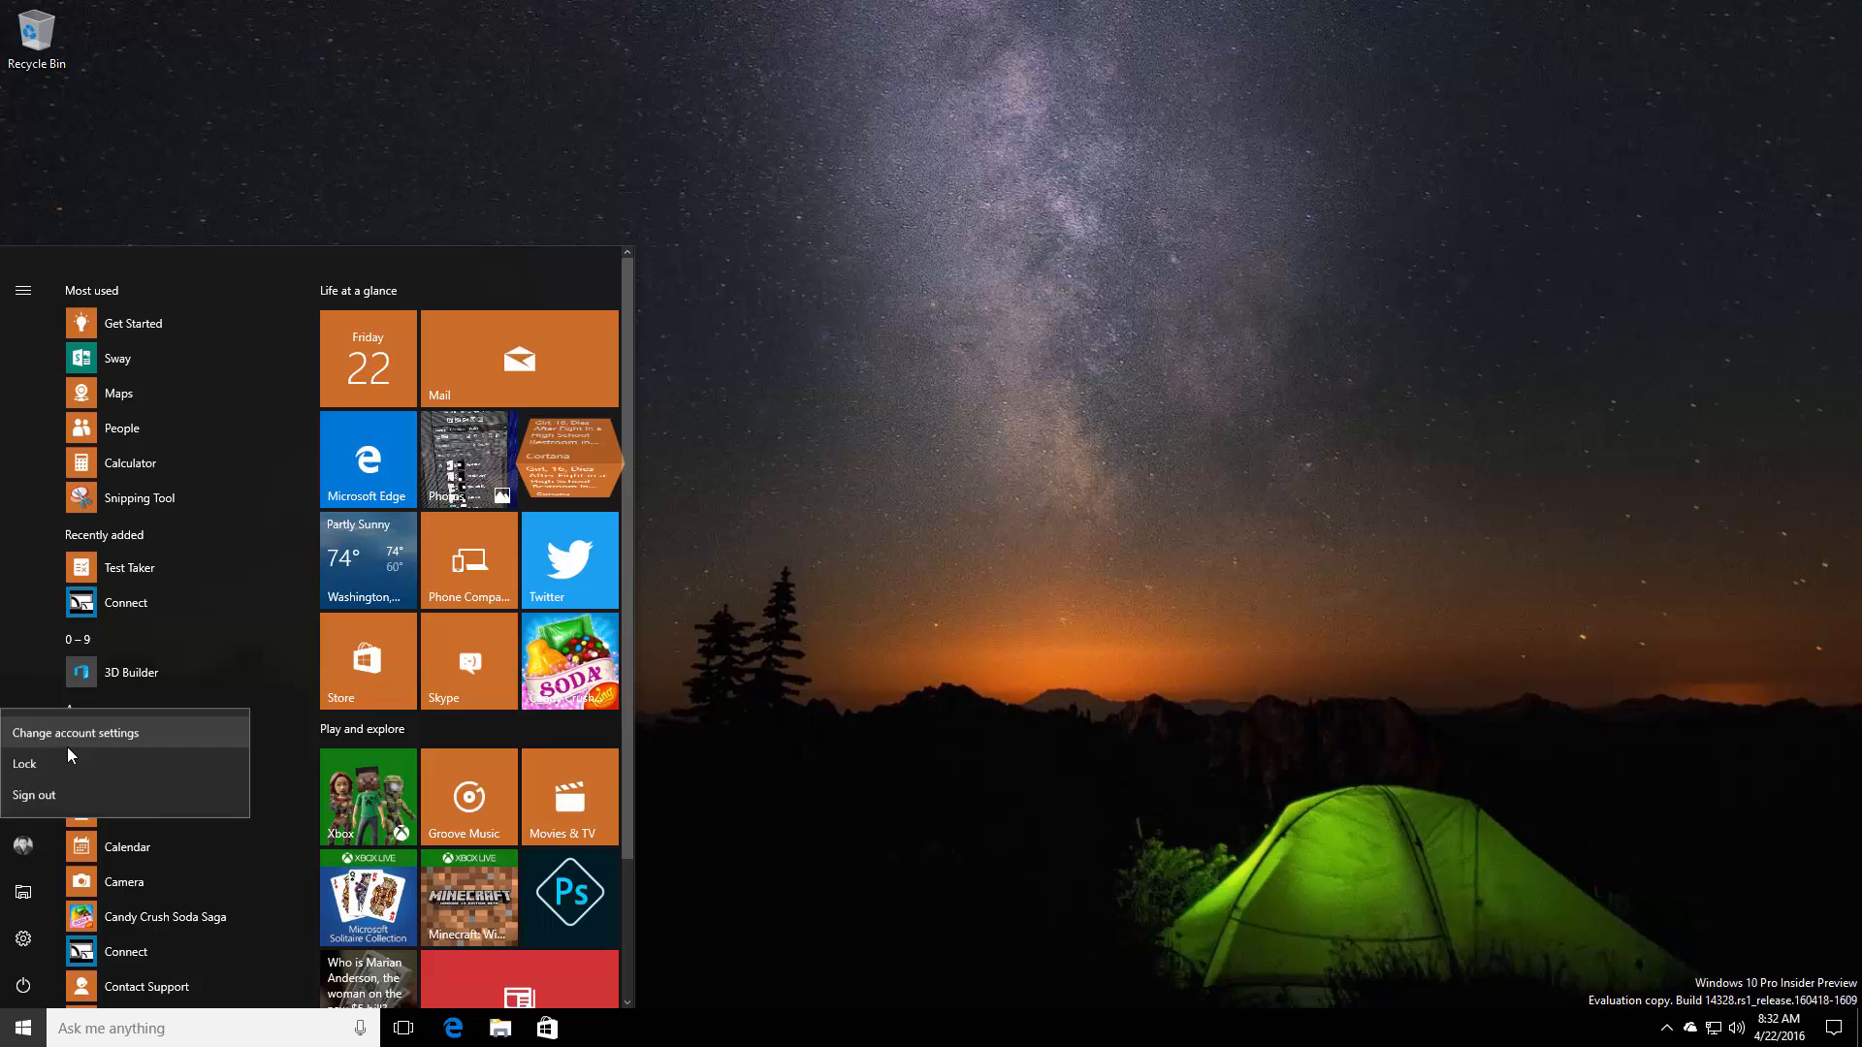
{"action": "left_click", "coordinate": [25, 764]}
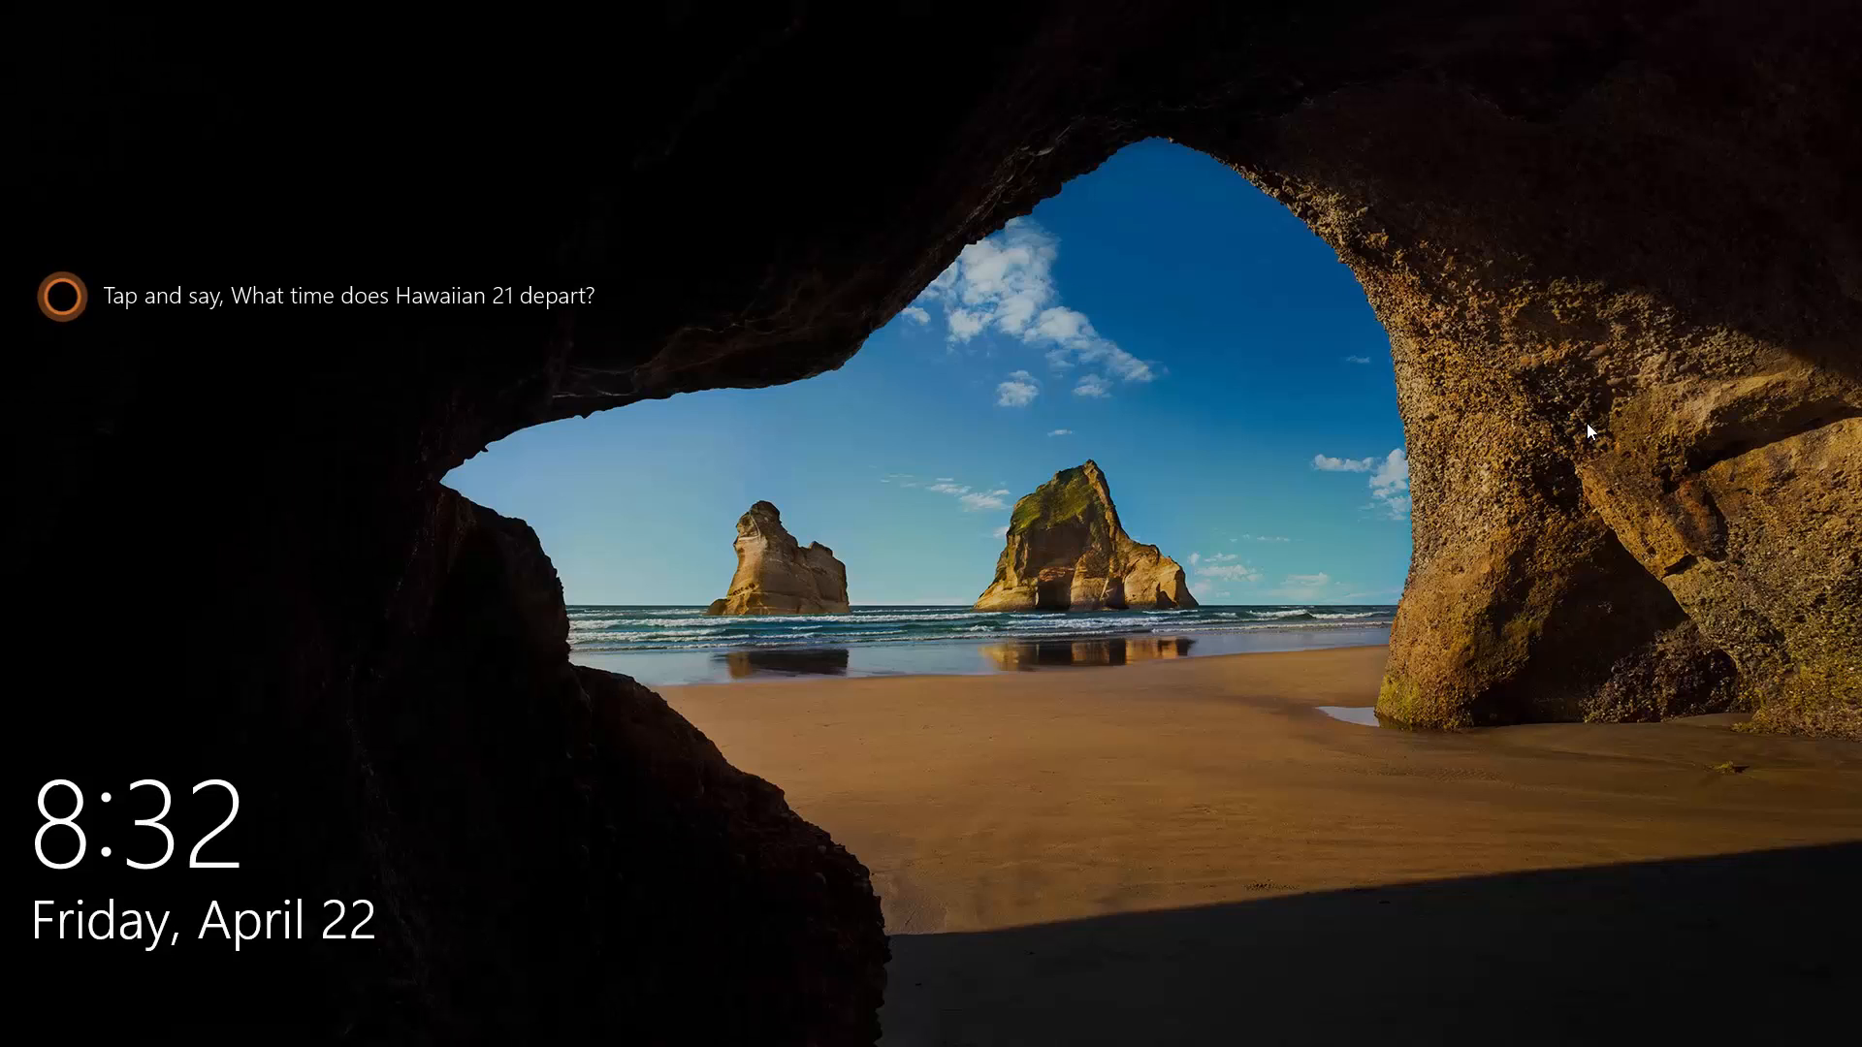
{"action": "mouse_move", "coordinate": [1013, 577]}
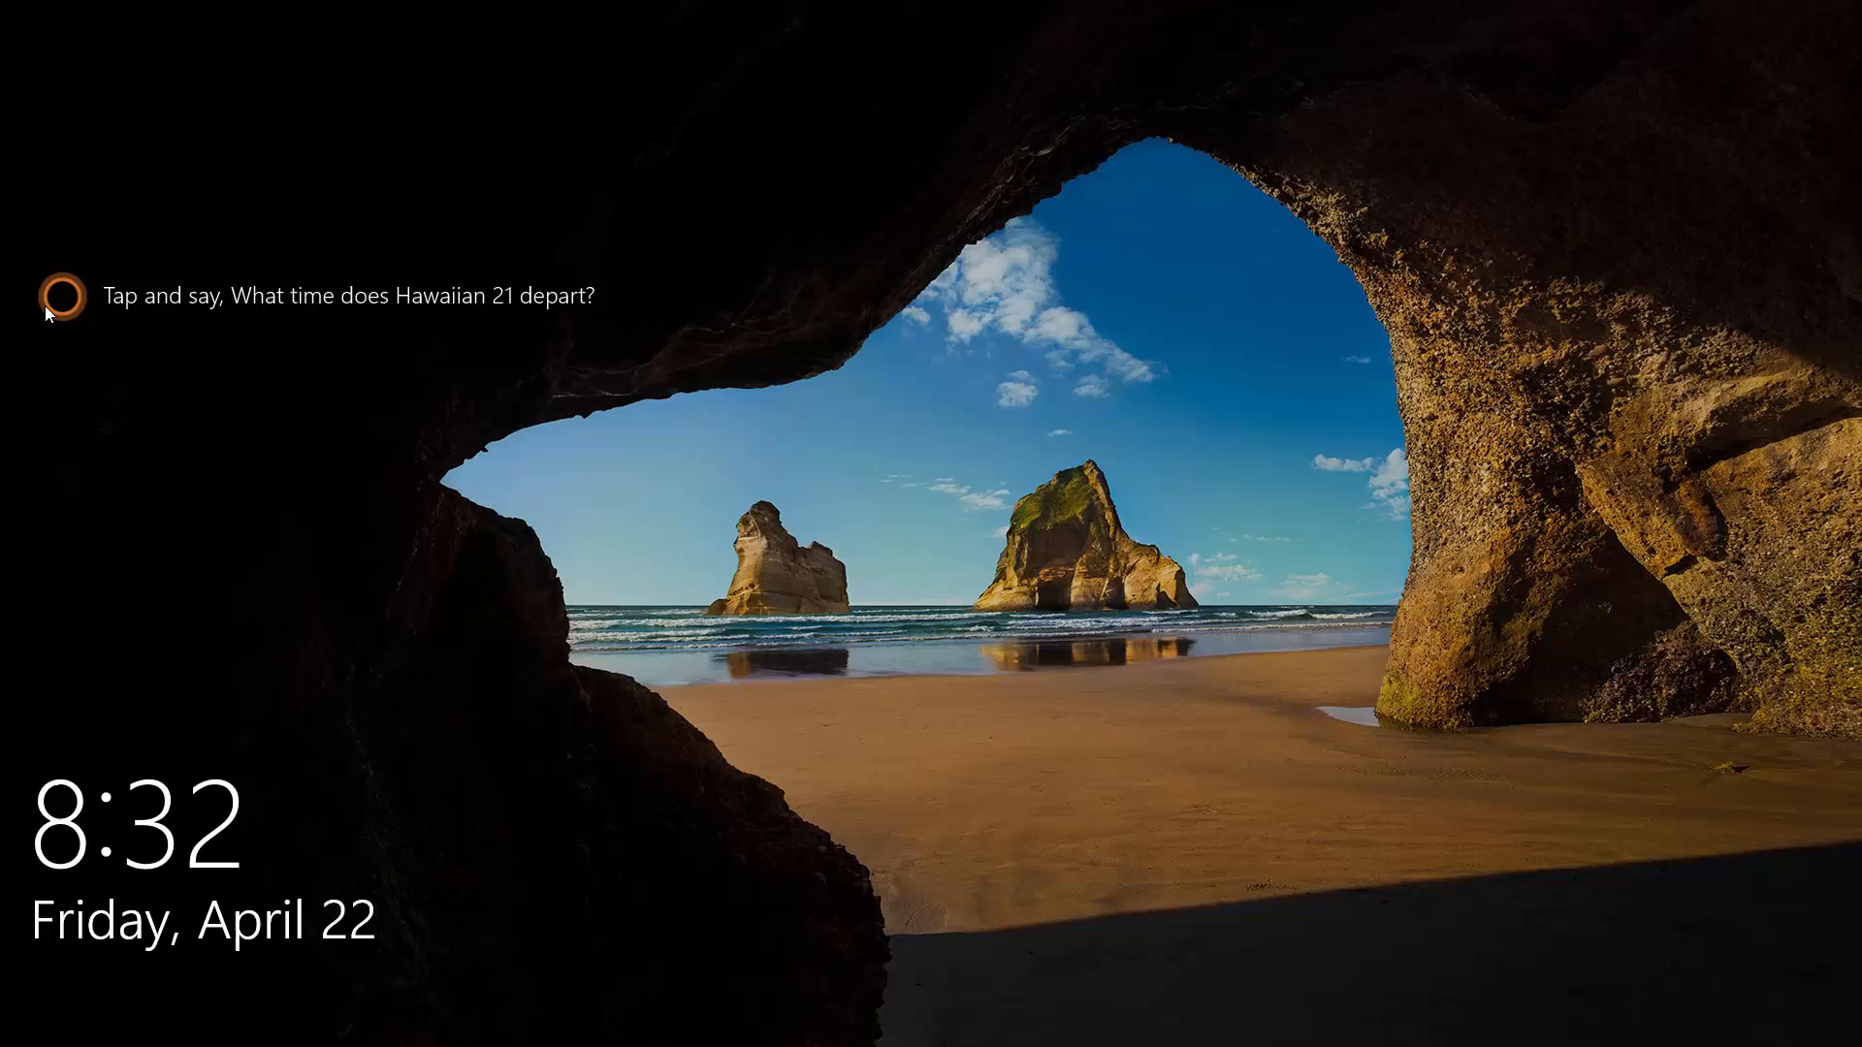
{"action": "mouse_move", "coordinate": [1670, 594]}
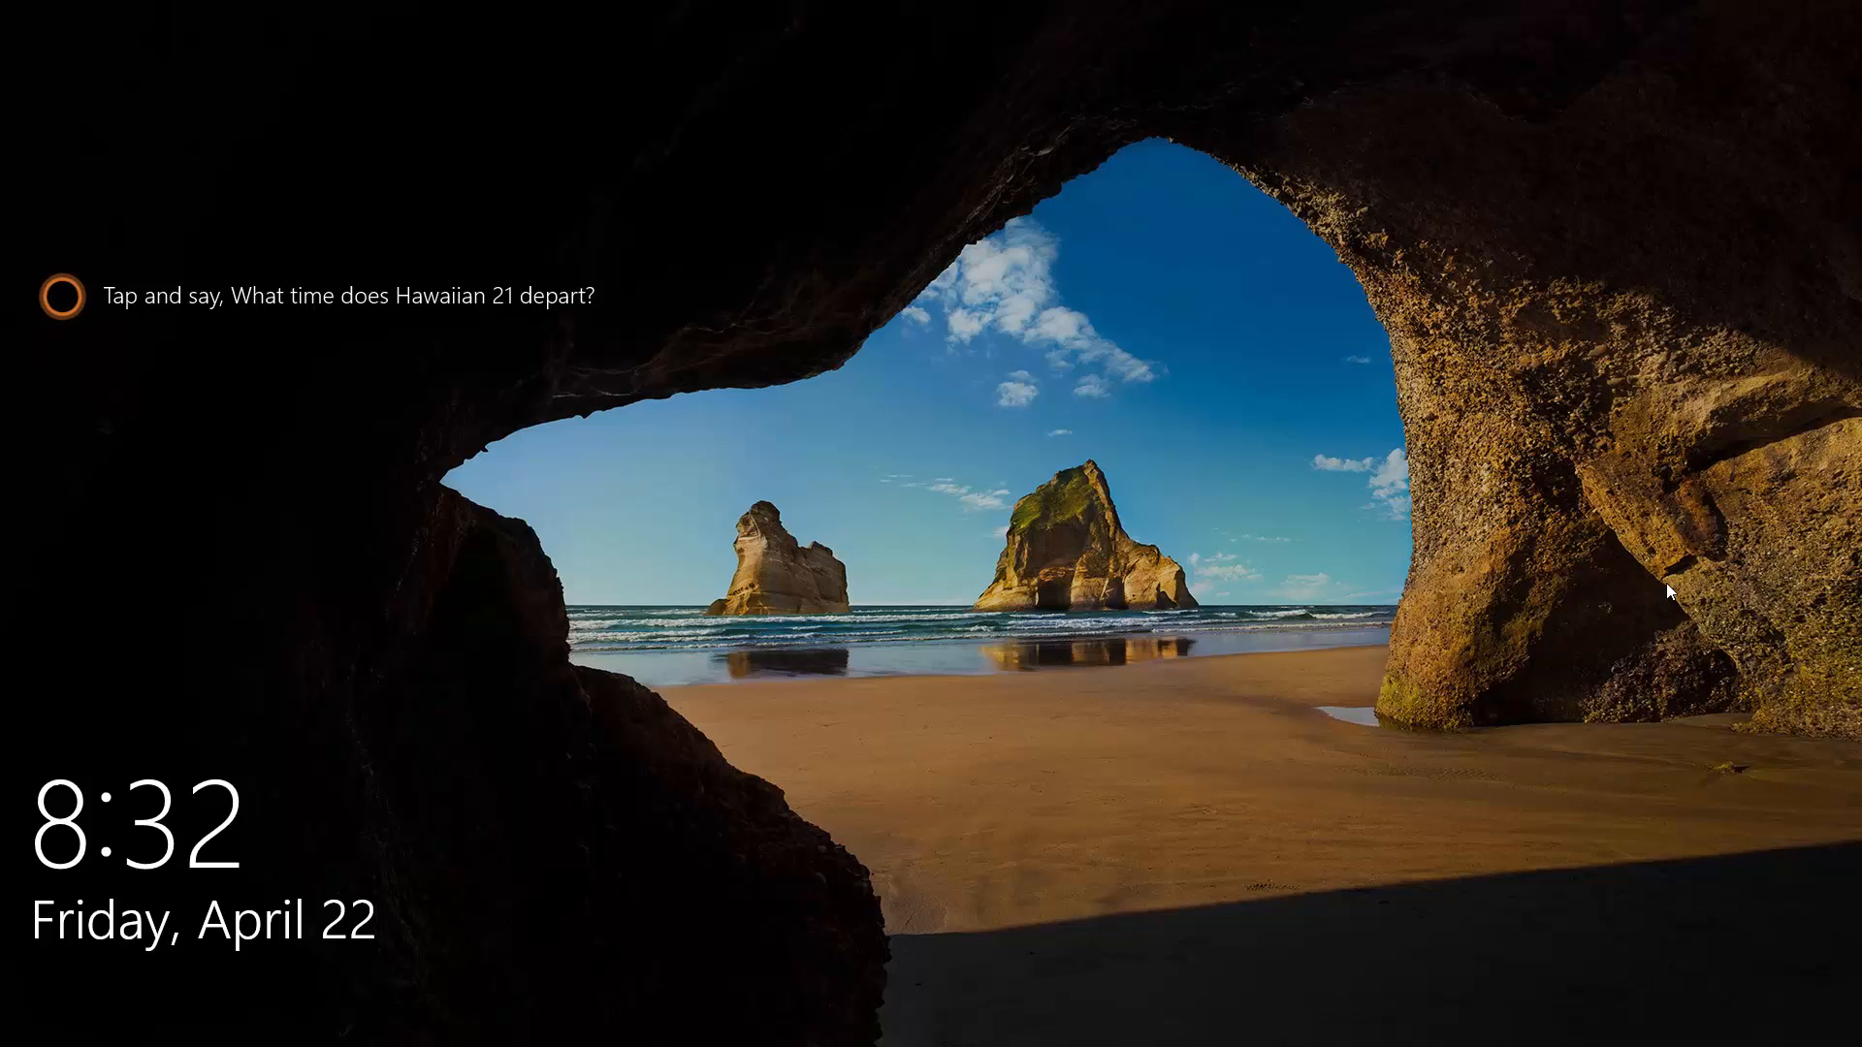
{"action": "mouse_move", "coordinate": [553, 314]}
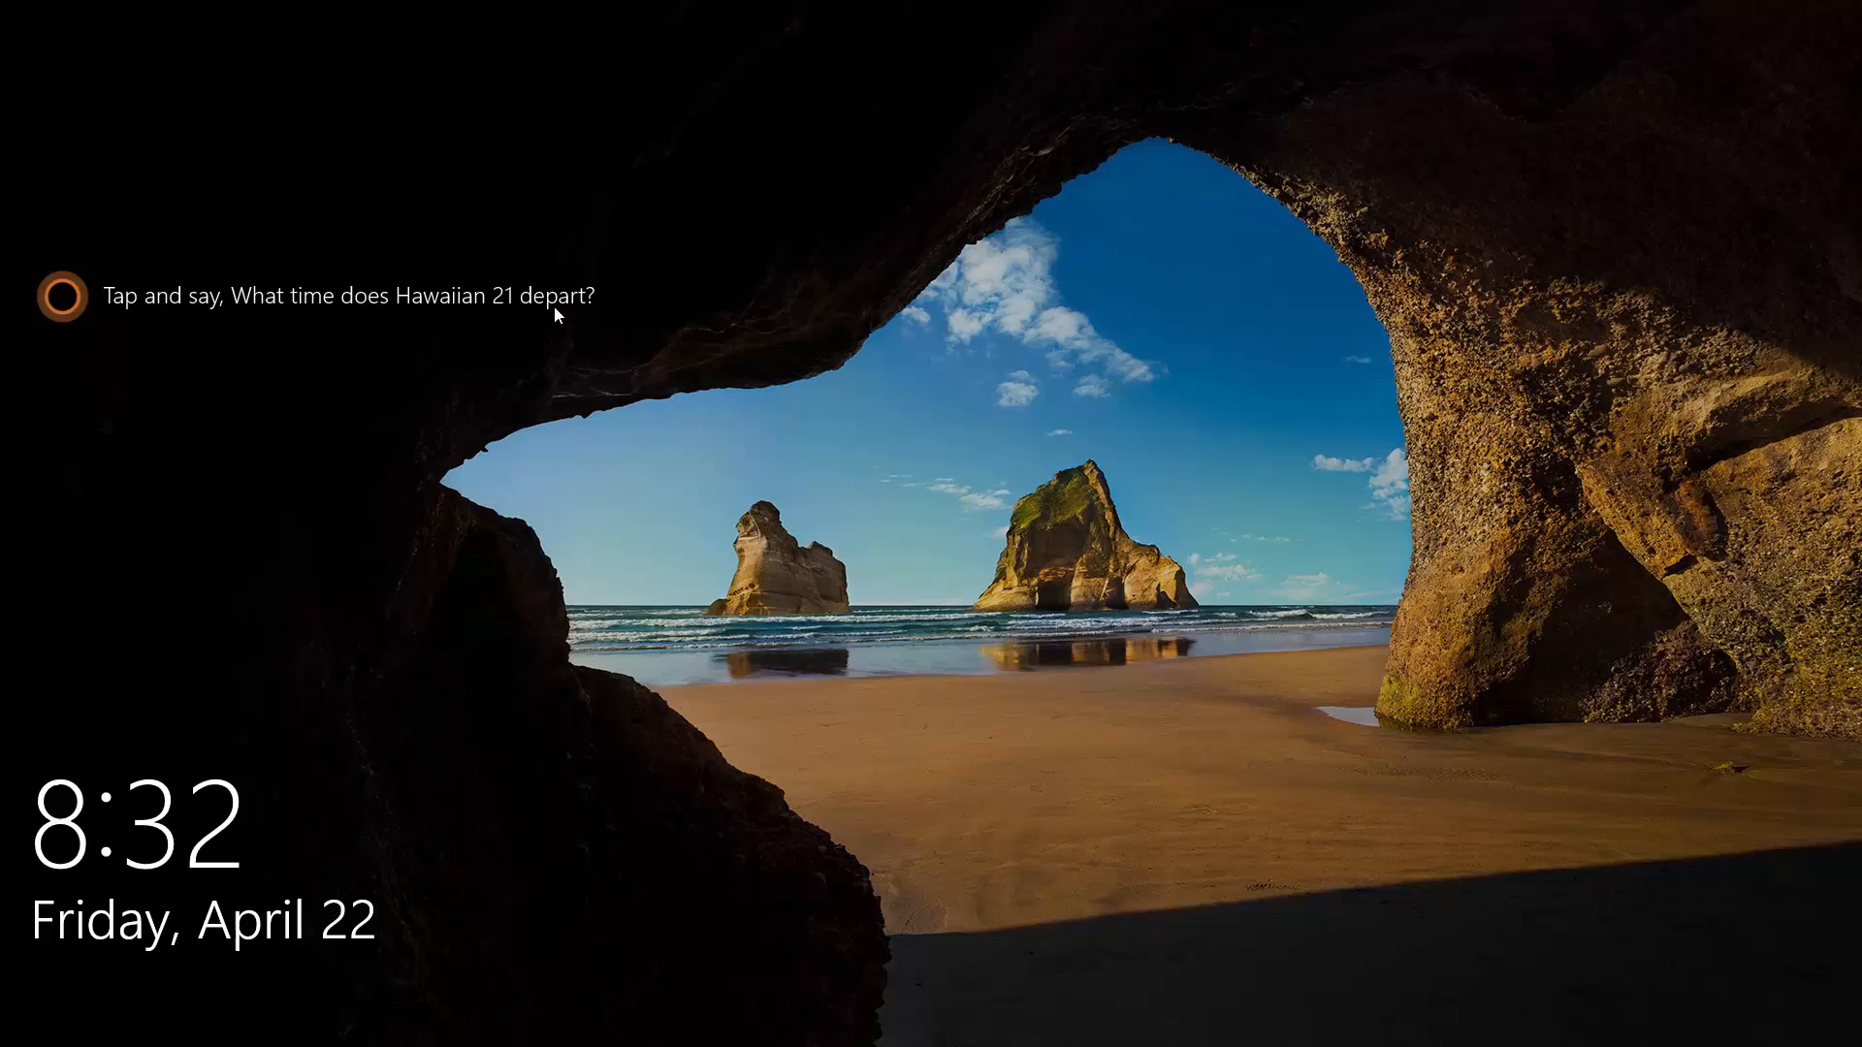
{"action": "mouse_move", "coordinate": [615, 53]}
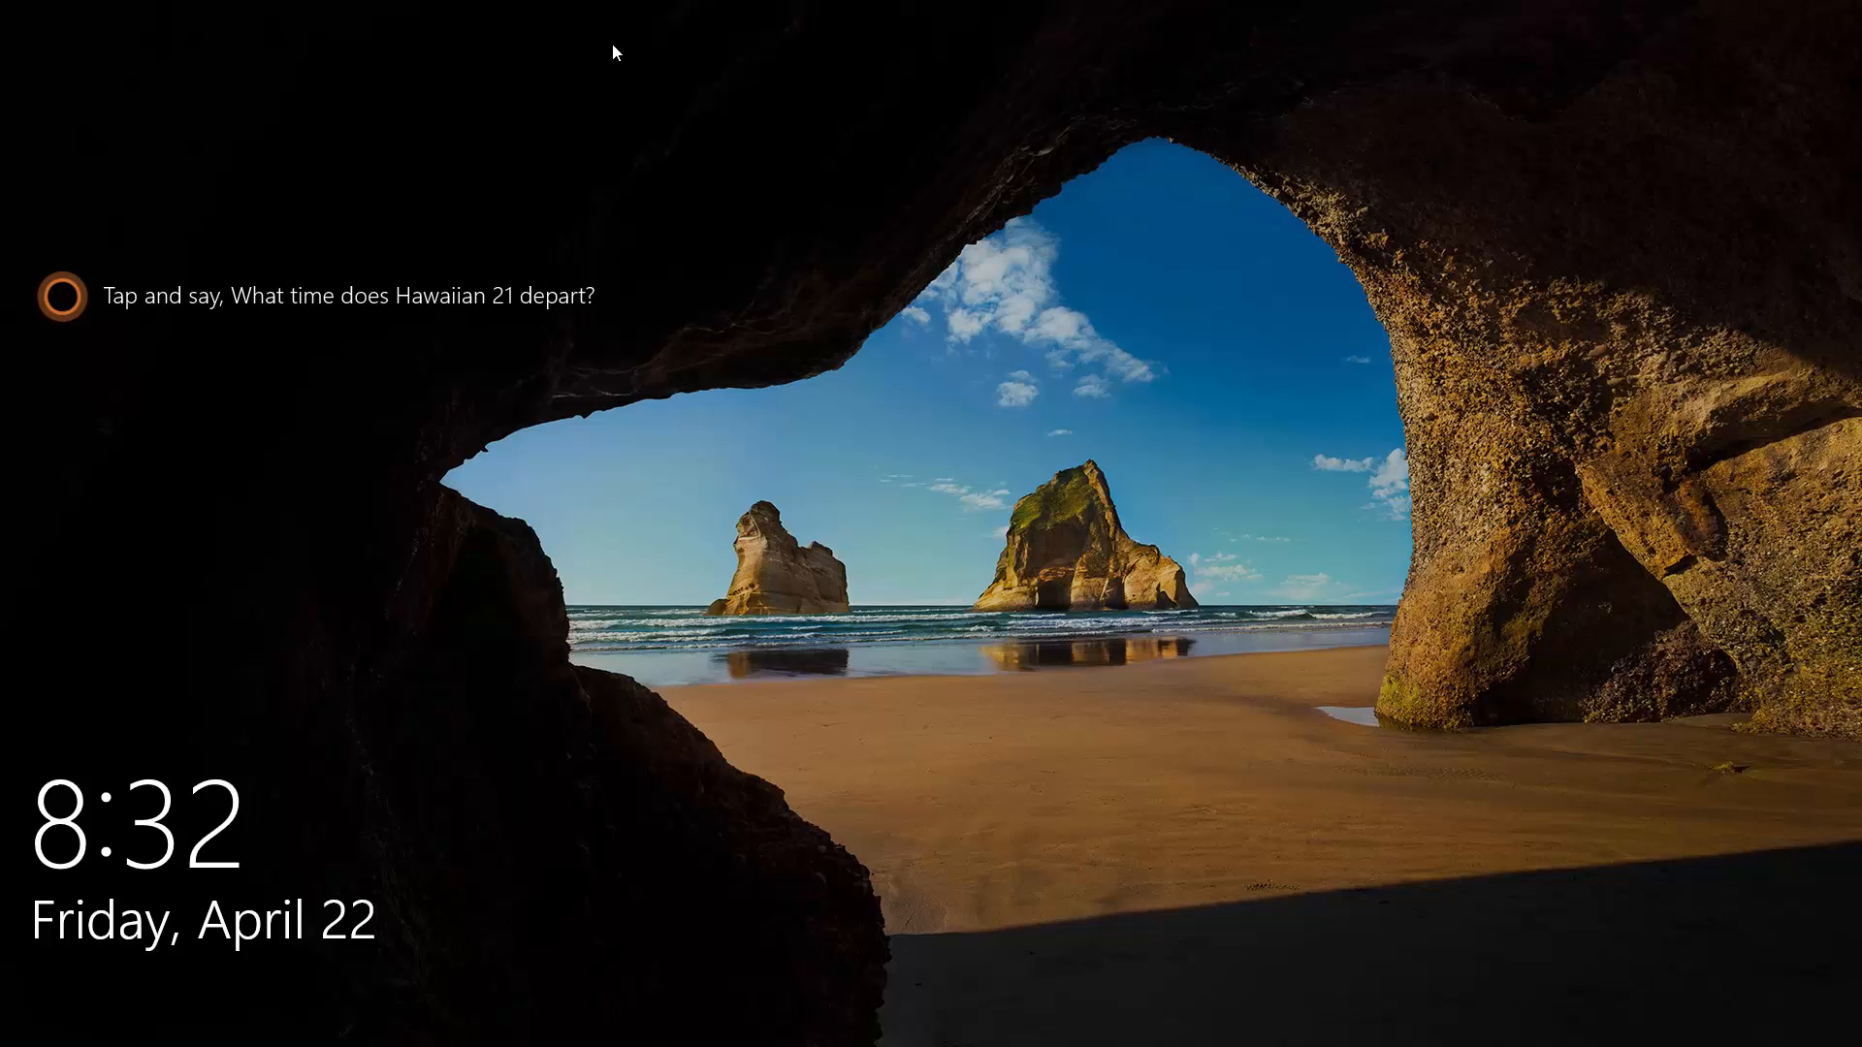
{"action": "mouse_move", "coordinate": [717, 303]}
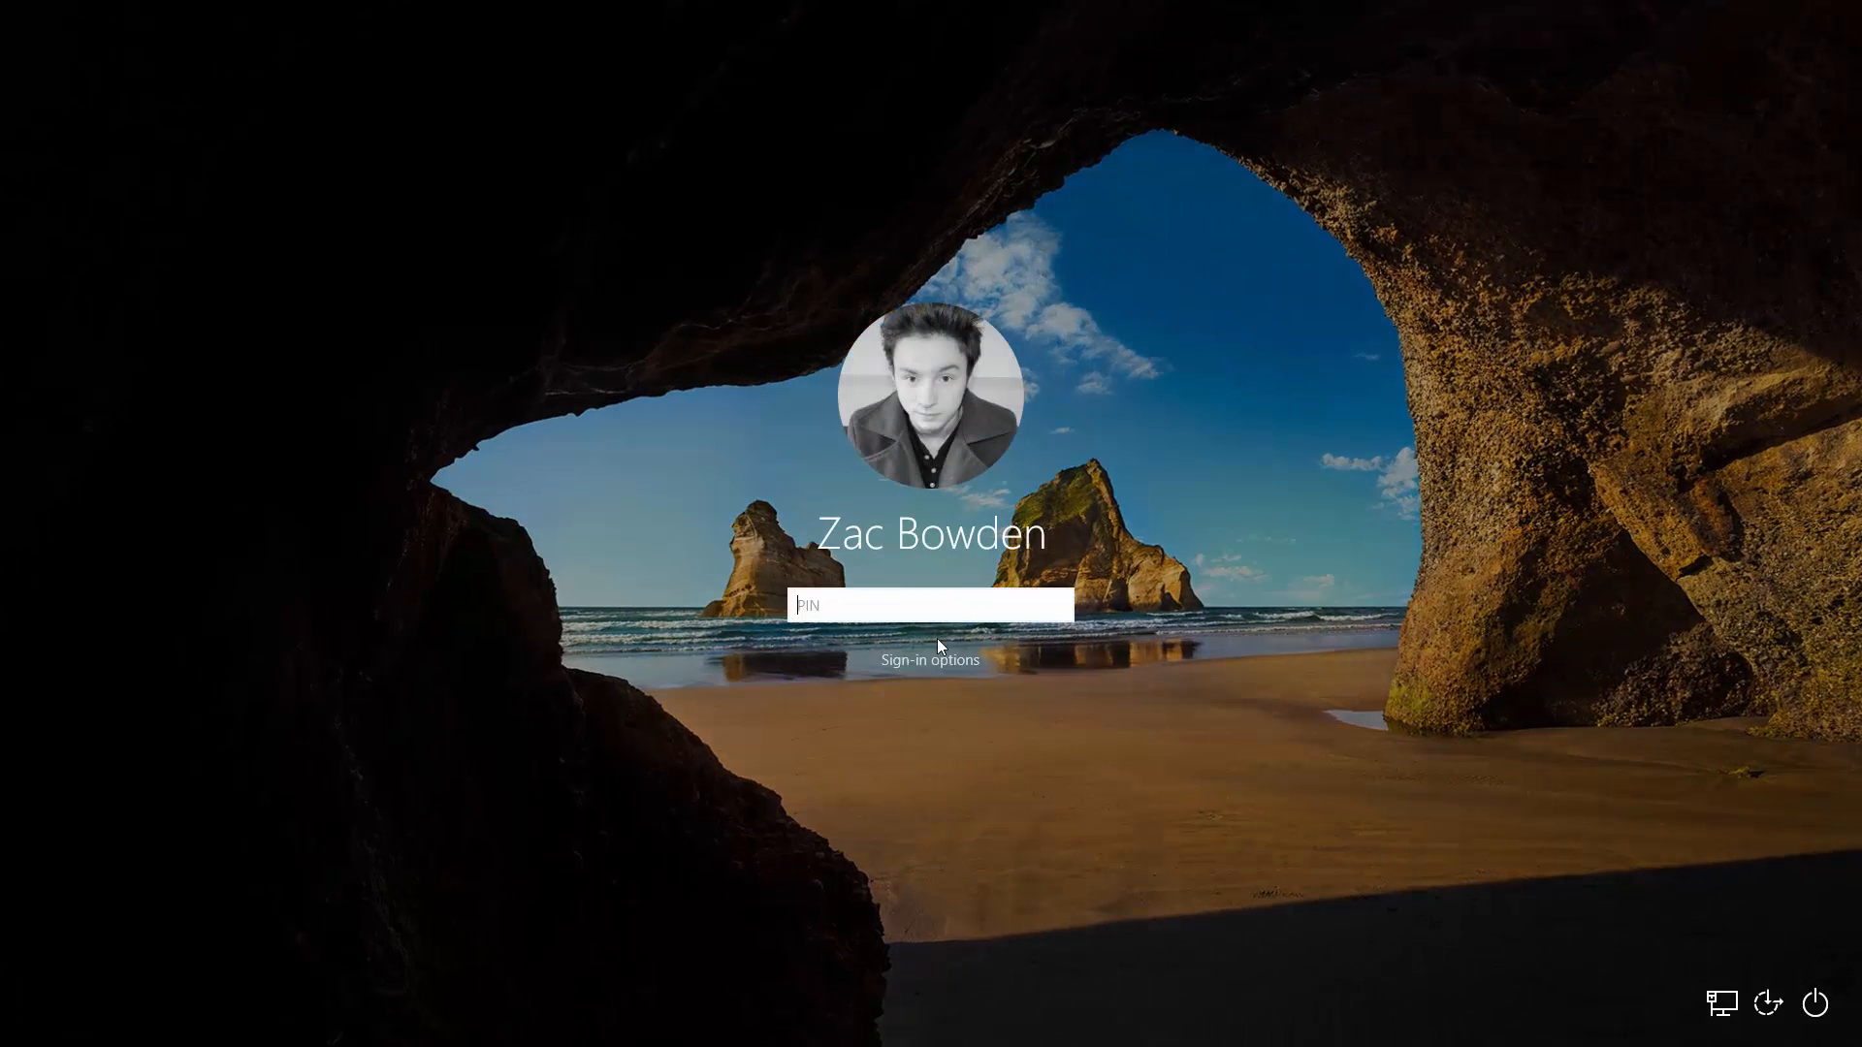
{"action": "left_click", "coordinate": [929, 659]}
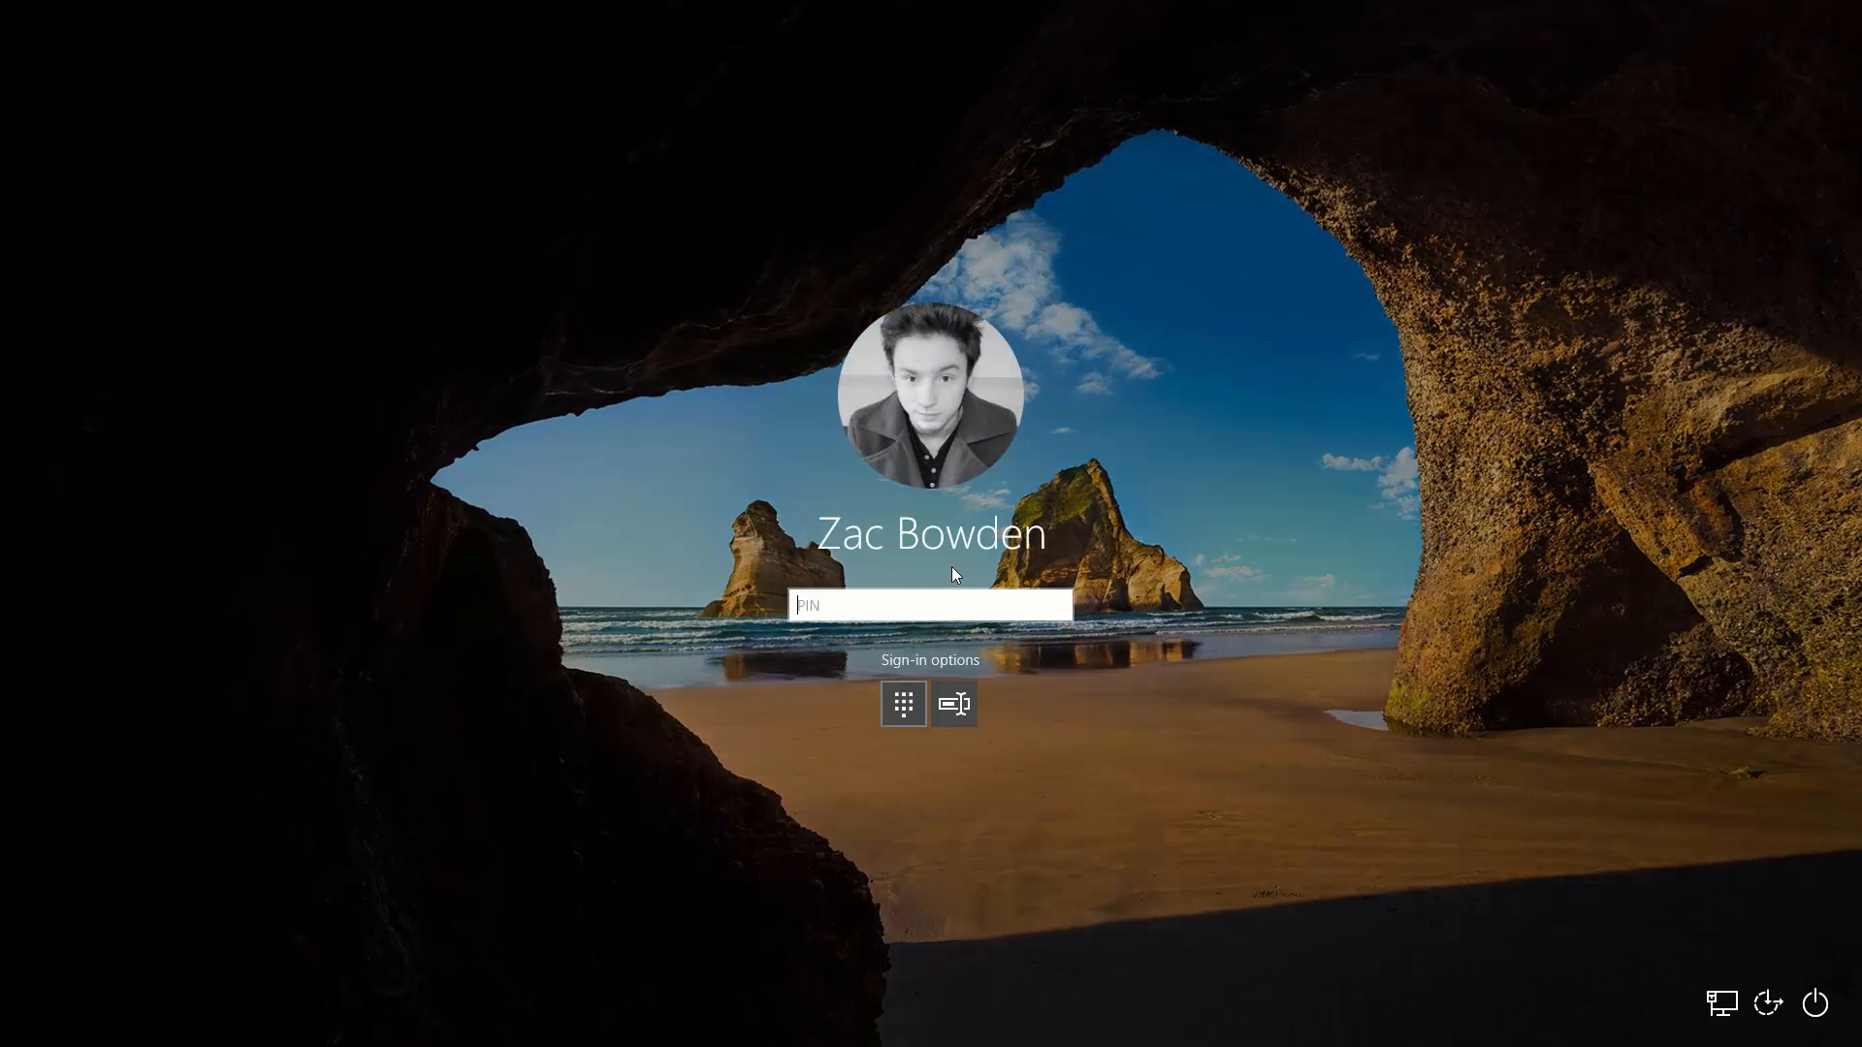
{"action": "mouse_move", "coordinate": [1163, 776]}
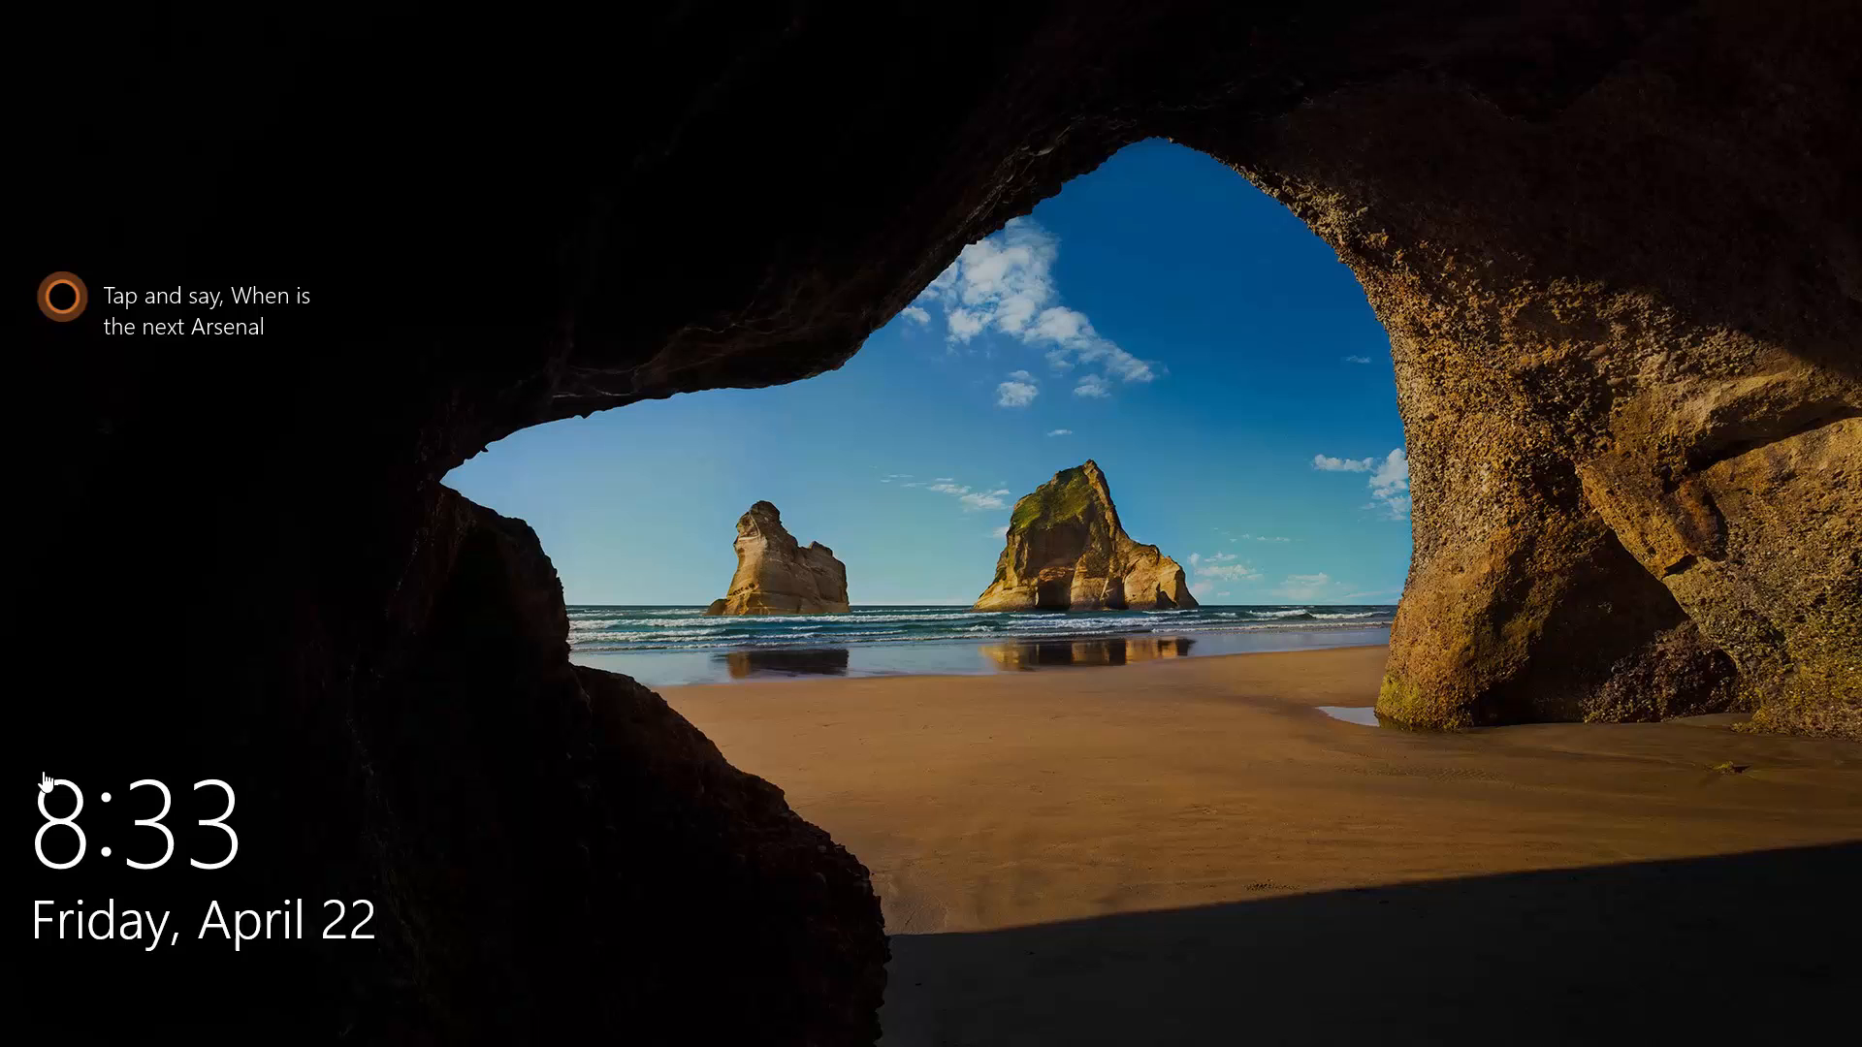
{"action": "mouse_move", "coordinate": [204, 434]}
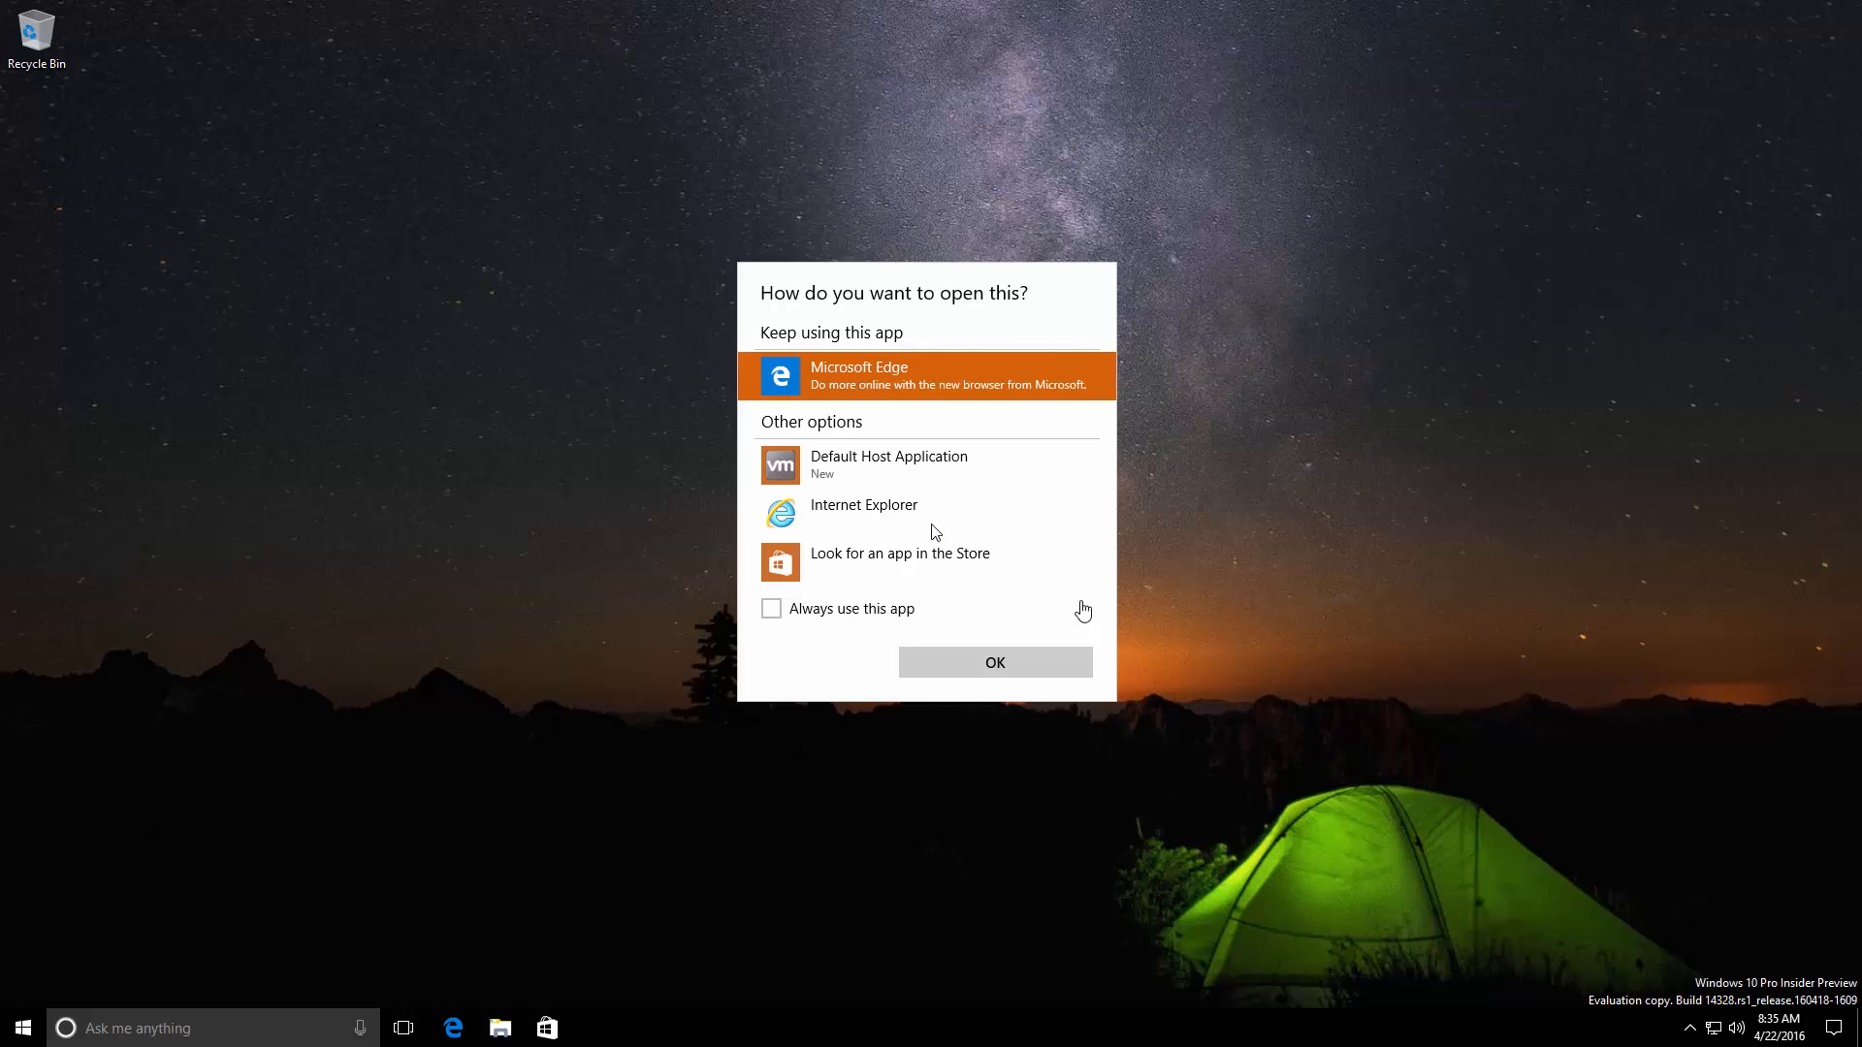
Step: Dismiss the 'How do you want to open this?' prompt on the desktop
{"action": "left_click", "coordinate": [992, 661]}
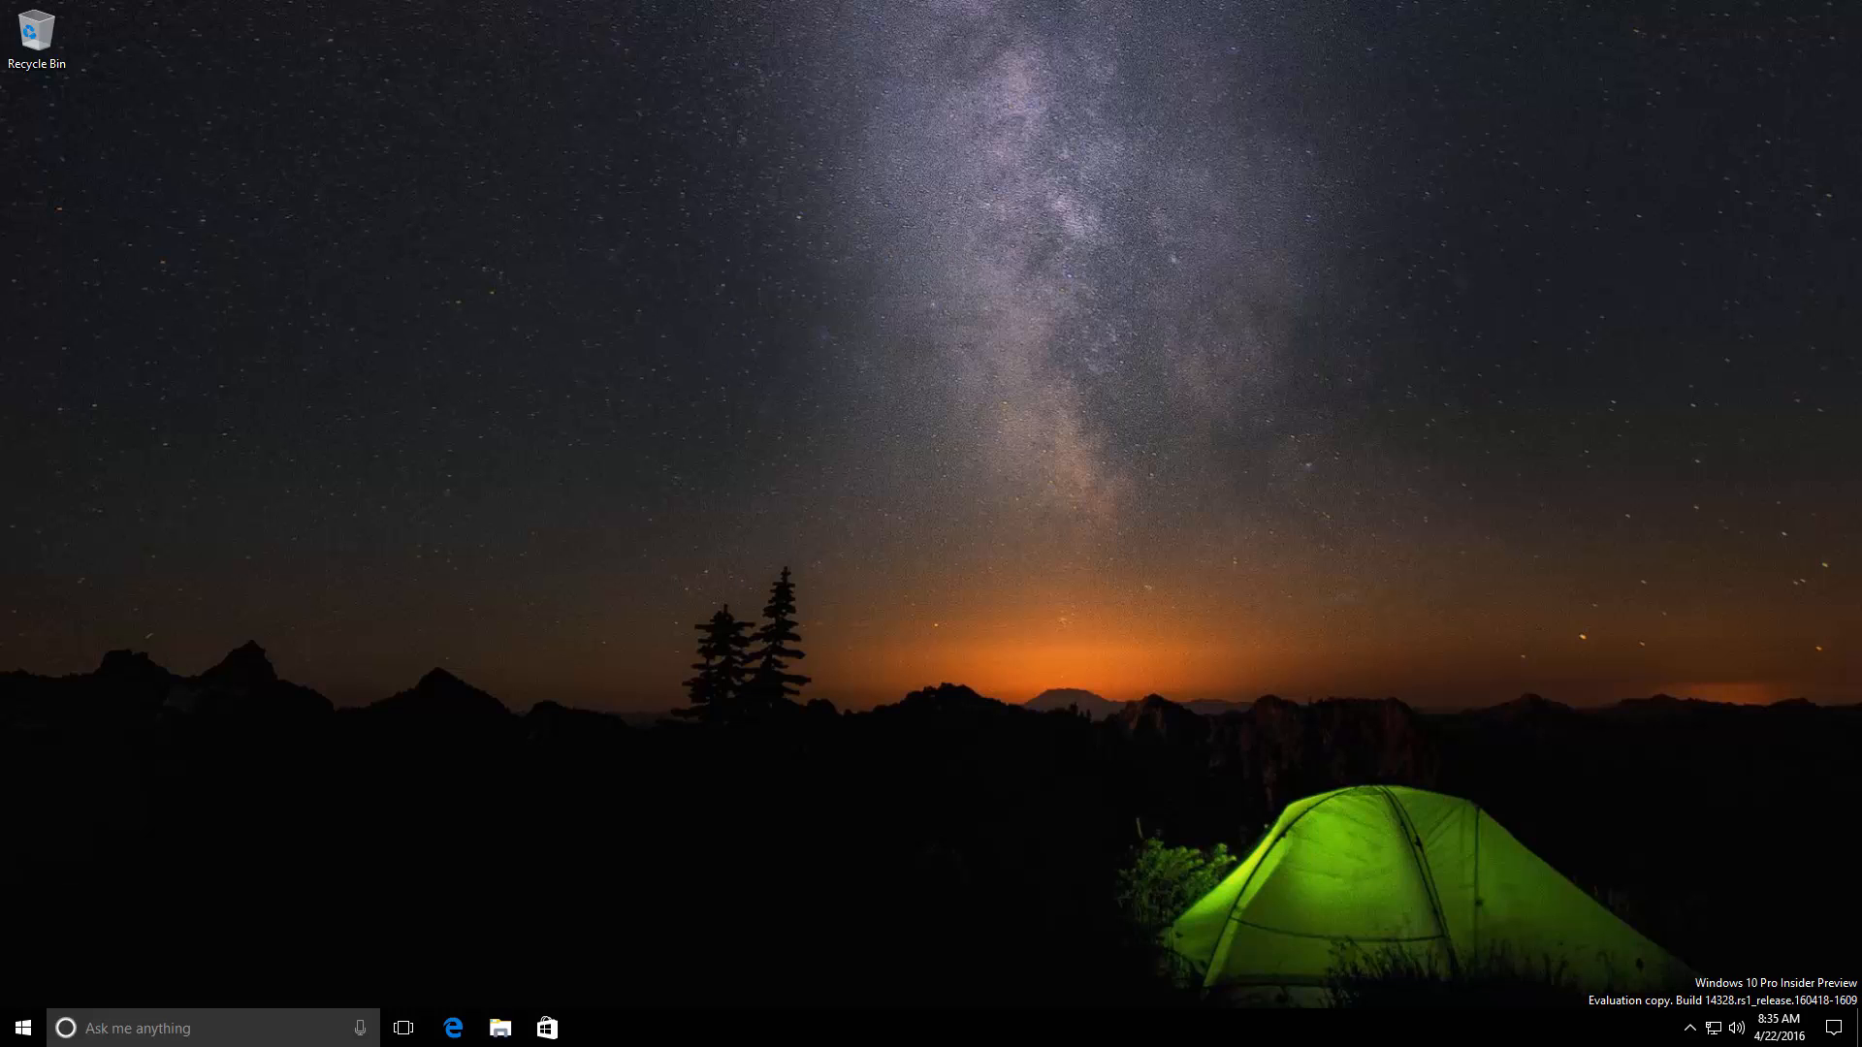
{"action": "mouse_move", "coordinate": [103, 966]}
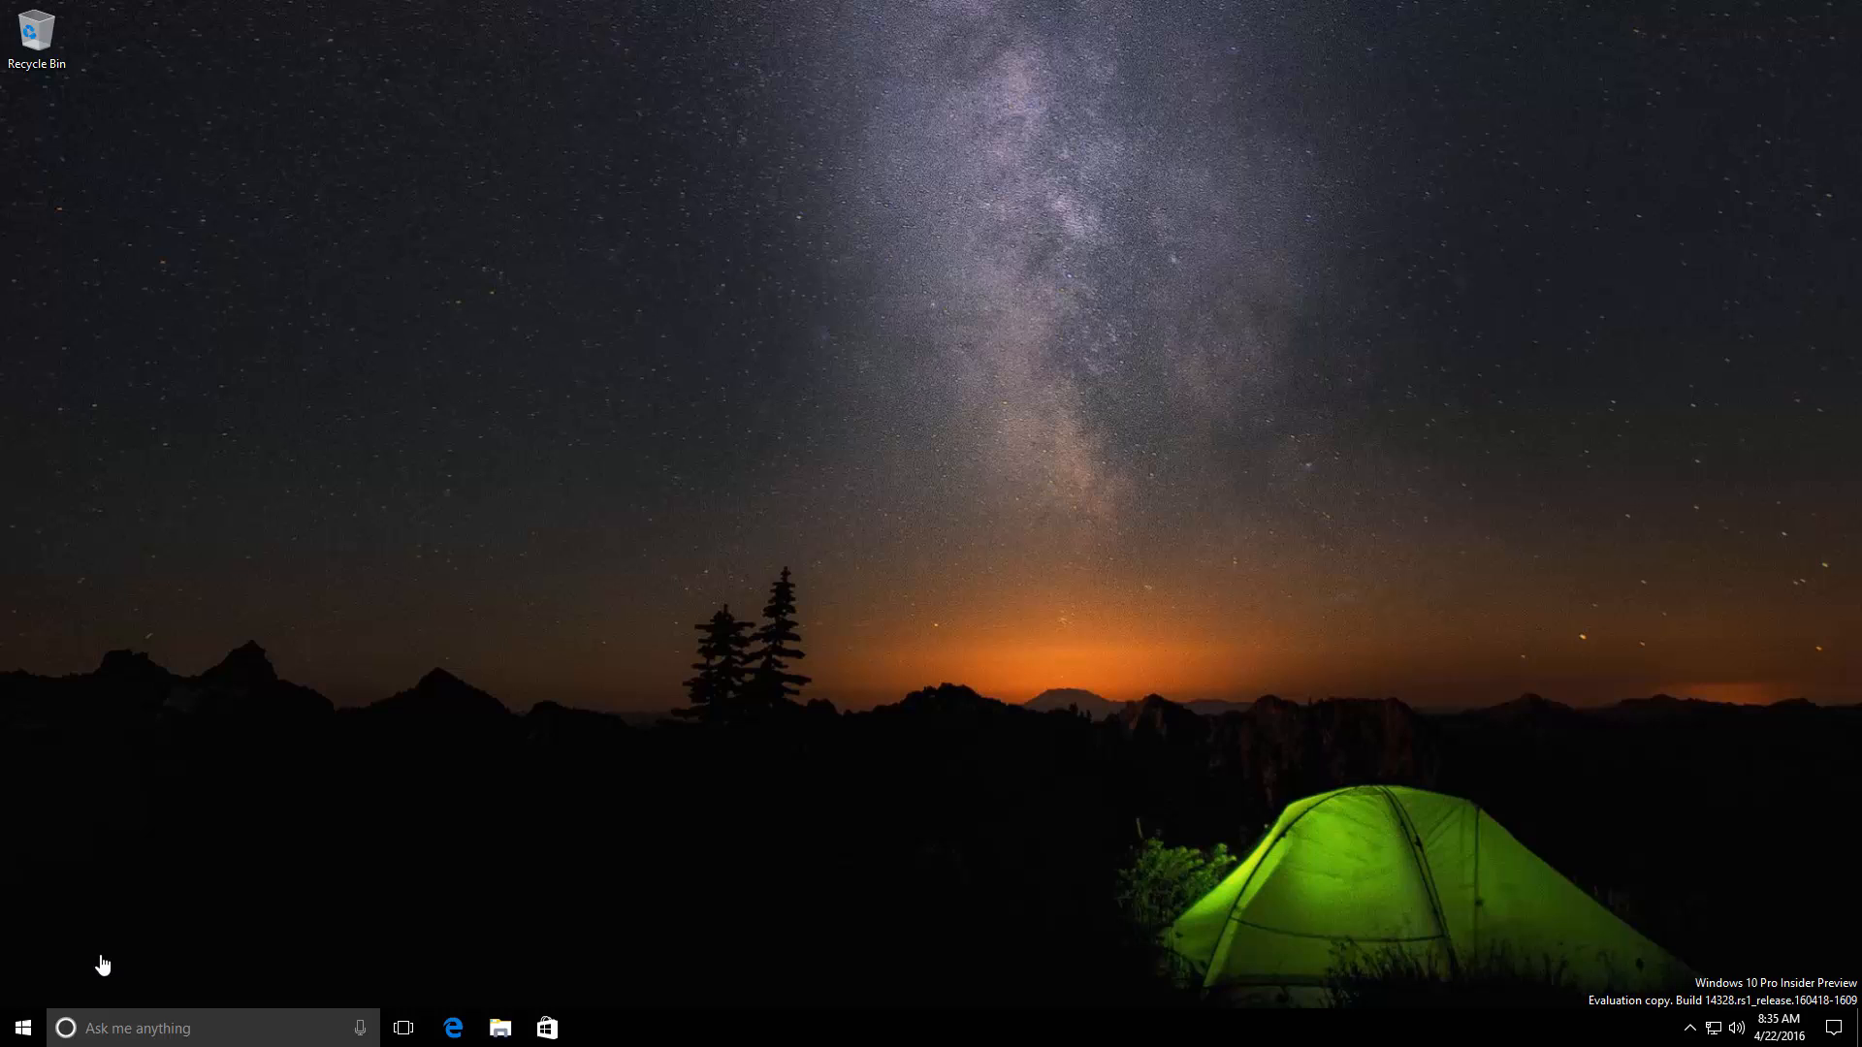
Step: Lock the PC from Start and dismiss Cortana's first error on the lock screen
{"action": "left_click", "coordinate": [21, 1028]}
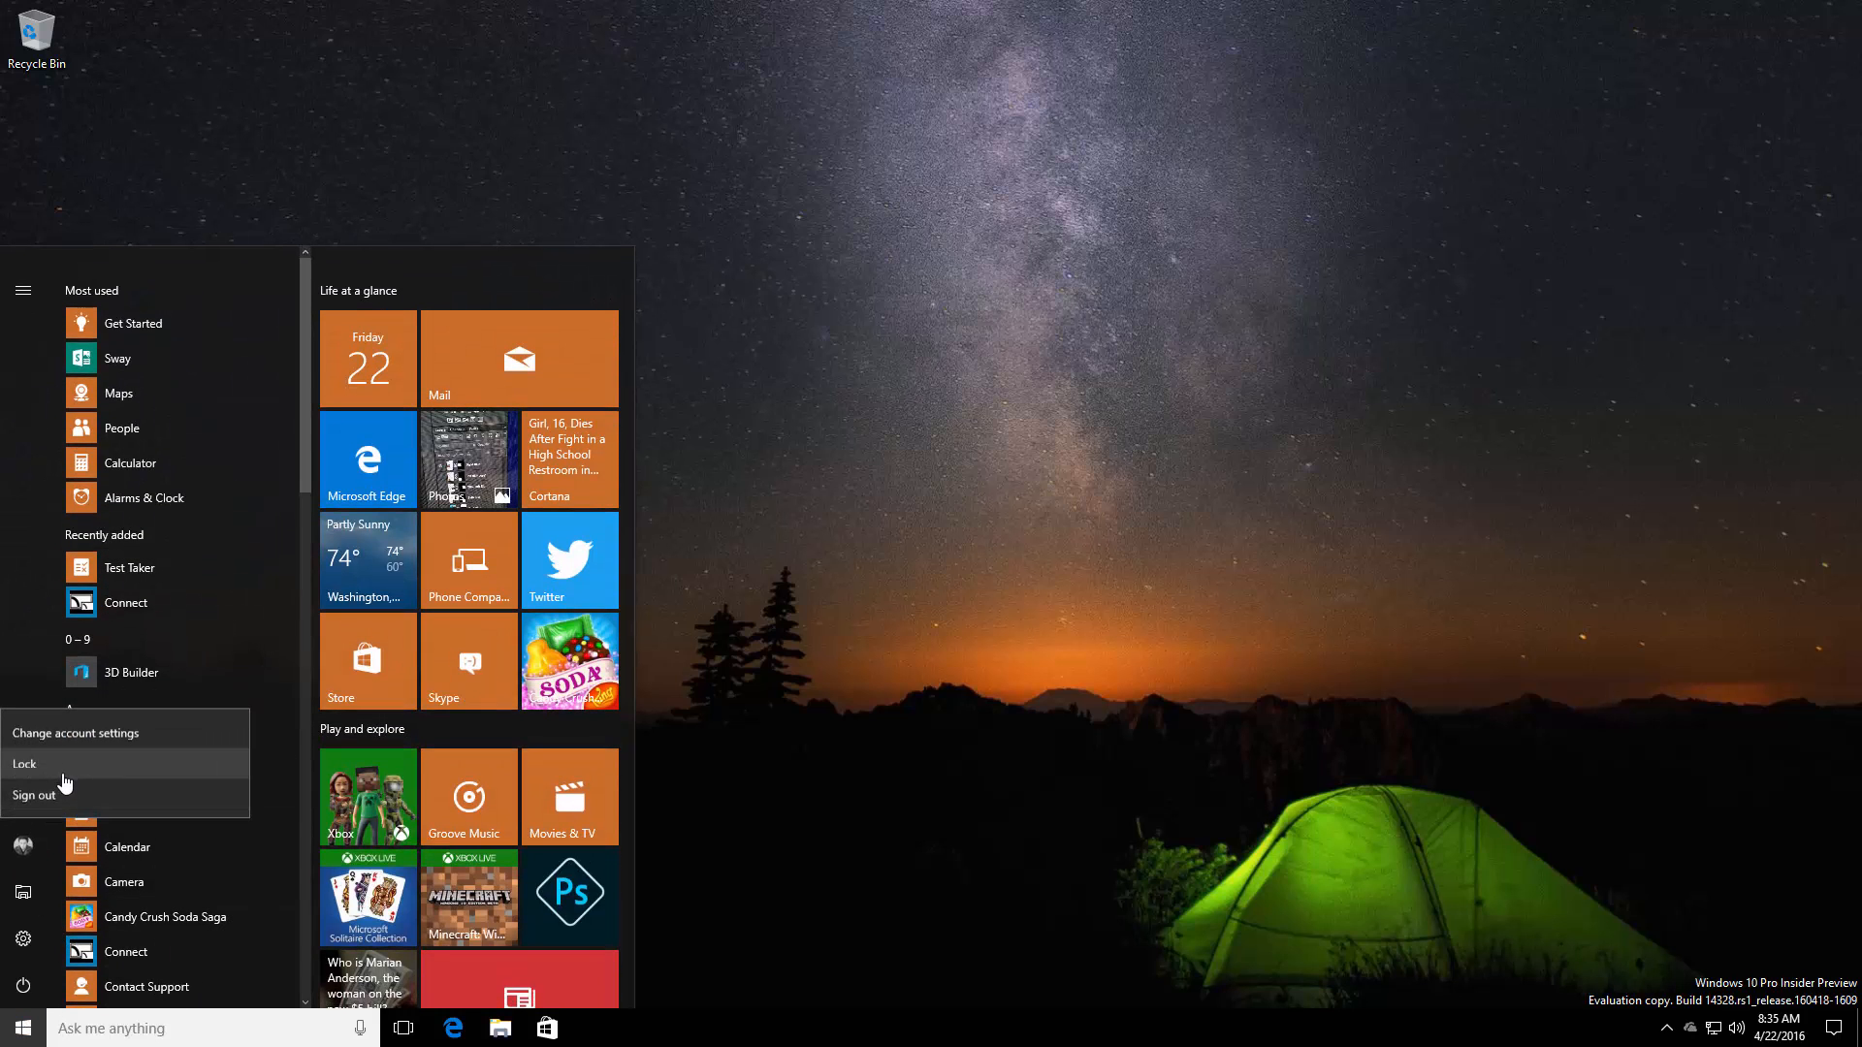
{"action": "left_click", "coordinate": [23, 764]}
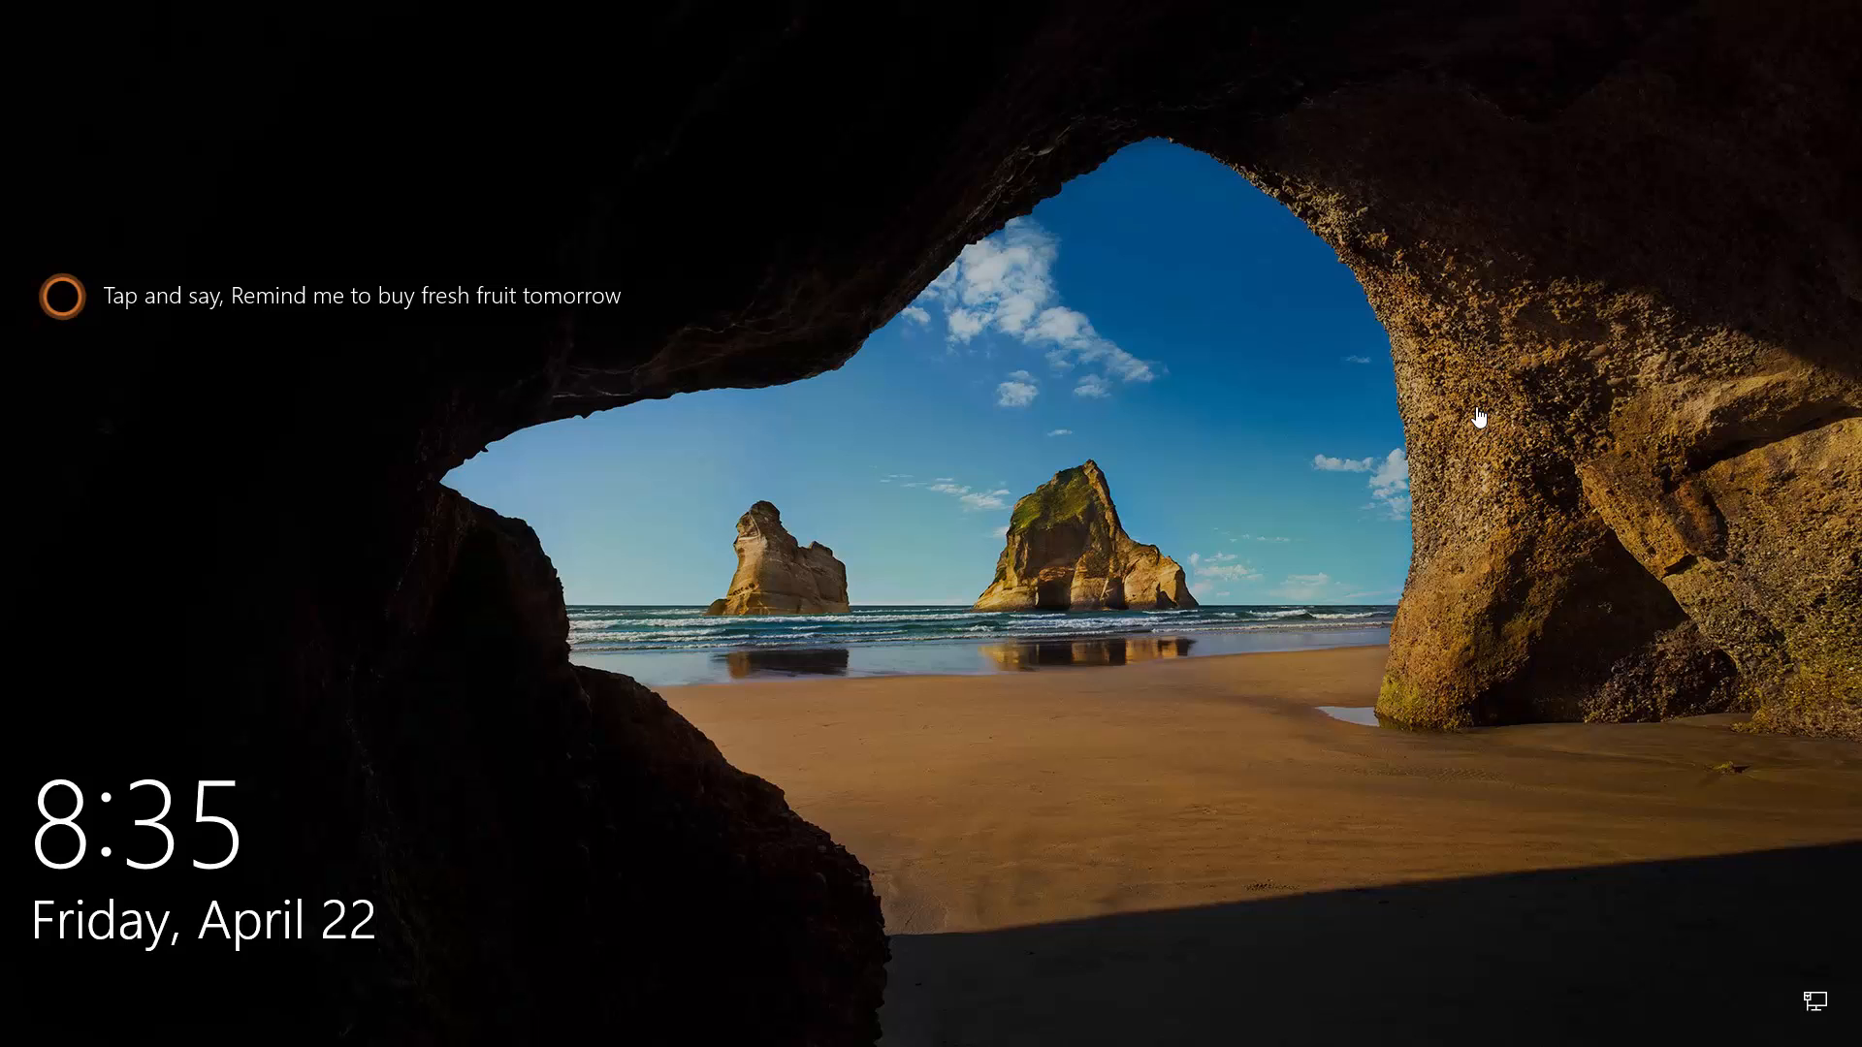
{"action": "left_click", "coordinate": [60, 295]}
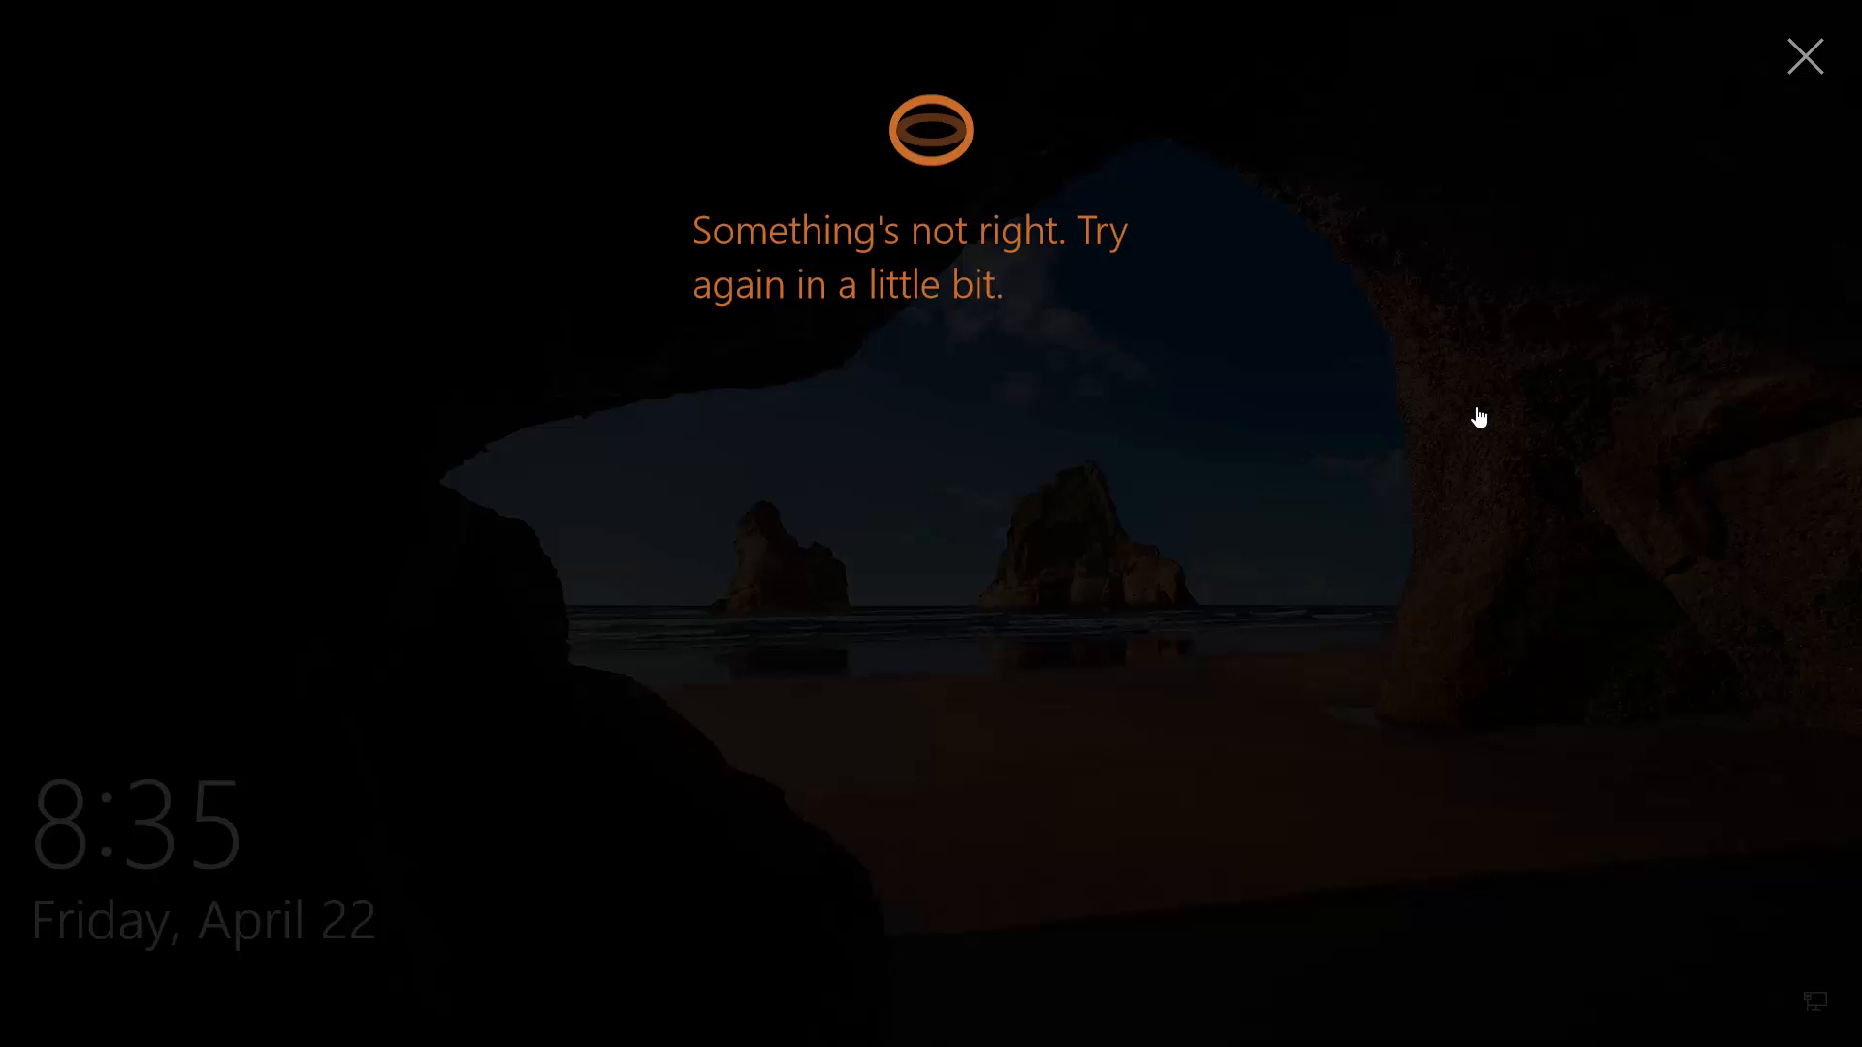
{"action": "left_click", "coordinate": [1806, 56]}
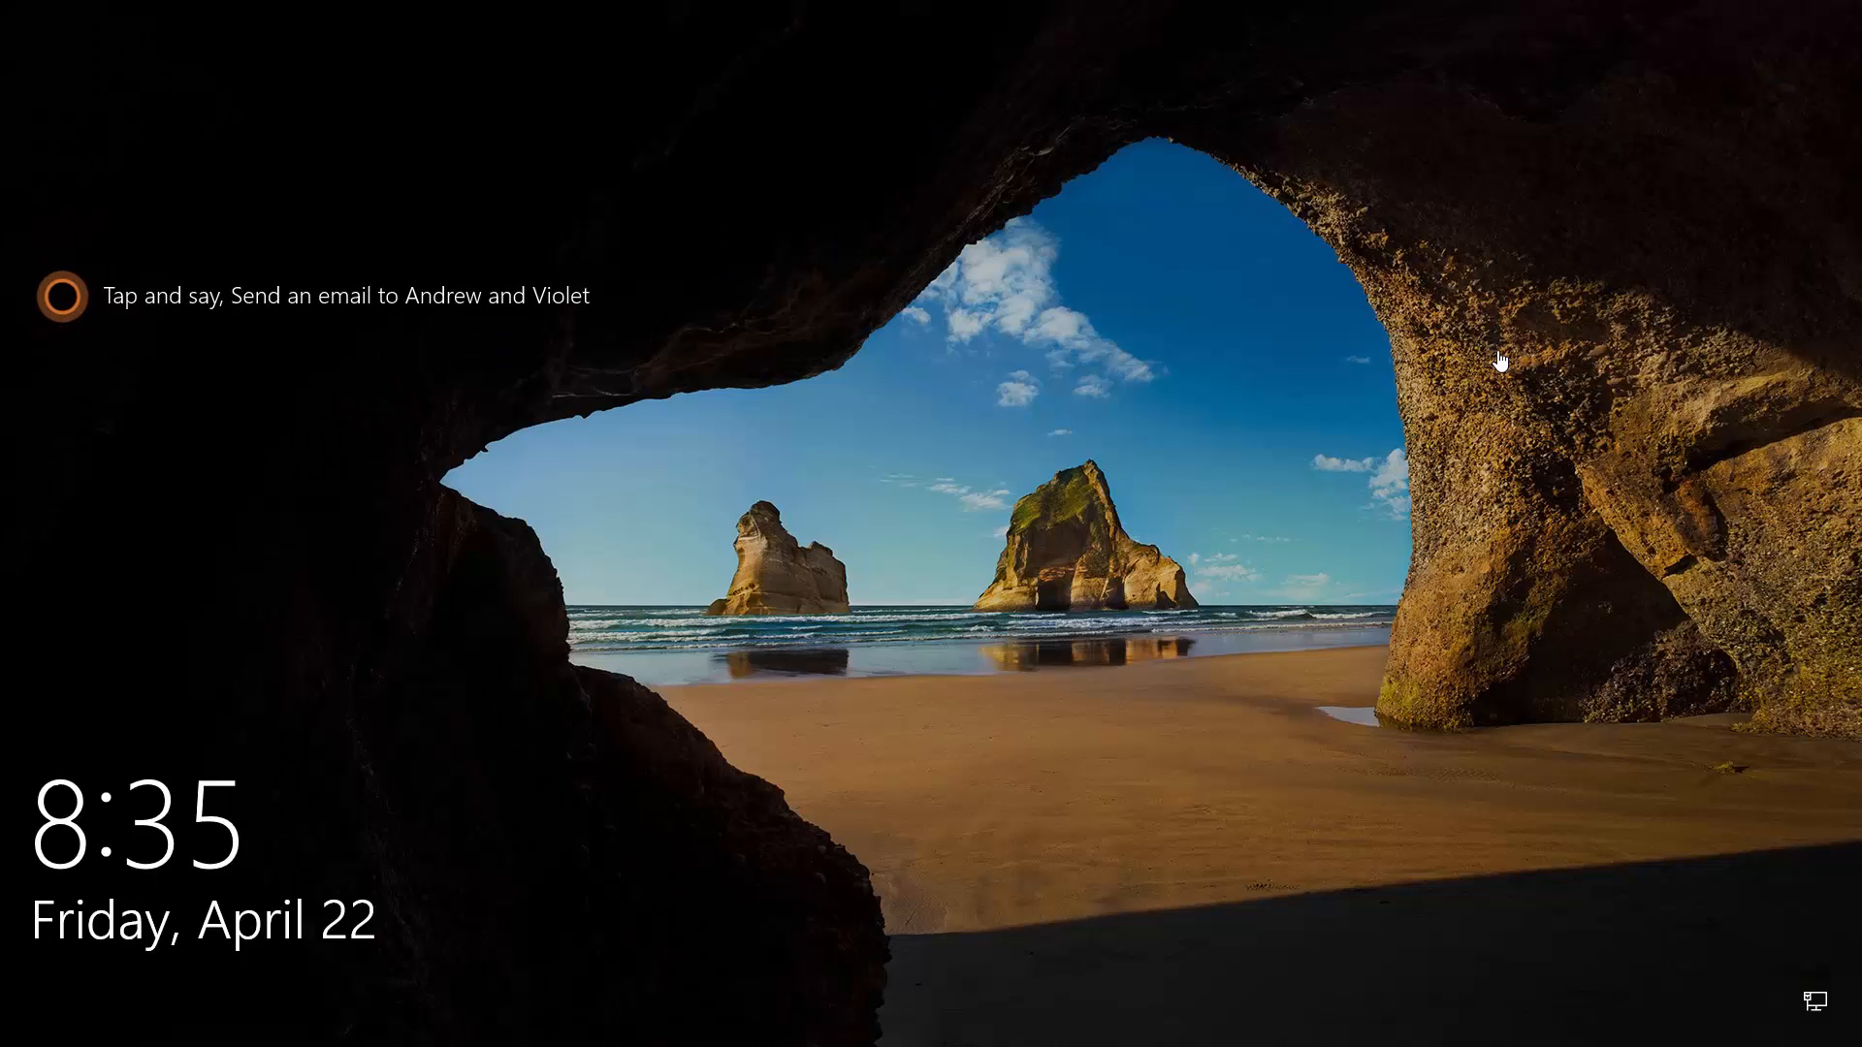
Step: Ask Cortana for the London weather and today's top headlines, closing each answer
{"action": "left_click", "coordinate": [62, 295]}
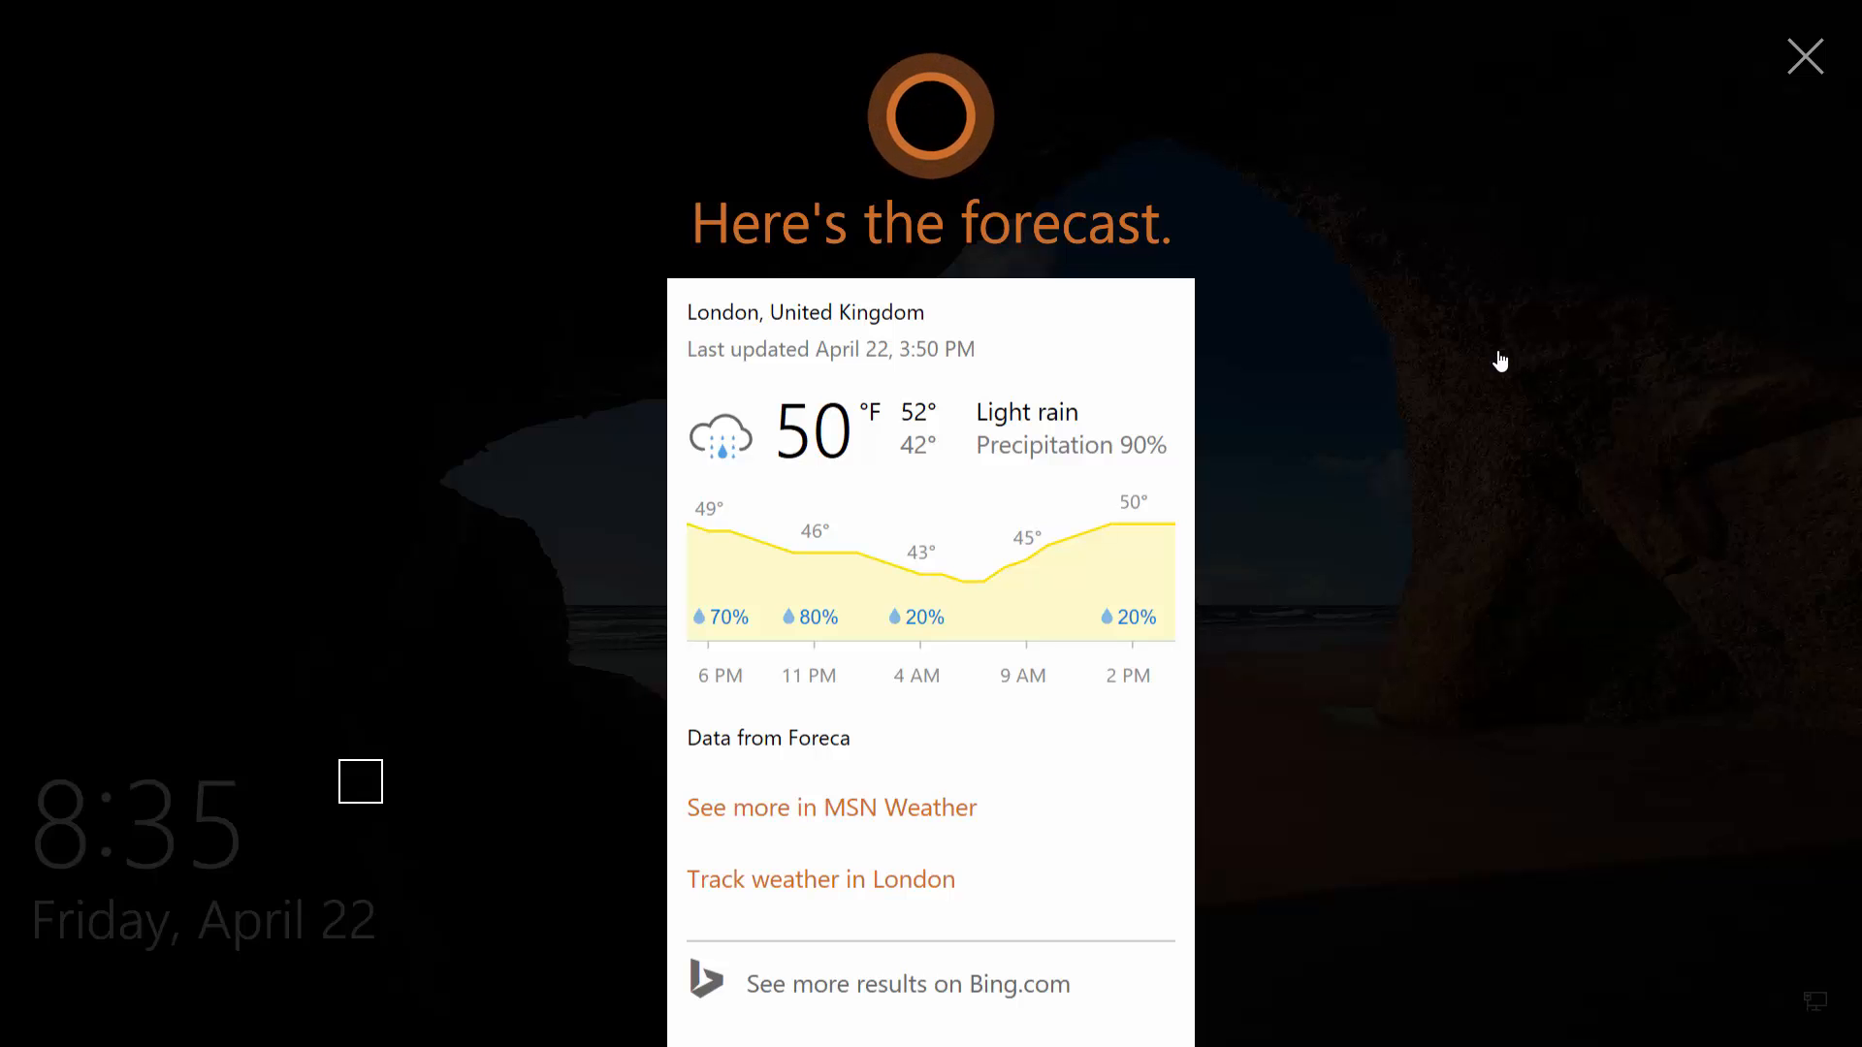
{"action": "left_click", "coordinate": [1806, 56]}
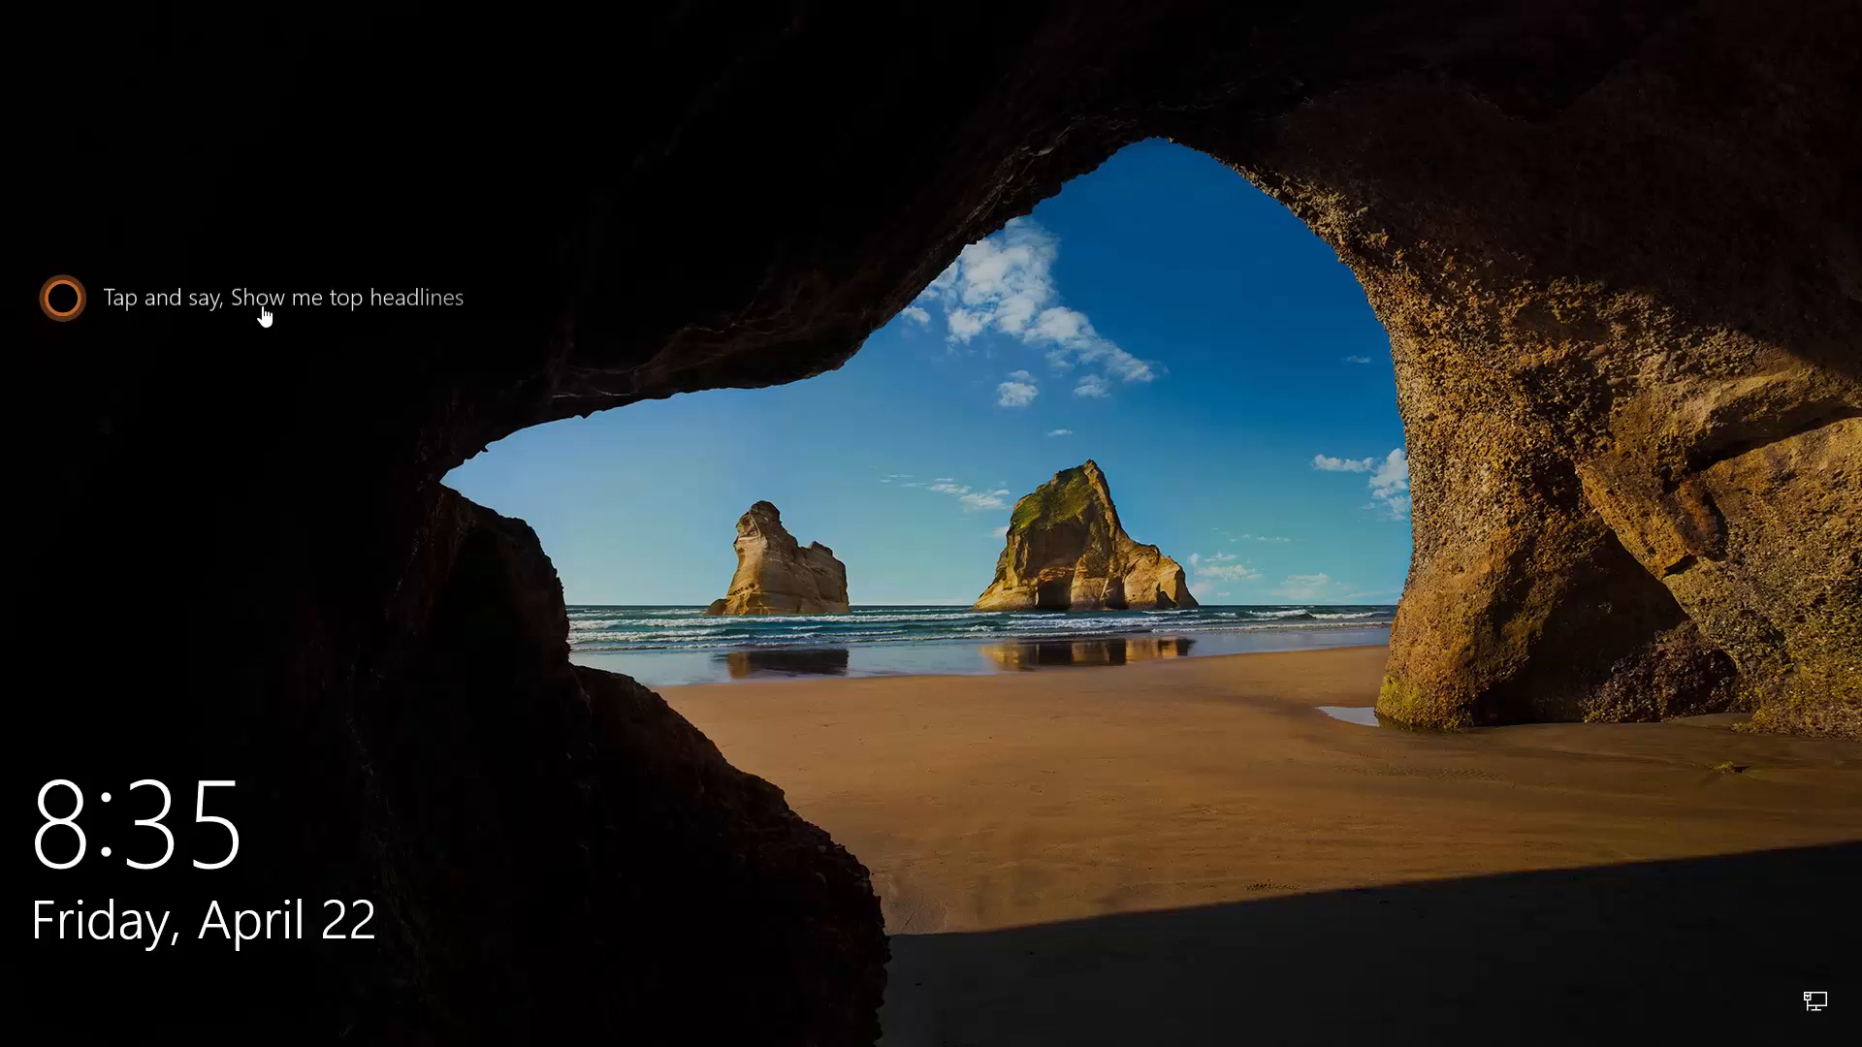
{"action": "mouse_move", "coordinate": [525, 434]}
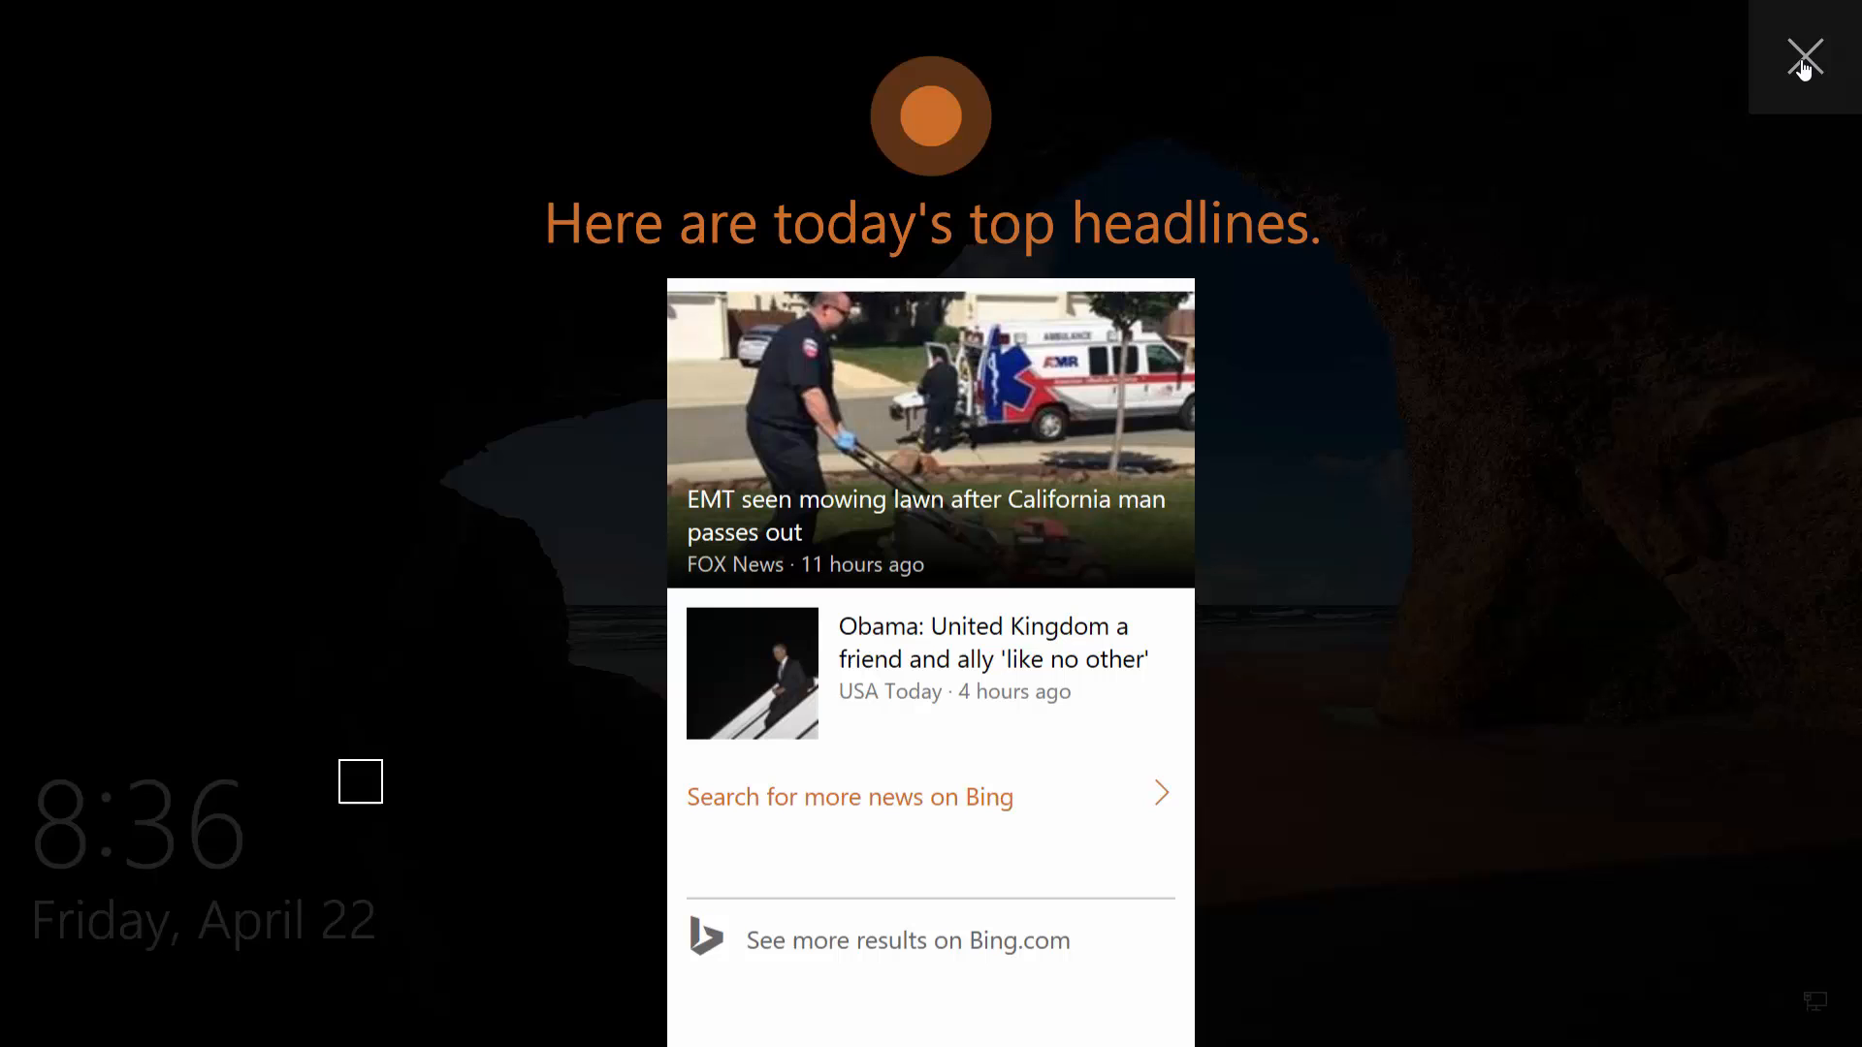
{"action": "left_click", "coordinate": [1804, 56]}
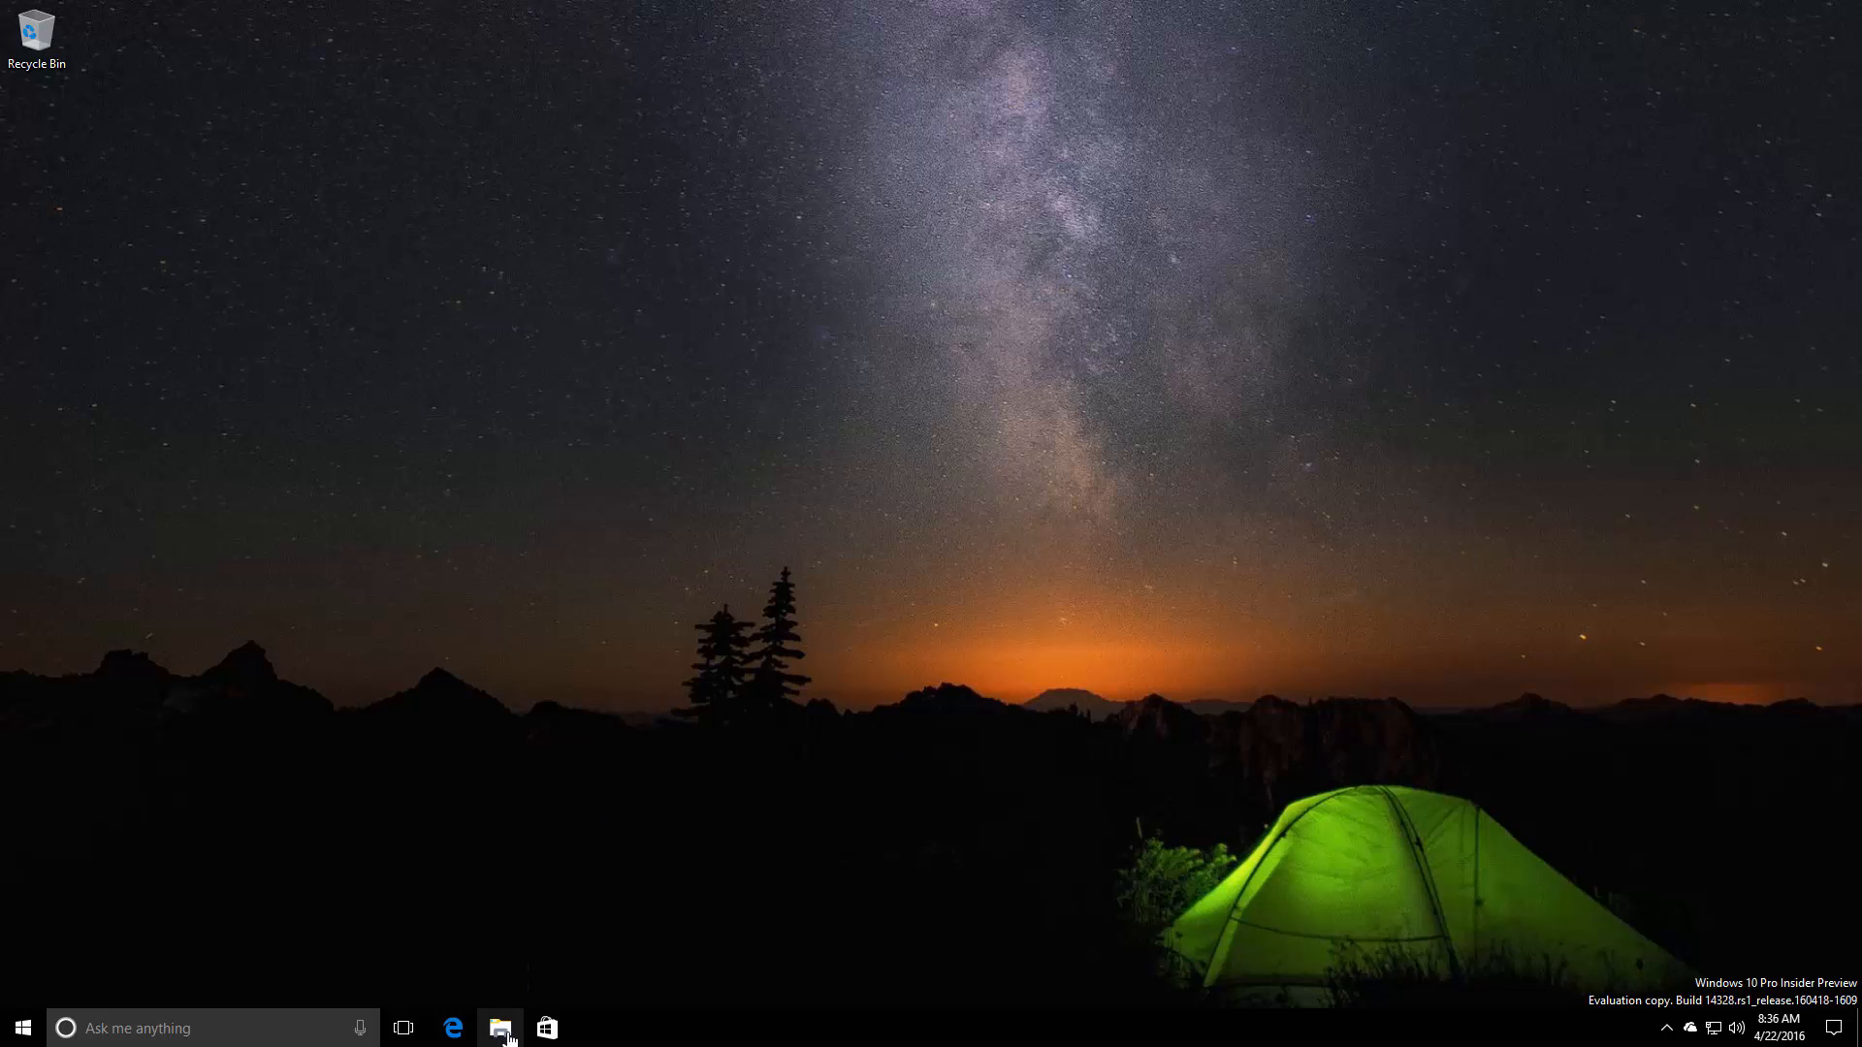
{"action": "mouse_move", "coordinate": [574, 982]}
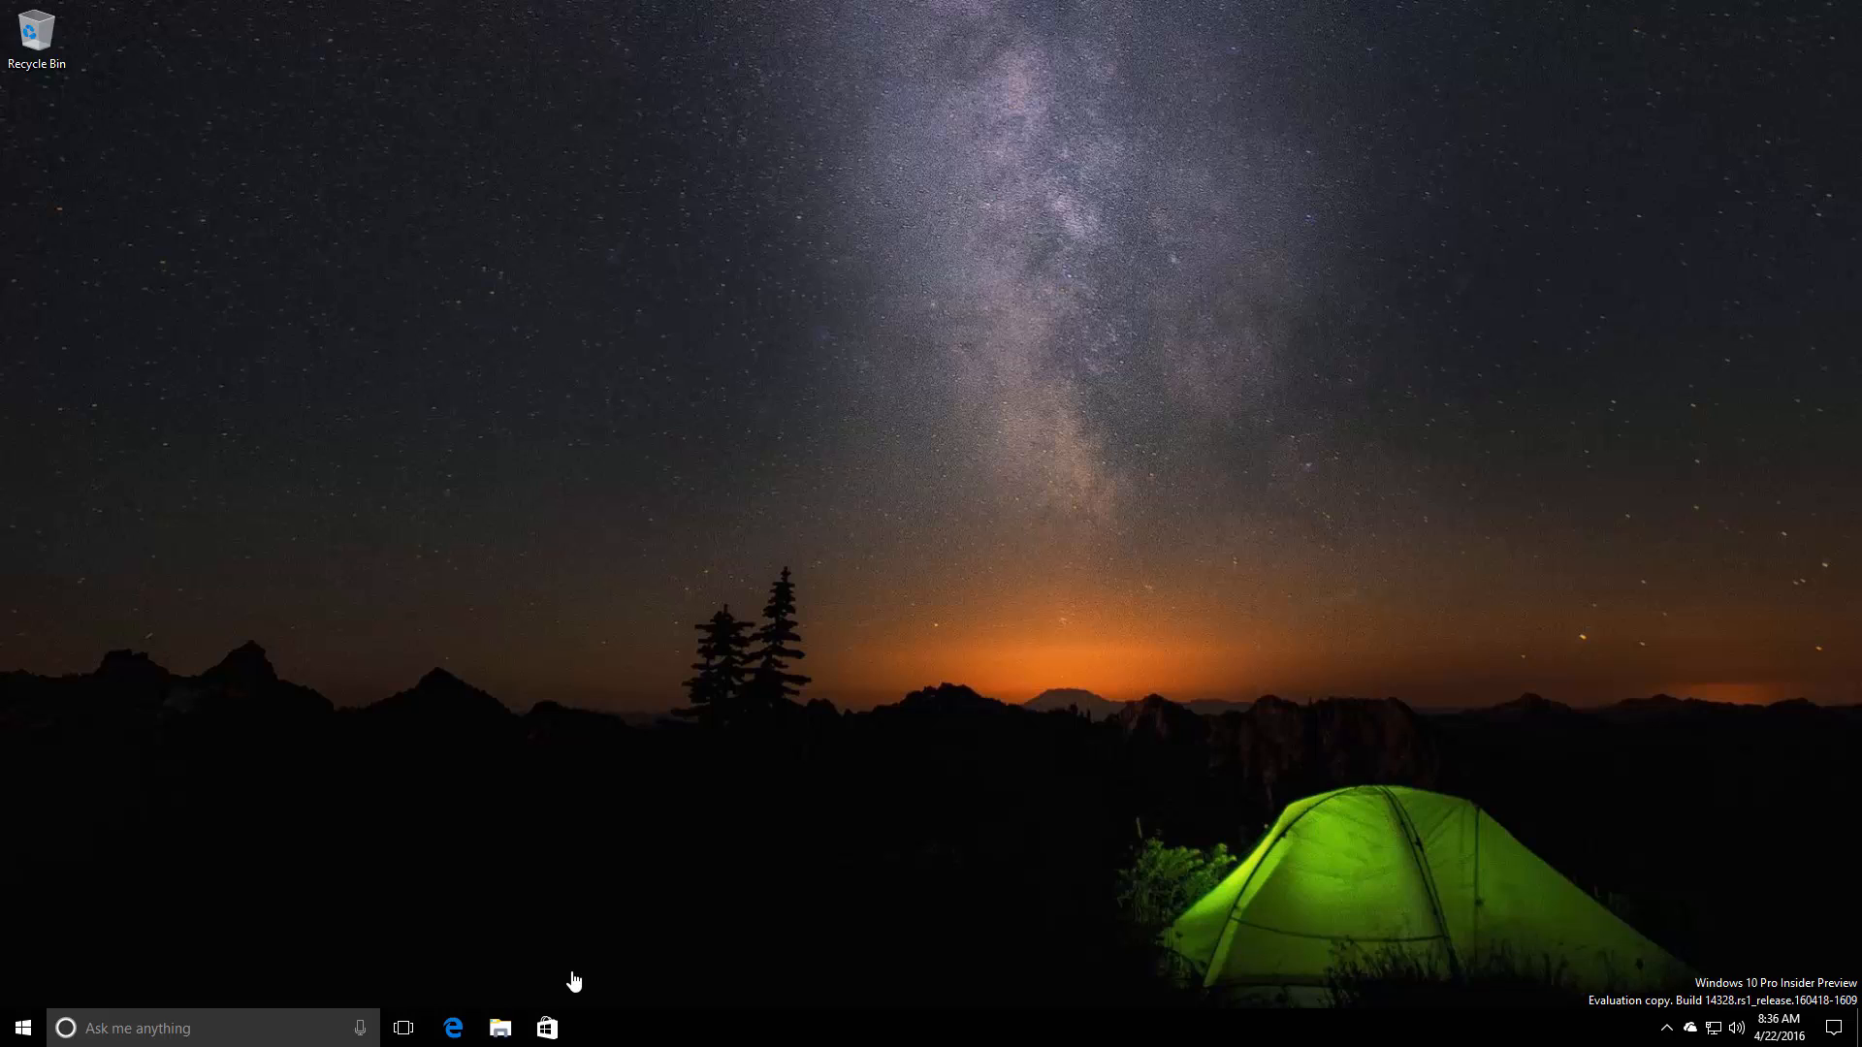
{"action": "mouse_move", "coordinate": [498, 1028]}
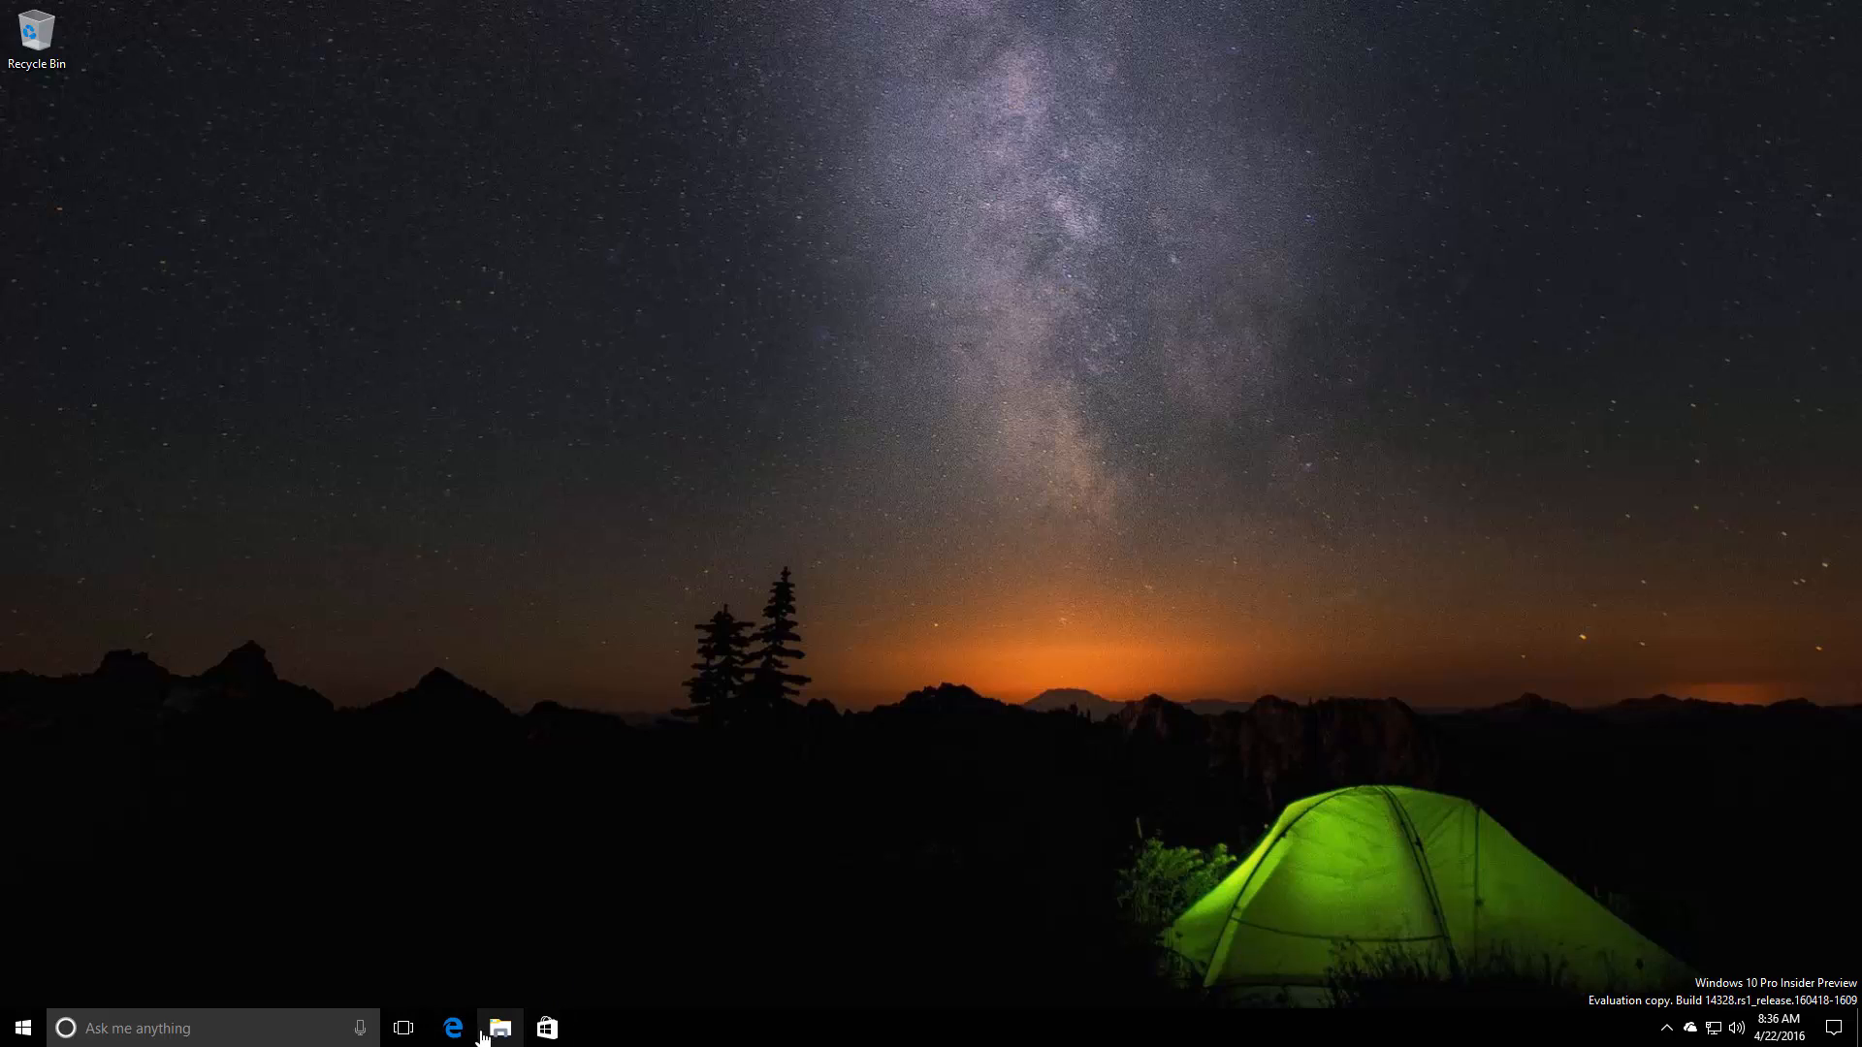
{"action": "mouse_move", "coordinate": [654, 1035]}
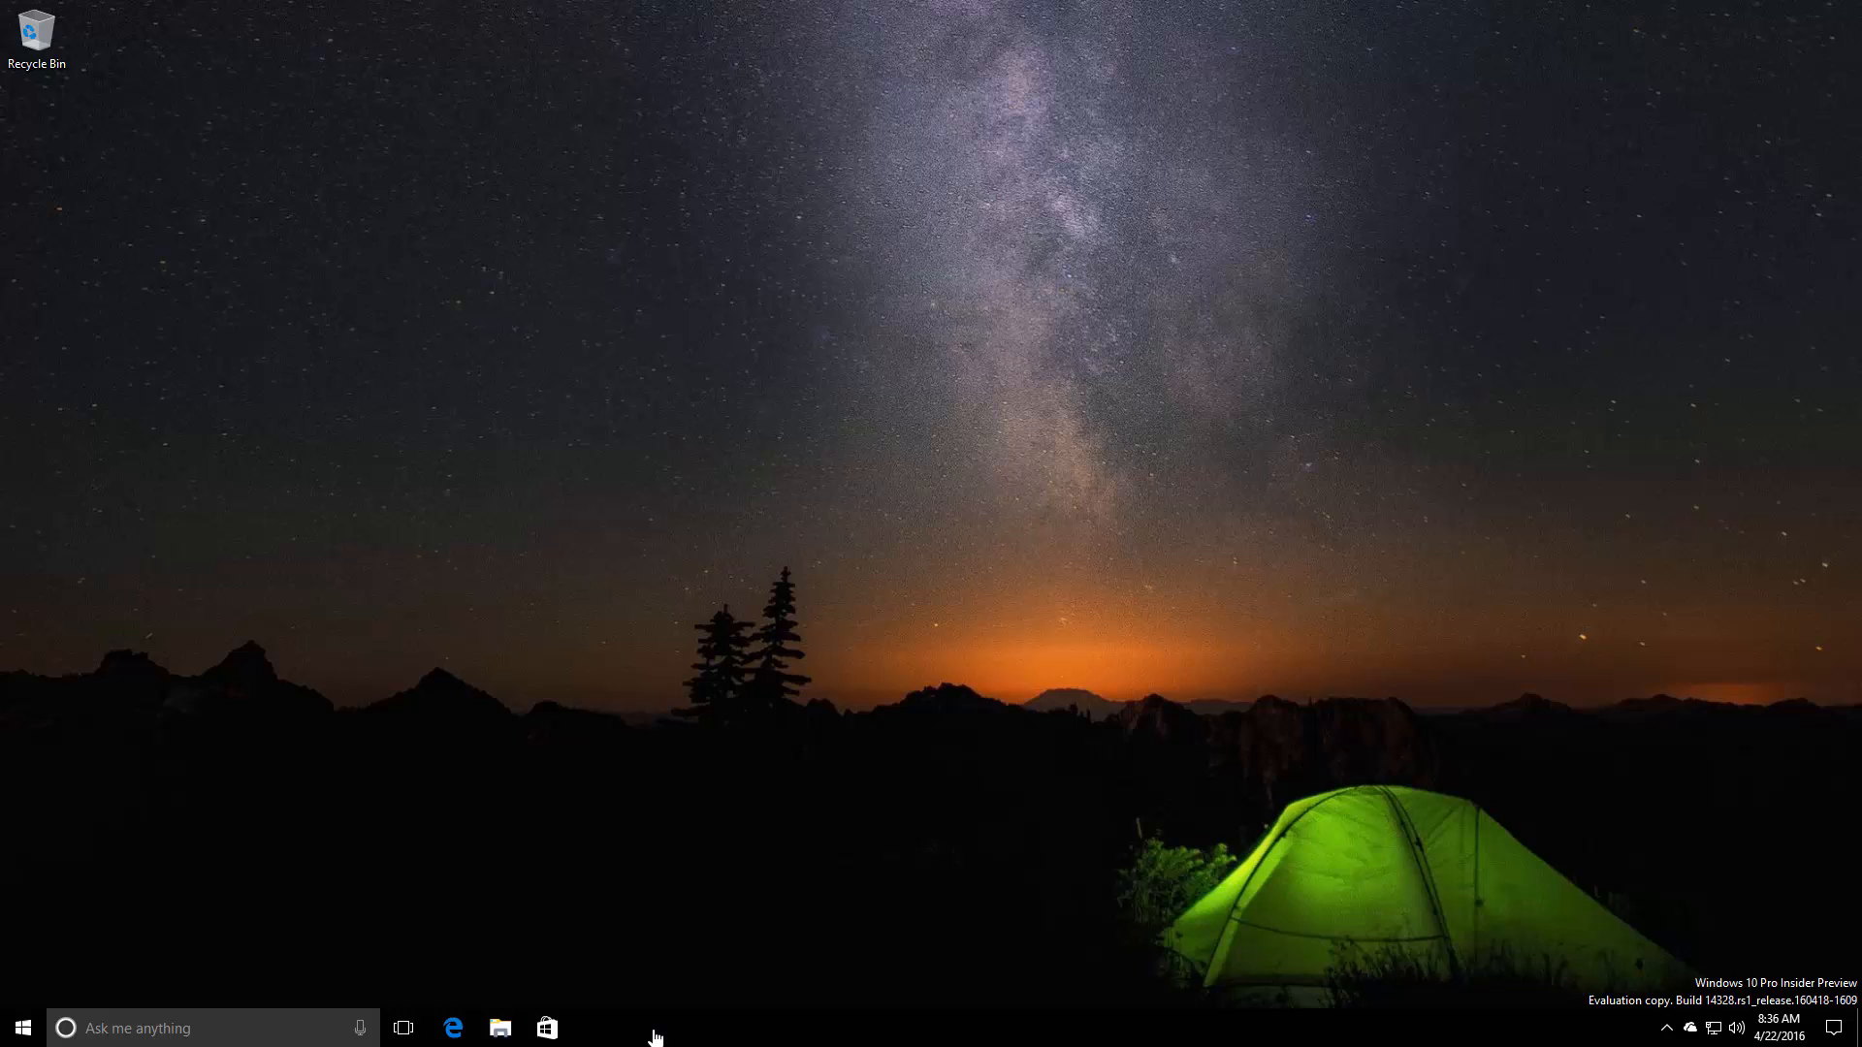
{"action": "left_click", "coordinate": [498, 1028]}
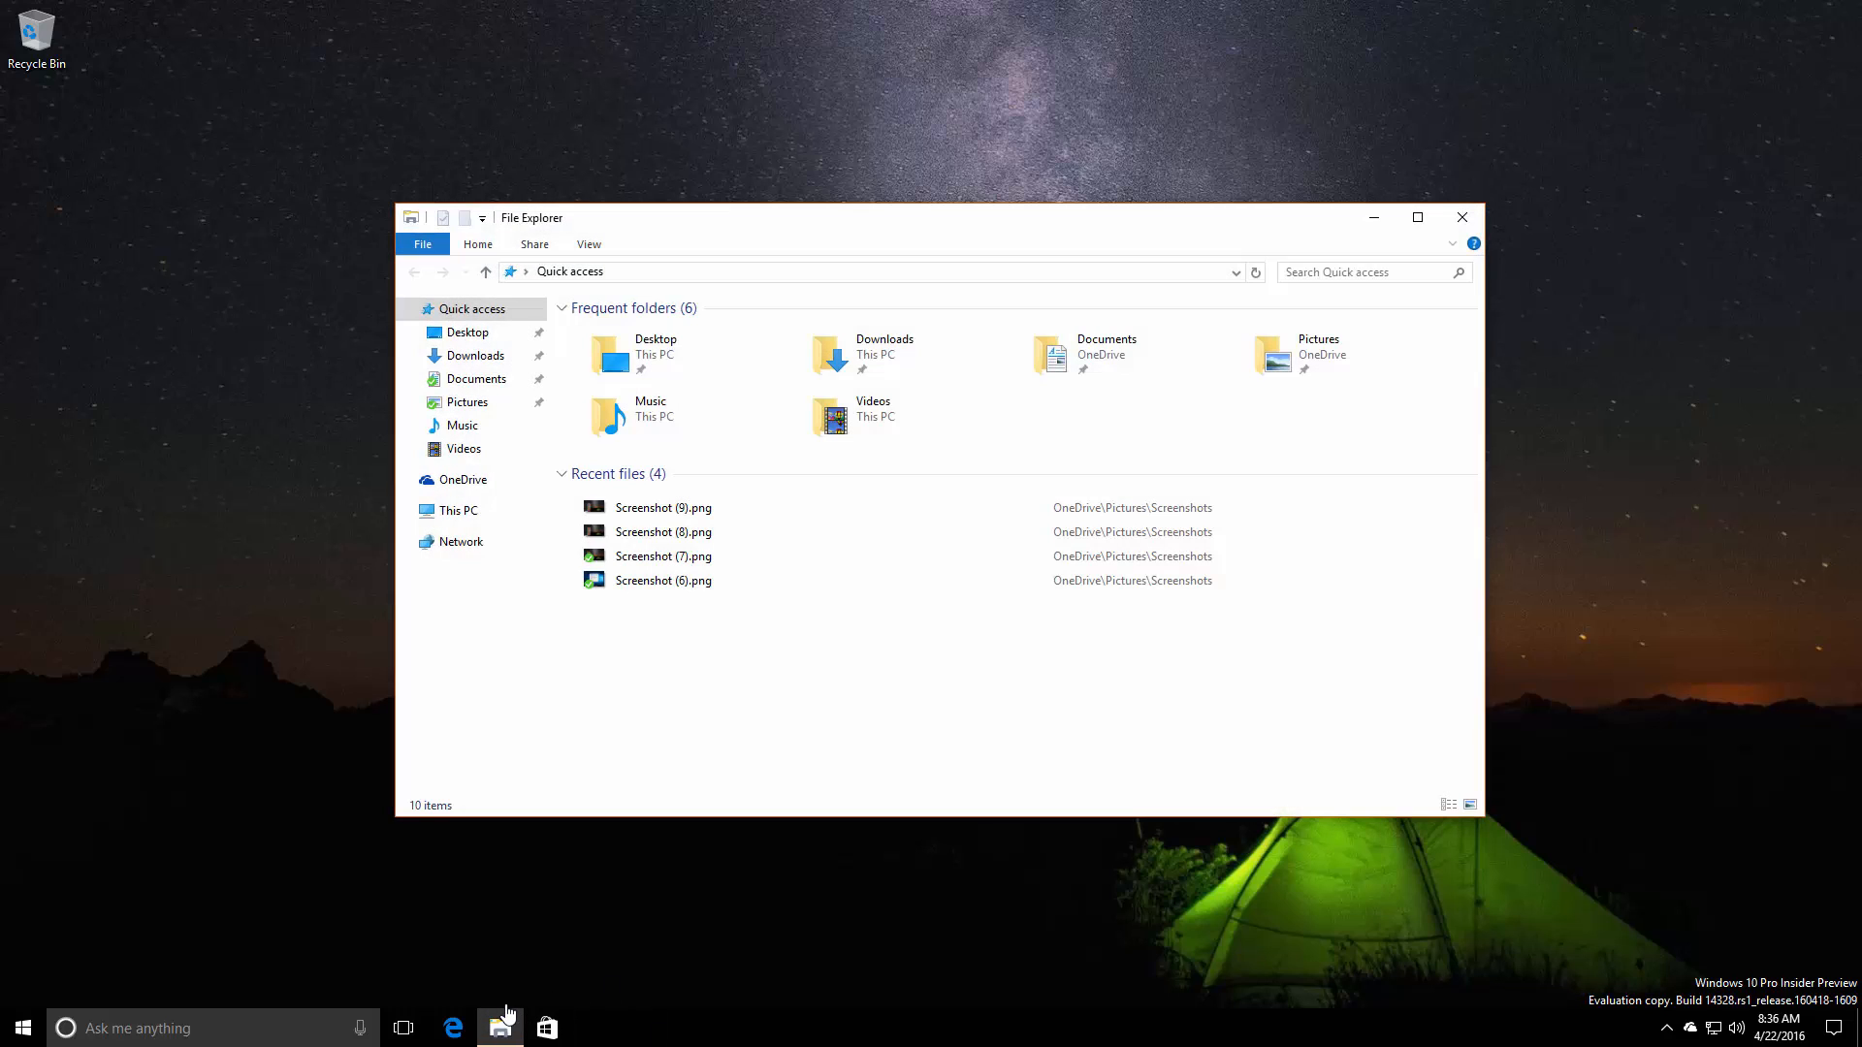
{"action": "mouse_move", "coordinate": [761, 743]}
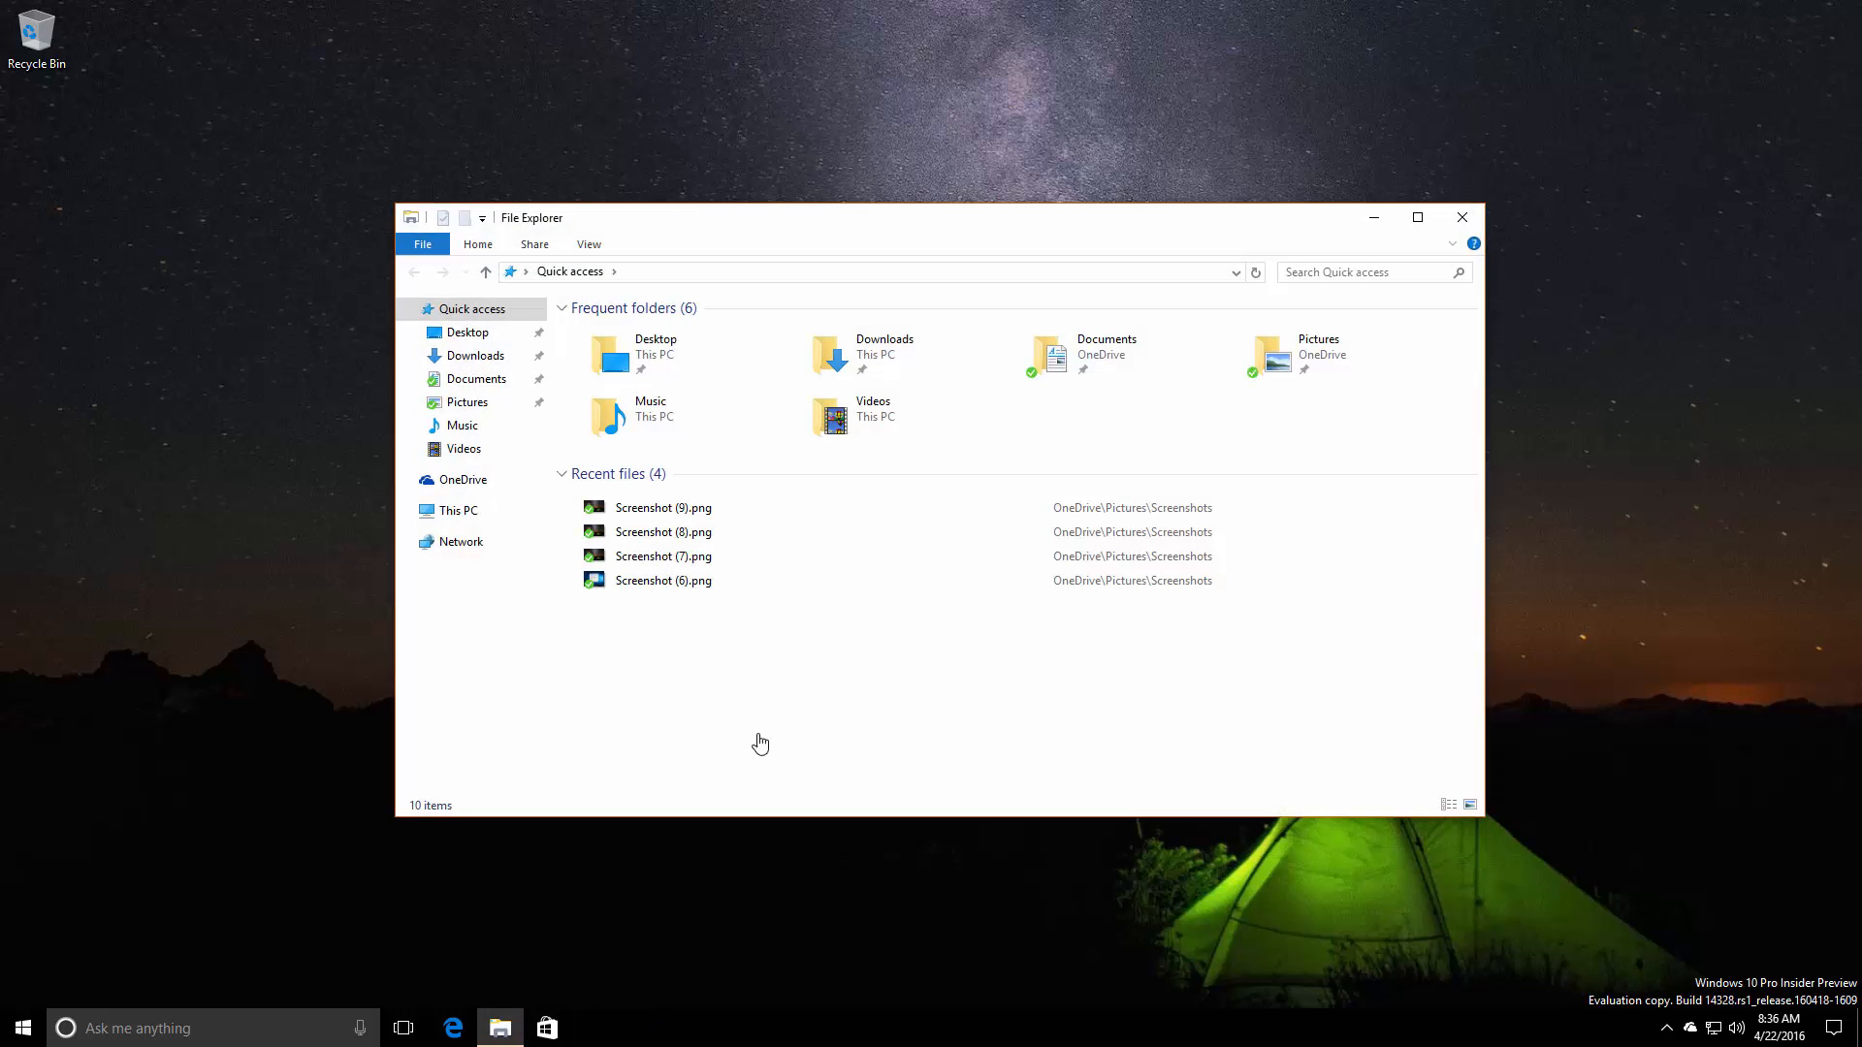
{"action": "mouse_move", "coordinate": [1462, 217]}
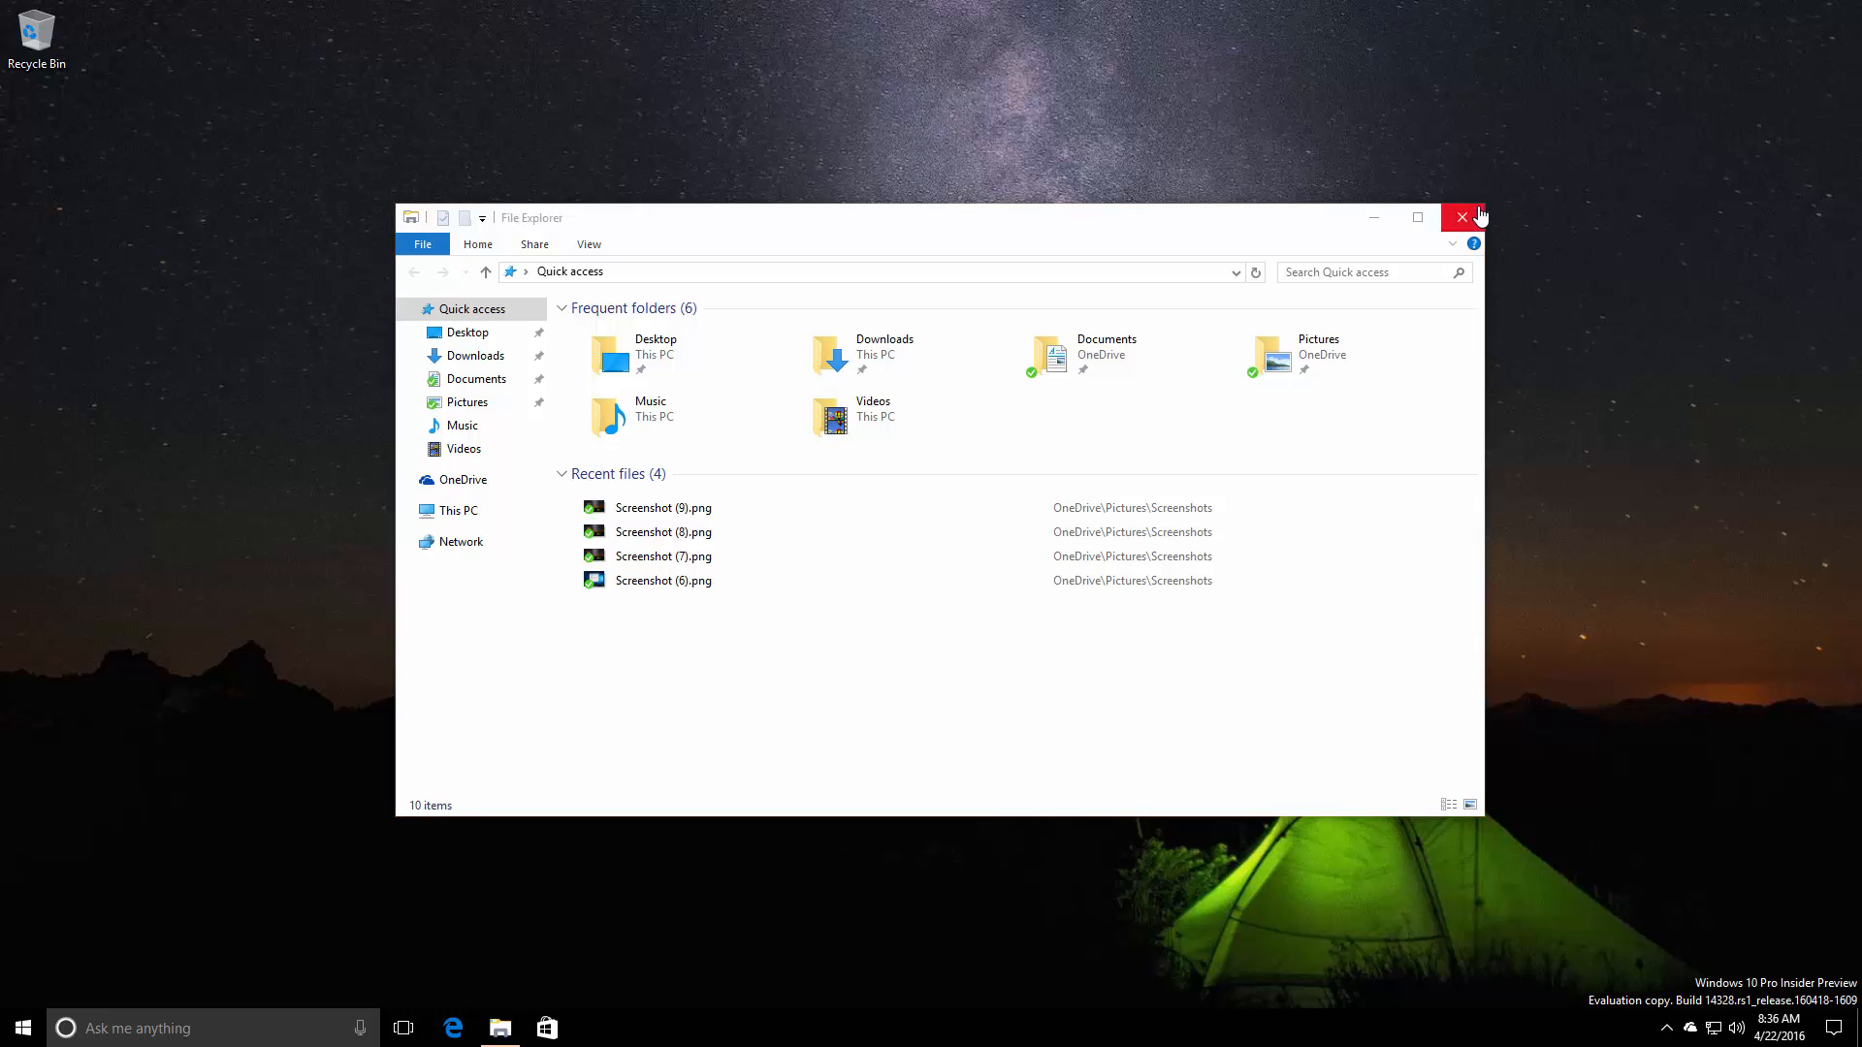
{"action": "left_click", "coordinate": [1463, 217]}
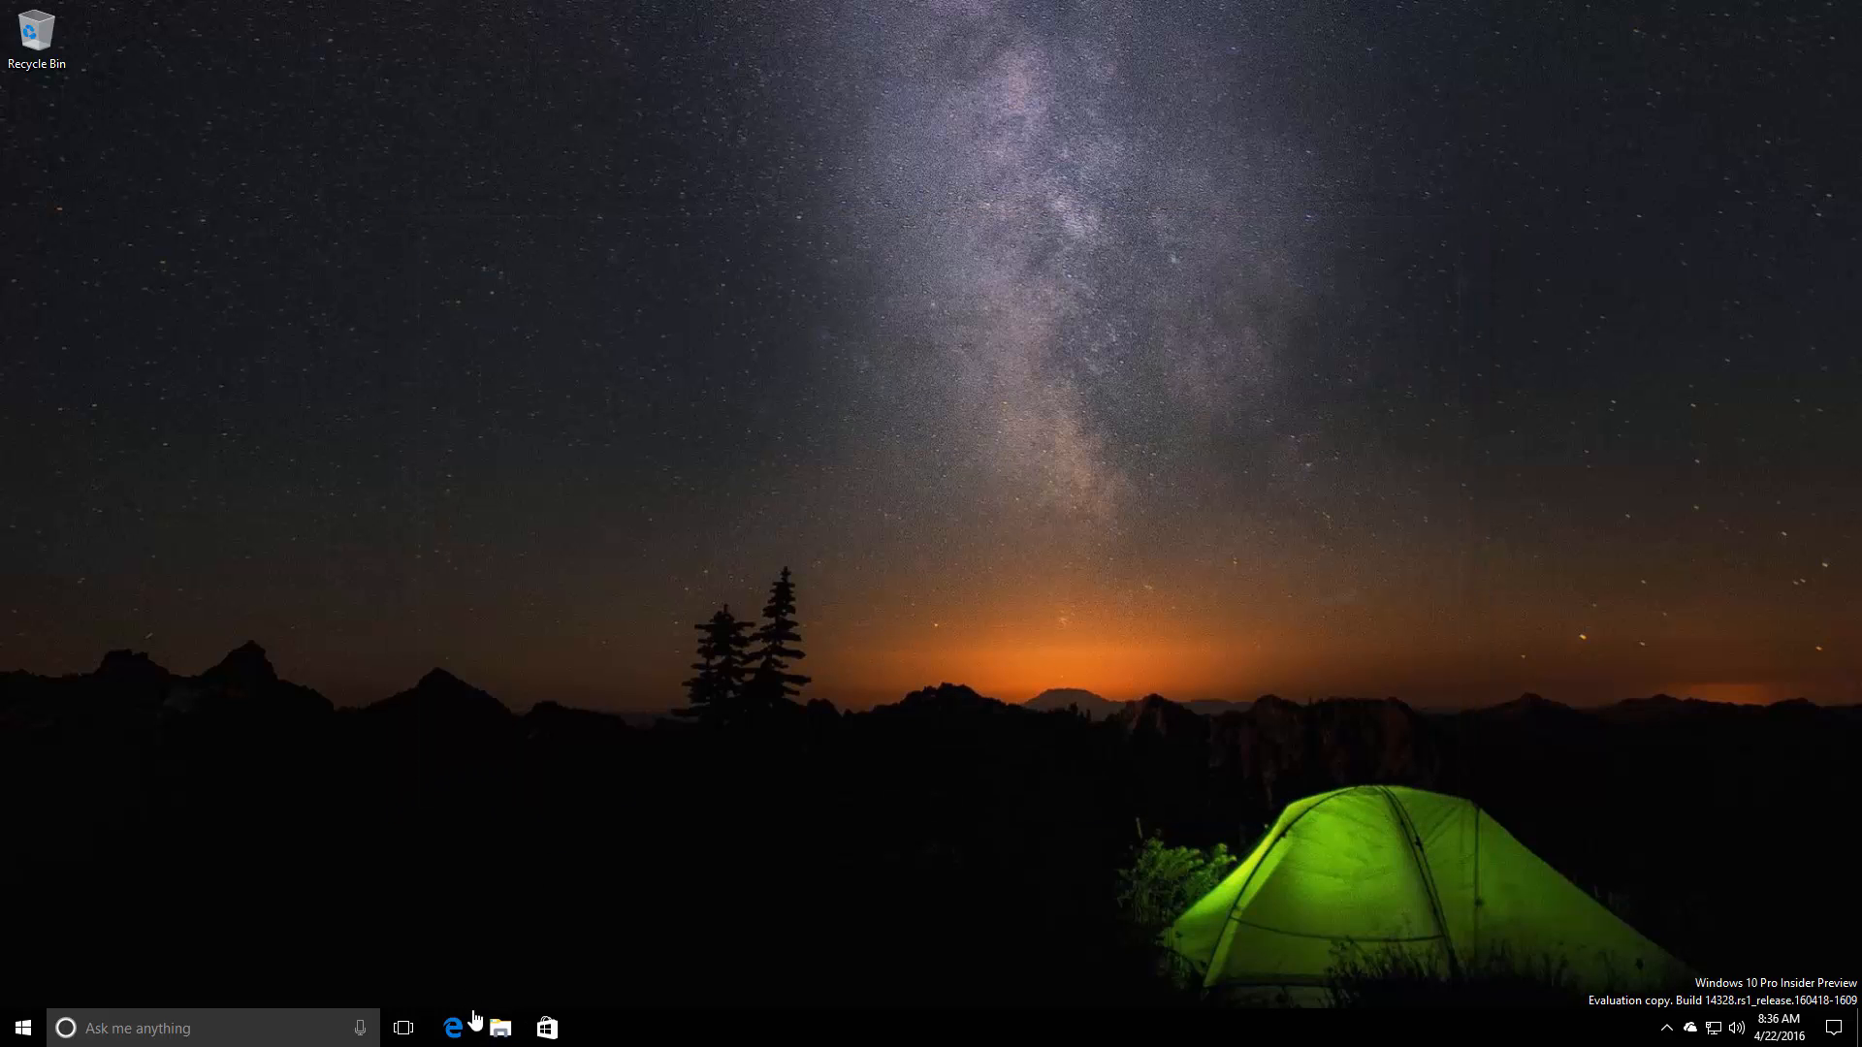
{"action": "right_click", "coordinate": [501, 1028]}
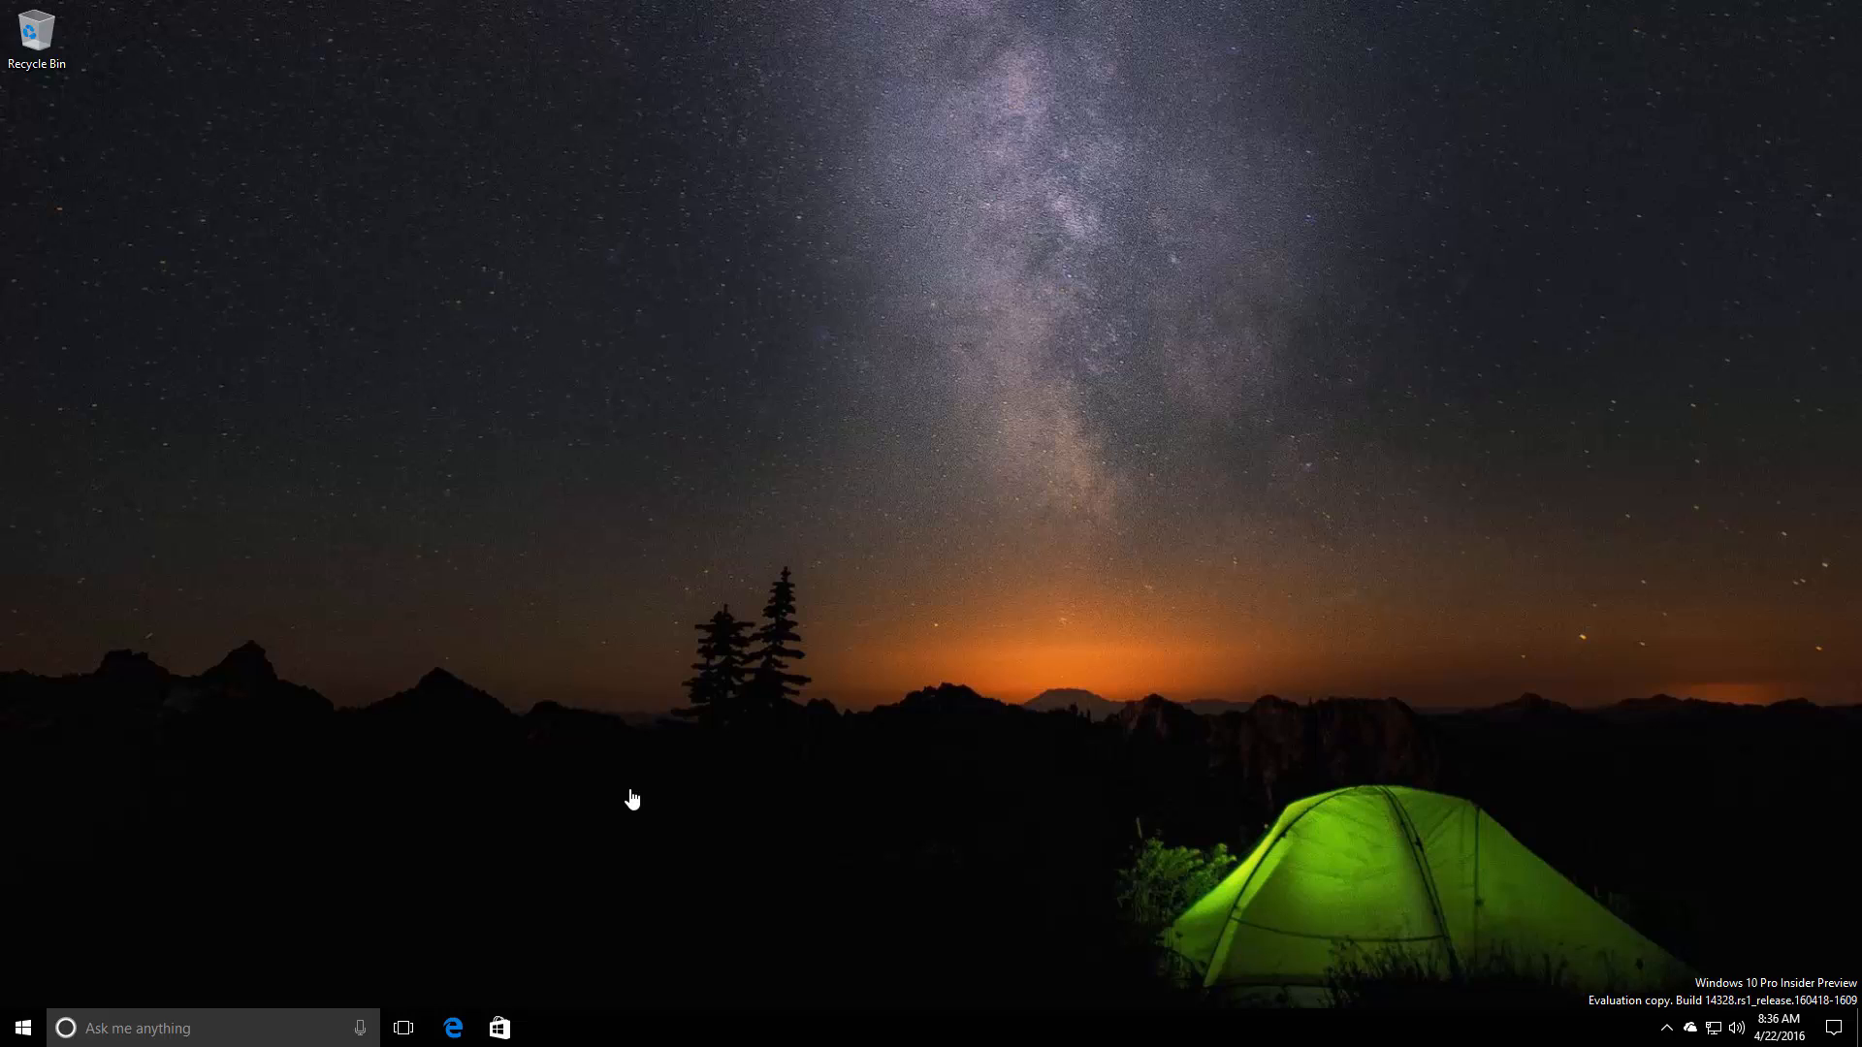
{"action": "mouse_move", "coordinate": [268, 1022]}
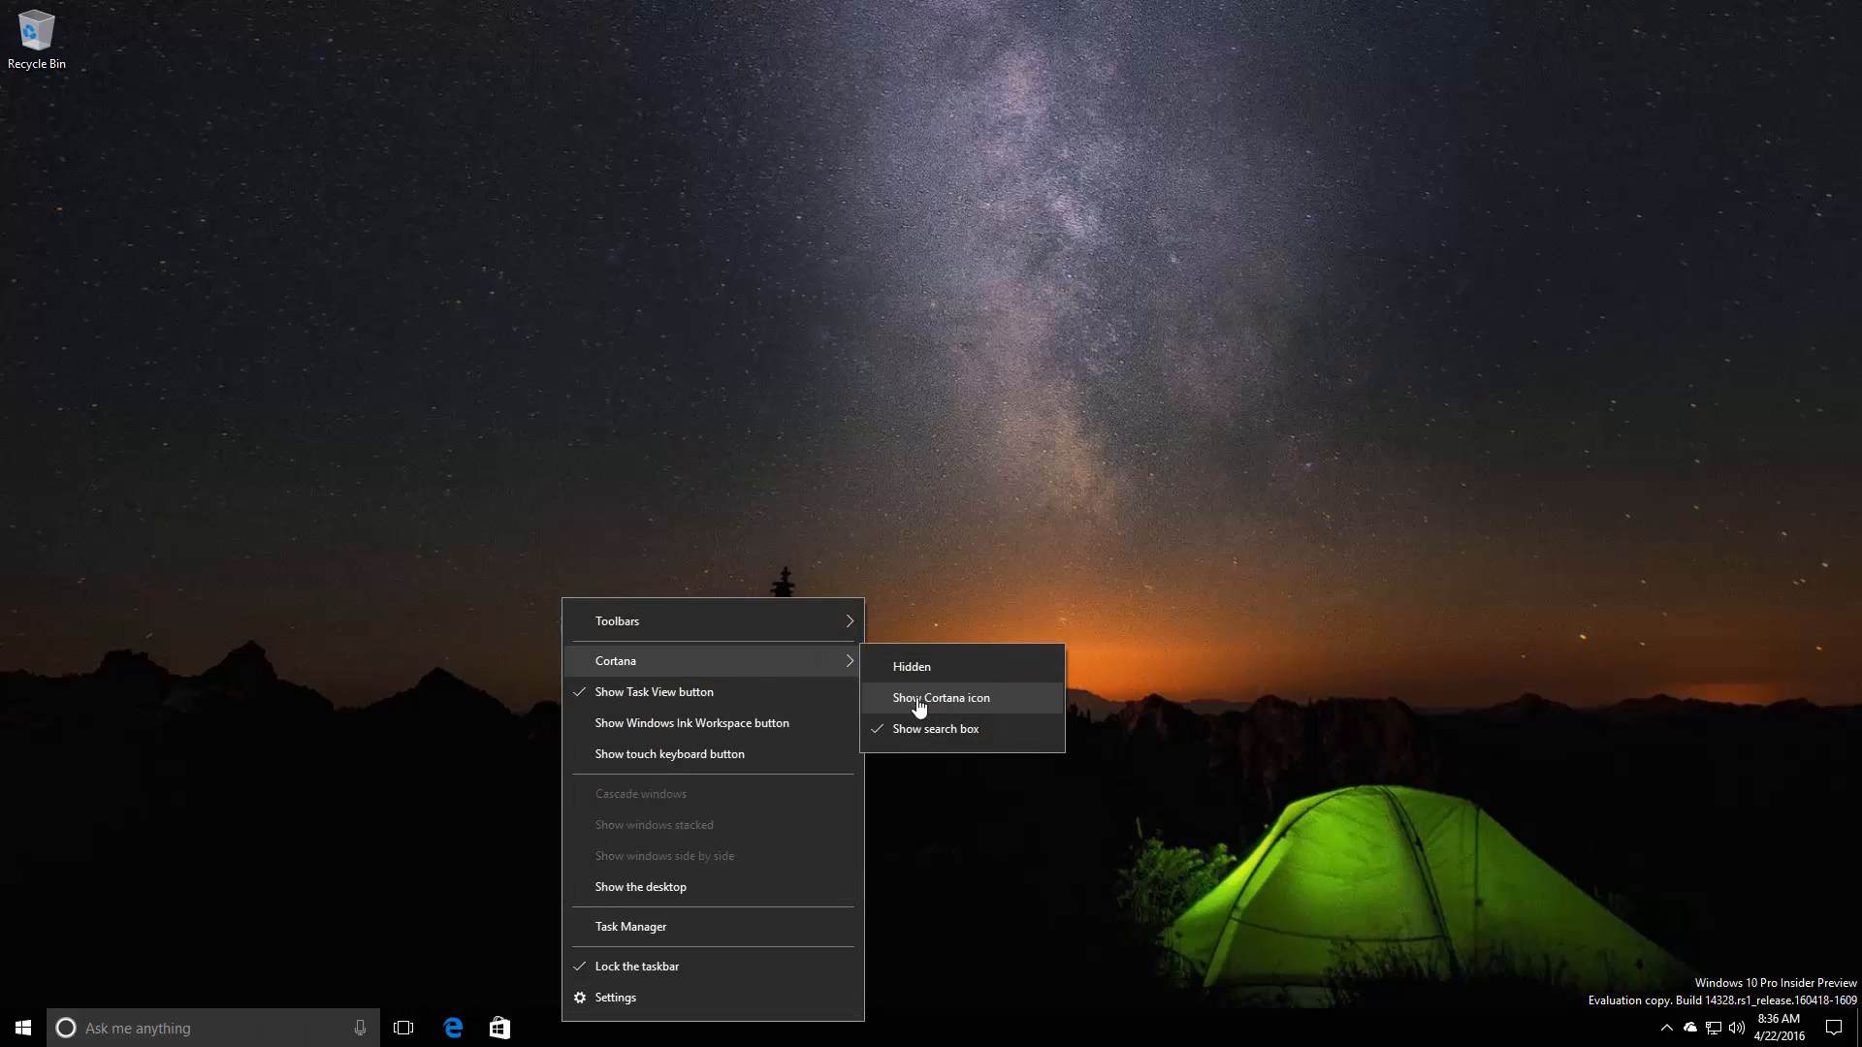
{"action": "left_click", "coordinate": [939, 696]}
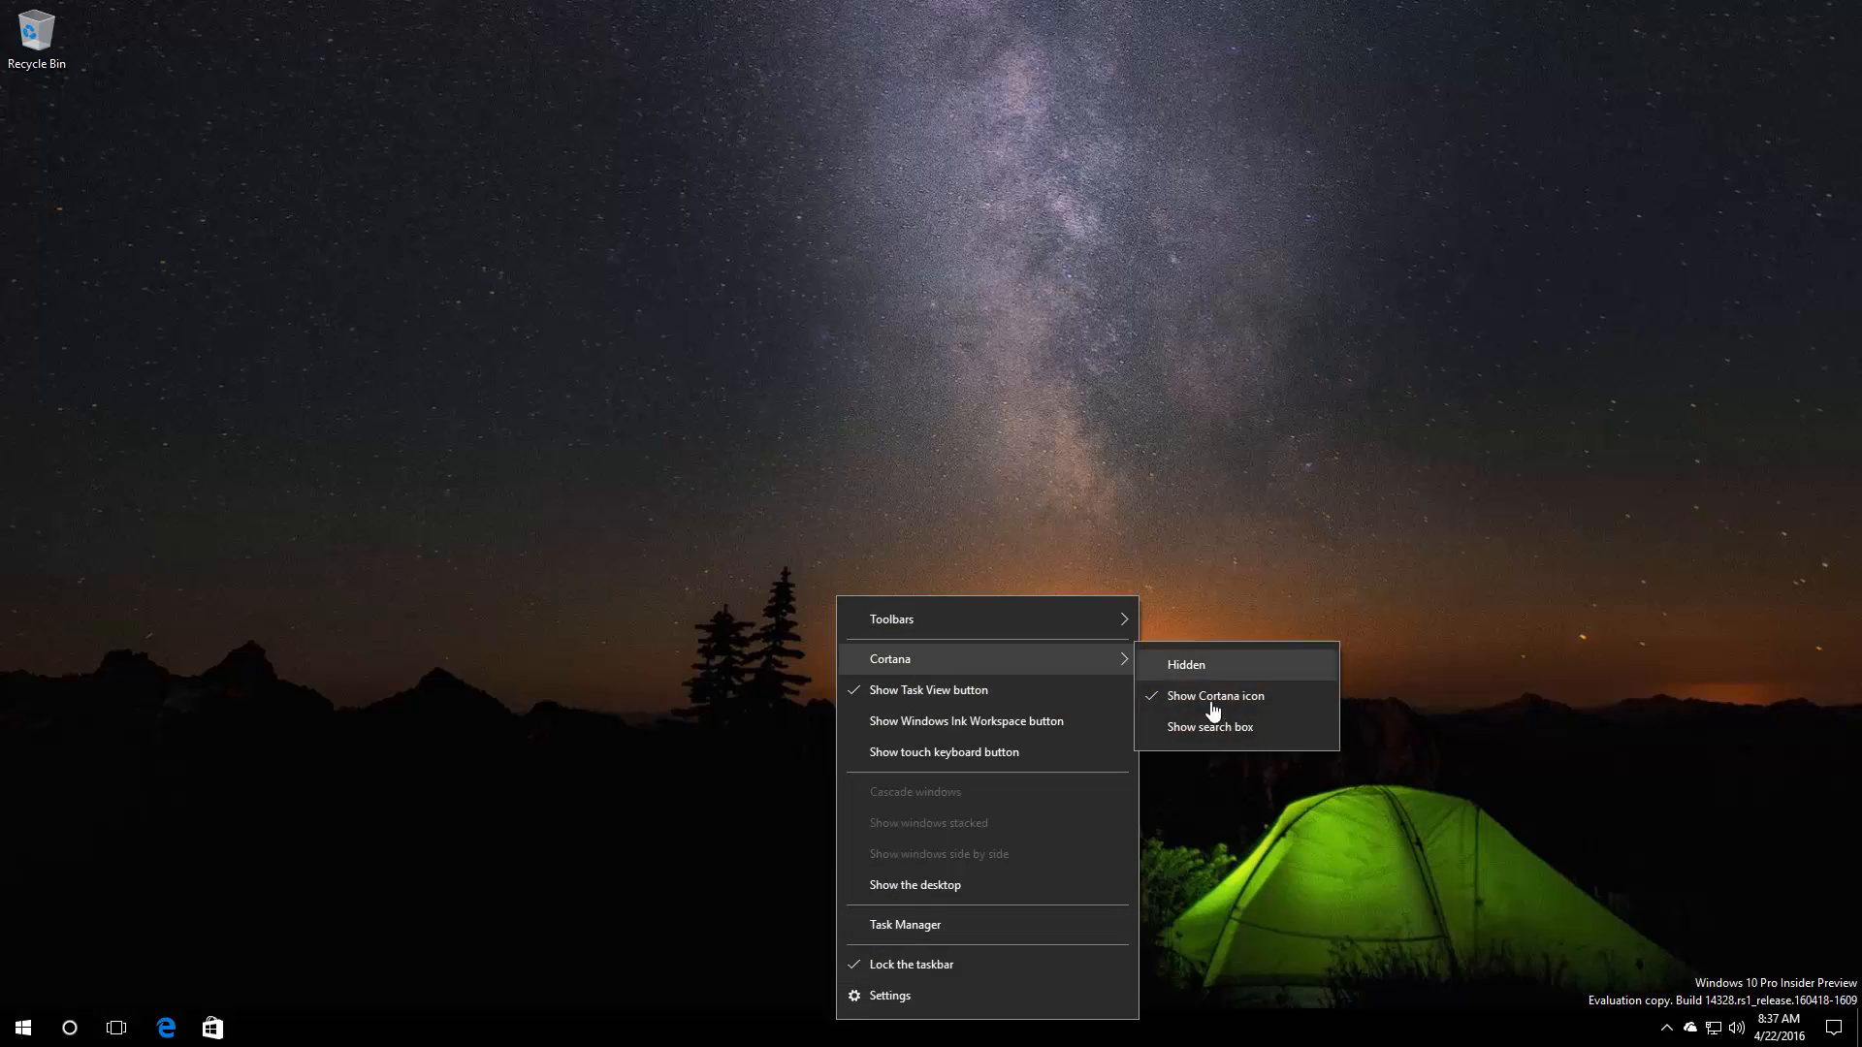
{"action": "left_click", "coordinate": [21, 1028]}
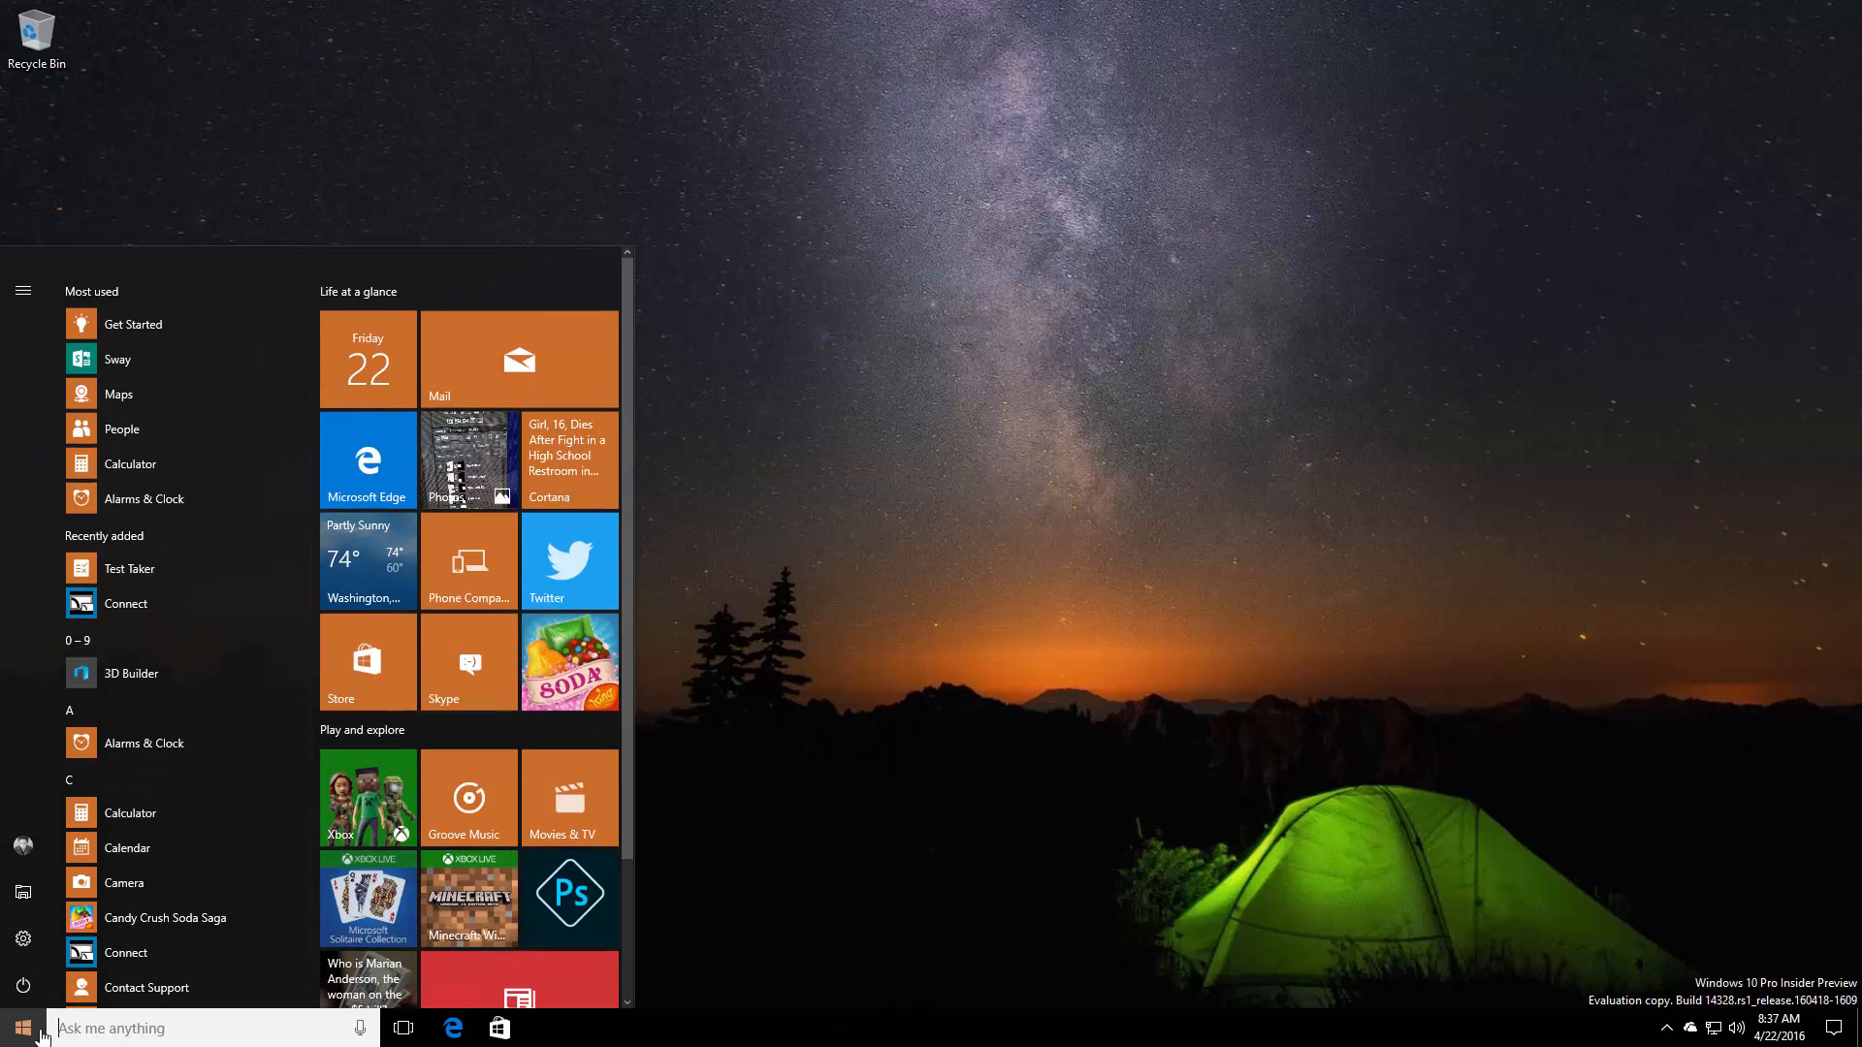
{"action": "type", "text": "fol"}
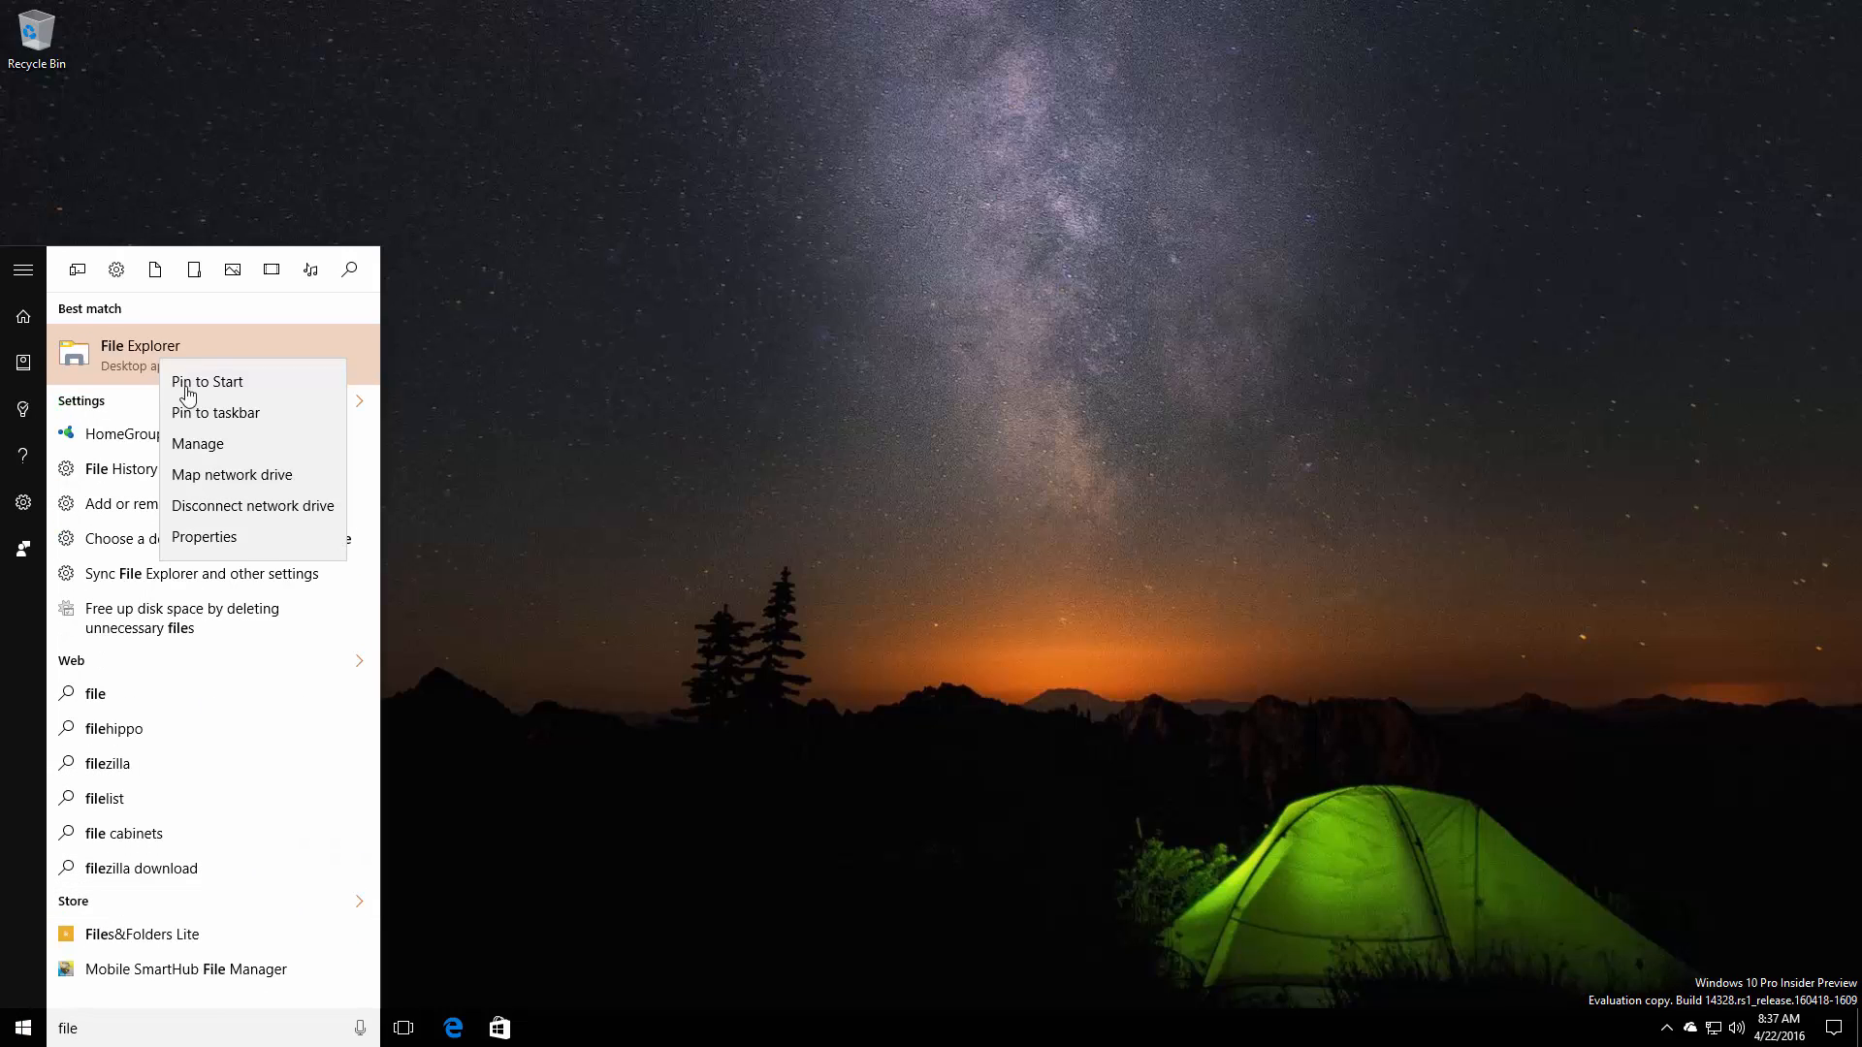
{"action": "left_click", "coordinate": [216, 411]}
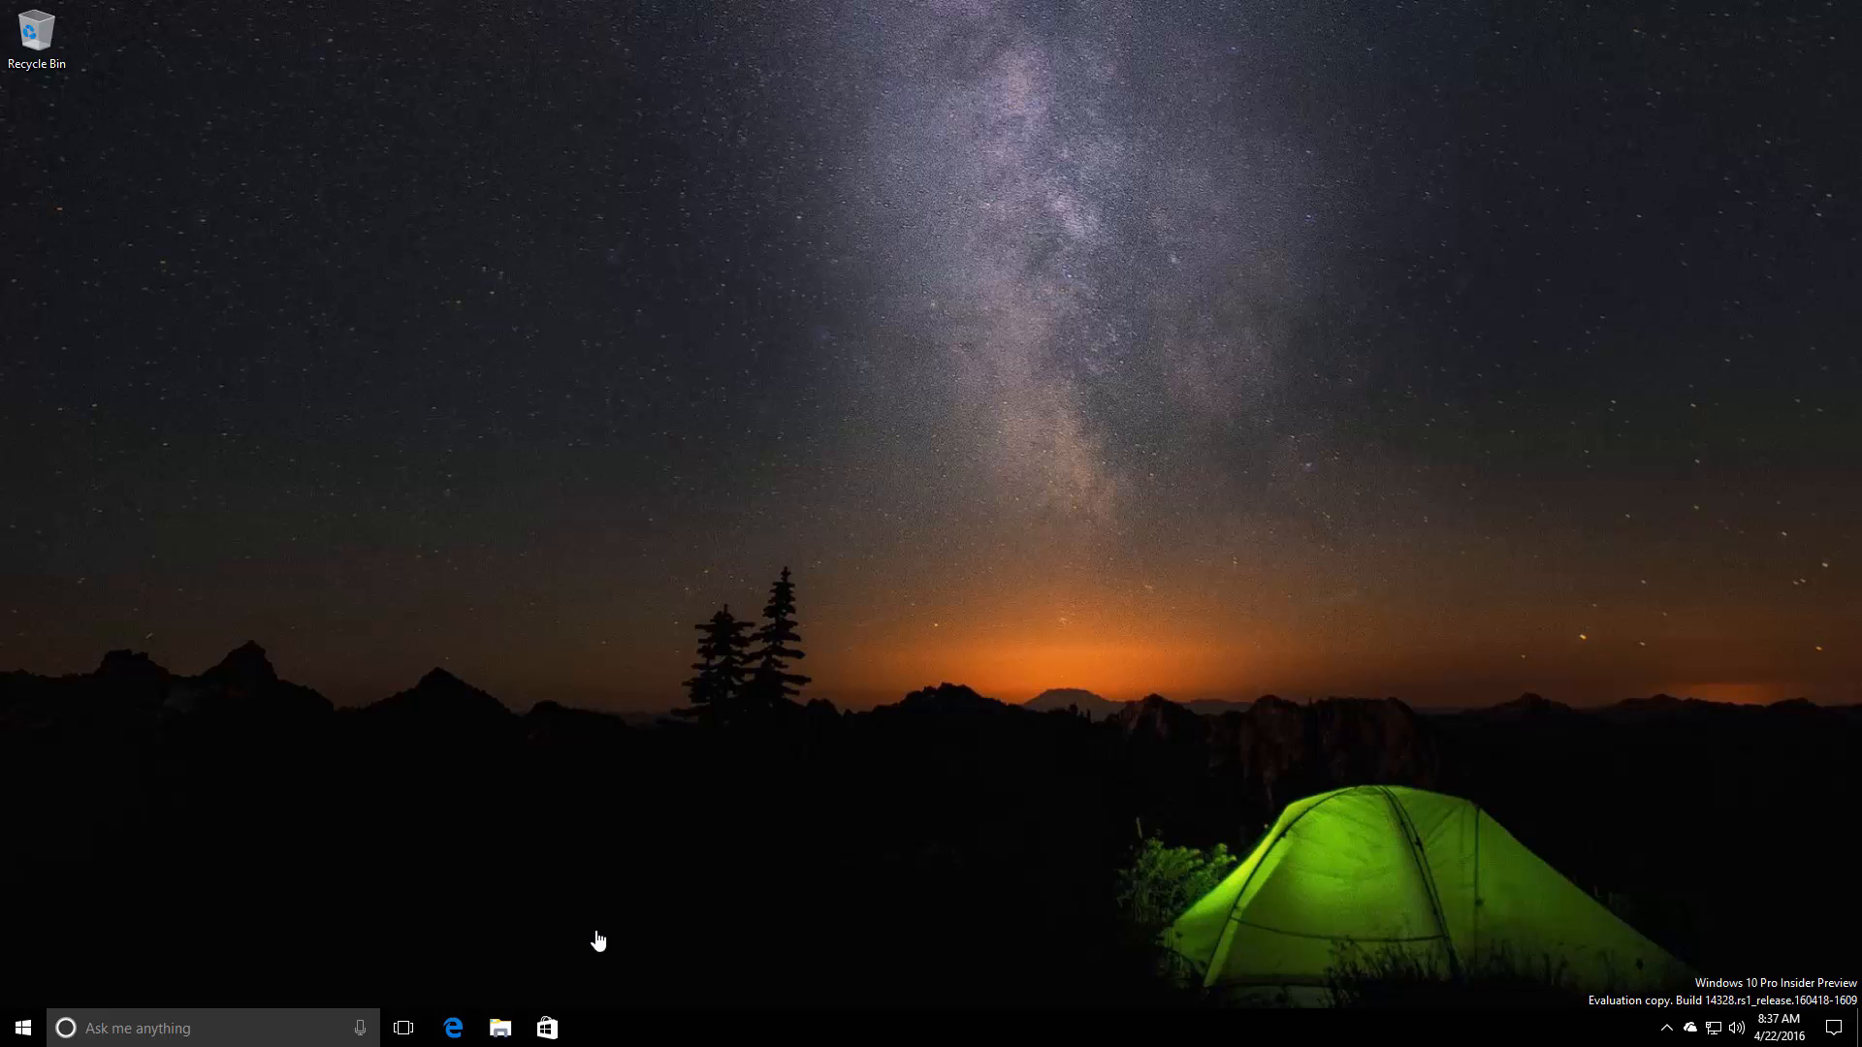
{"action": "mouse_move", "coordinate": [708, 886]}
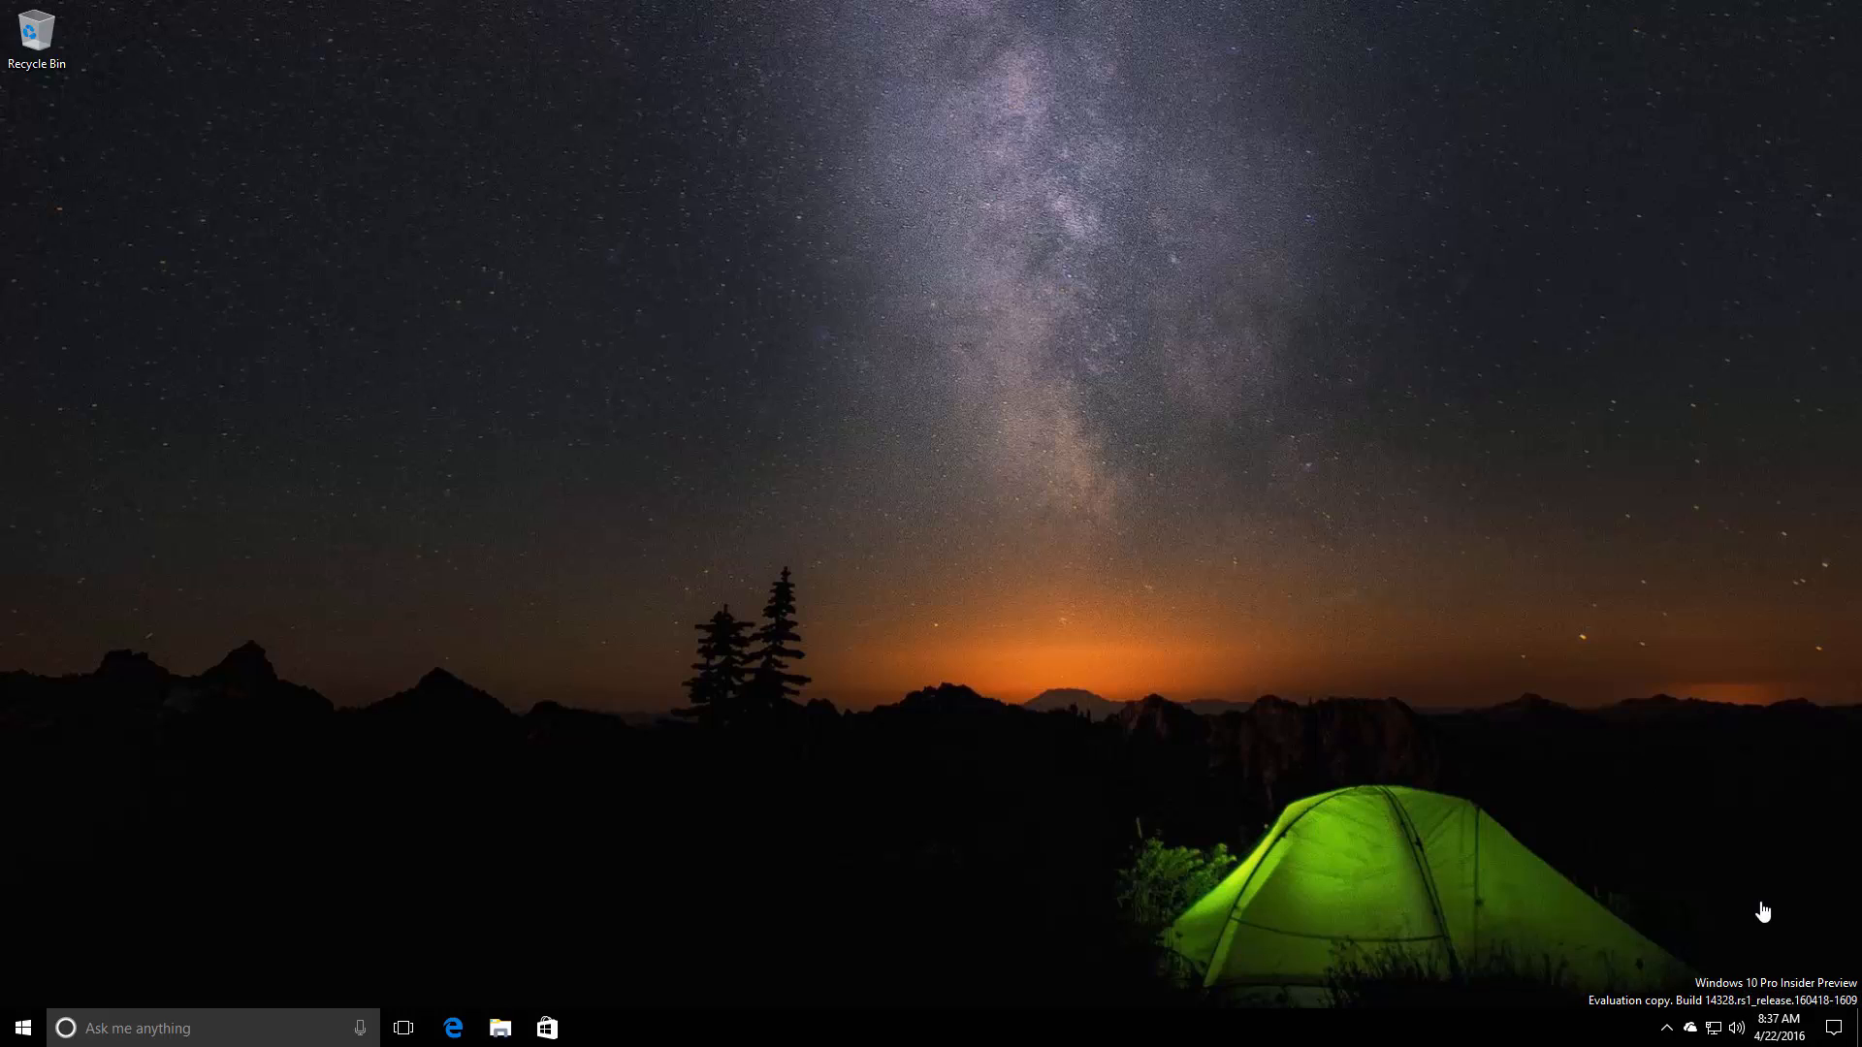
{"action": "mouse_move", "coordinate": [1489, 787]}
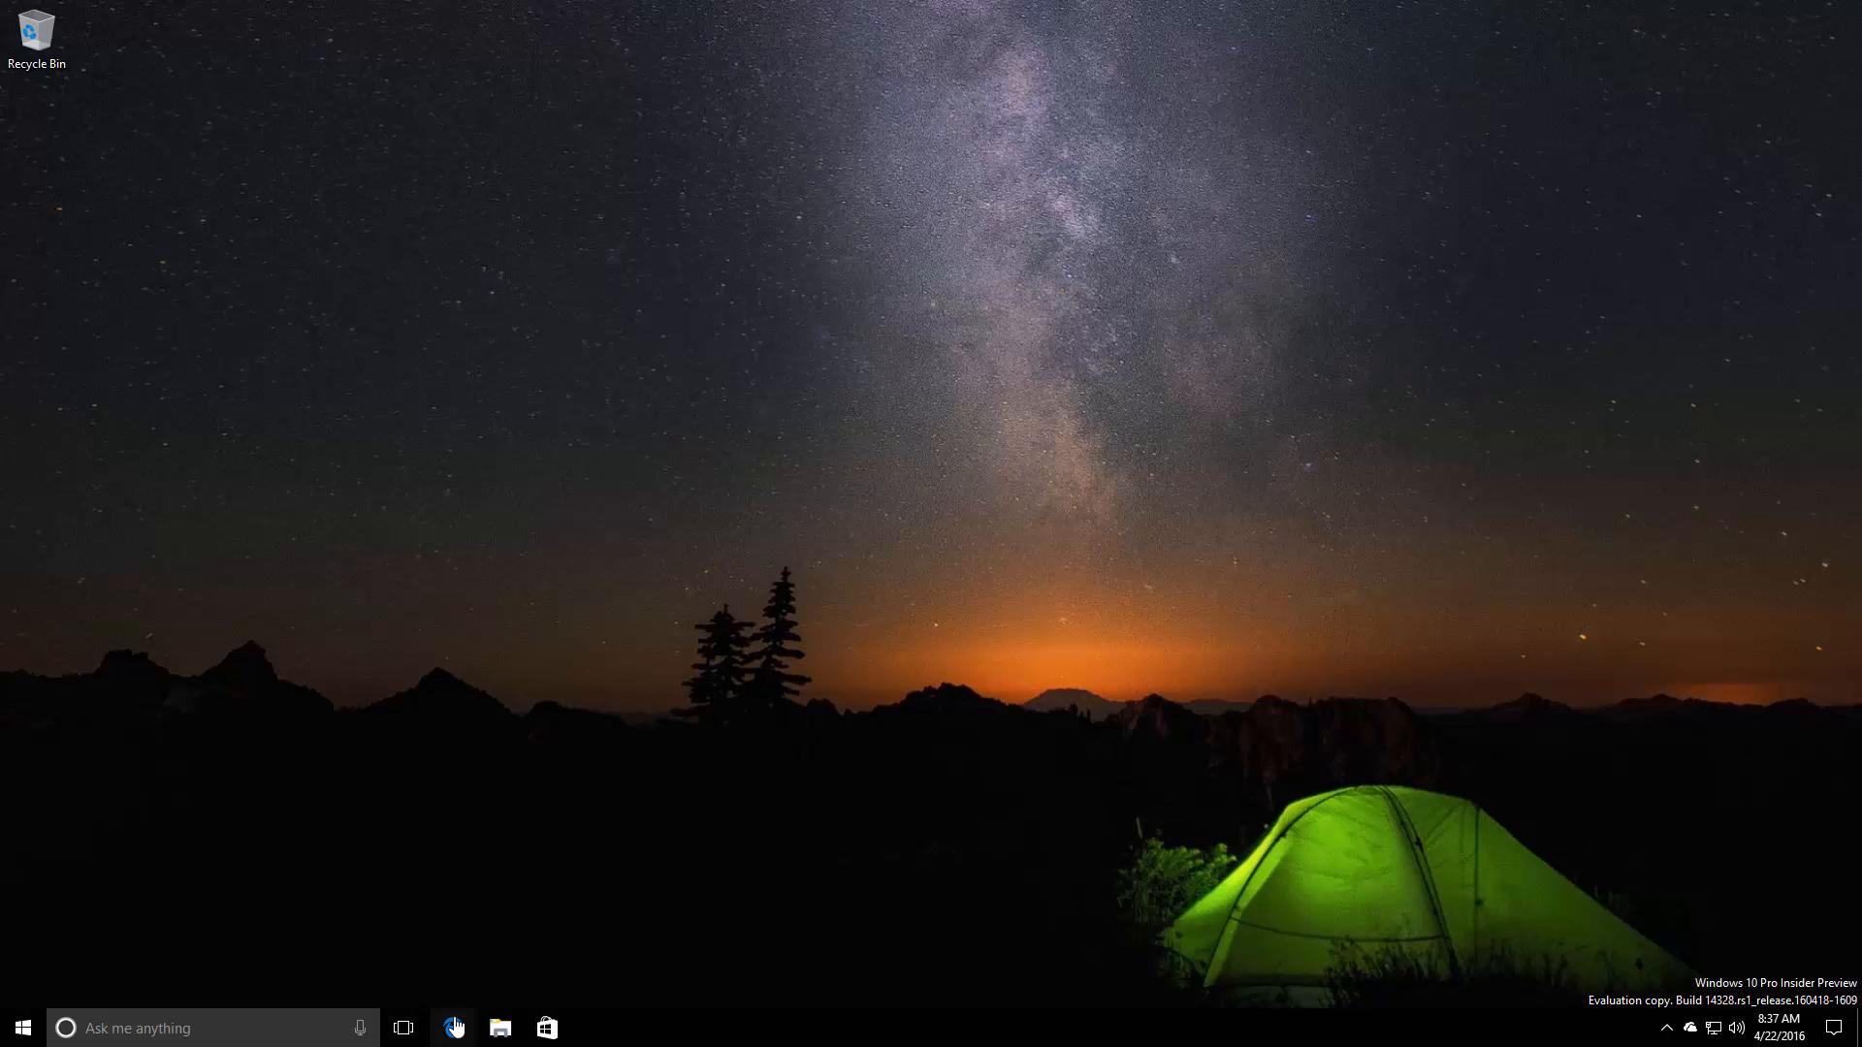
Step: Load the HTML5 Web Notifications Test page in Edge and fire a delayed plus several immediate notifications
{"action": "left_click", "coordinate": [454, 1028]}
{"action": "type", "text": "h"}
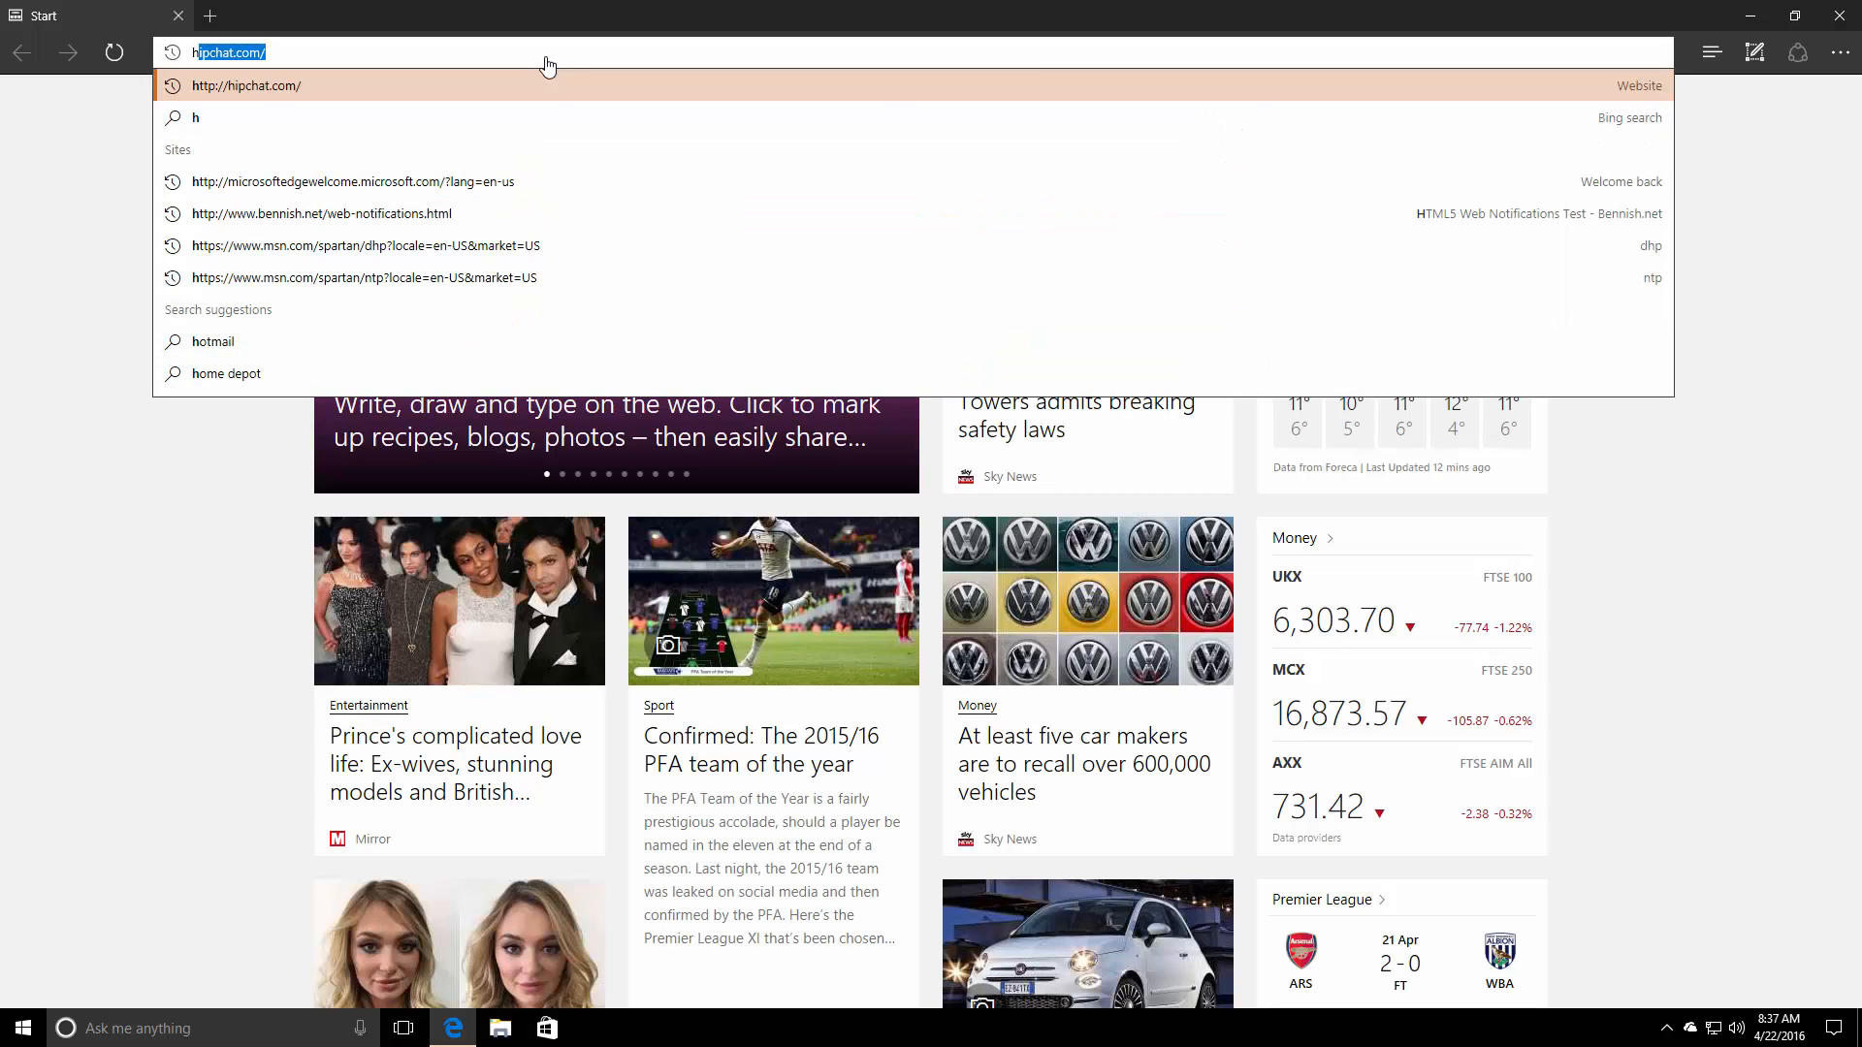
{"action": "left_click", "coordinate": [322, 213]}
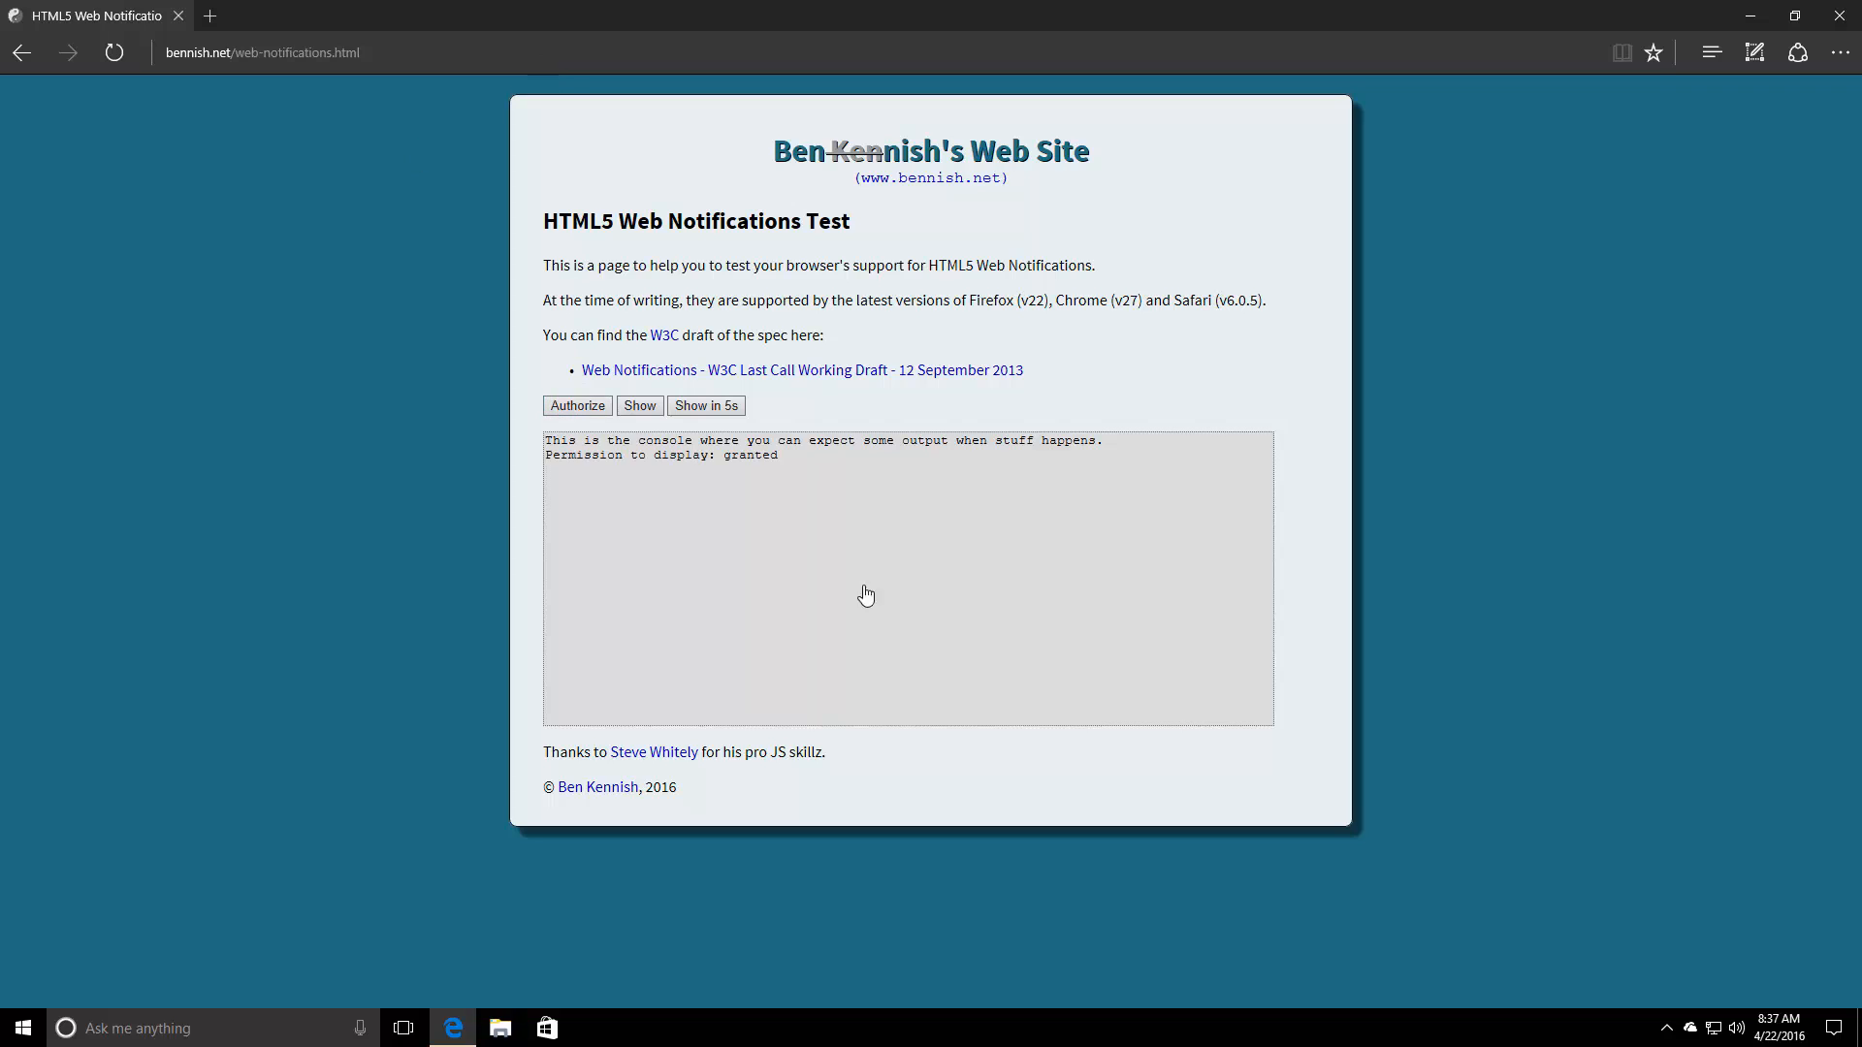
{"action": "left_click", "coordinate": [705, 405]}
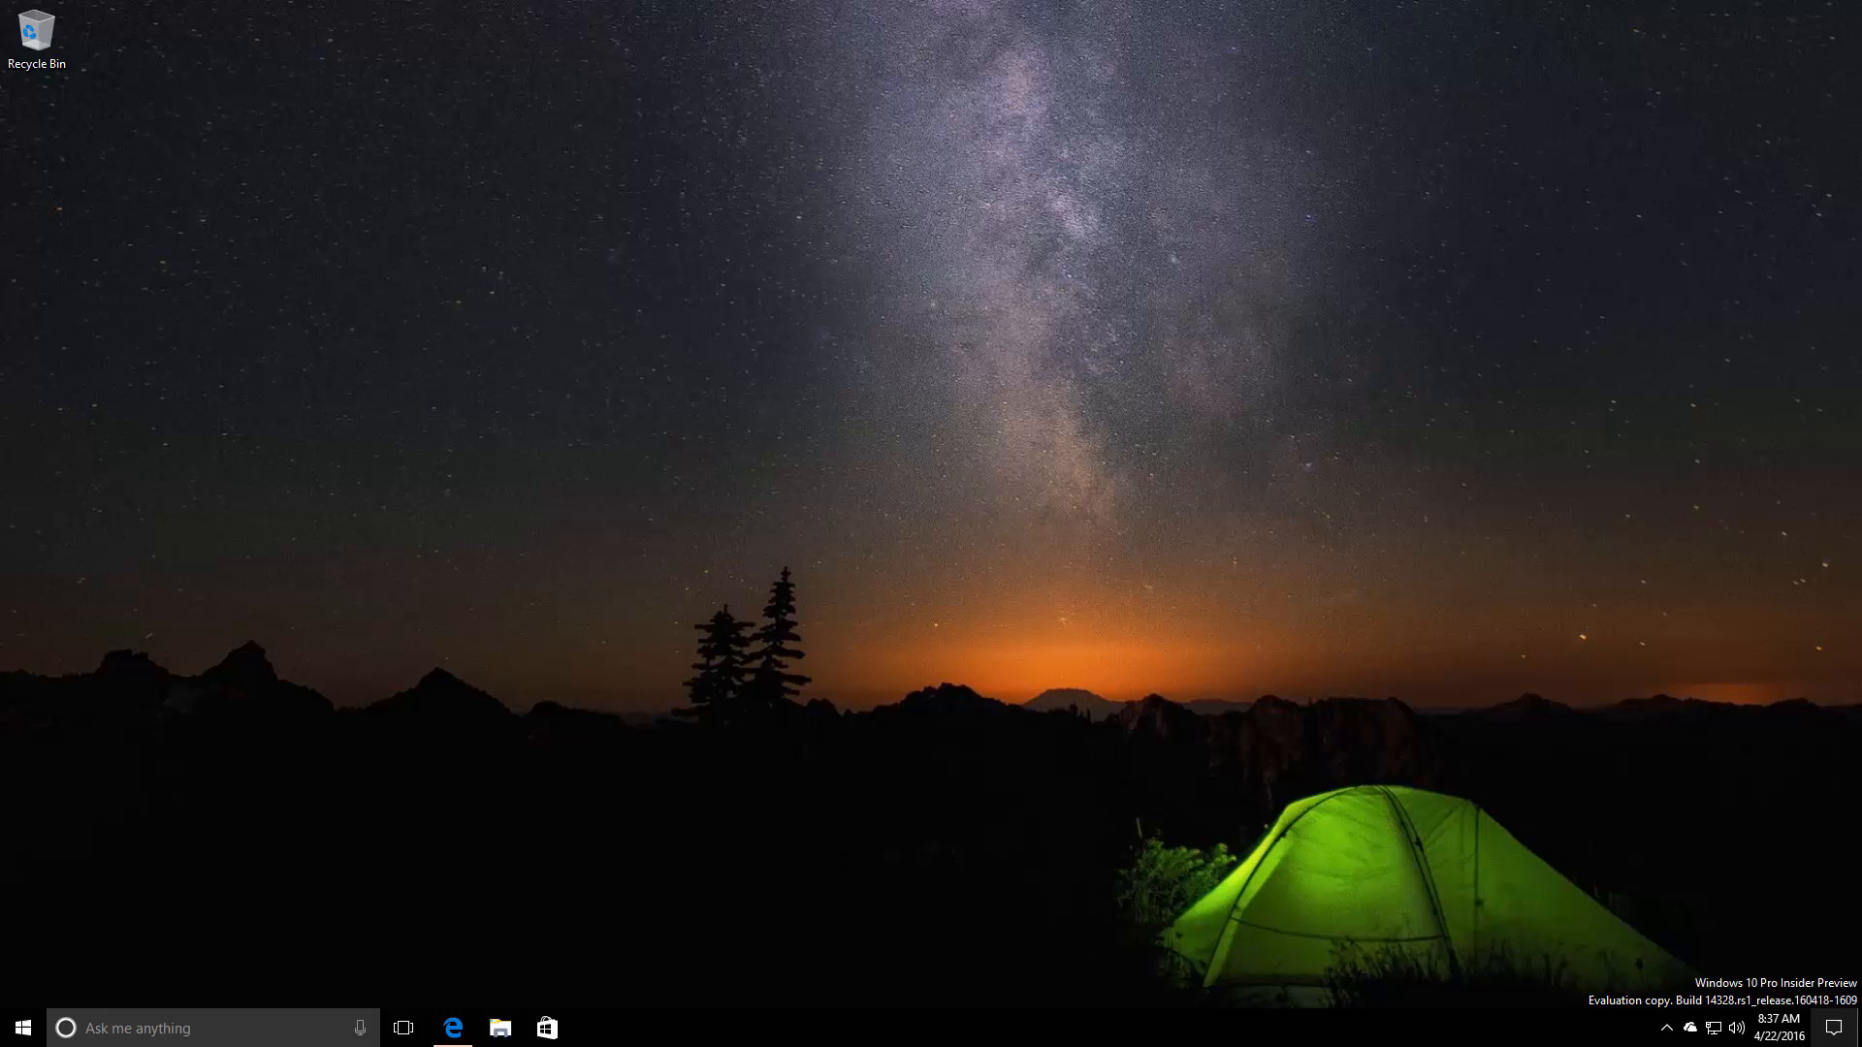
{"action": "mouse_move", "coordinate": [1348, 838]}
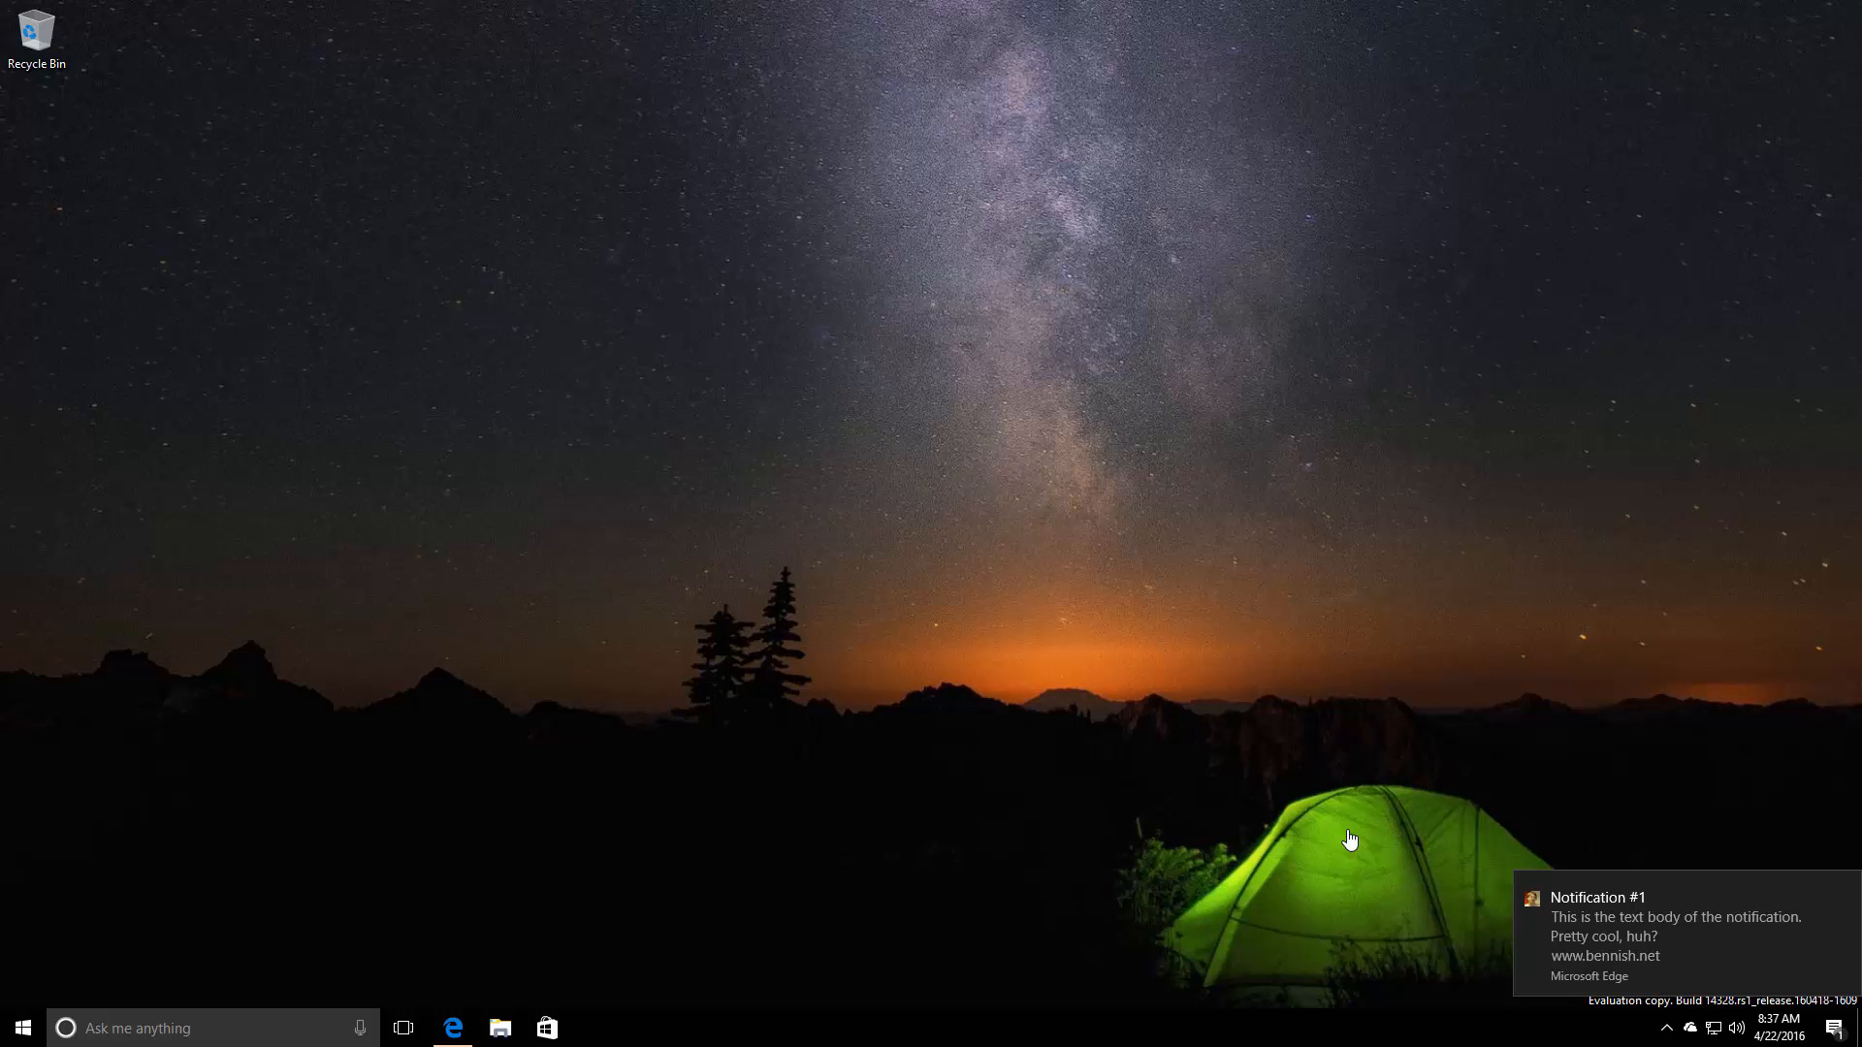
{"action": "mouse_move", "coordinate": [1064, 869]}
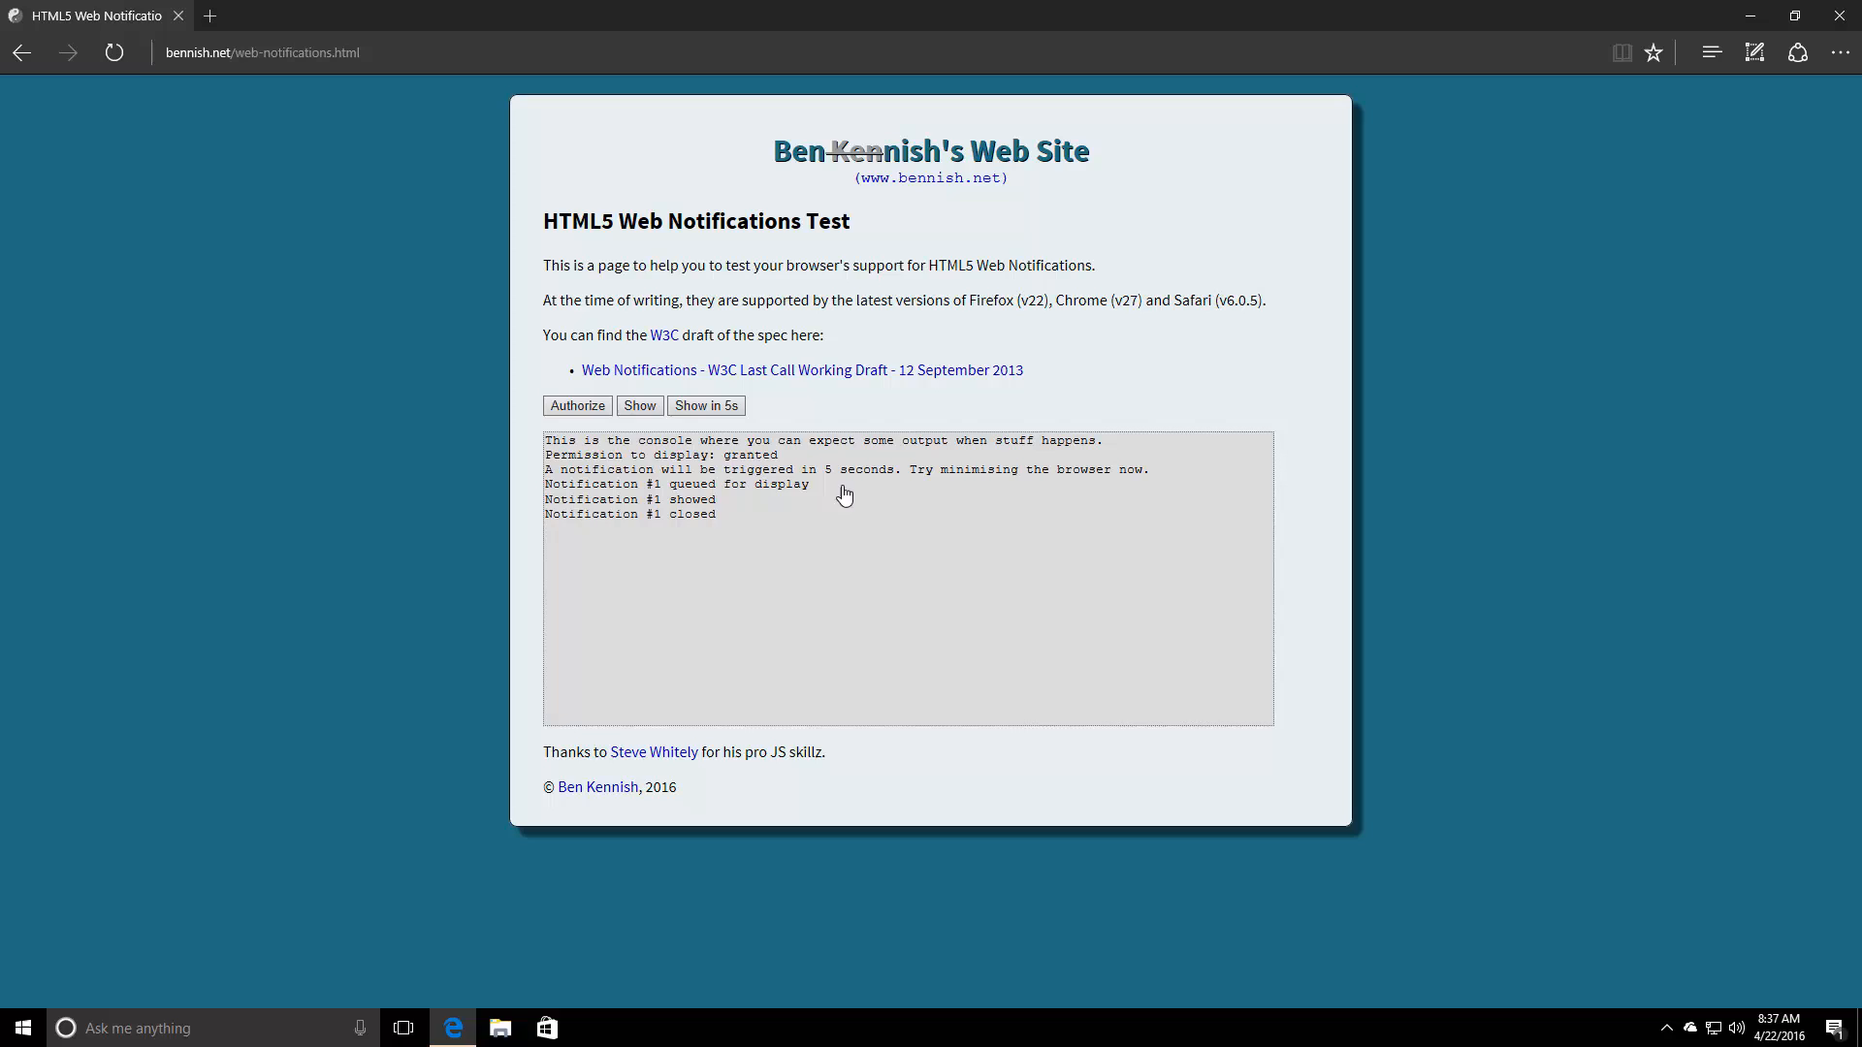
{"action": "left_click", "coordinate": [638, 405]}
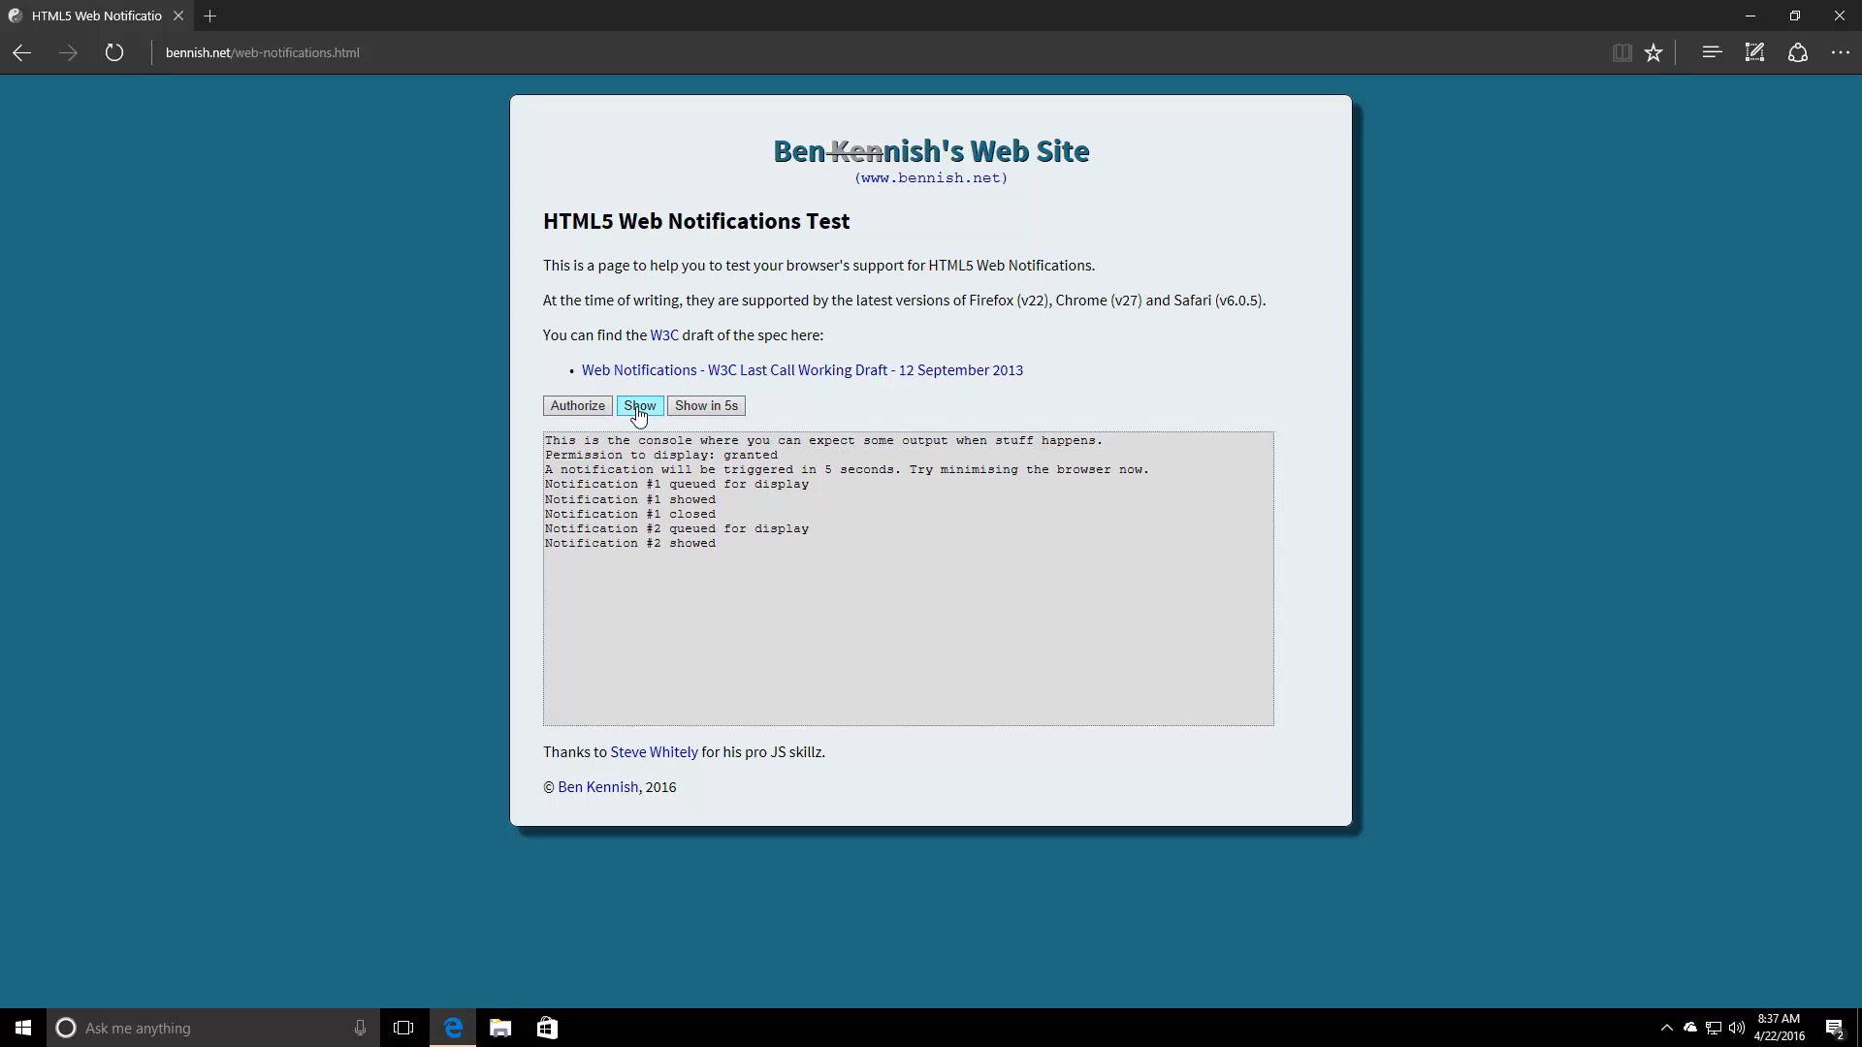
{"action": "left_click", "coordinate": [638, 405]}
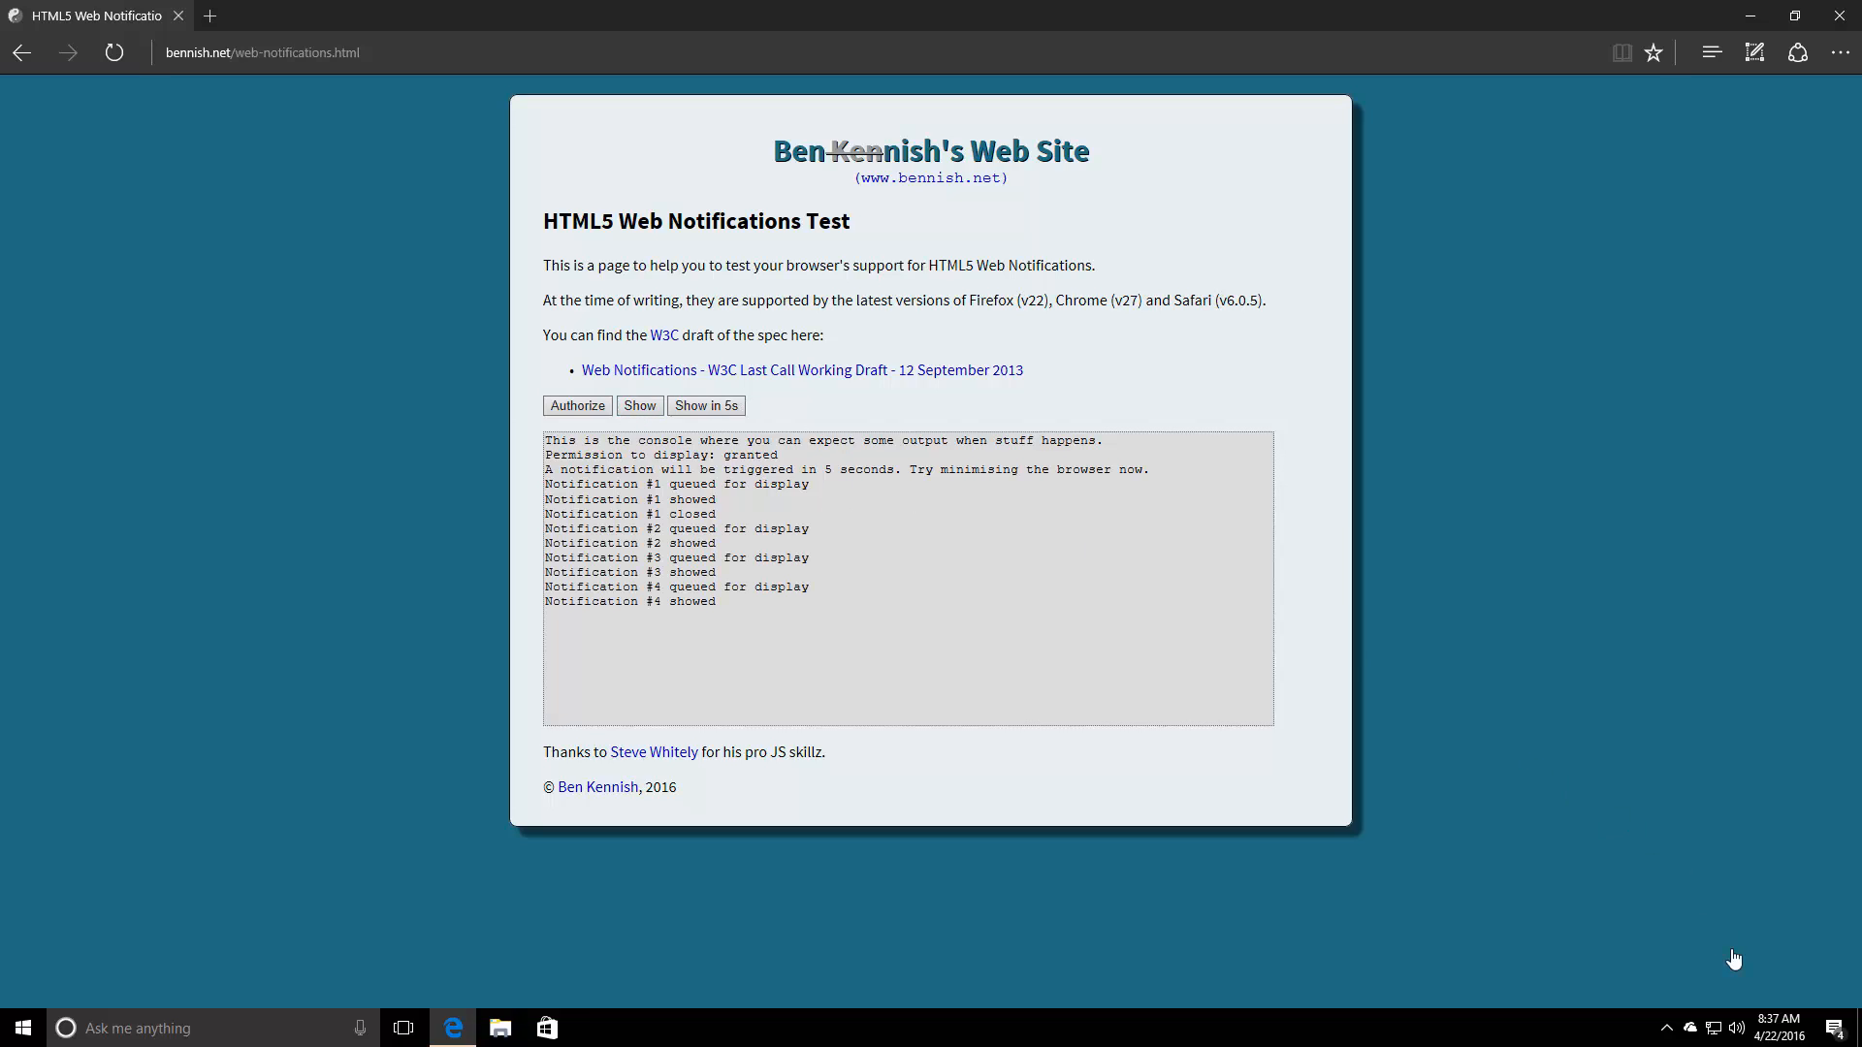
{"action": "mouse_move", "coordinate": [1839, 1022]}
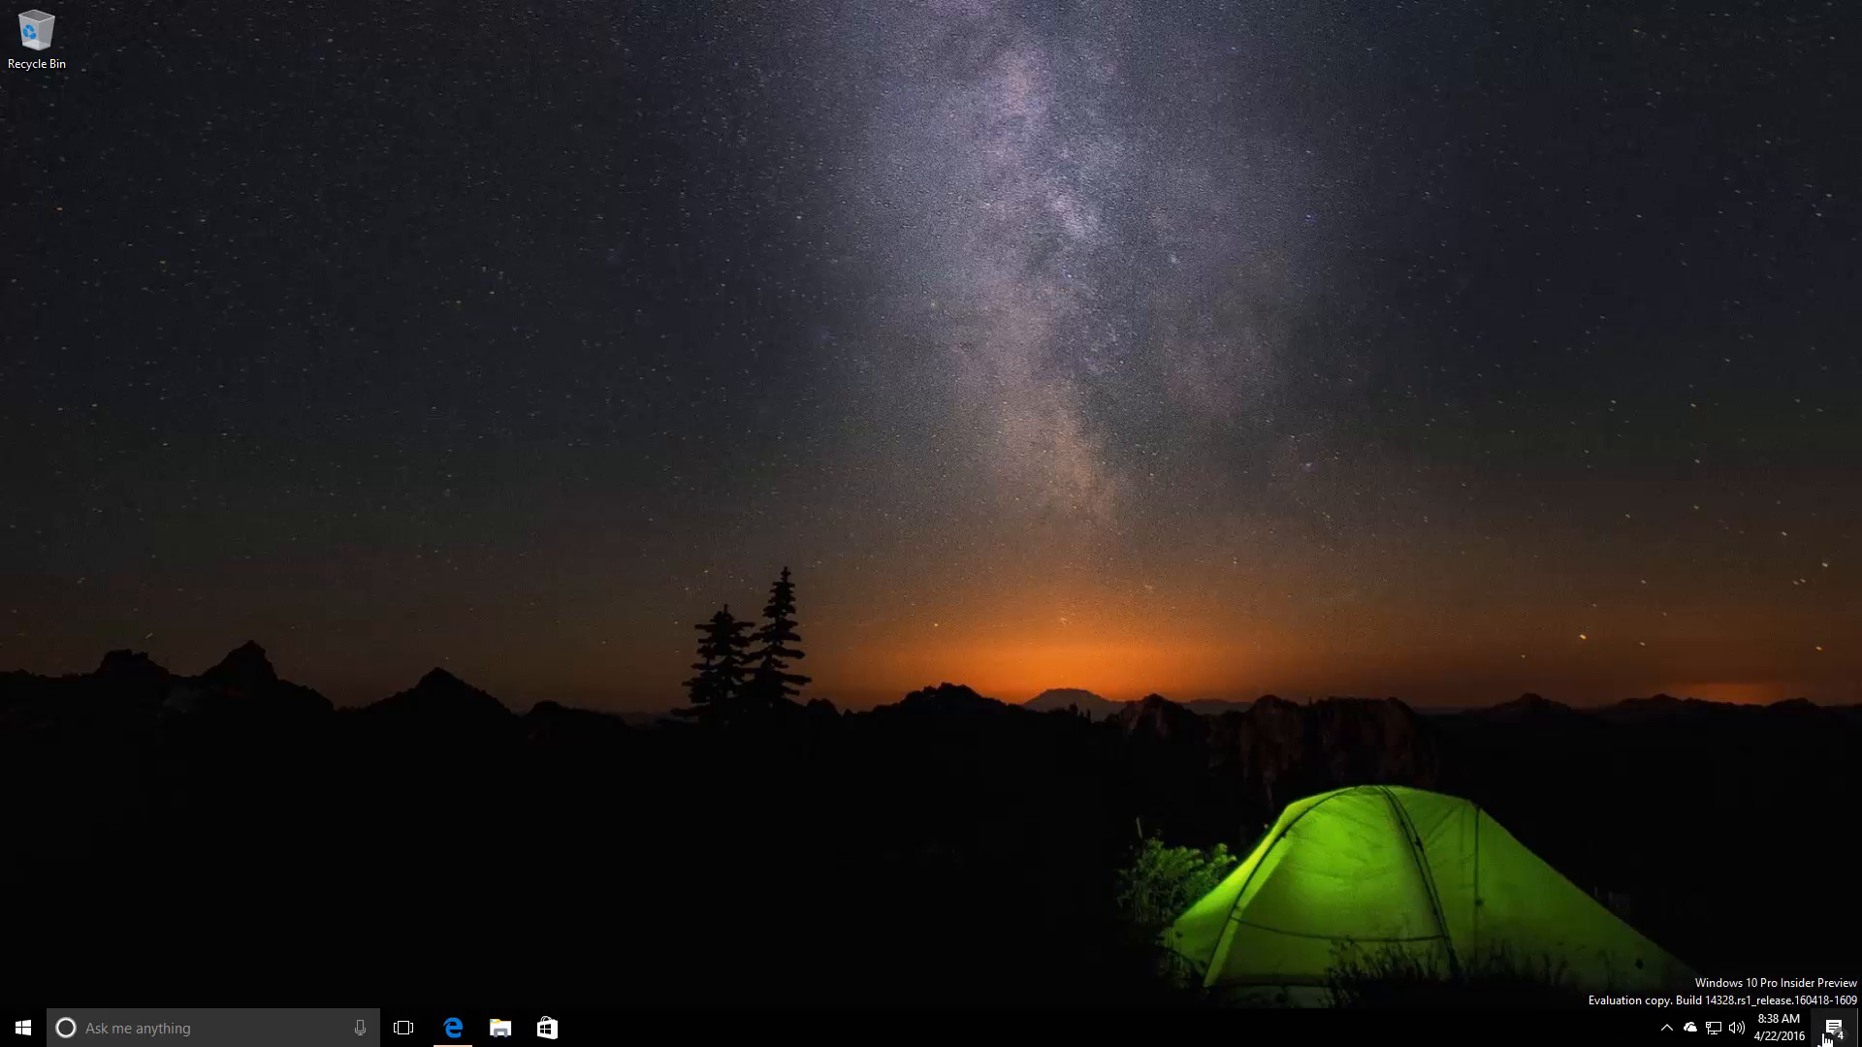
{"action": "mouse_move", "coordinate": [1833, 944]}
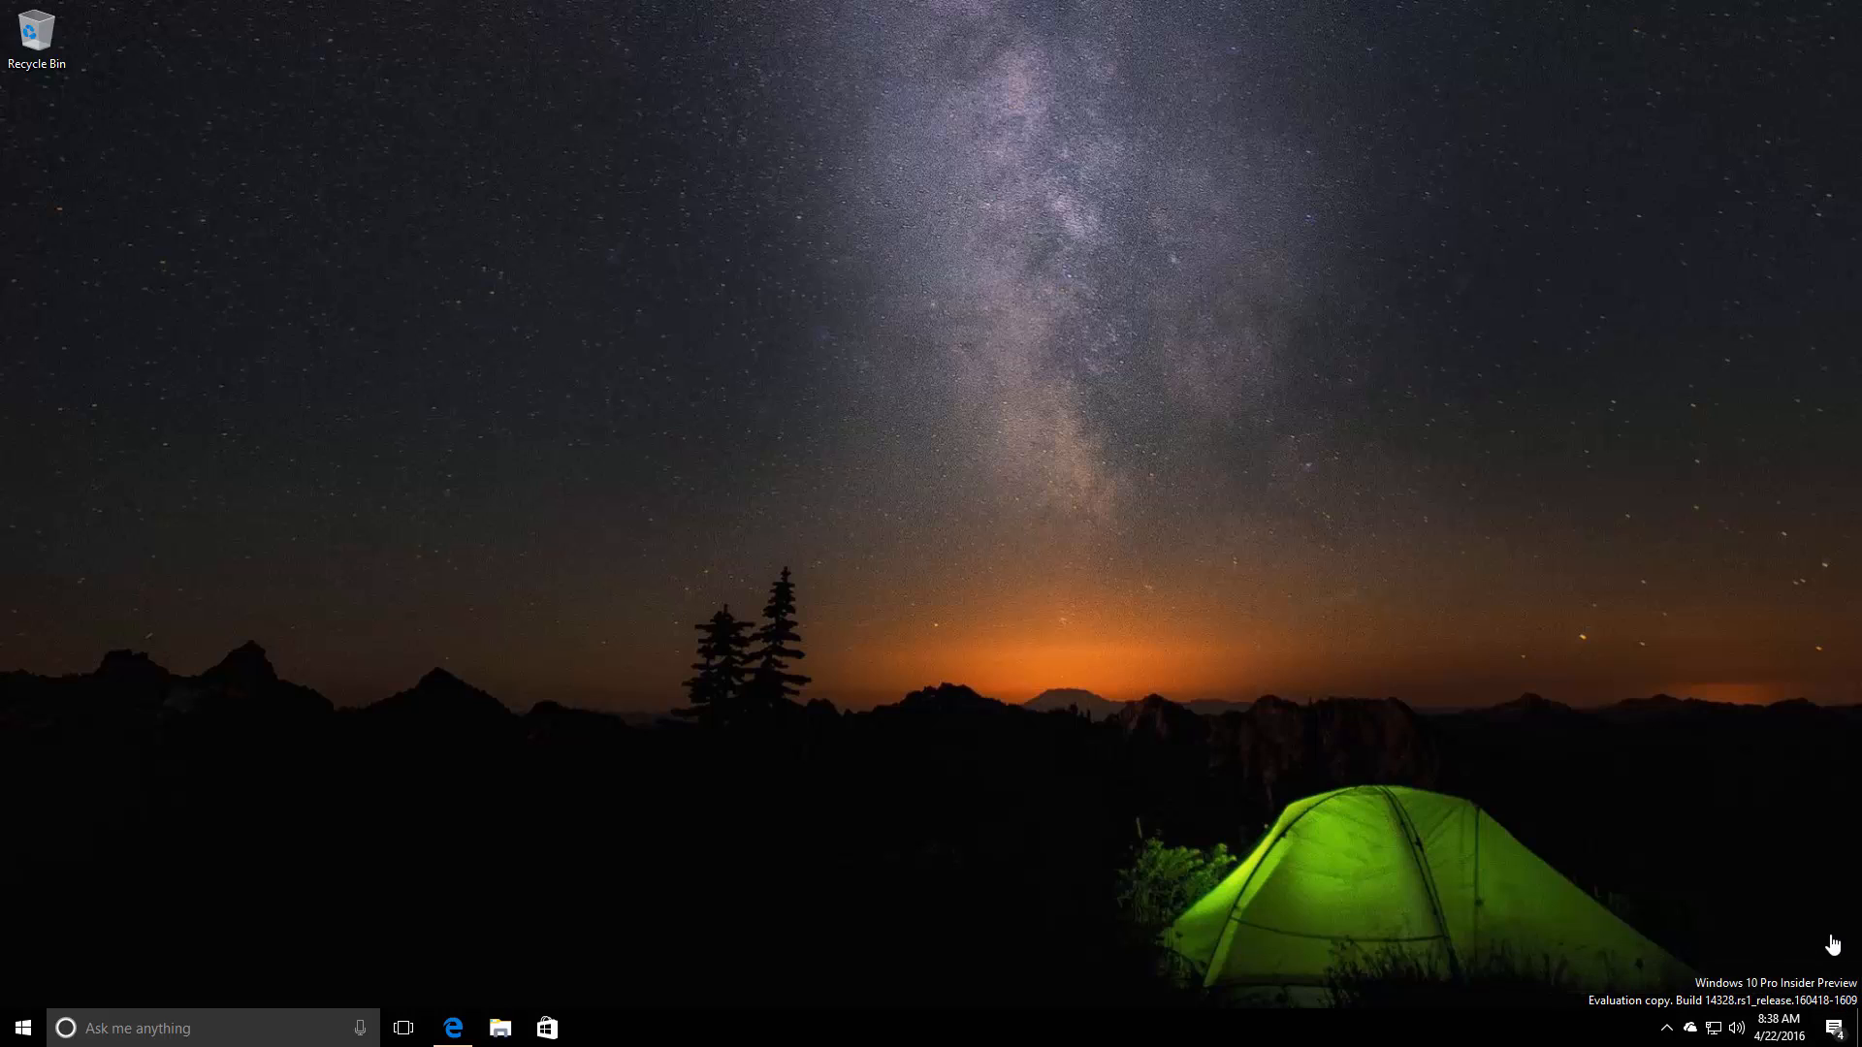
{"action": "mouse_move", "coordinate": [415, 669]}
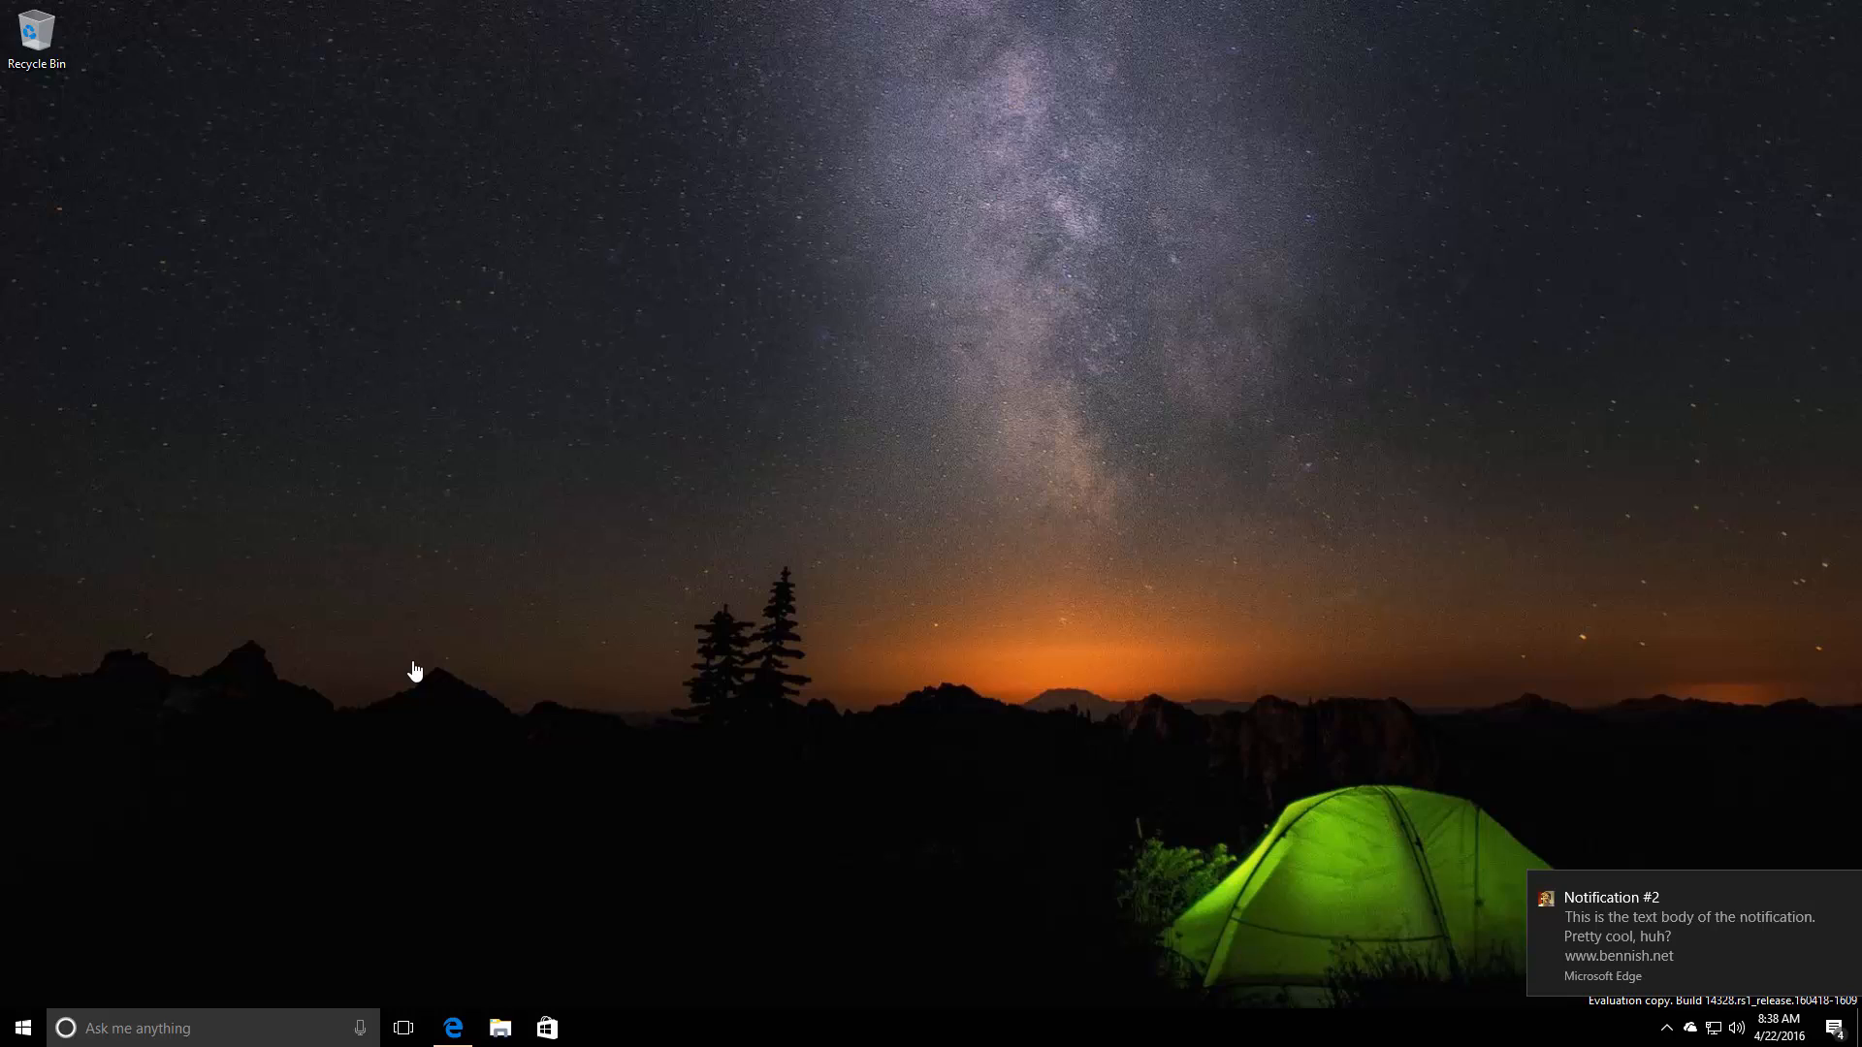
{"action": "mouse_move", "coordinate": [1198, 742]}
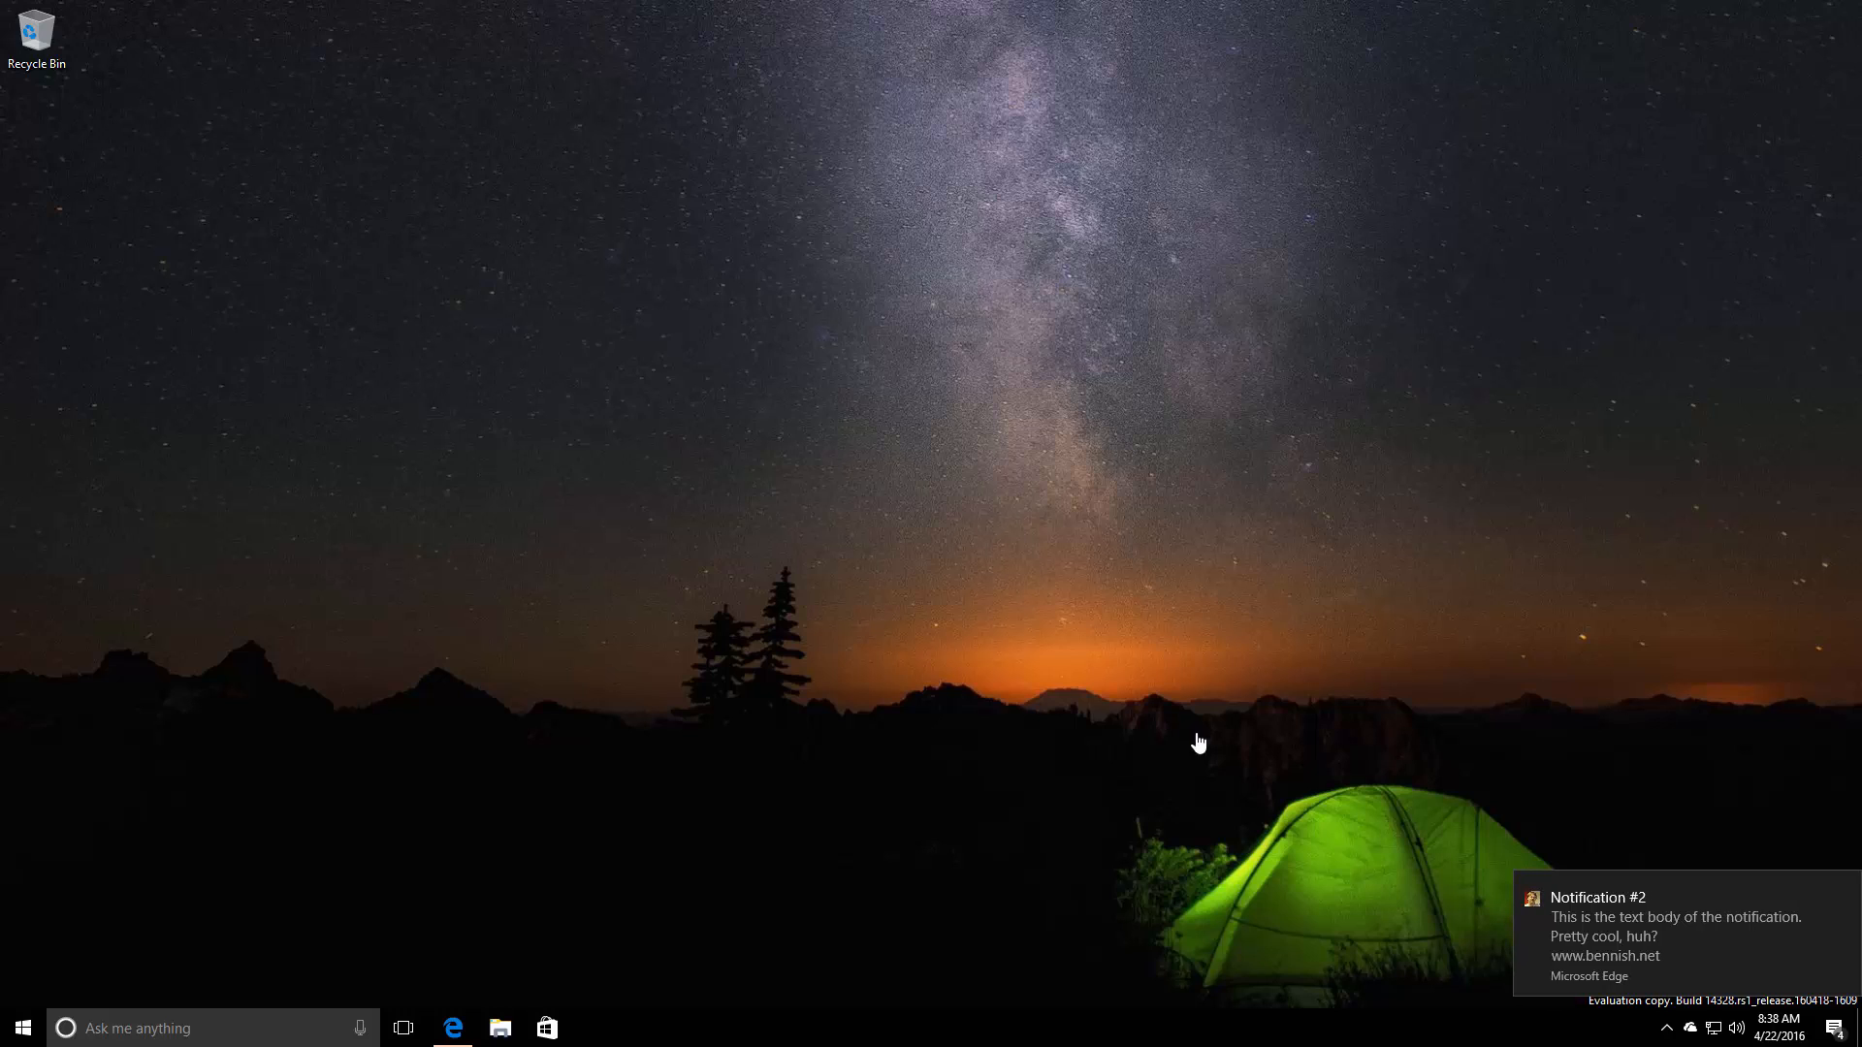
Step: Expand Notifications #3, #2 and #4 in Action Center and bring up an Edge notification's options
{"action": "left_click", "coordinate": [1829, 1028]}
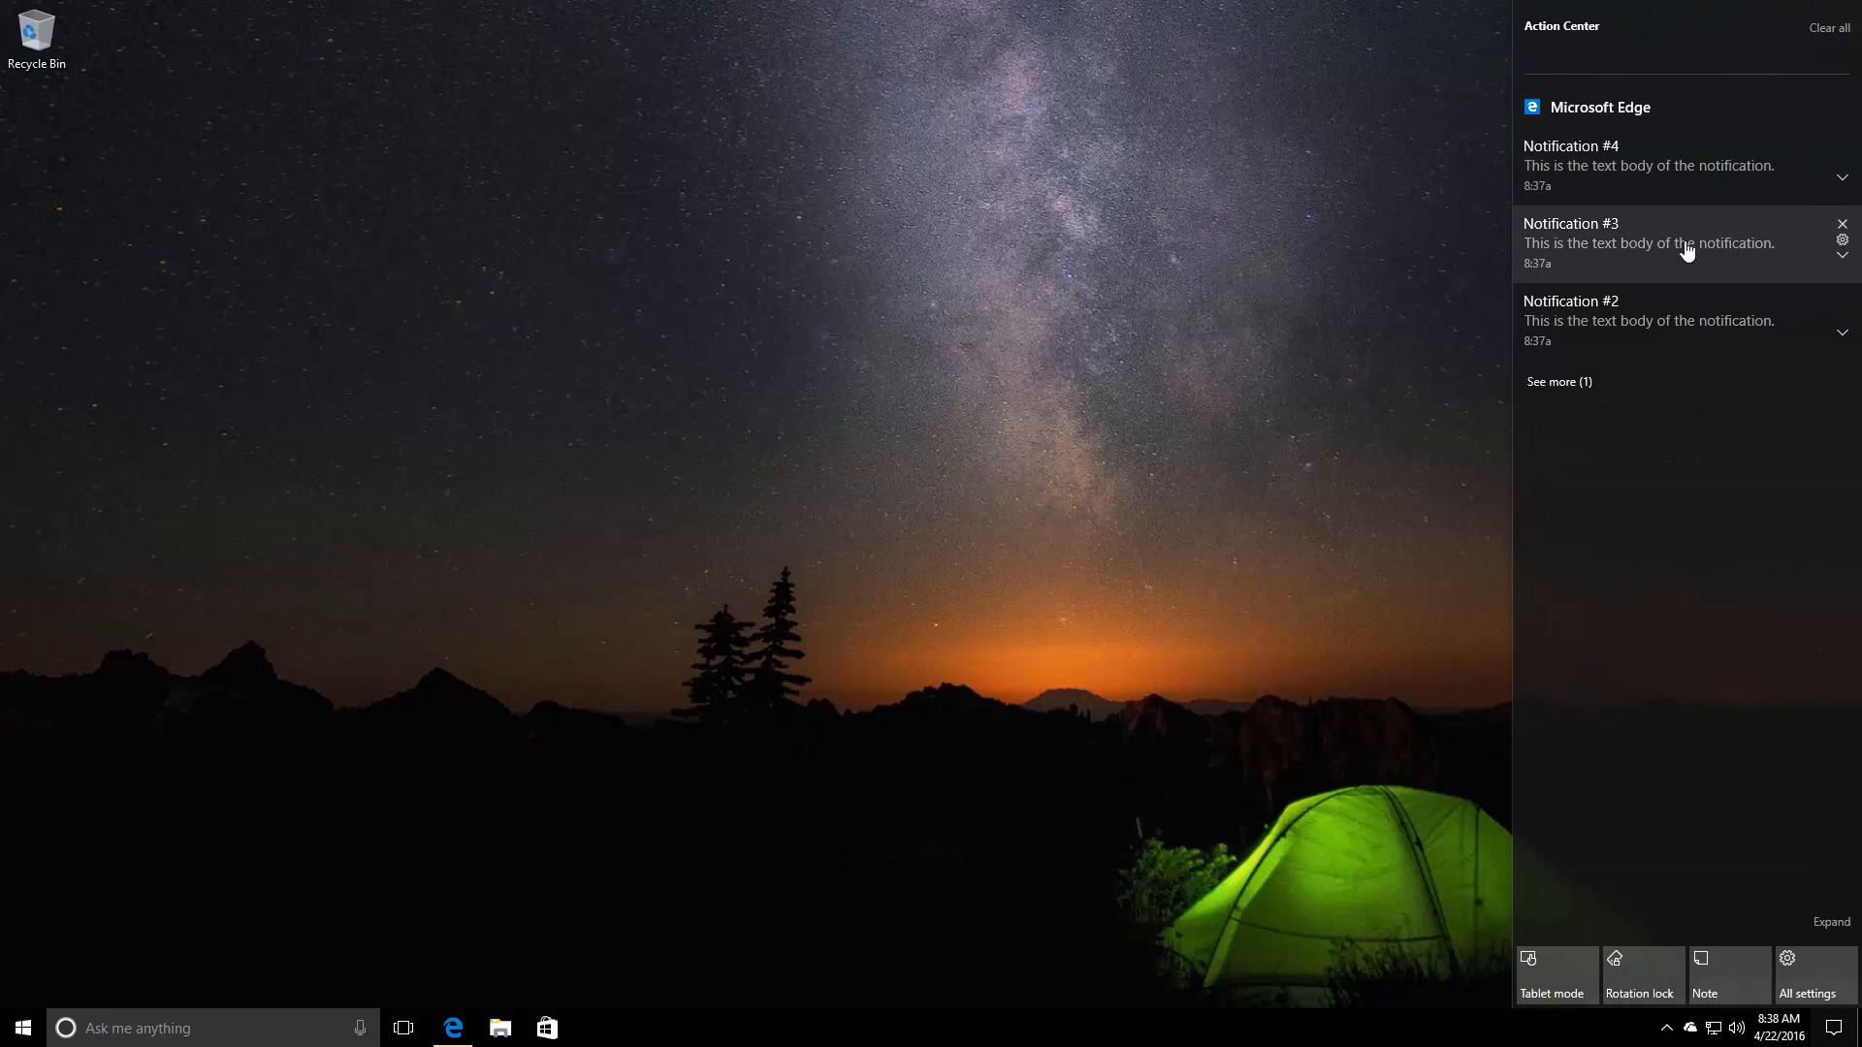
{"action": "mouse_move", "coordinate": [1842, 179]}
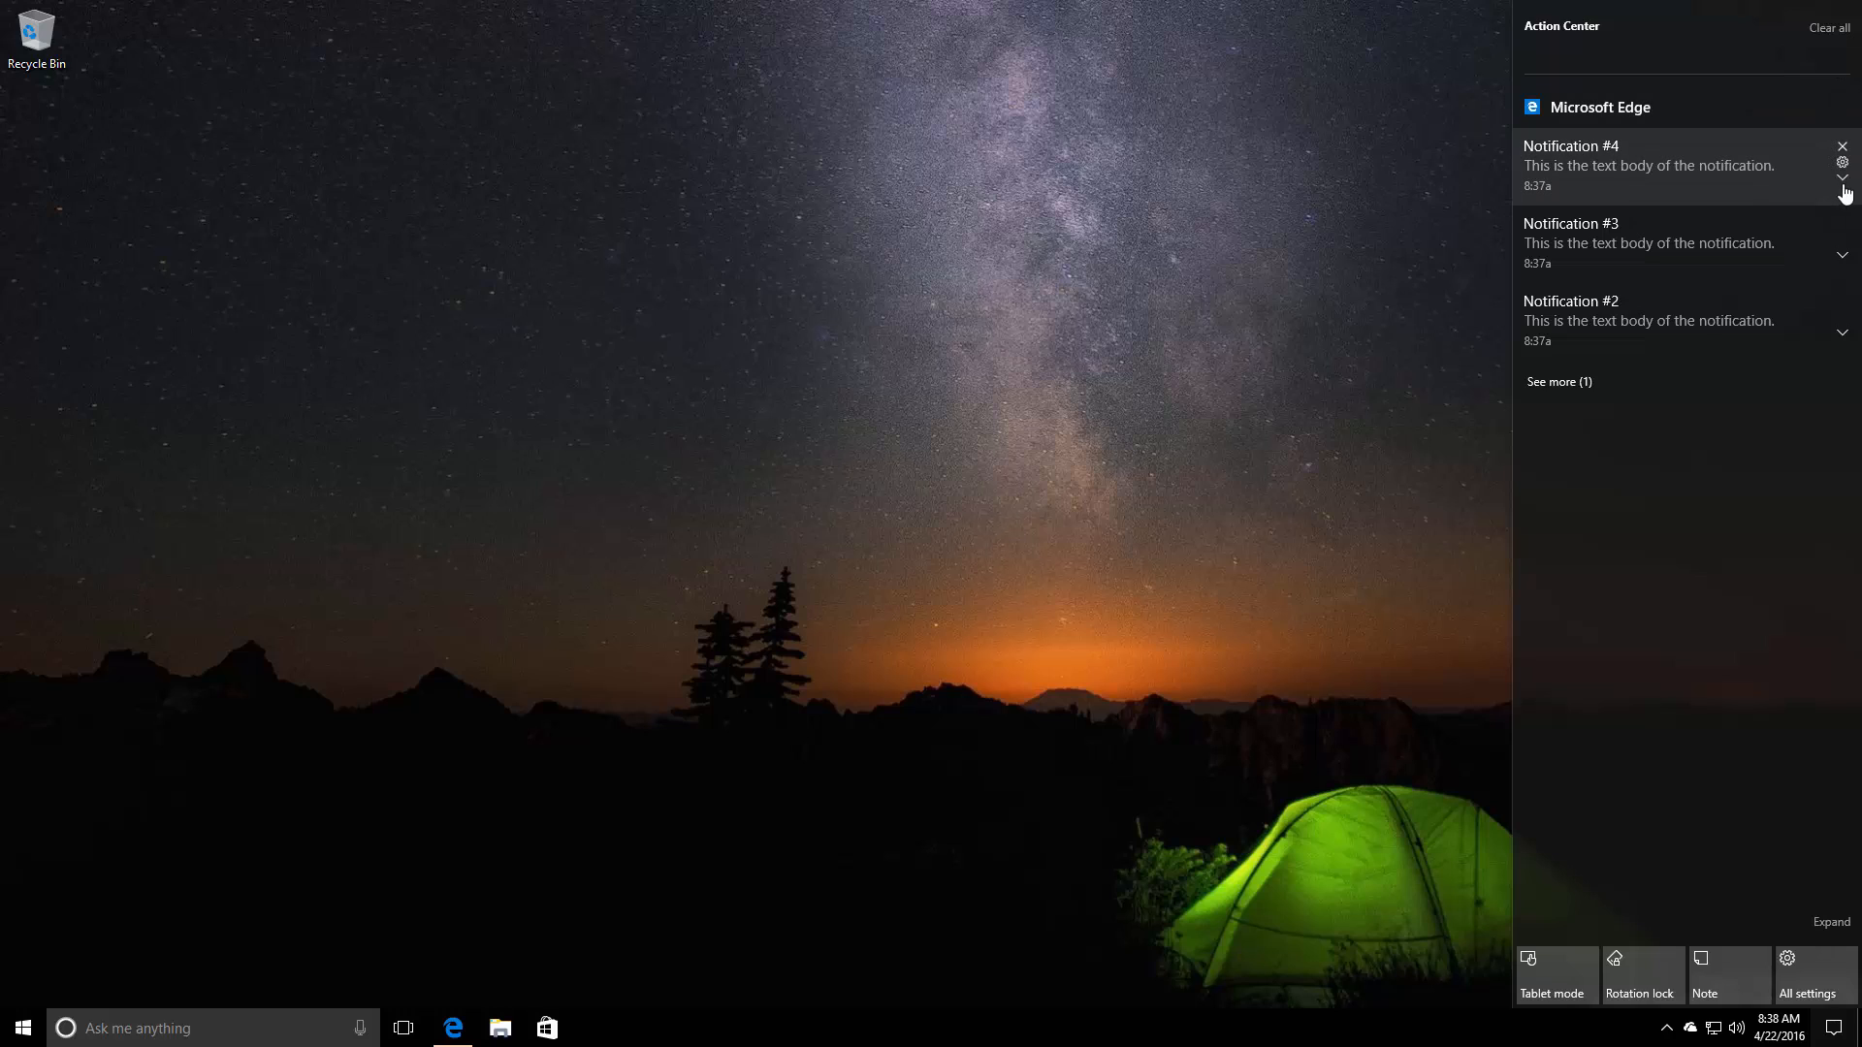
{"action": "left_click", "coordinate": [1842, 254]}
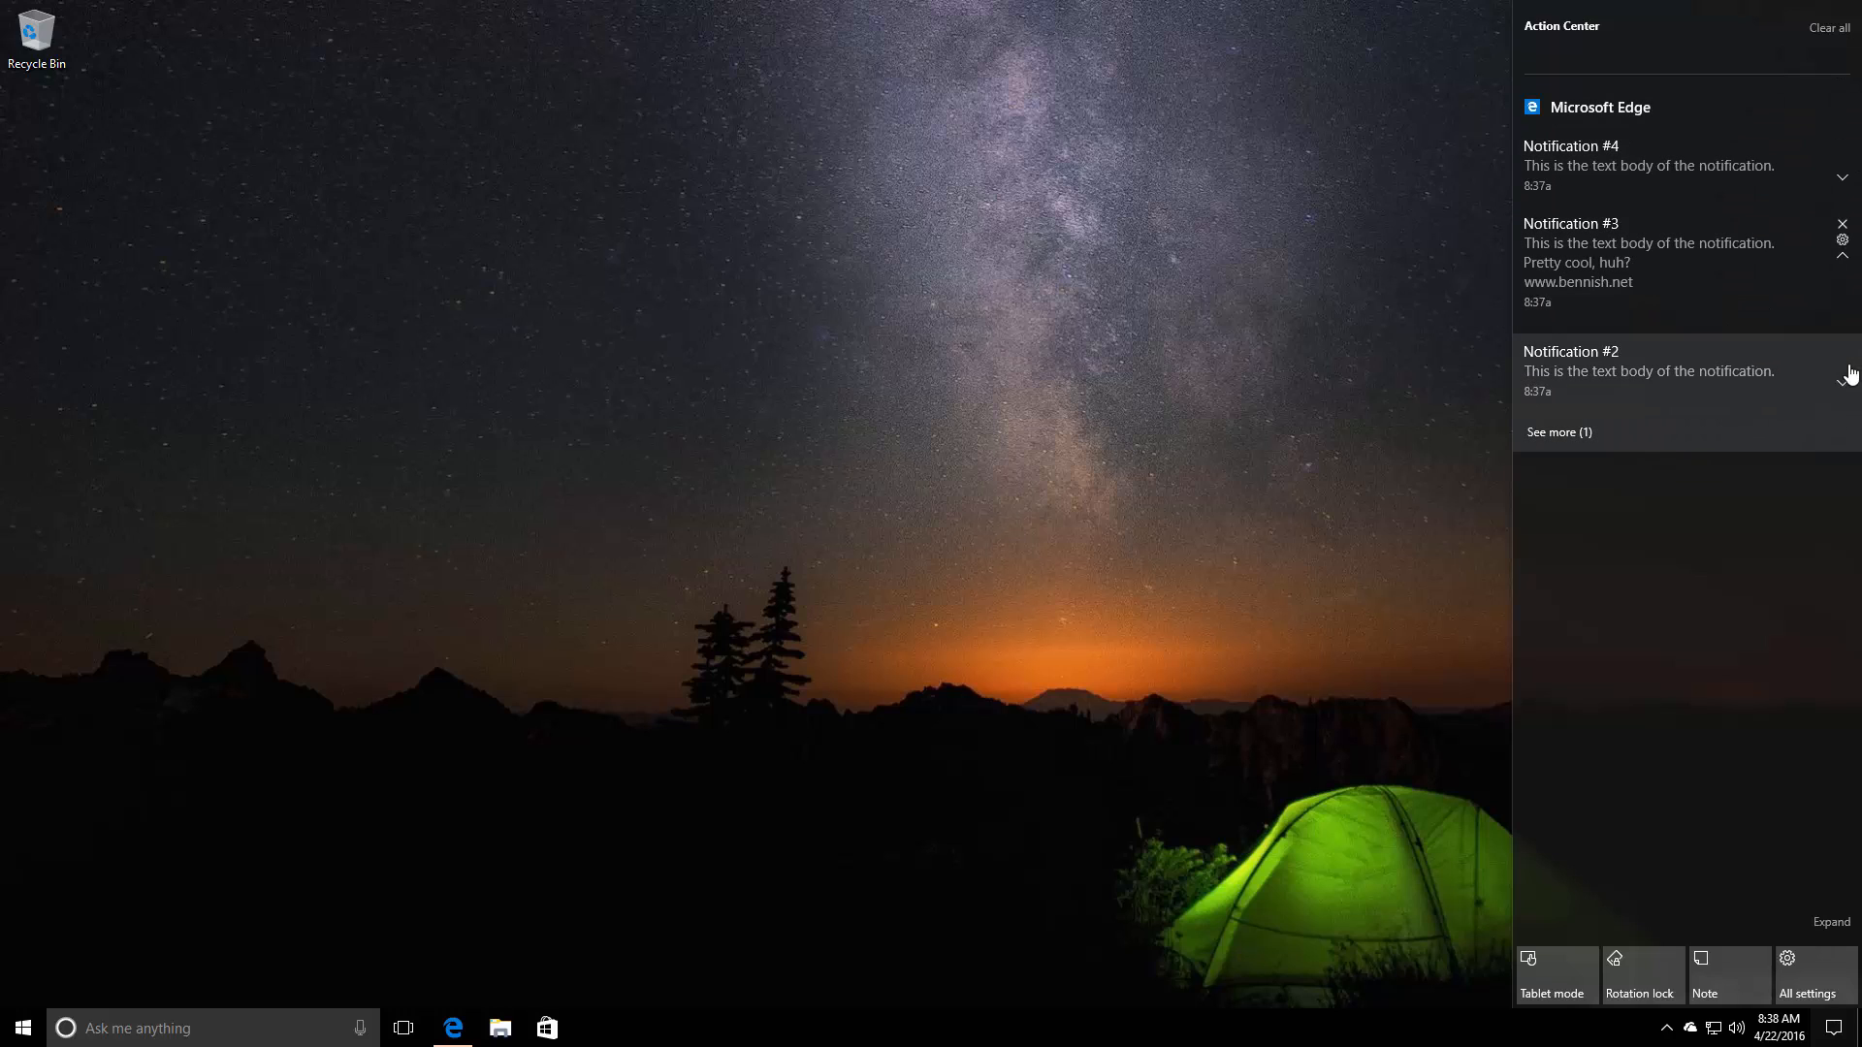
{"action": "left_click", "coordinate": [1557, 431]}
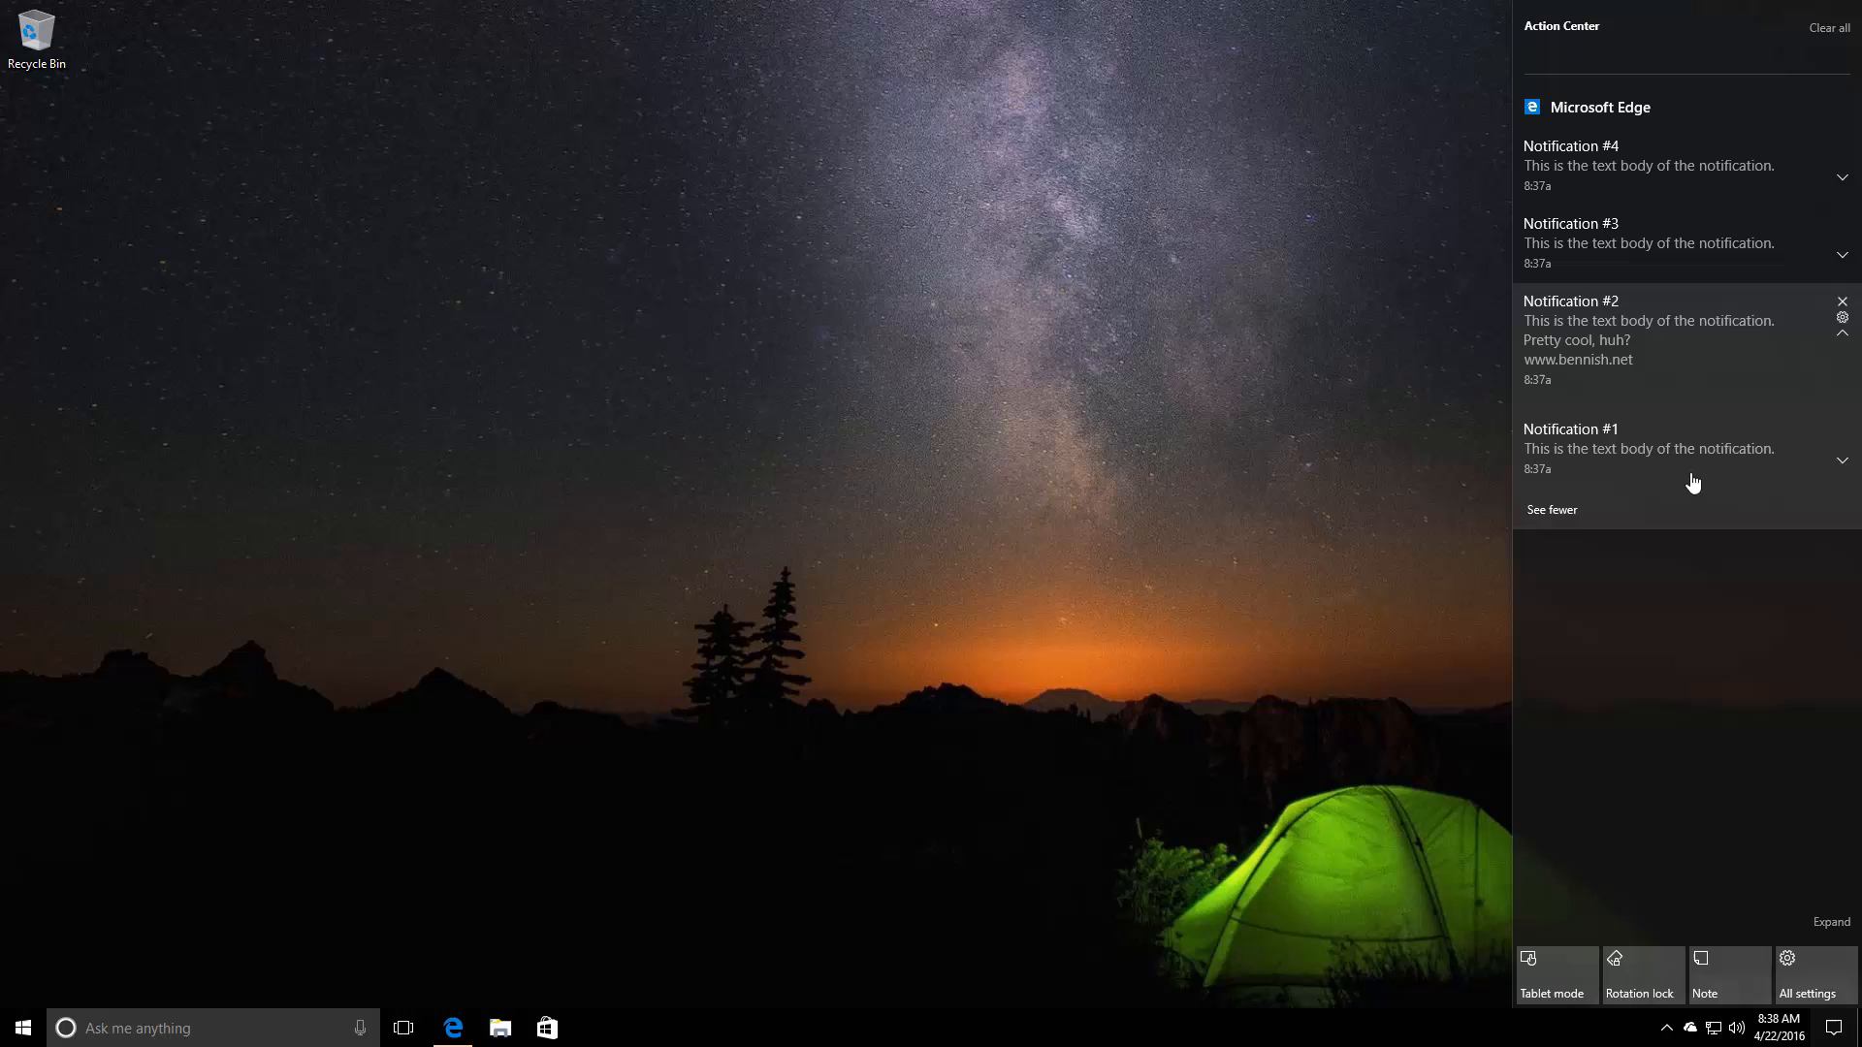
{"action": "left_click", "coordinate": [1843, 332]}
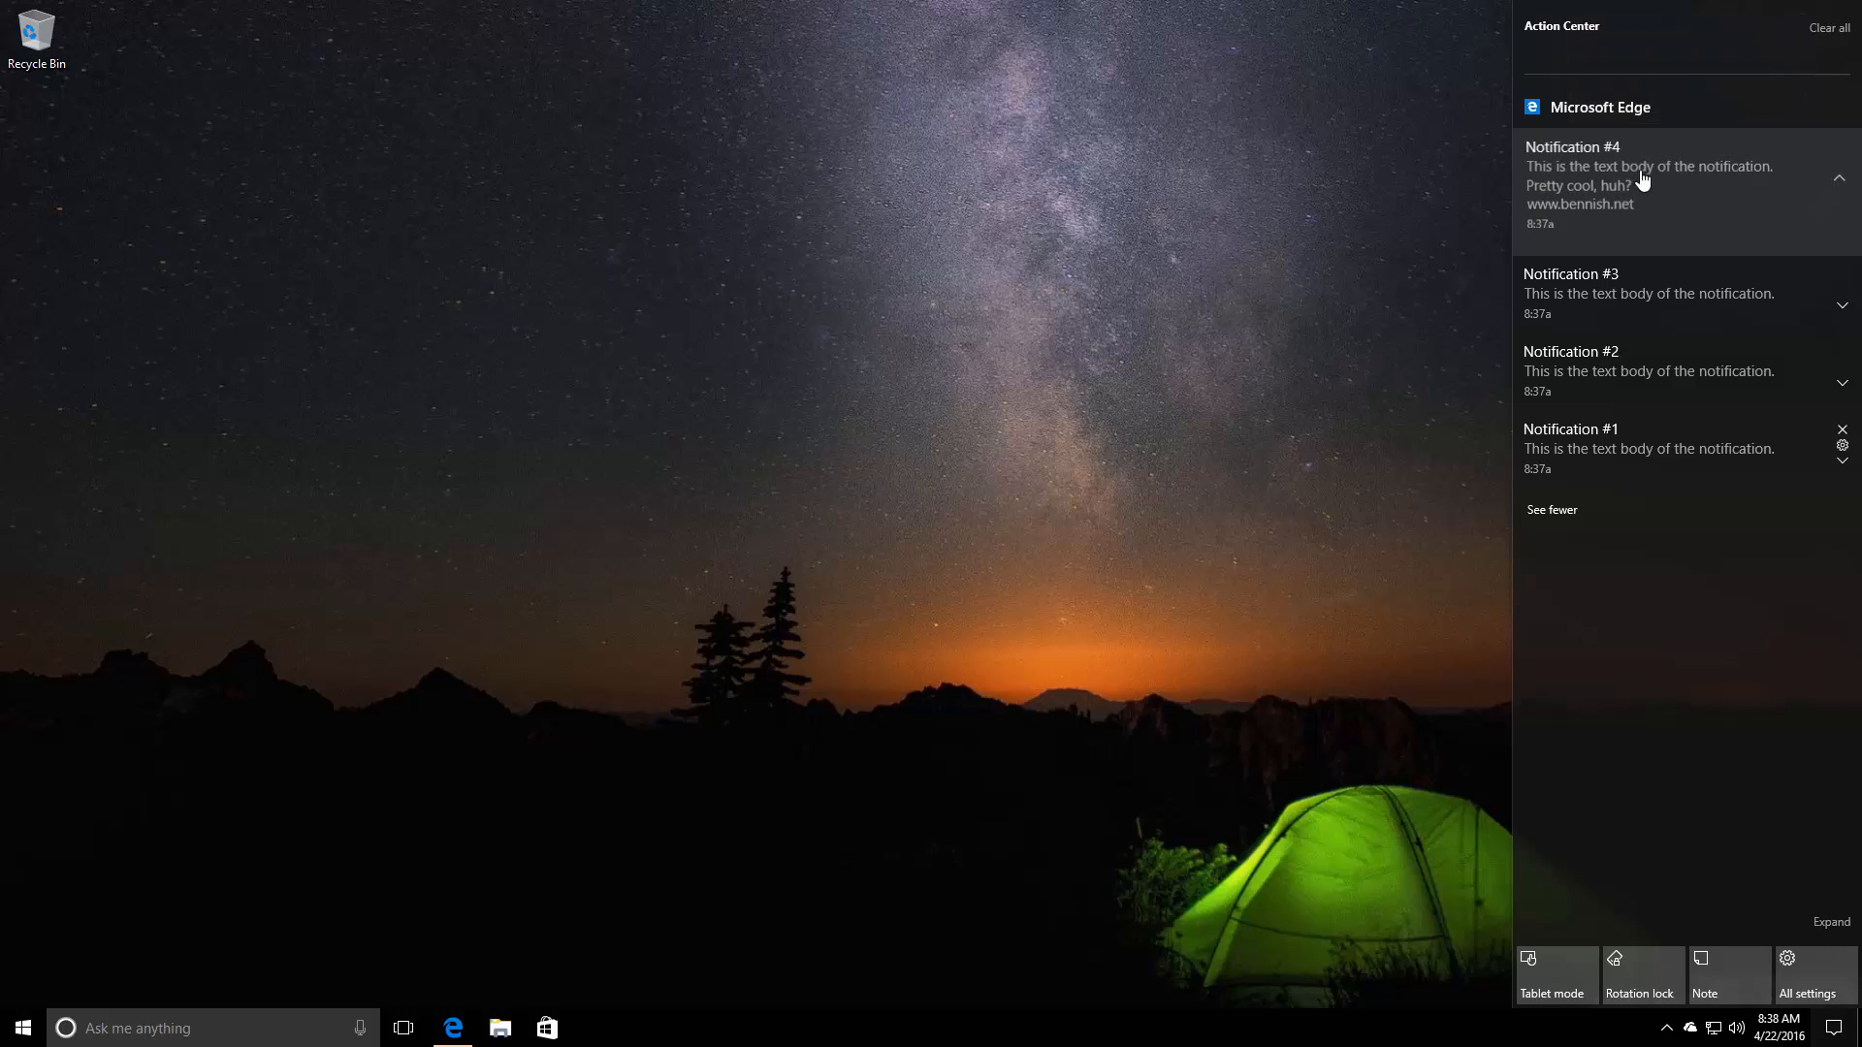
{"action": "right_click", "coordinate": [1648, 179]}
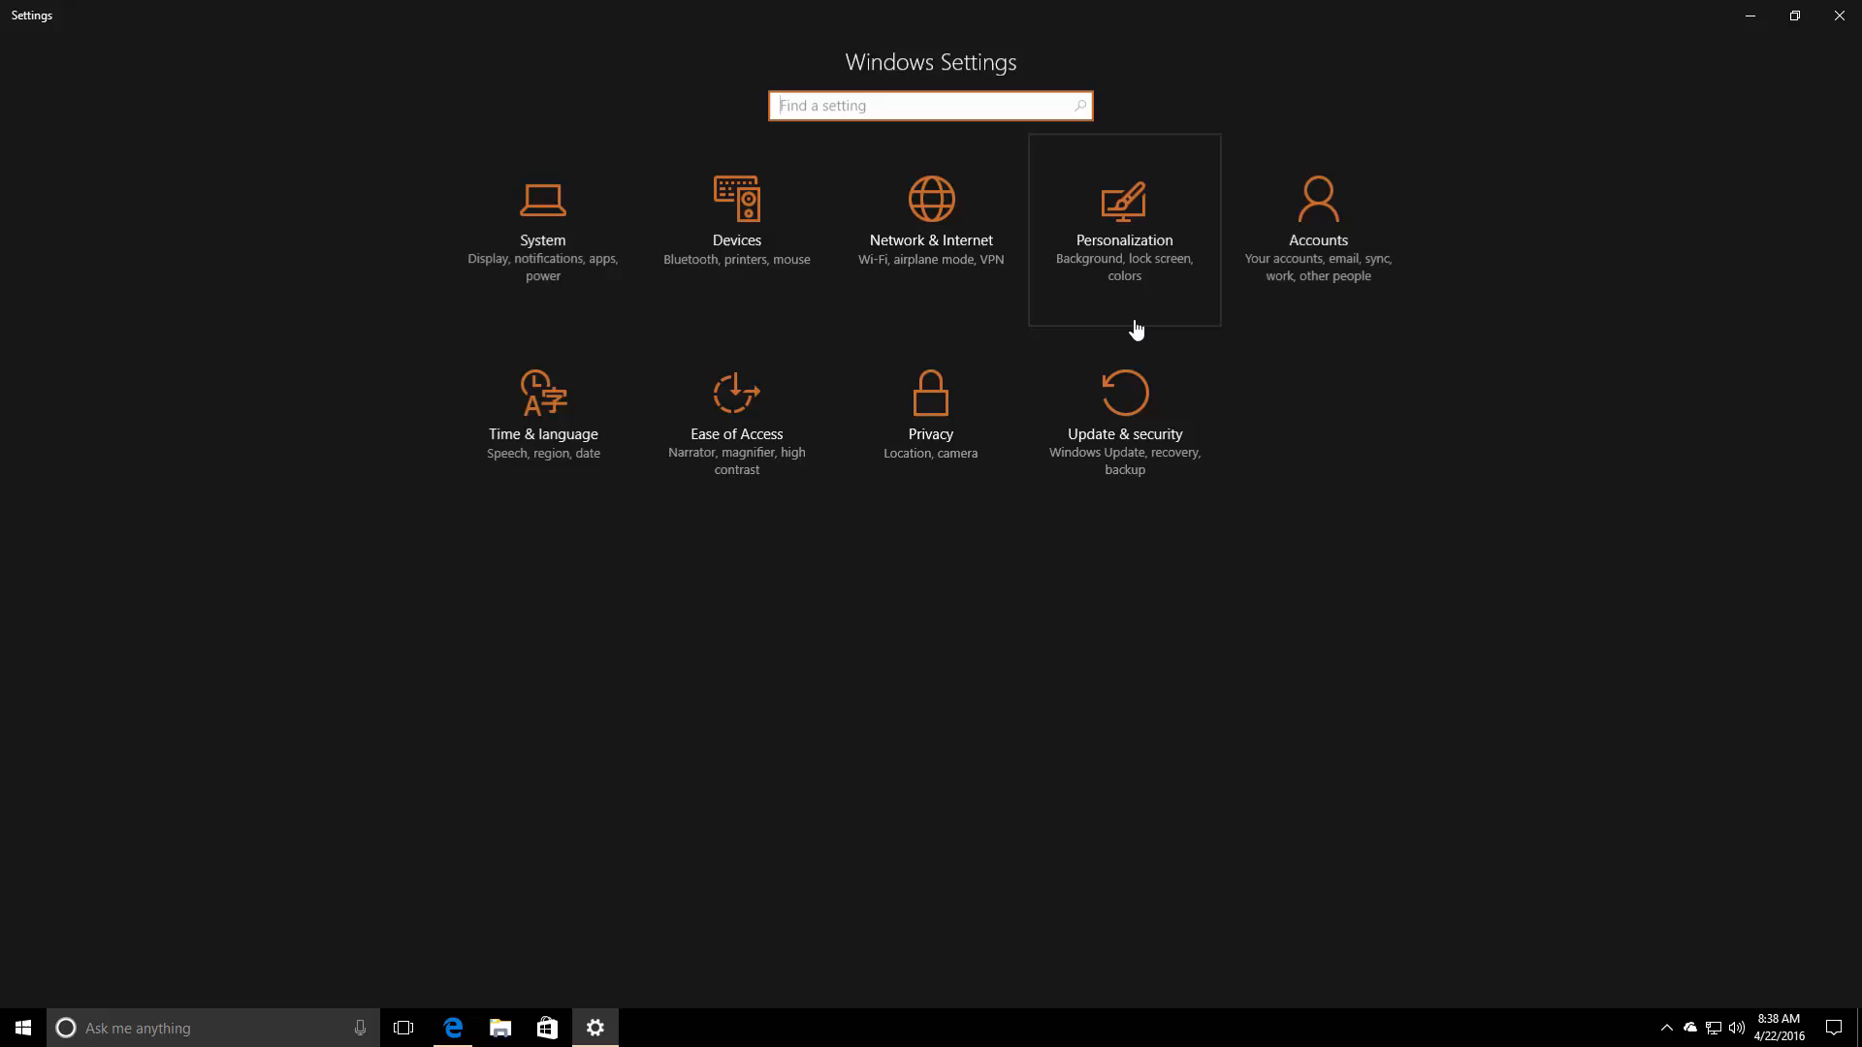
{"action": "mouse_move", "coordinate": [1315, 357]}
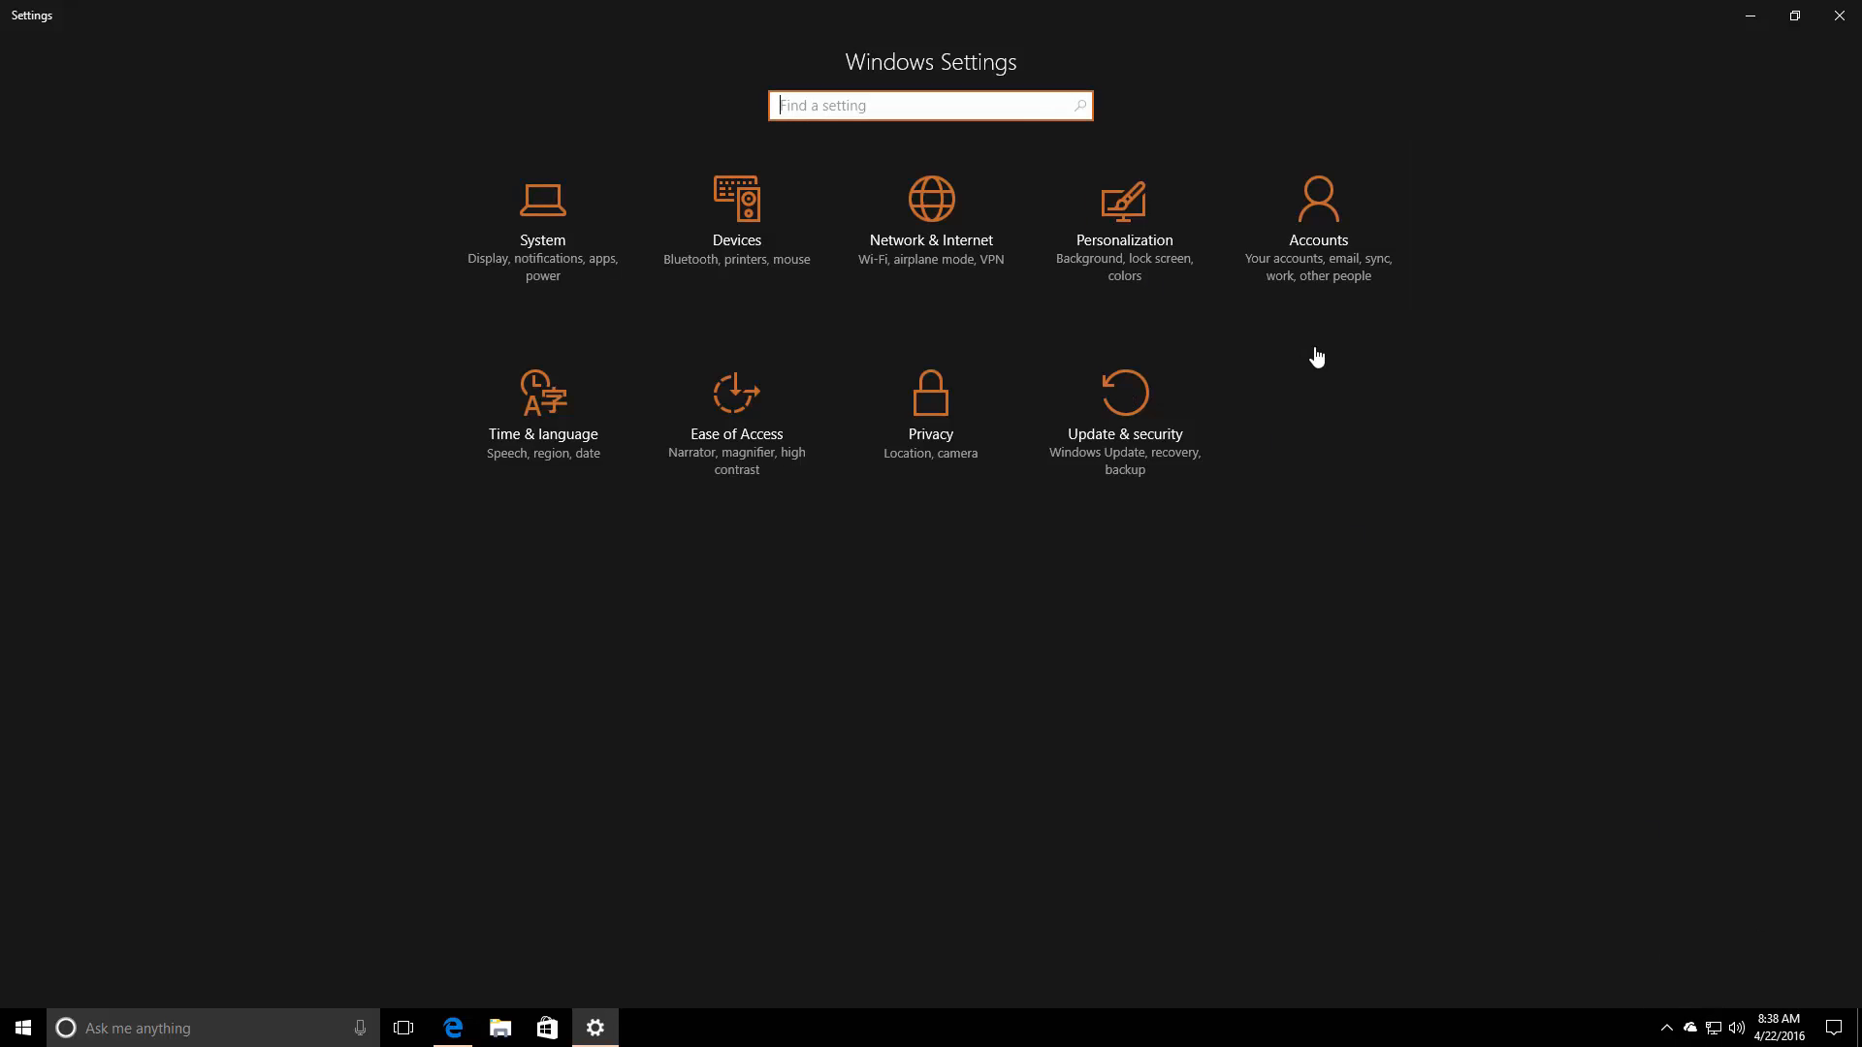
Step: Review System > Notifications & actions and the Add or remove quick actions list, then close Settings
{"action": "left_click", "coordinate": [541, 198]}
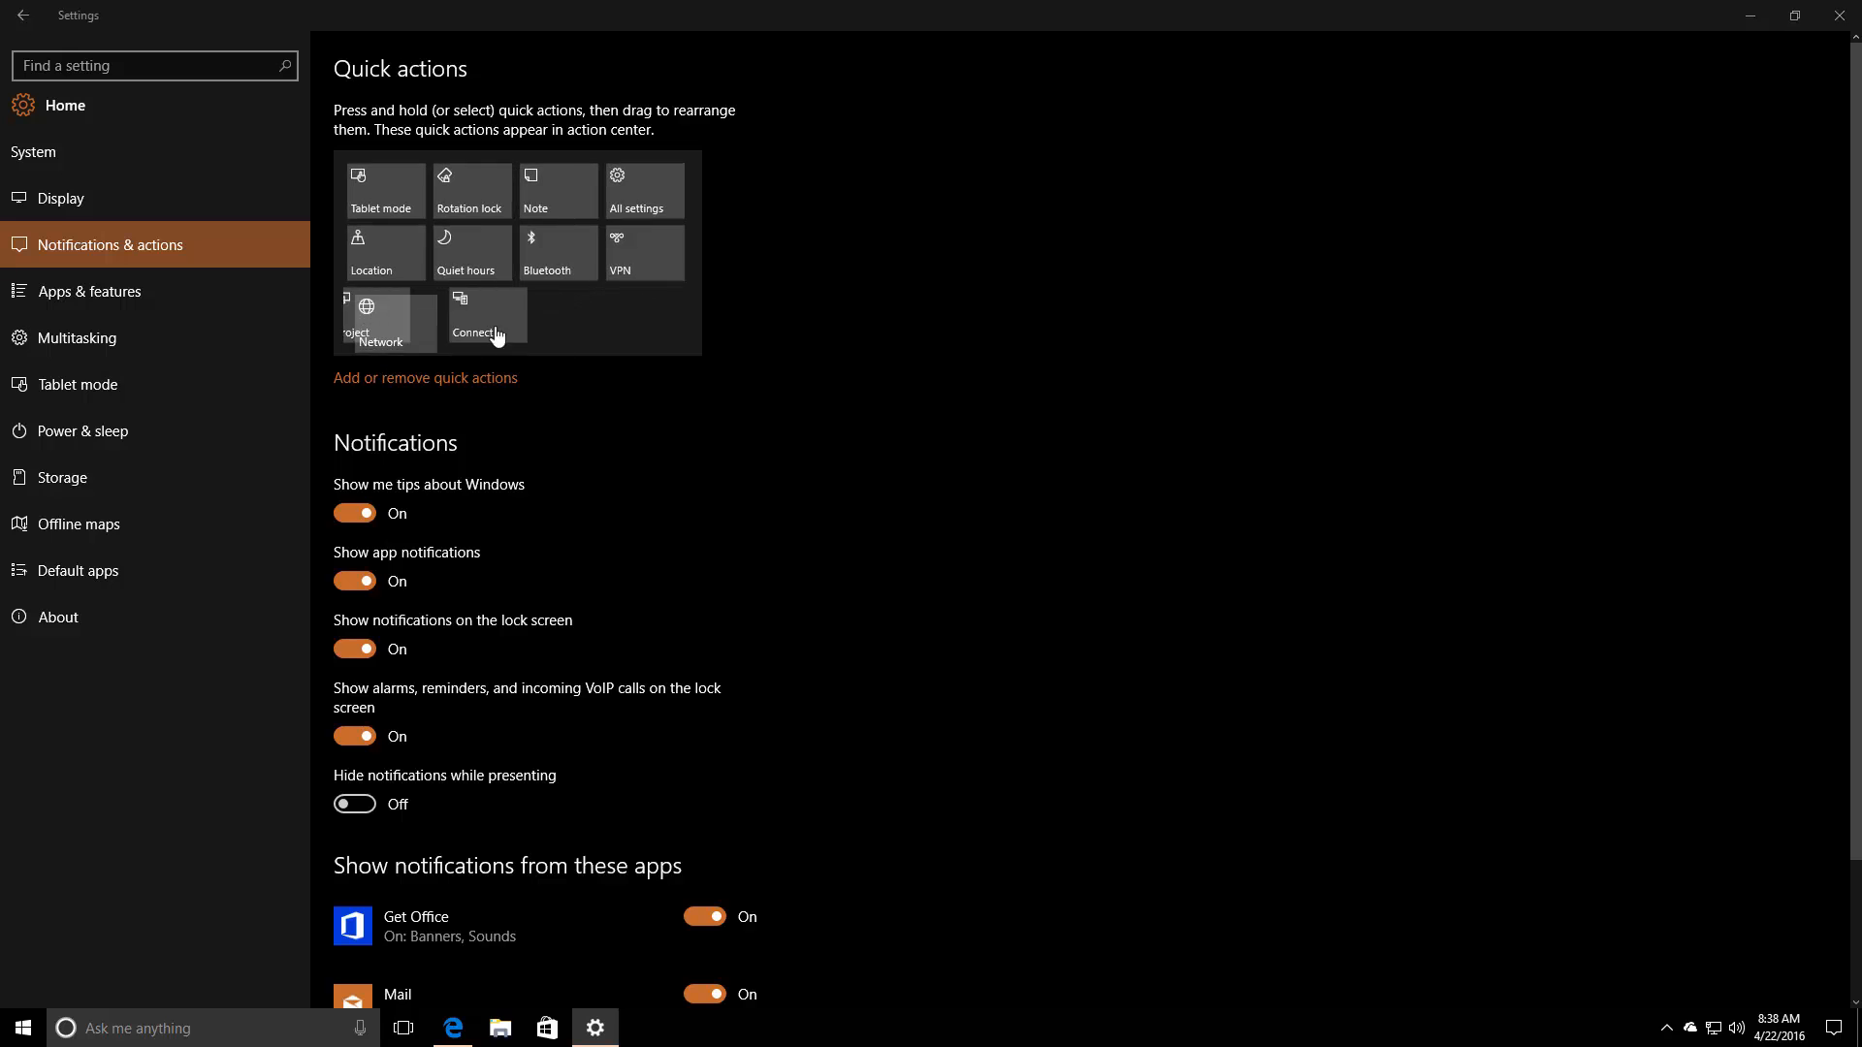
{"action": "left_click", "coordinate": [424, 378]}
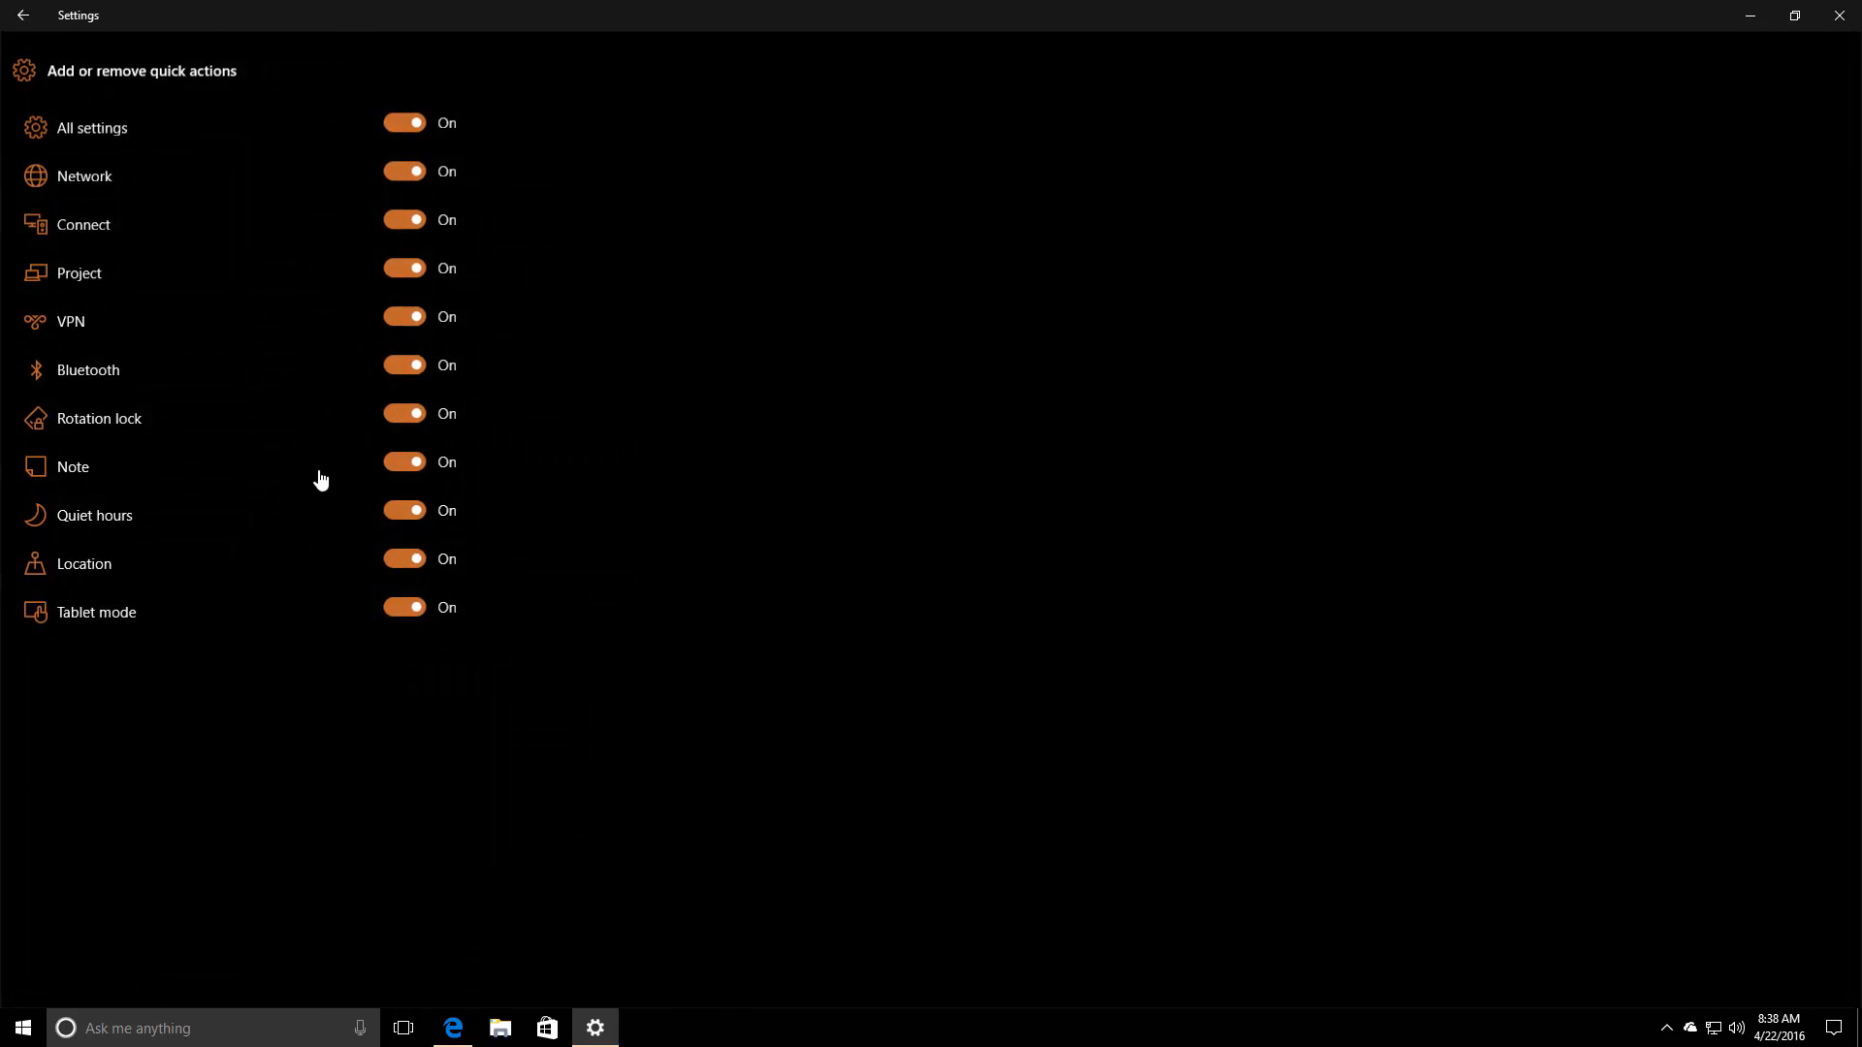
{"action": "left_click", "coordinate": [21, 15]}
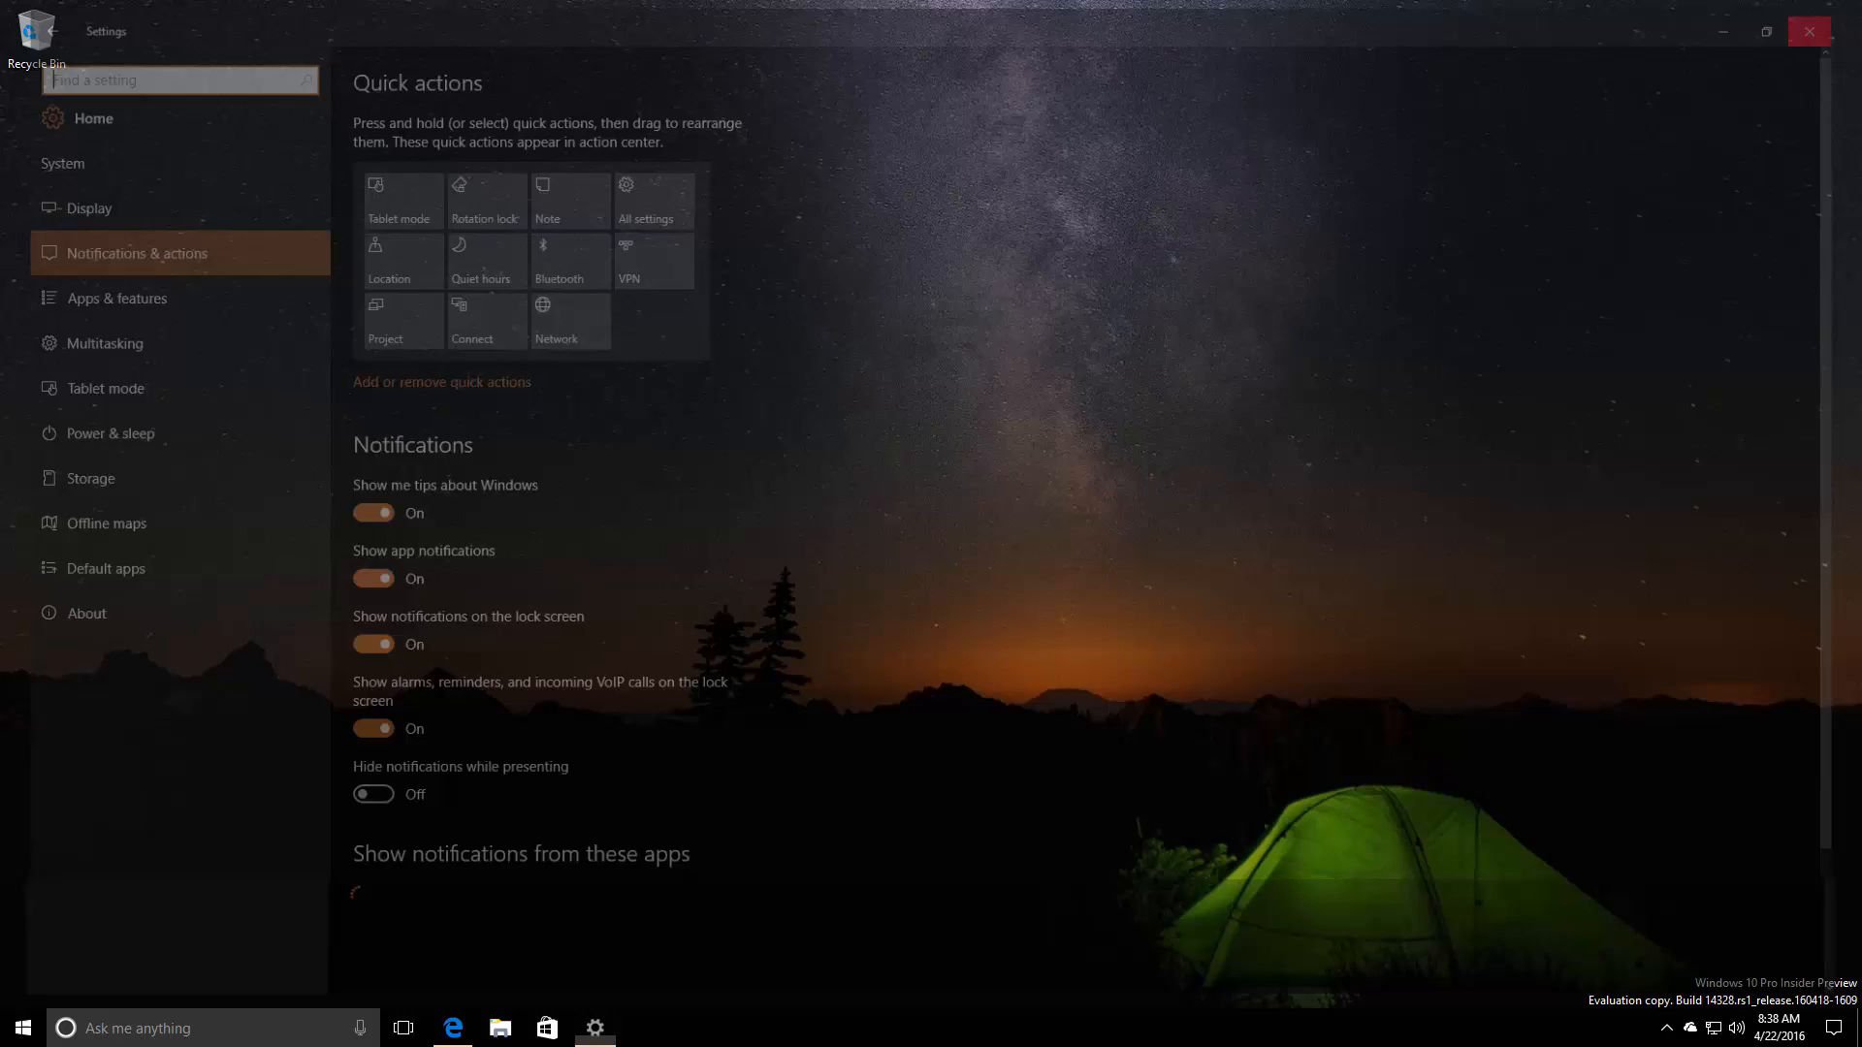
{"action": "left_click", "coordinate": [1808, 33]}
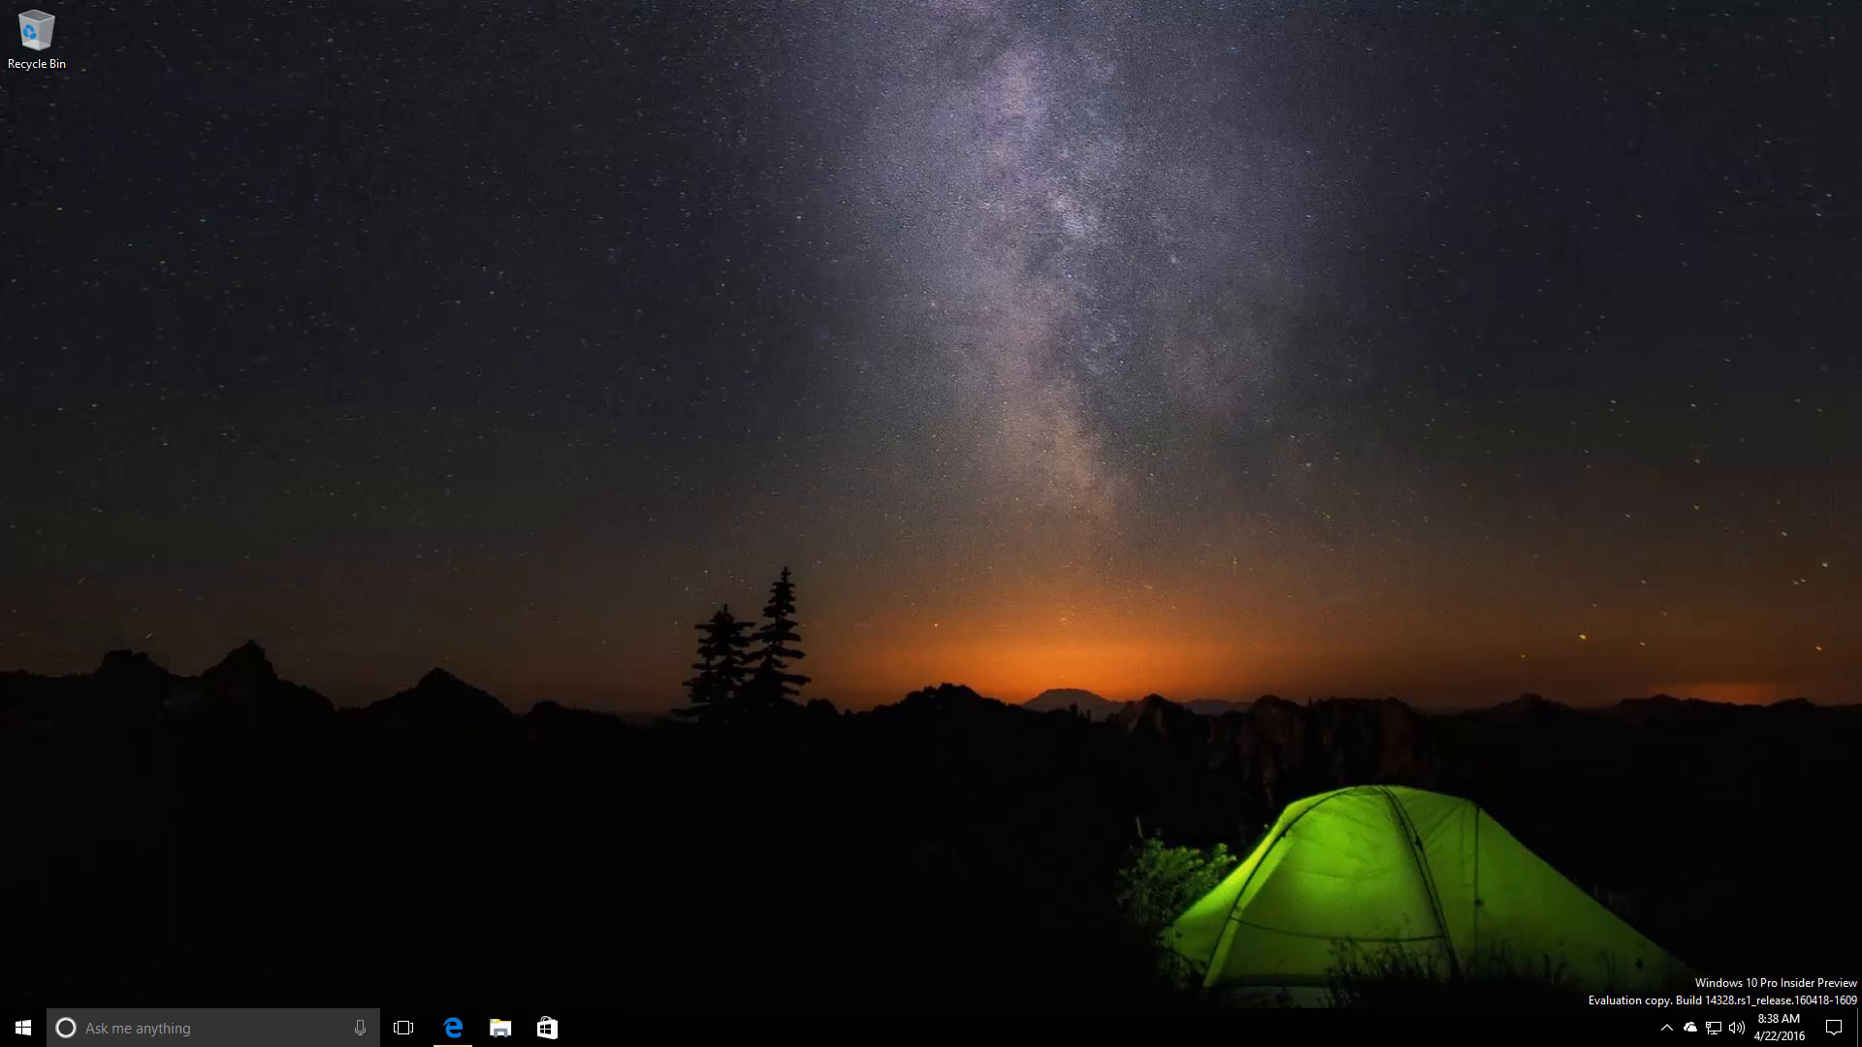
Step: Enable the Windows Ink Workspace taskbar button and bring up its panel
{"action": "right_click", "coordinate": [832, 1028]}
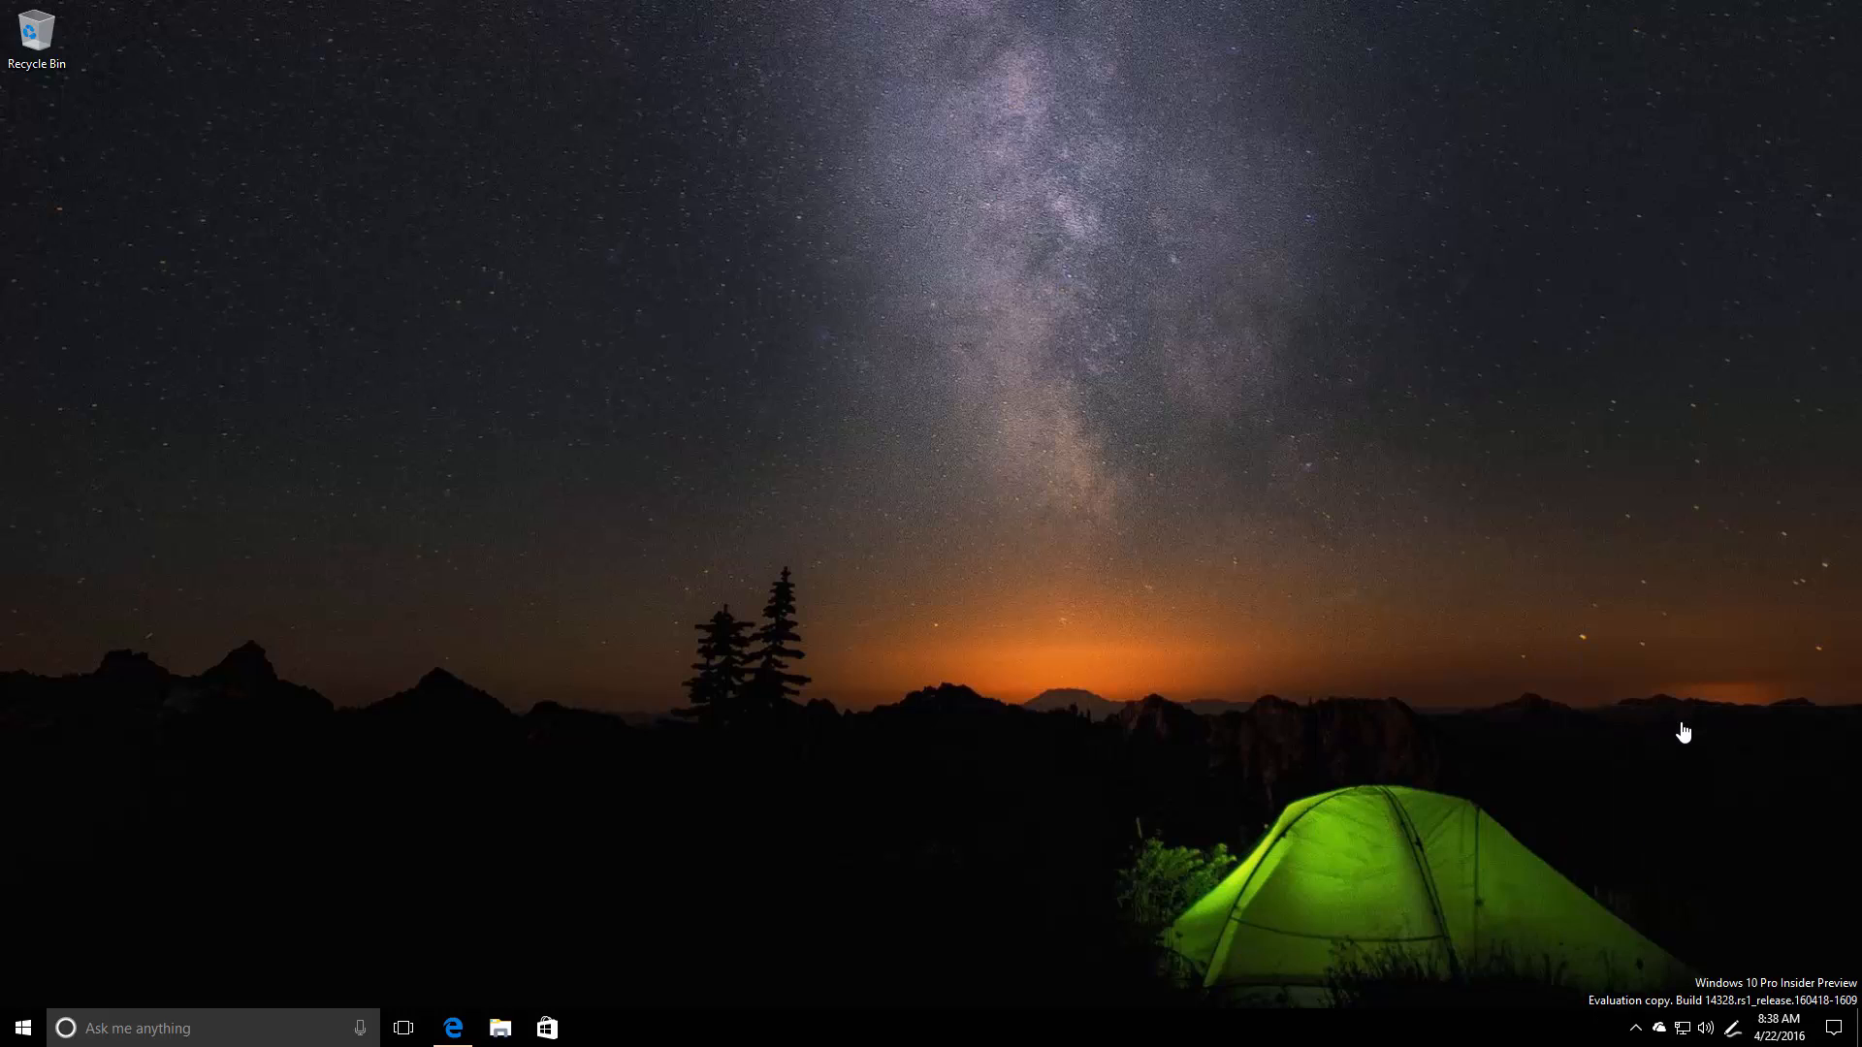
{"action": "left_click", "coordinate": [1730, 1028]}
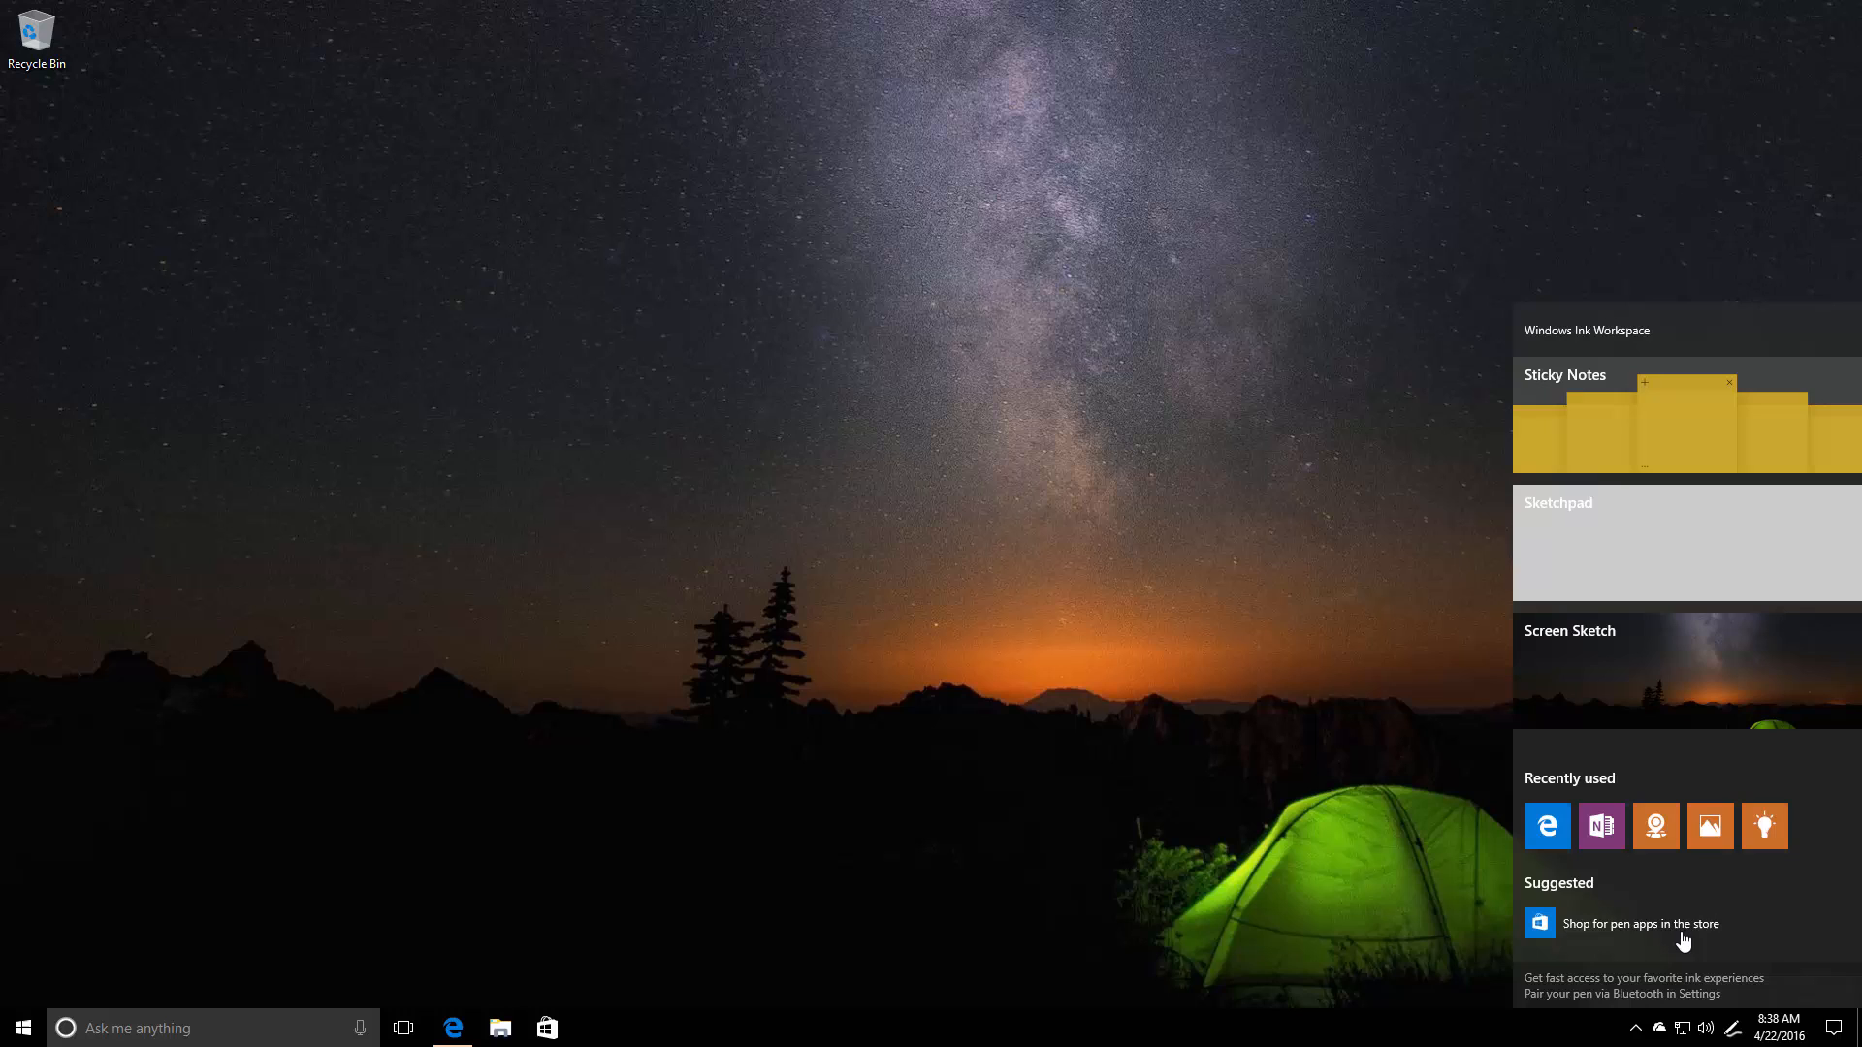
{"action": "mouse_move", "coordinate": [1635, 553]}
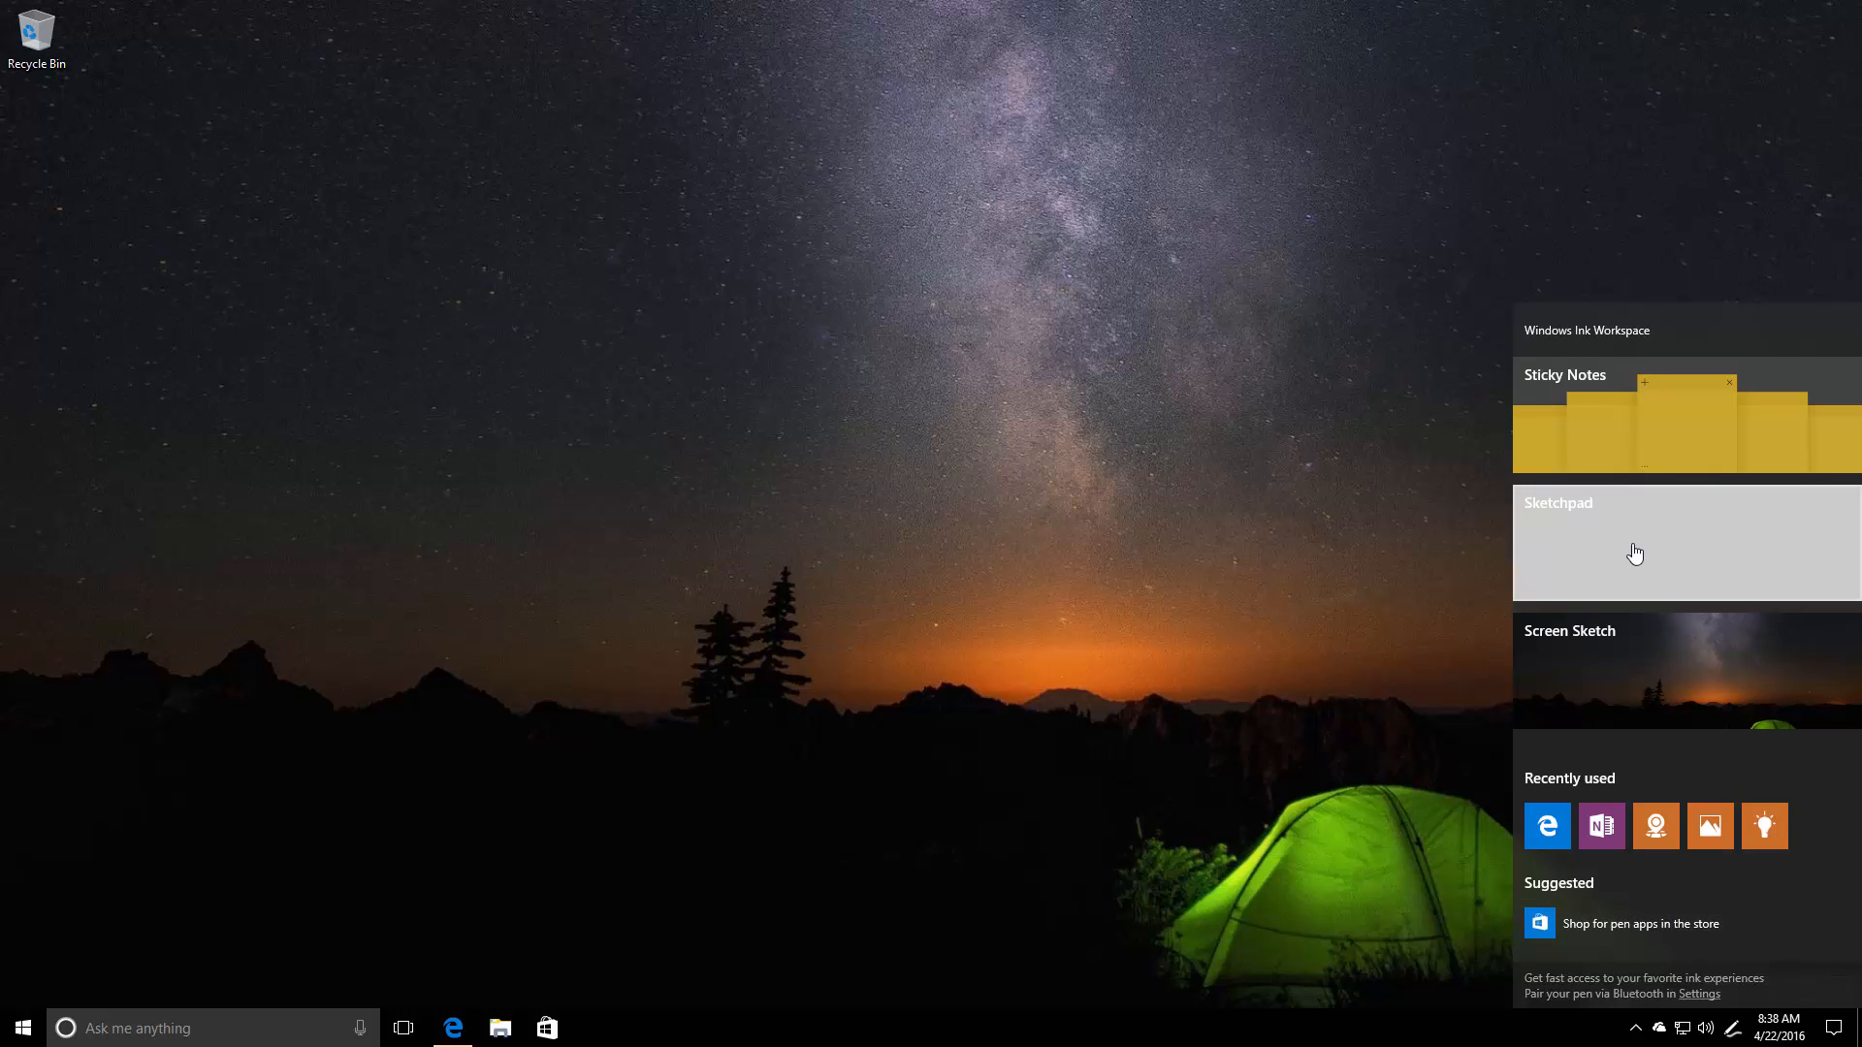
Step: Leave Sketchpad for the desktop, then reopen it from the Ink Workspace with the earlier drawing
{"action": "left_click", "coordinate": [1634, 553]}
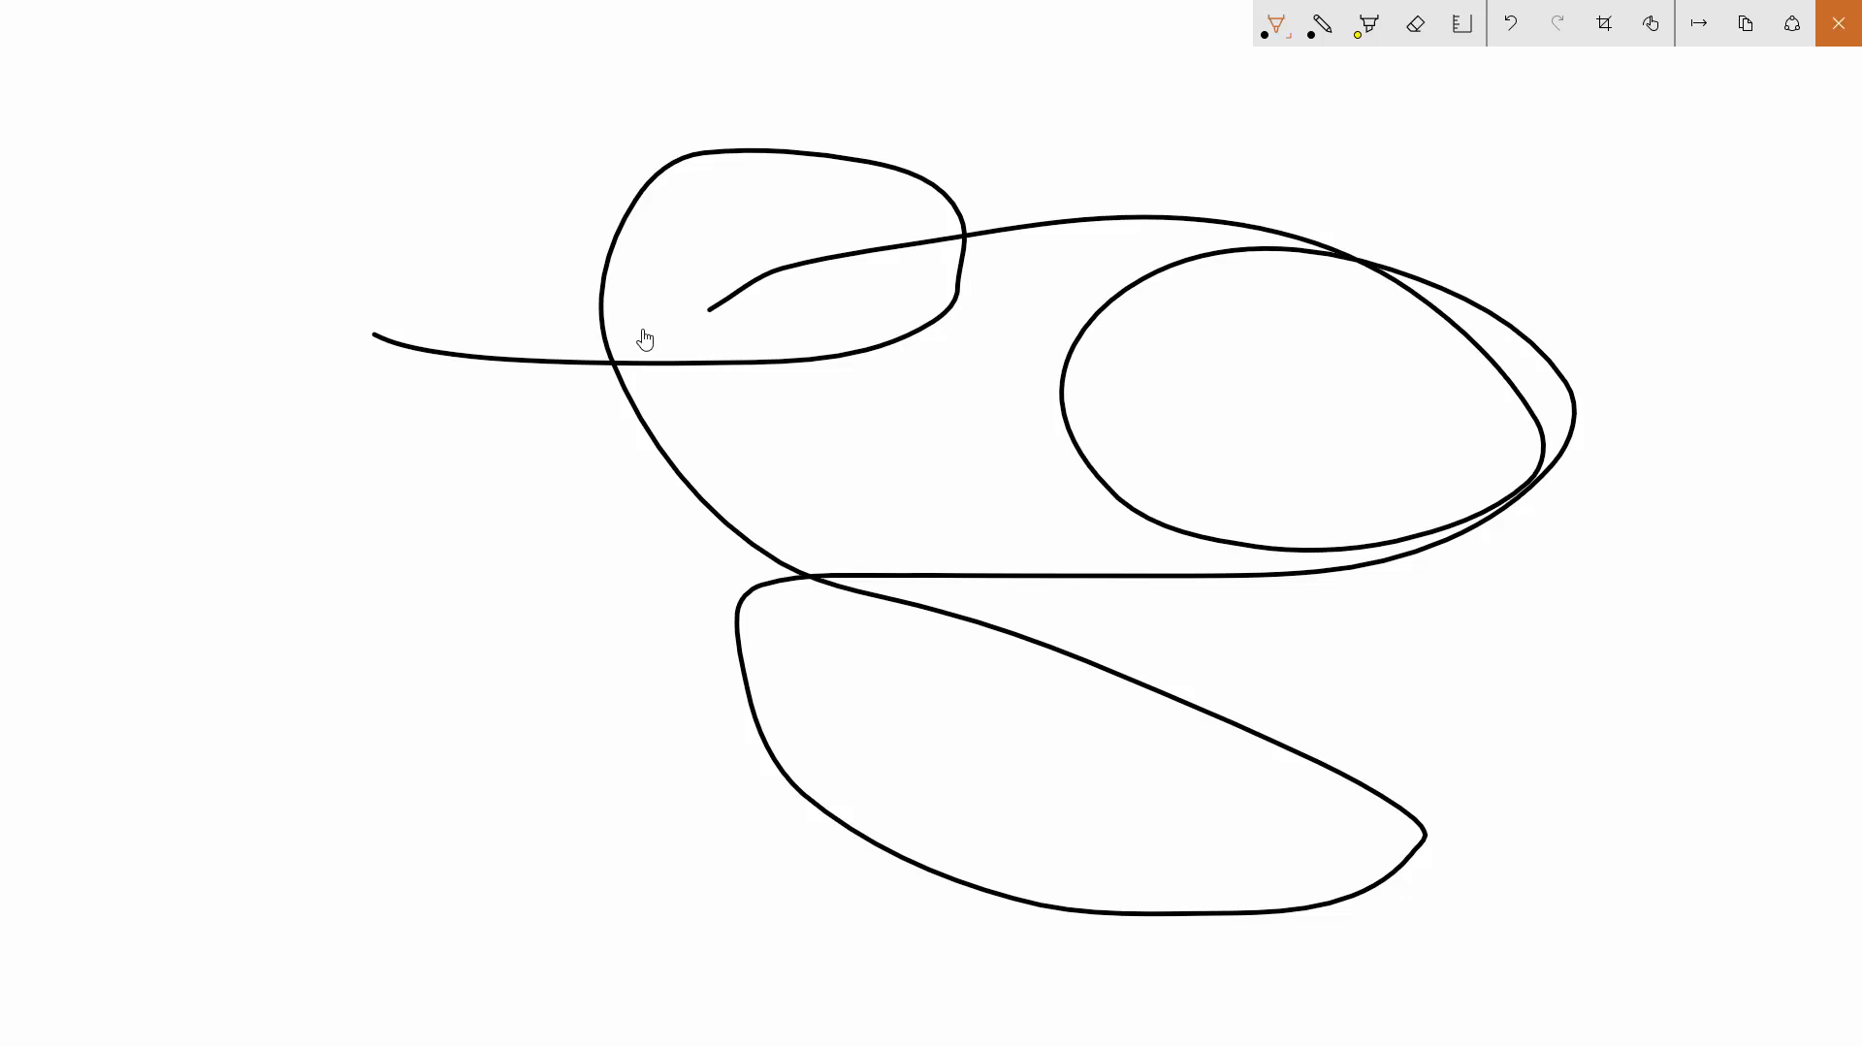
{"action": "mouse_move", "coordinate": [1245, 375]}
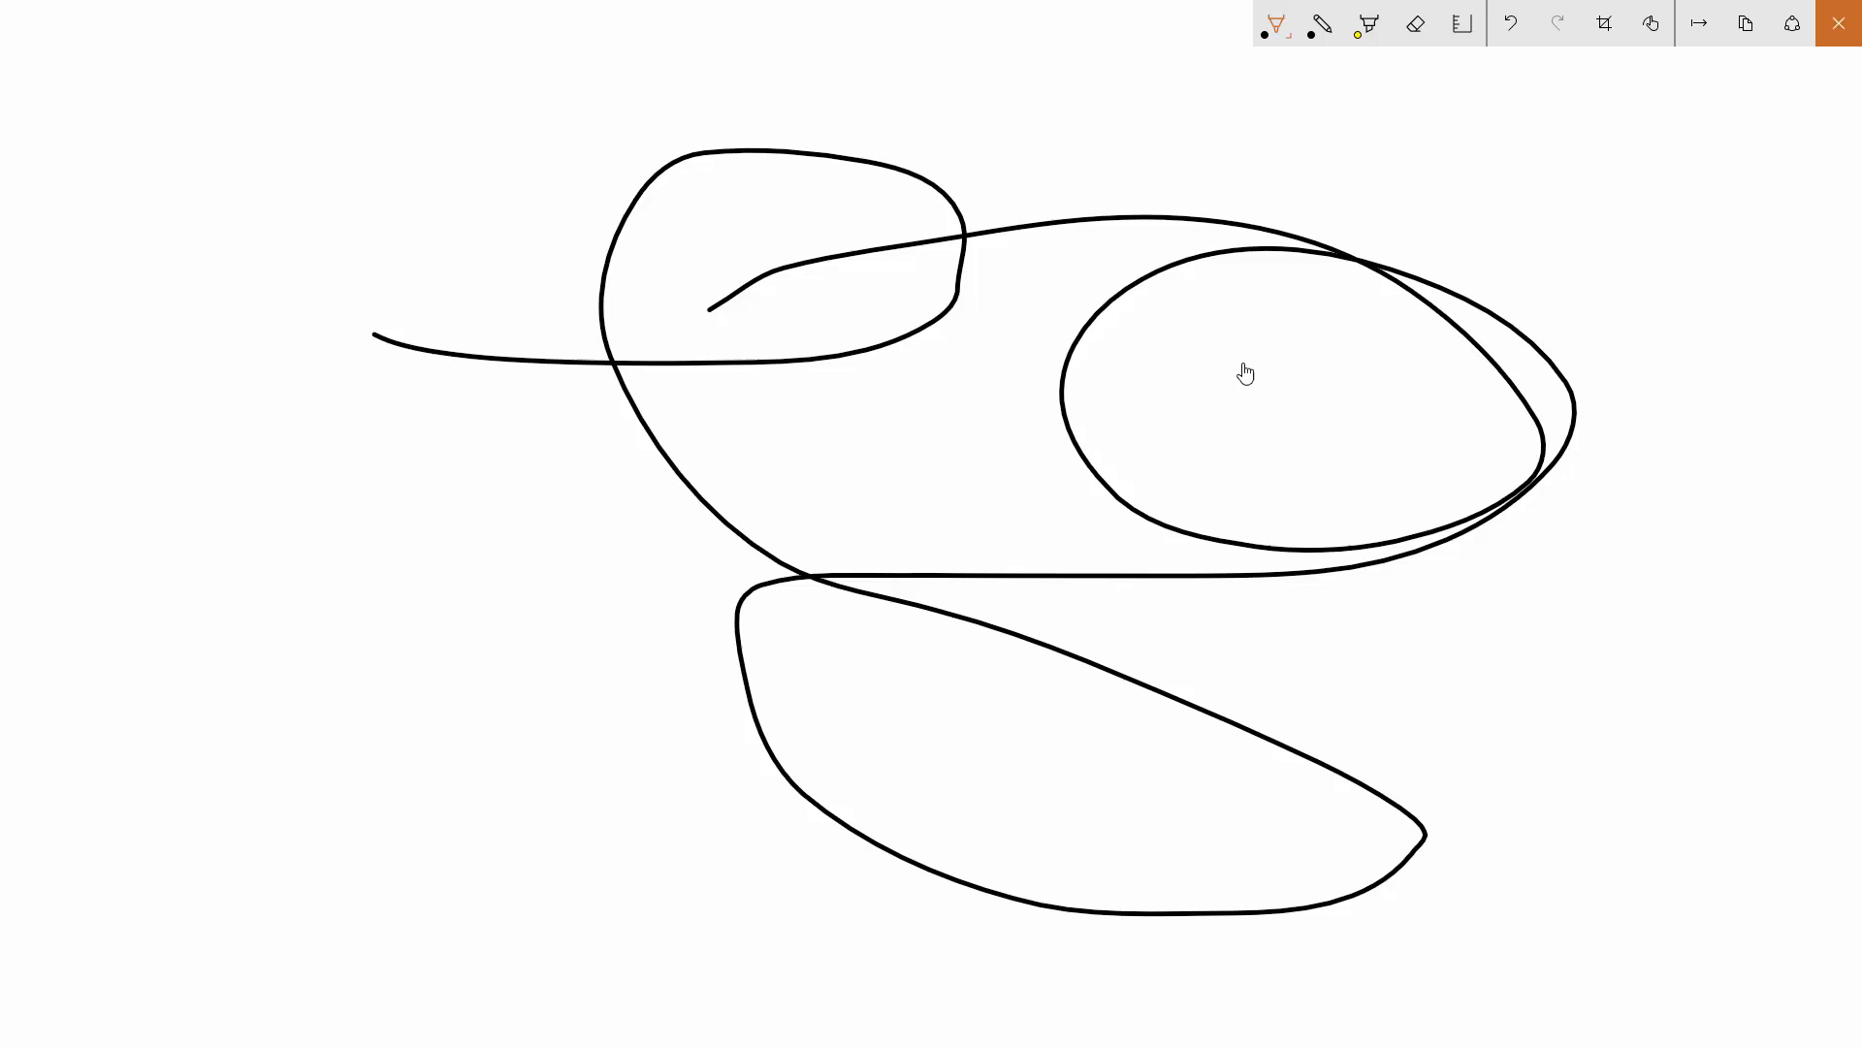
{"action": "mouse_move", "coordinate": [1399, 295]}
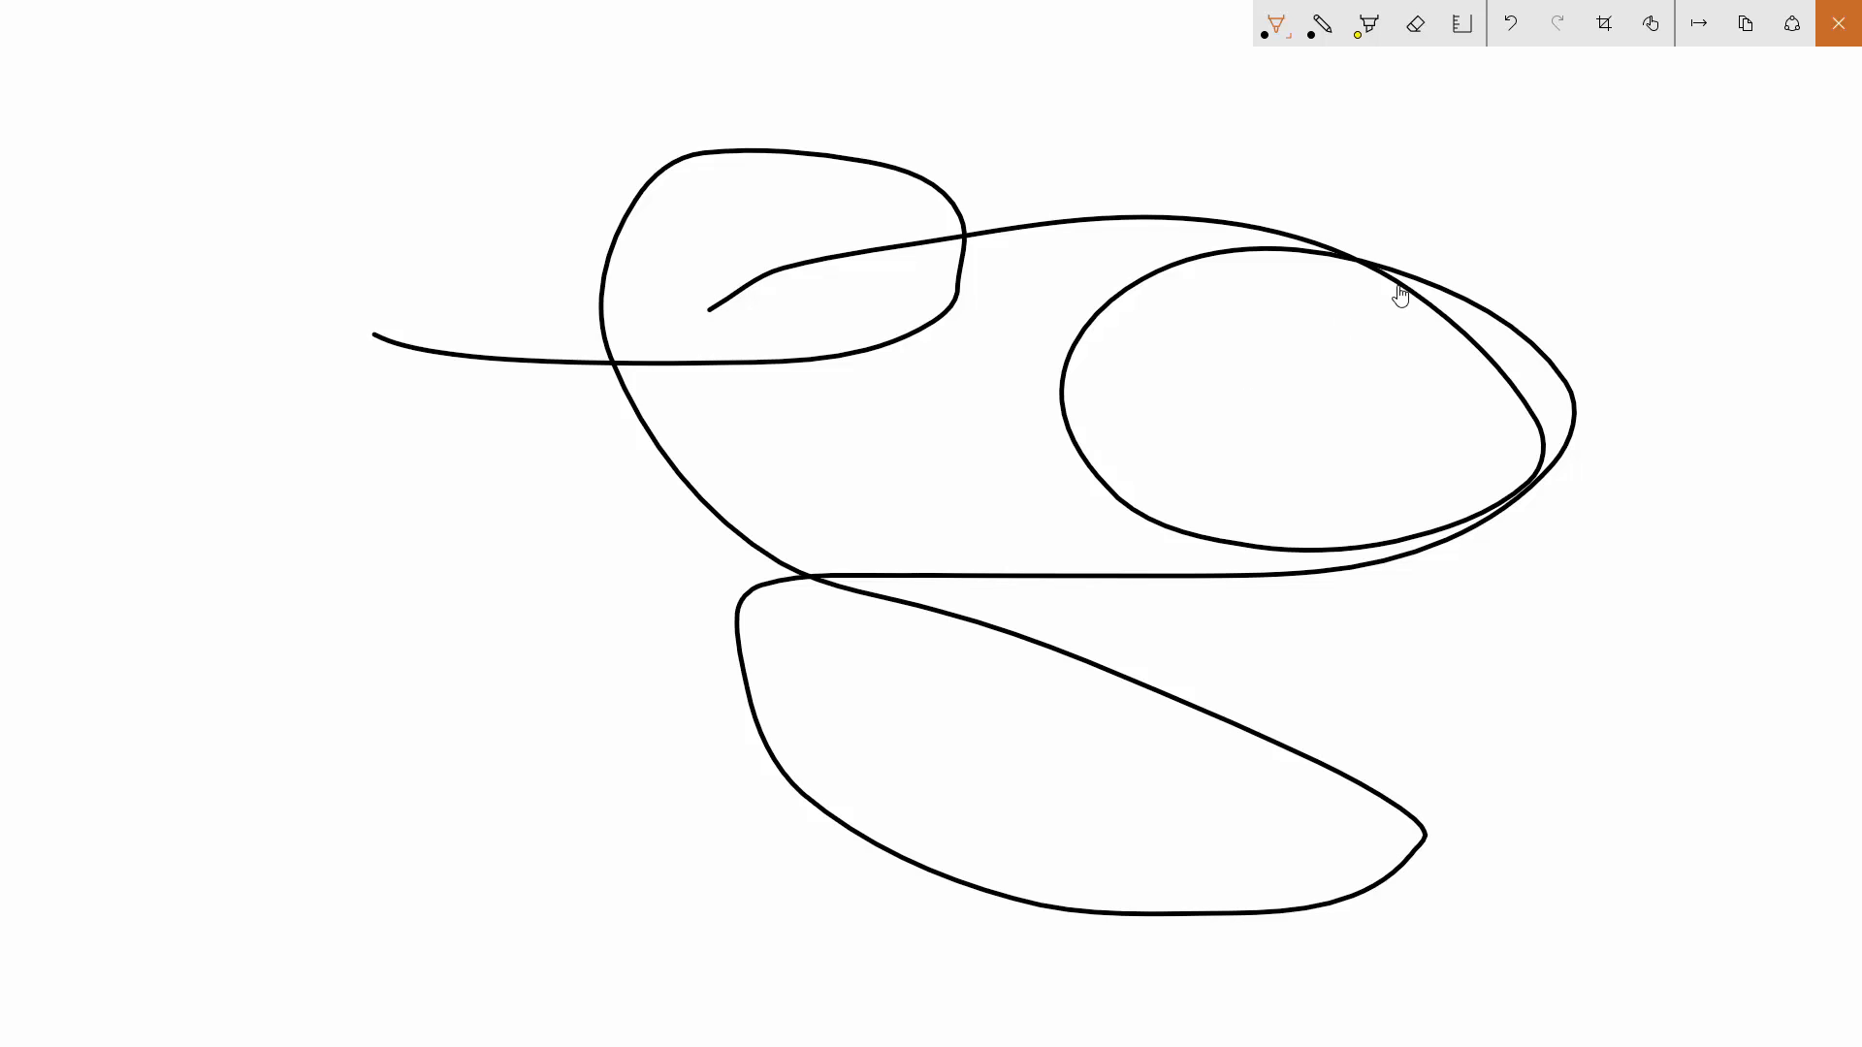
{"action": "left_click", "coordinate": [1839, 23]}
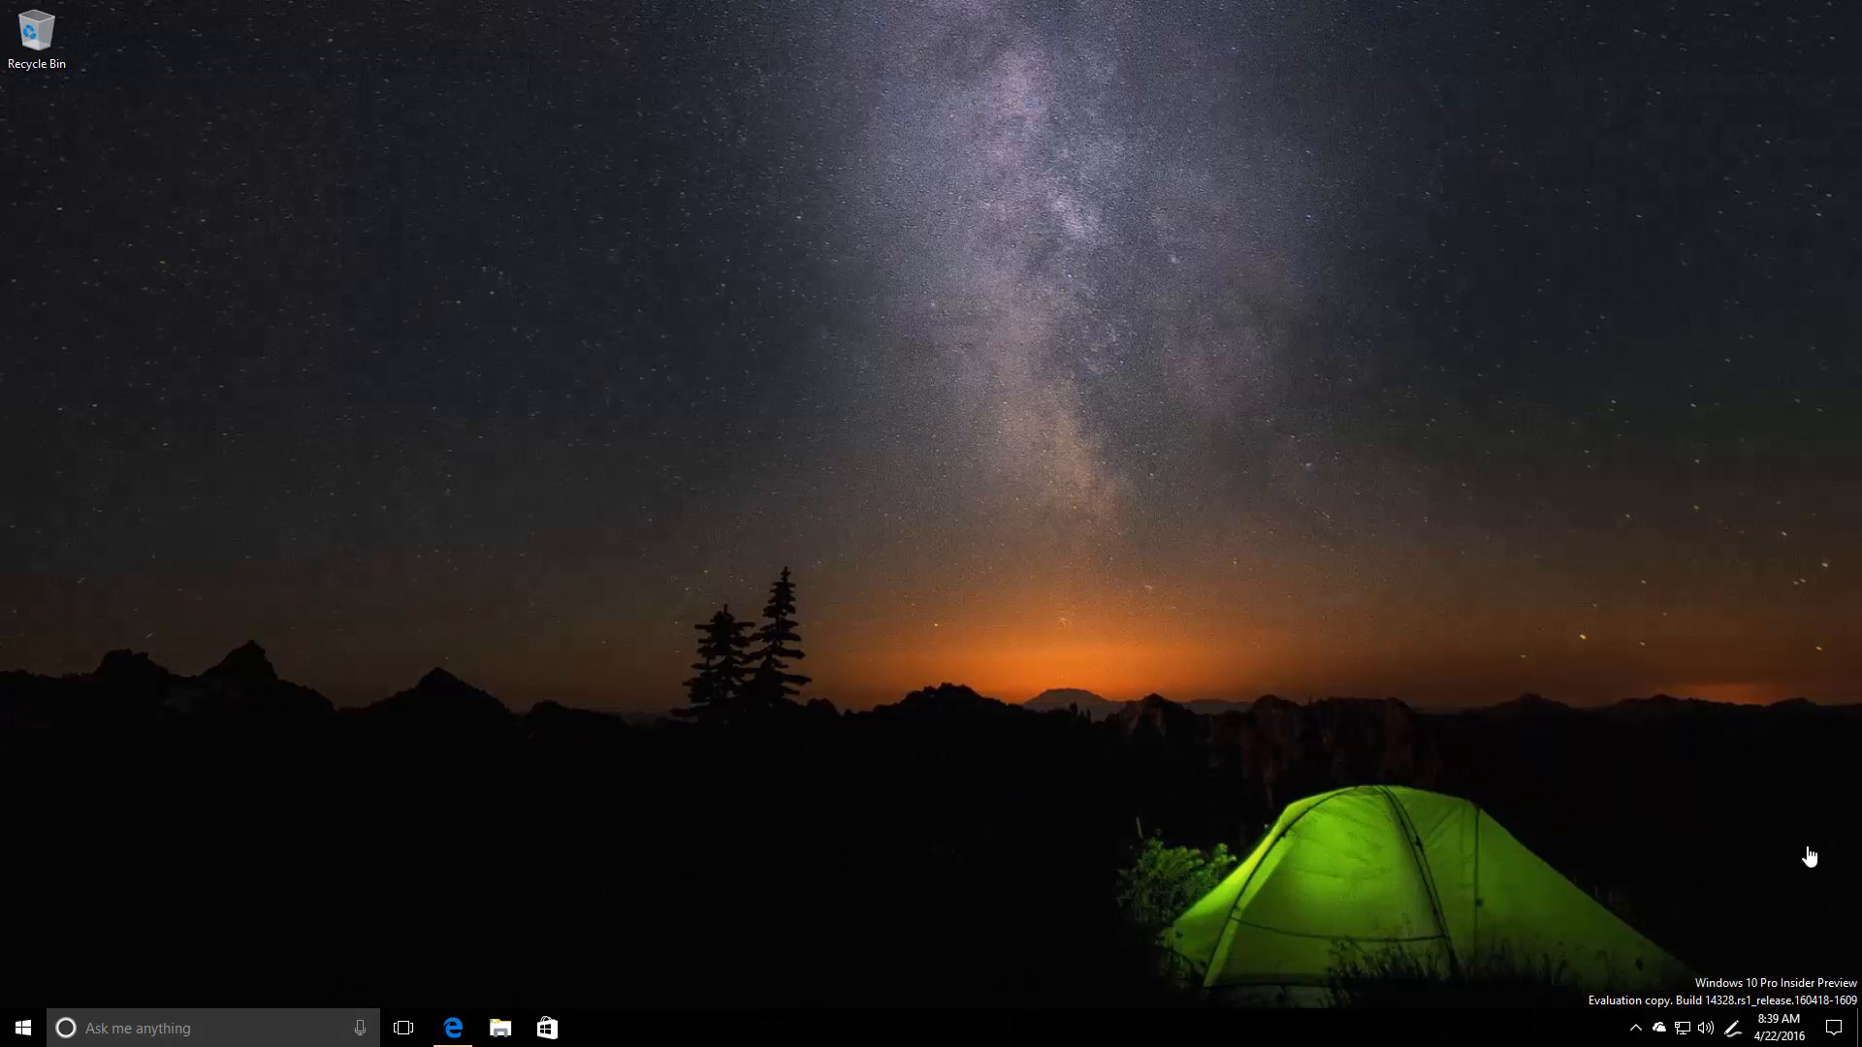
{"action": "left_click", "coordinate": [1732, 1028]}
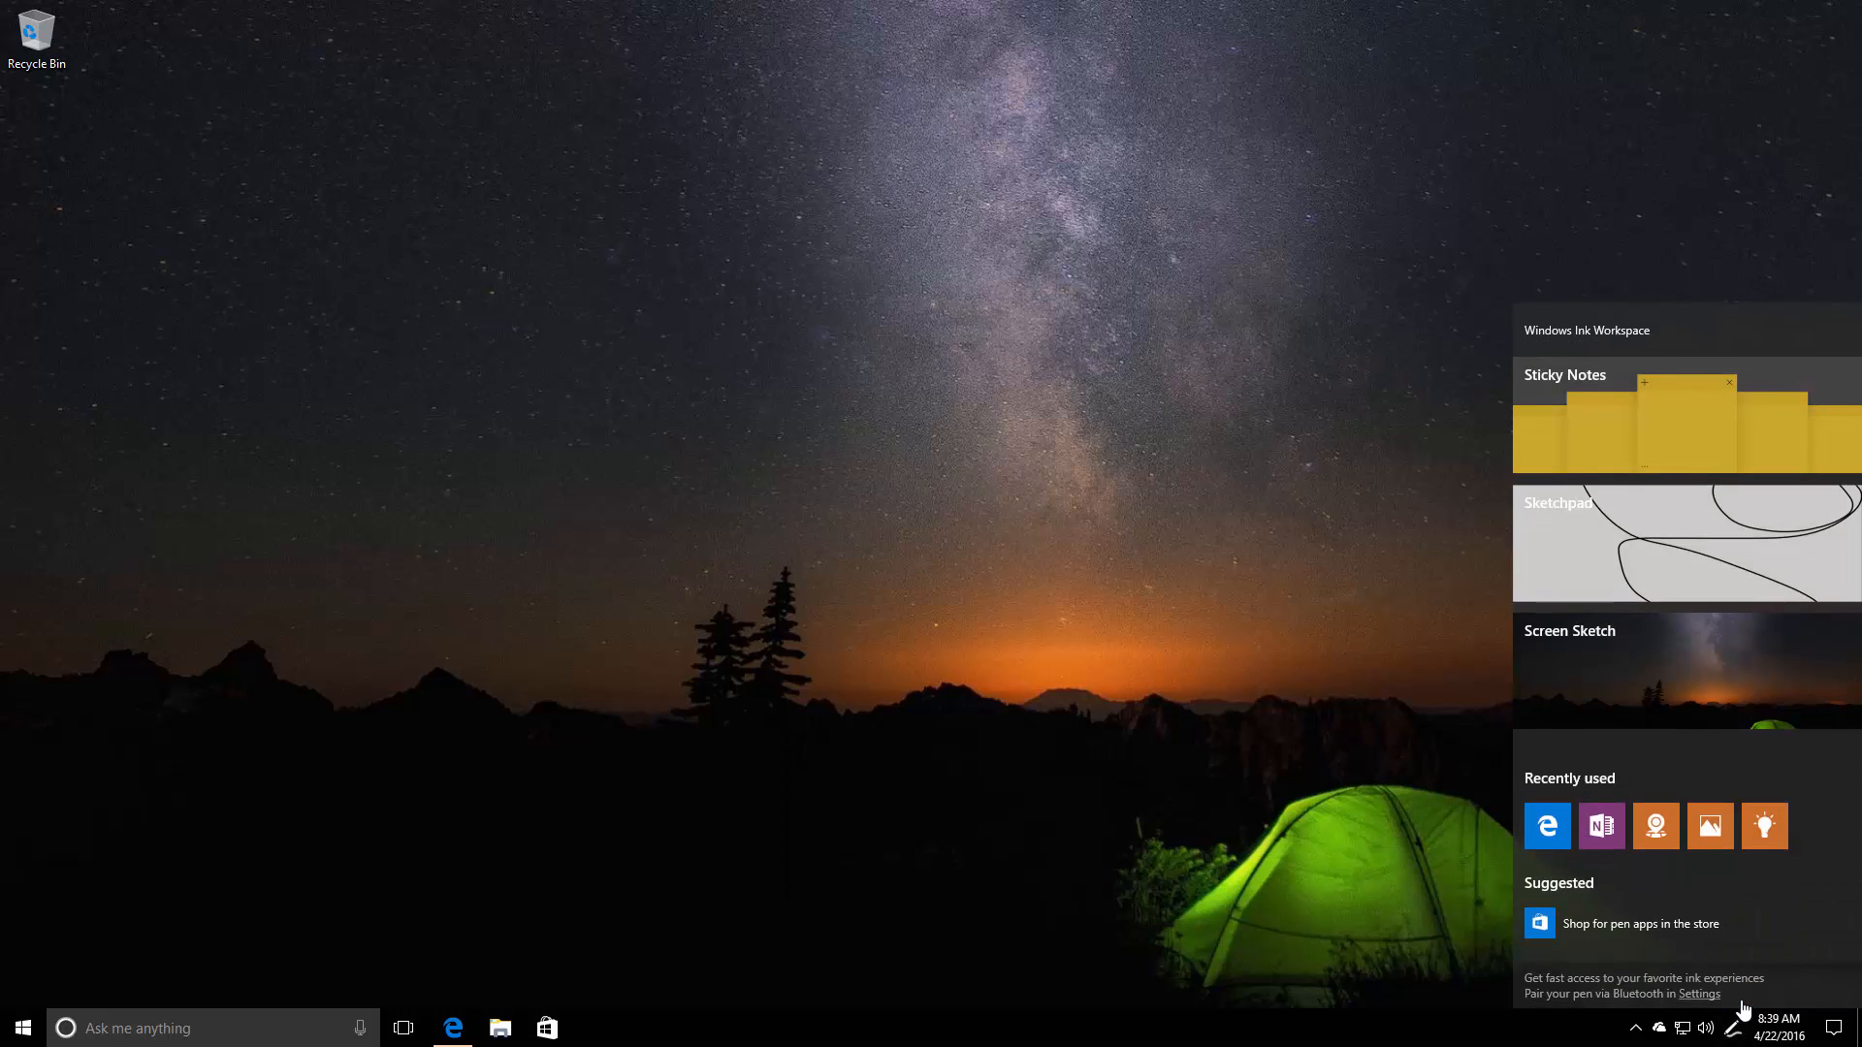
{"action": "left_click", "coordinate": [1686, 541]}
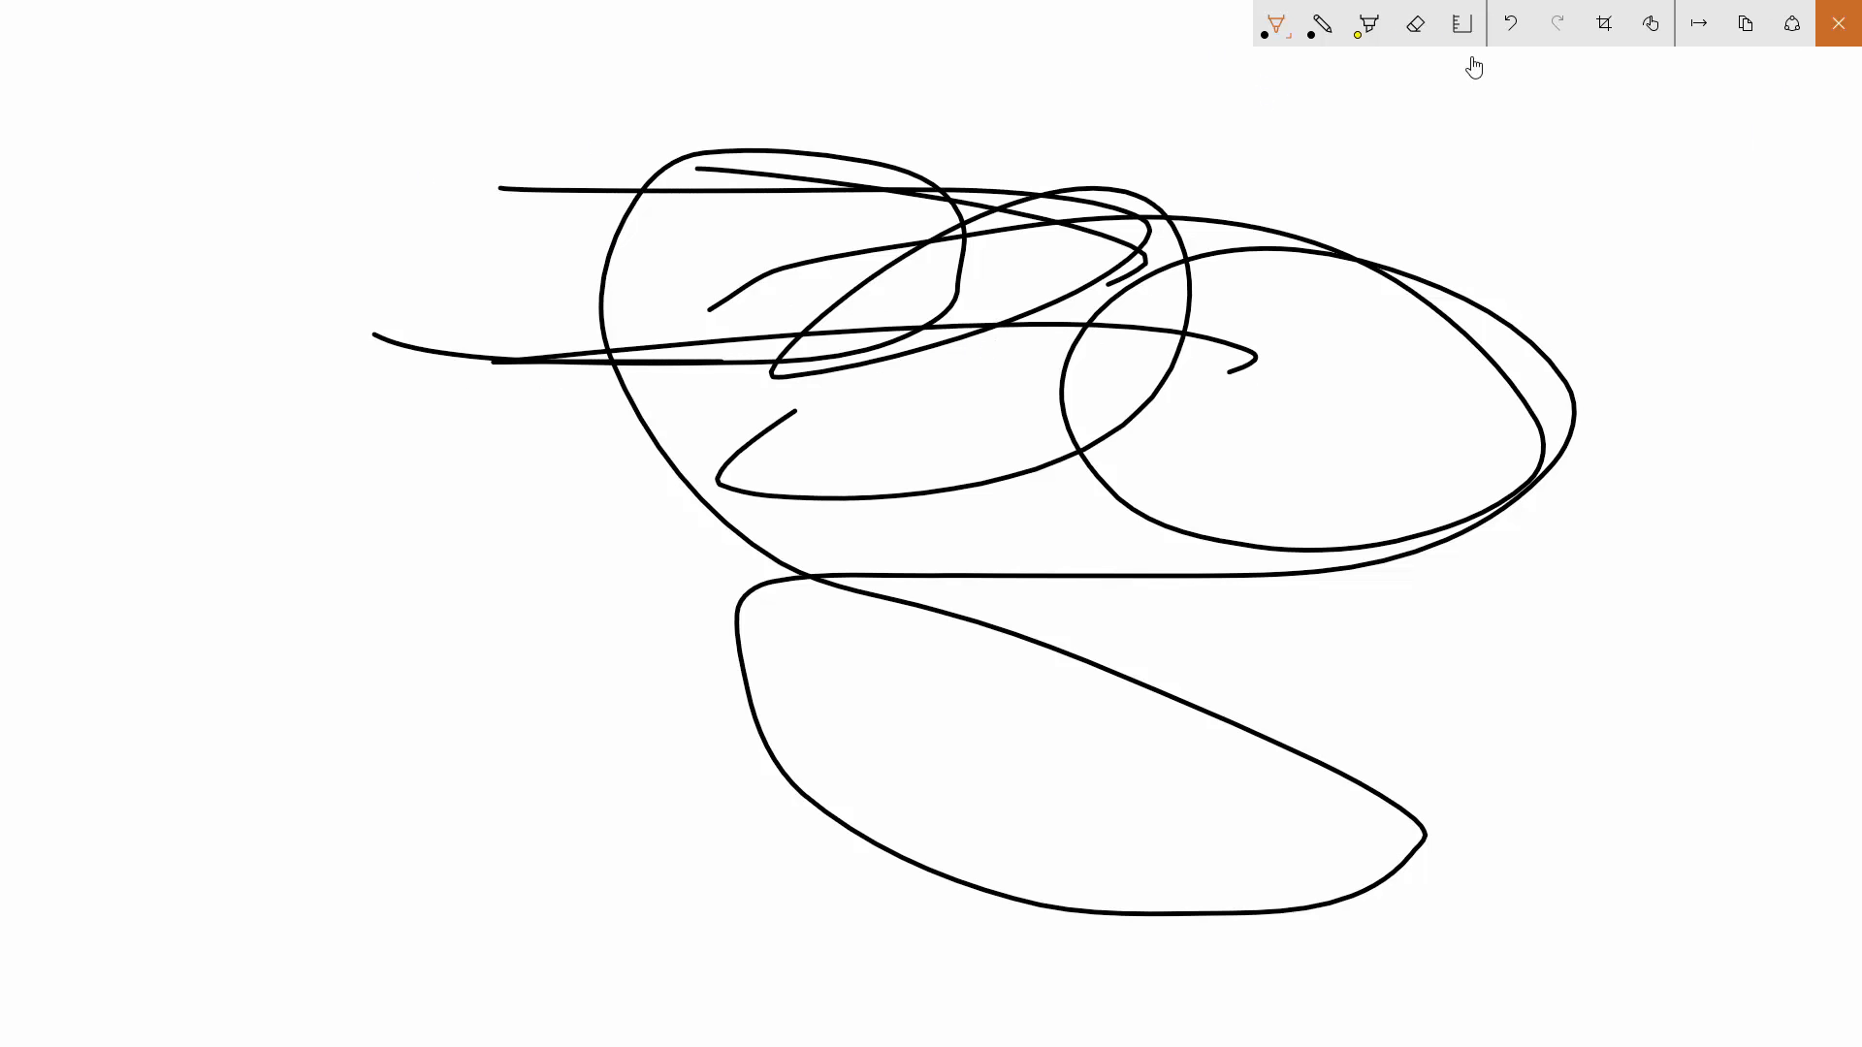
Step: Draw a long straight line with the ruler over the freehand loop, then undo the last stroke
{"action": "left_click", "coordinate": [1463, 23]}
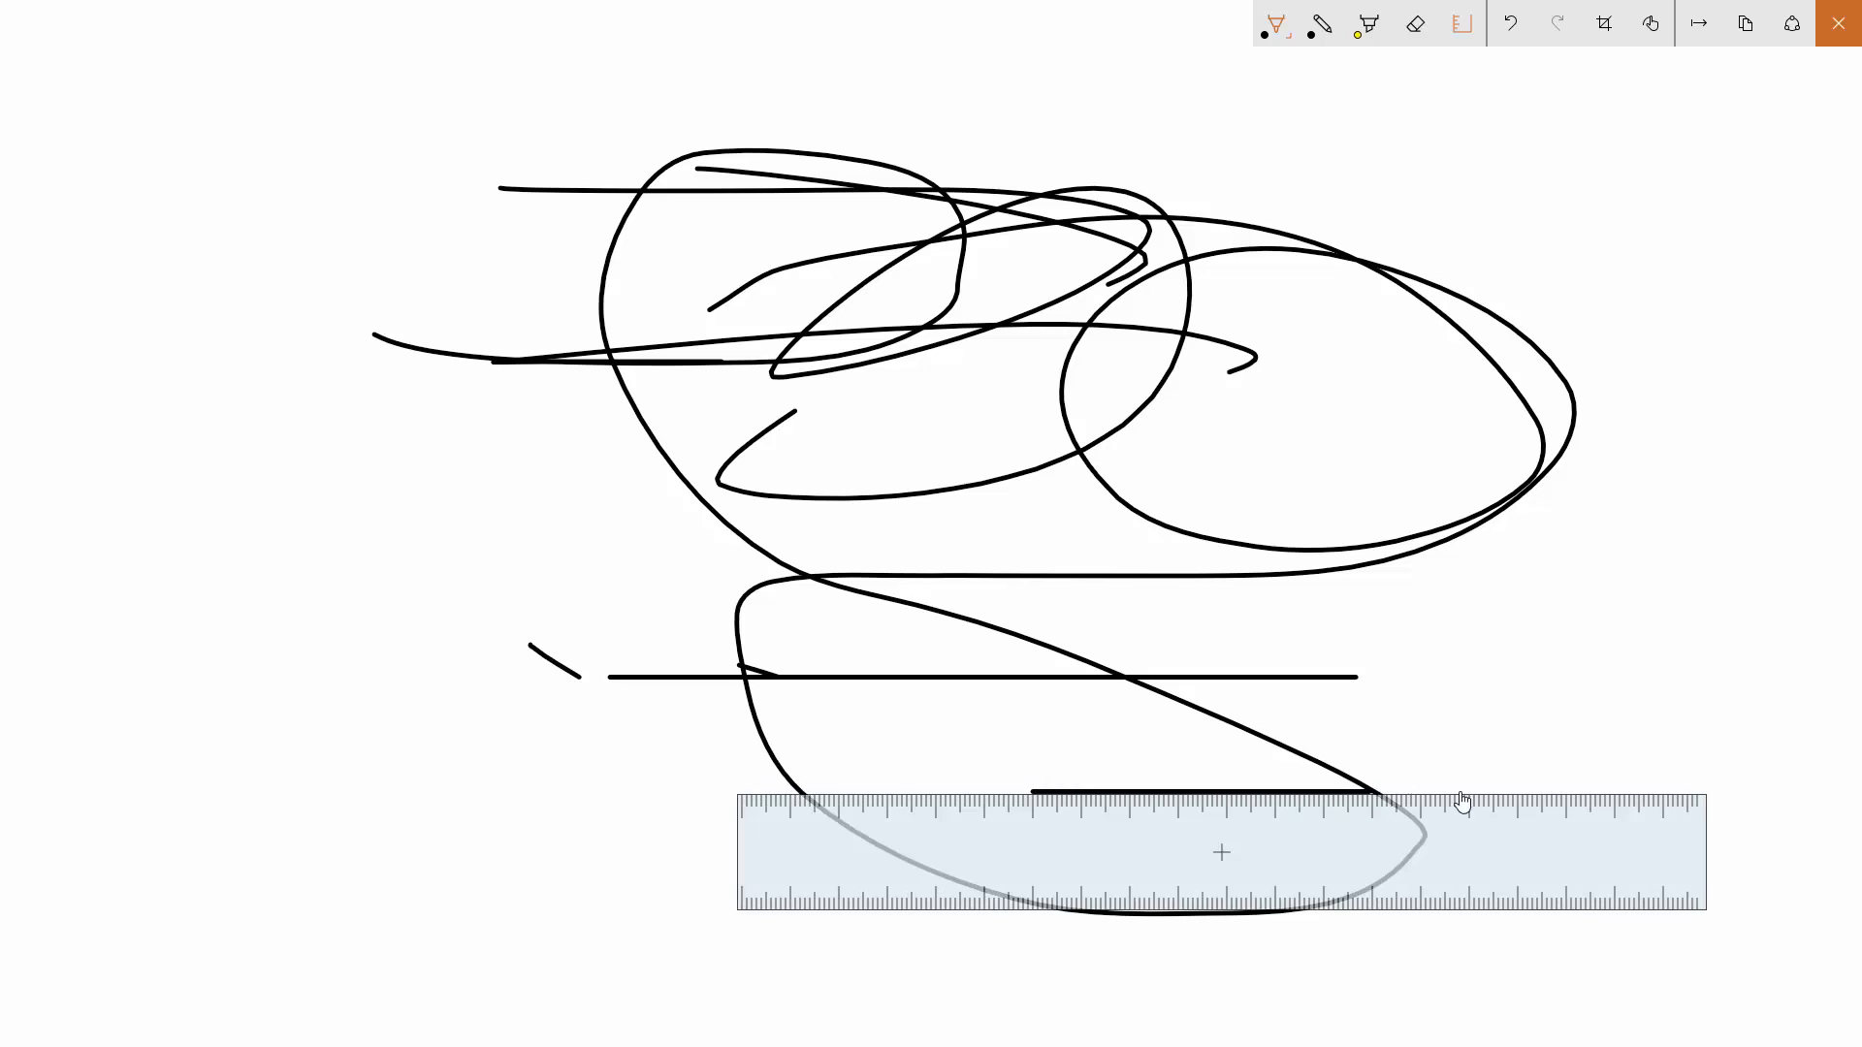
{"action": "left_click", "coordinate": [1459, 24]}
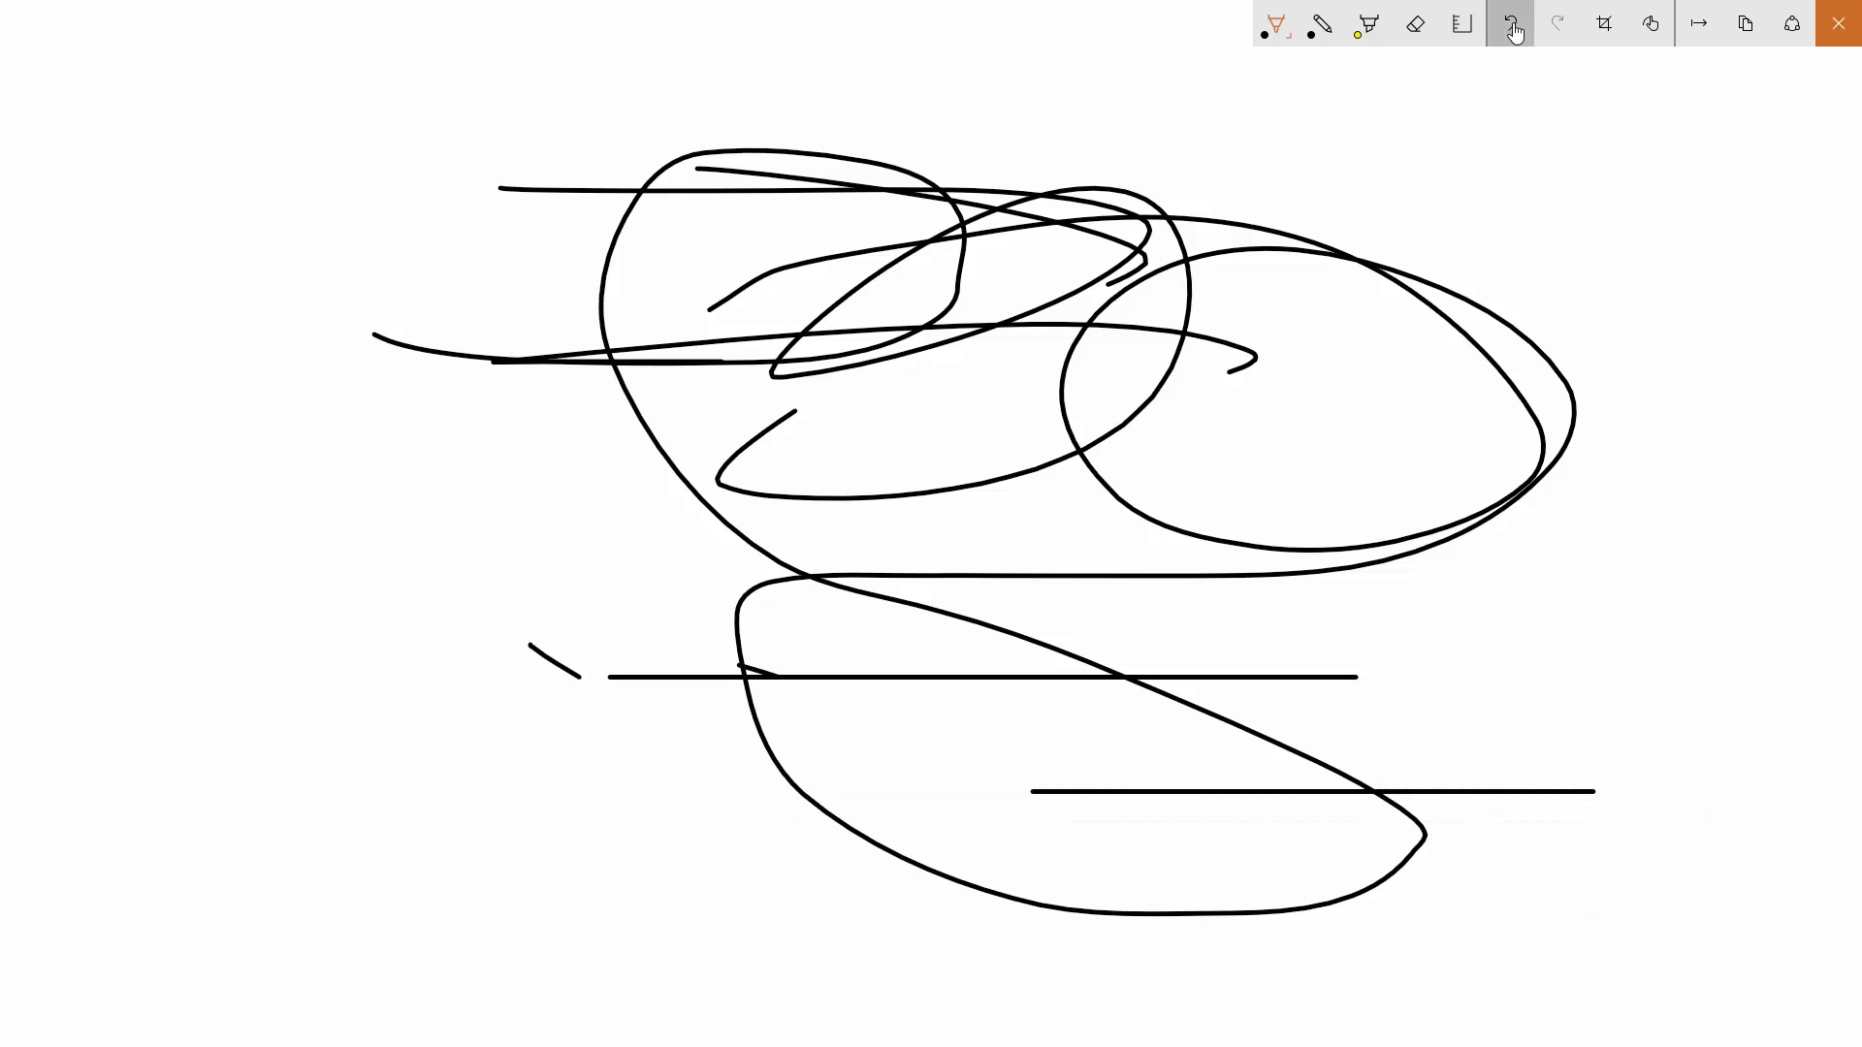
{"action": "left_click", "coordinate": [1509, 23]}
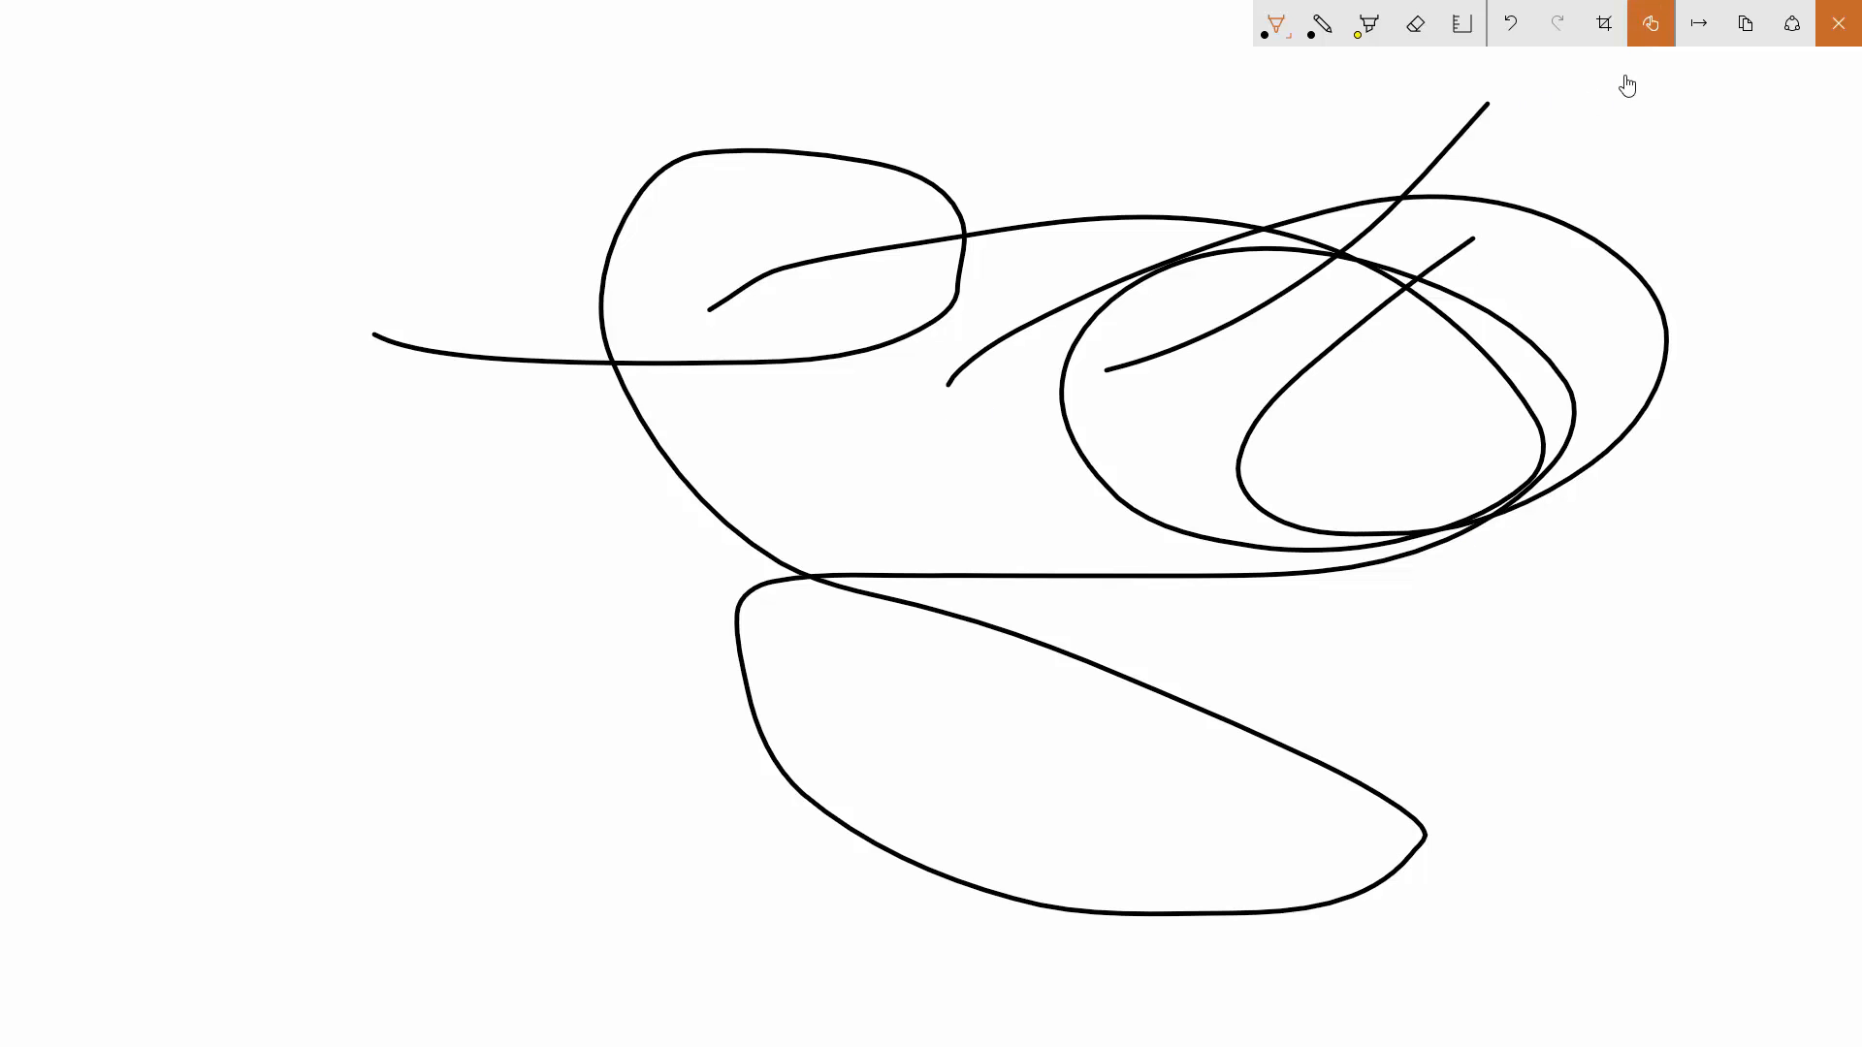
Step: Try Crop and Share, back out of both, and close Sketchpad to the desktop
{"action": "left_click", "coordinate": [1602, 23]}
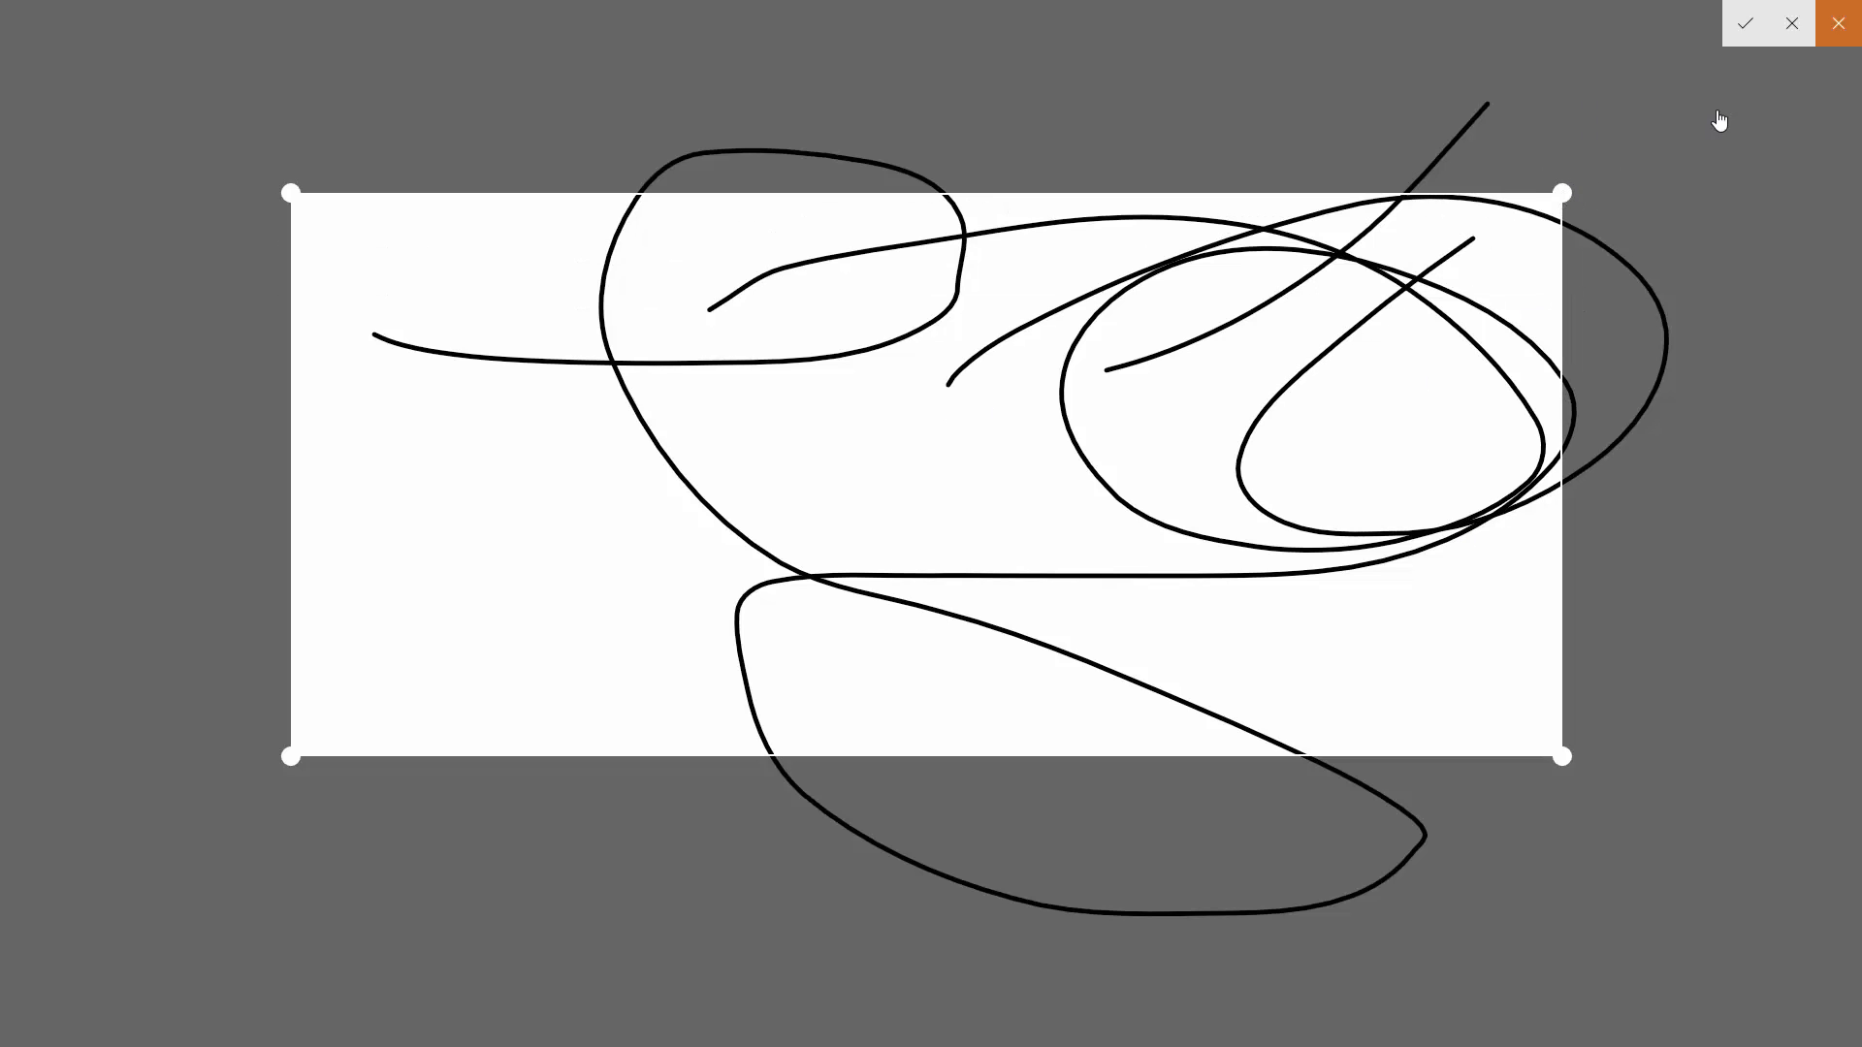
{"action": "left_click", "coordinate": [1744, 23]}
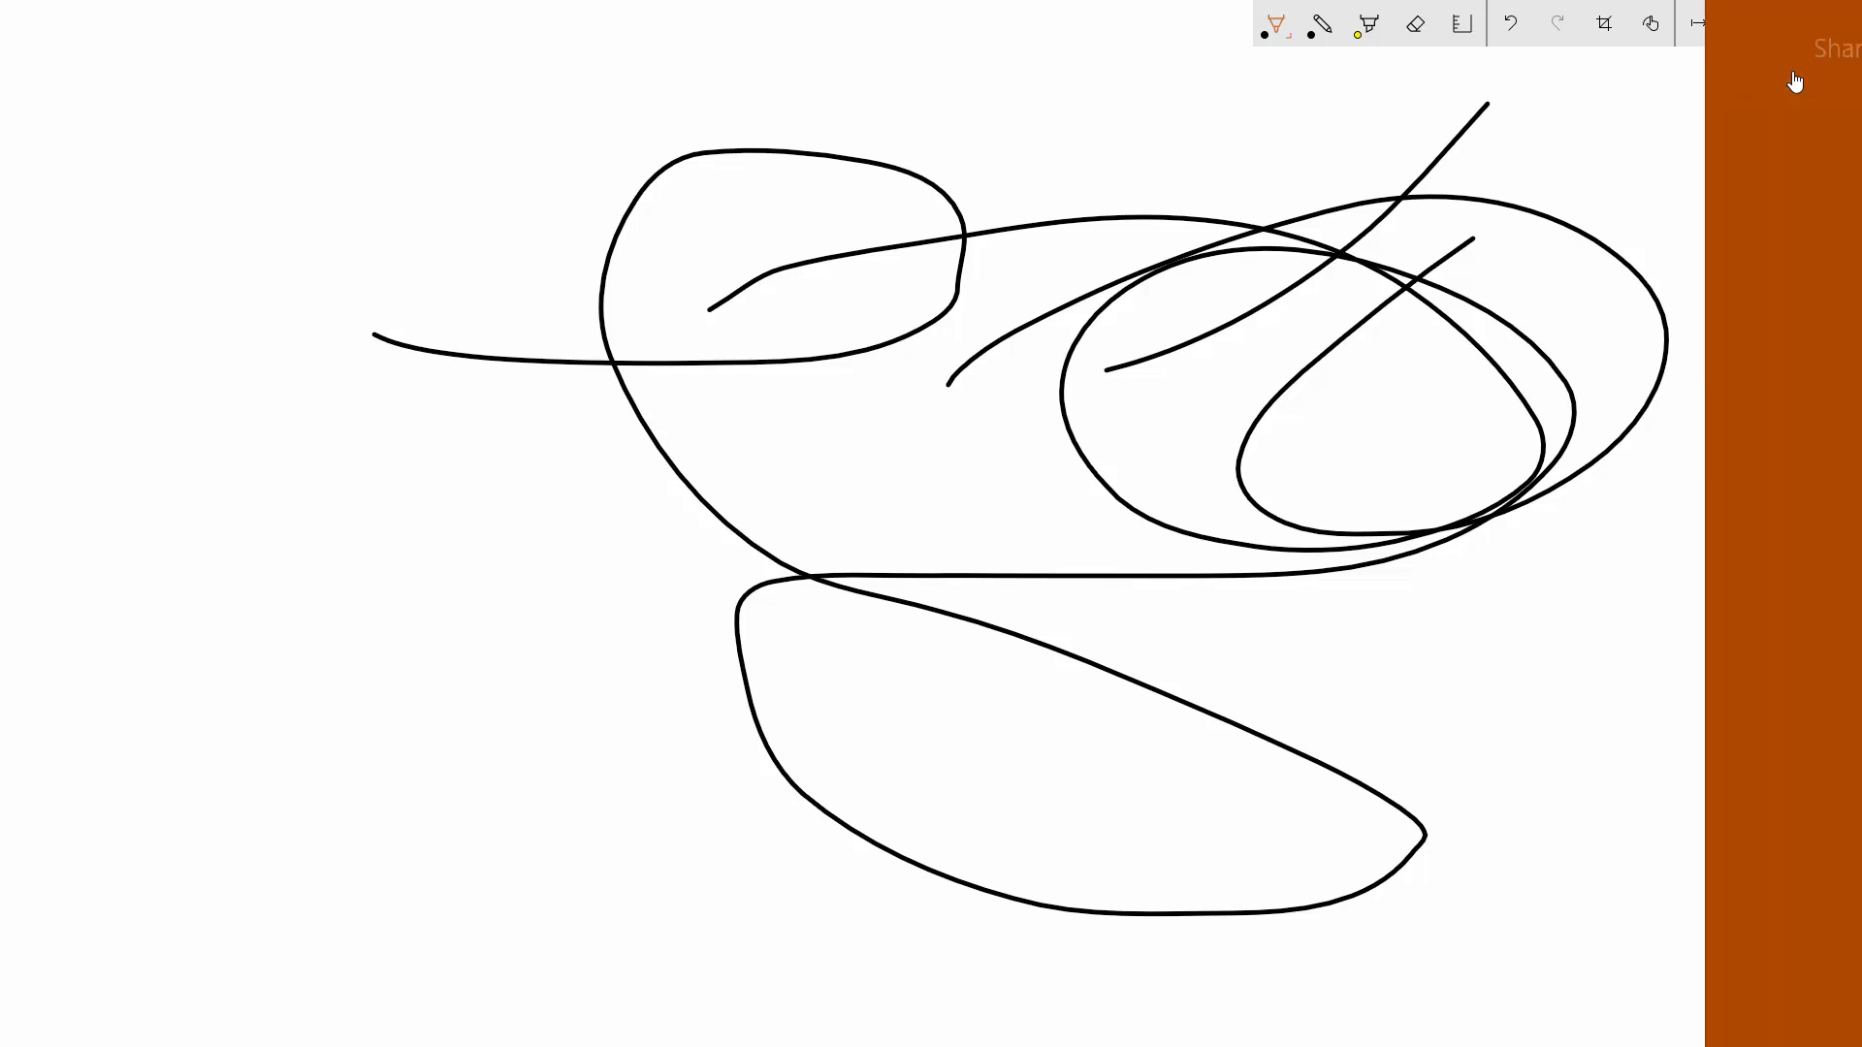
{"action": "left_click", "coordinate": [1839, 47]}
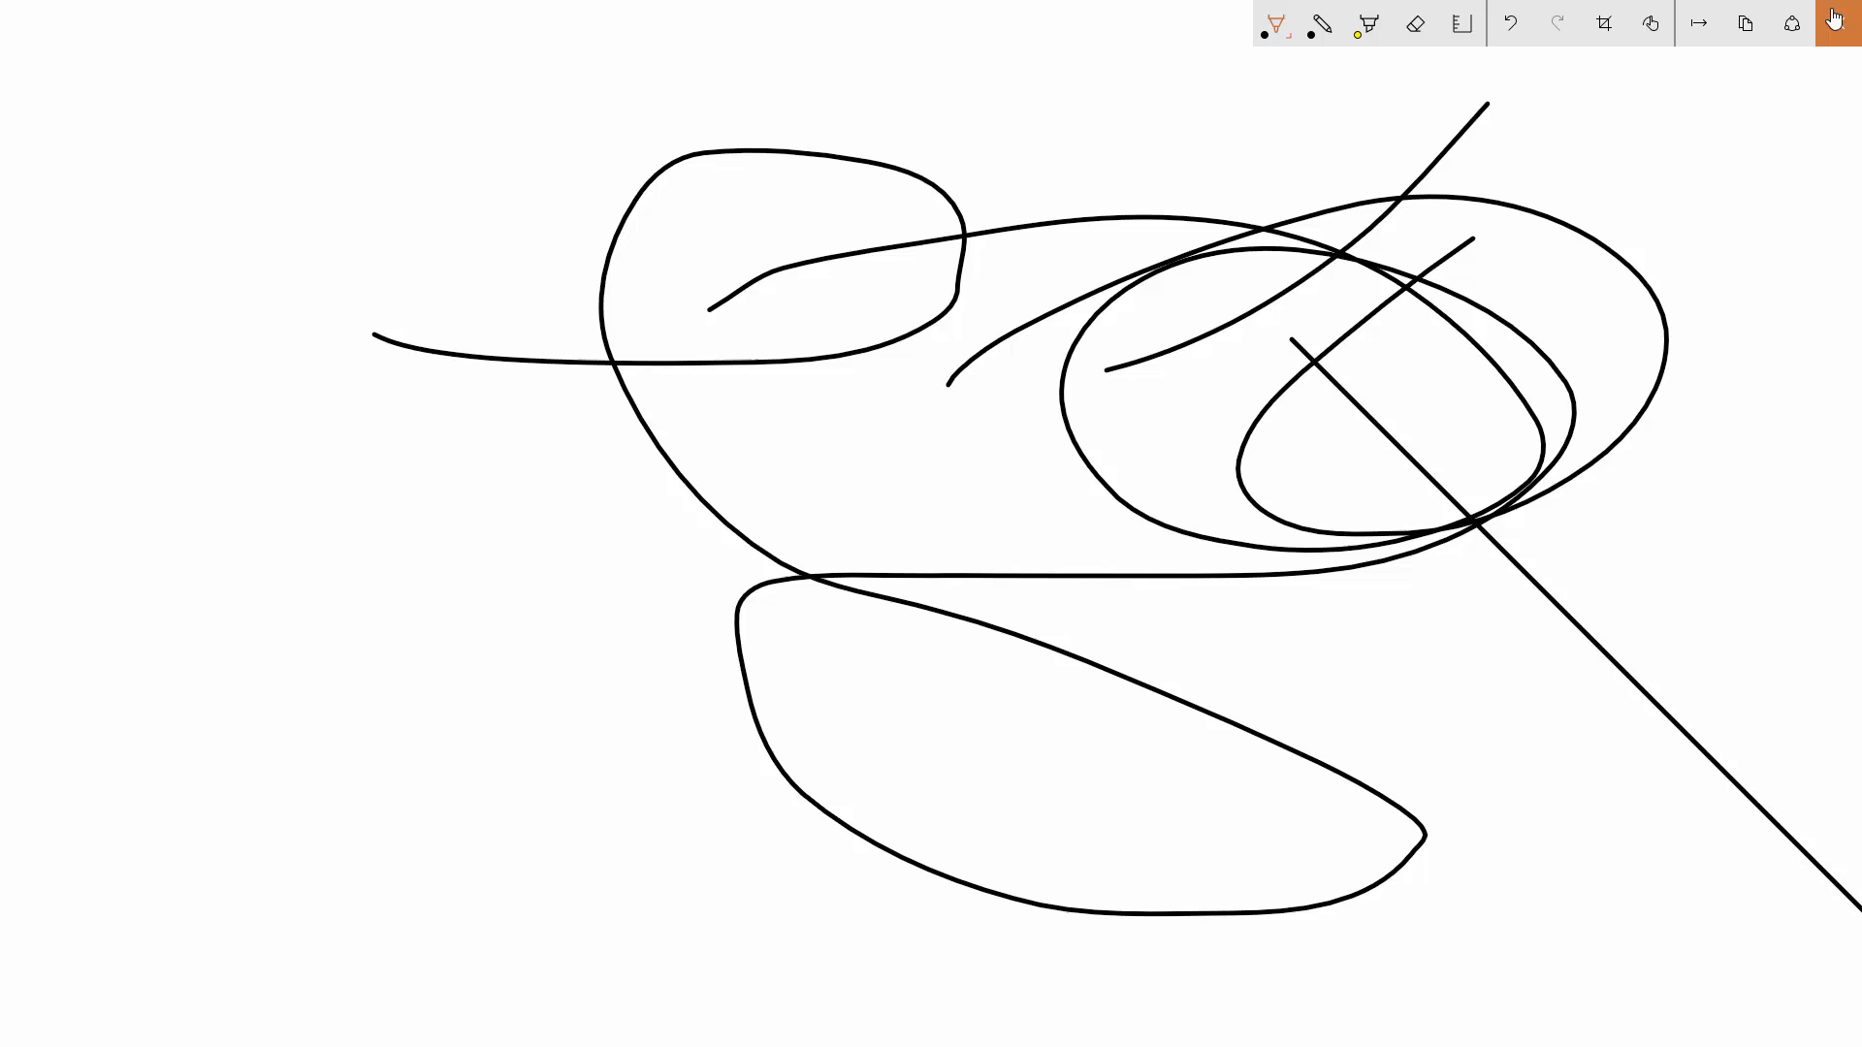
{"action": "left_click", "coordinate": [1832, 21]}
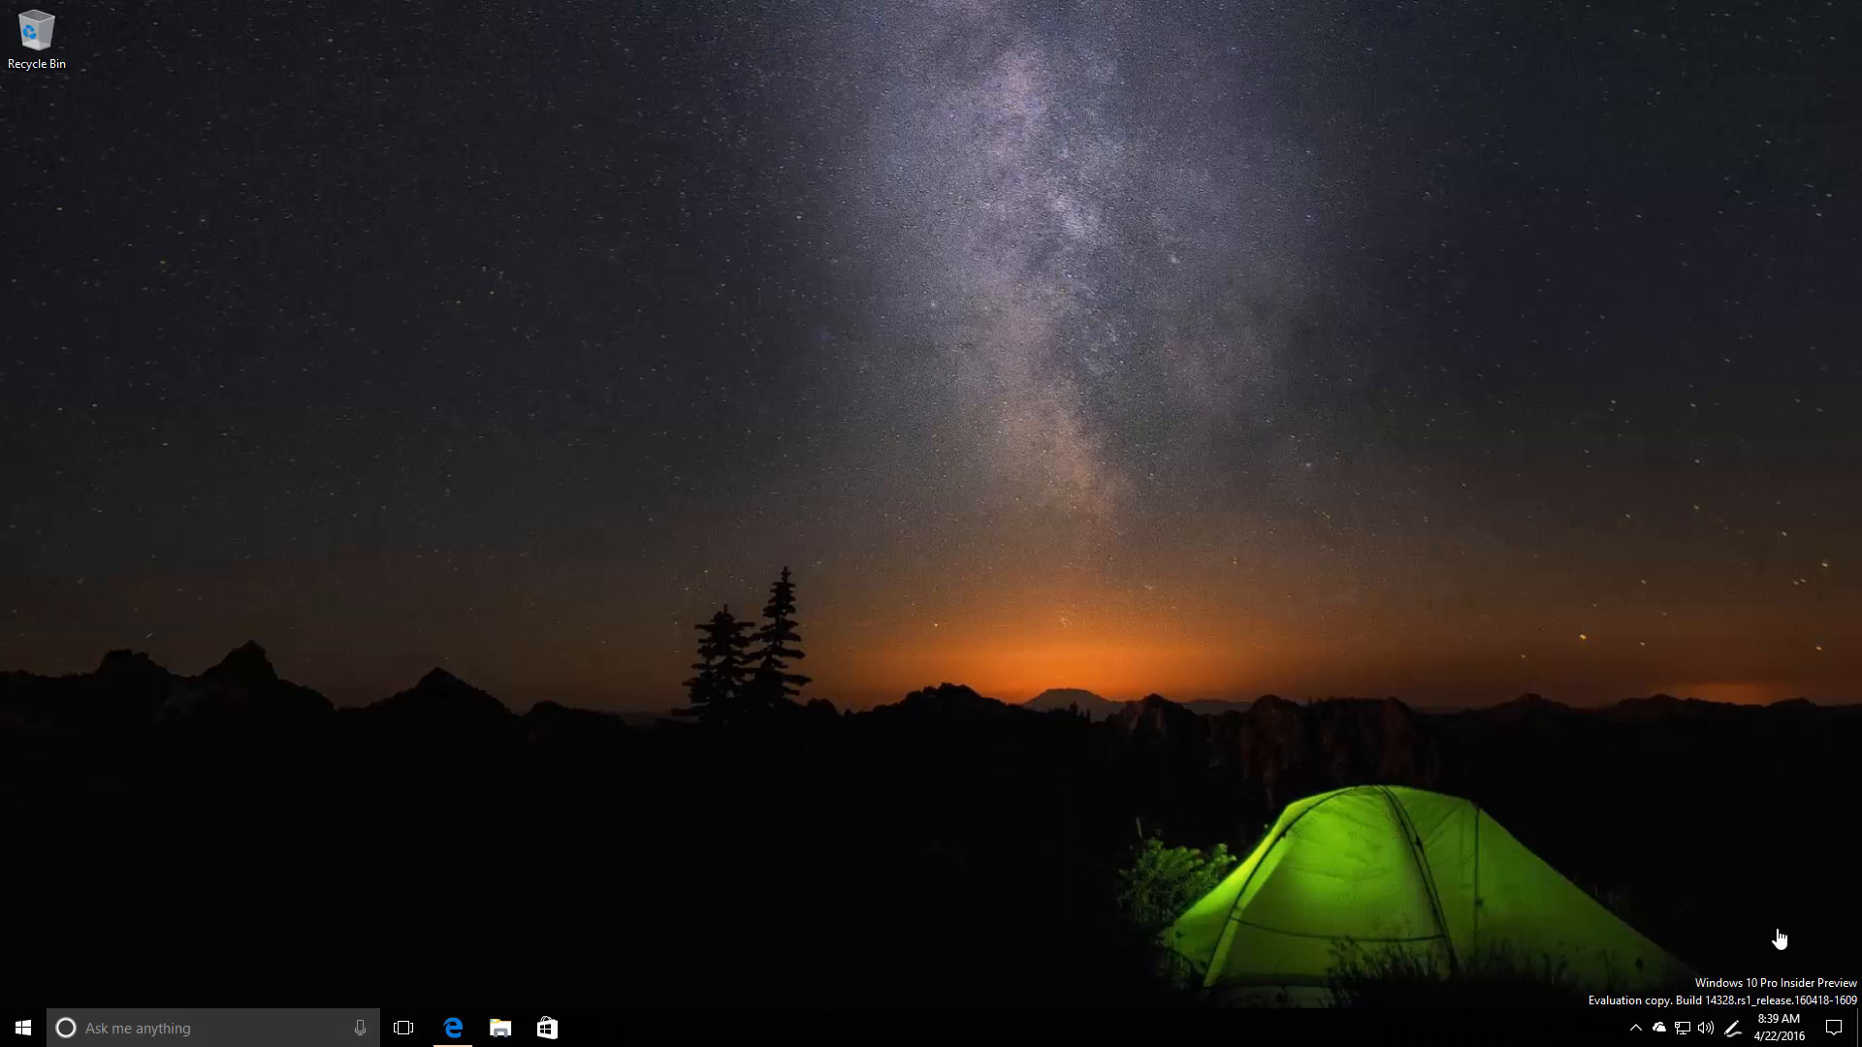
Step: Create a sticky note reading "This is a sticky note.", view About details, then close back to the desktop
{"action": "left_click", "coordinate": [1732, 1028]}
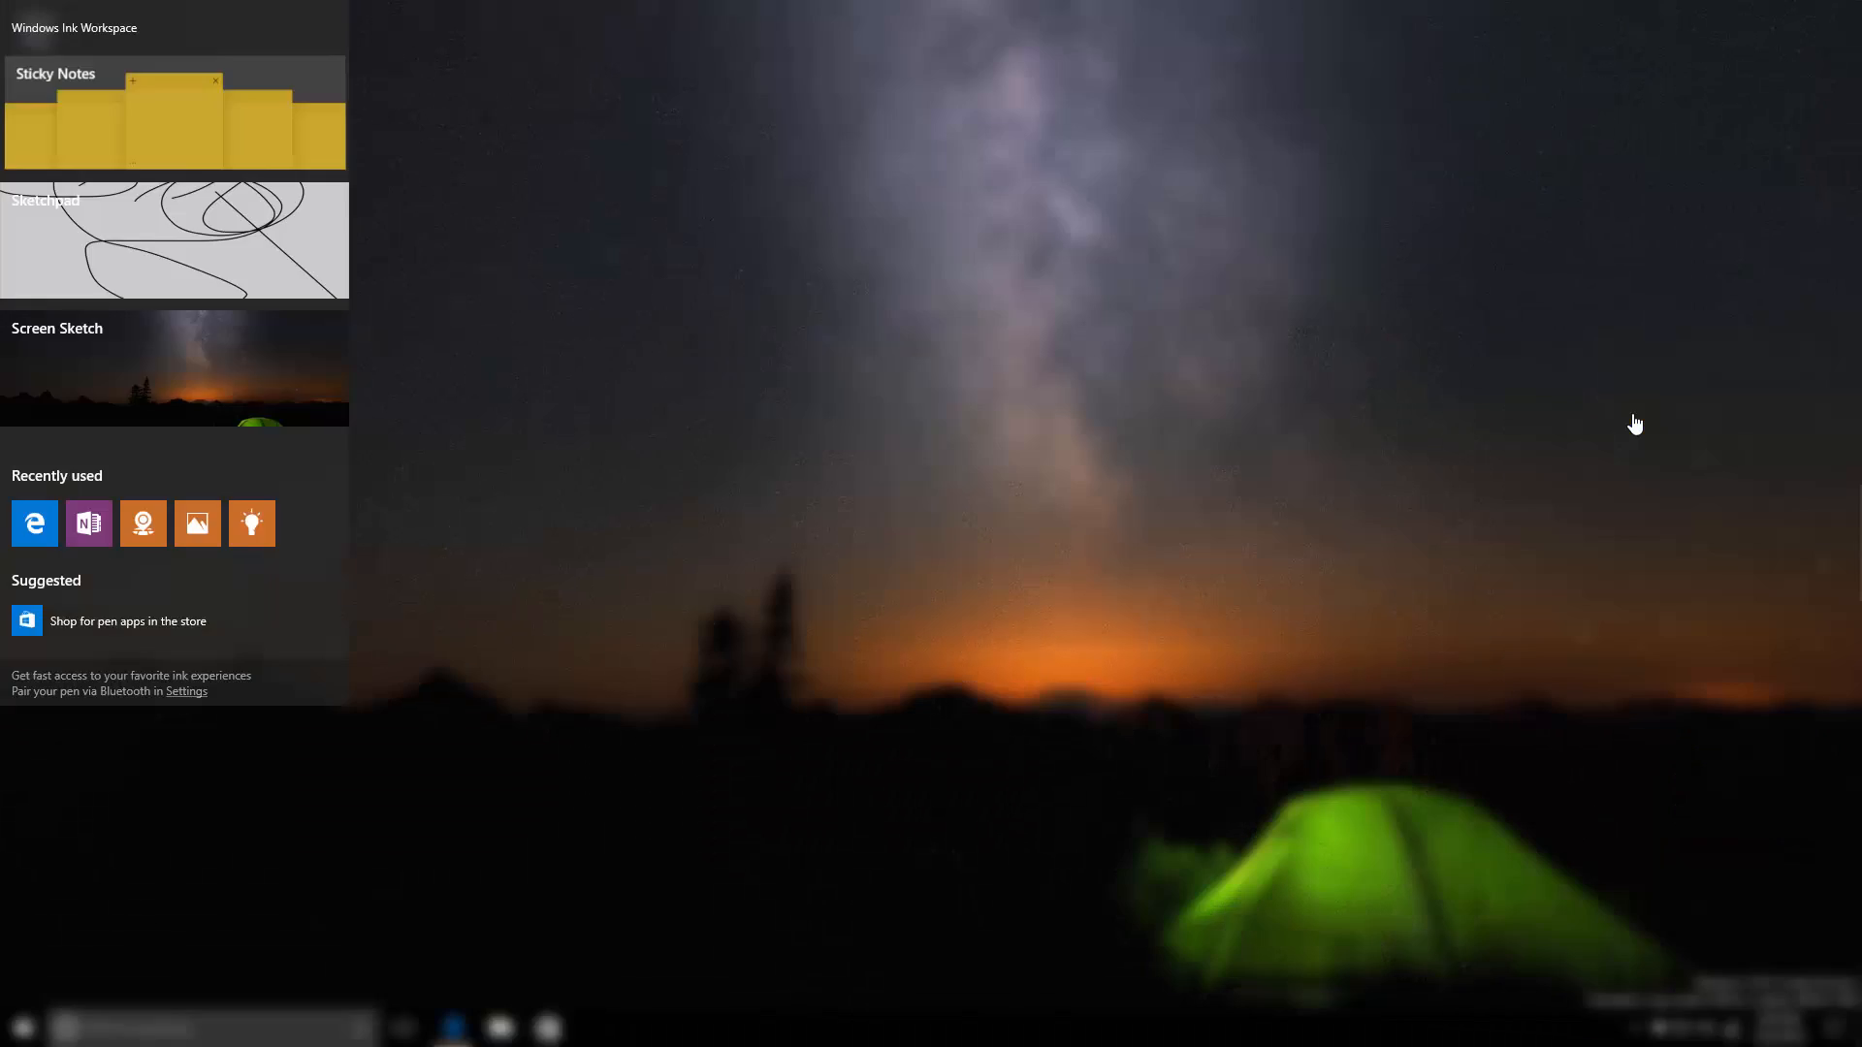
{"action": "left_click", "coordinate": [173, 112]}
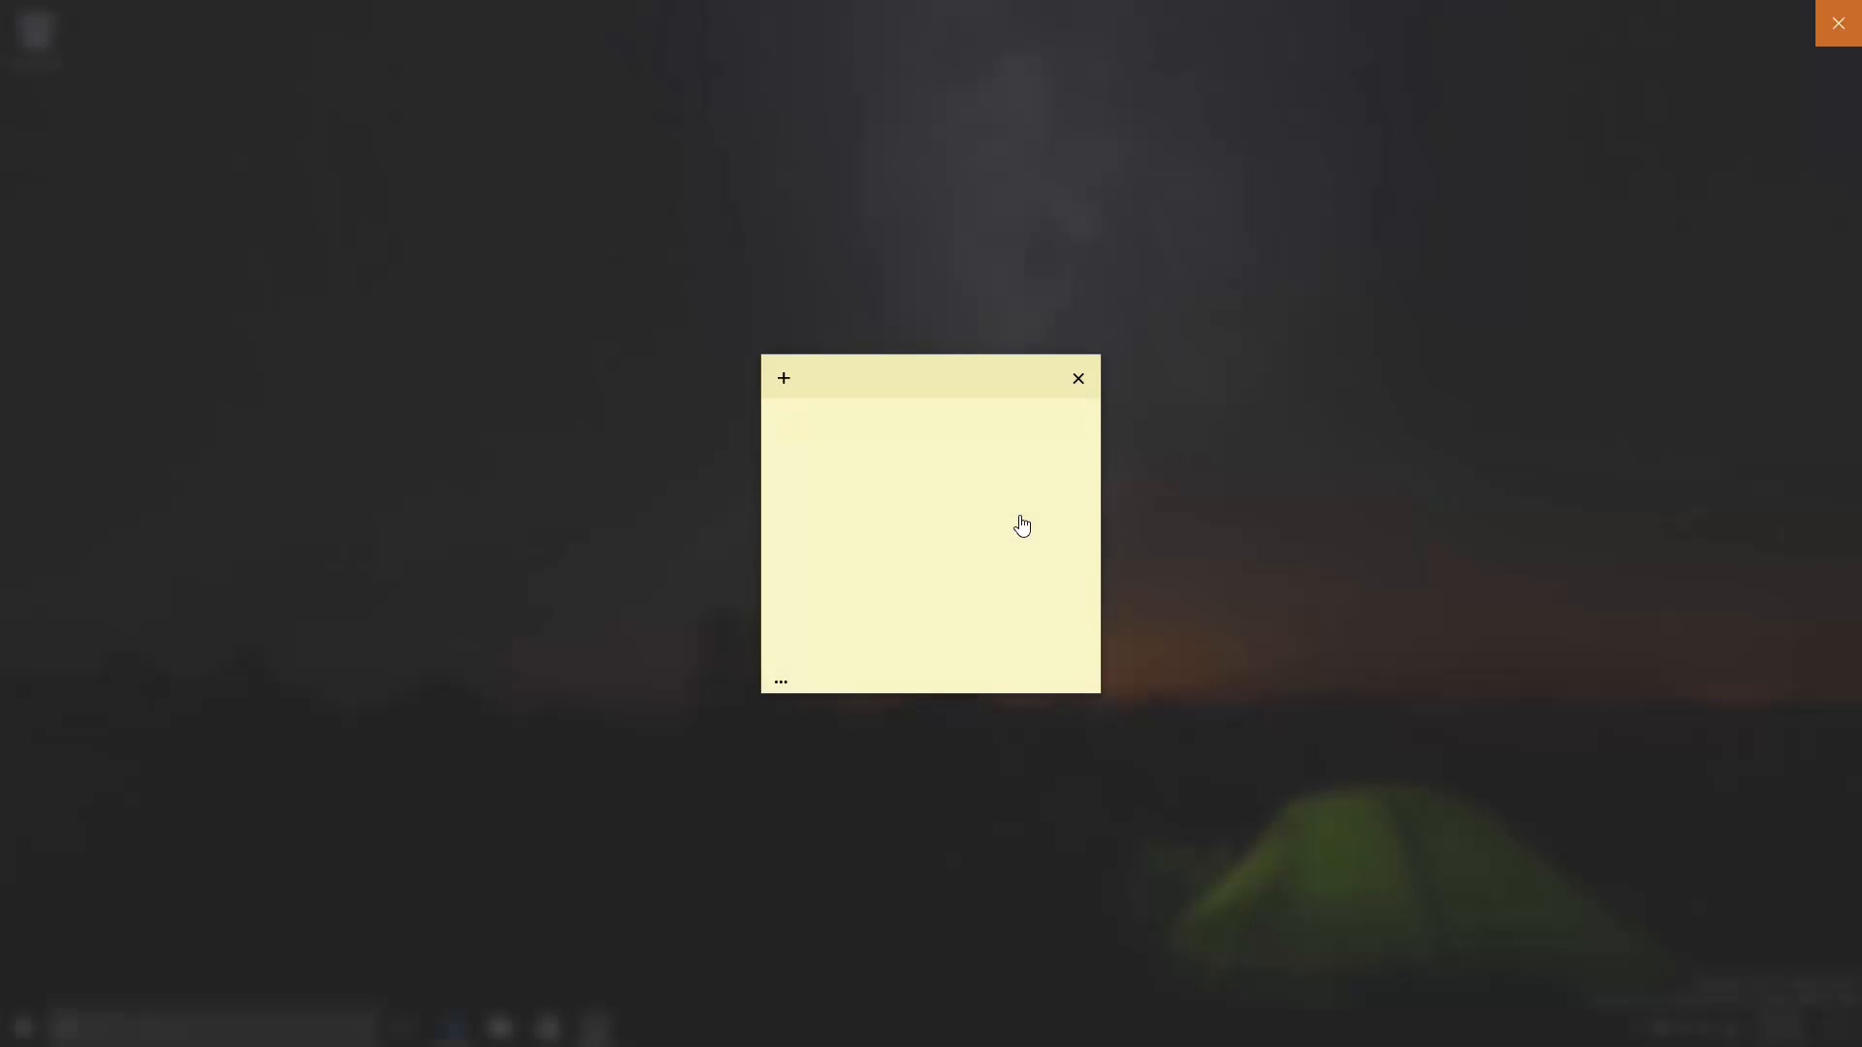
{"action": "left_click", "coordinate": [780, 680]}
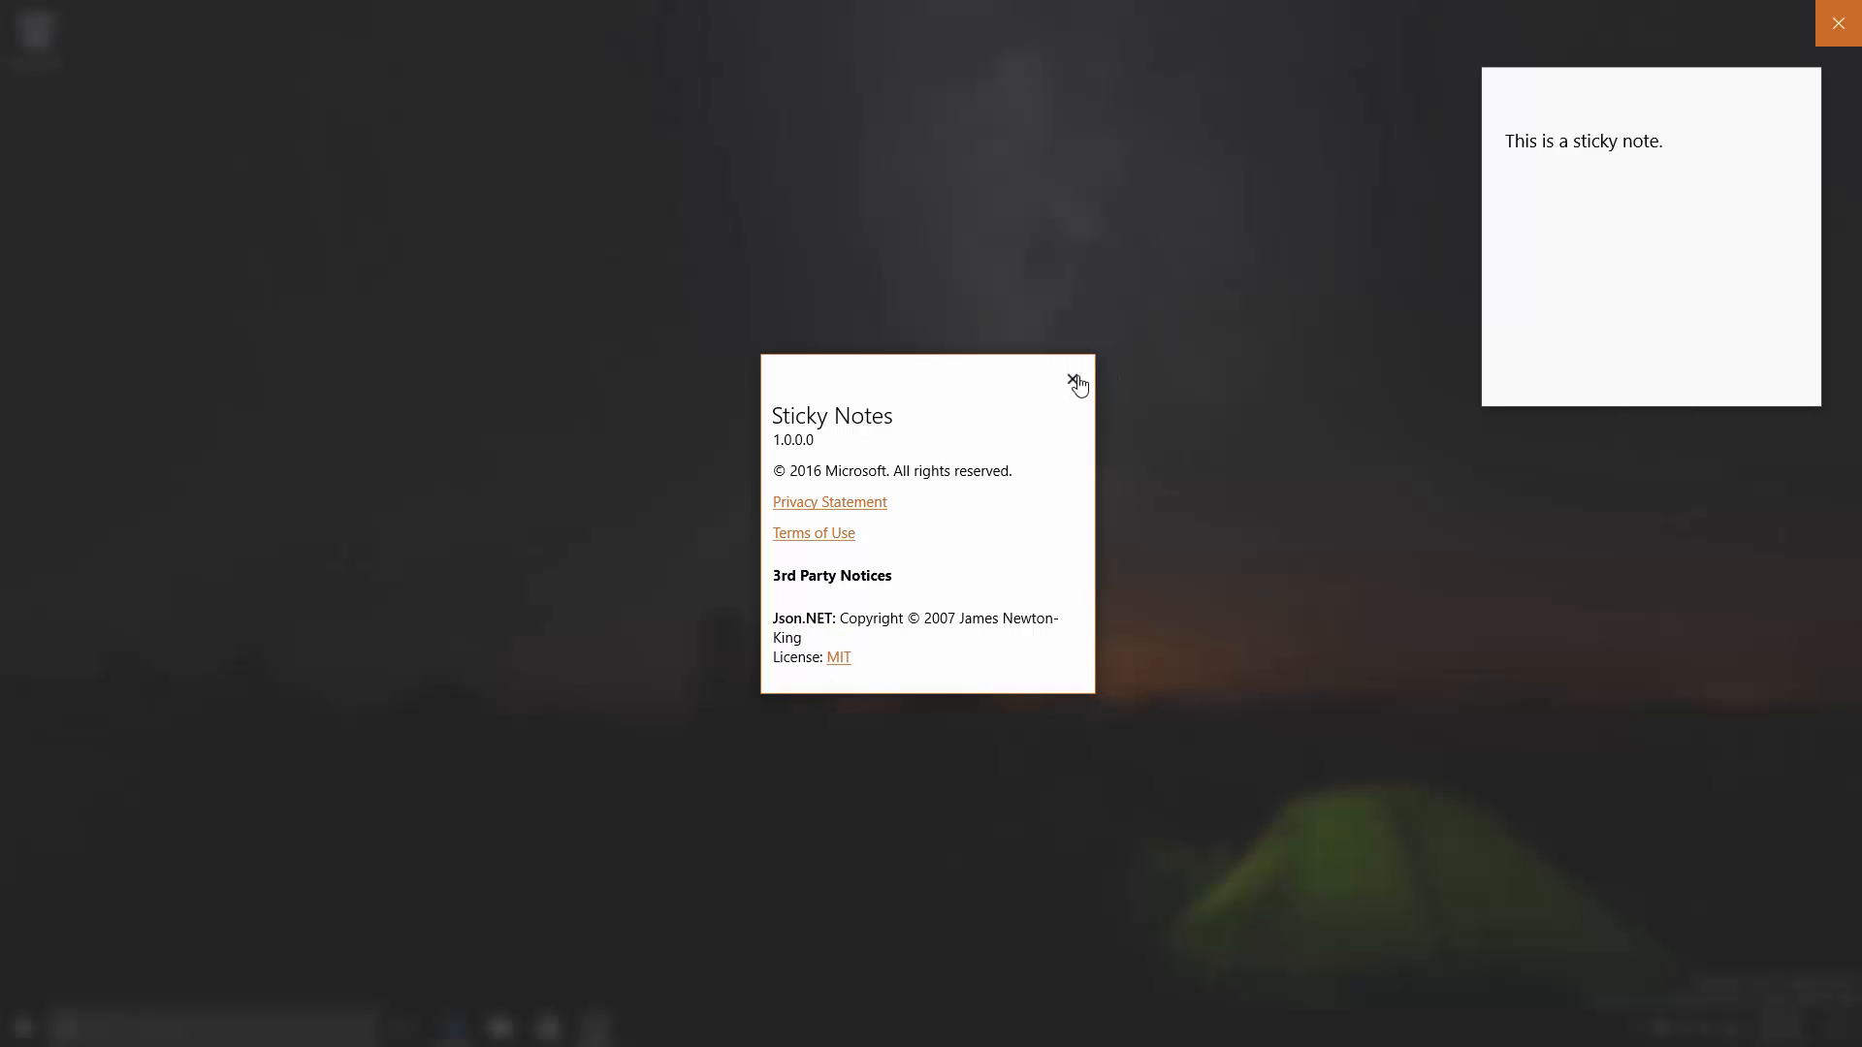
{"action": "mouse_move", "coordinate": [1078, 634]}
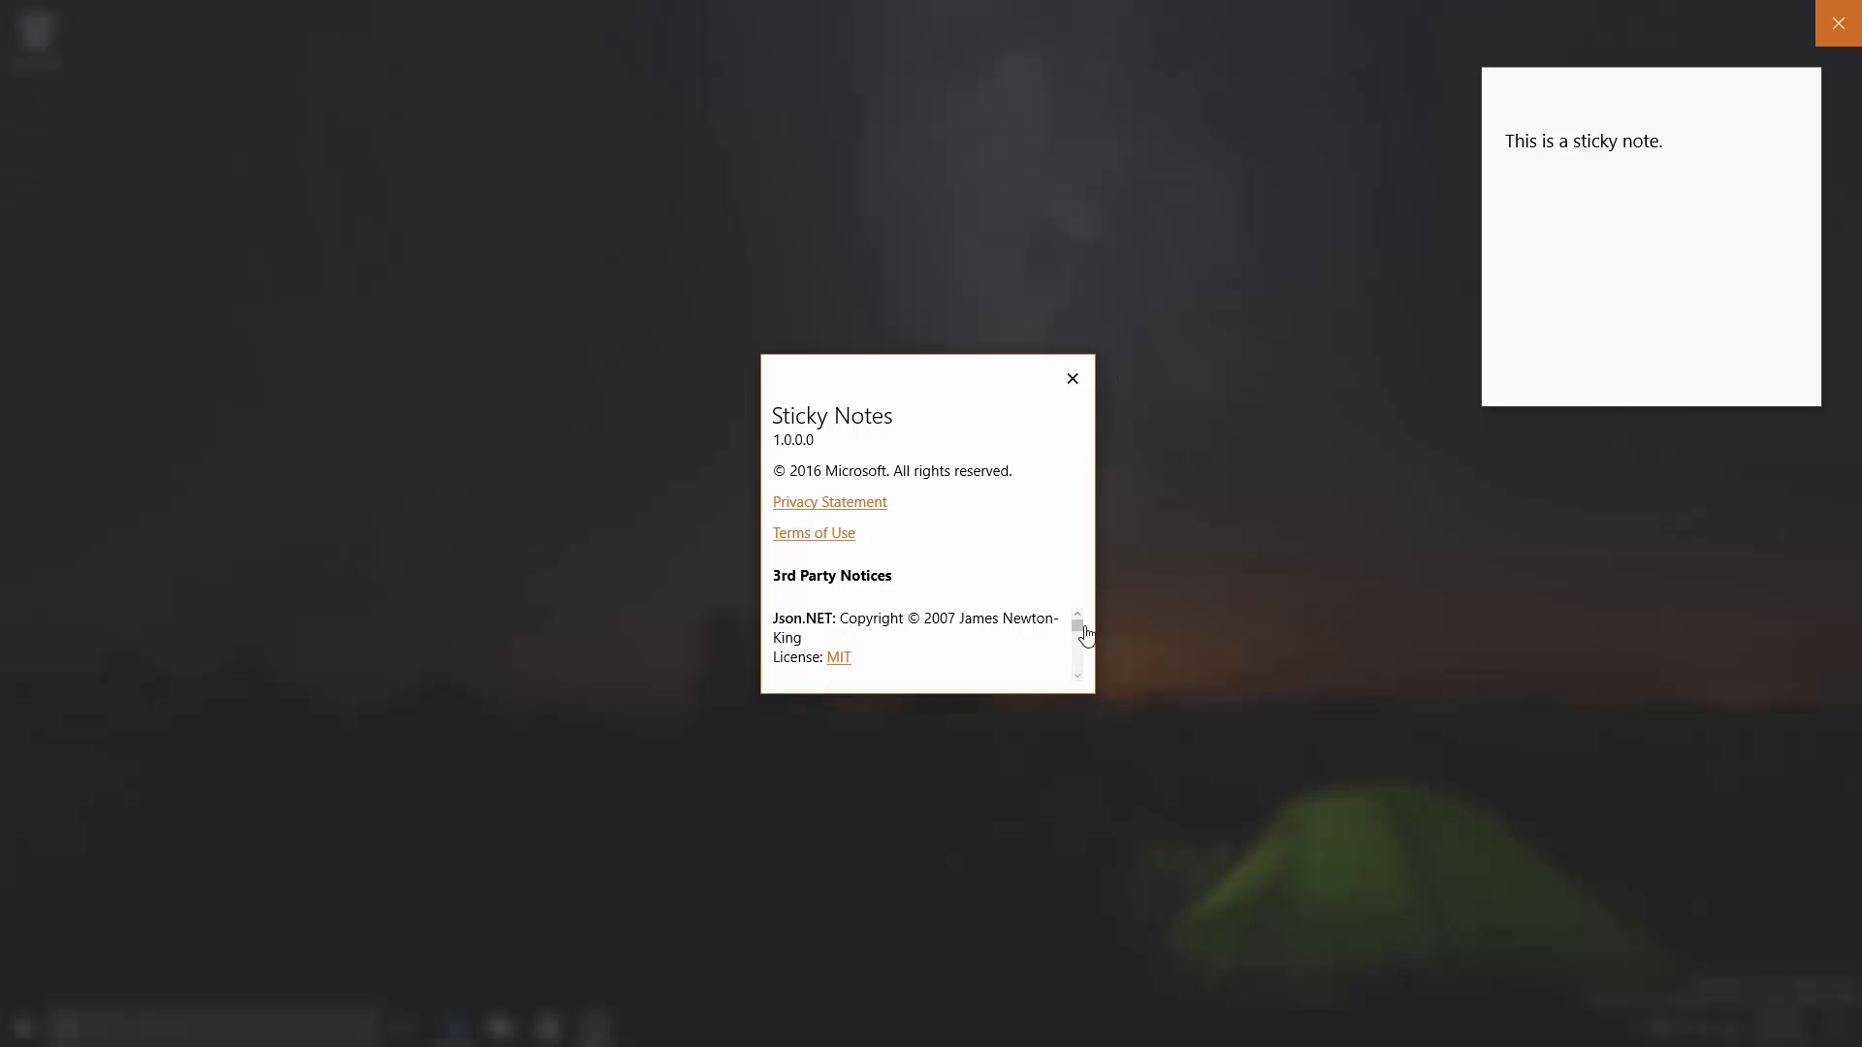
{"action": "mouse_move", "coordinate": [1075, 543]}
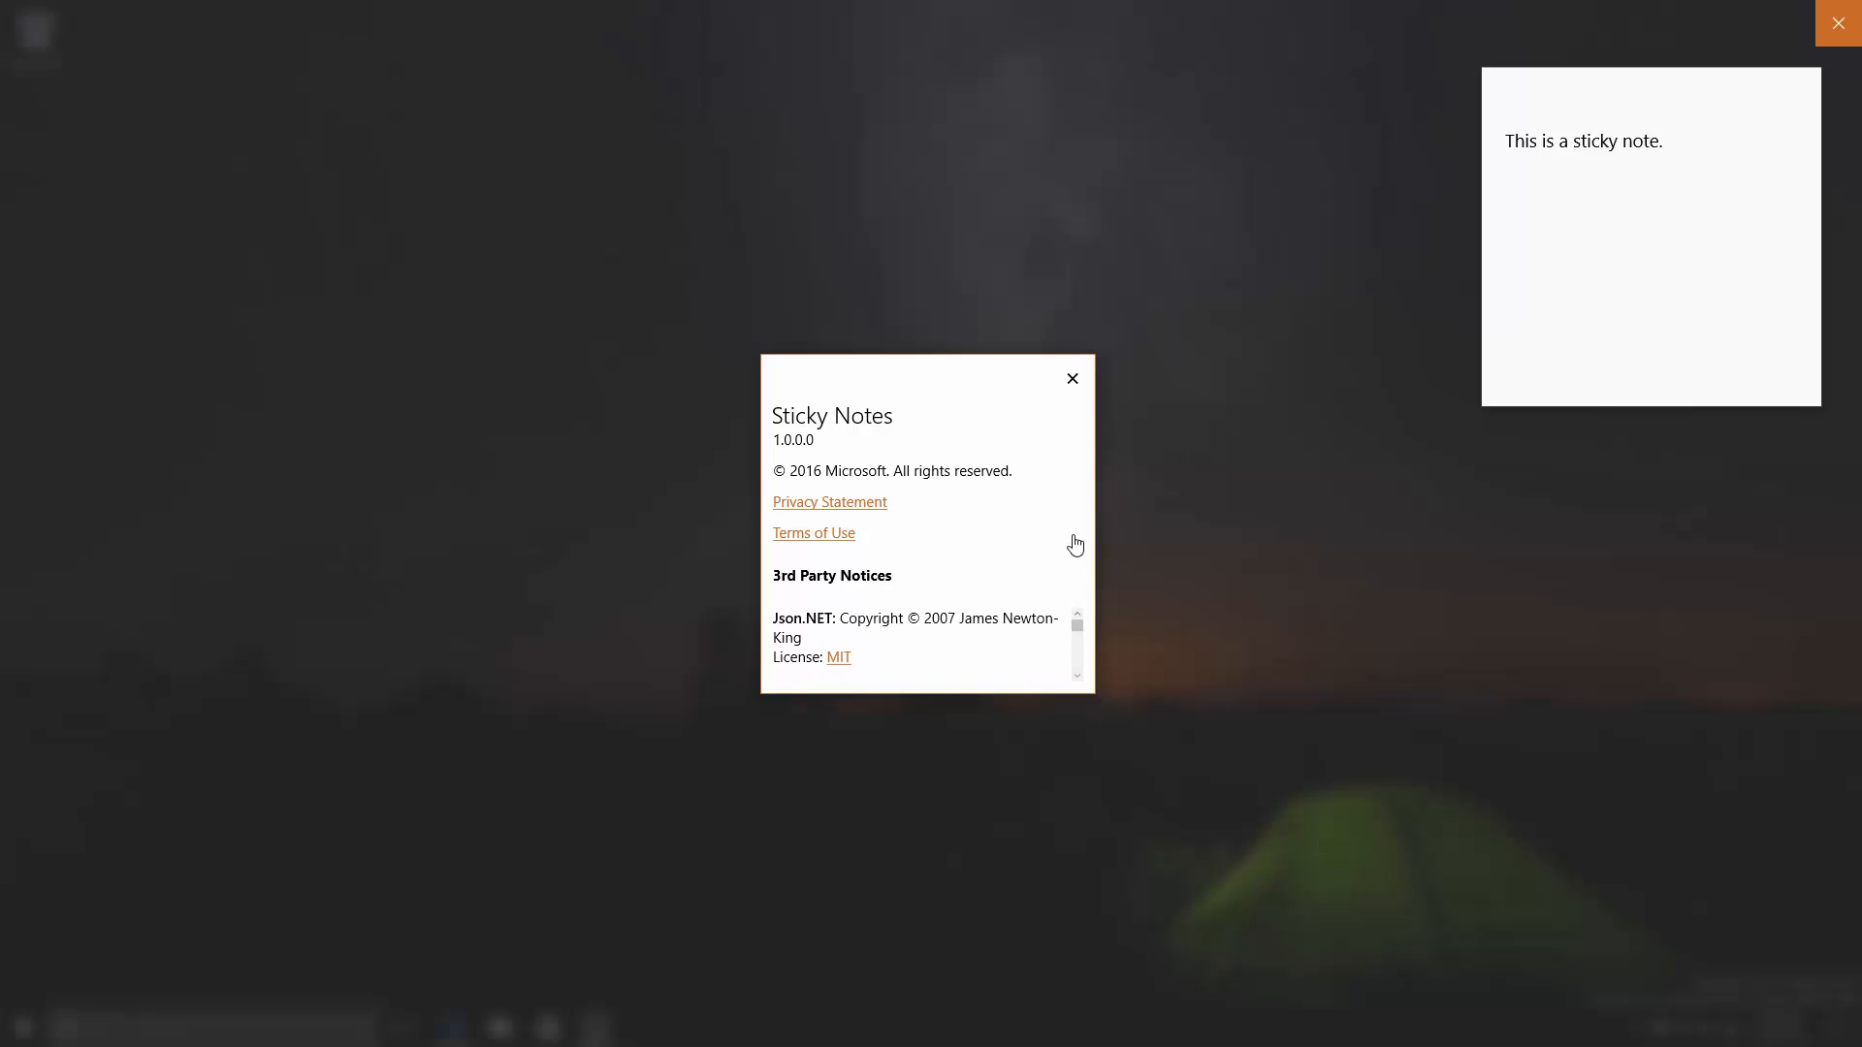
{"action": "left_click", "coordinate": [1070, 378]}
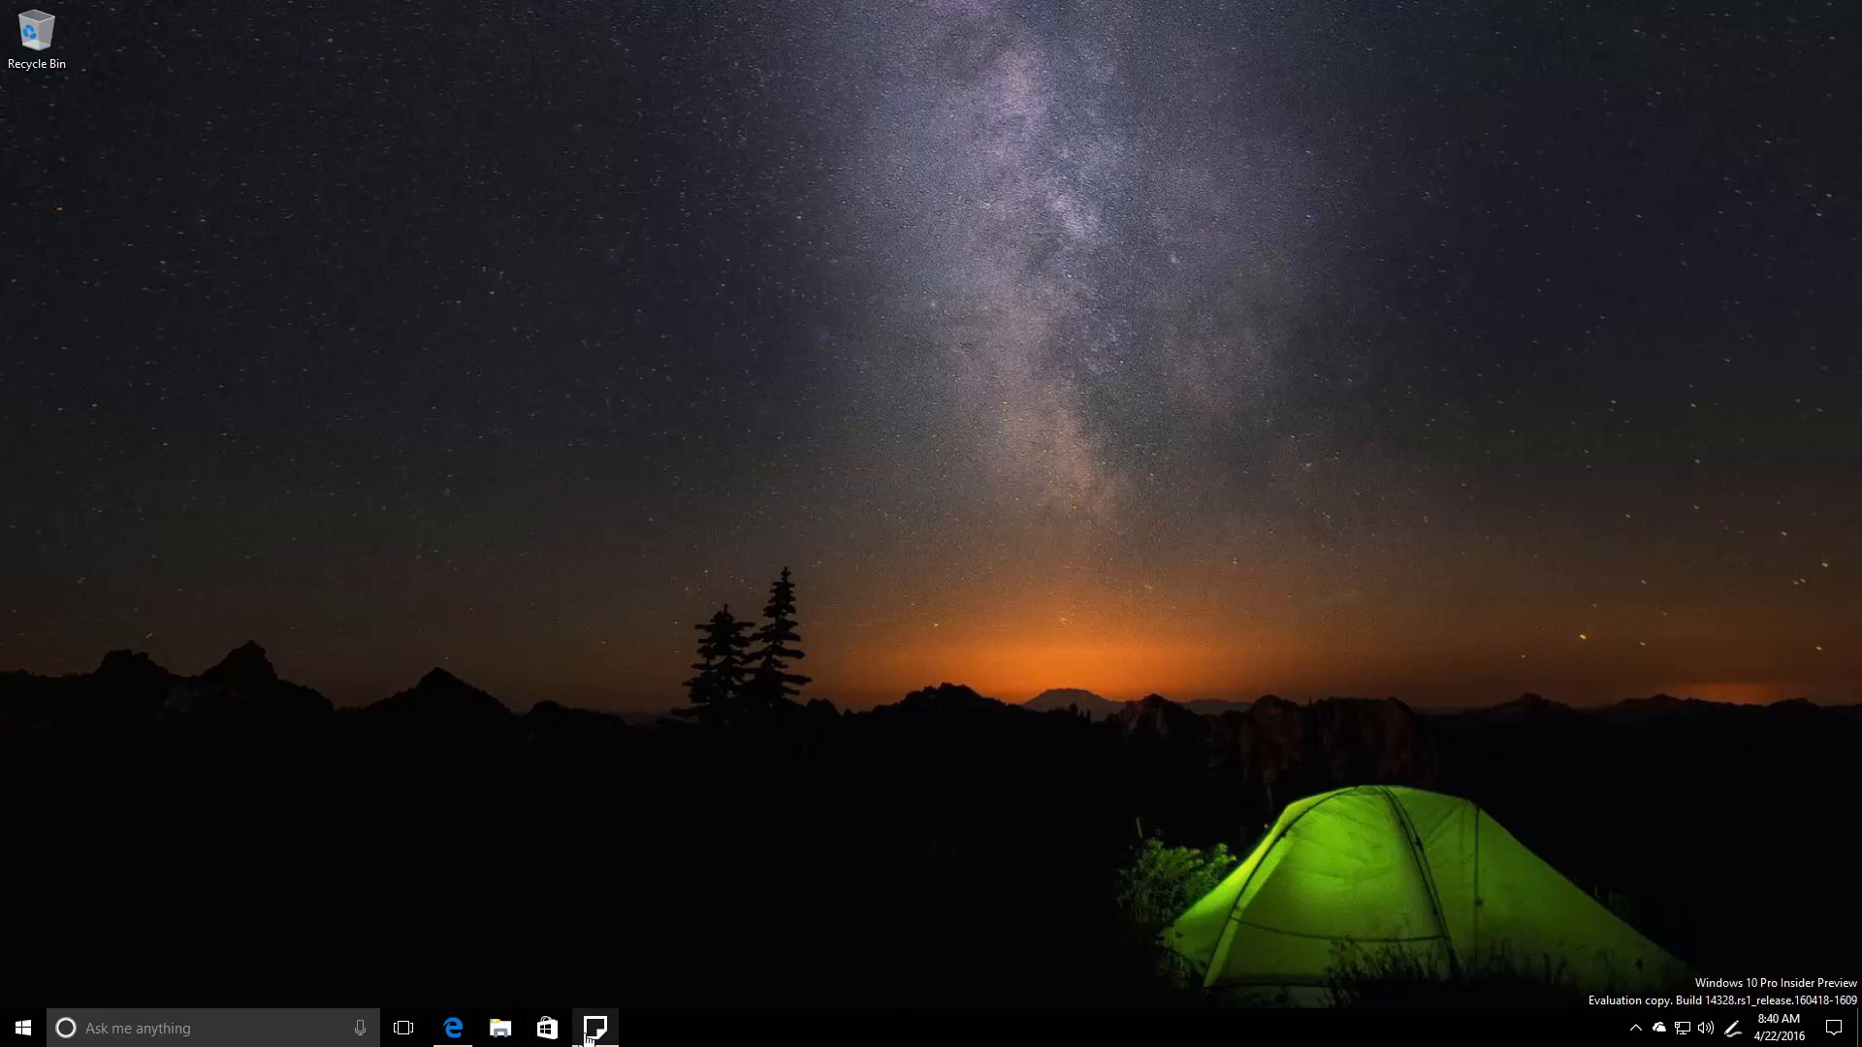
{"action": "left_click", "coordinate": [454, 1028]}
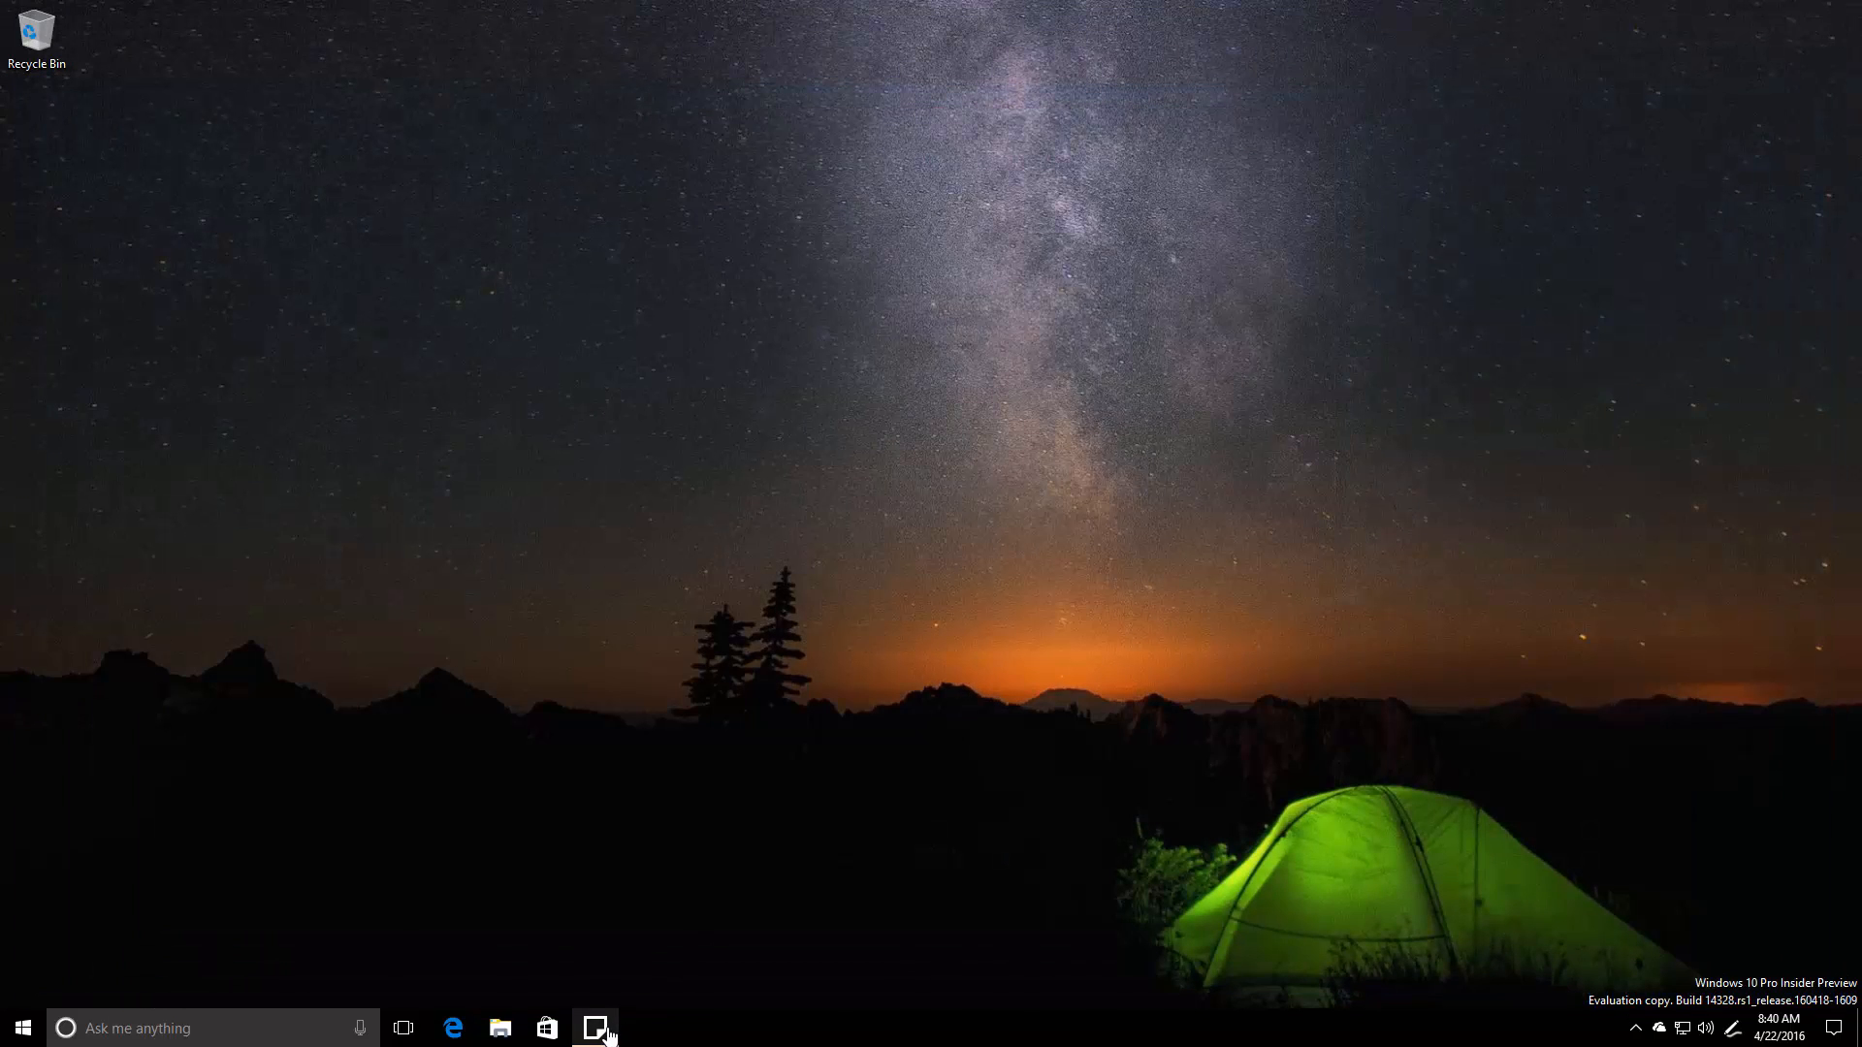
{"action": "mouse_move", "coordinate": [514, 982]}
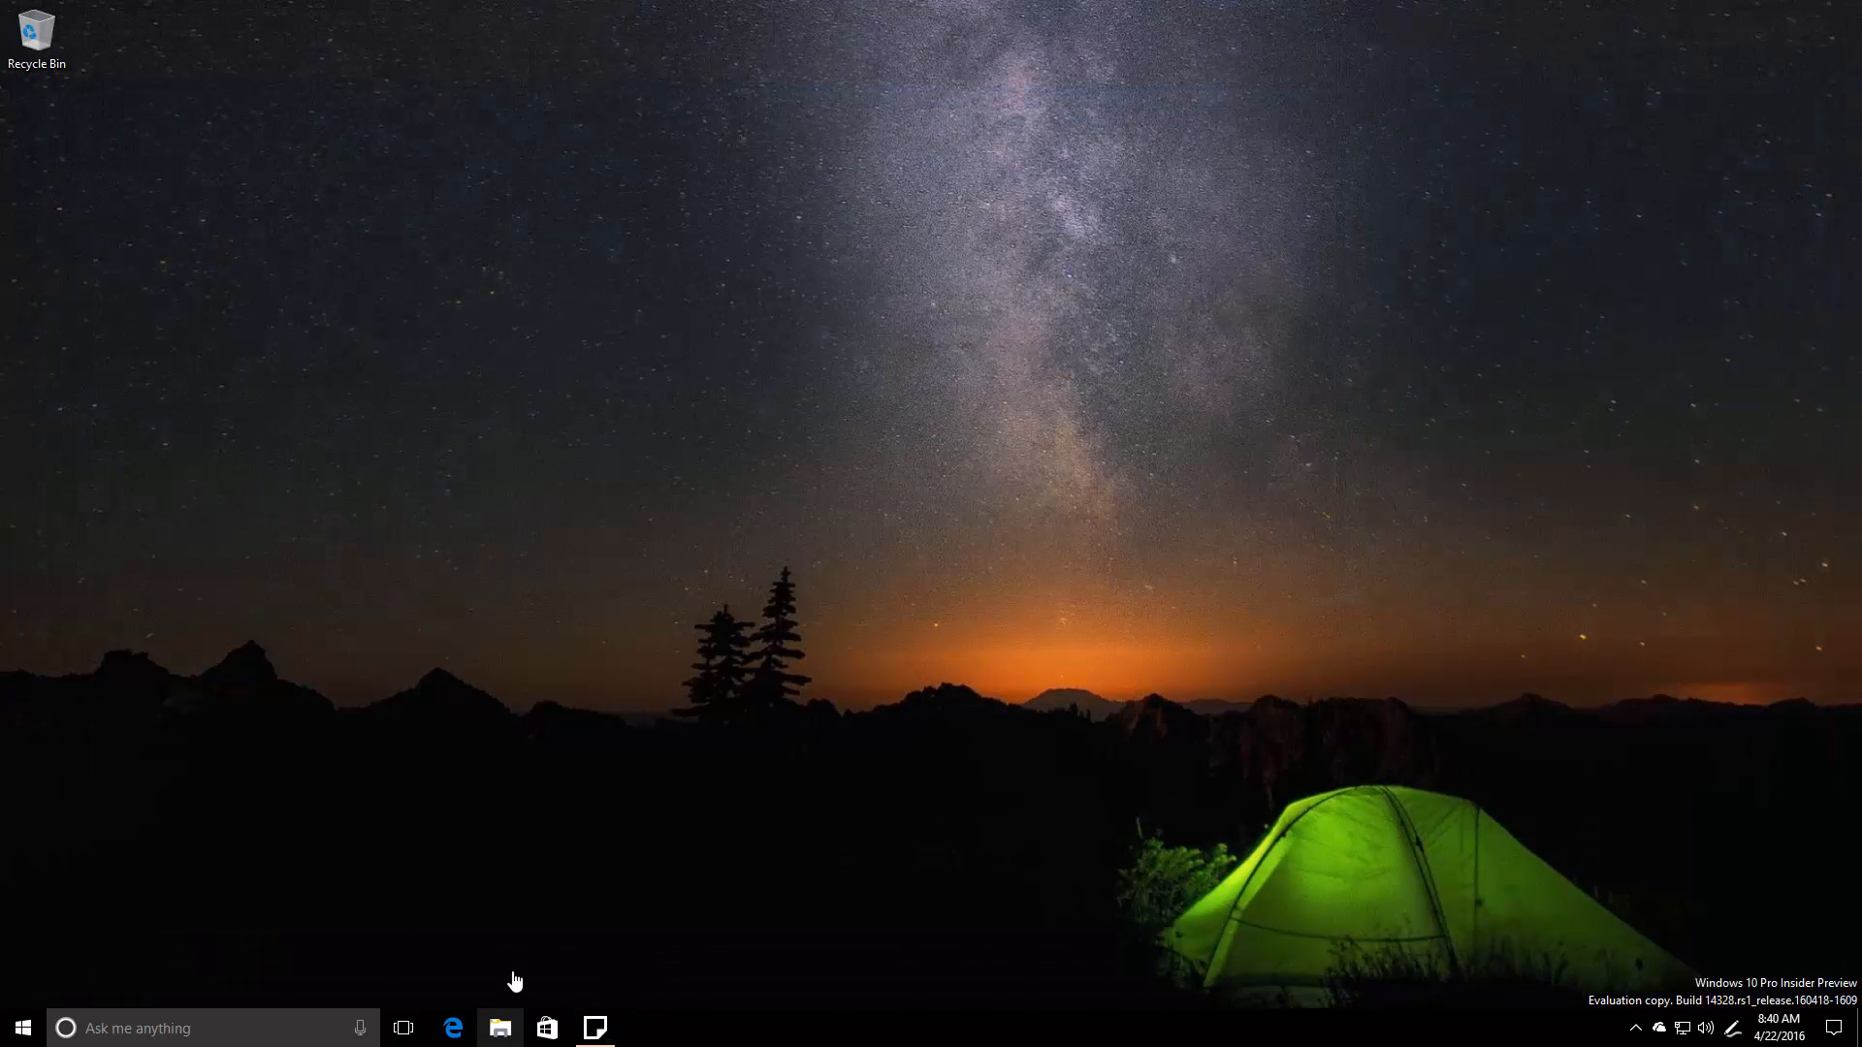
{"action": "left_click", "coordinate": [498, 1028]}
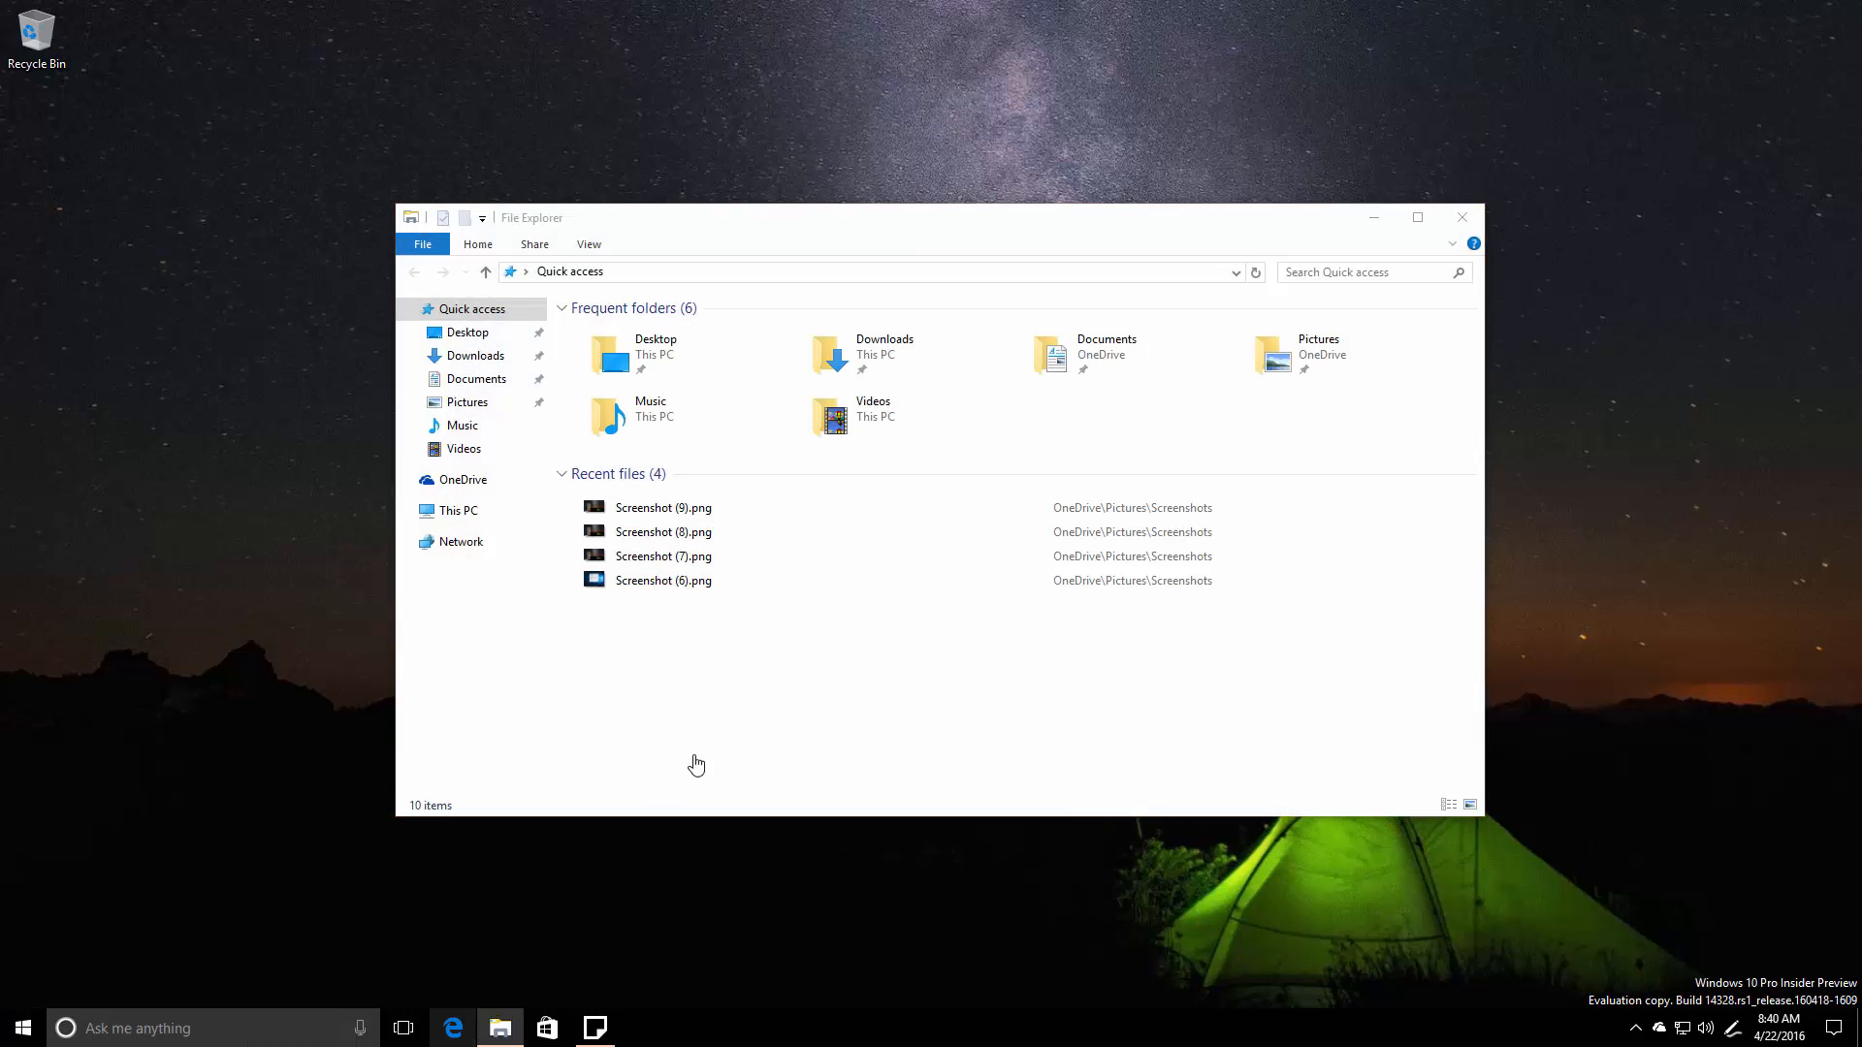
{"action": "left_click", "coordinate": [1460, 217]}
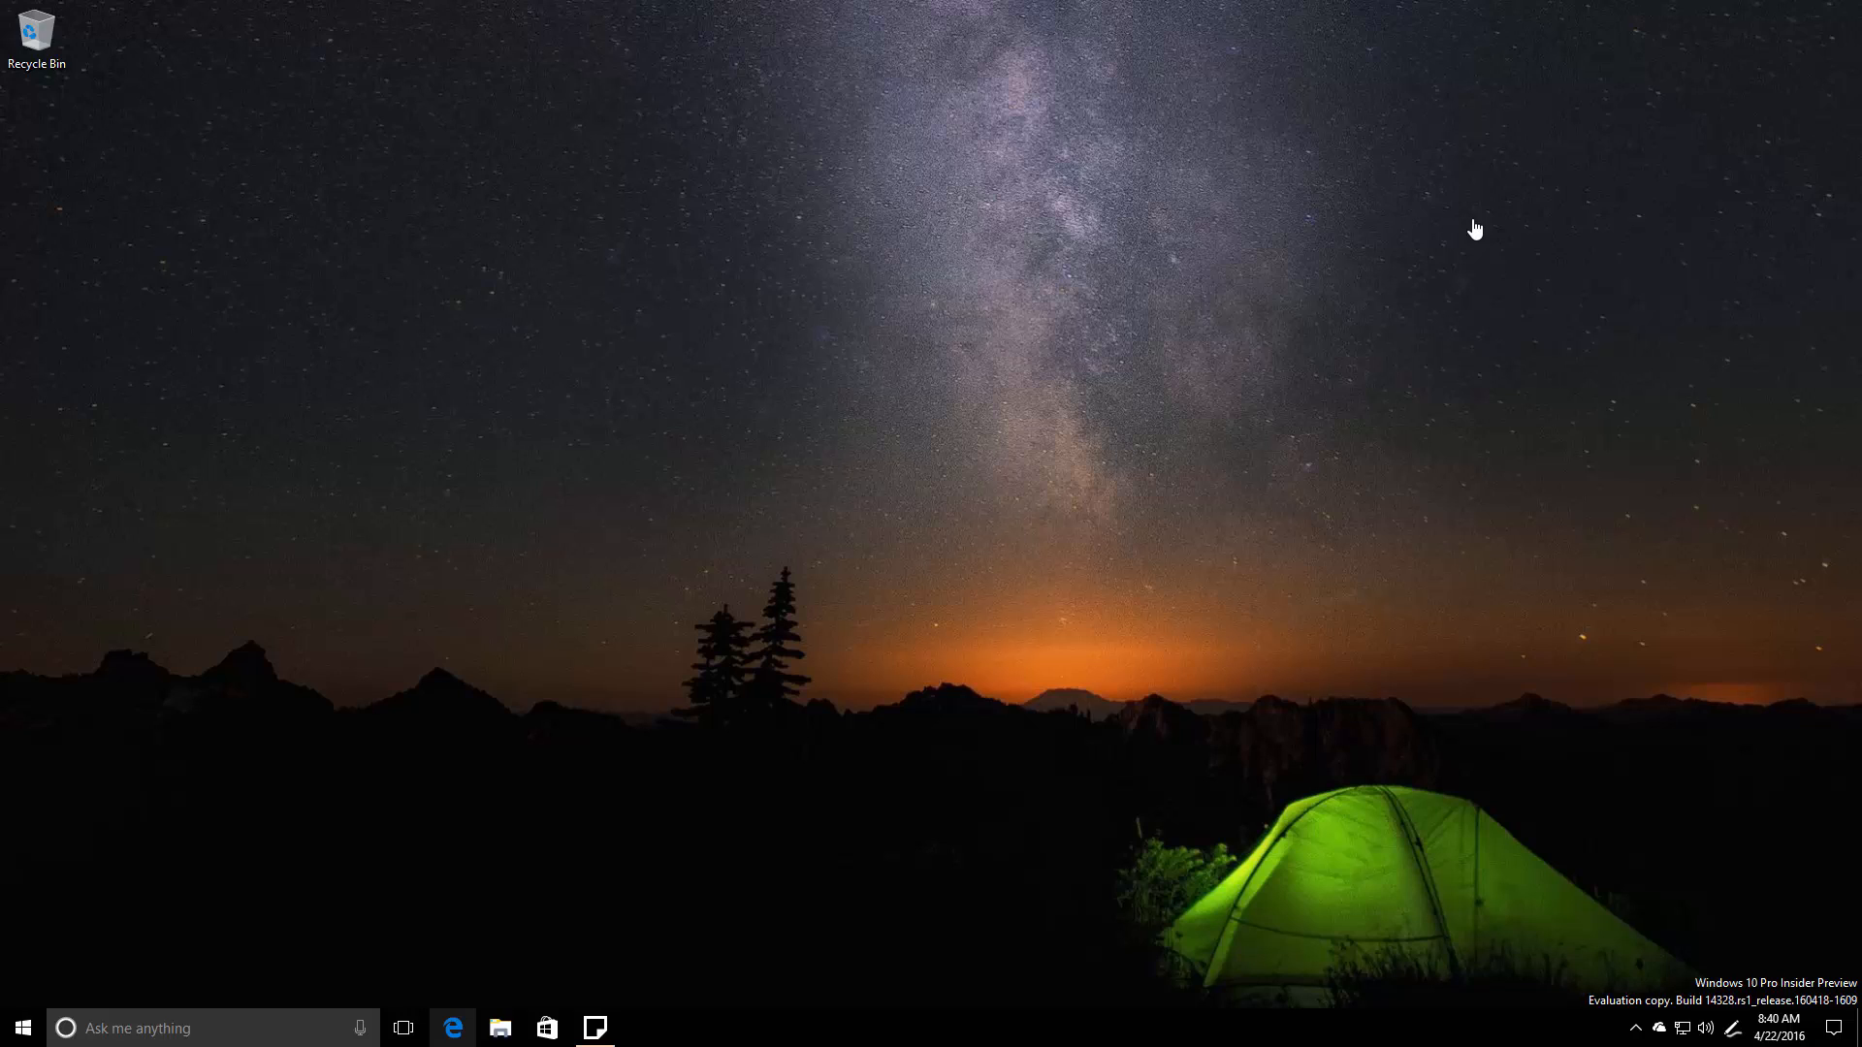
{"action": "mouse_move", "coordinate": [1704, 737]}
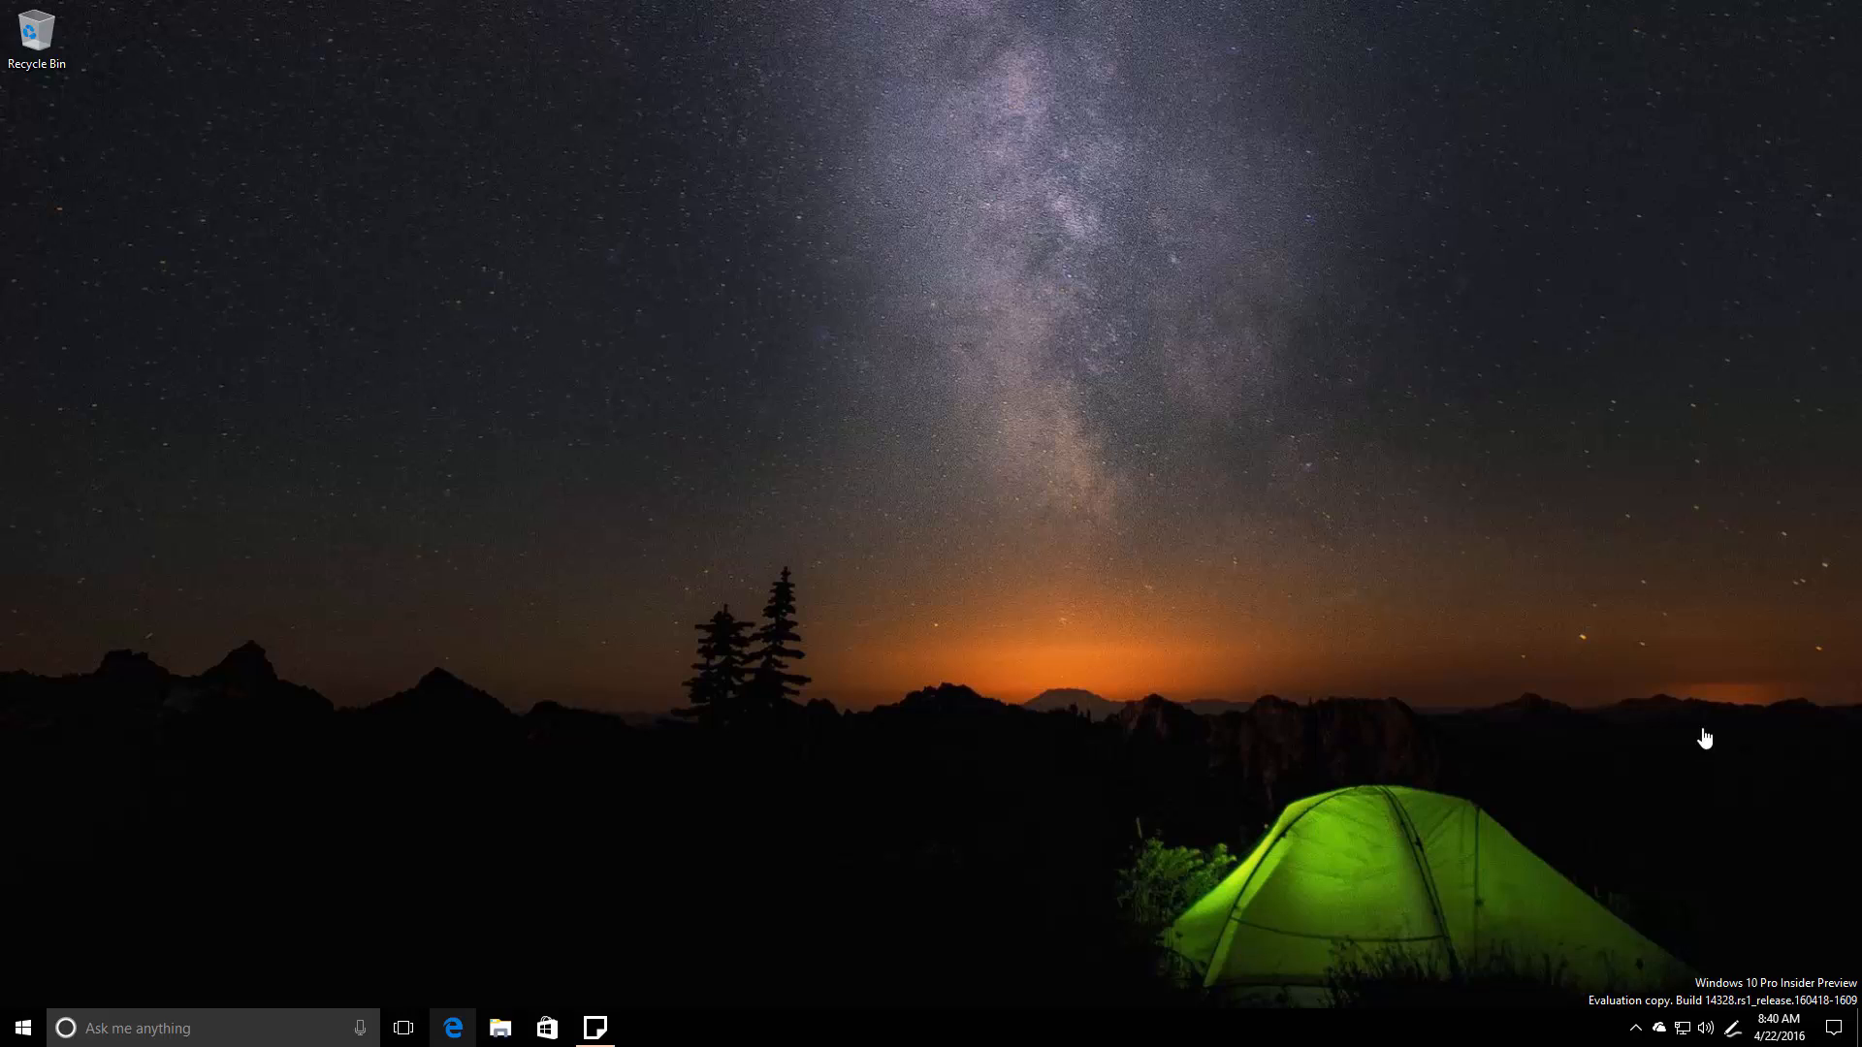
{"action": "left_click", "coordinate": [1635, 1028]}
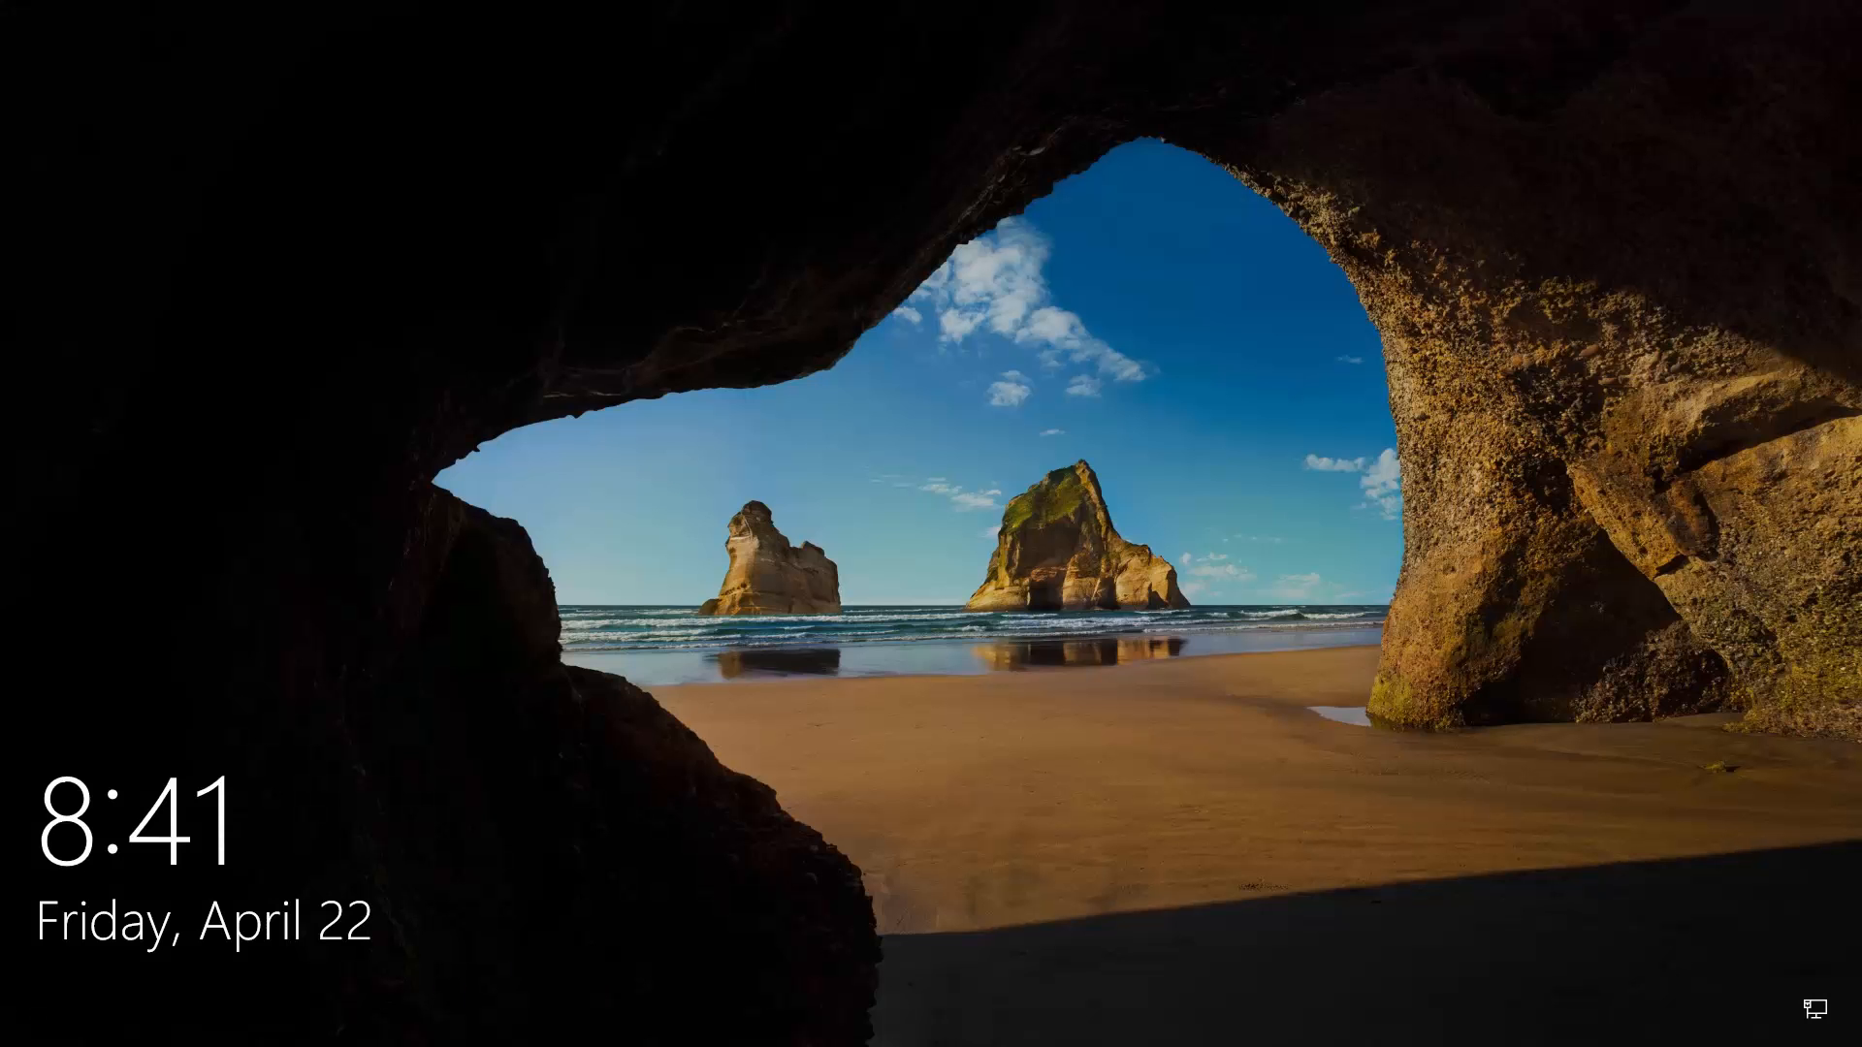
{"action": "mouse_move", "coordinate": [871, 374]}
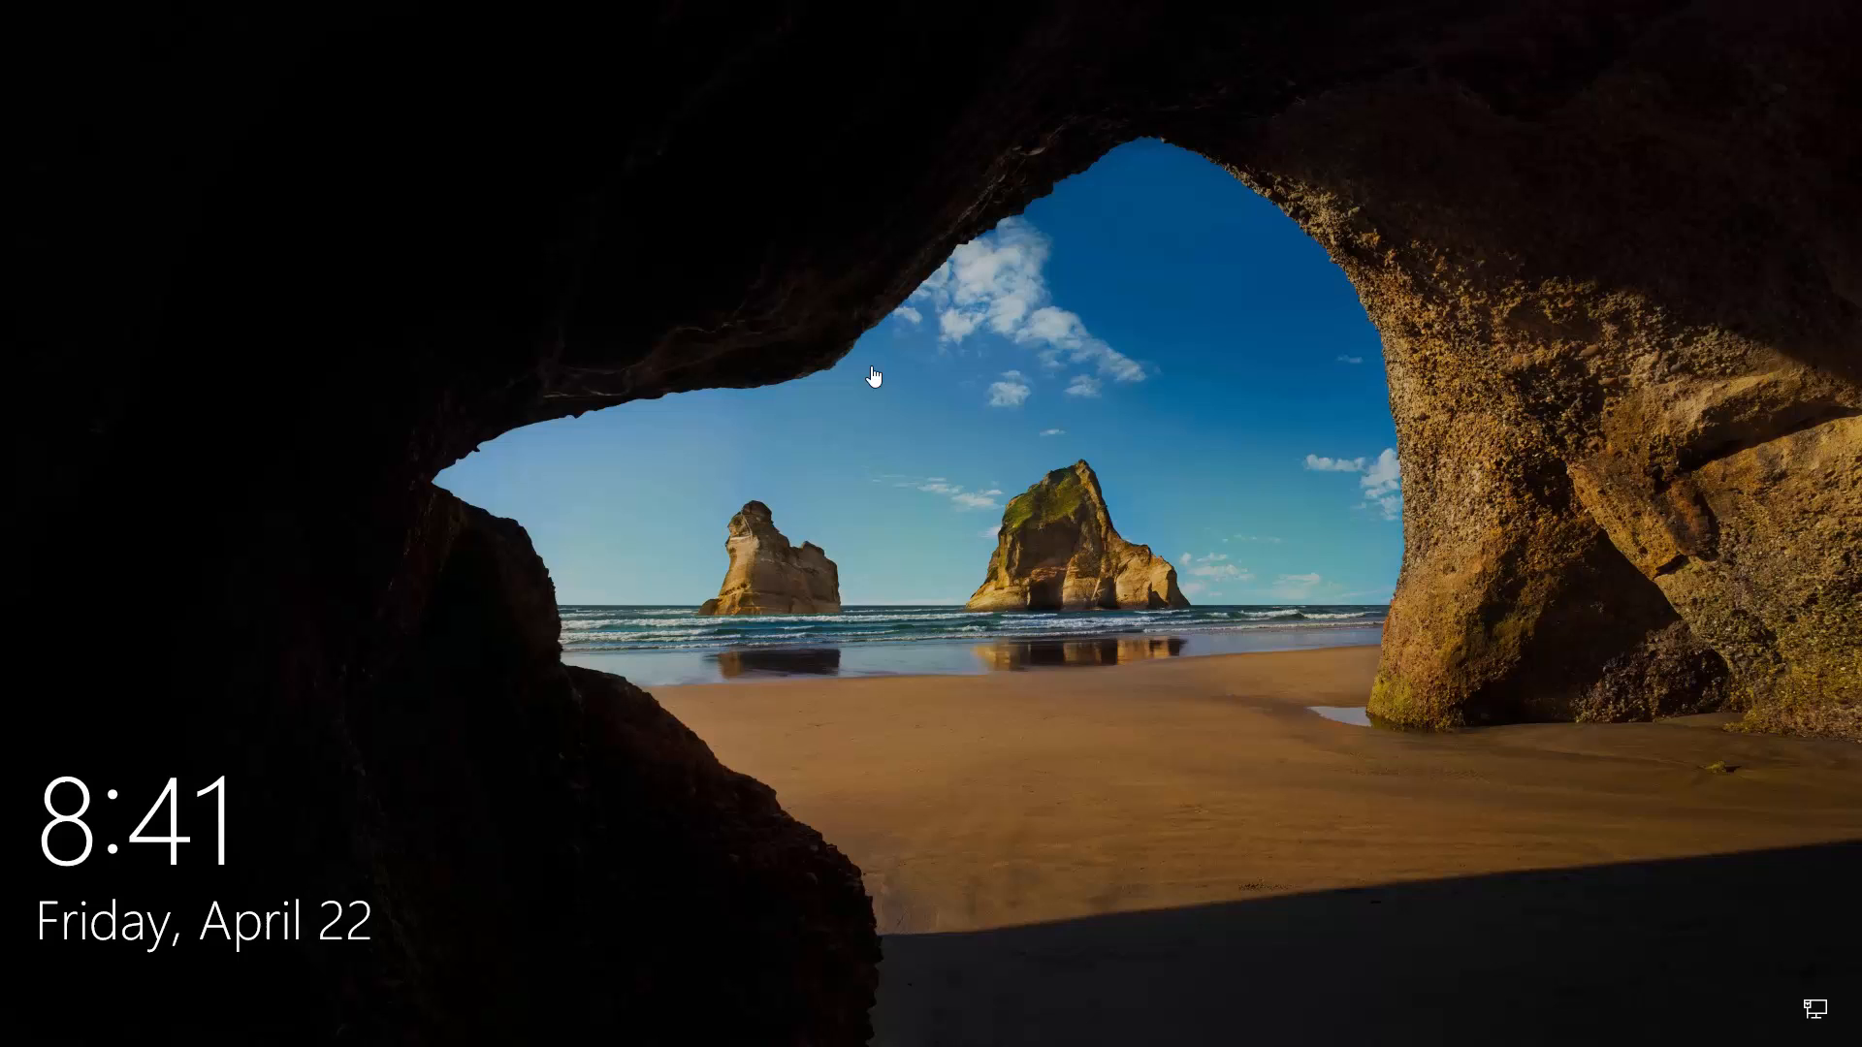
{"action": "mouse_move", "coordinate": [1214, 525]}
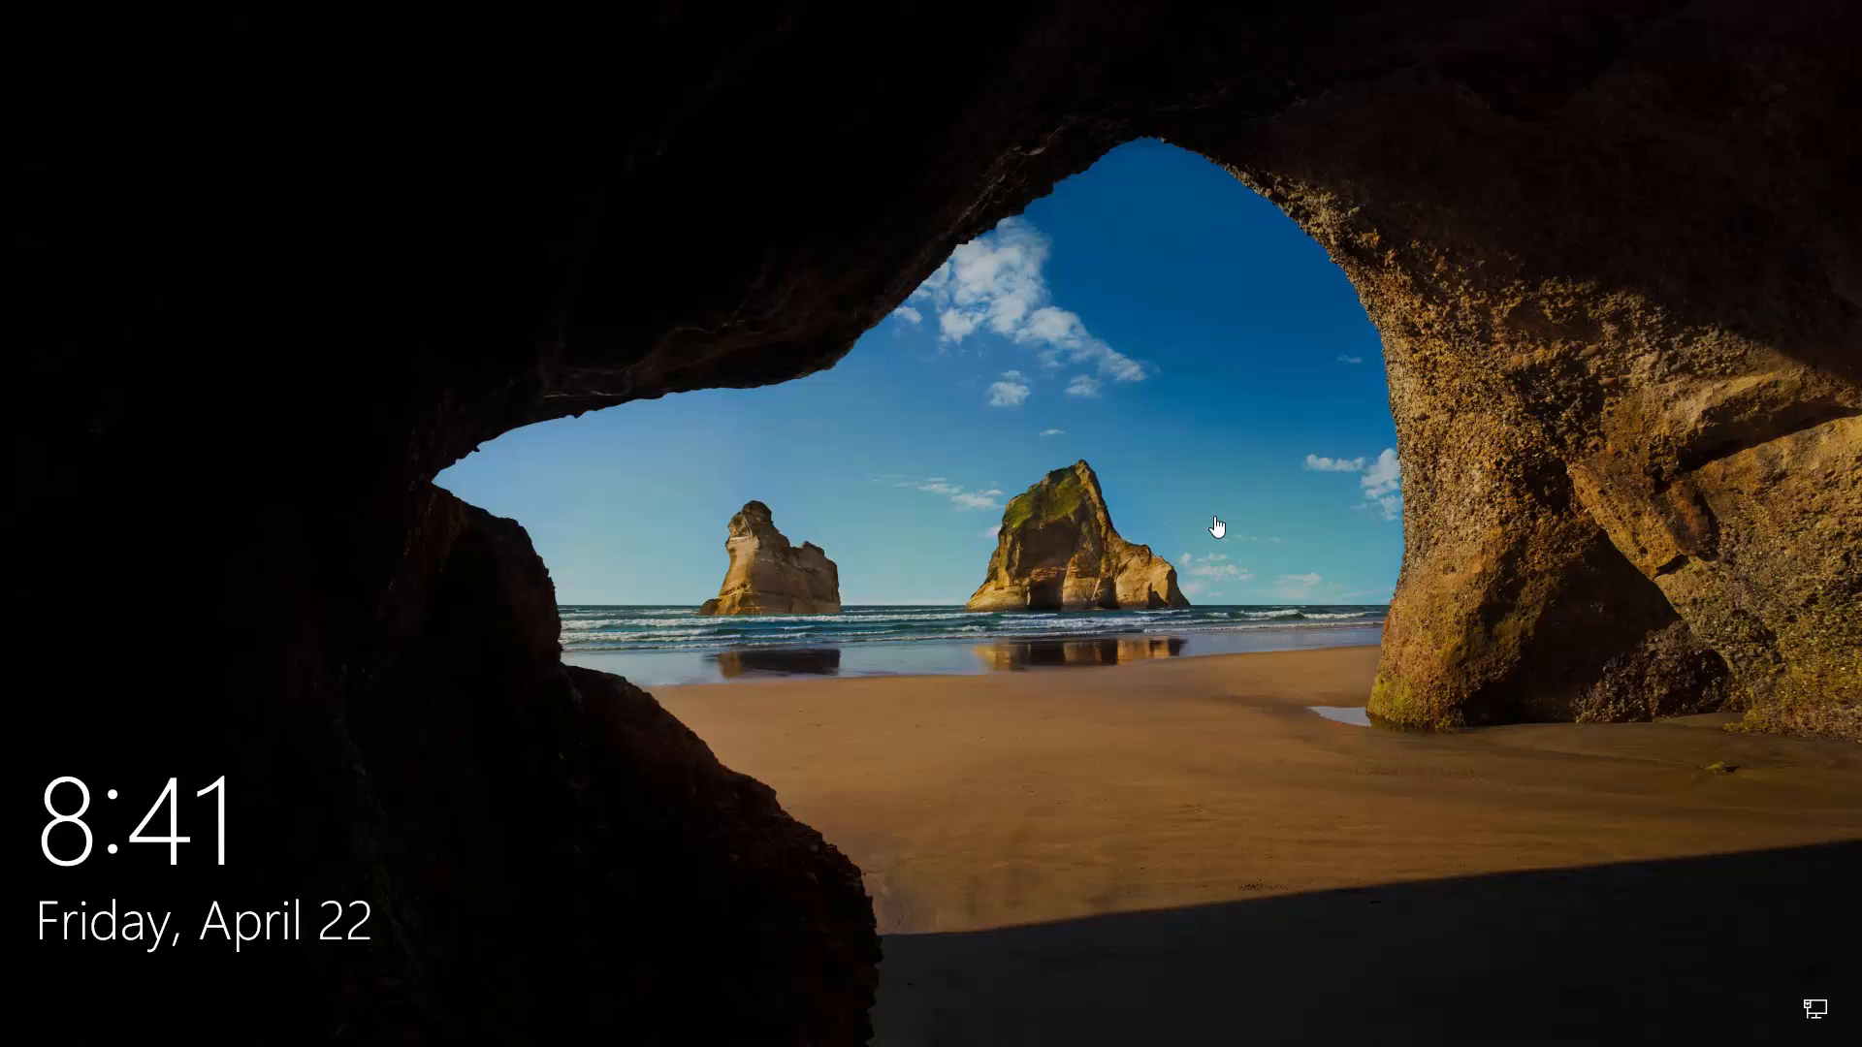
{"action": "mouse_move", "coordinate": [1369, 667]}
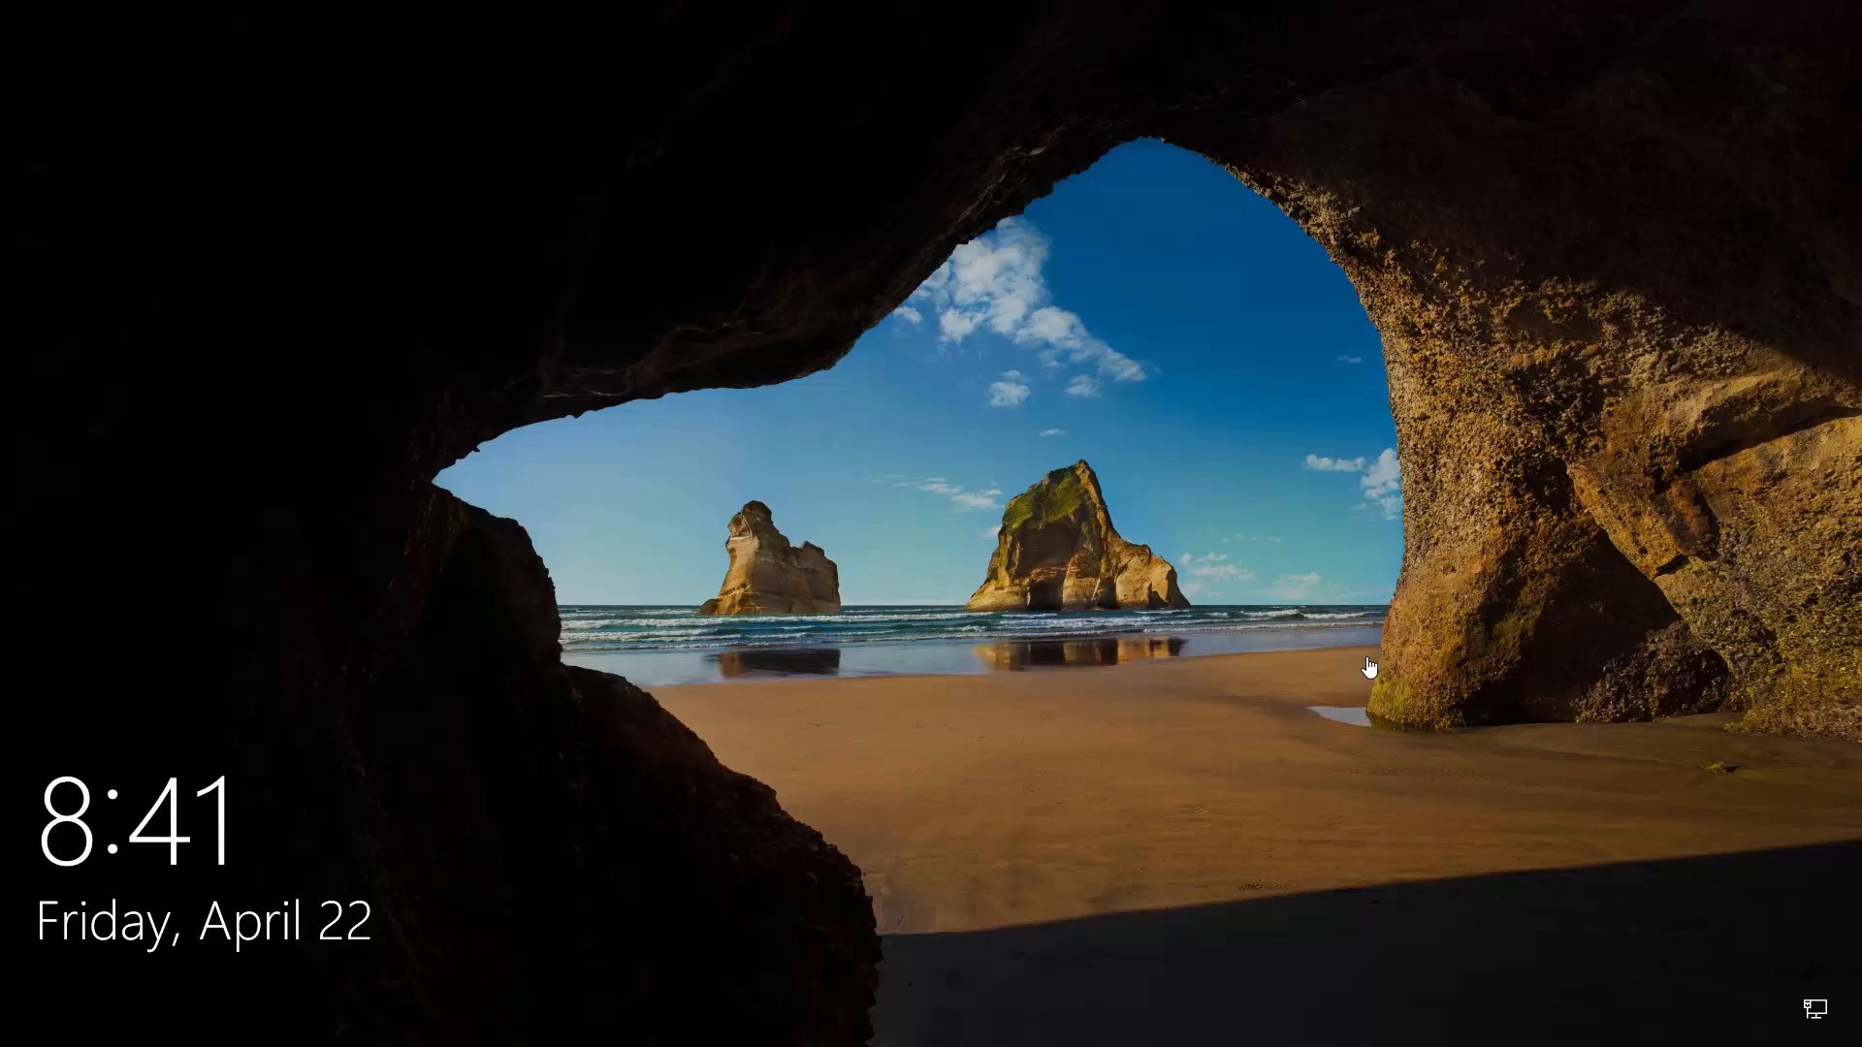
Step: Dismiss the lock screen and sign back into Windows
{"action": "left_click", "coordinate": [929, 524]}
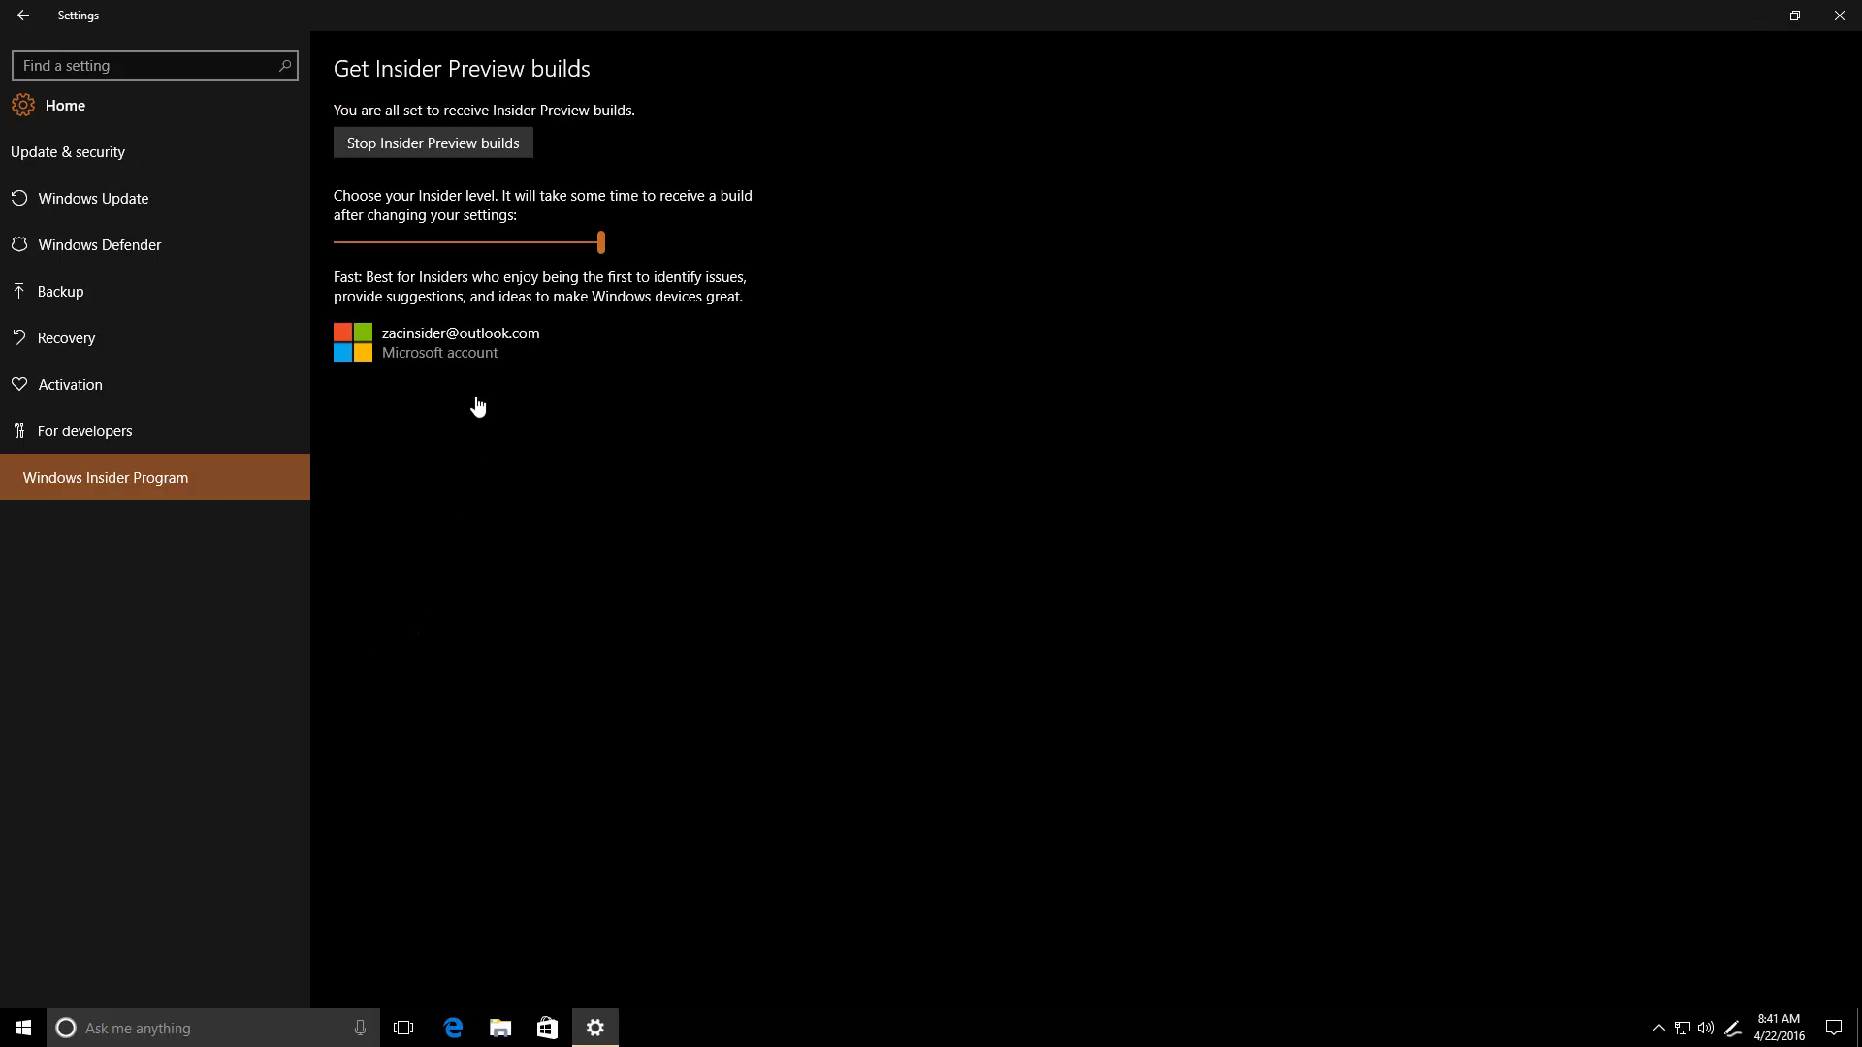
{"action": "mouse_move", "coordinate": [244, 557]}
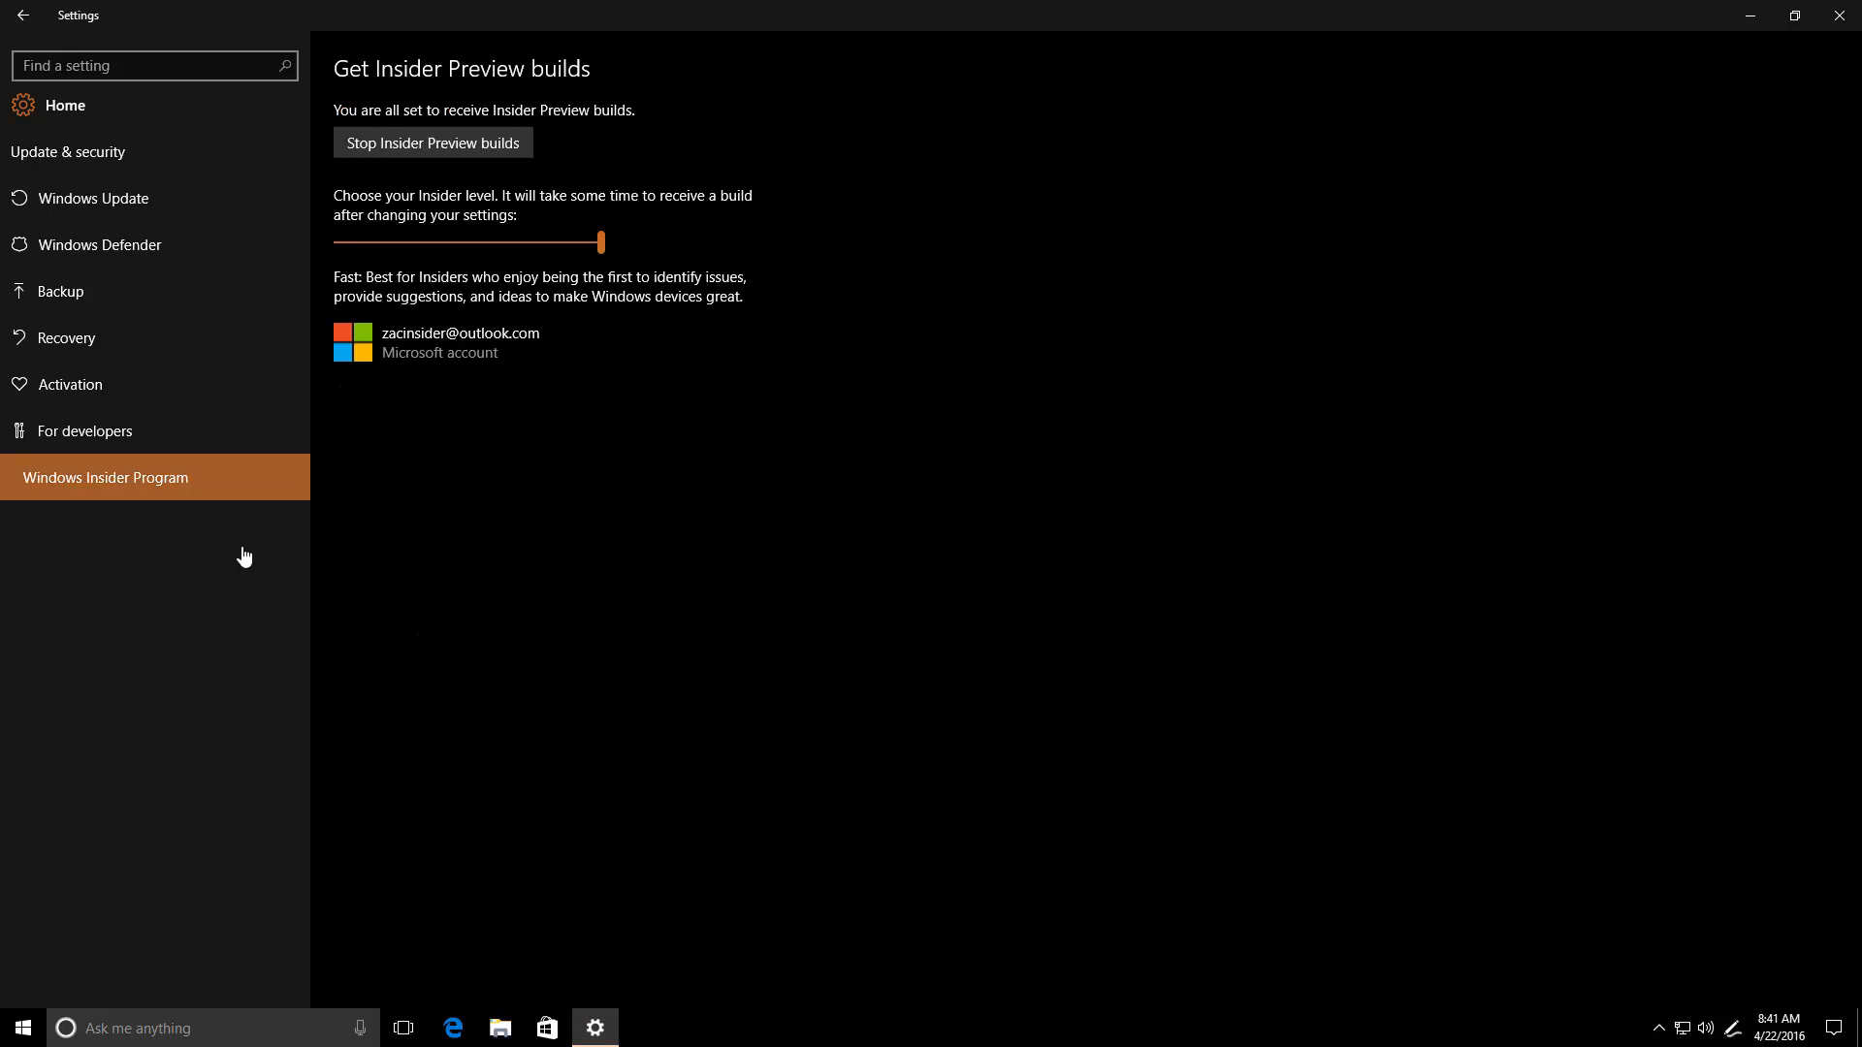
Step: View the Windows Update and Display settings pages, then close Settings to the desktop
{"action": "left_click", "coordinate": [93, 198]}
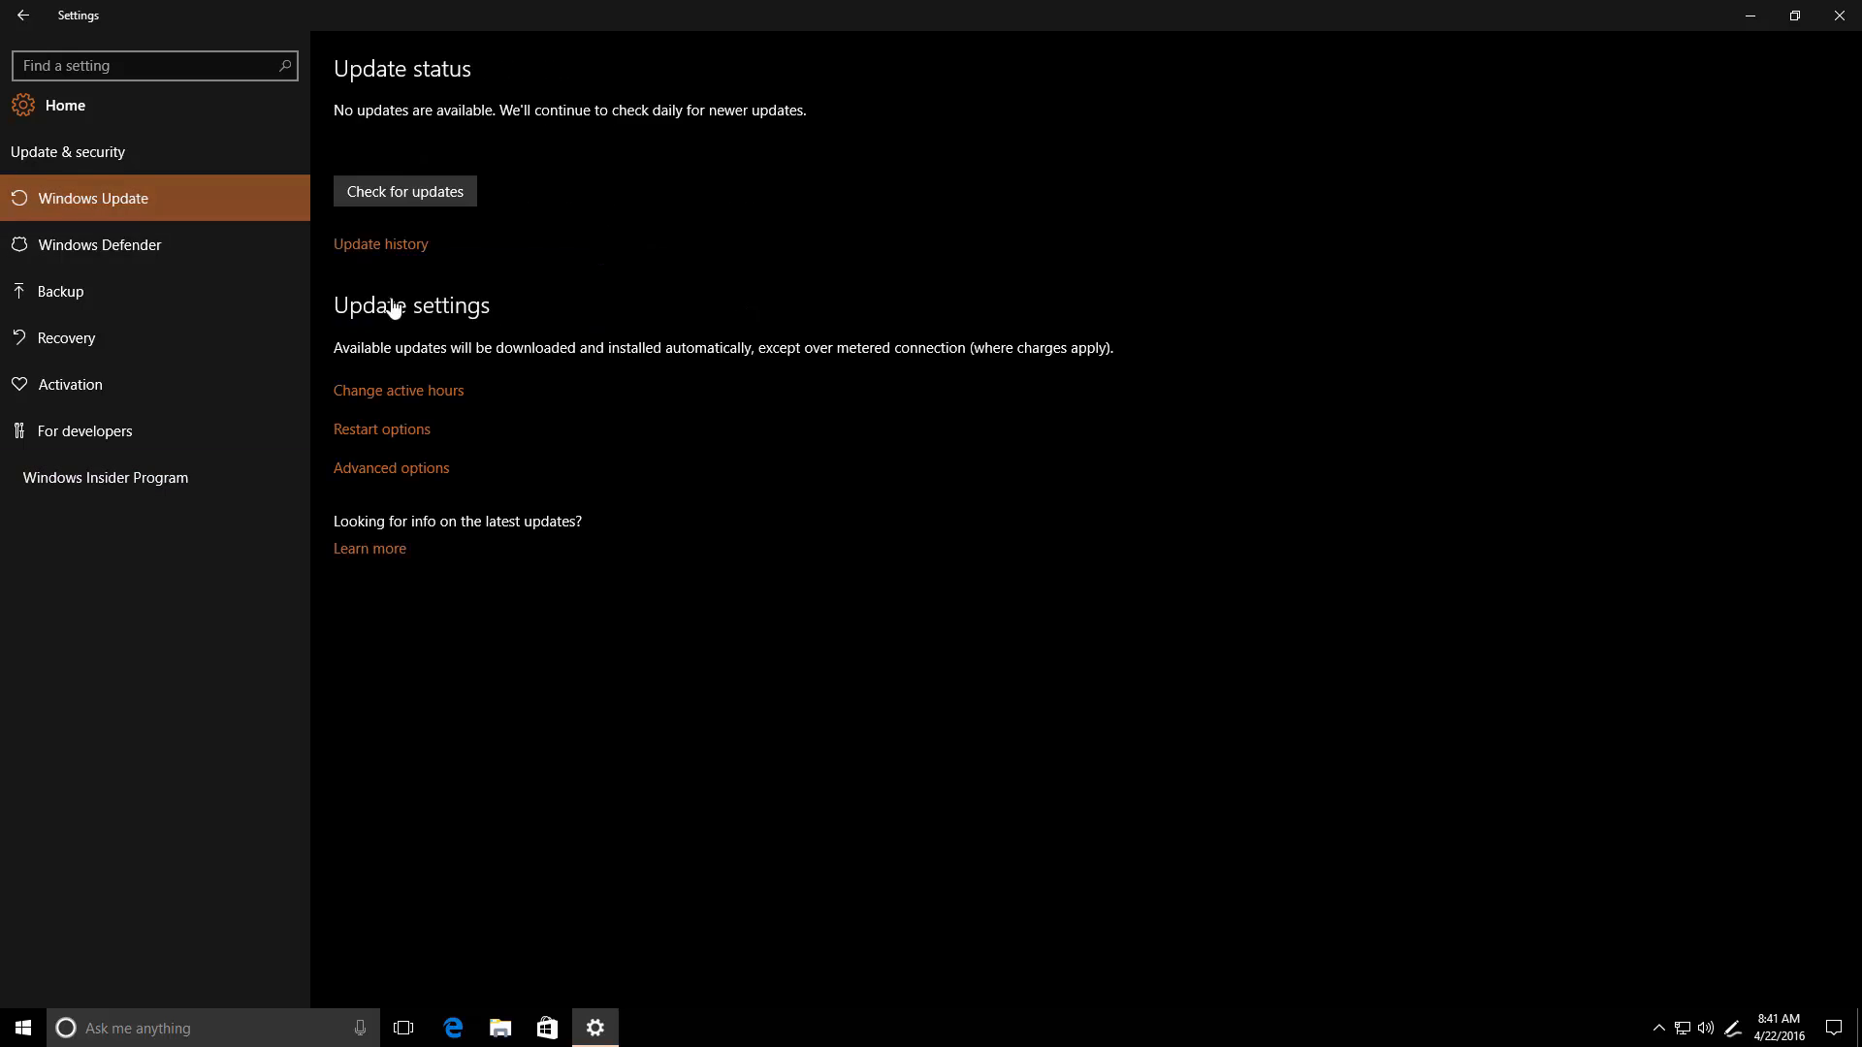
{"action": "mouse_move", "coordinate": [56, 182]}
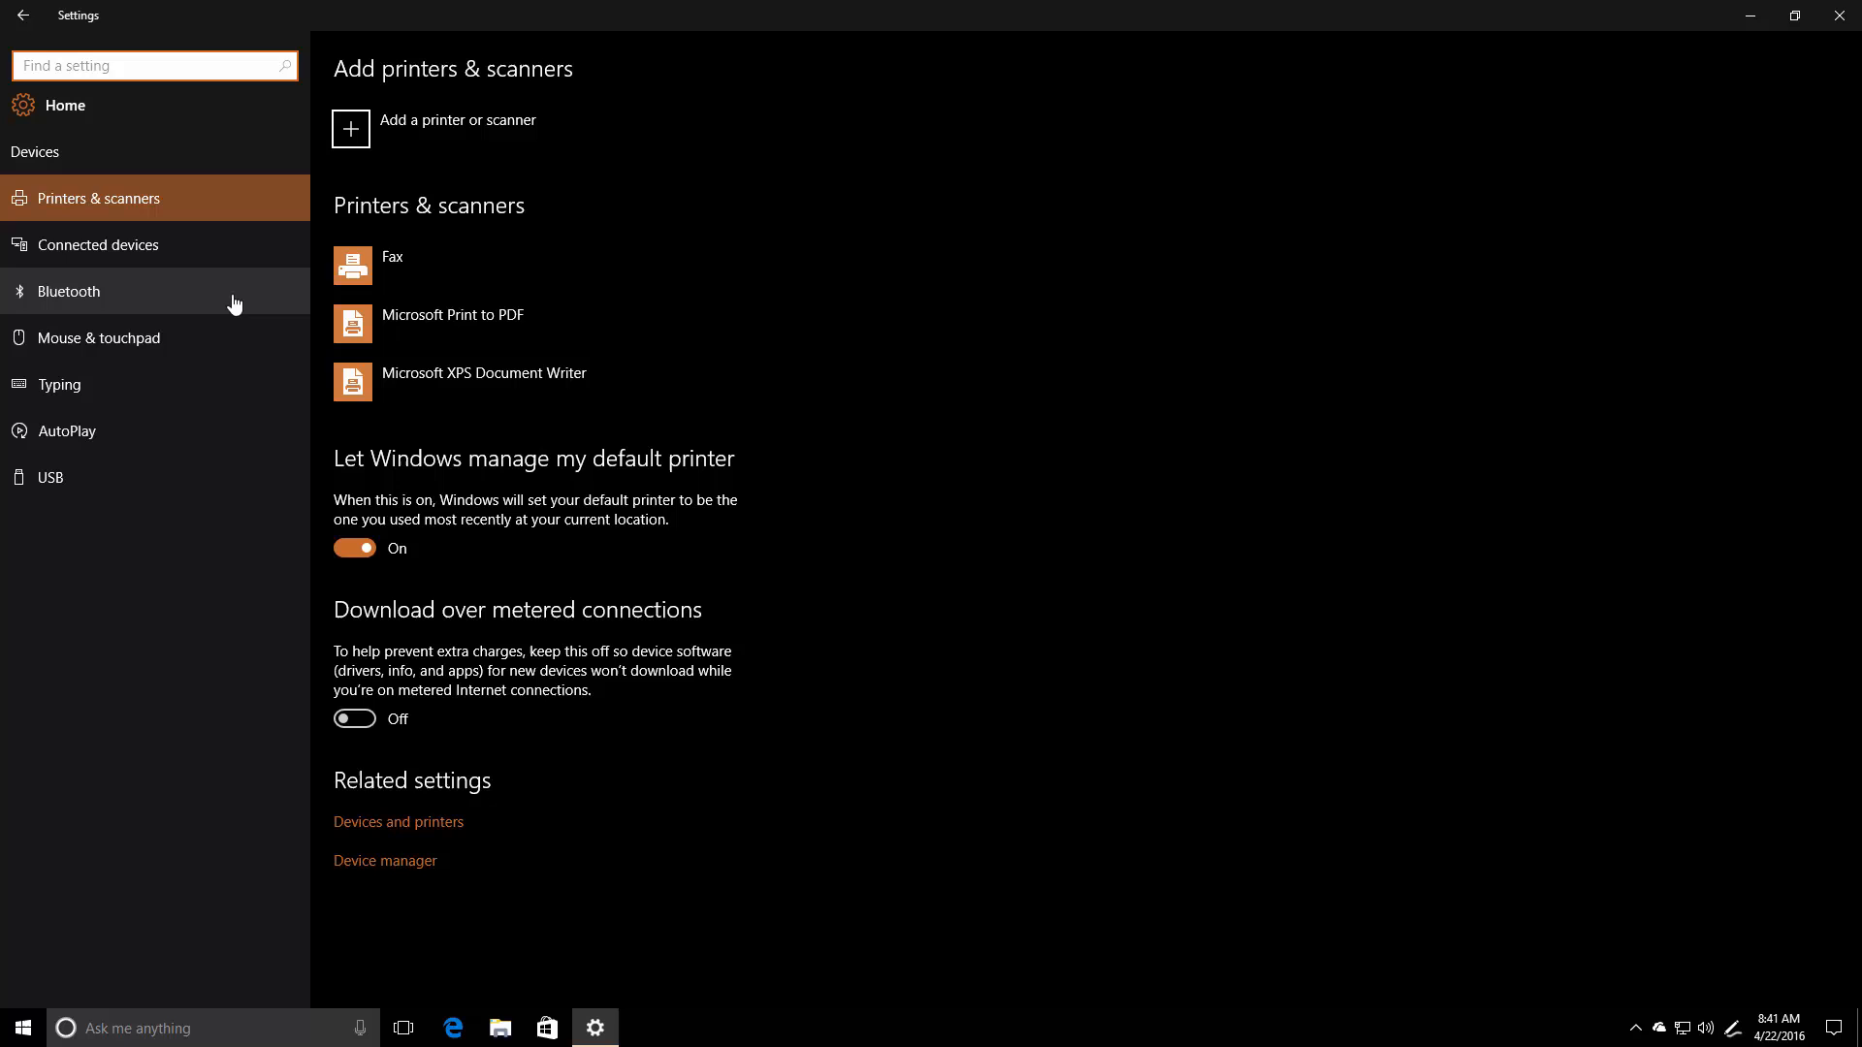
{"action": "mouse_move", "coordinate": [170, 898]}
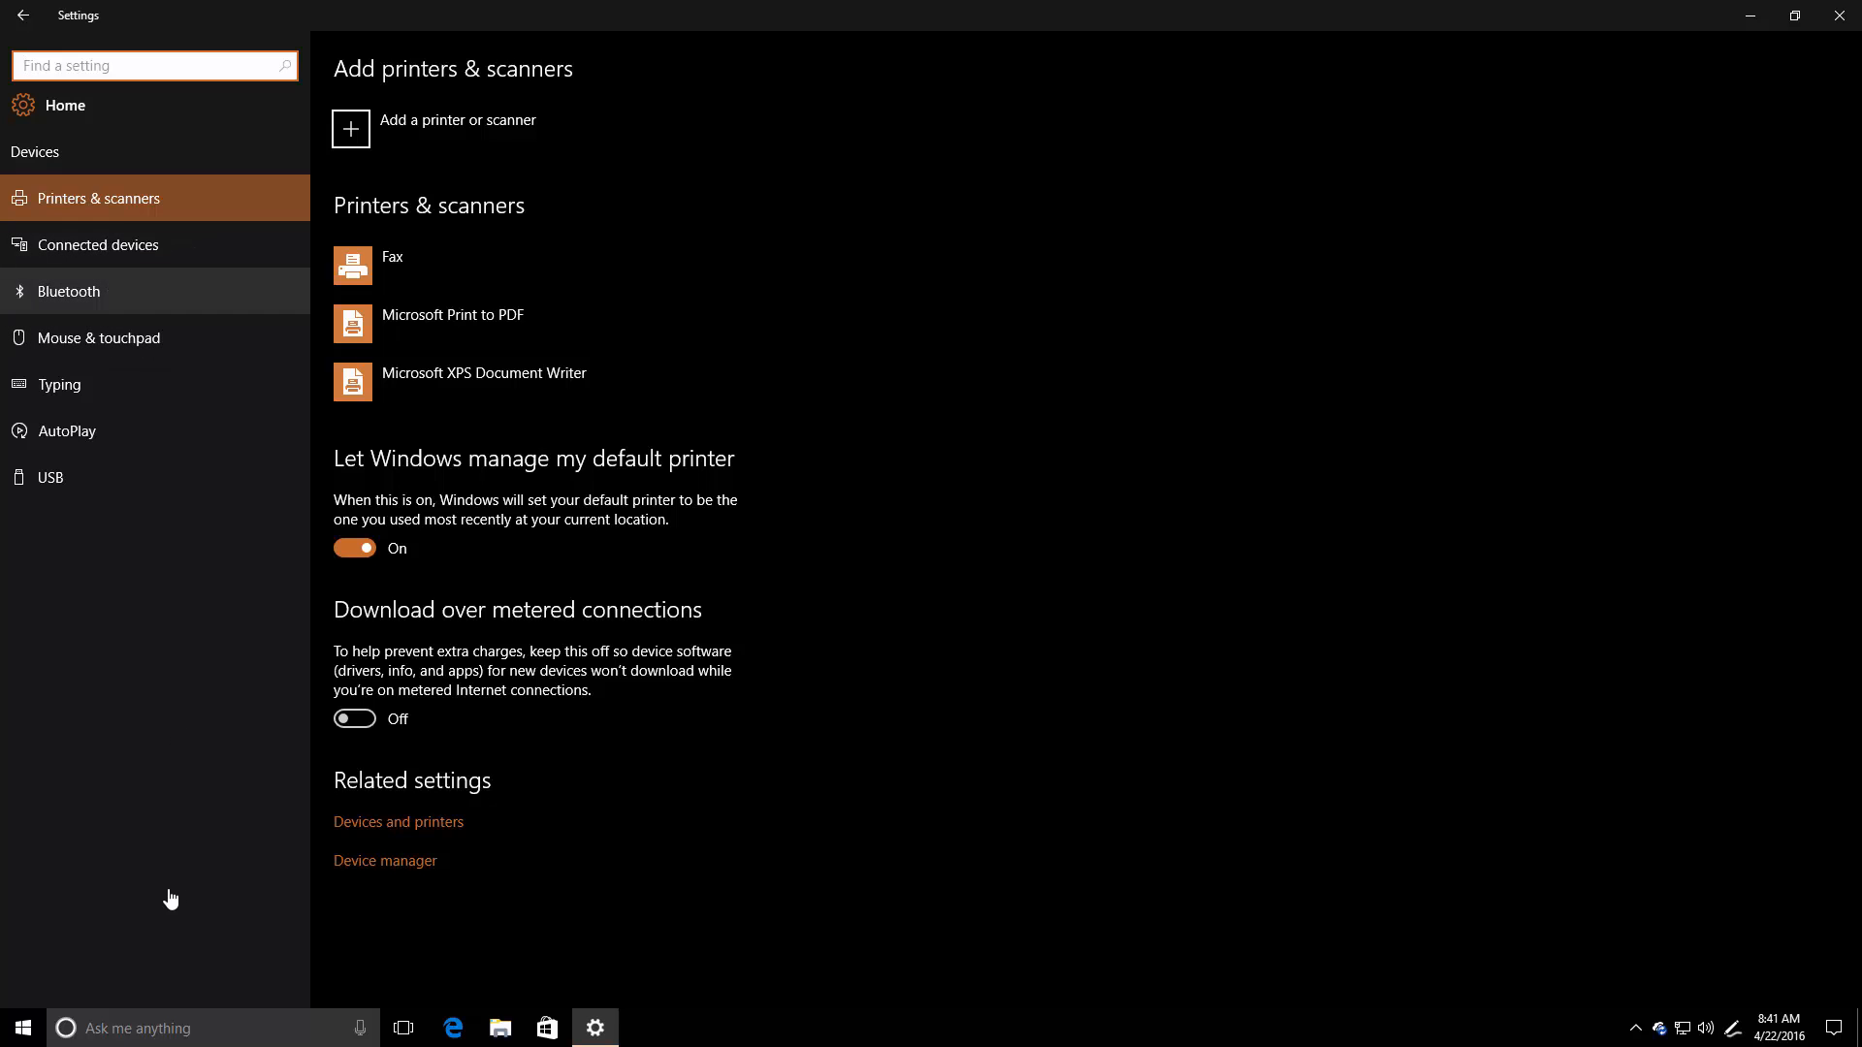
{"action": "left_click", "coordinate": [21, 1028]}
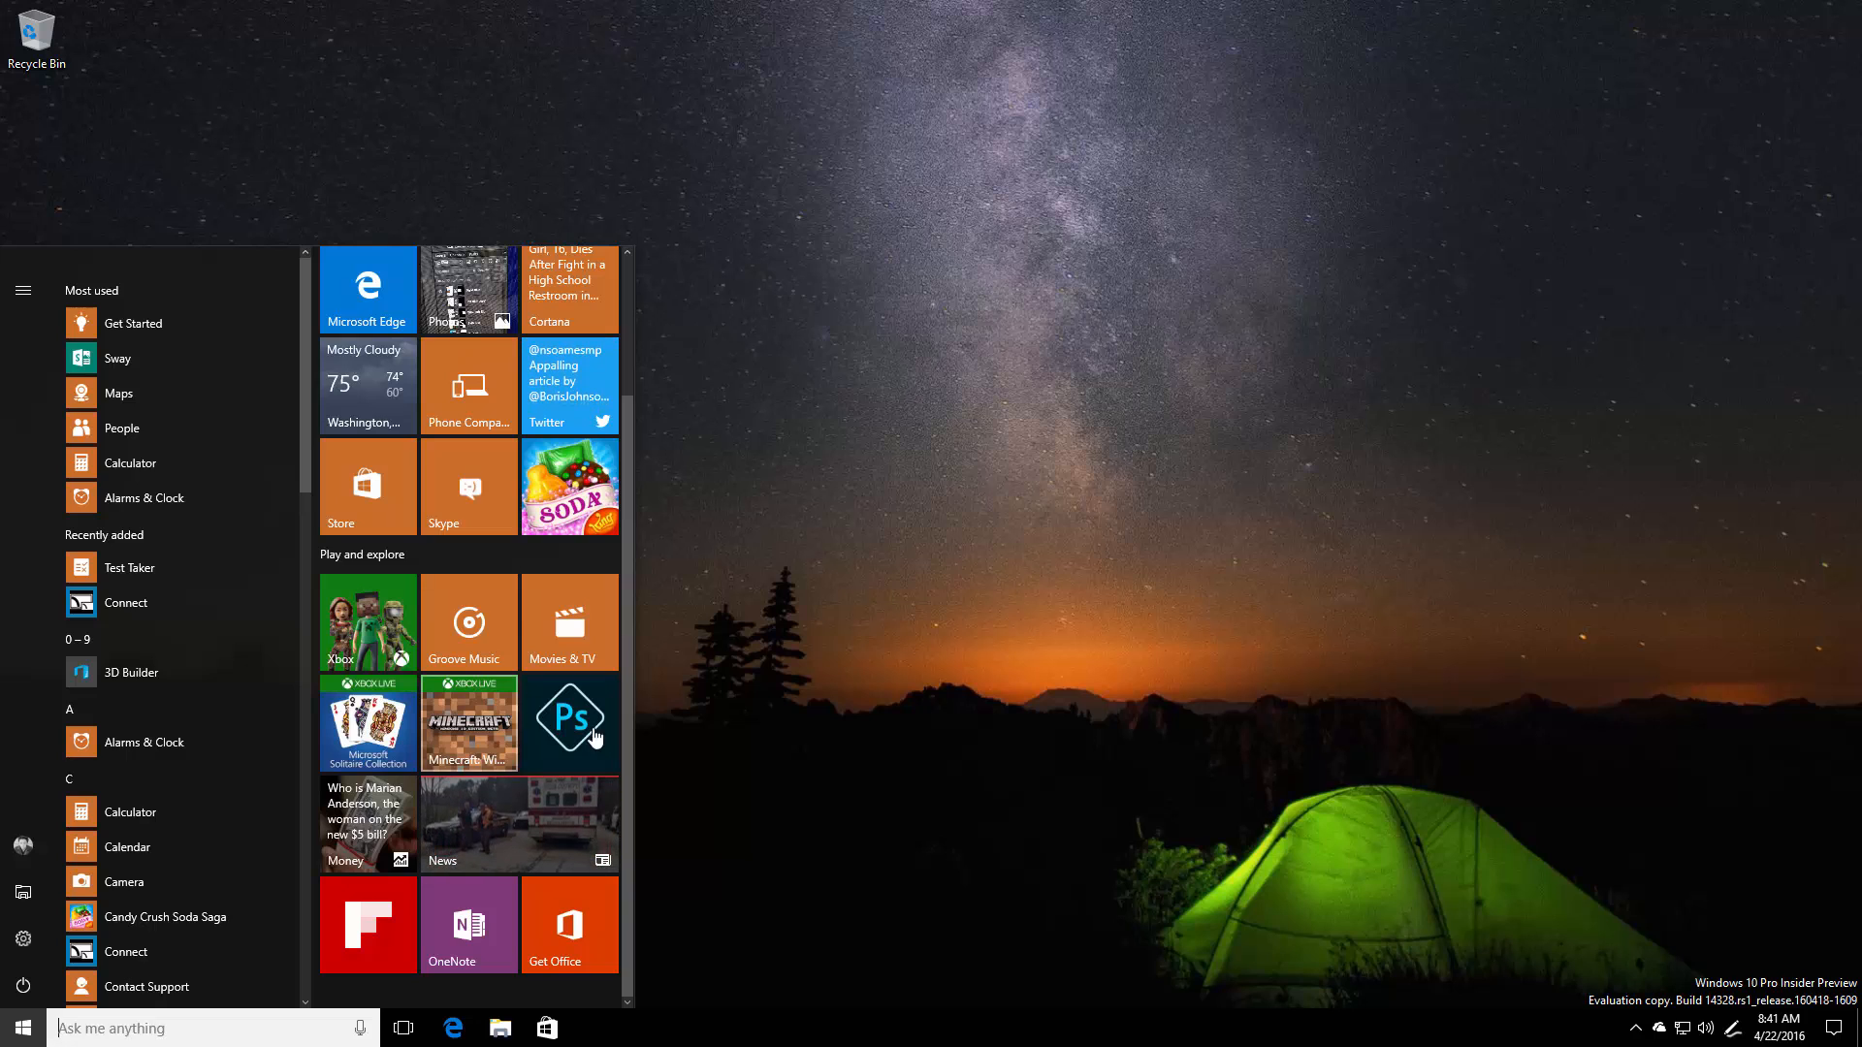
{"action": "left_click", "coordinate": [21, 939]}
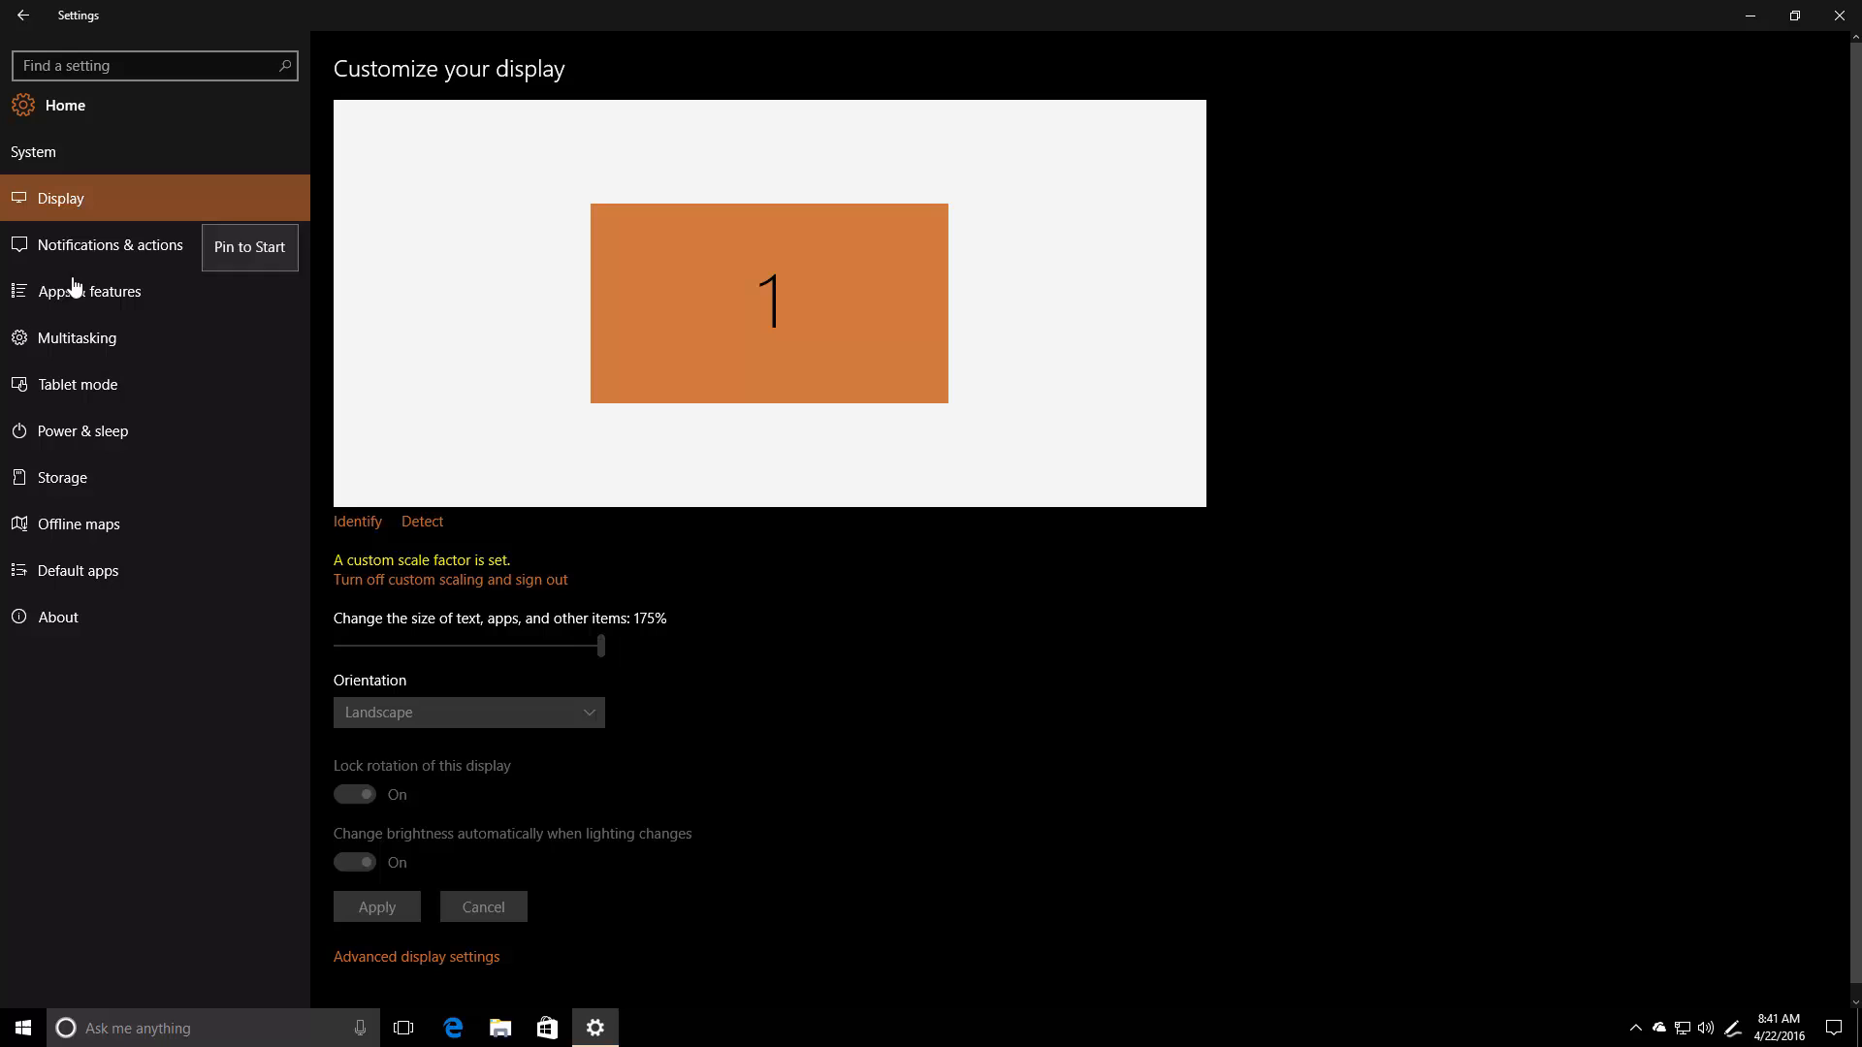
{"action": "left_click", "coordinate": [21, 1027]}
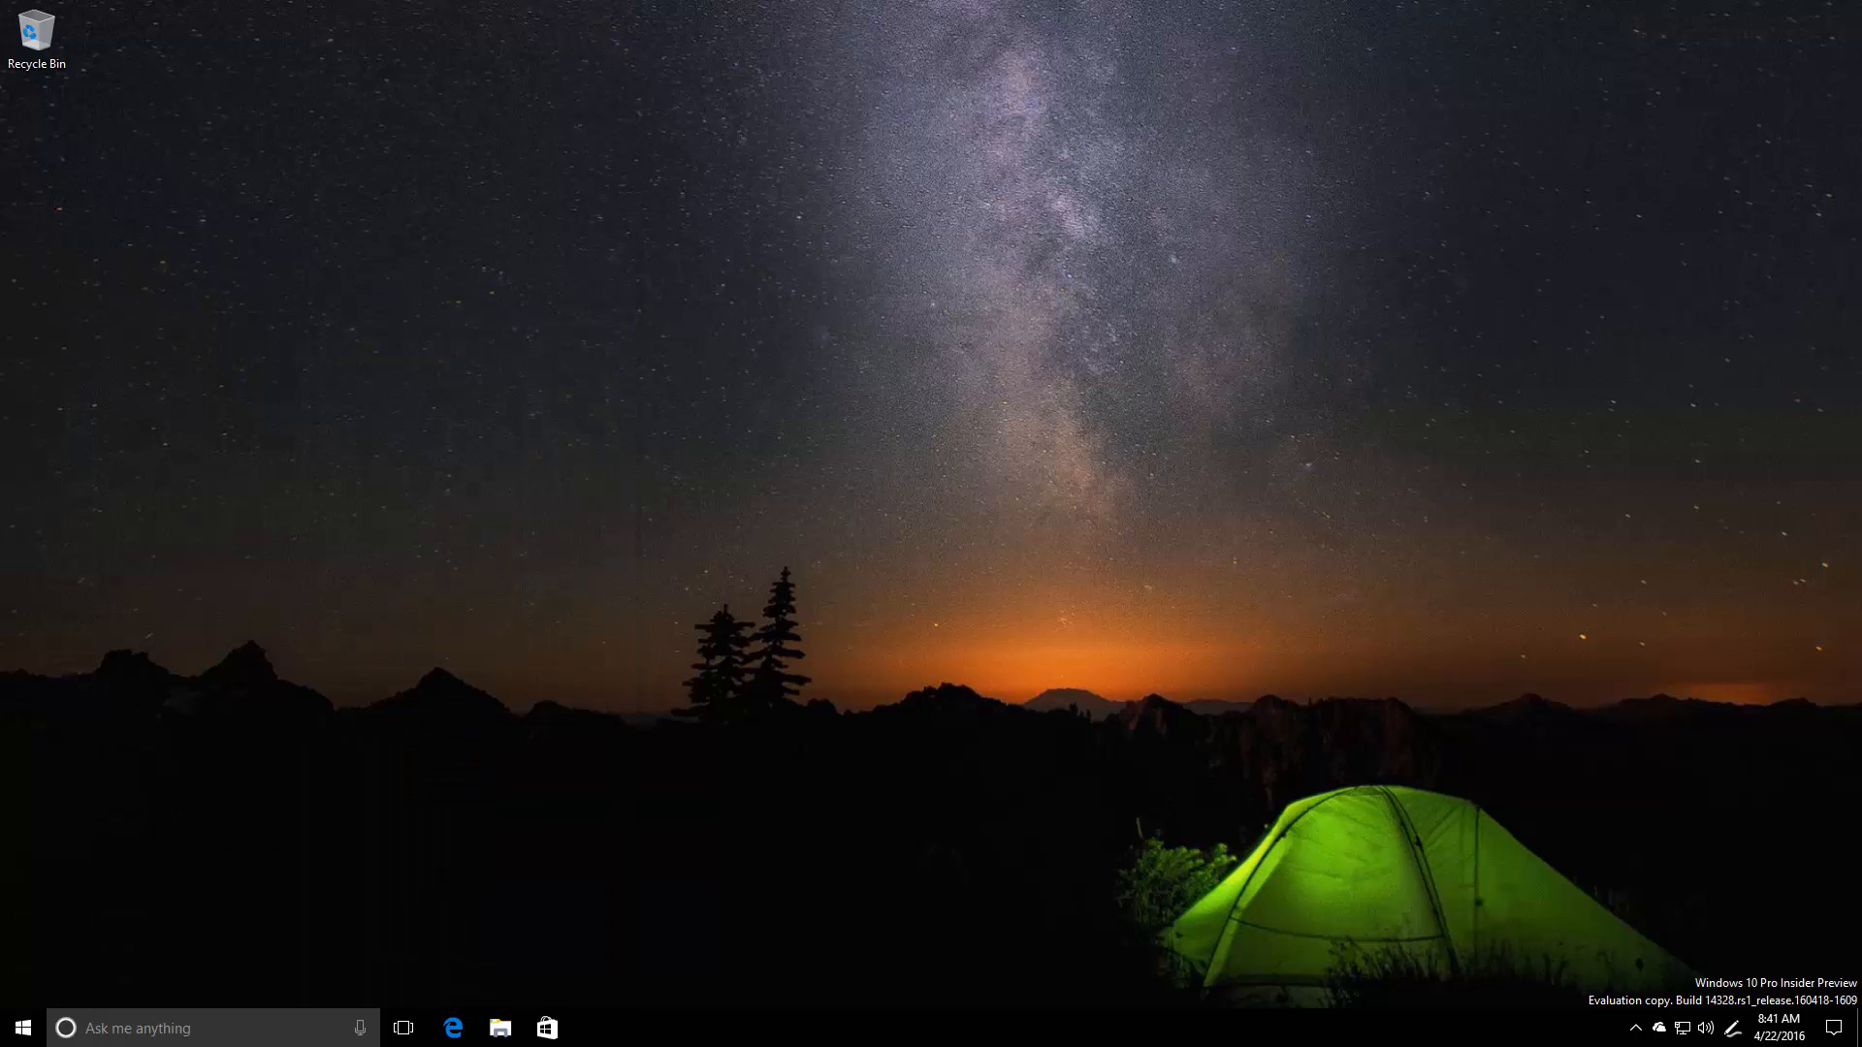
{"action": "mouse_move", "coordinate": [1051, 448]}
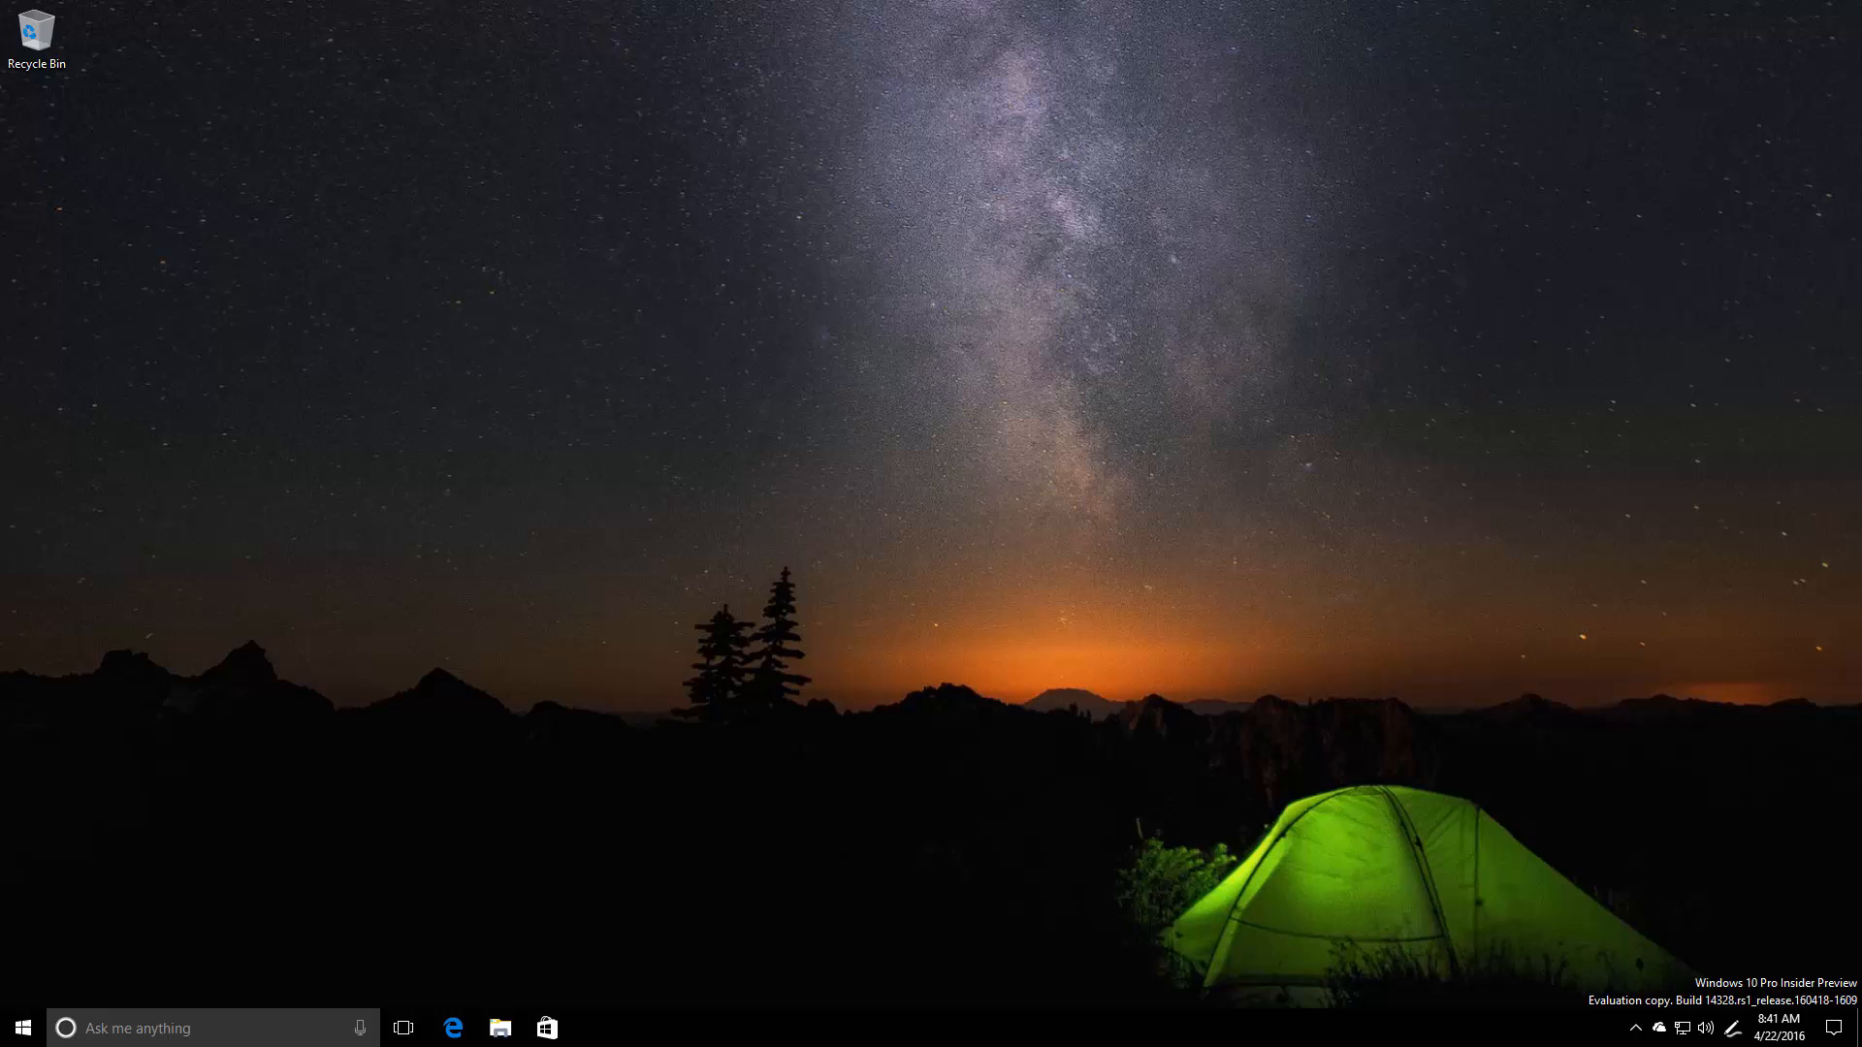
{"action": "mouse_move", "coordinate": [1207, 721]}
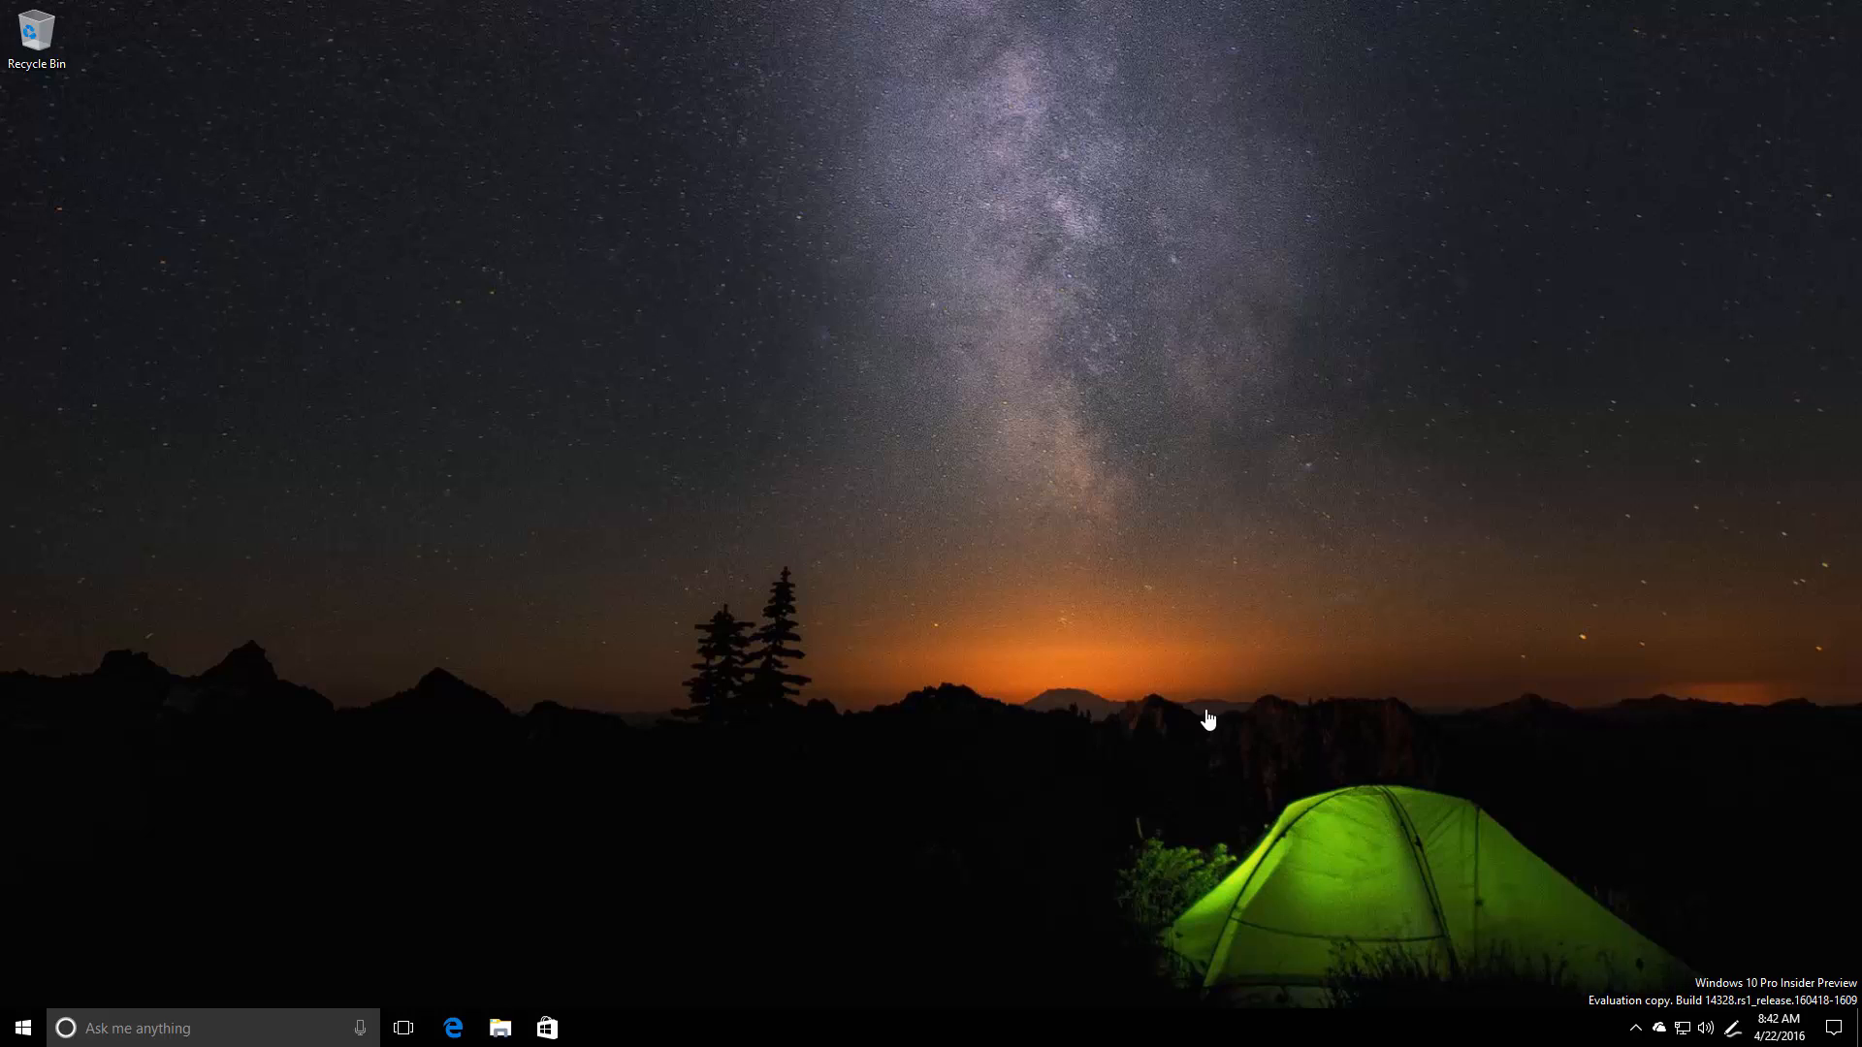
{"action": "mouse_move", "coordinate": [1168, 688]}
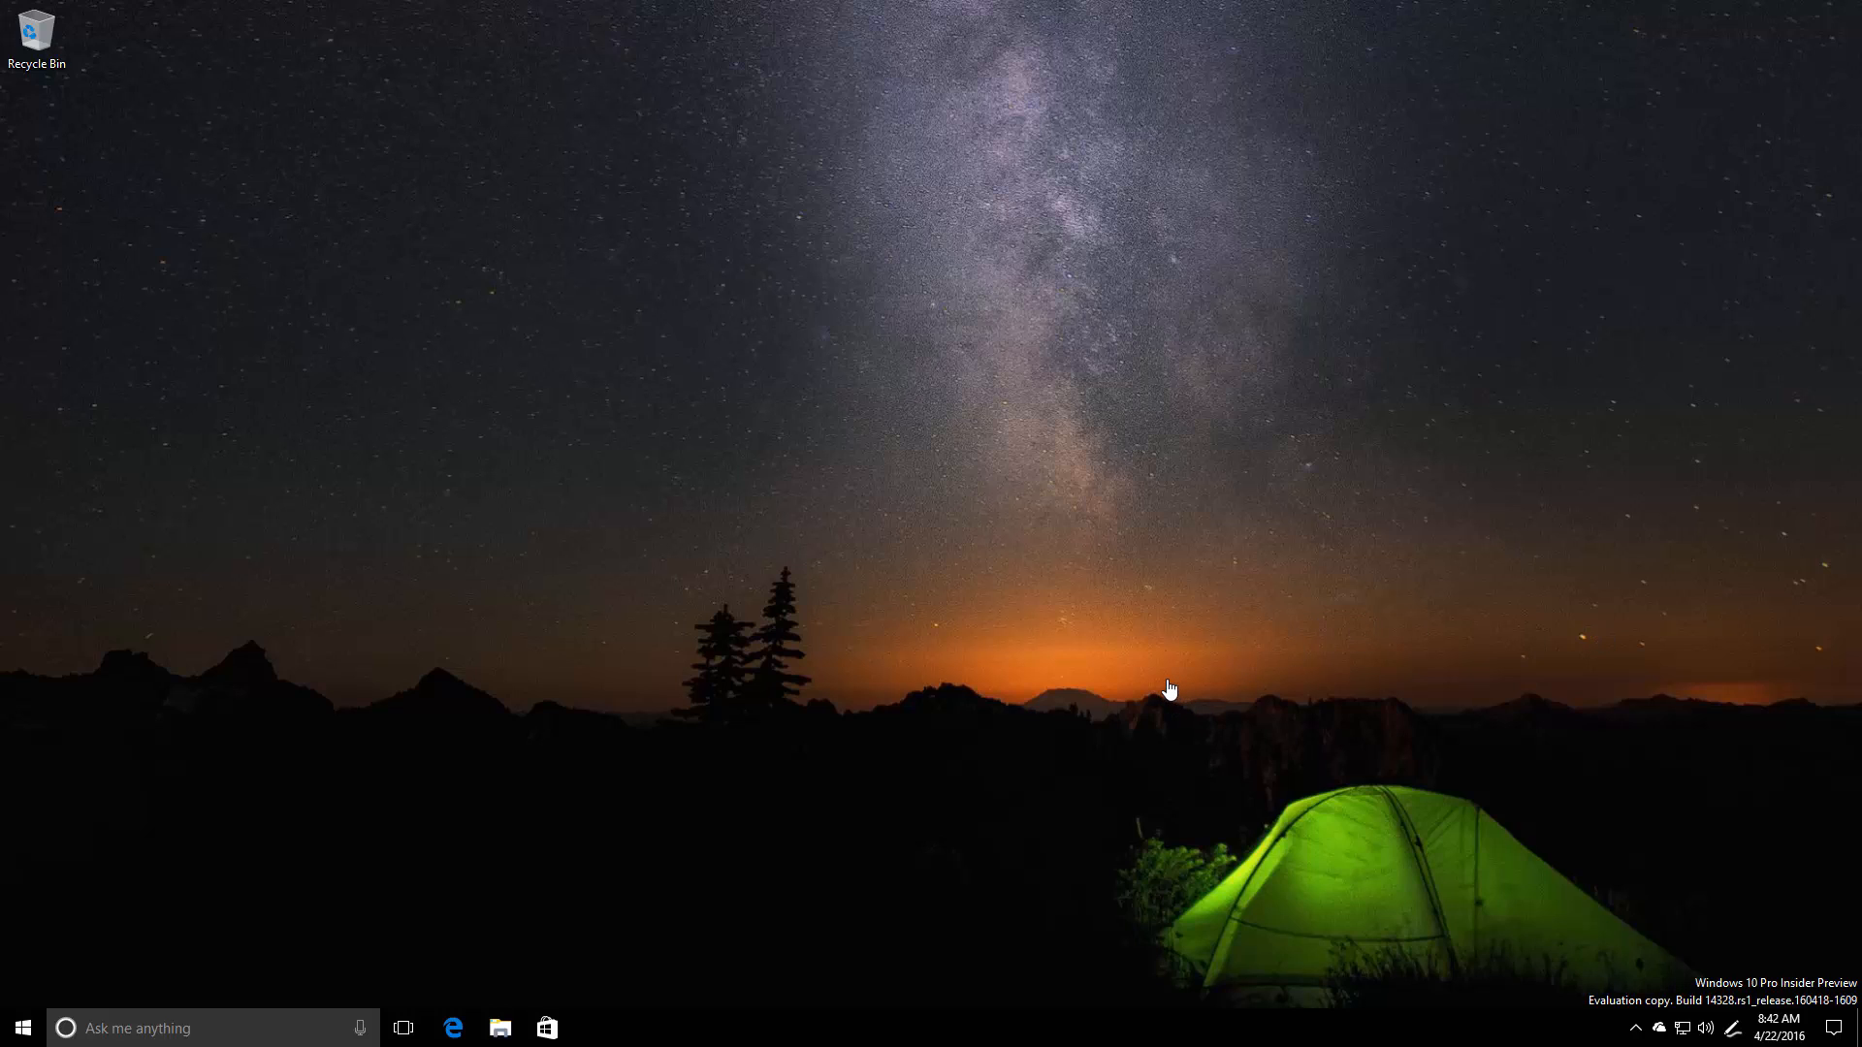
{"action": "mouse_move", "coordinate": [499, 1027]}
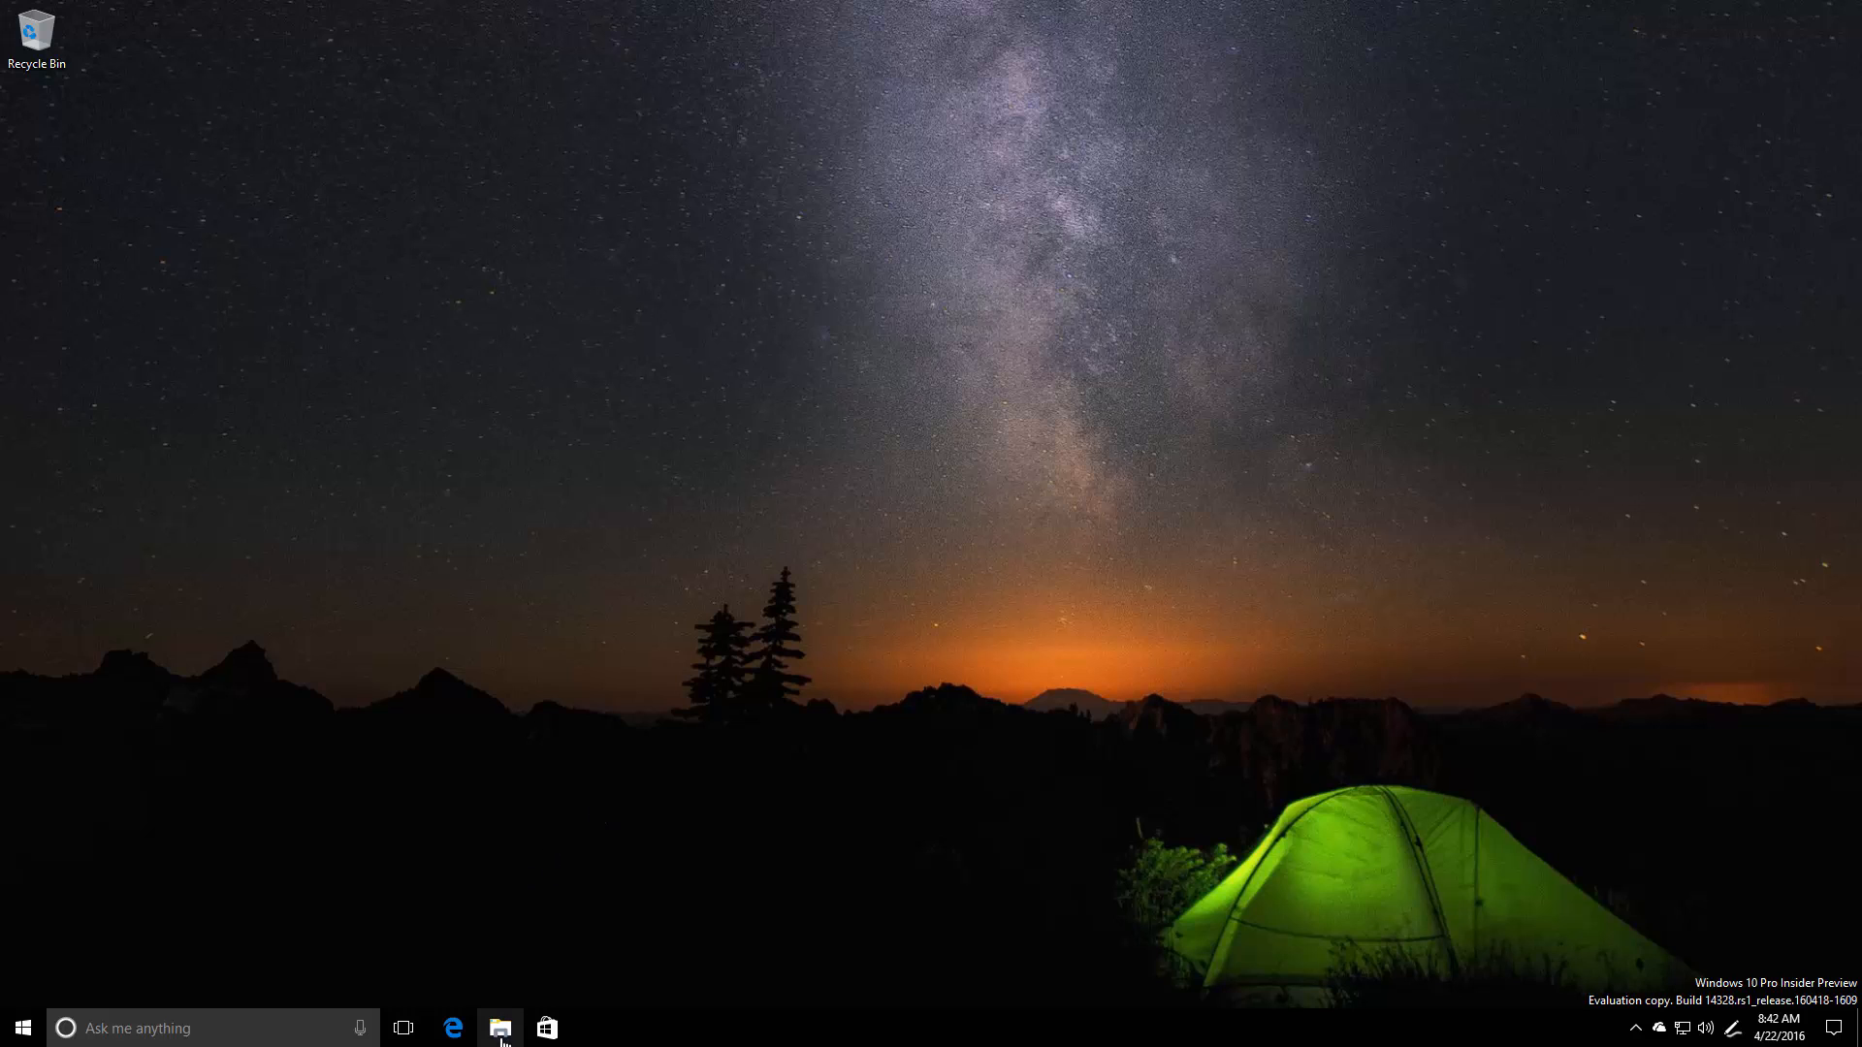
Step: Search the Start menu for cmd, get no results, and return to the All apps list
{"action": "left_click", "coordinate": [499, 1028]}
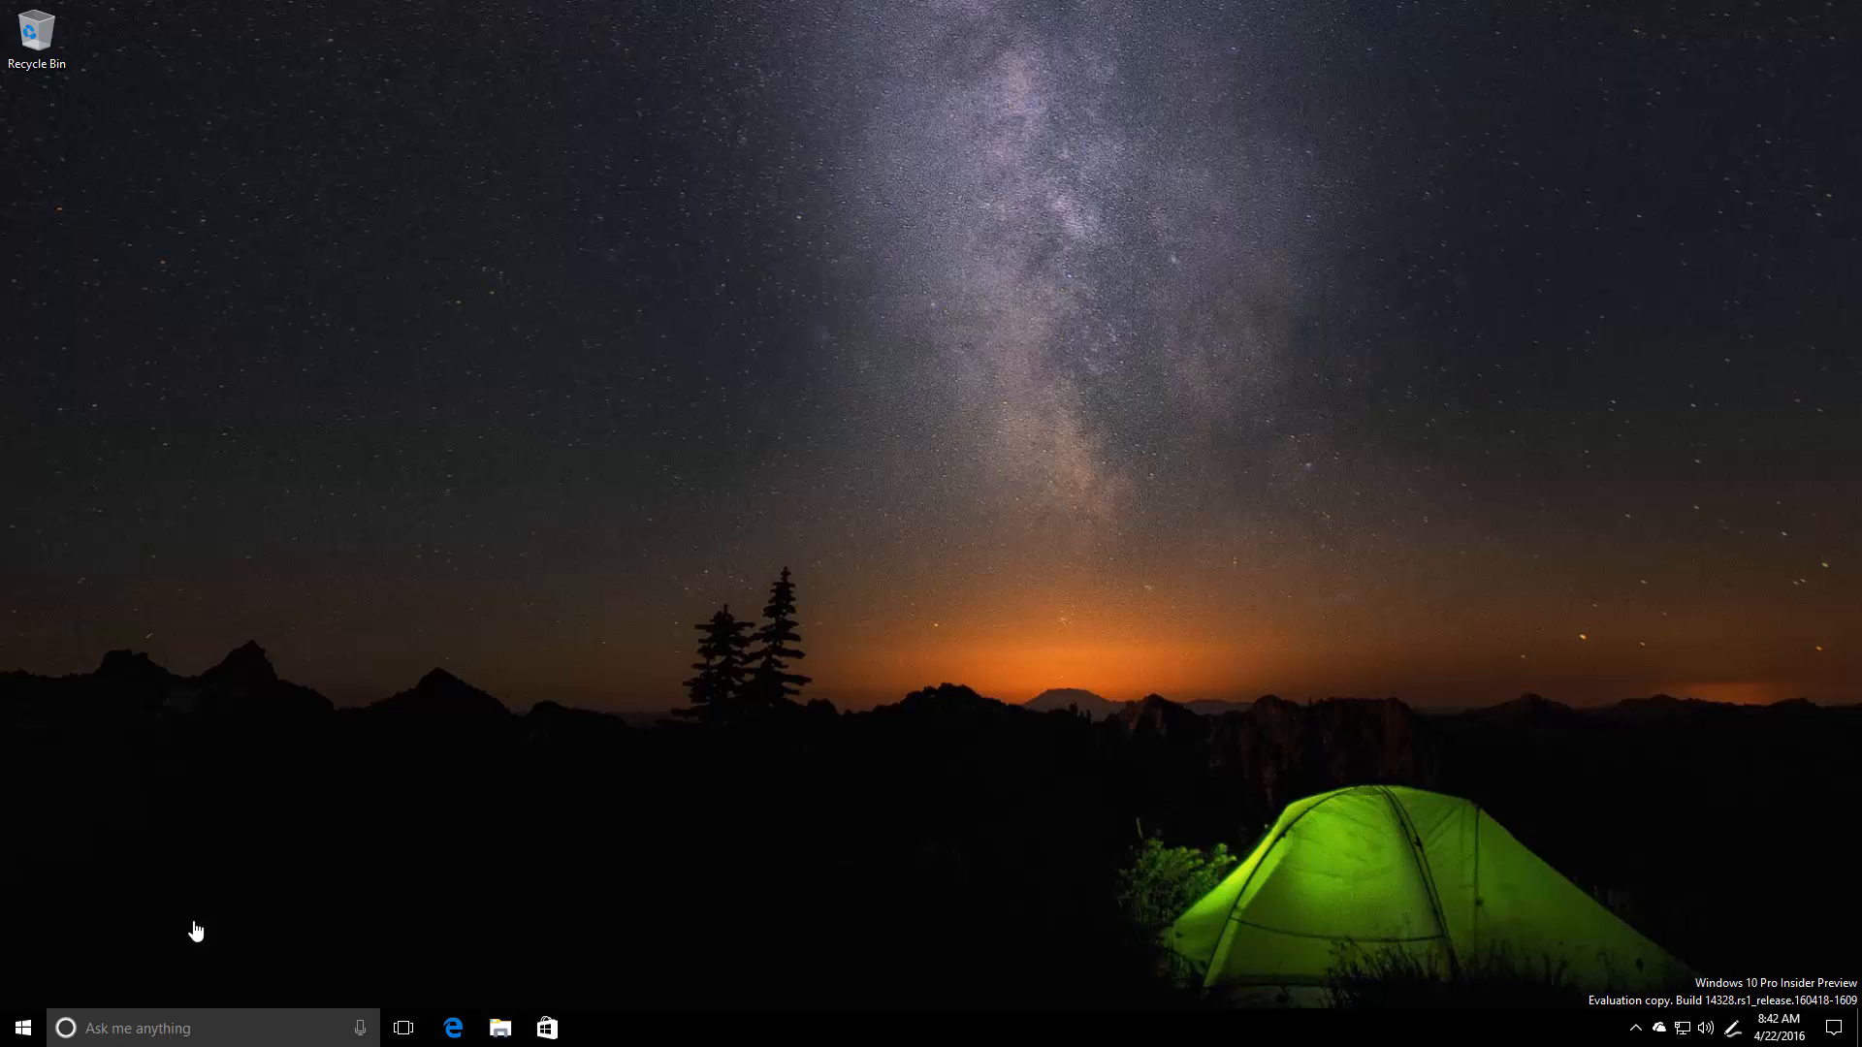
{"action": "left_click", "coordinate": [22, 1028]}
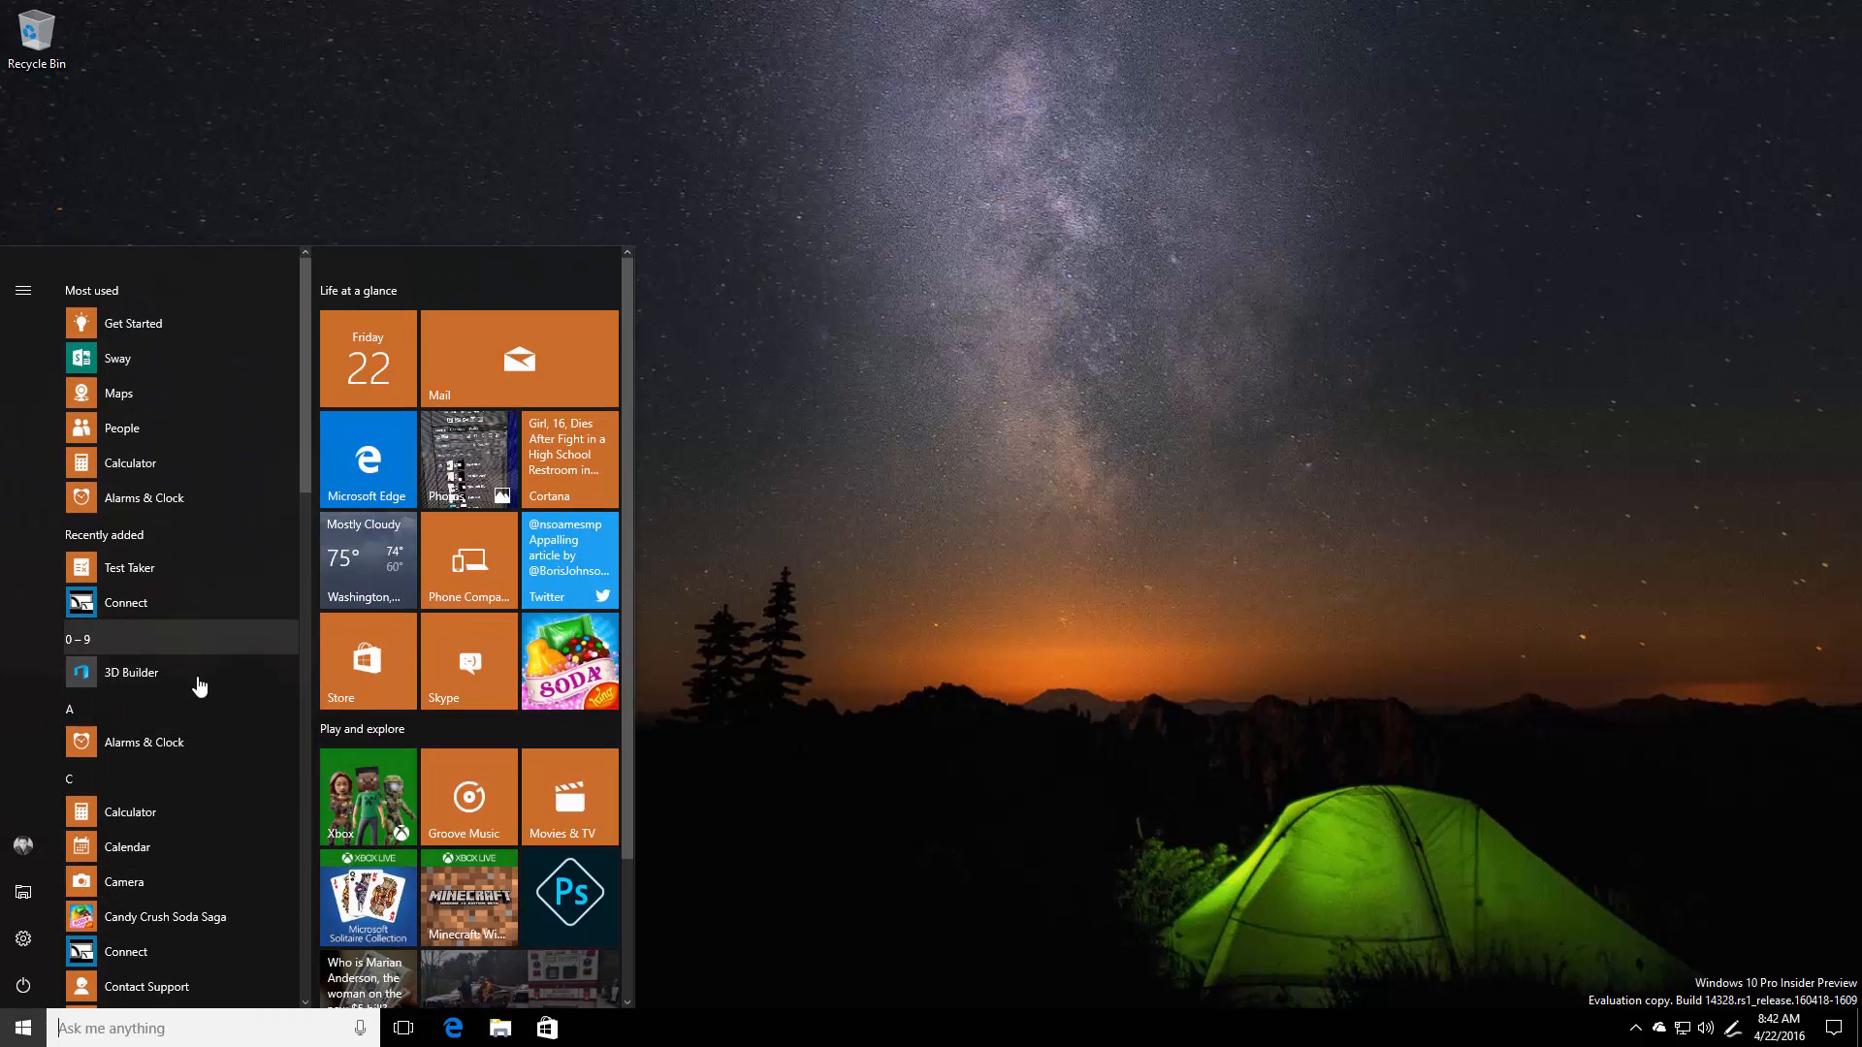
{"action": "type", "text": "c,d"}
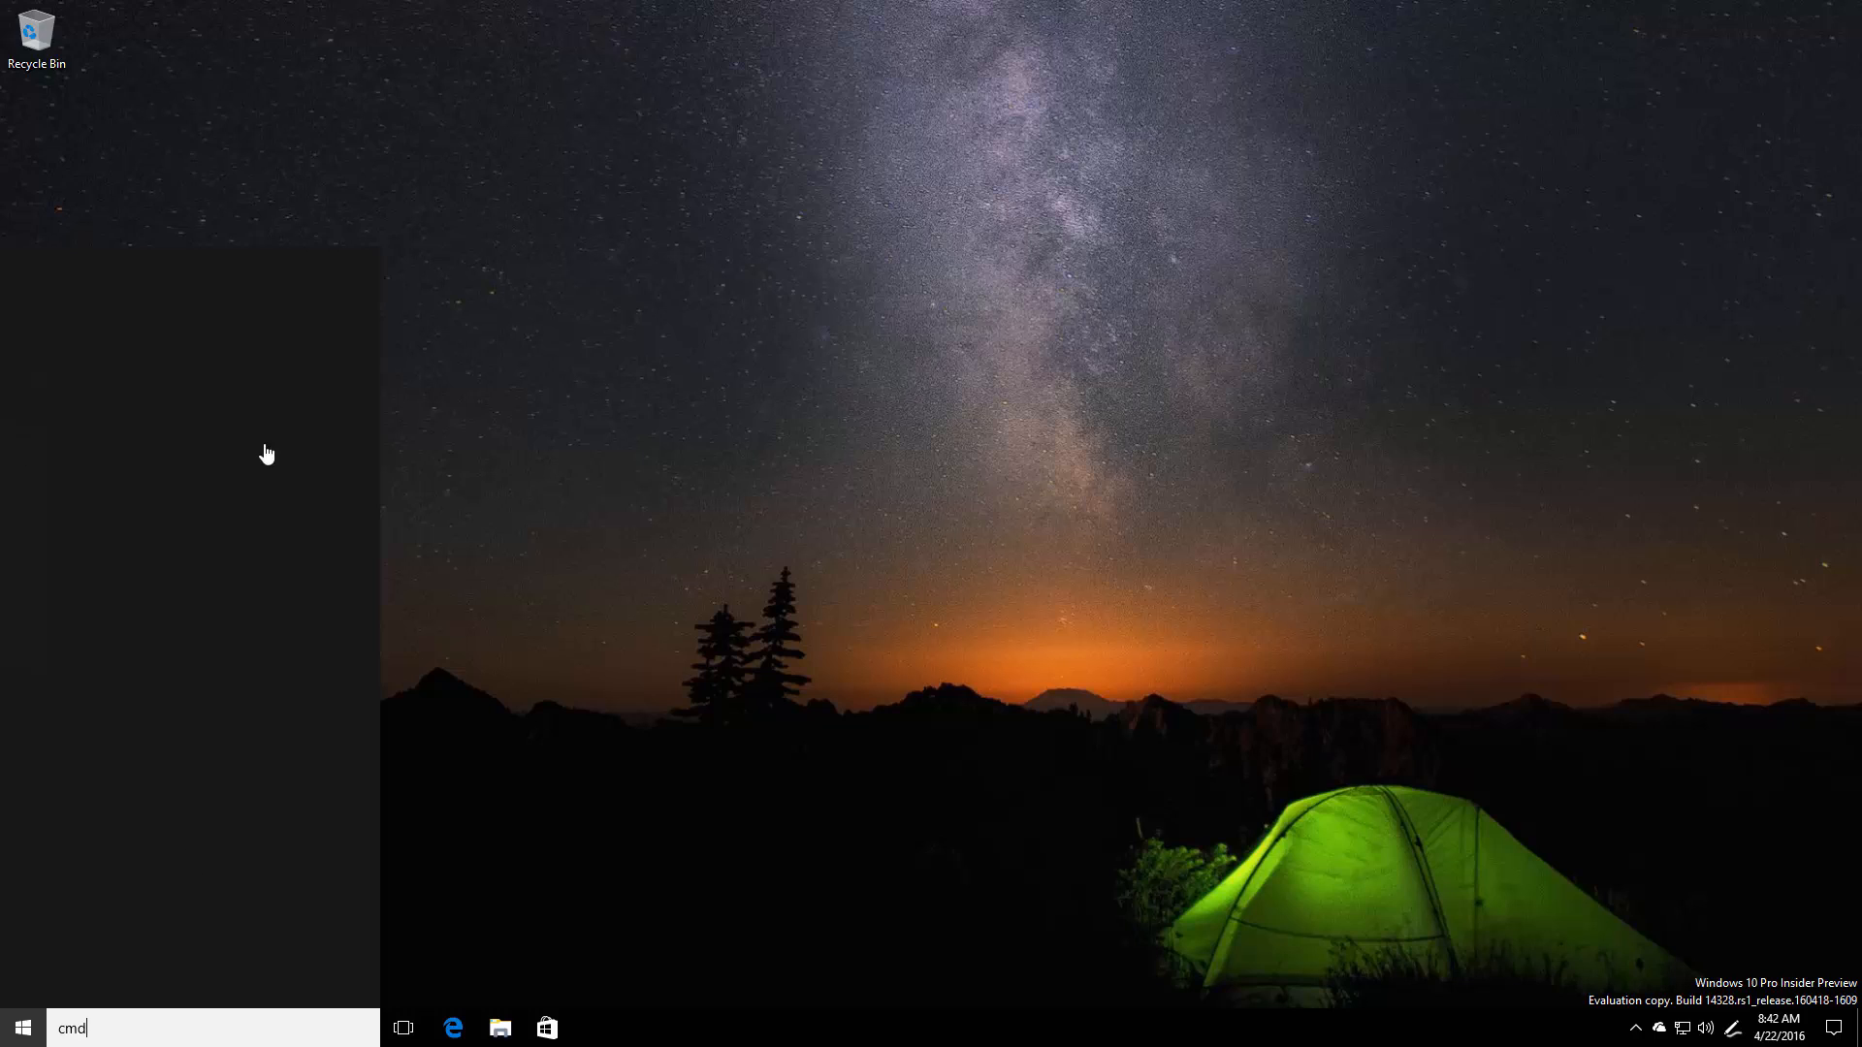
{"action": "mouse_move", "coordinate": [241, 384]}
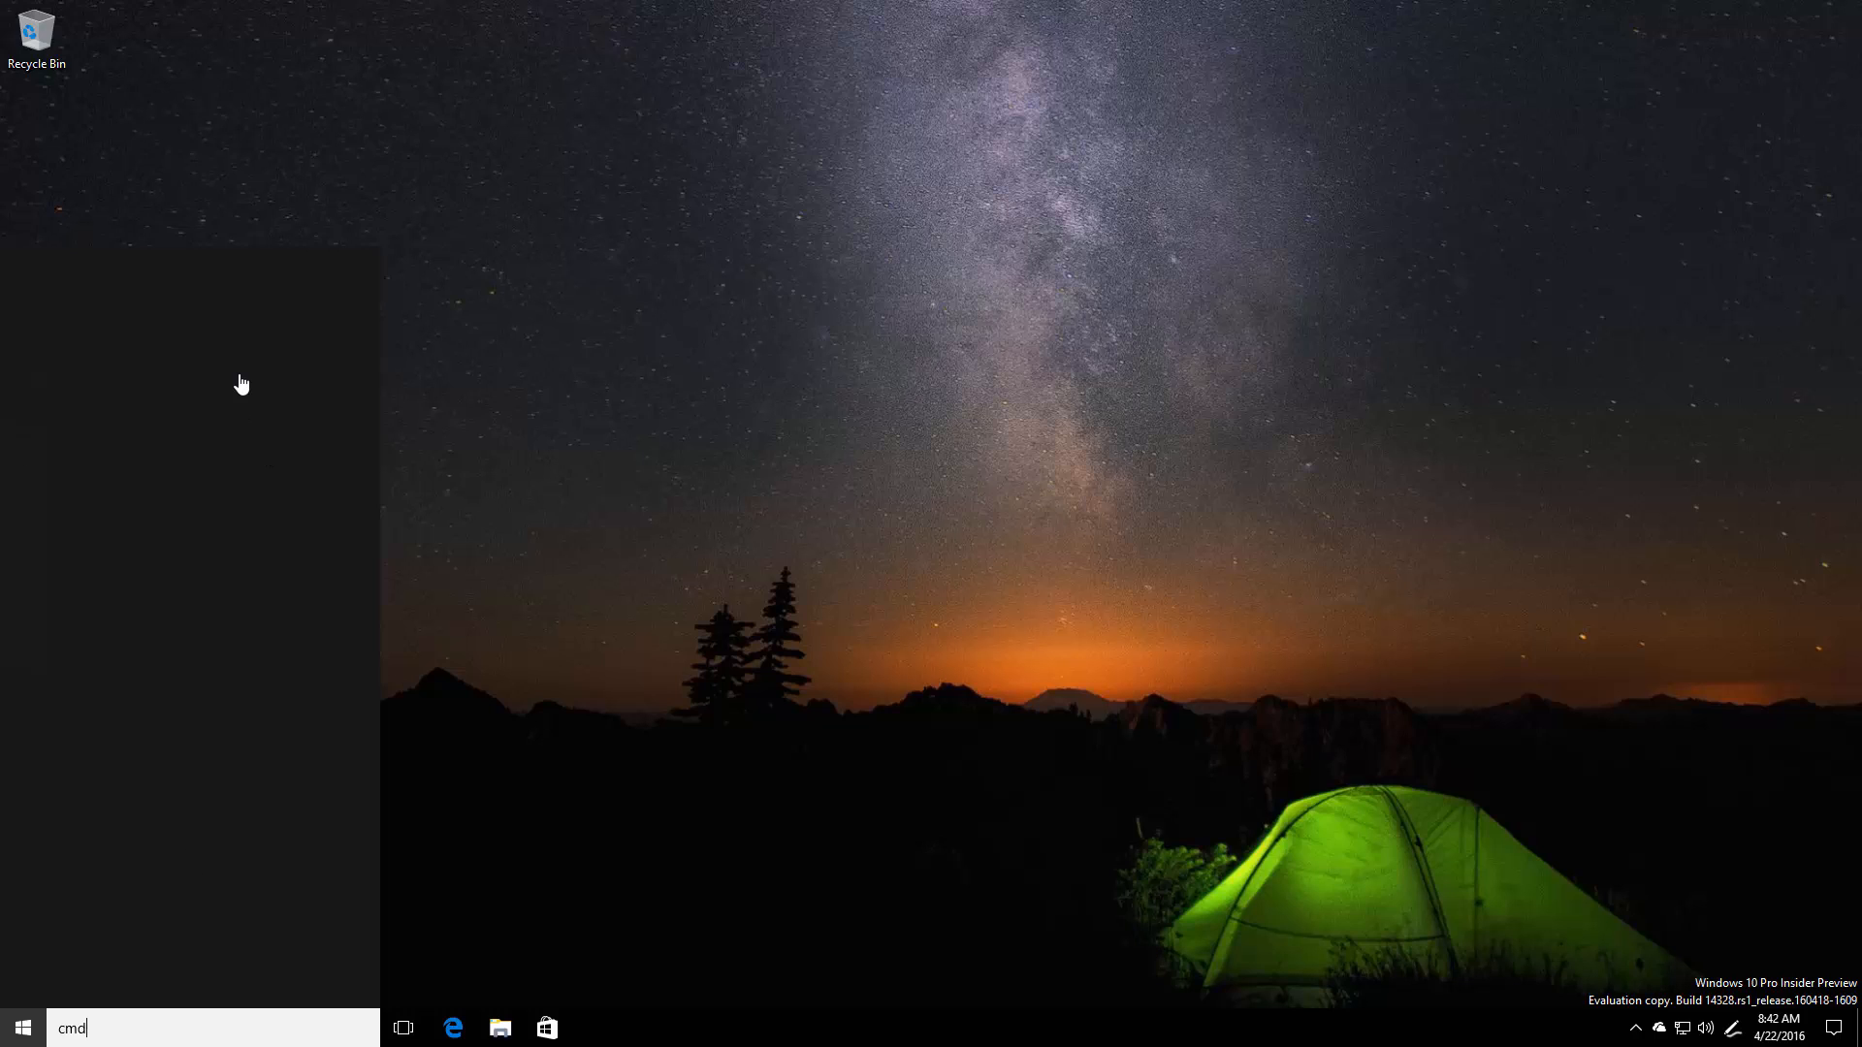
{"action": "mouse_move", "coordinate": [225, 1042]}
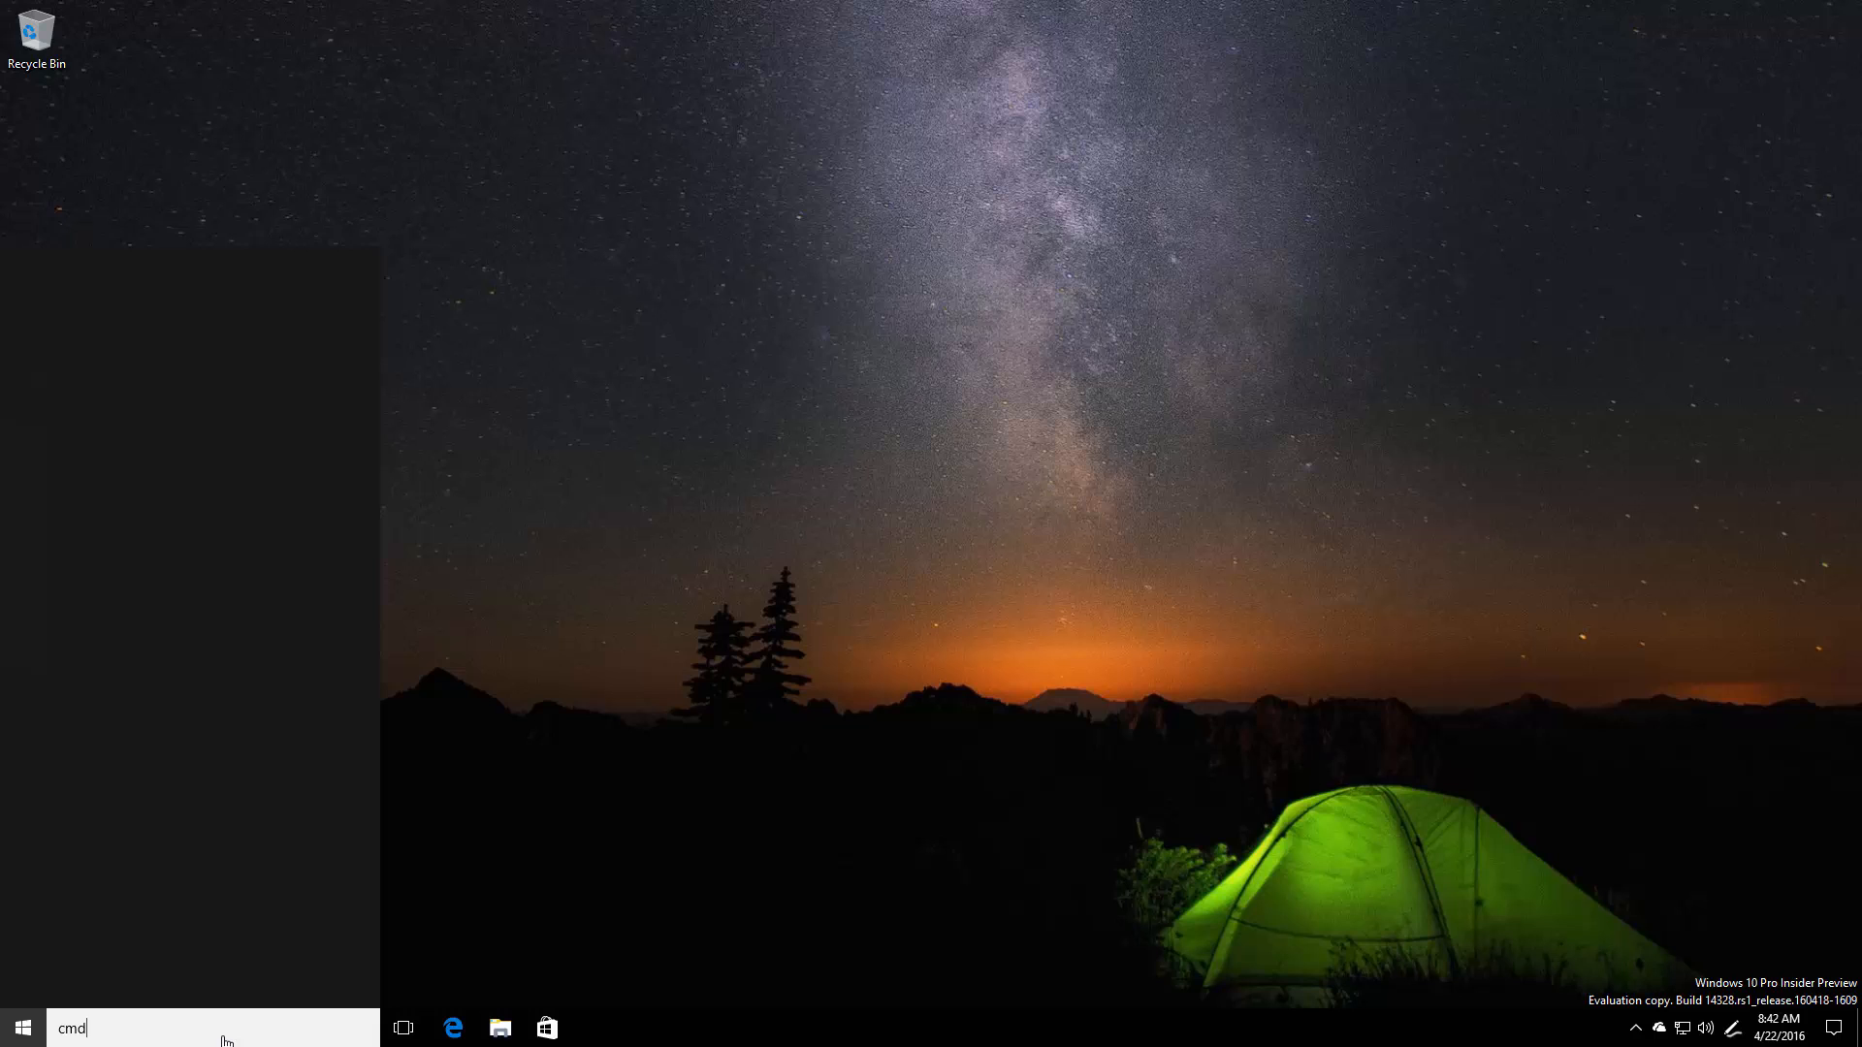
{"action": "left_click", "coordinate": [22, 1028]}
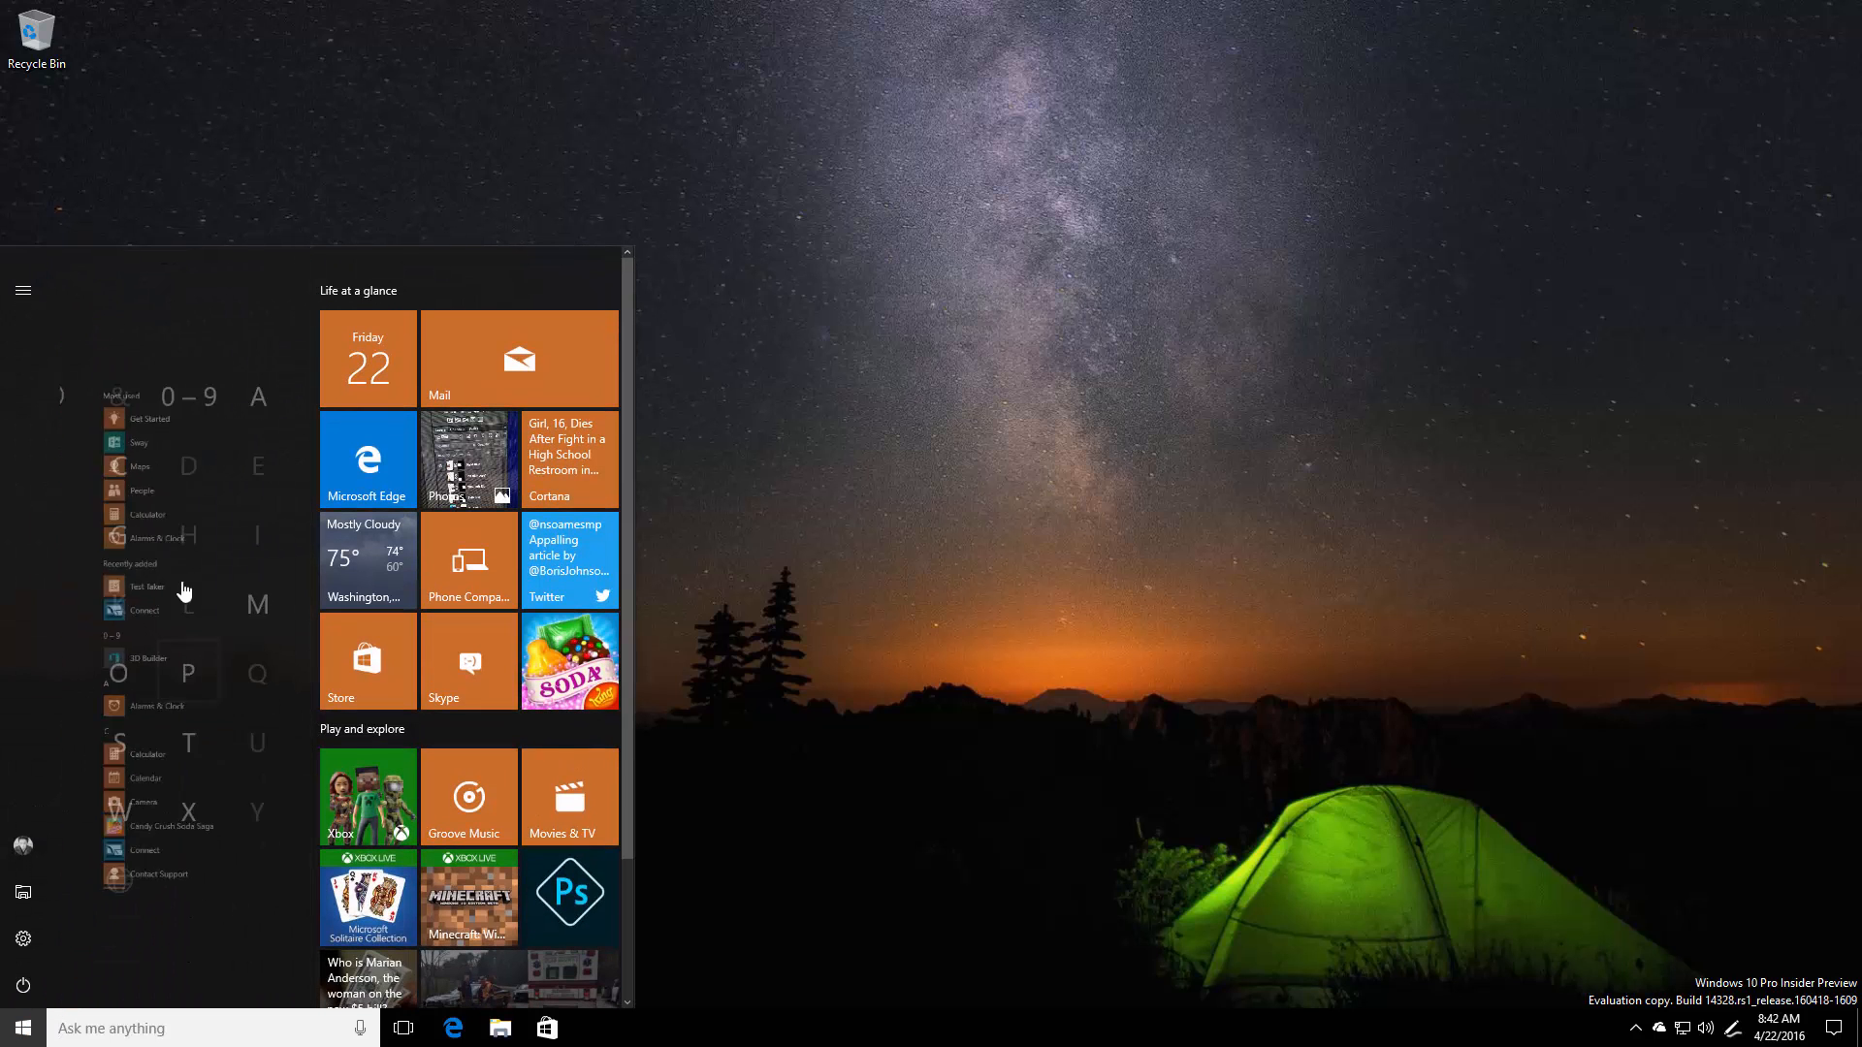
Step: Expand Windows Accessories in All apps and launch Windows Speech Recognition's setup wizard
{"action": "scroll", "scroll_direction": "down", "scroll_amount": 3}
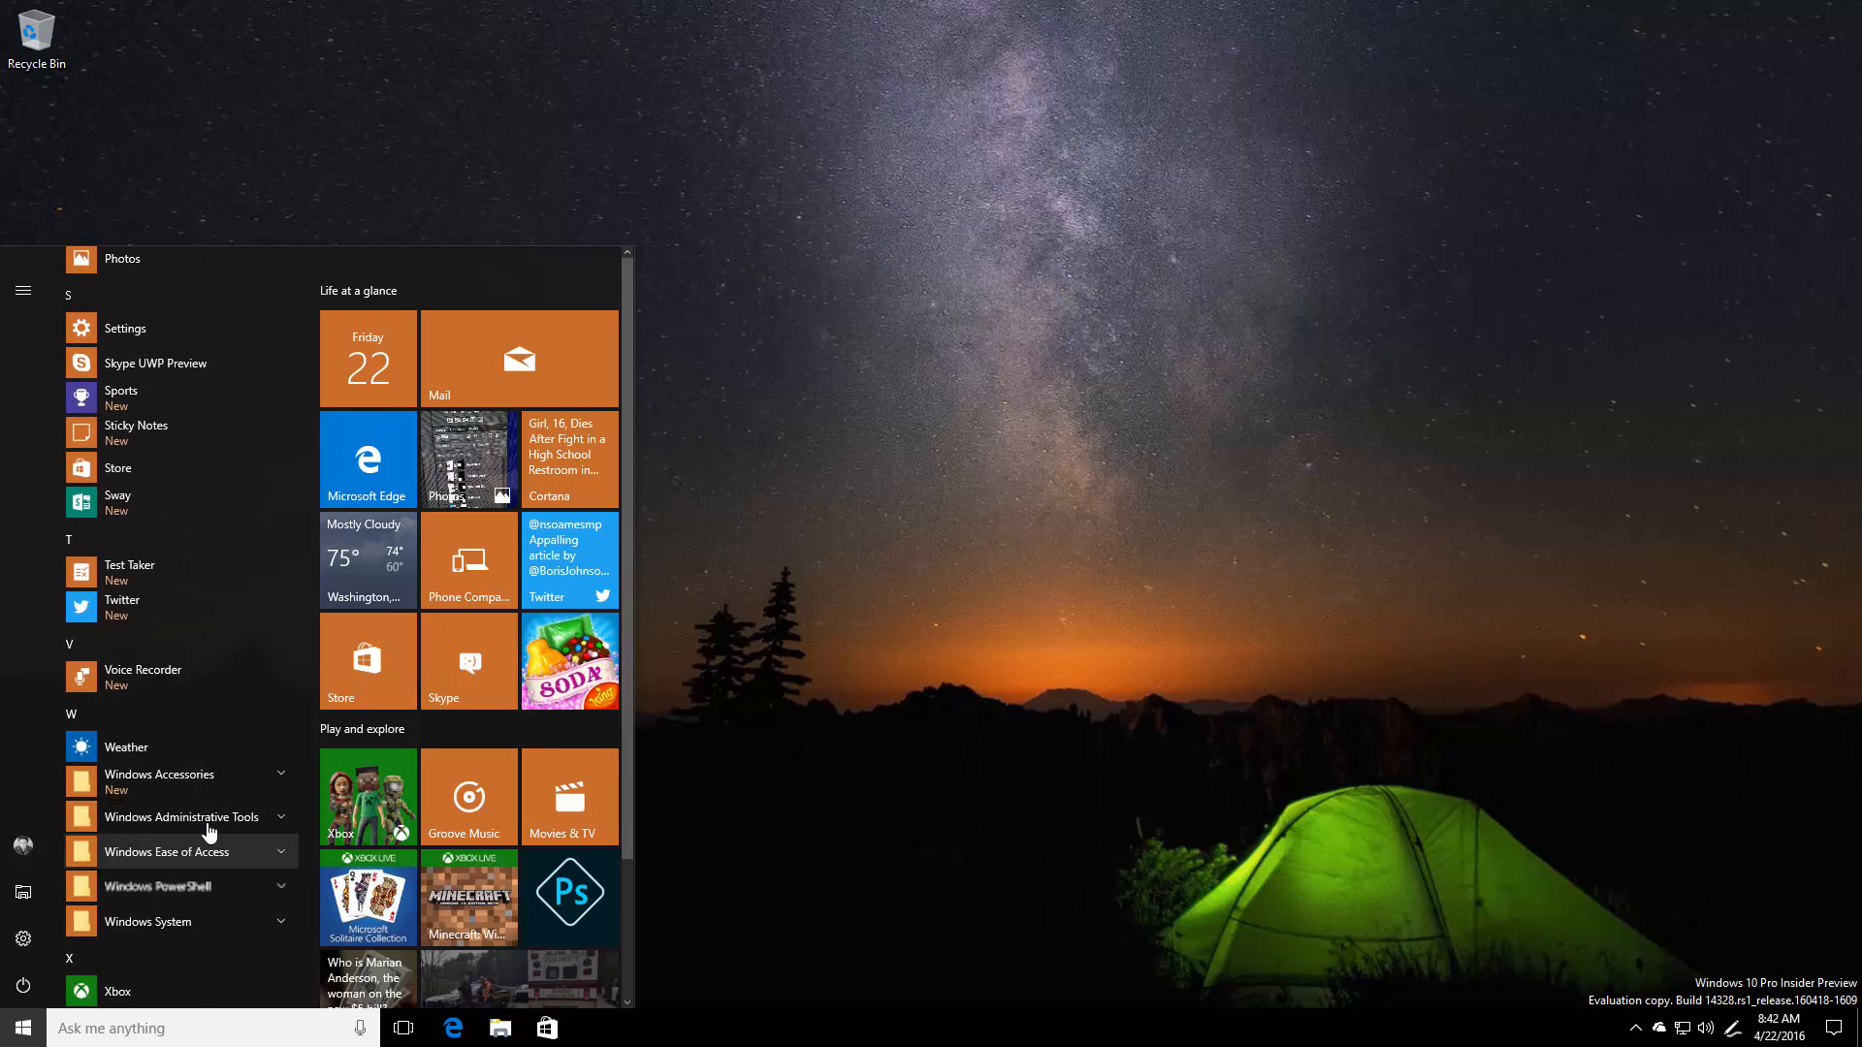
{"action": "left_click", "coordinate": [161, 782]}
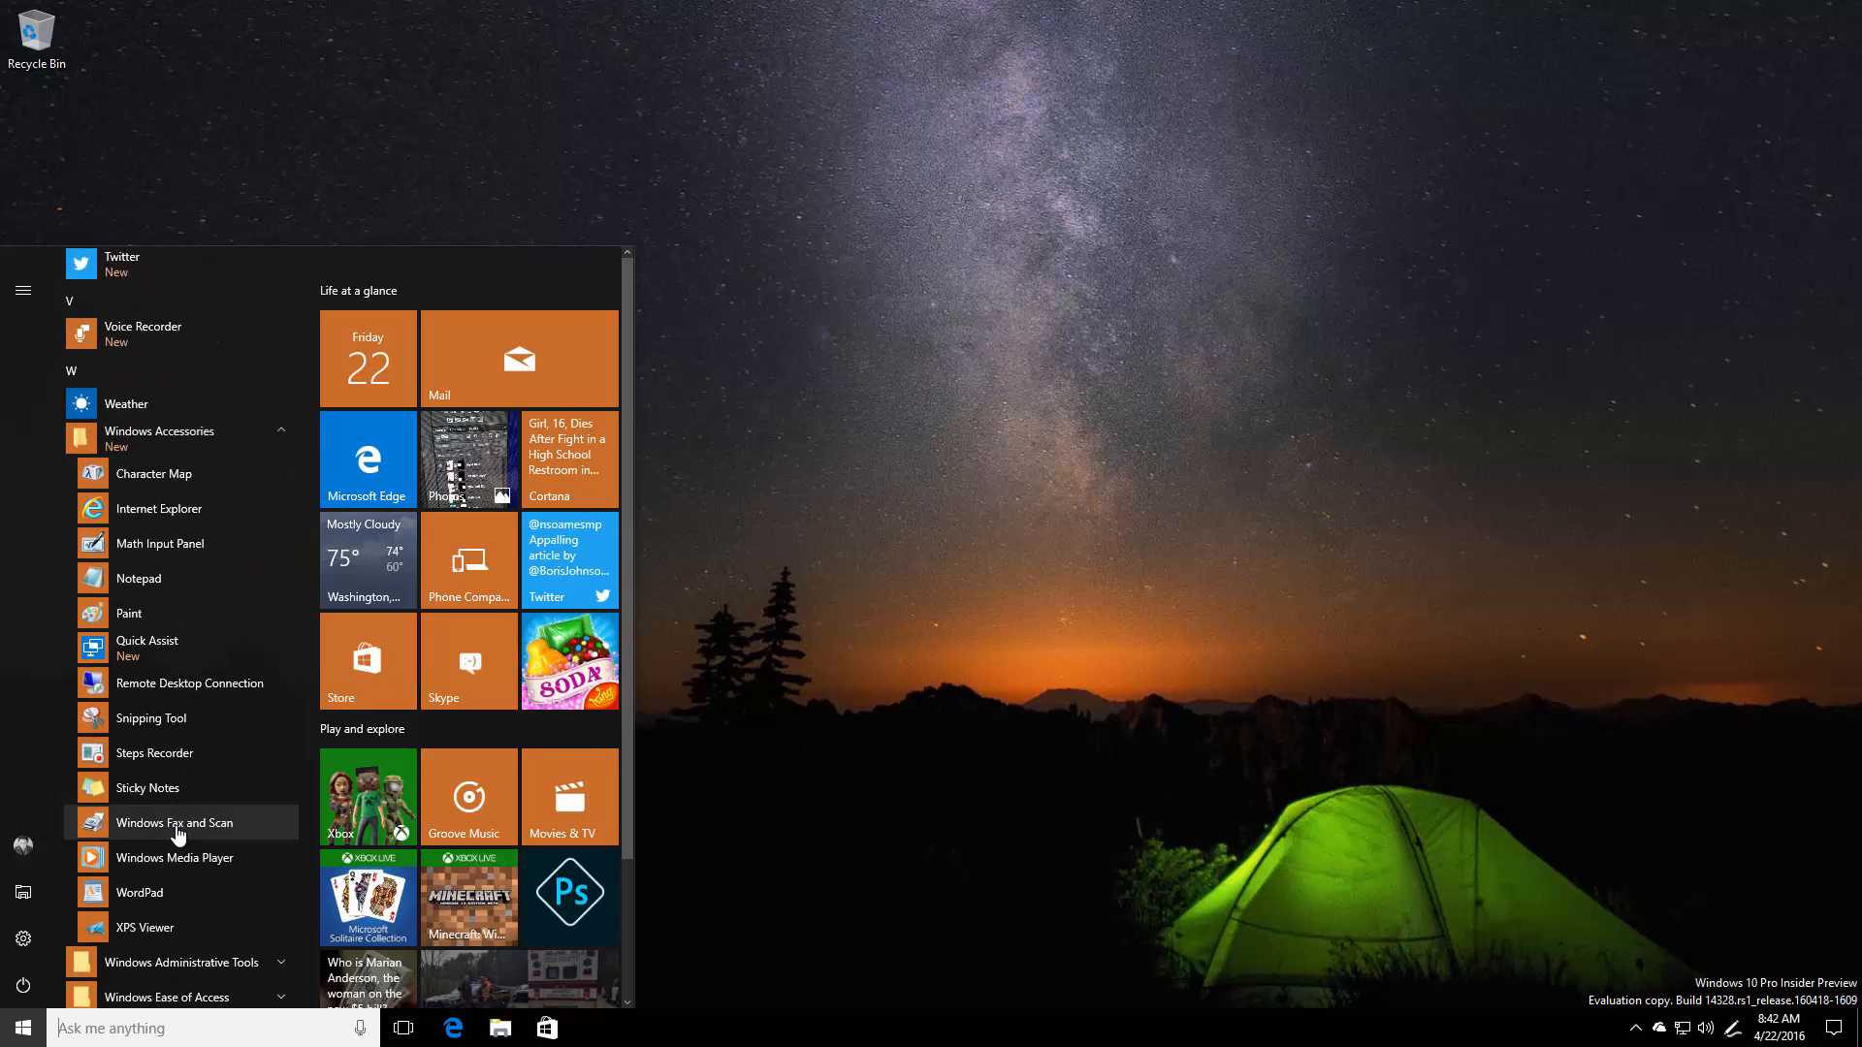
{"action": "scroll", "scroll_direction": "down", "scroll_amount": 3}
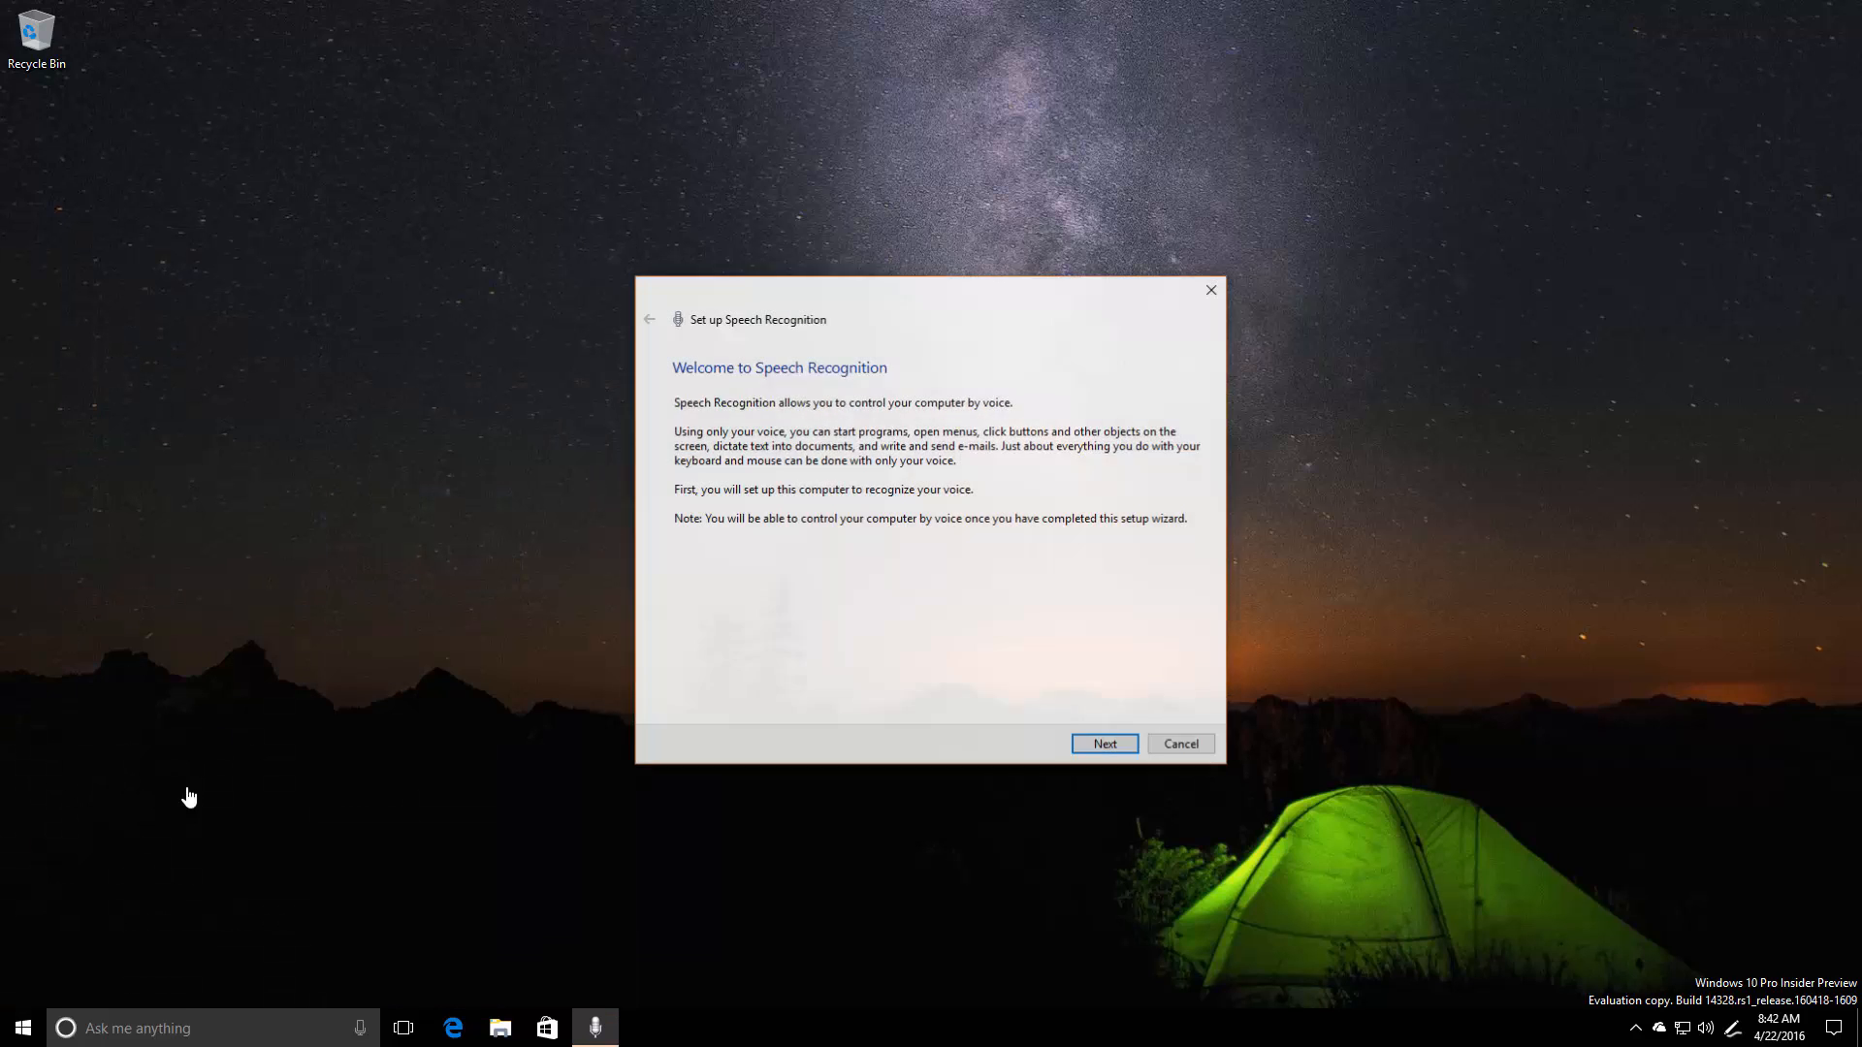
Step: Cancel the Speech Recognition wizard and try Command Prompt under Windows System, which opens Control Panel
{"action": "left_click", "coordinate": [21, 1028]}
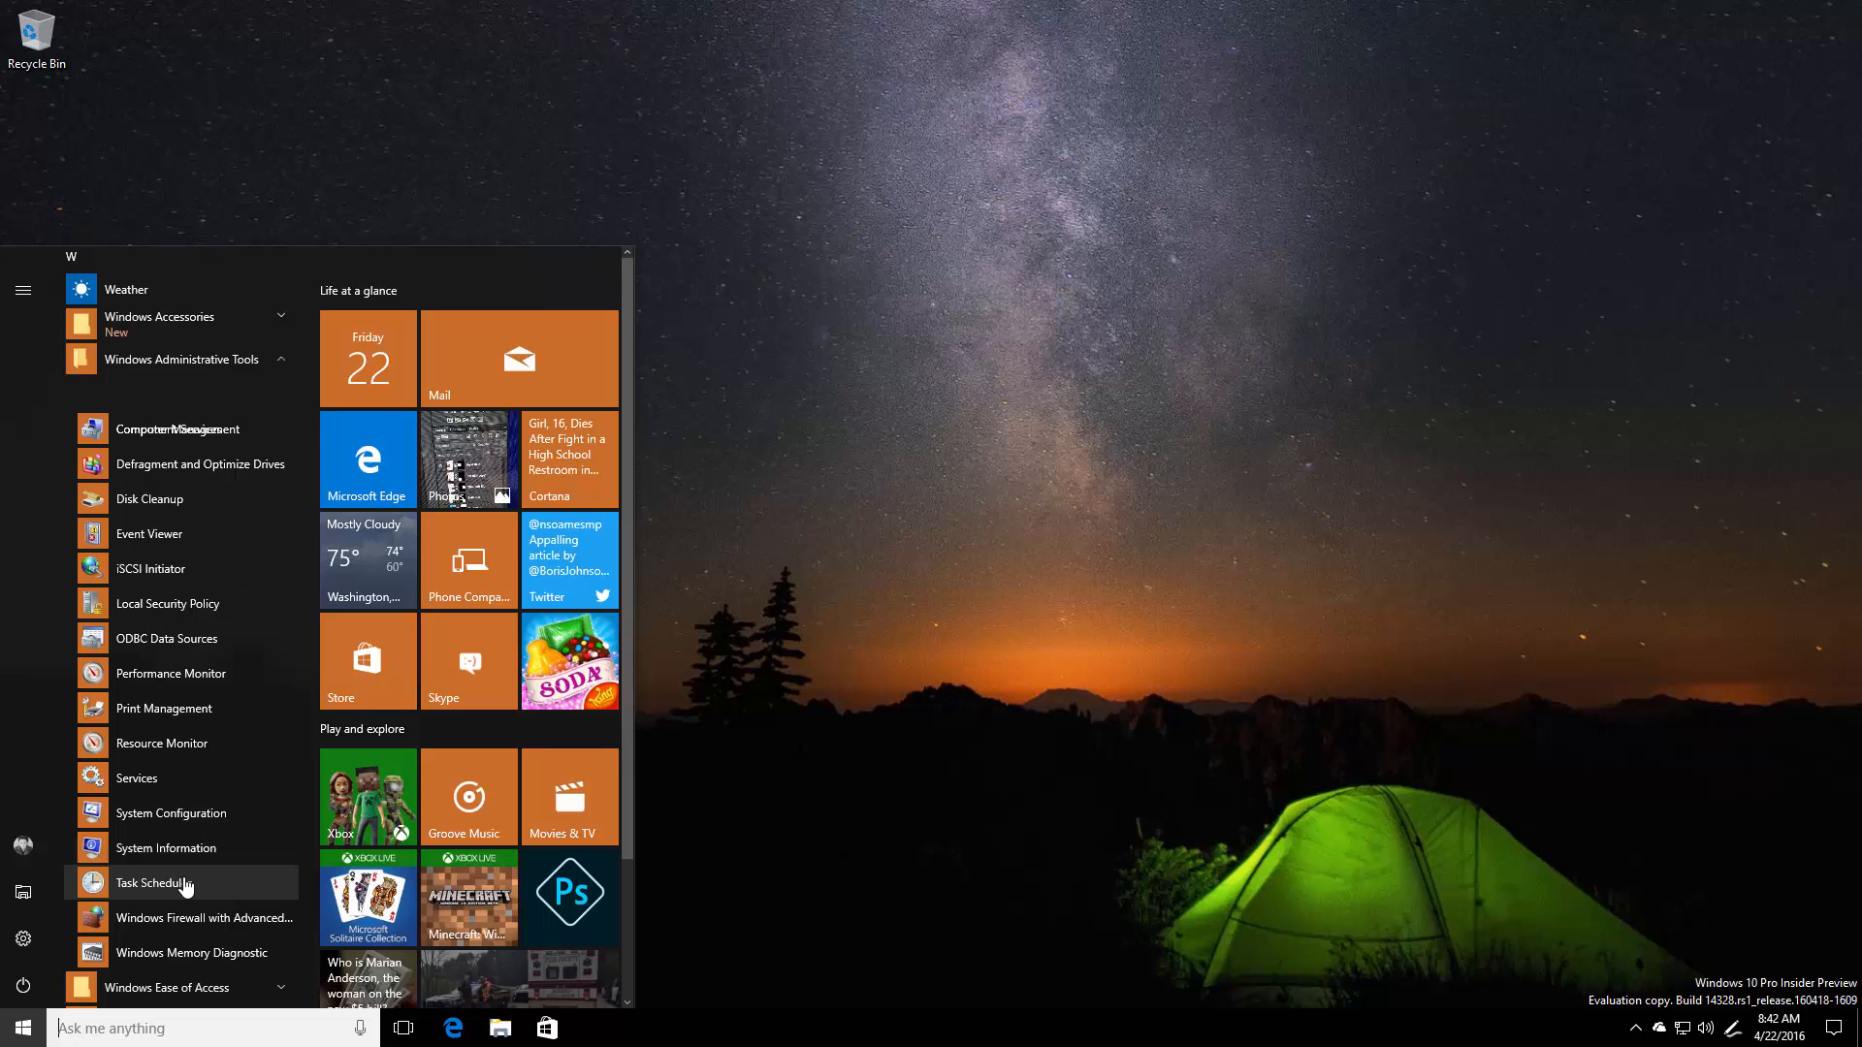
{"action": "mouse_move", "coordinate": [179, 429]}
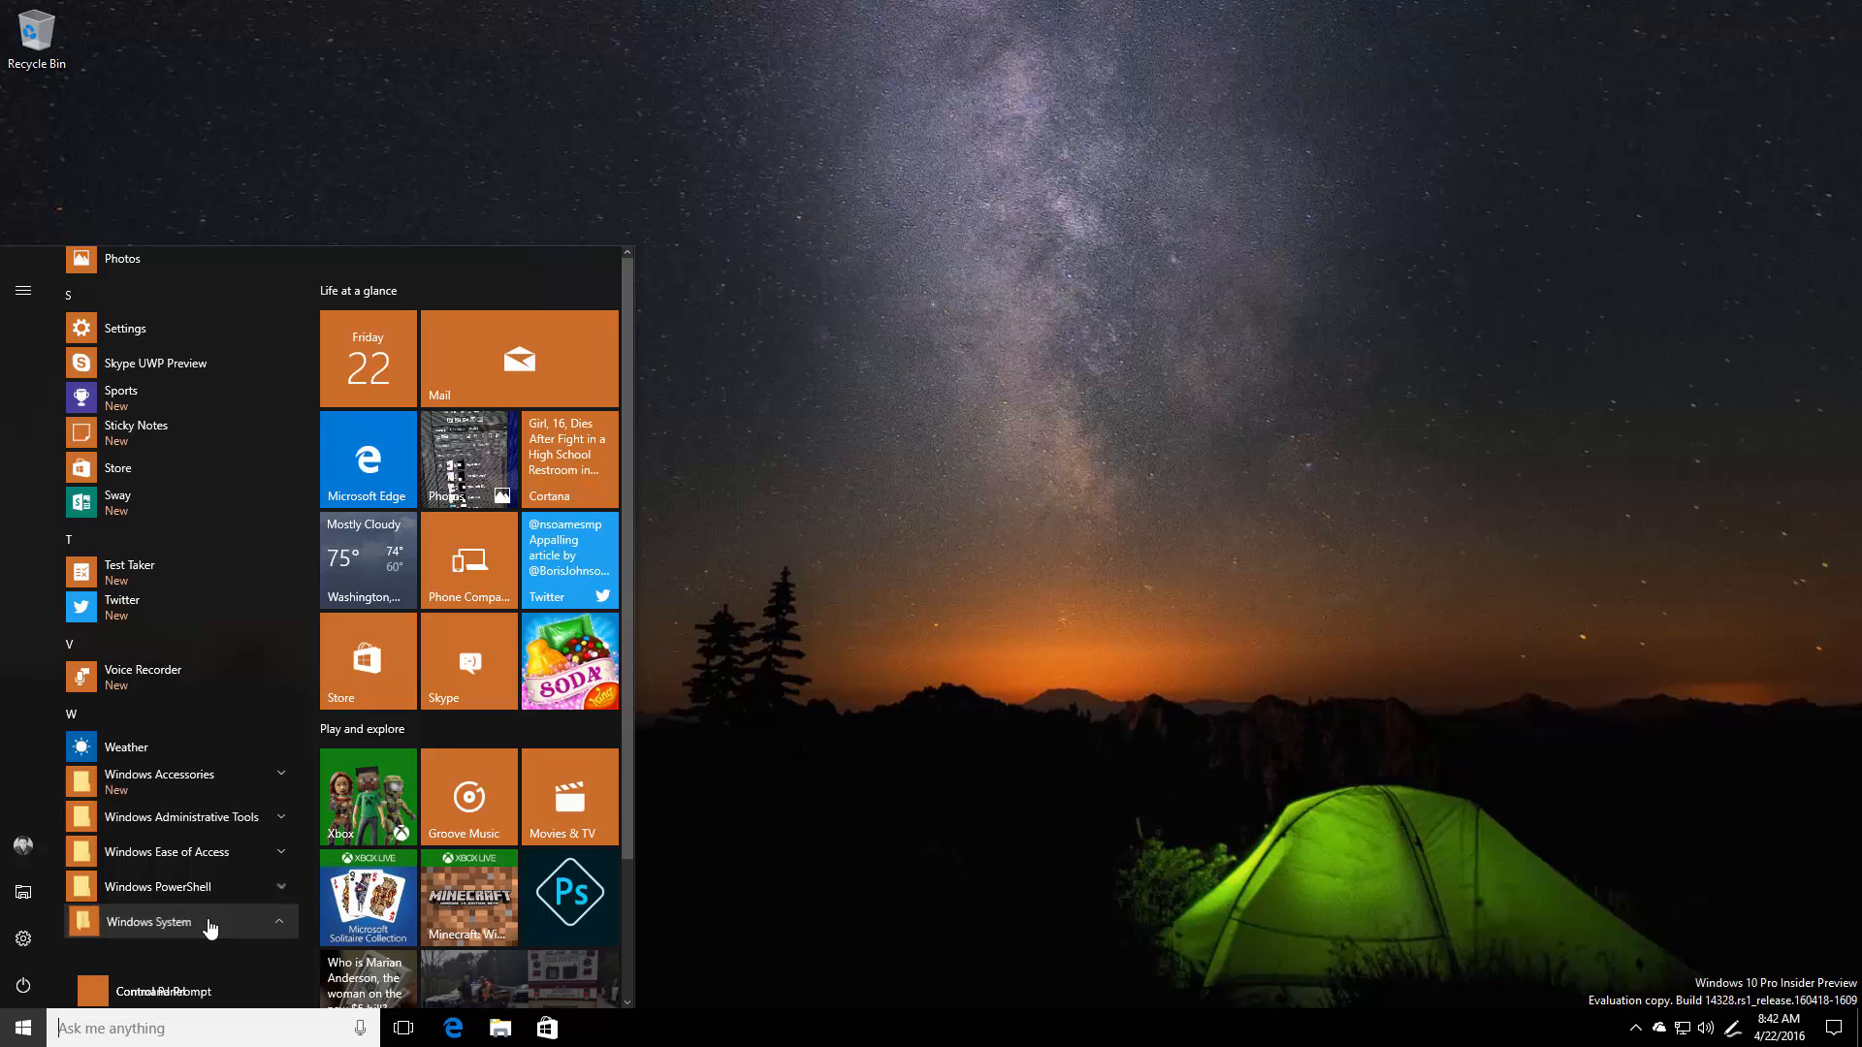
{"action": "left_click", "coordinate": [150, 921]}
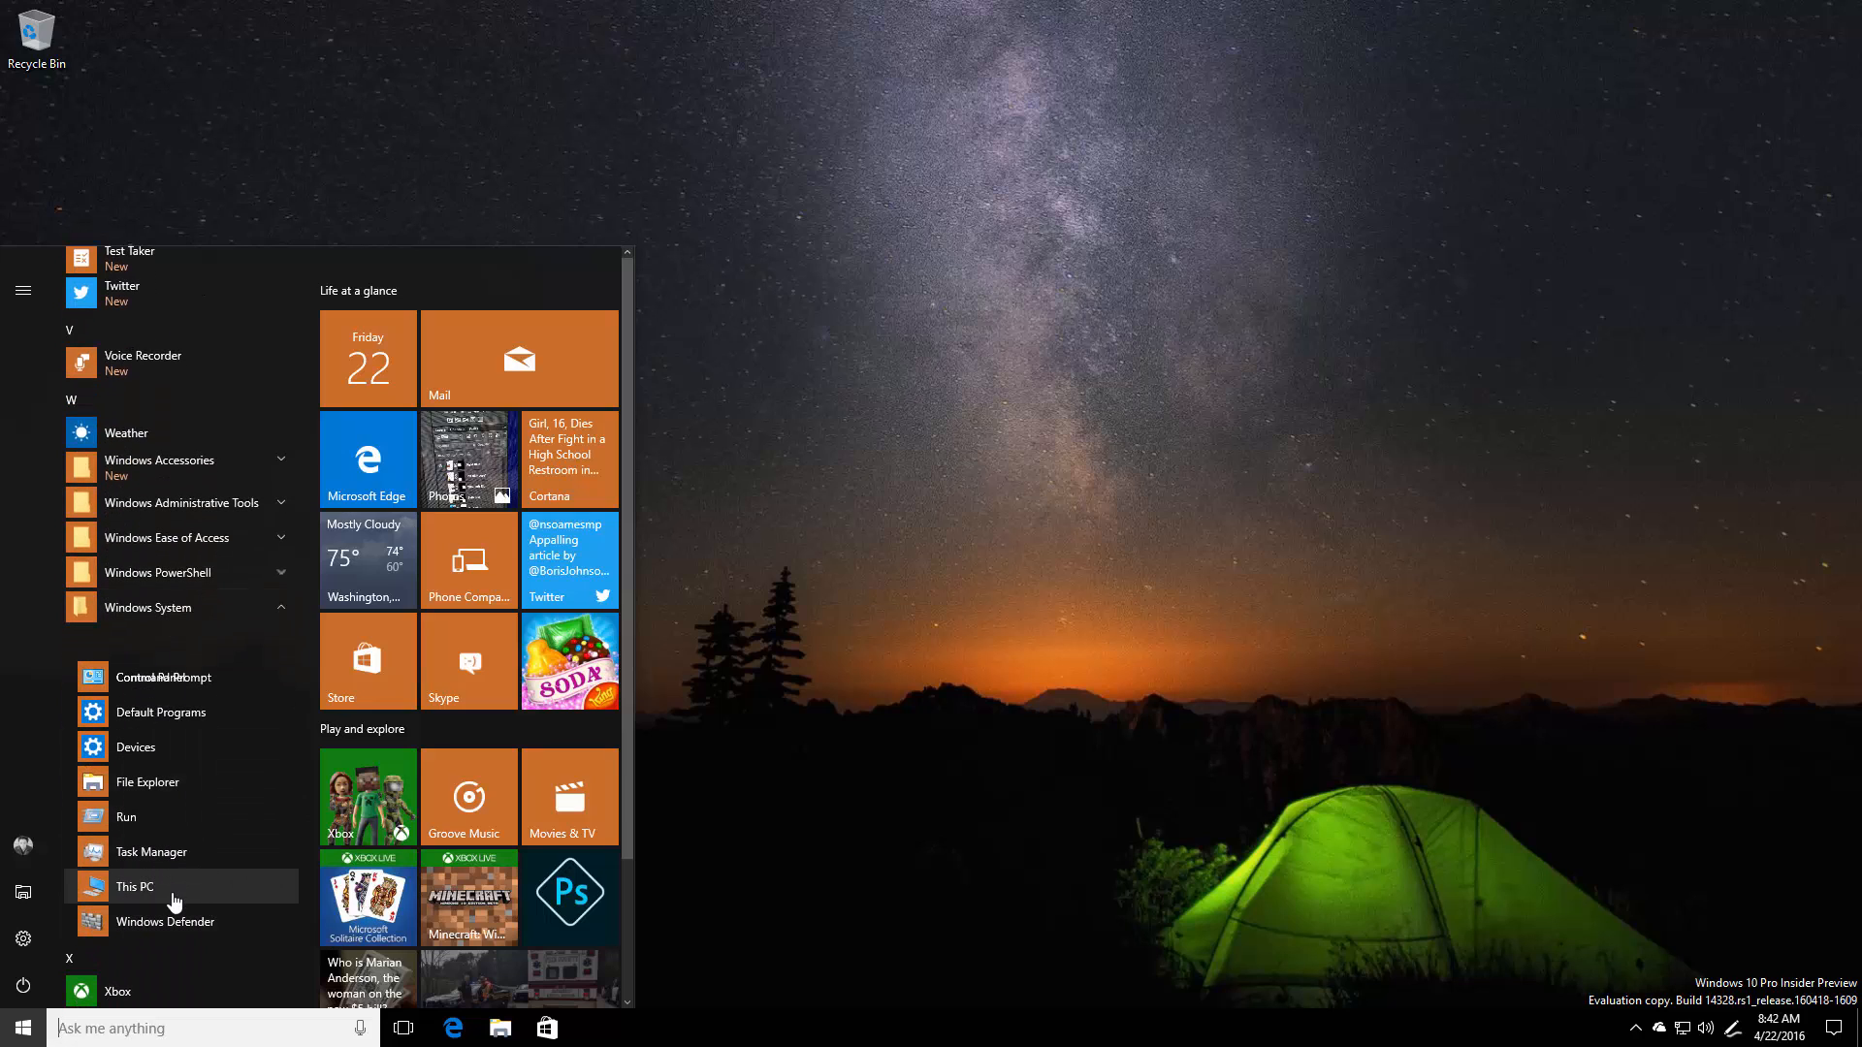
{"action": "mouse_move", "coordinate": [178, 677]}
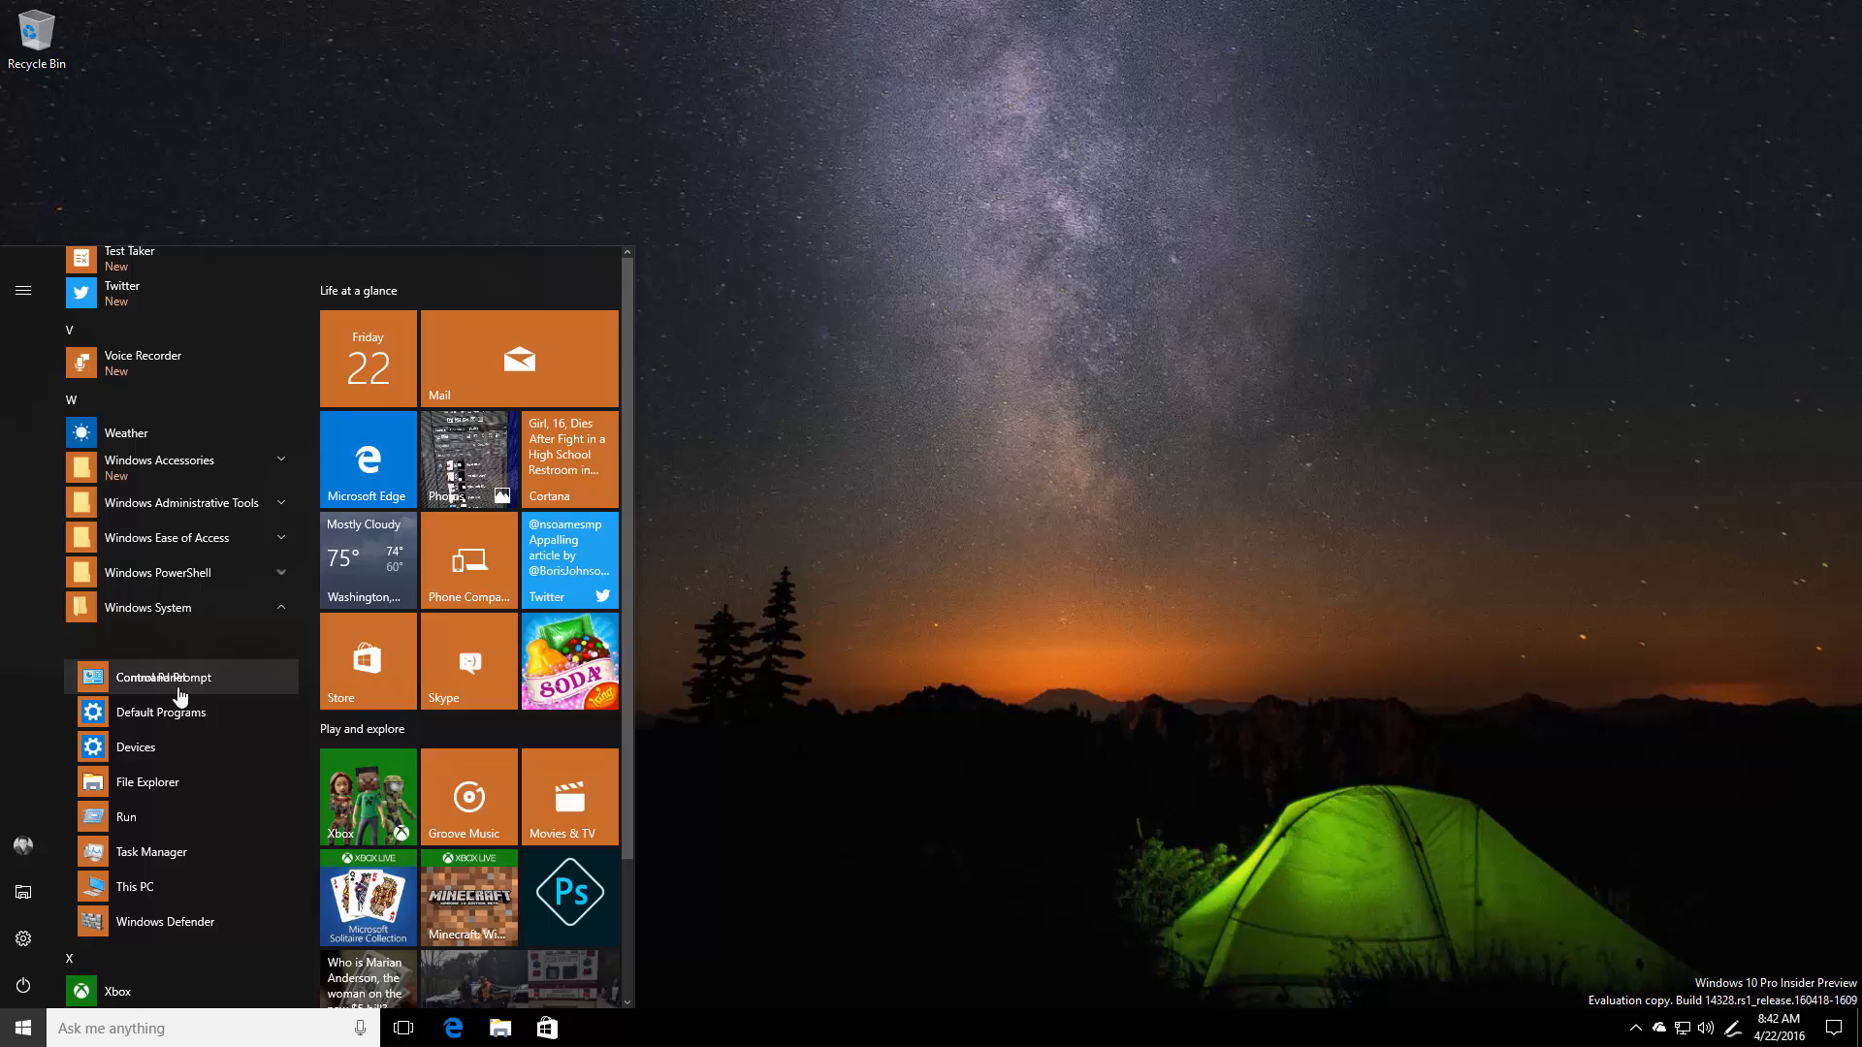
{"action": "right_click", "coordinate": [167, 677]}
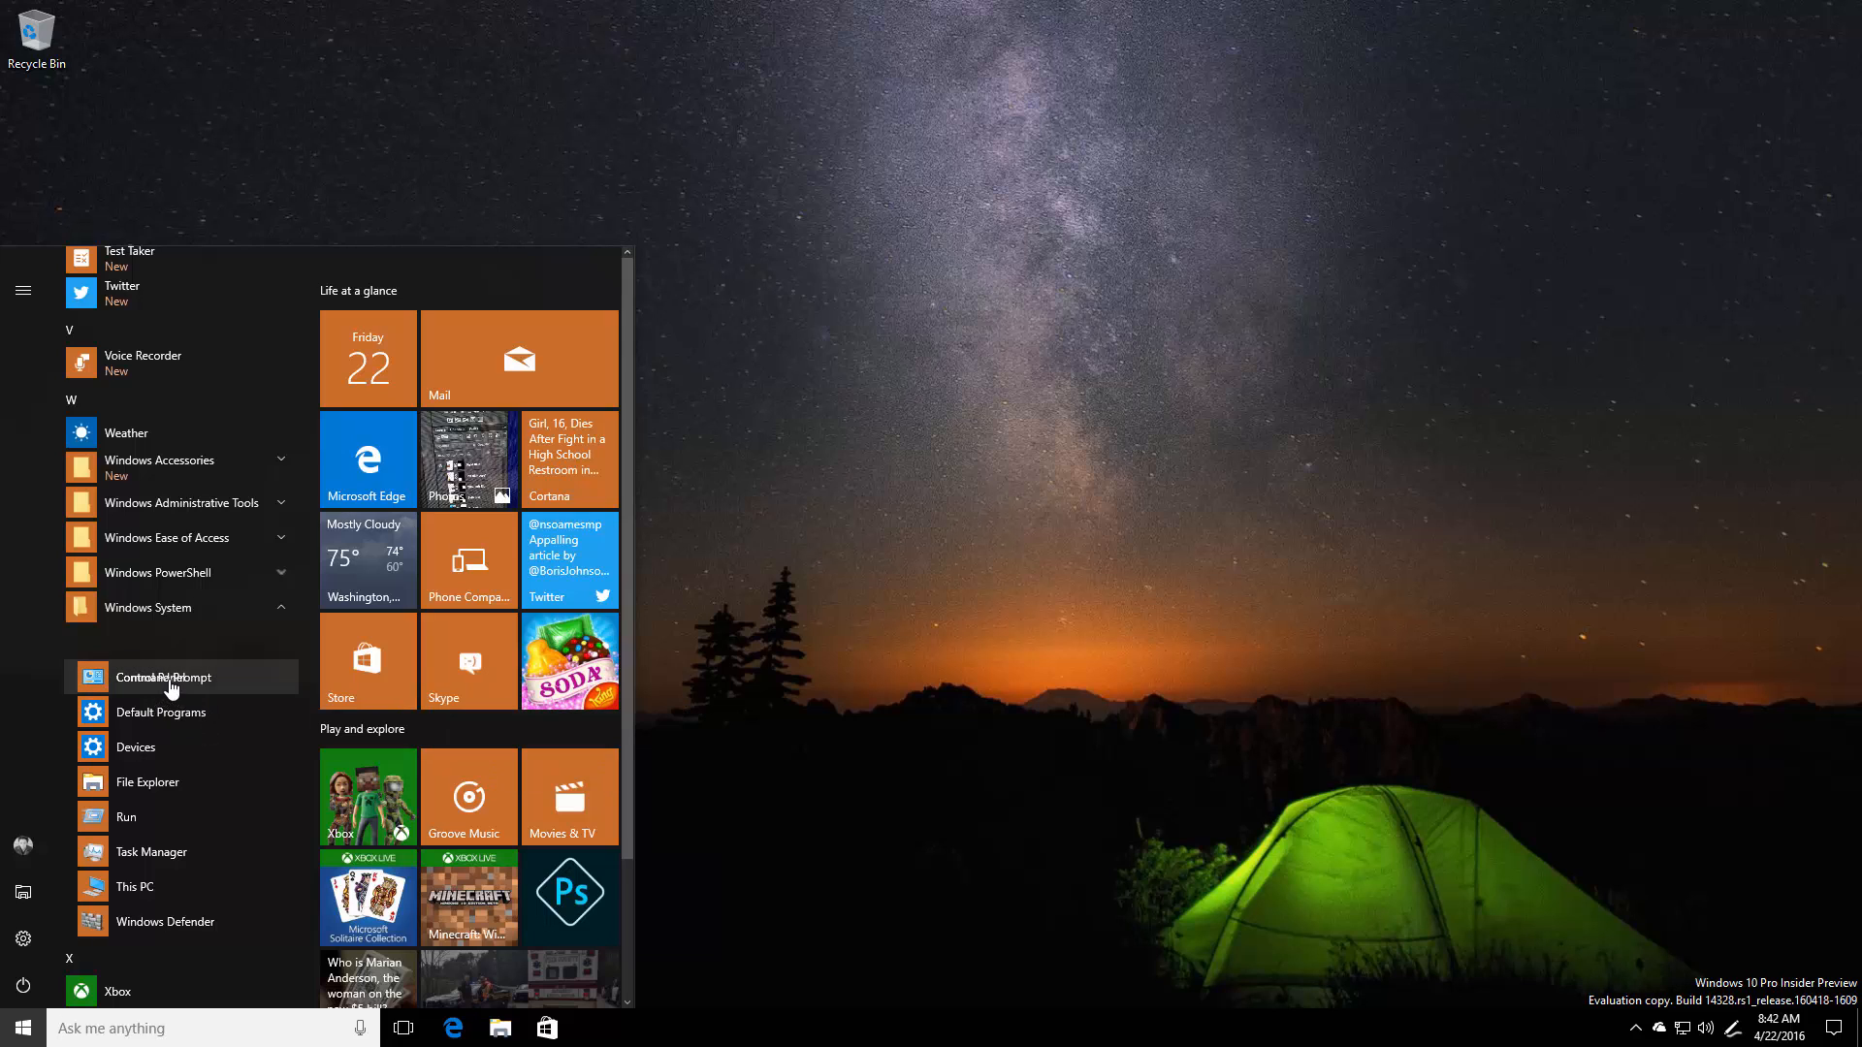
{"action": "left_click", "coordinate": [166, 677]}
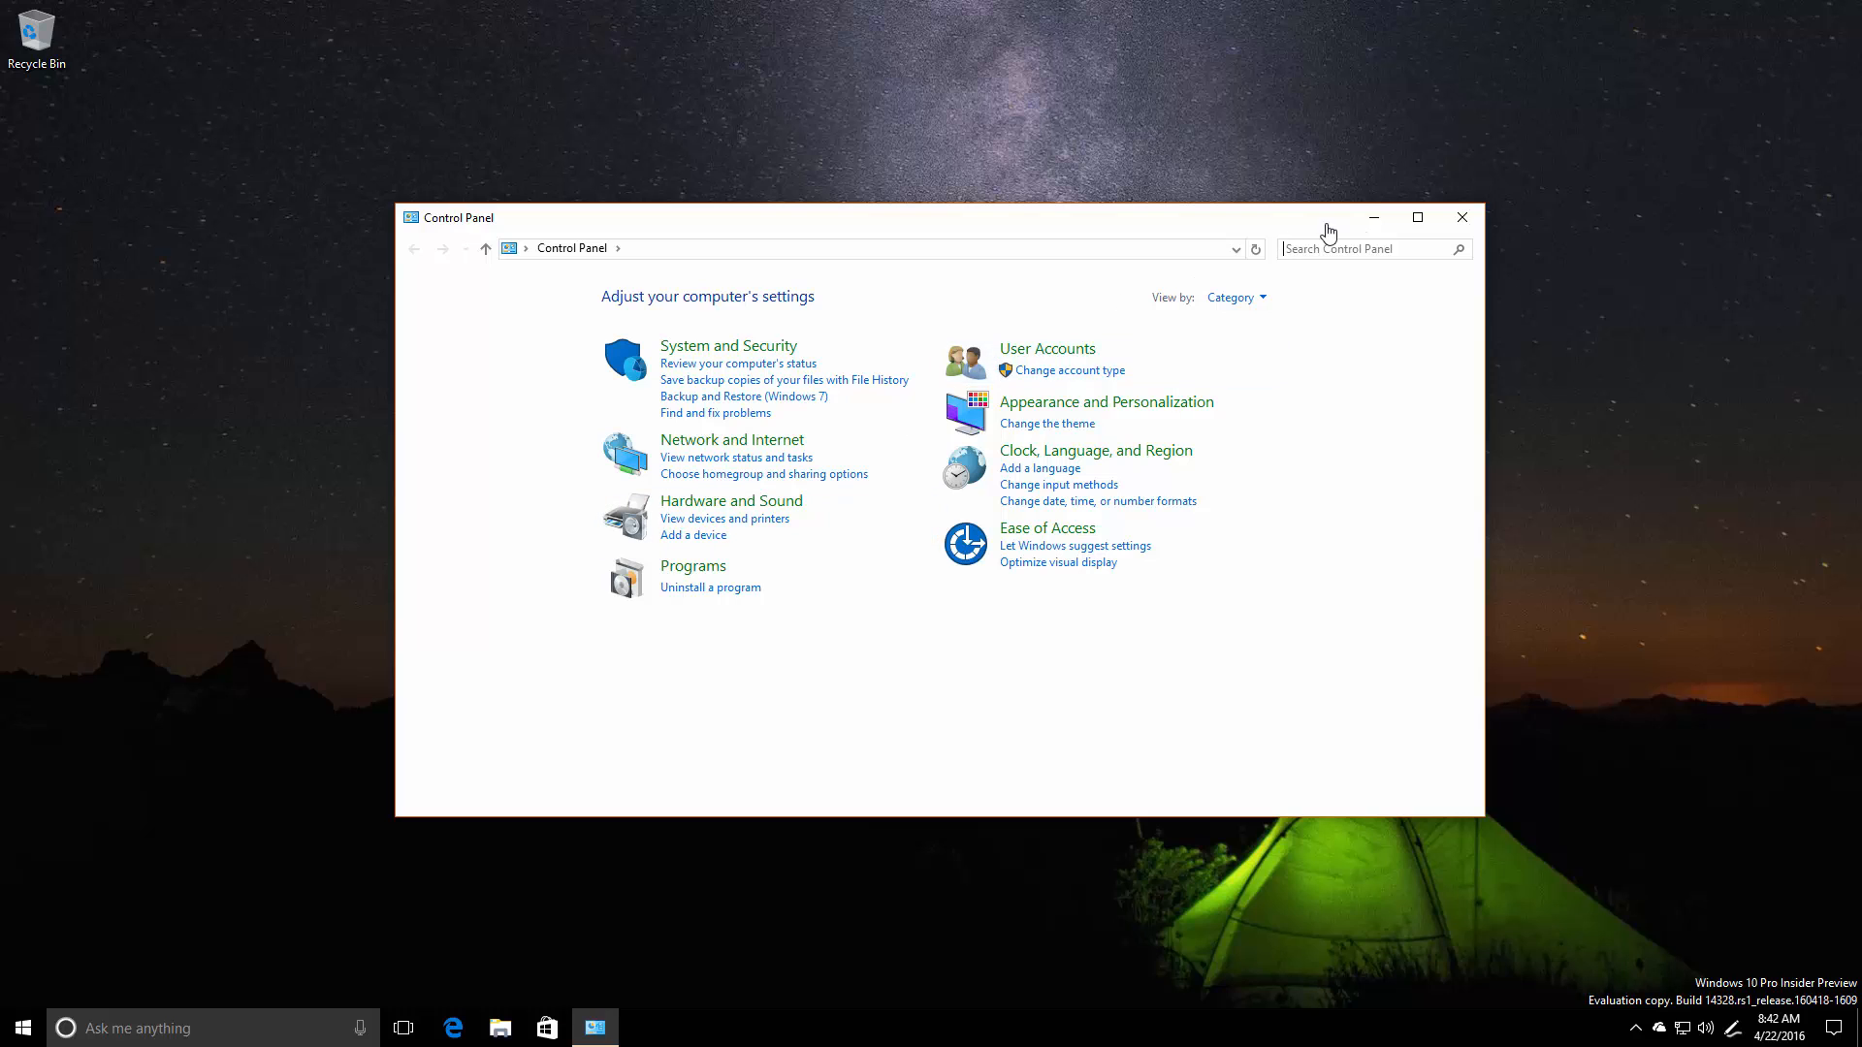
Step: Maximize Control Panel, browse Ease of Access and Windows System in Start, then close it and activate Cortana
{"action": "left_click", "coordinate": [21, 1028]}
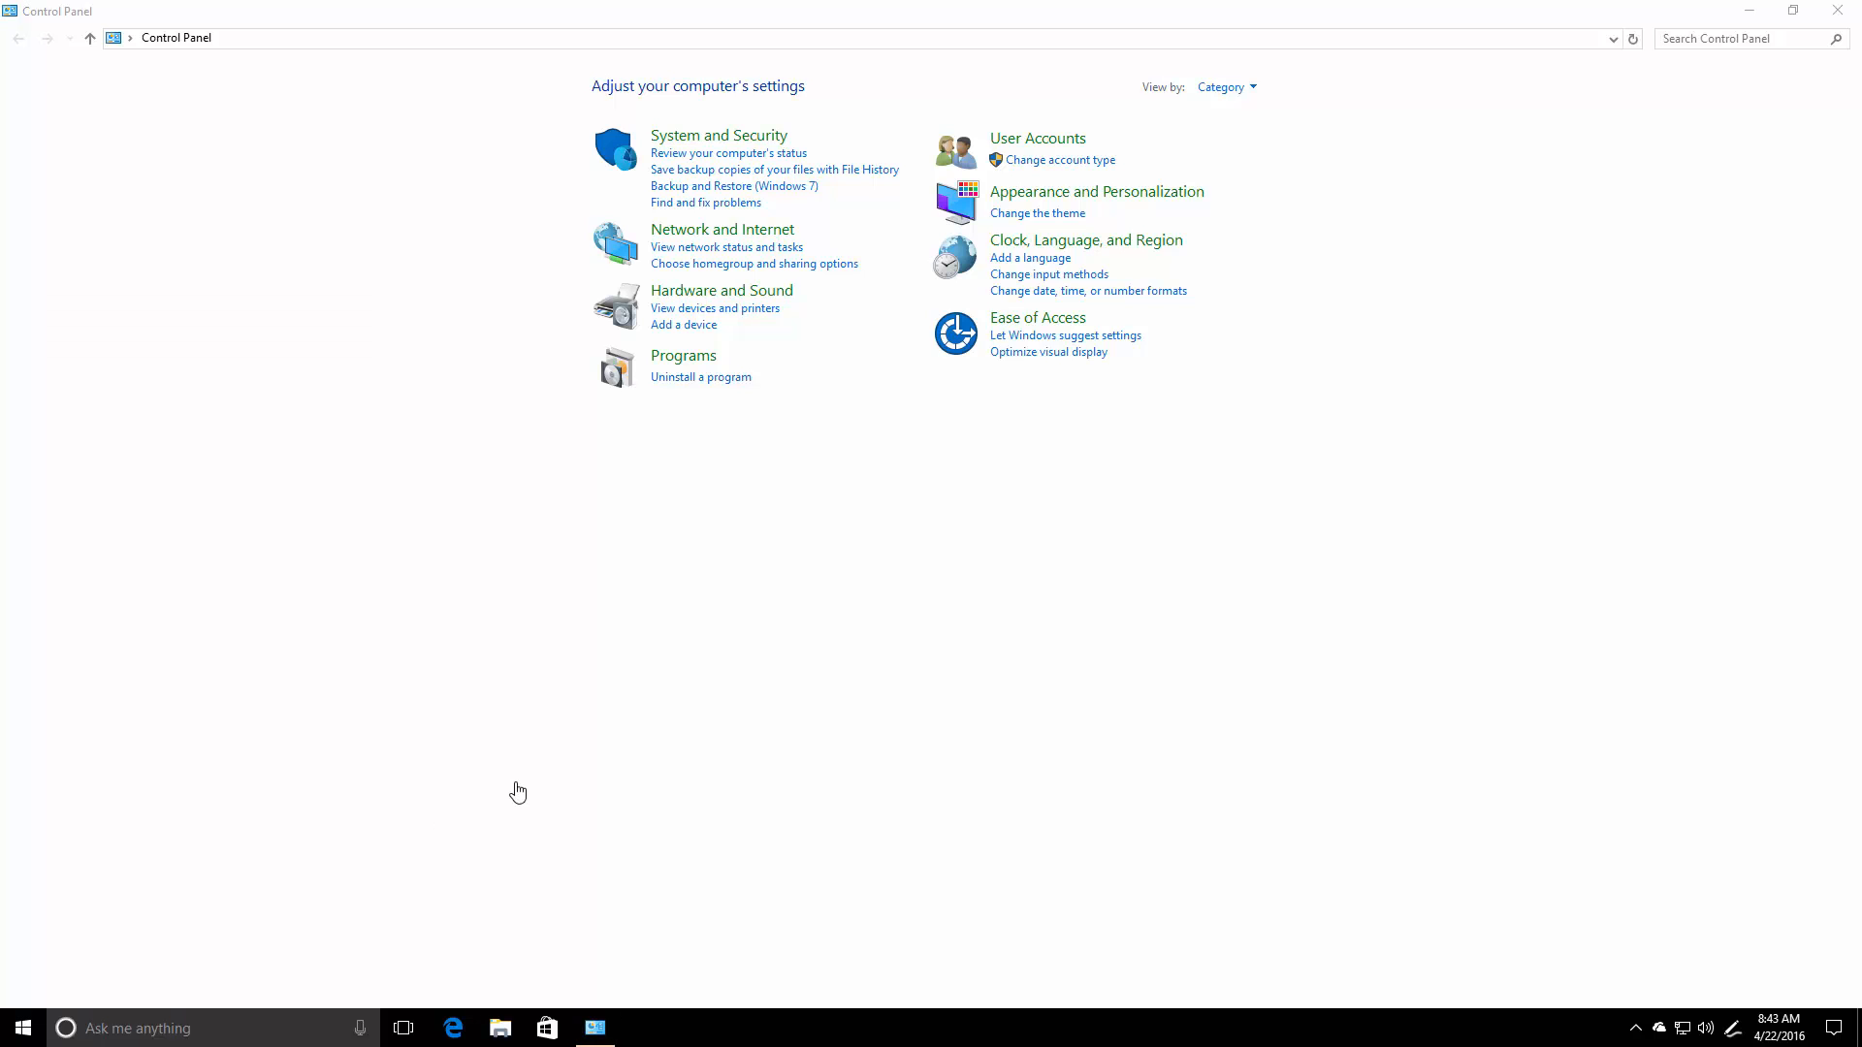
{"action": "left_click", "coordinate": [22, 1028]}
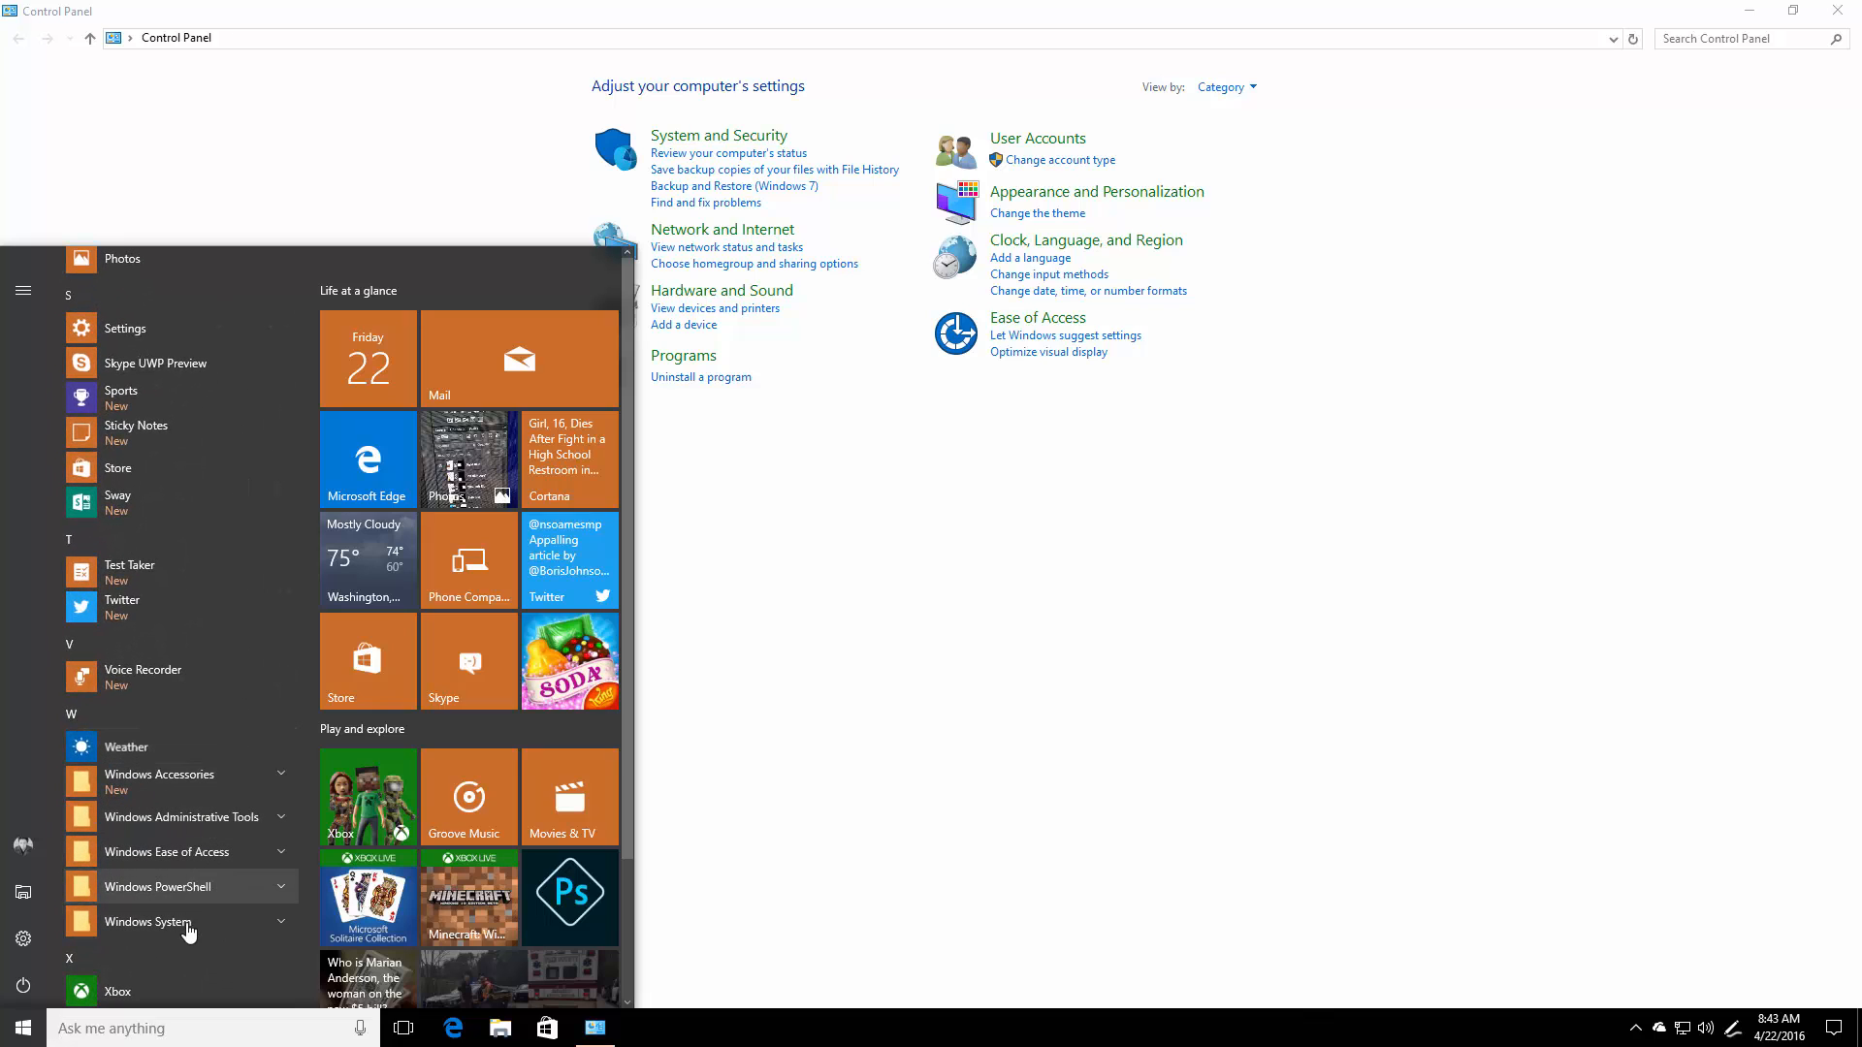
{"action": "left_click", "coordinate": [166, 852]}
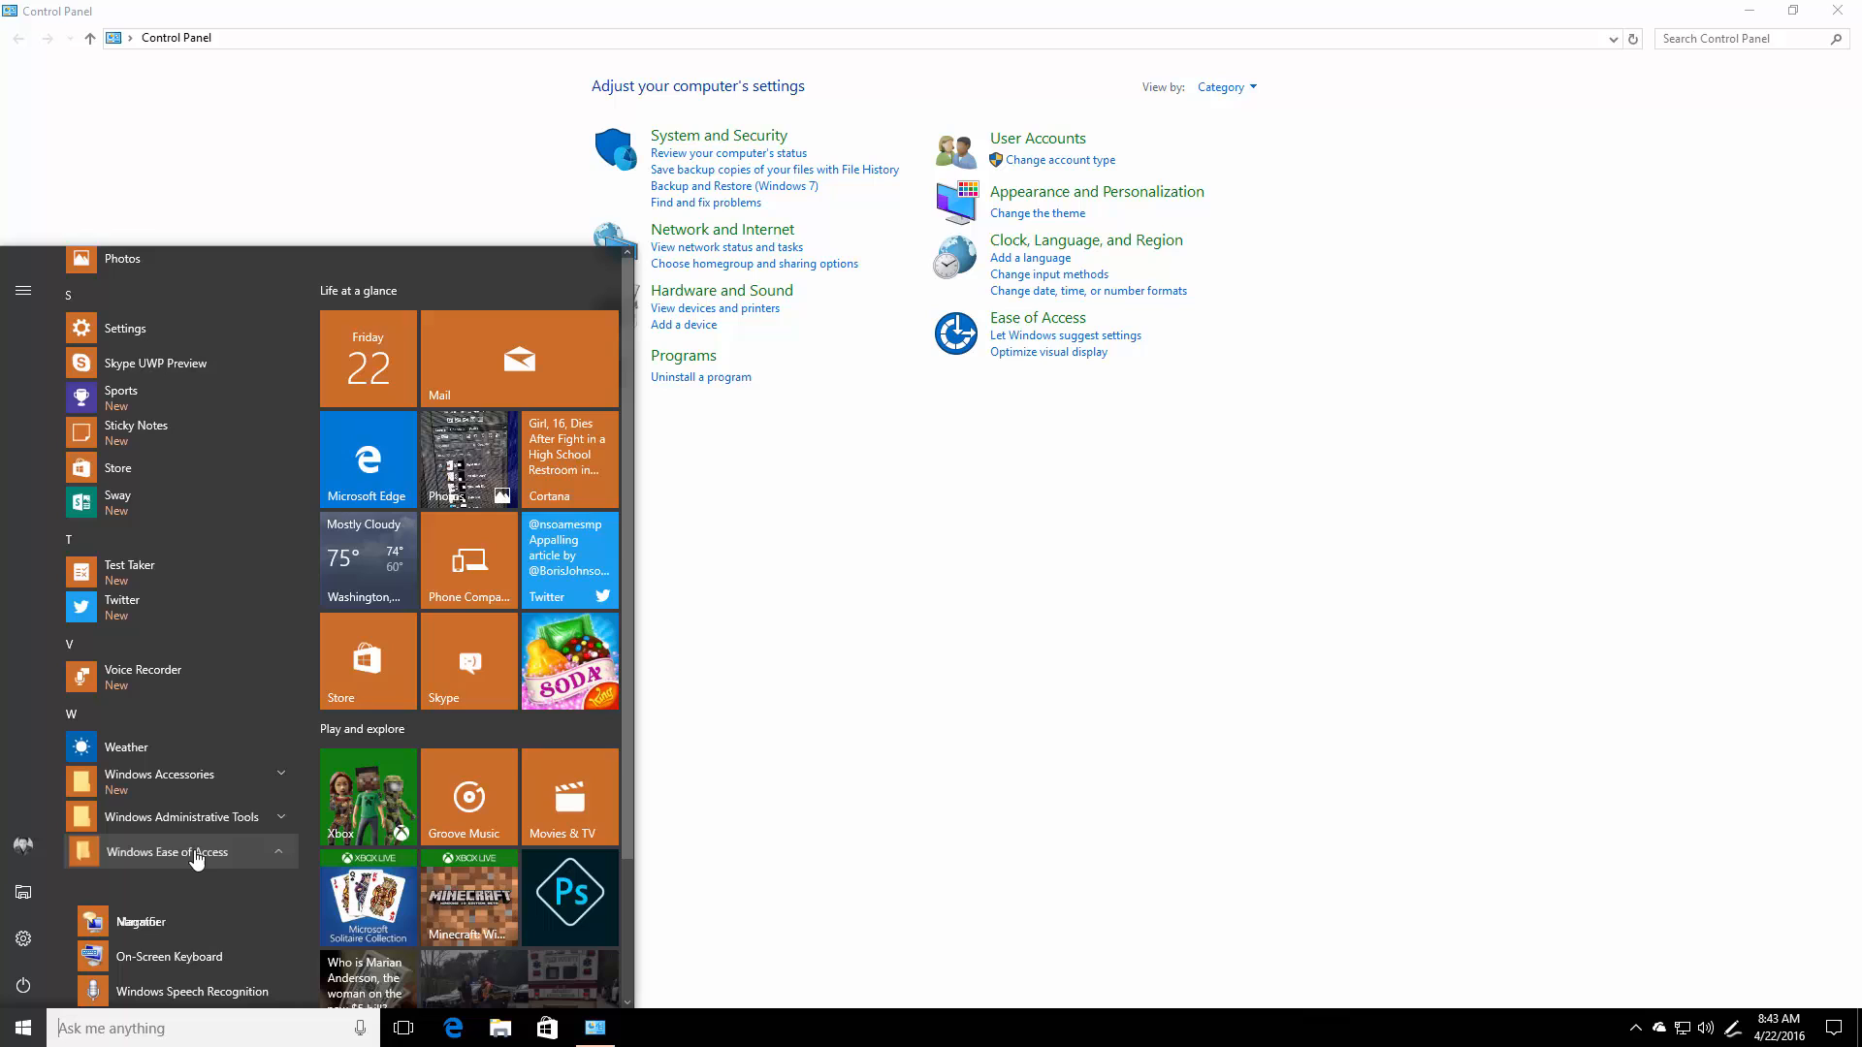
{"action": "left_click", "coordinate": [179, 817]}
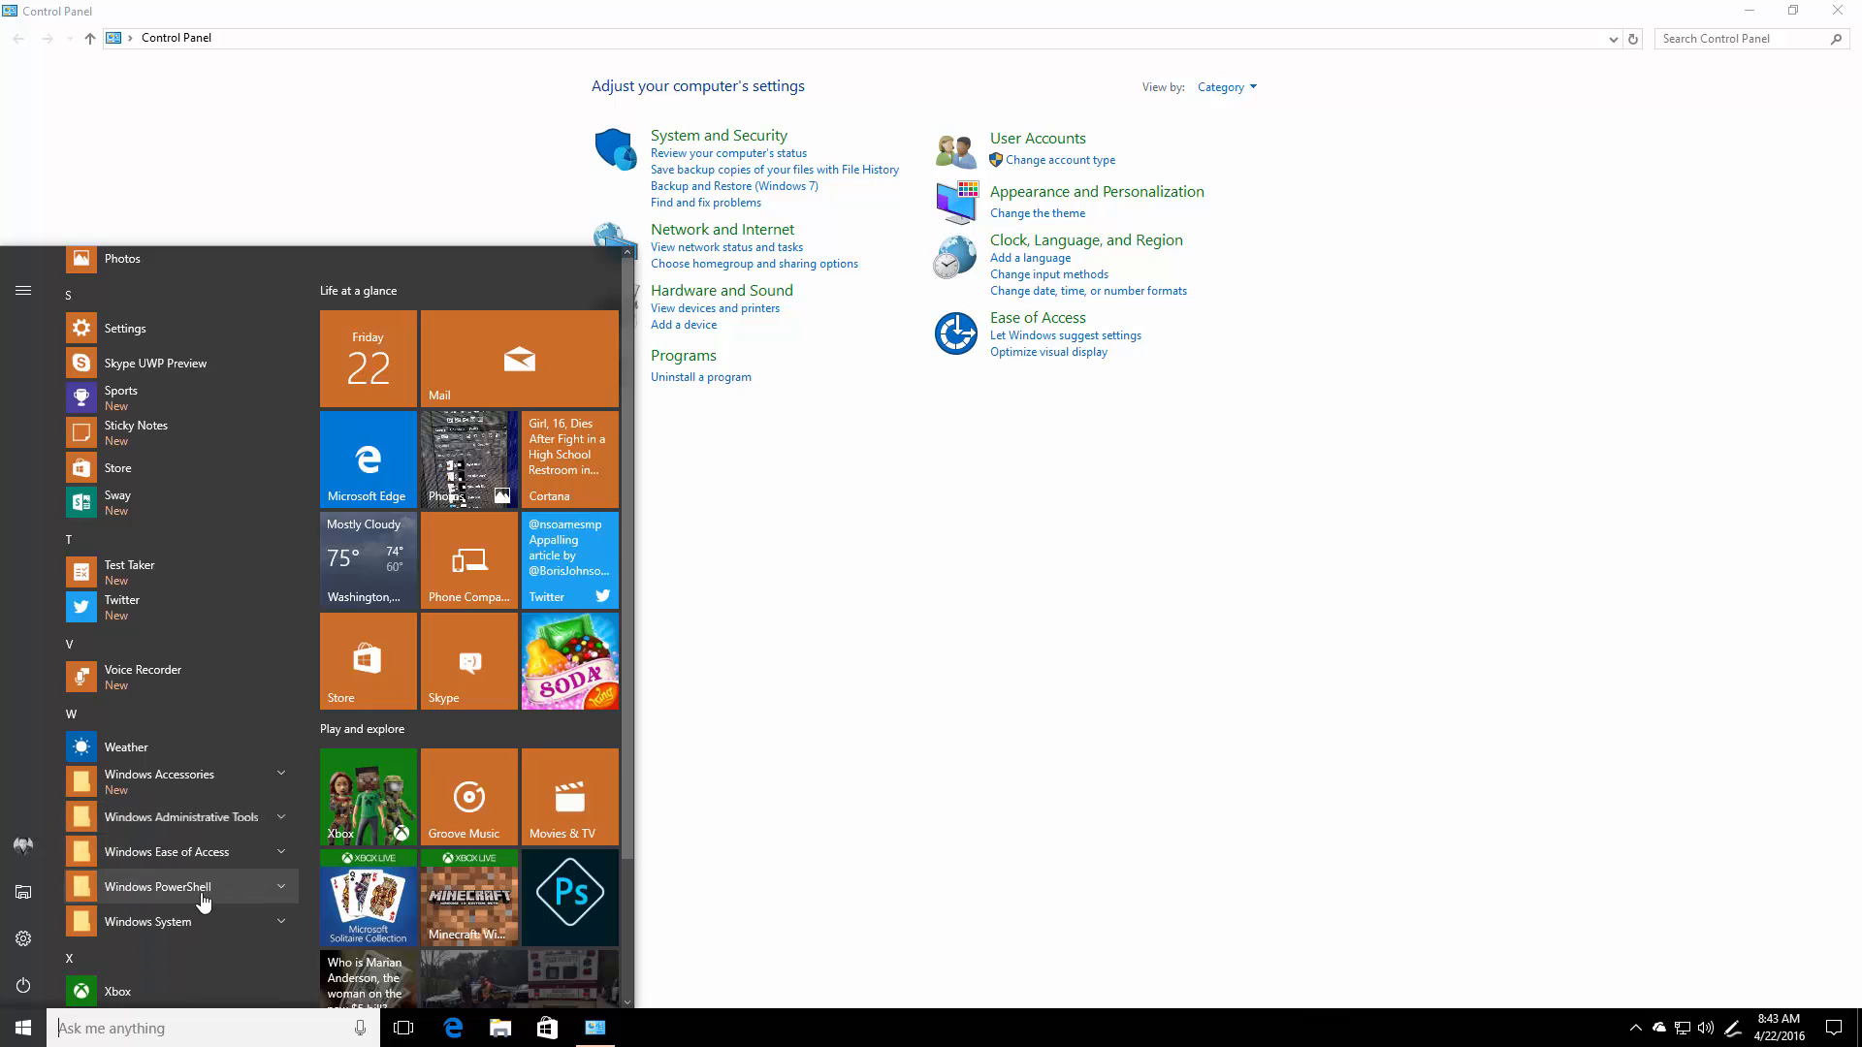
{"action": "left_click", "coordinate": [148, 923]}
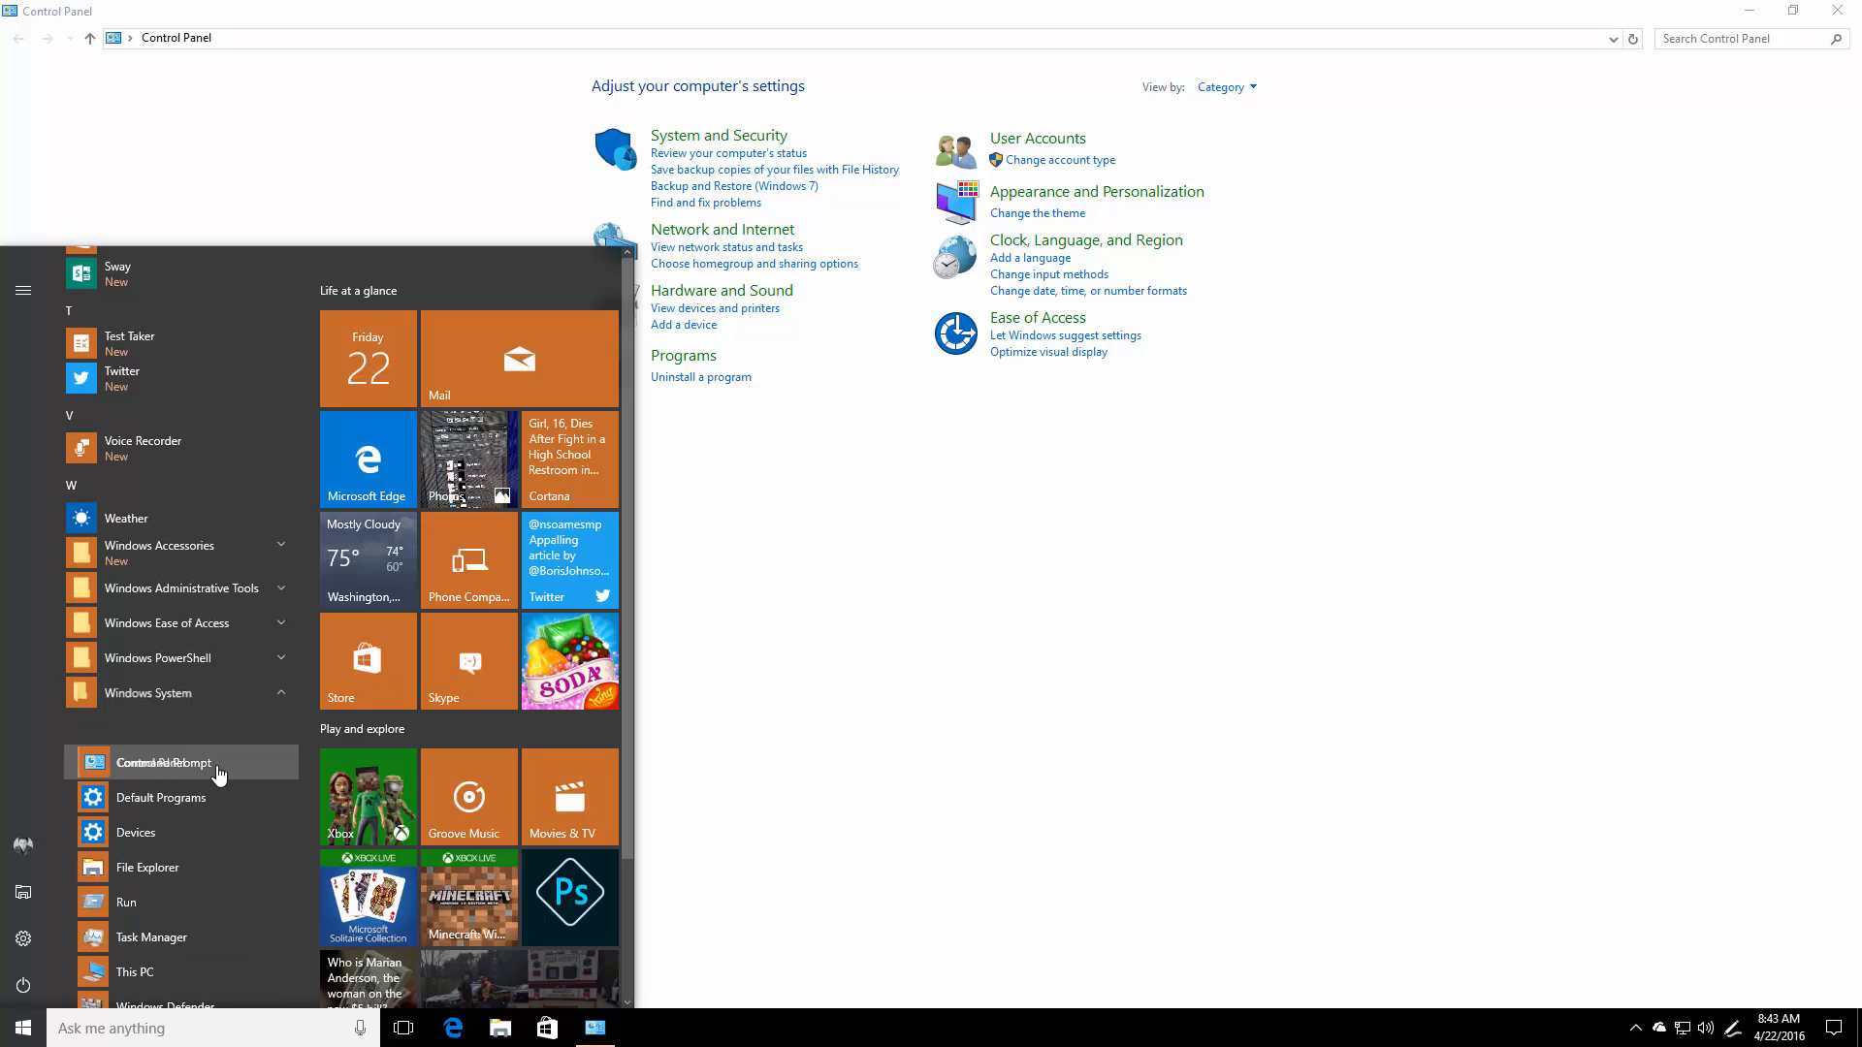
{"action": "mouse_move", "coordinate": [341, 801]}
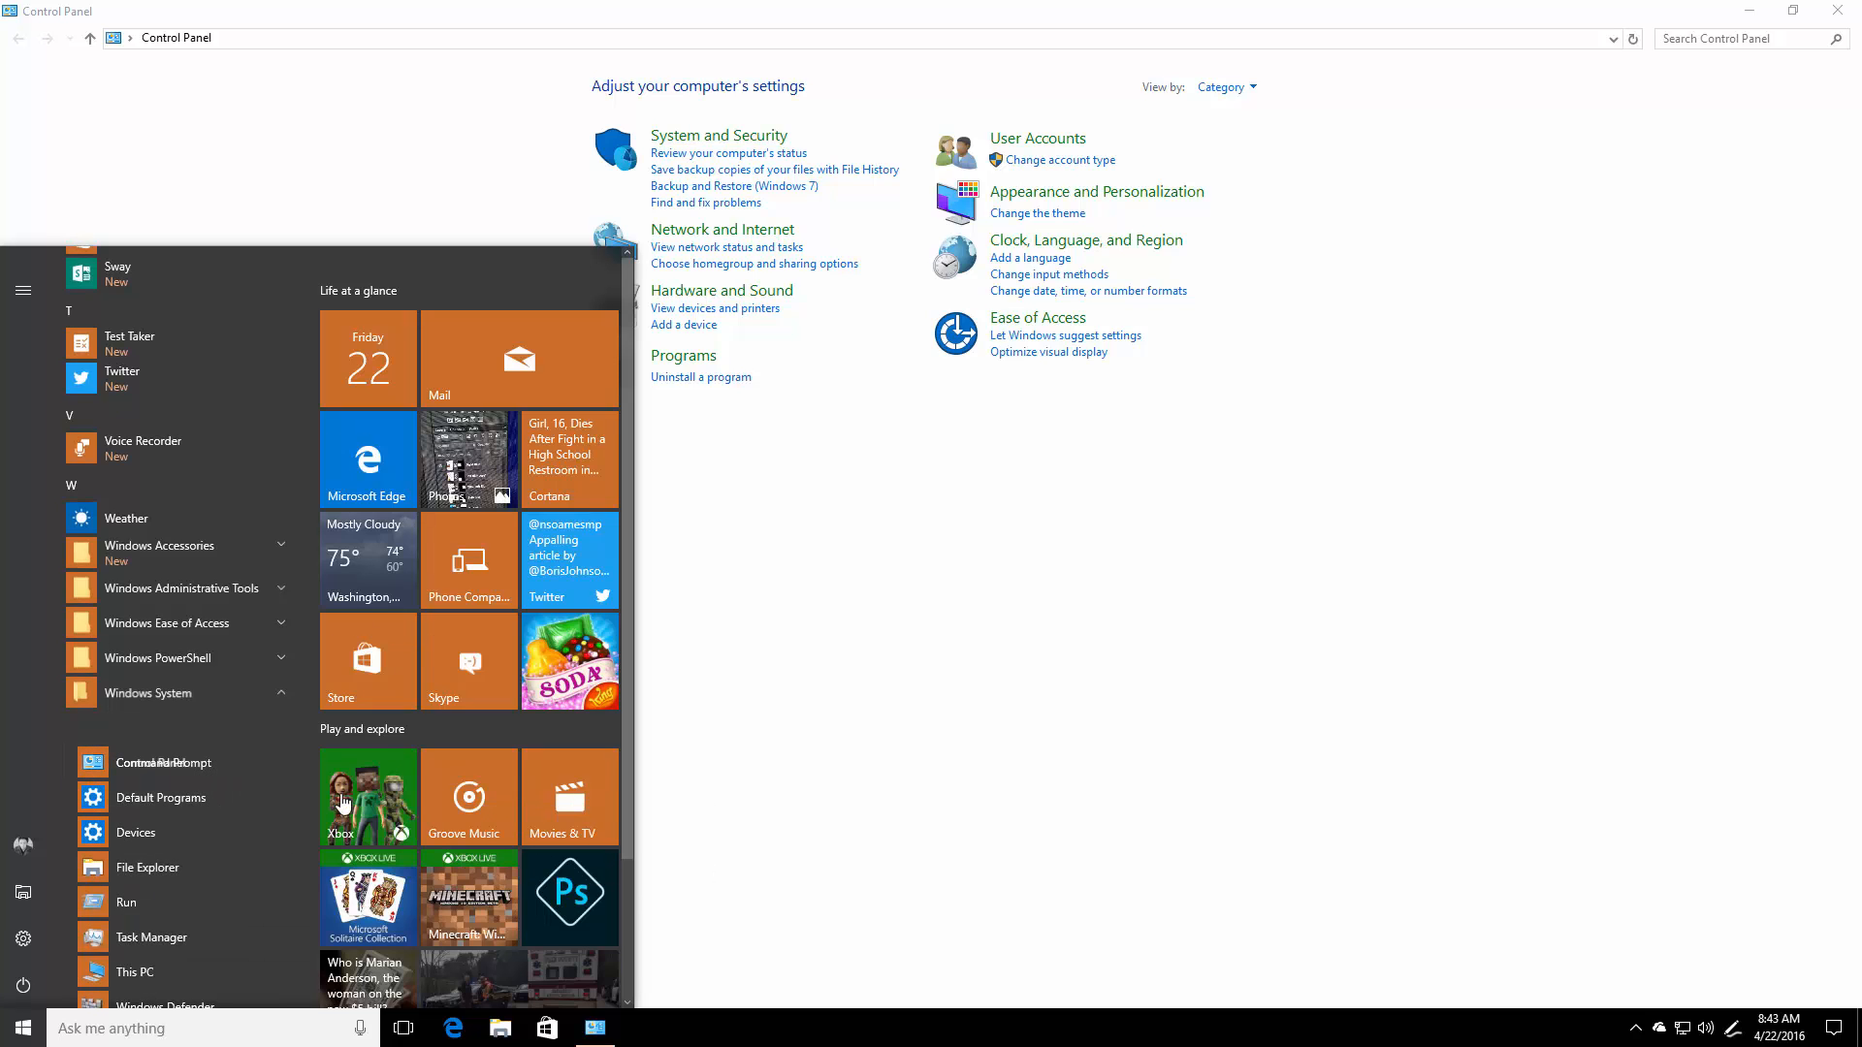
{"action": "scroll", "scroll_direction": "down", "scroll_amount": 3}
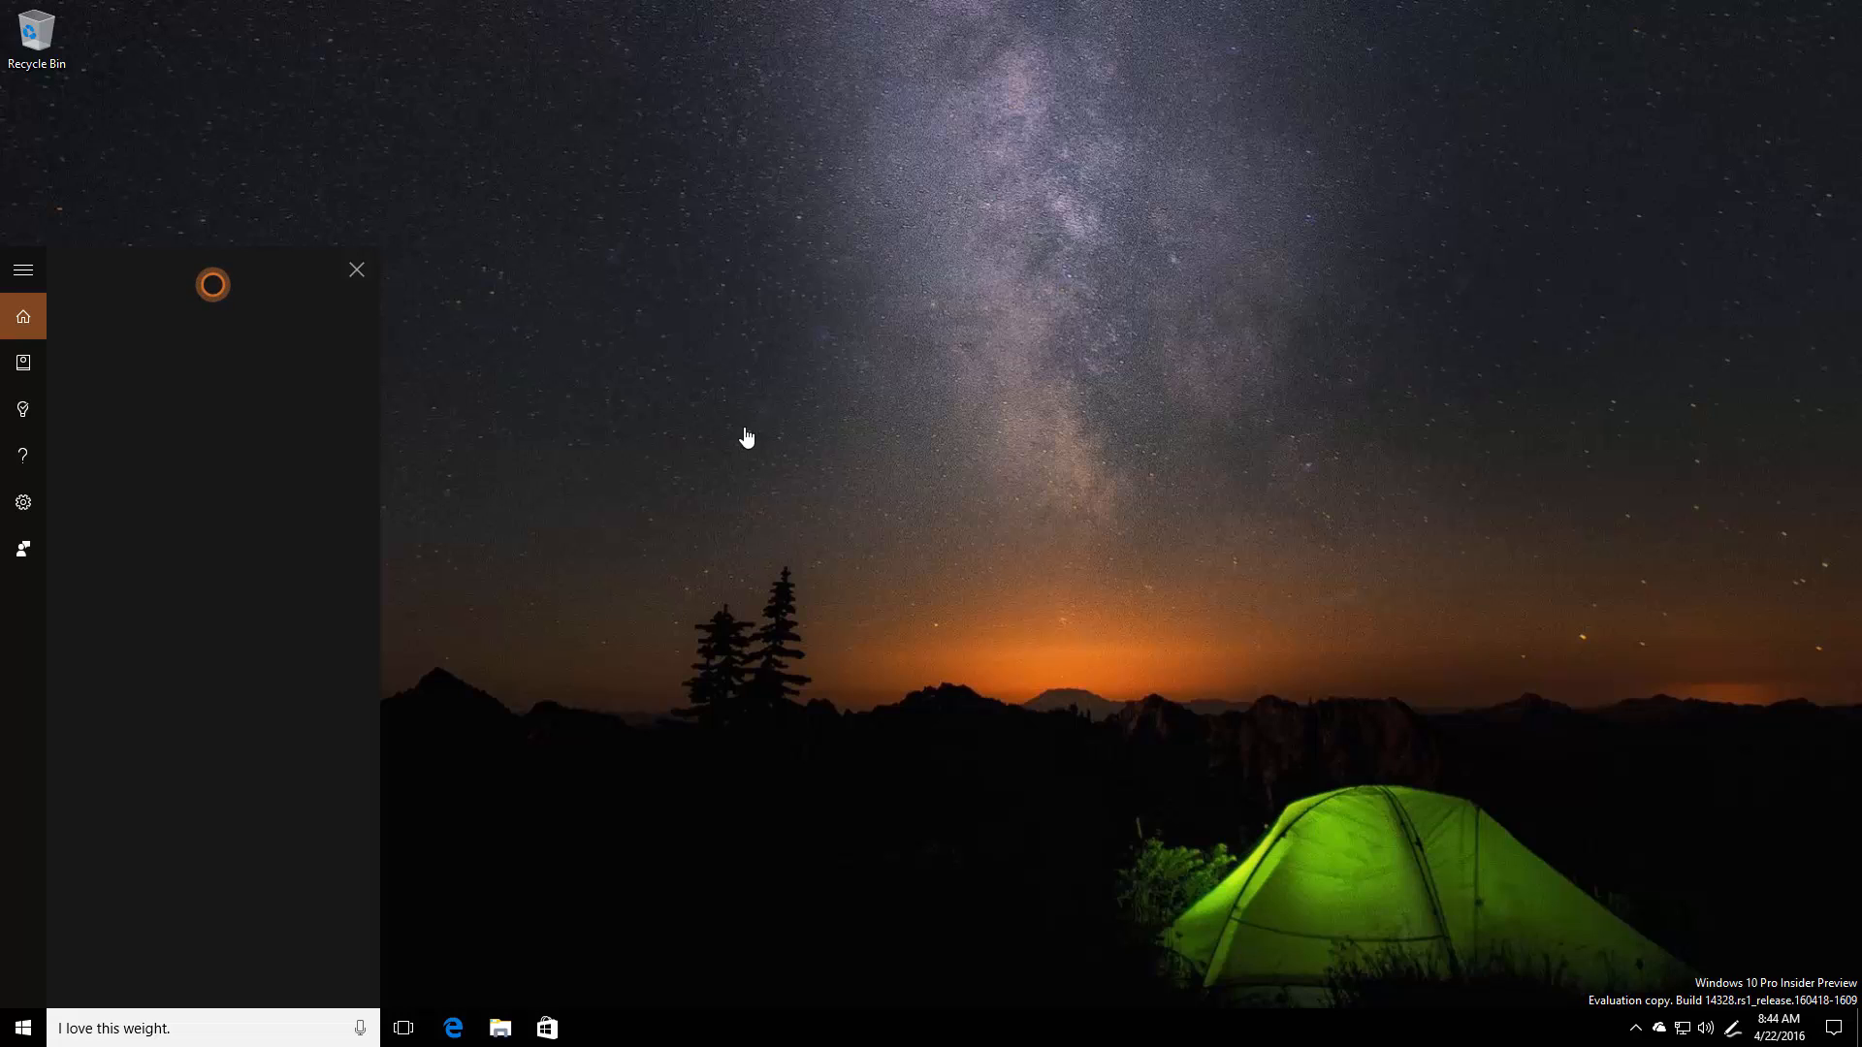
Step: Click away to close Cortana's panel, then bring up the Start menu
{"action": "left_click", "coordinate": [357, 270]}
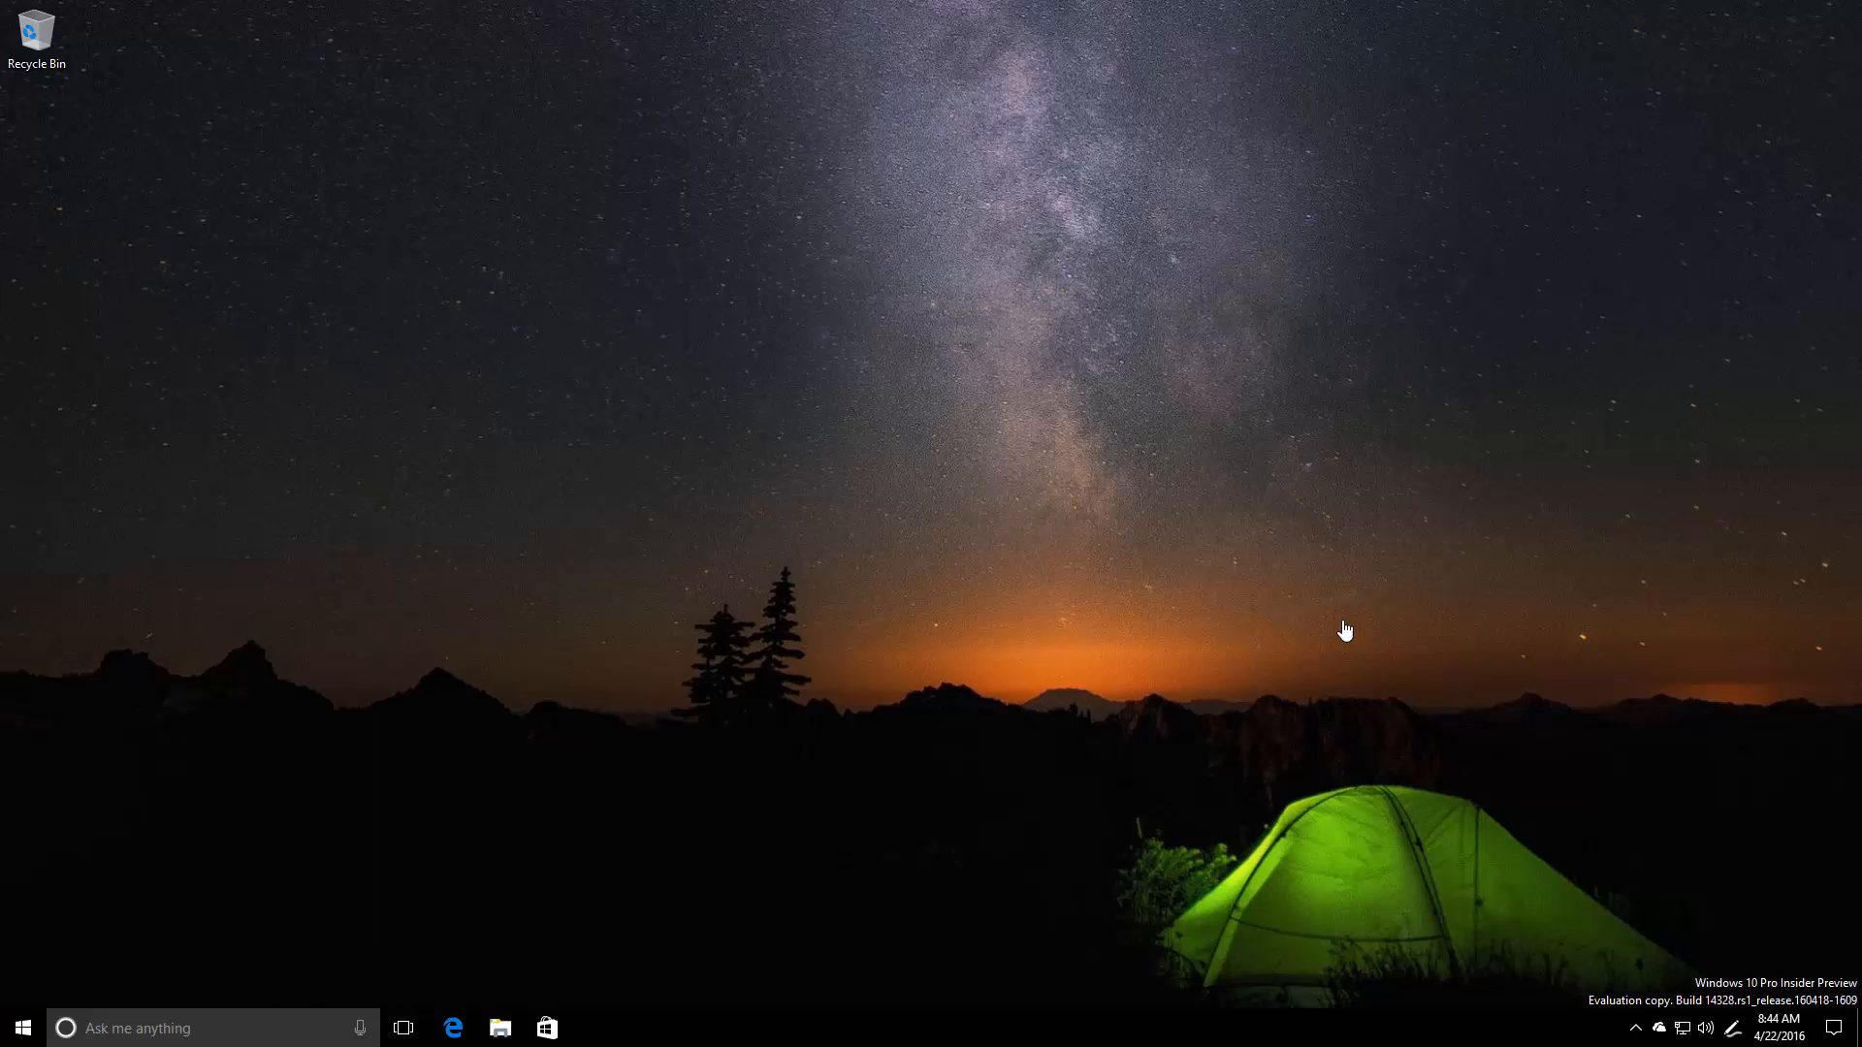
{"action": "mouse_move", "coordinate": [1255, 615]}
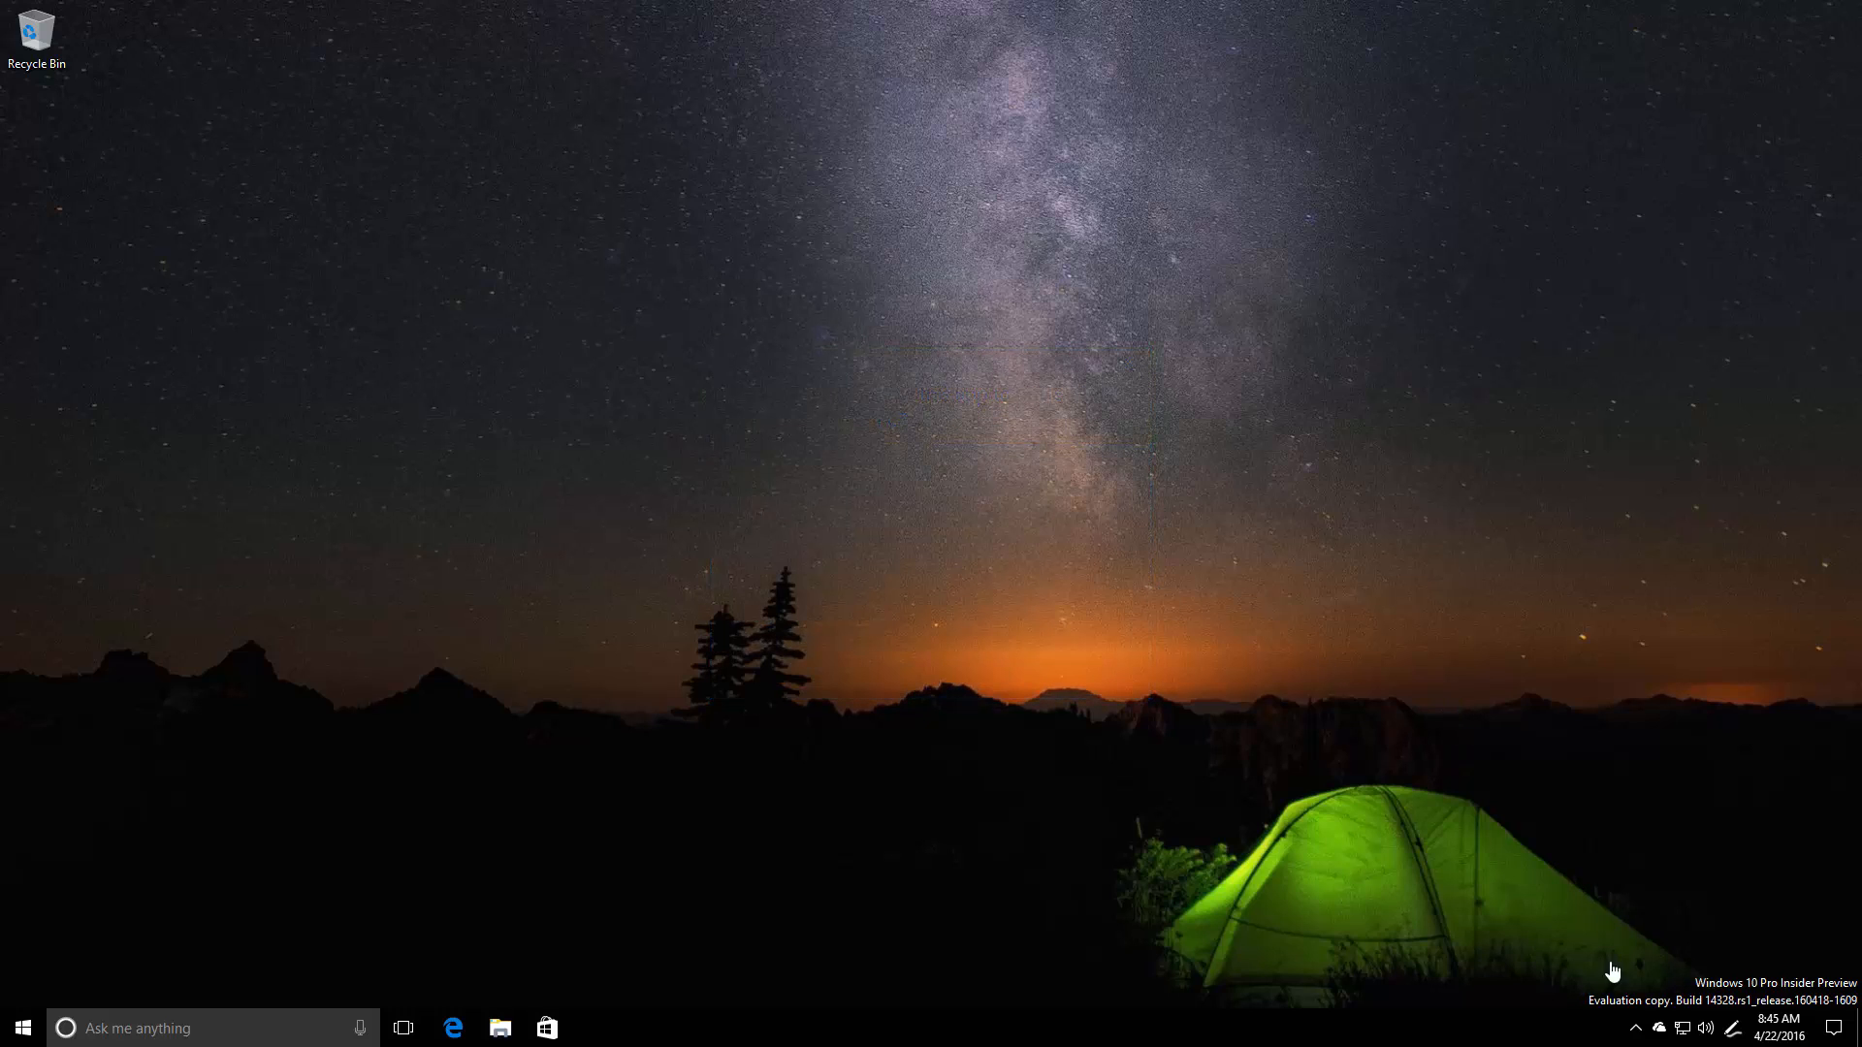
{"action": "mouse_move", "coordinate": [1536, 983]}
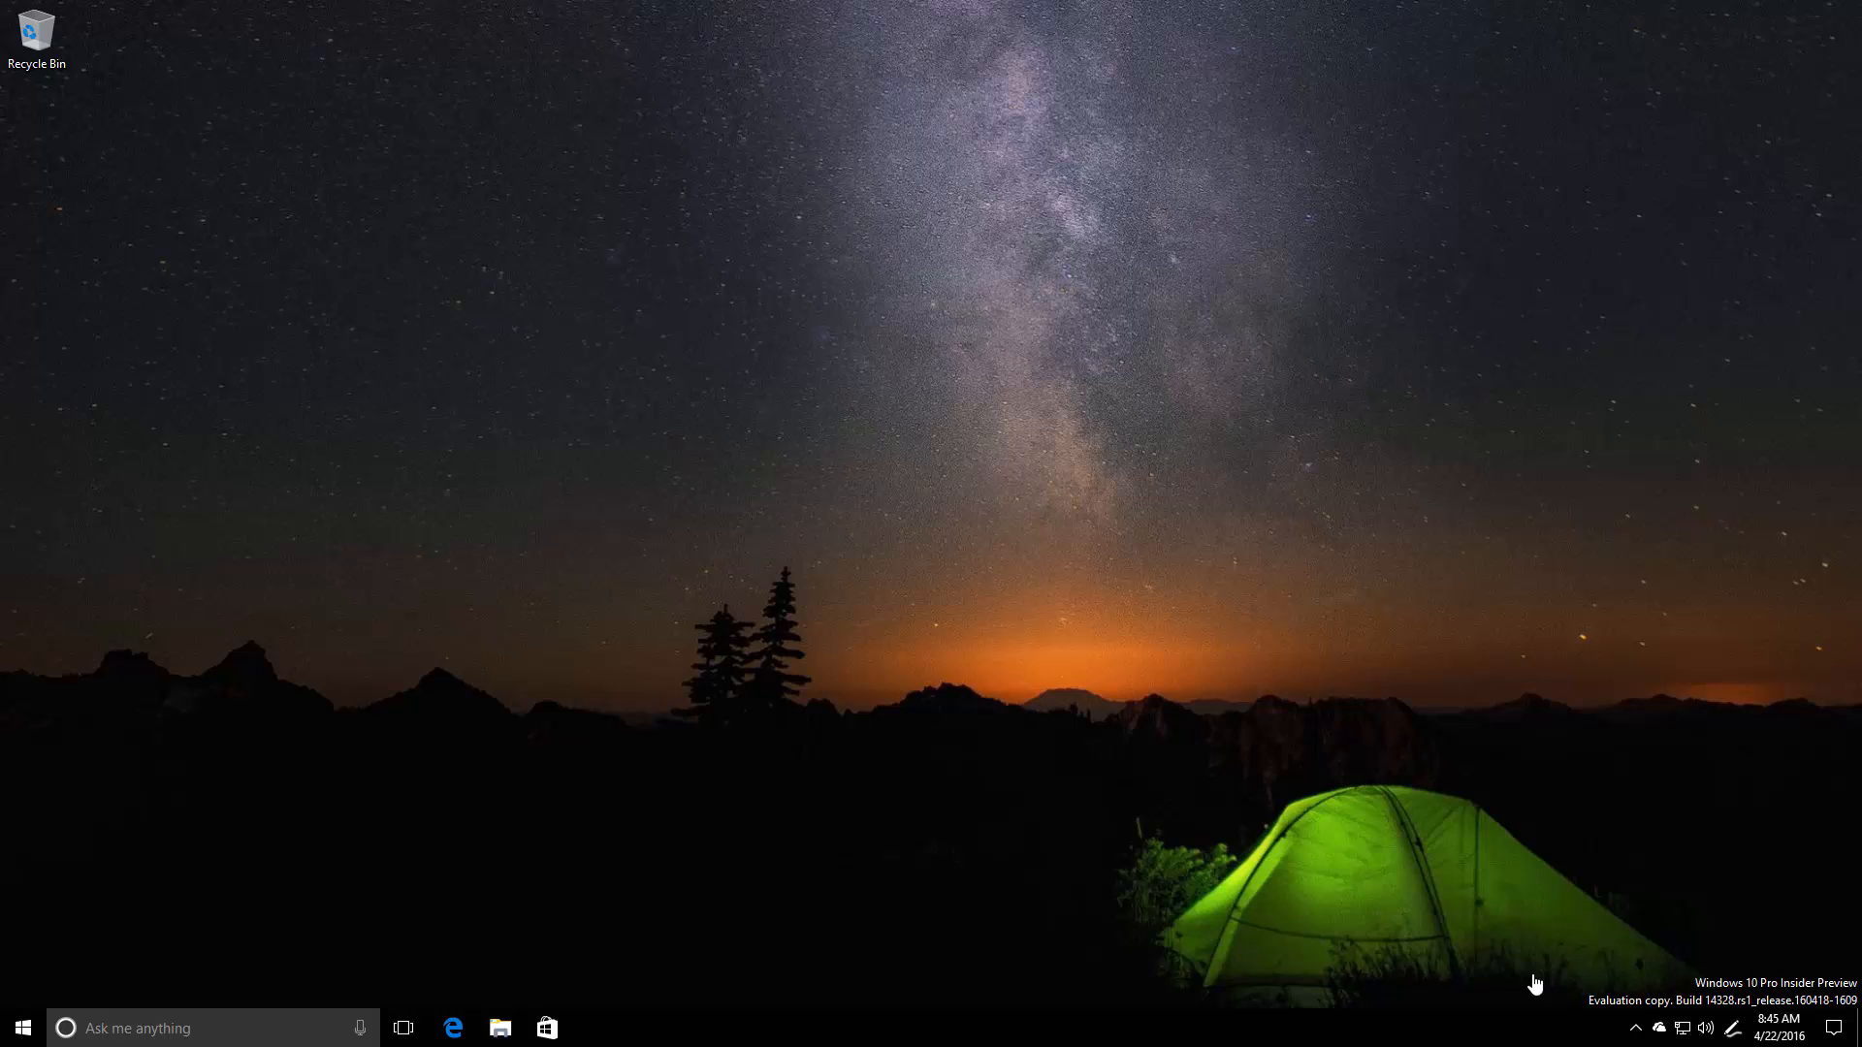
{"action": "mouse_move", "coordinate": [1532, 985]}
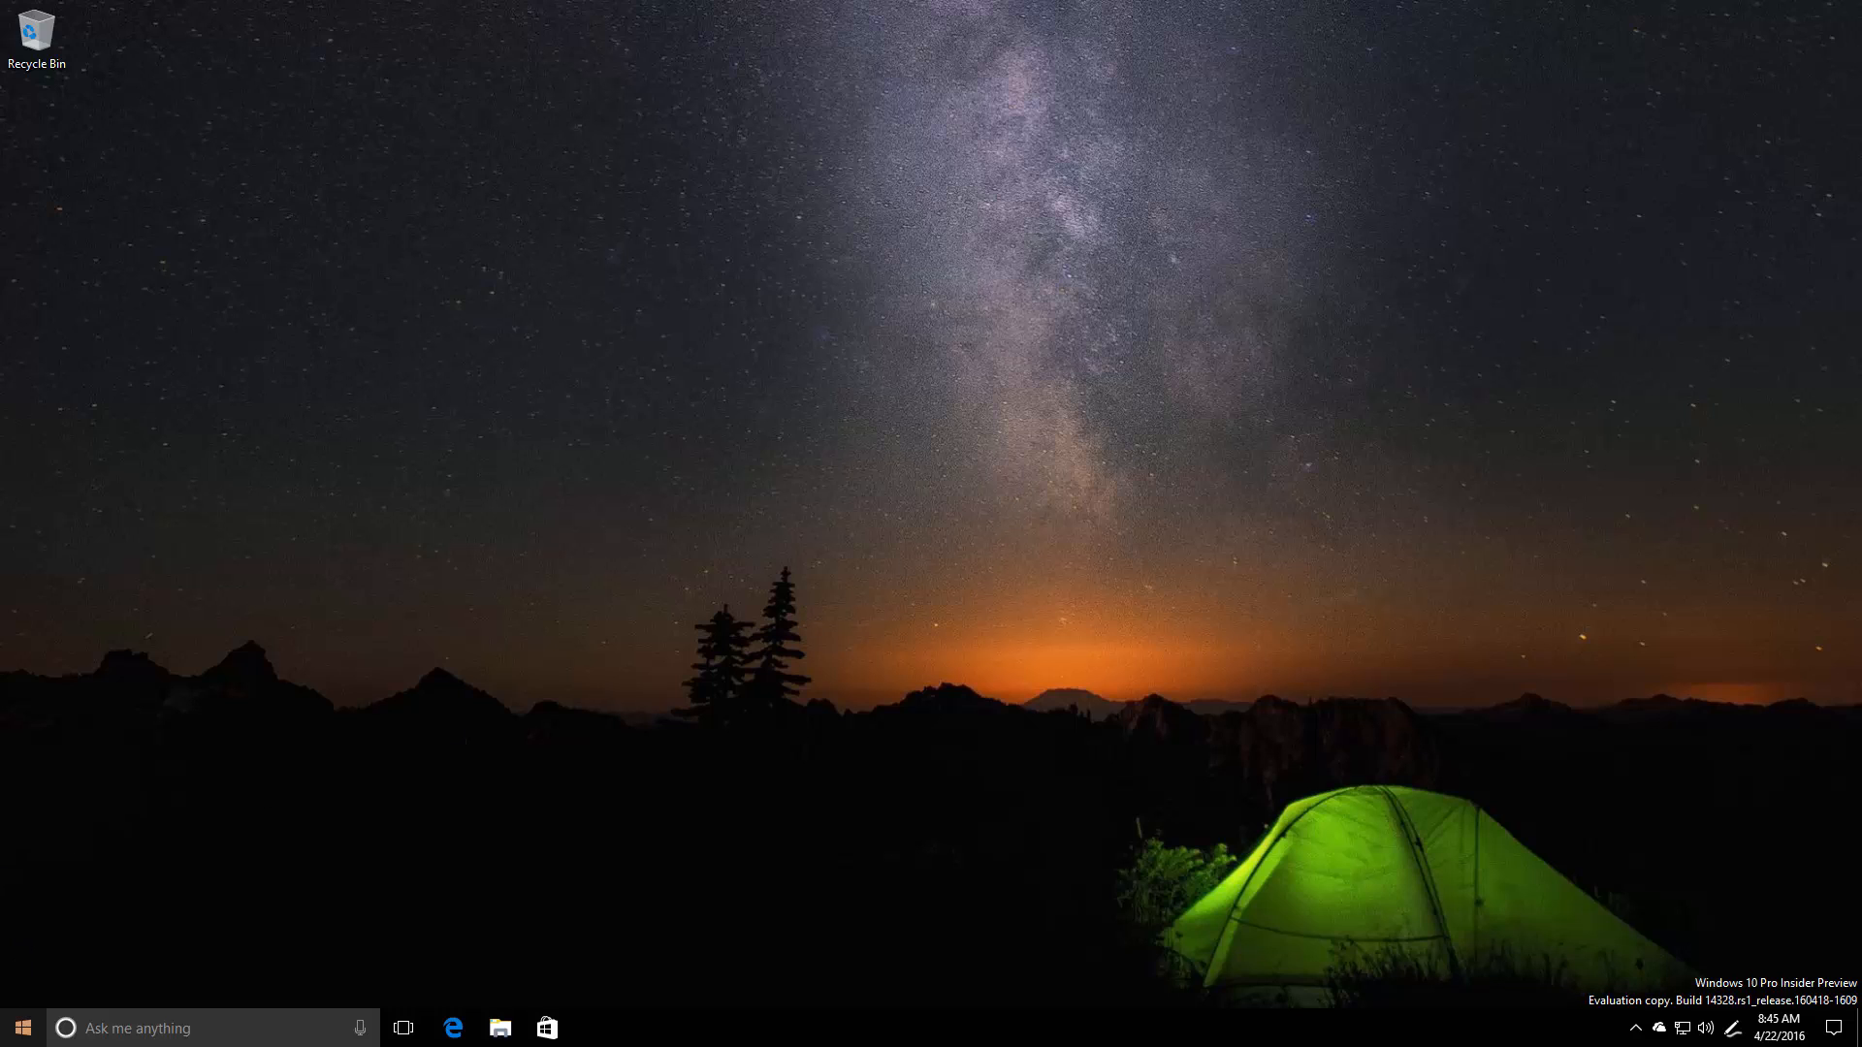
{"action": "left_click", "coordinate": [22, 1028]}
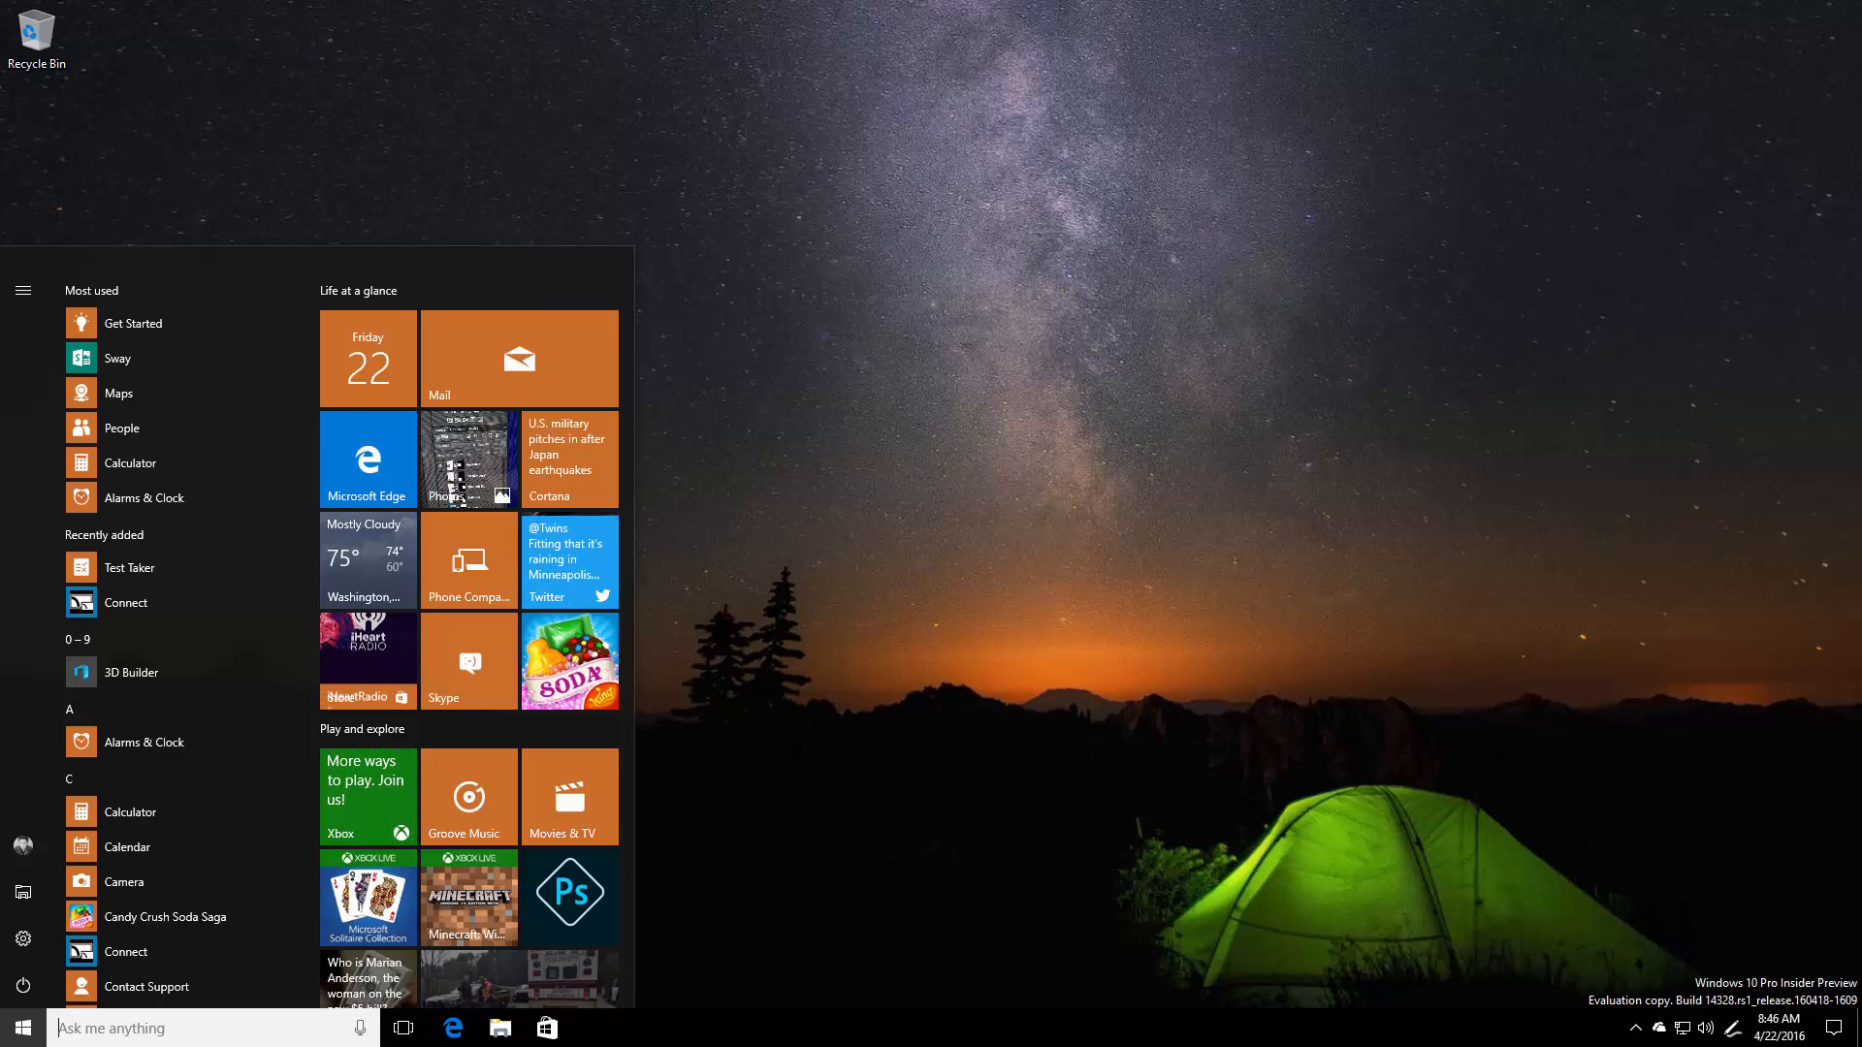
{"action": "mouse_move", "coordinate": [1267, 557]}
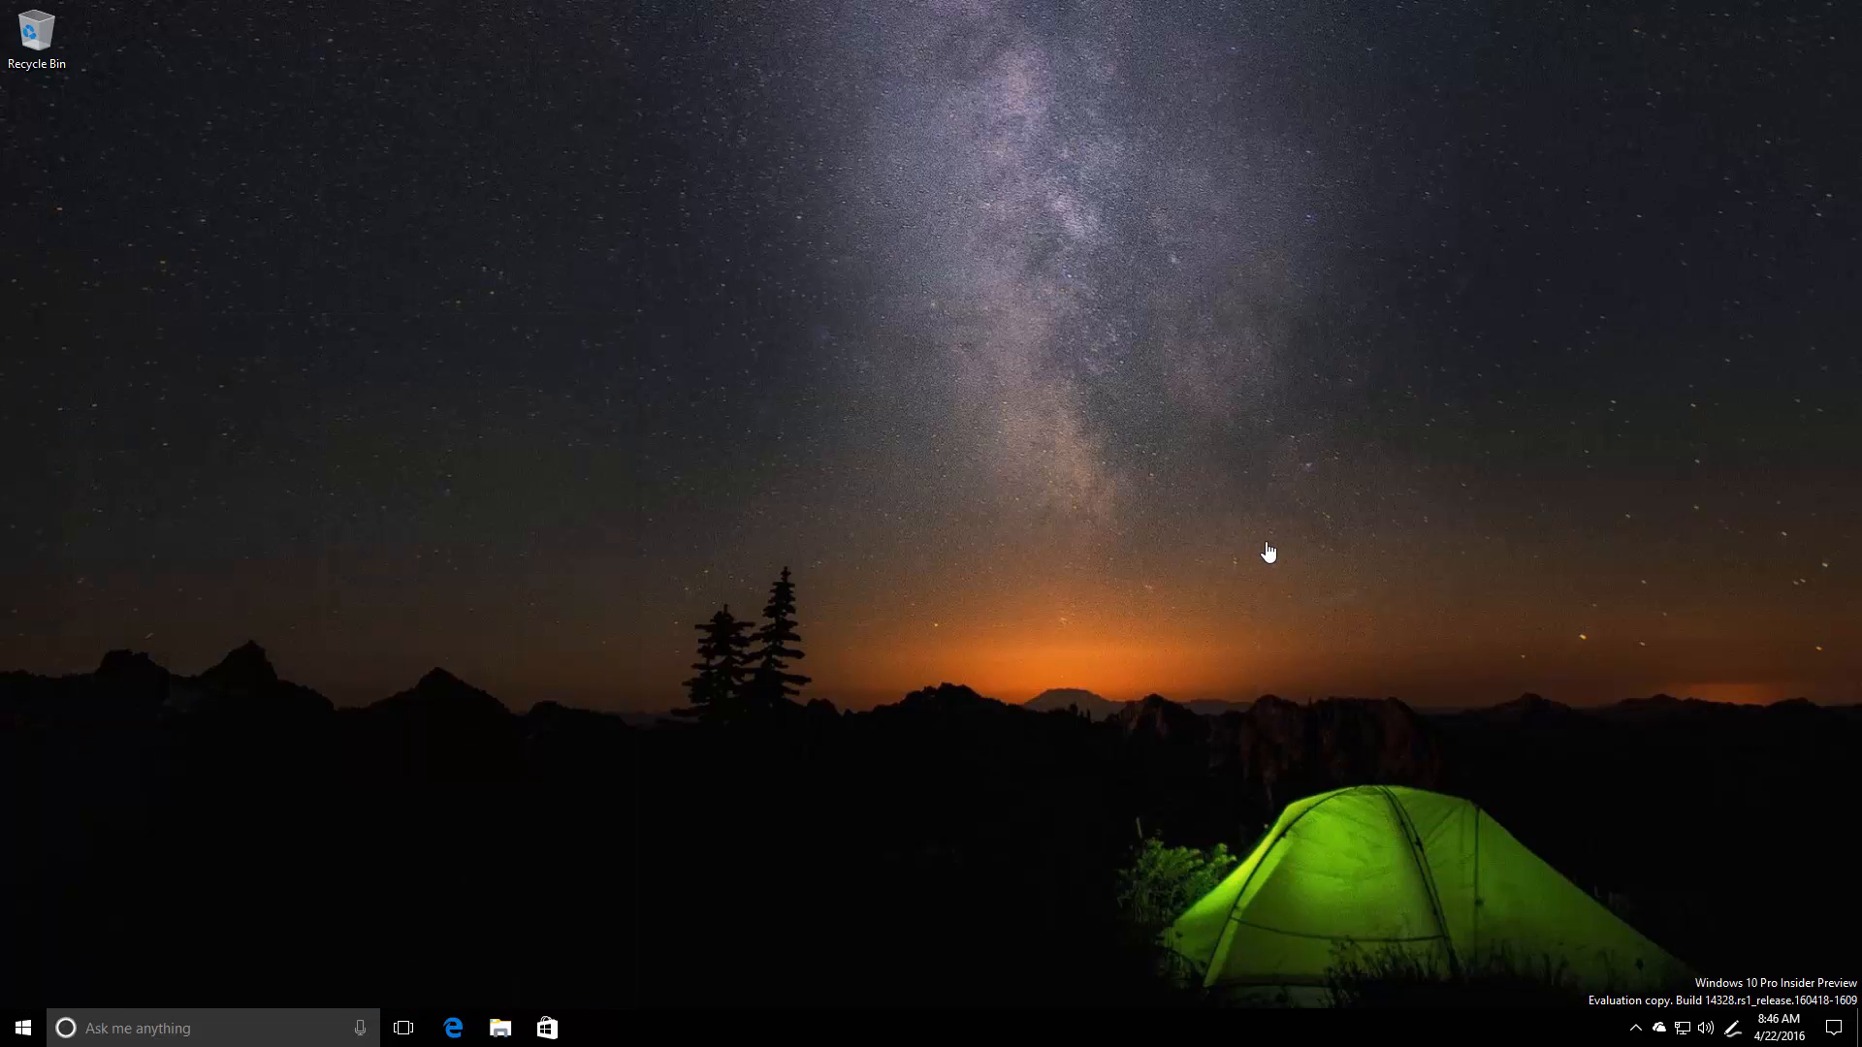
{"action": "mouse_move", "coordinate": [1398, 613]}
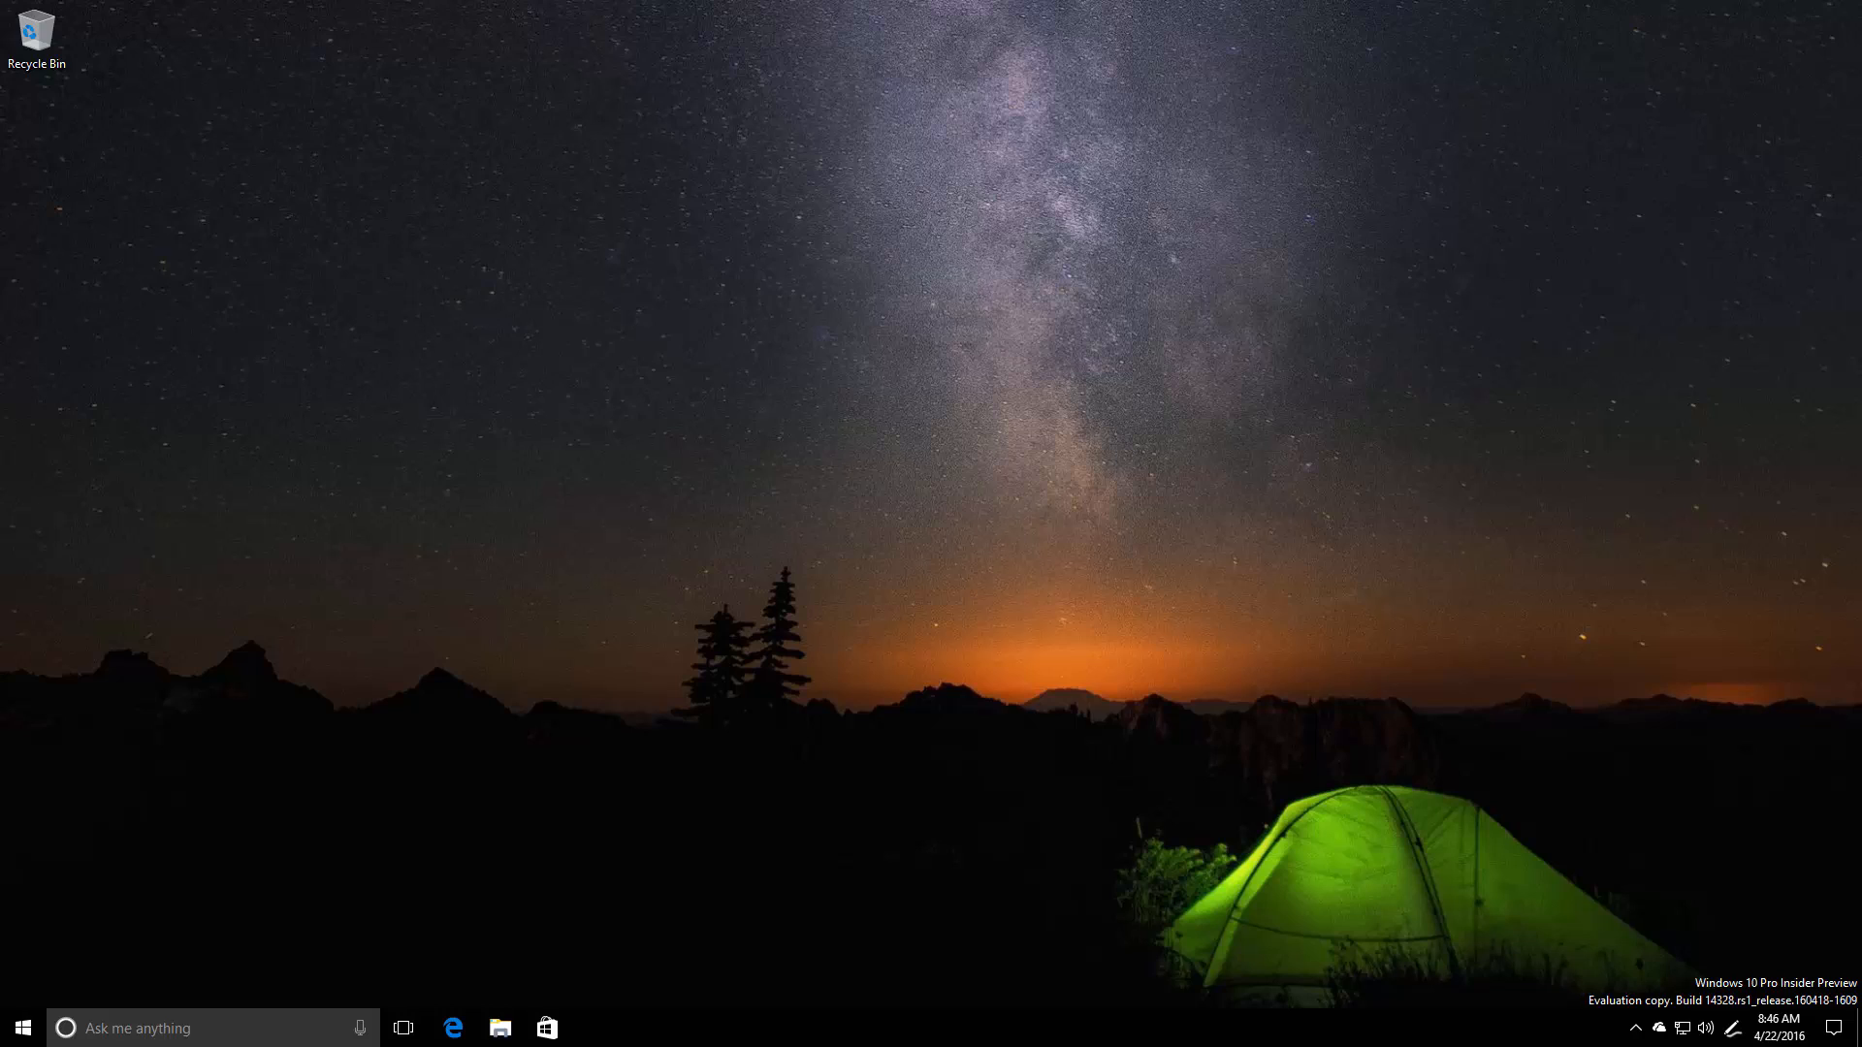
{"action": "mouse_move", "coordinate": [1292, 702]}
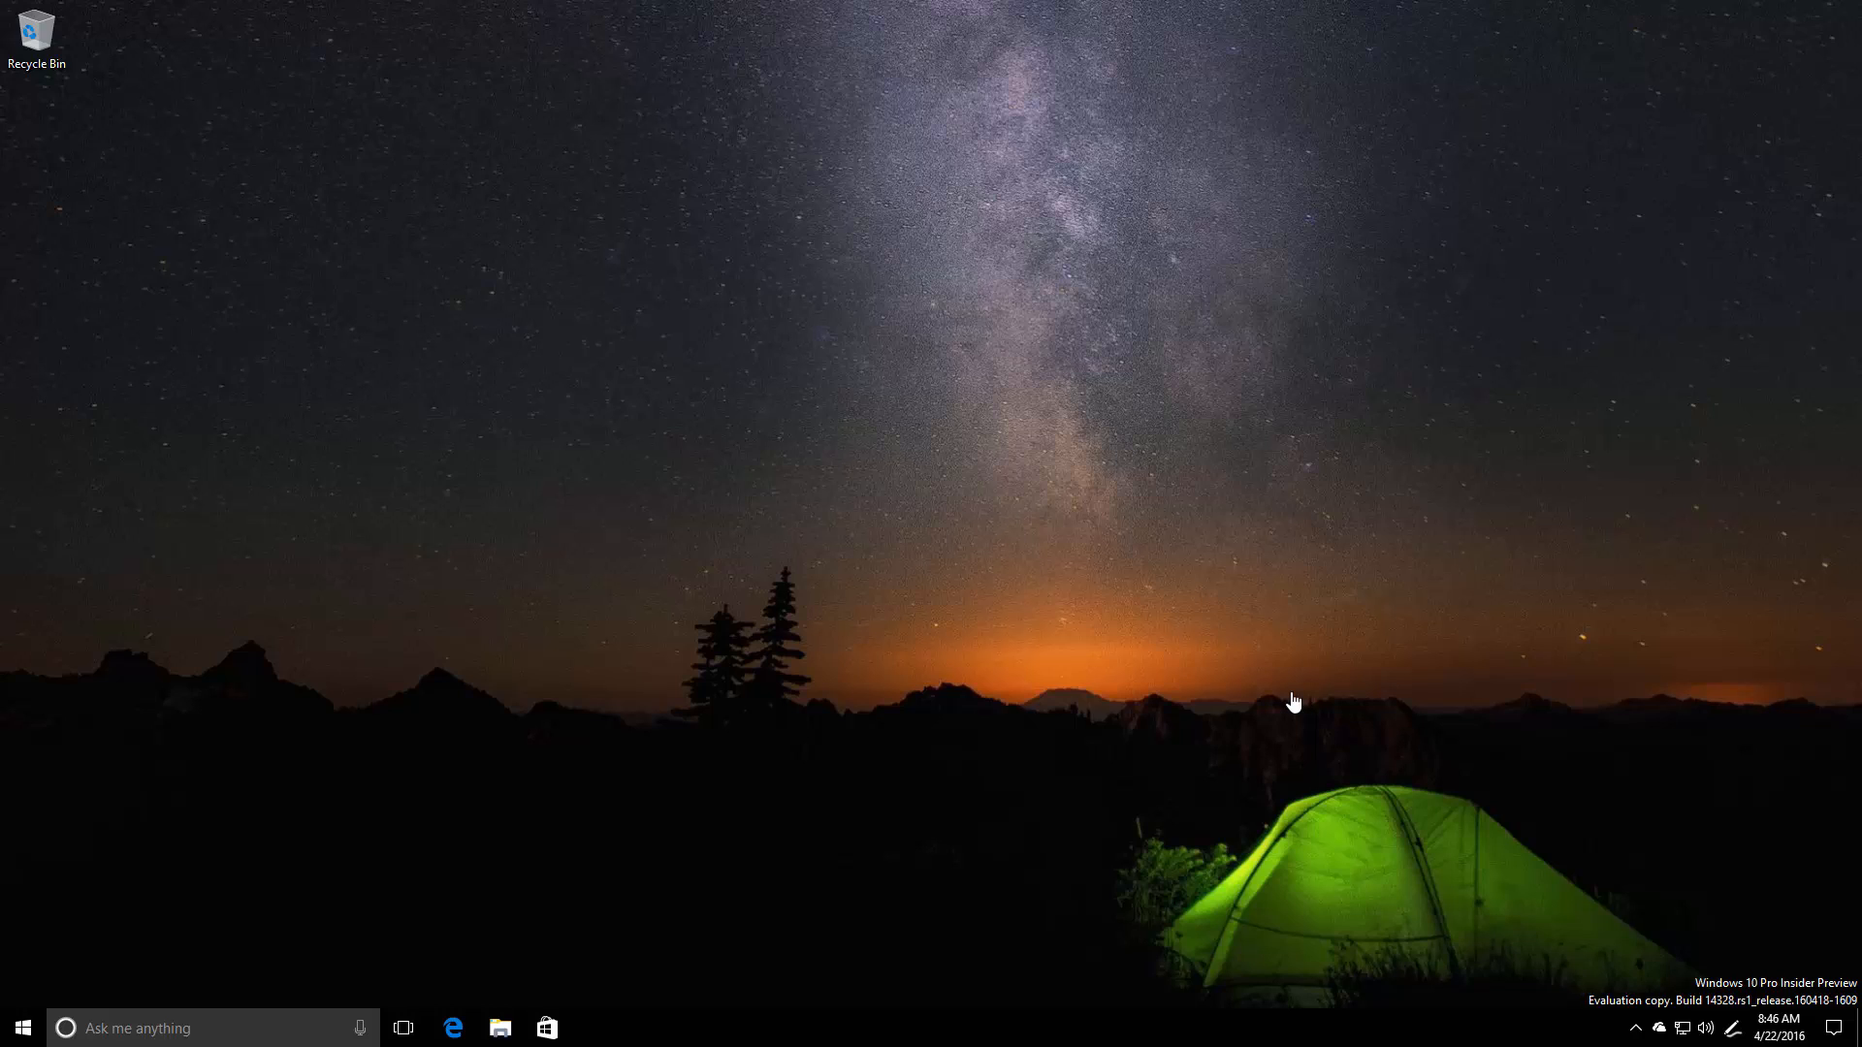
{"action": "mouse_move", "coordinate": [950, 659]}
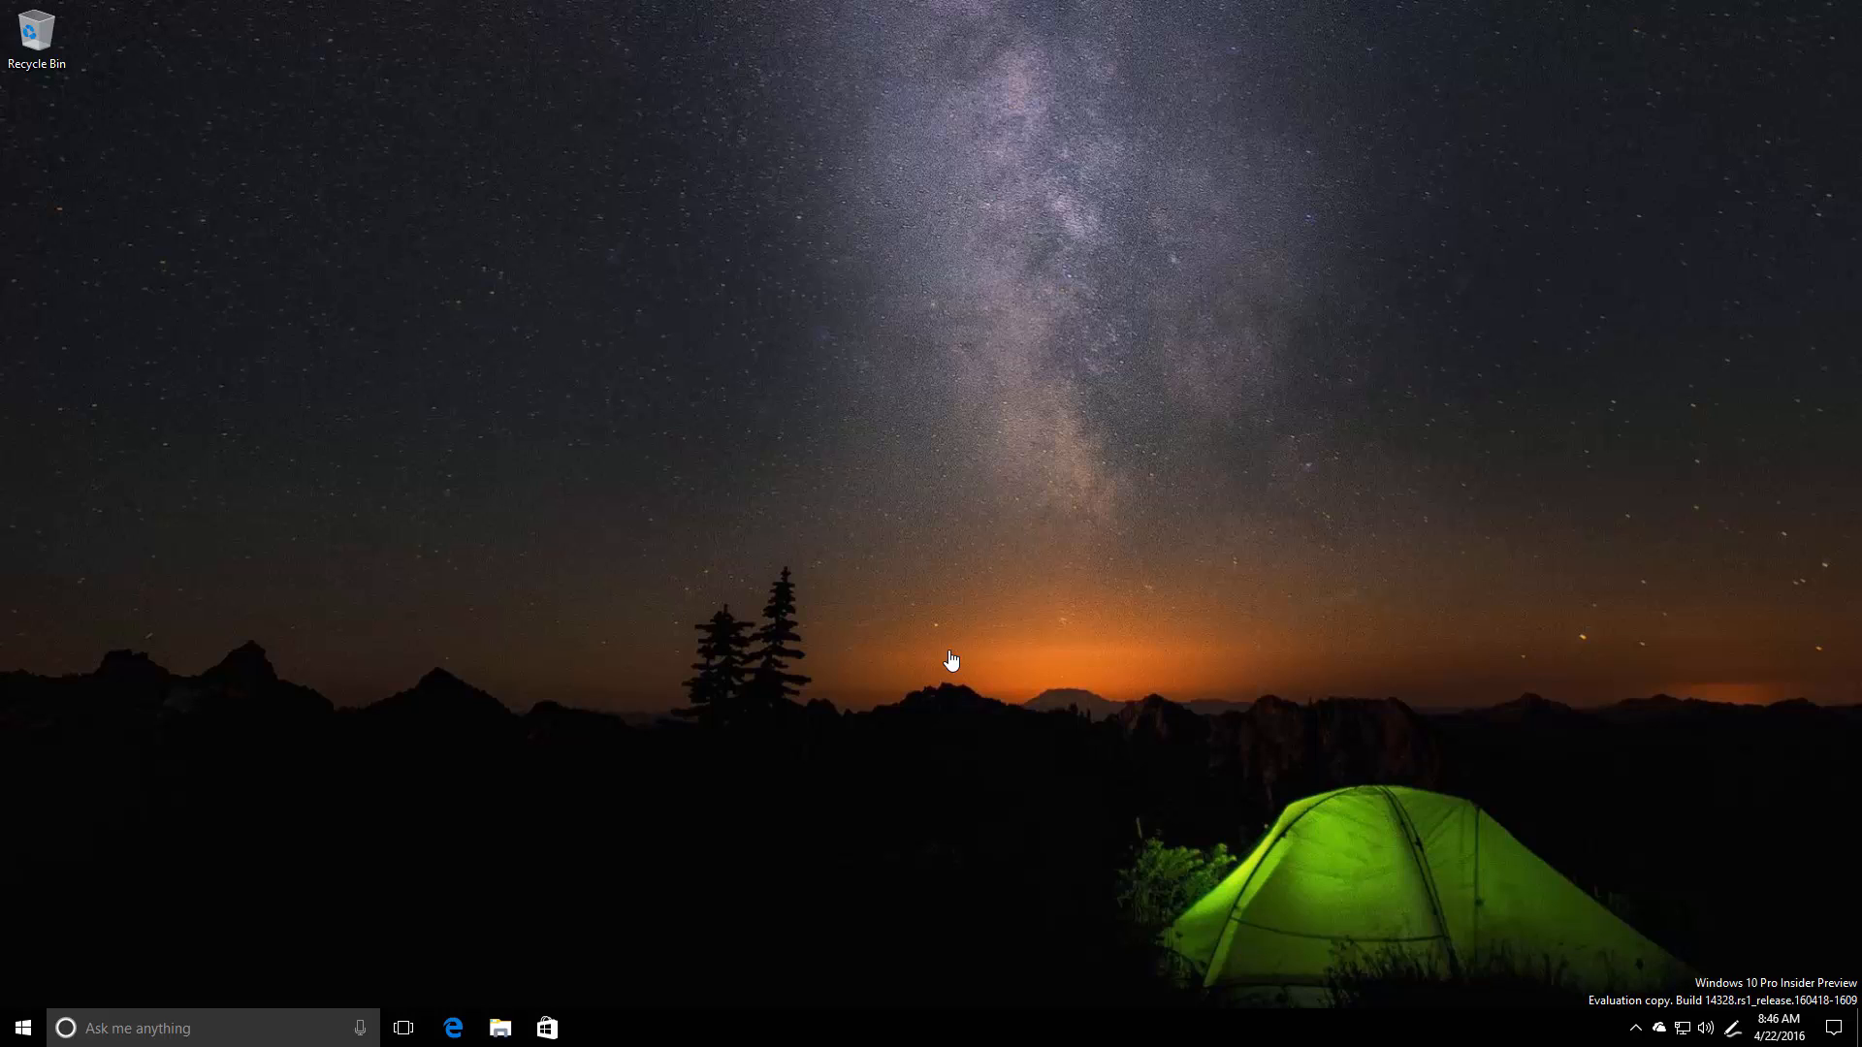
{"action": "mouse_move", "coordinate": [1379, 251]}
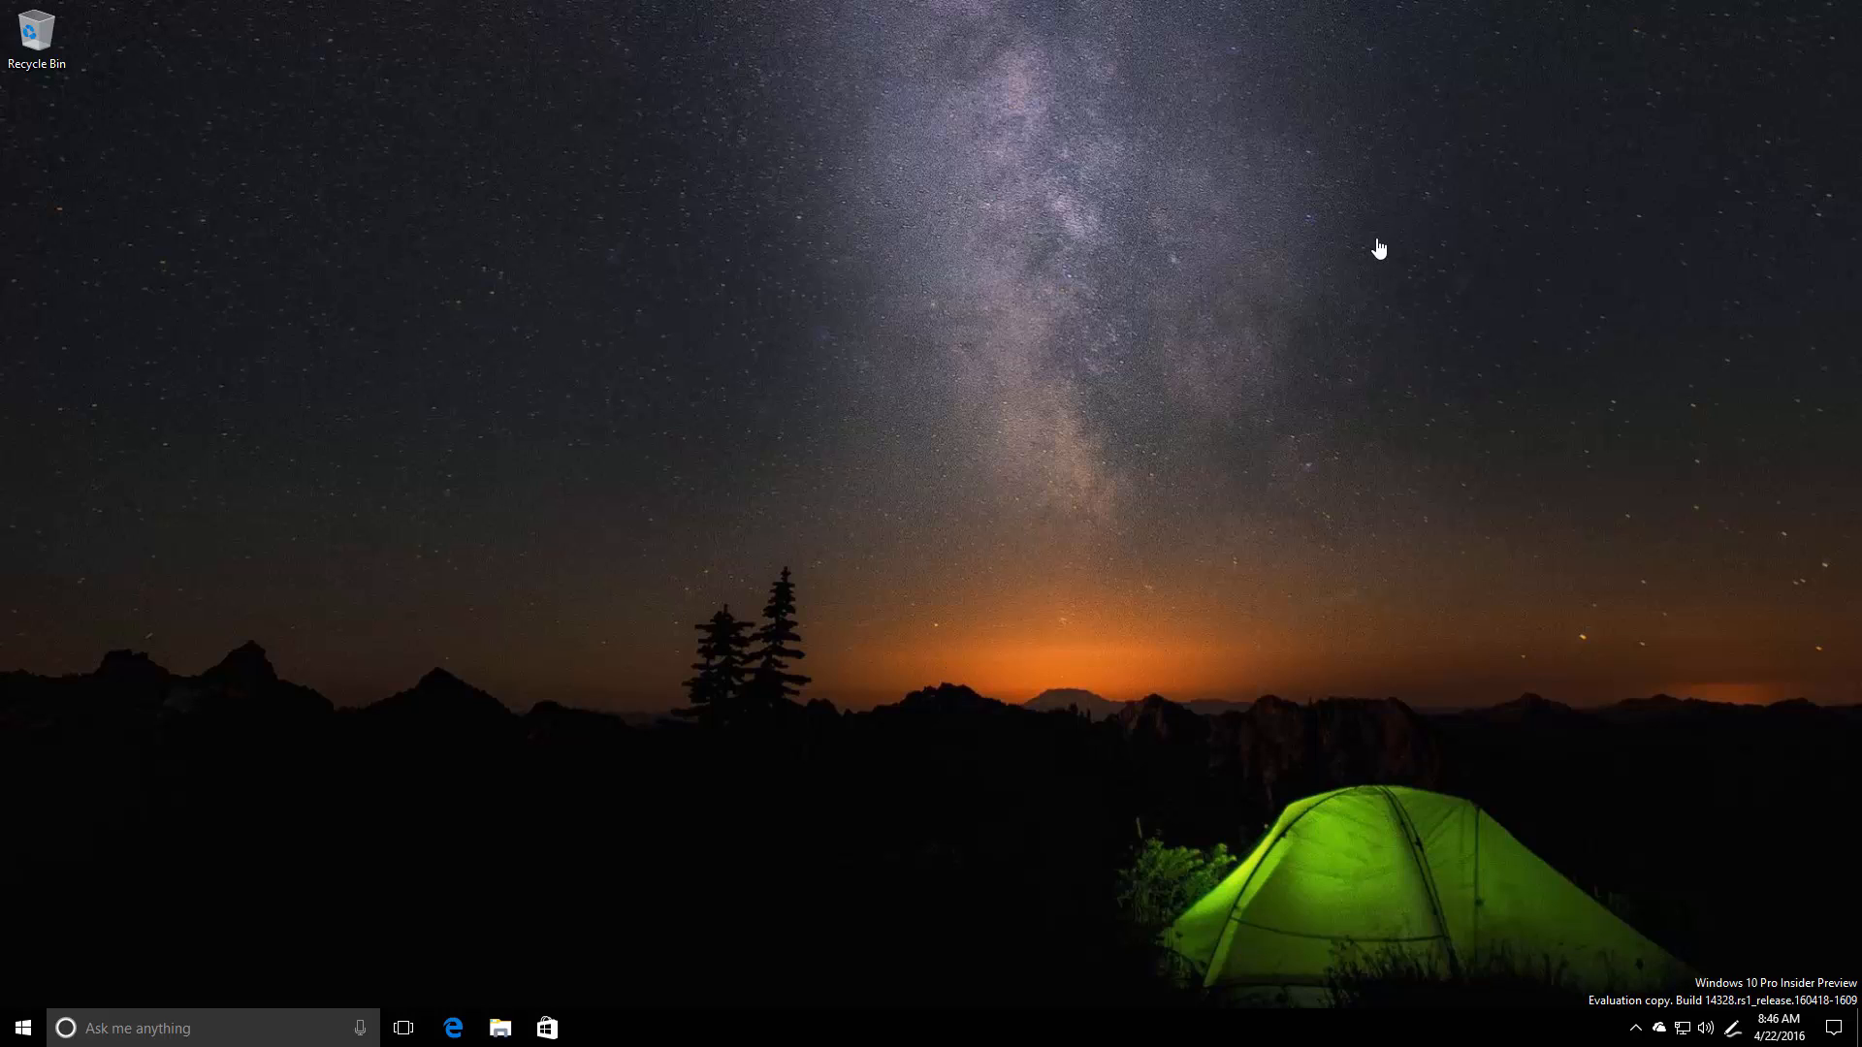